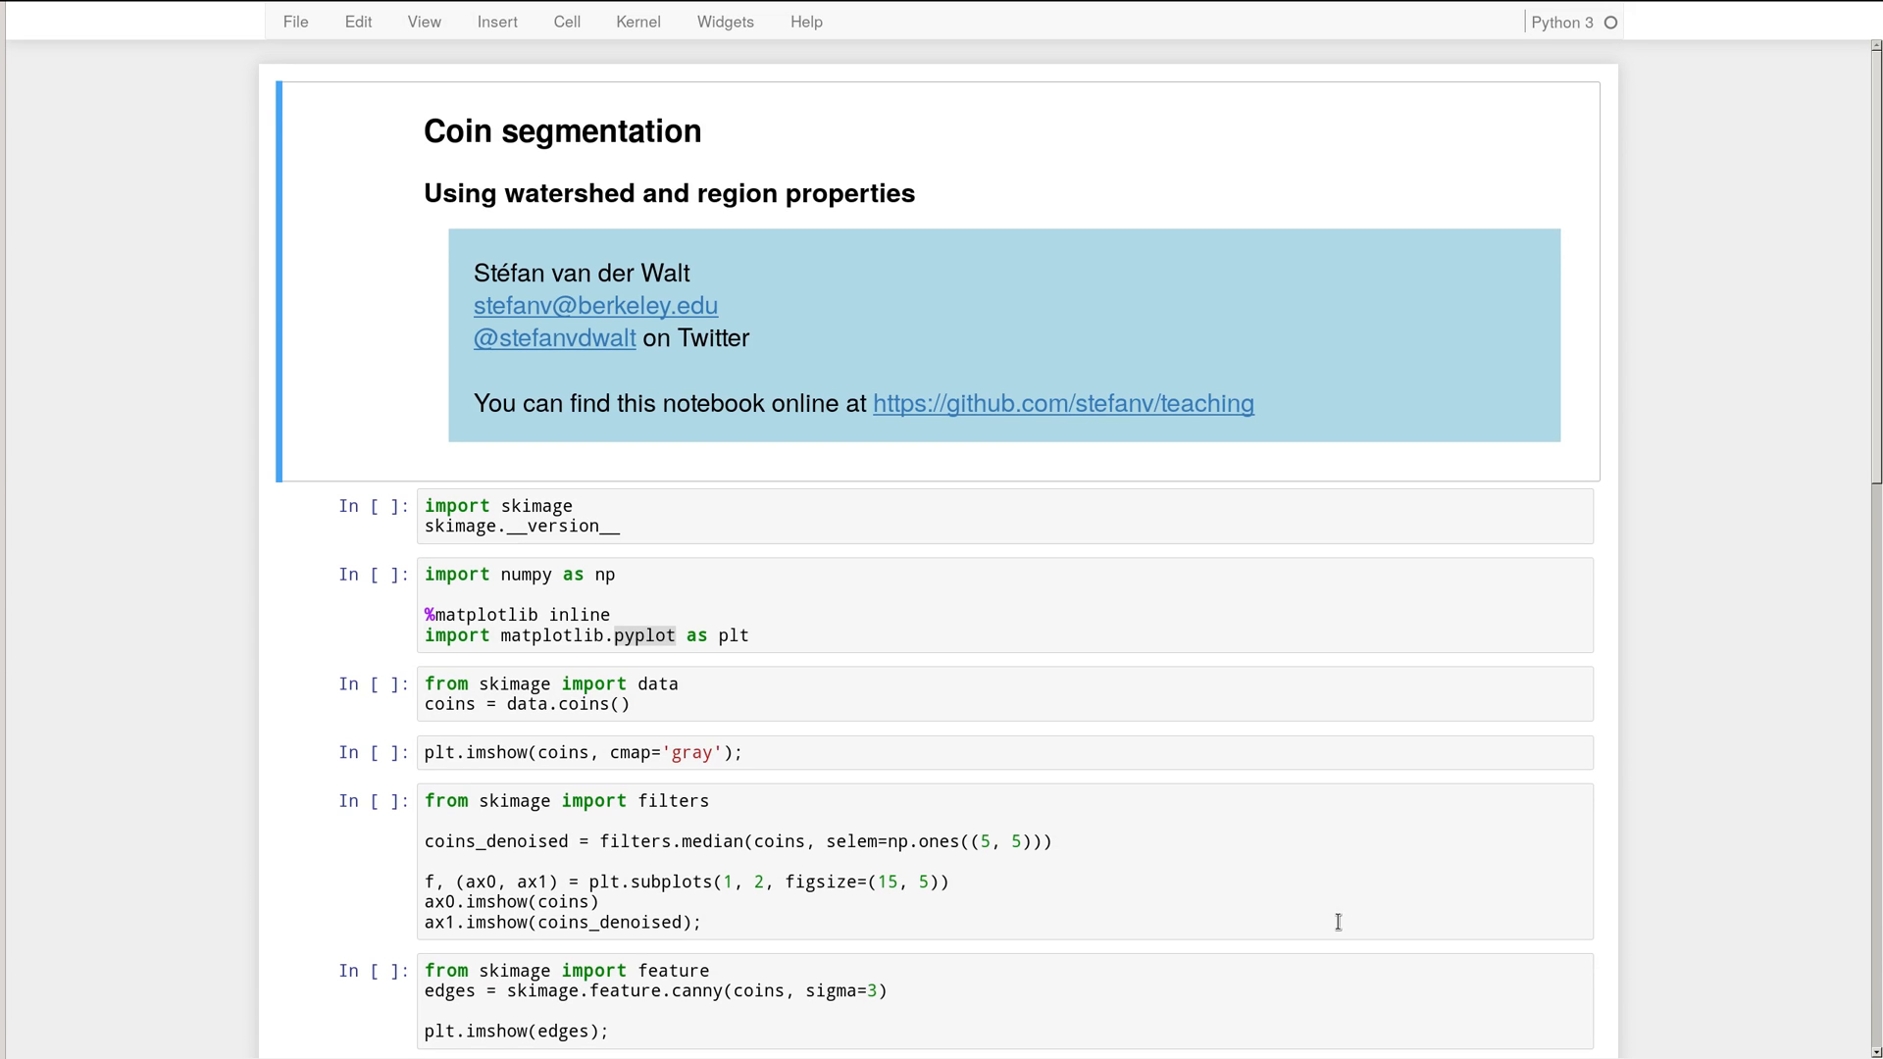
mouse_move(1210, 739)
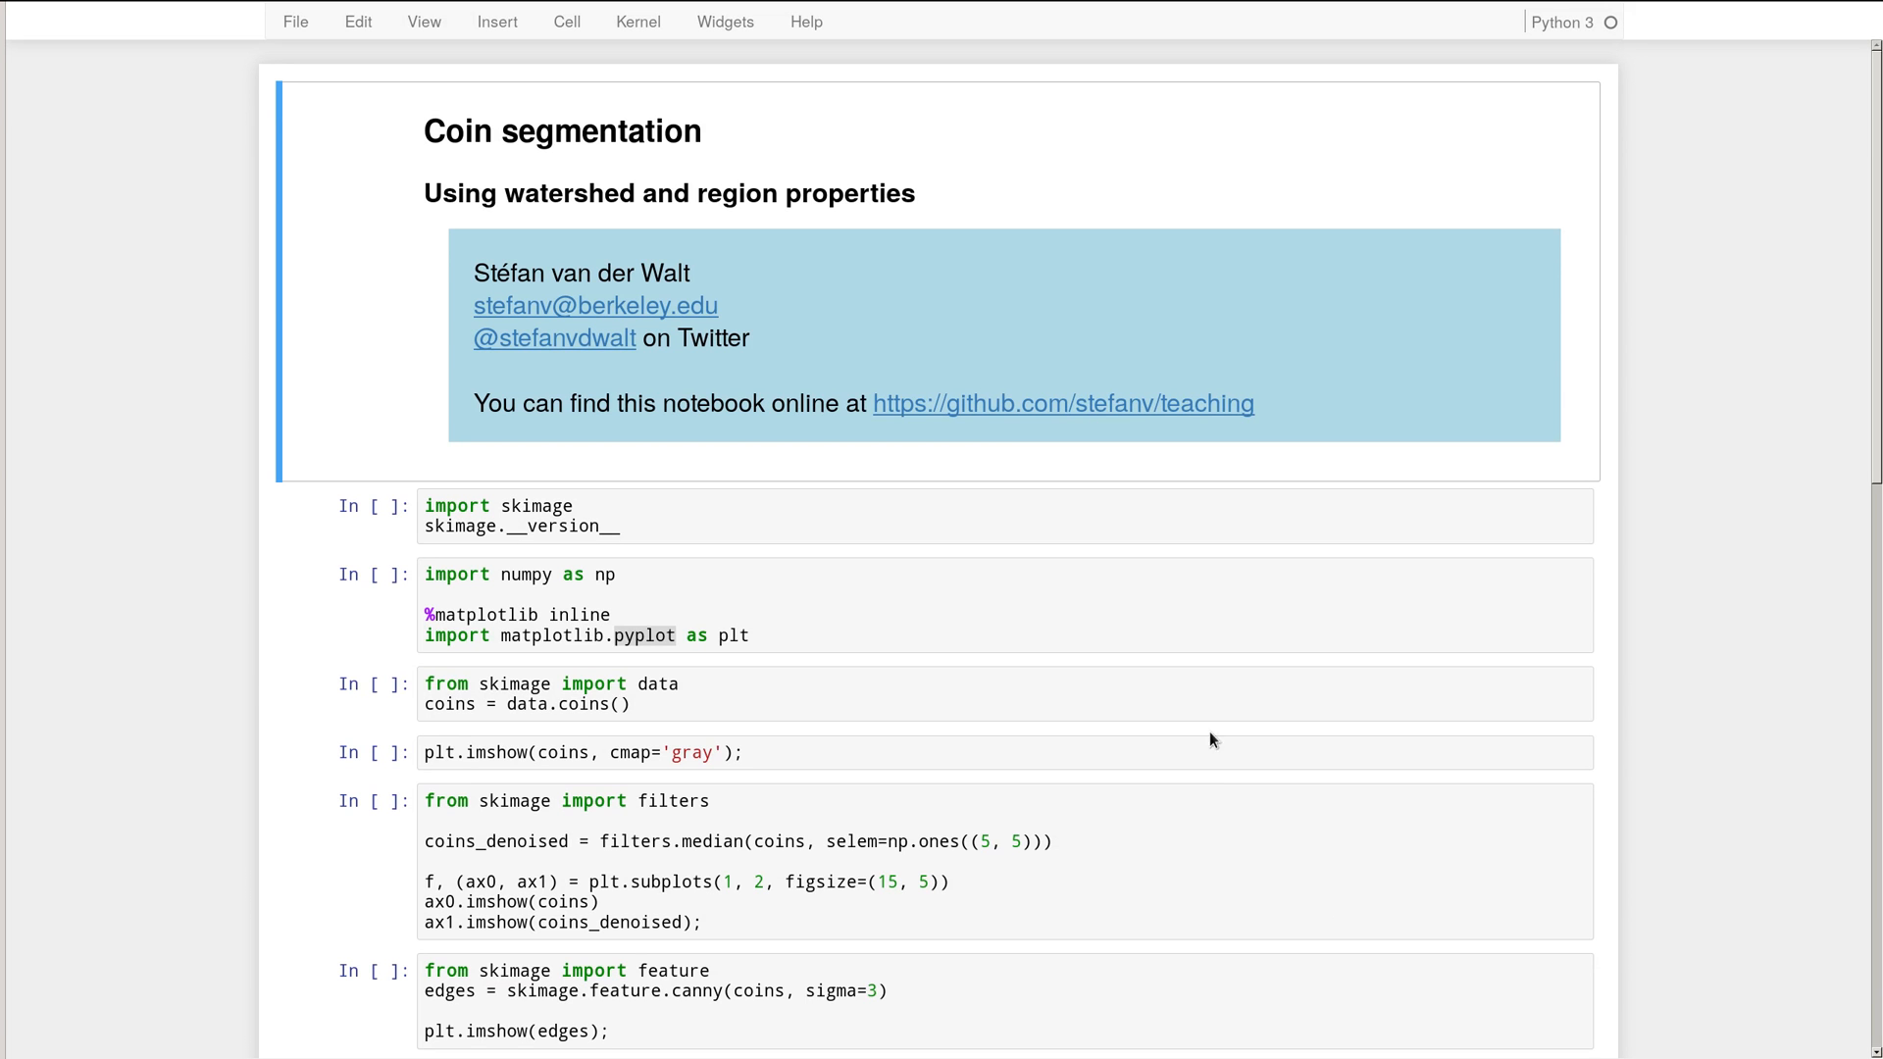
mouse_move(904, 310)
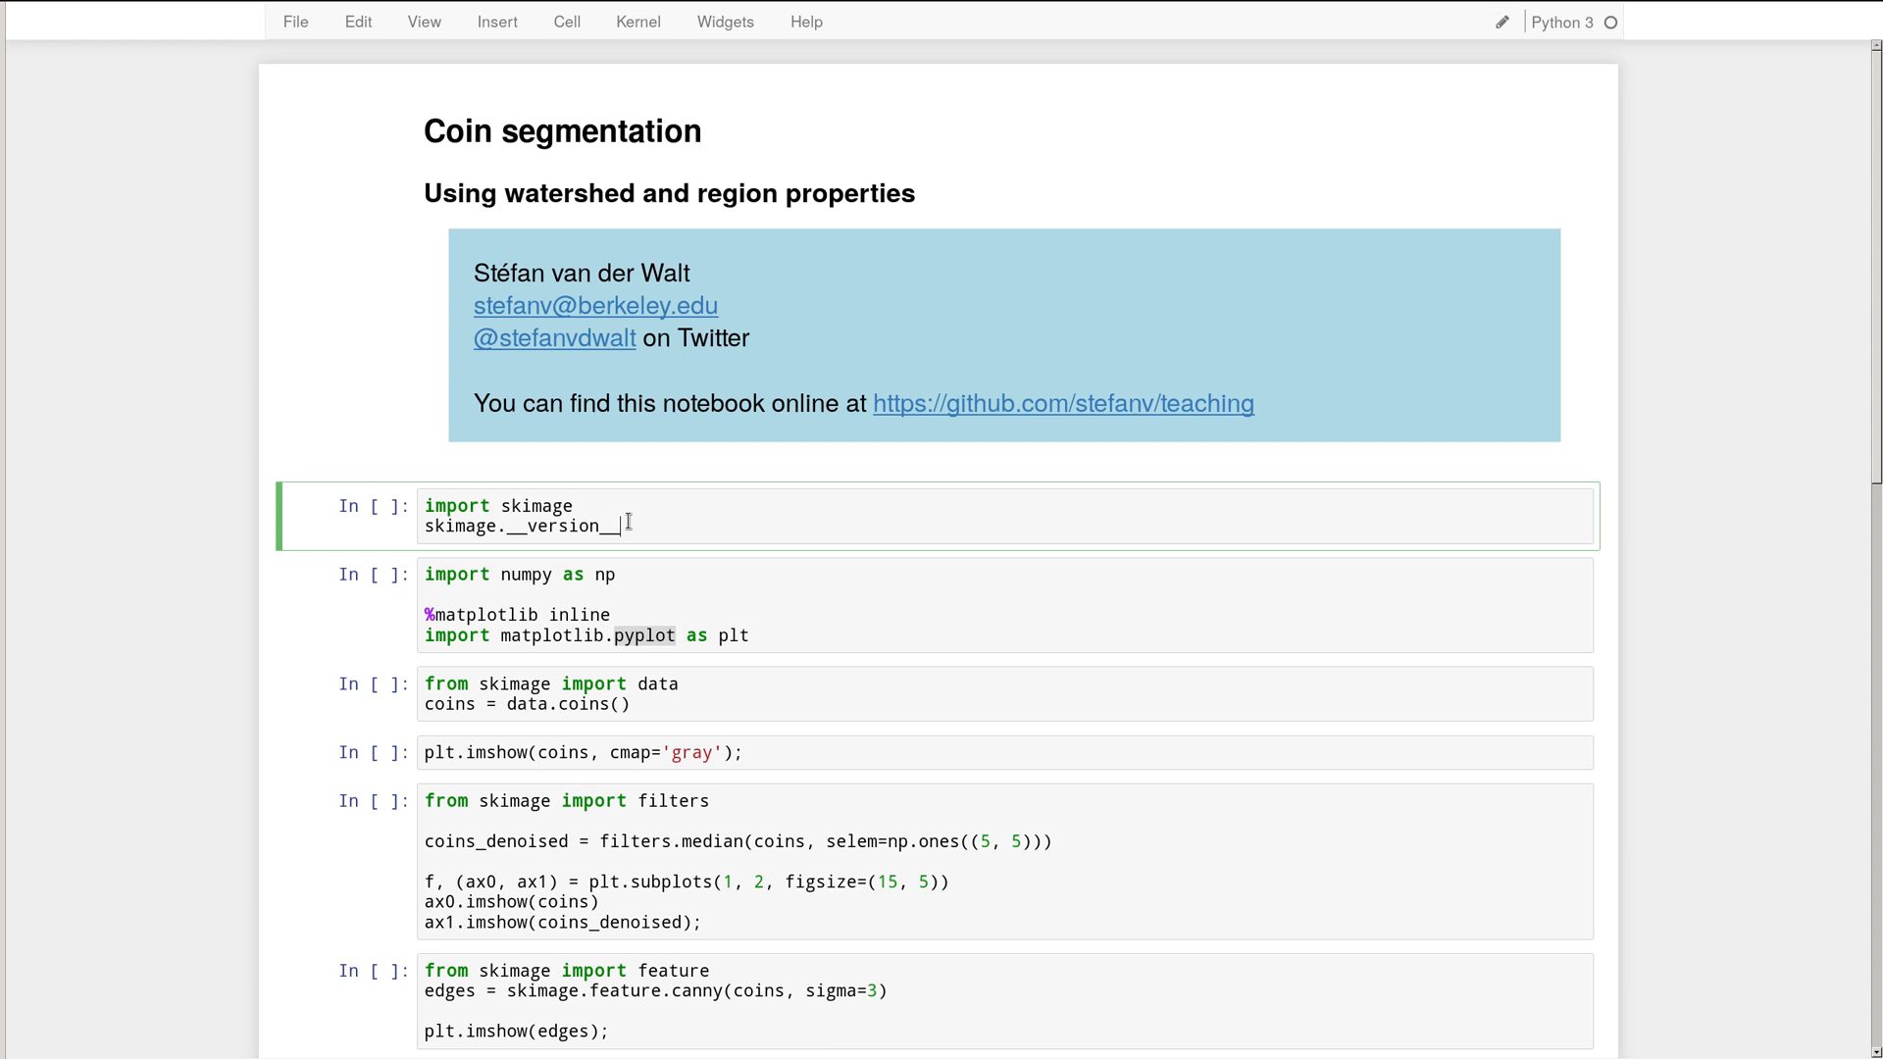
- Run the import and data cells to print skimage 0.13.0 and plot the grayscale coins
key("shift+enter")
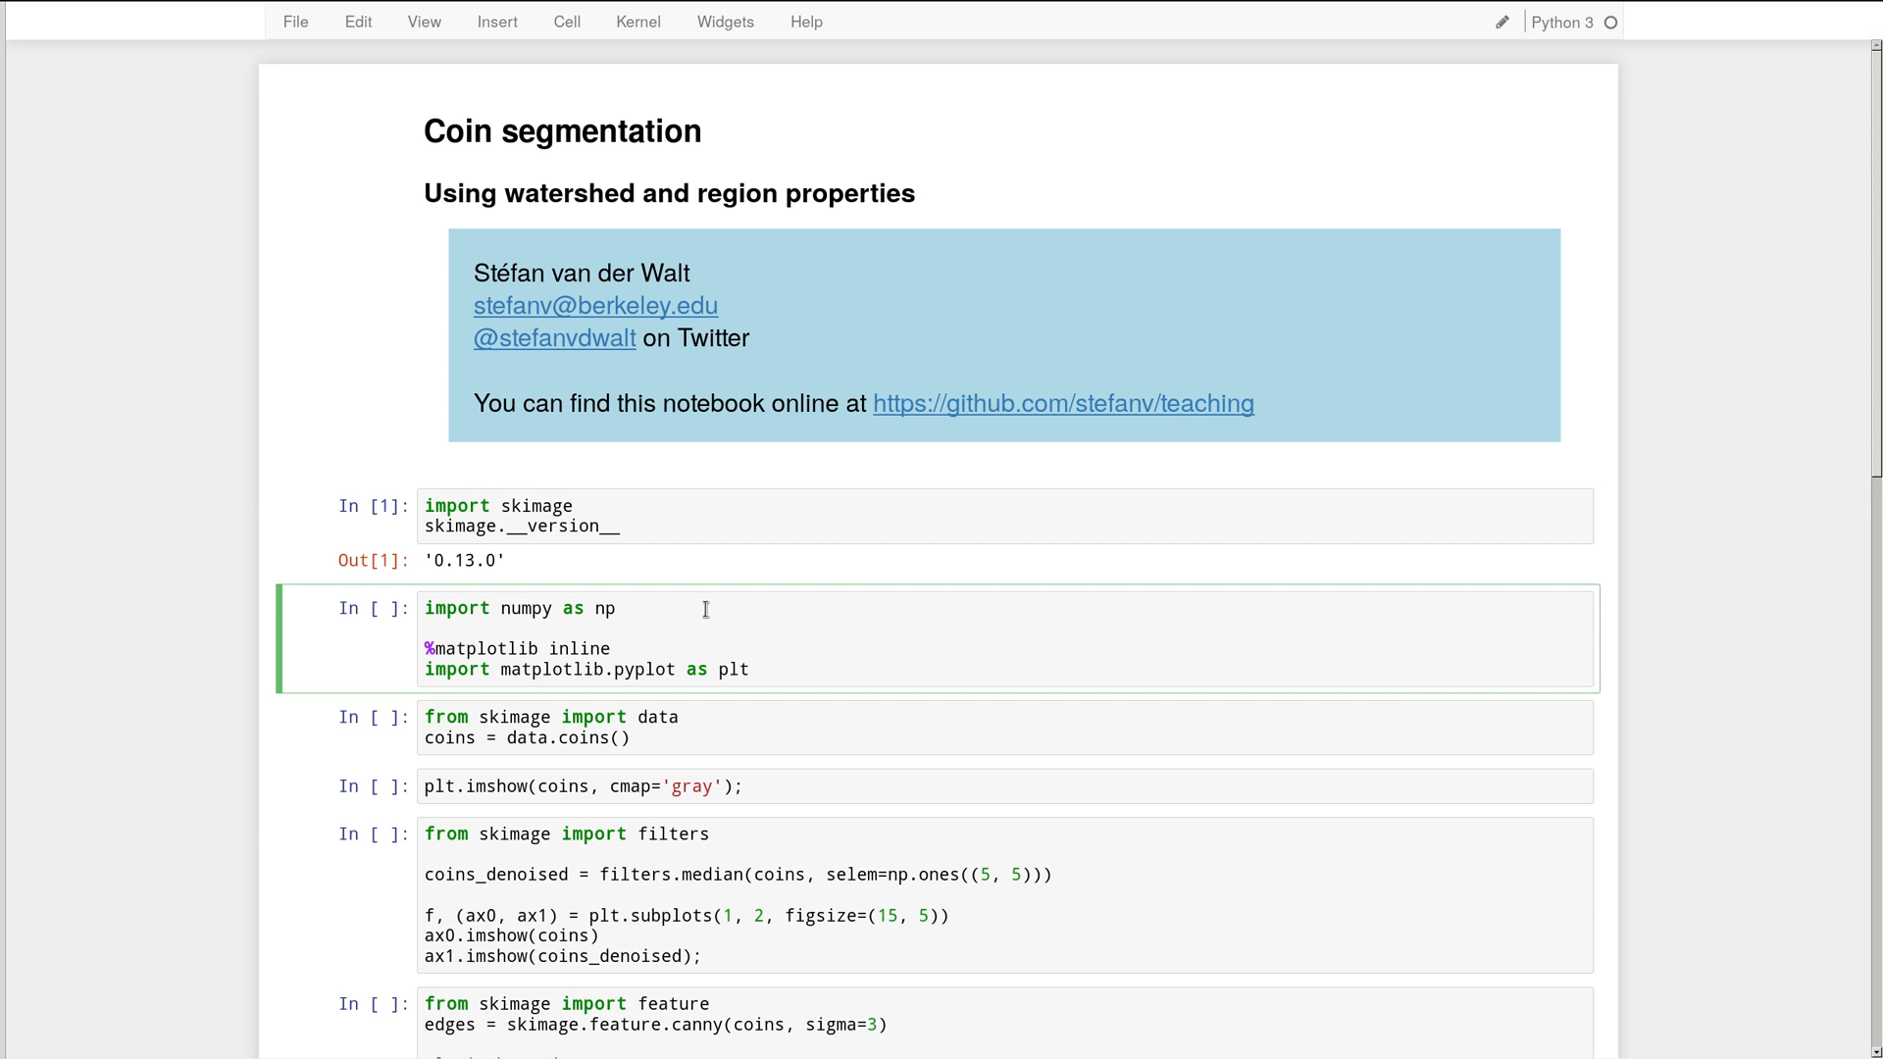
double_click(483, 650)
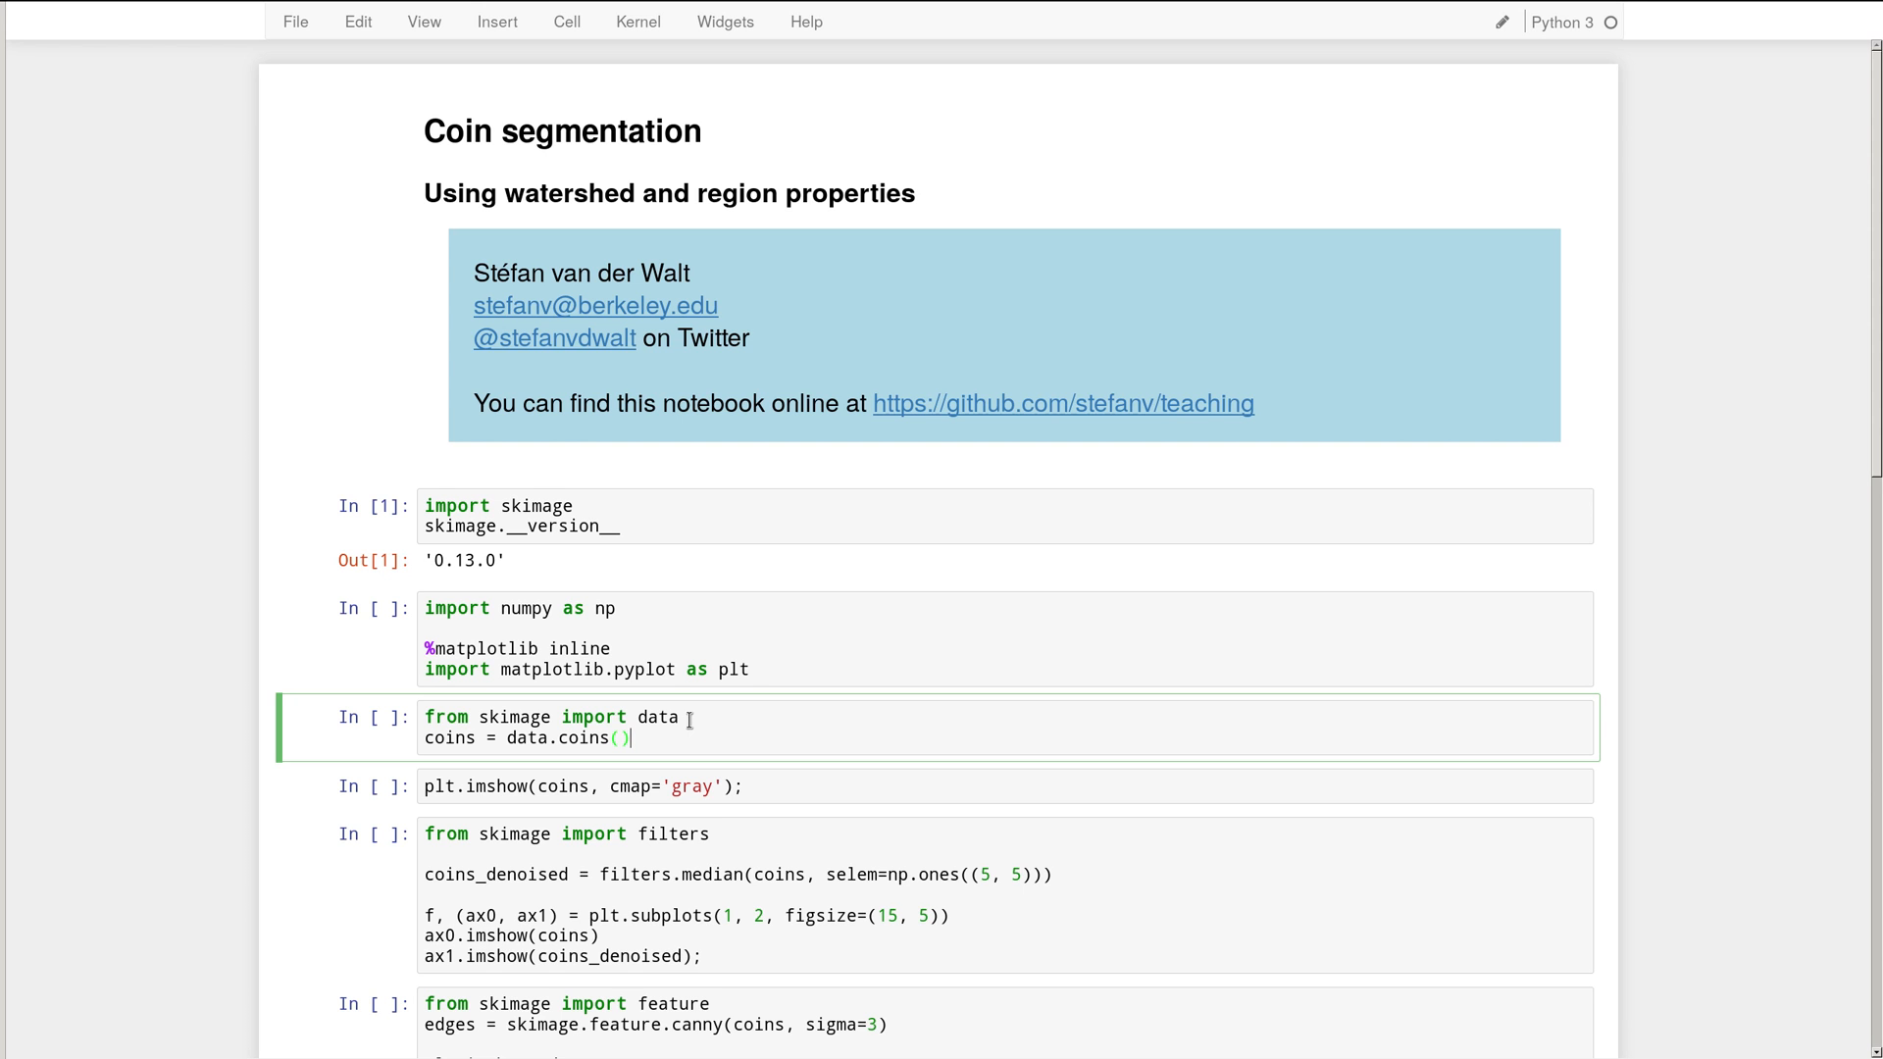
key("shift+enter")
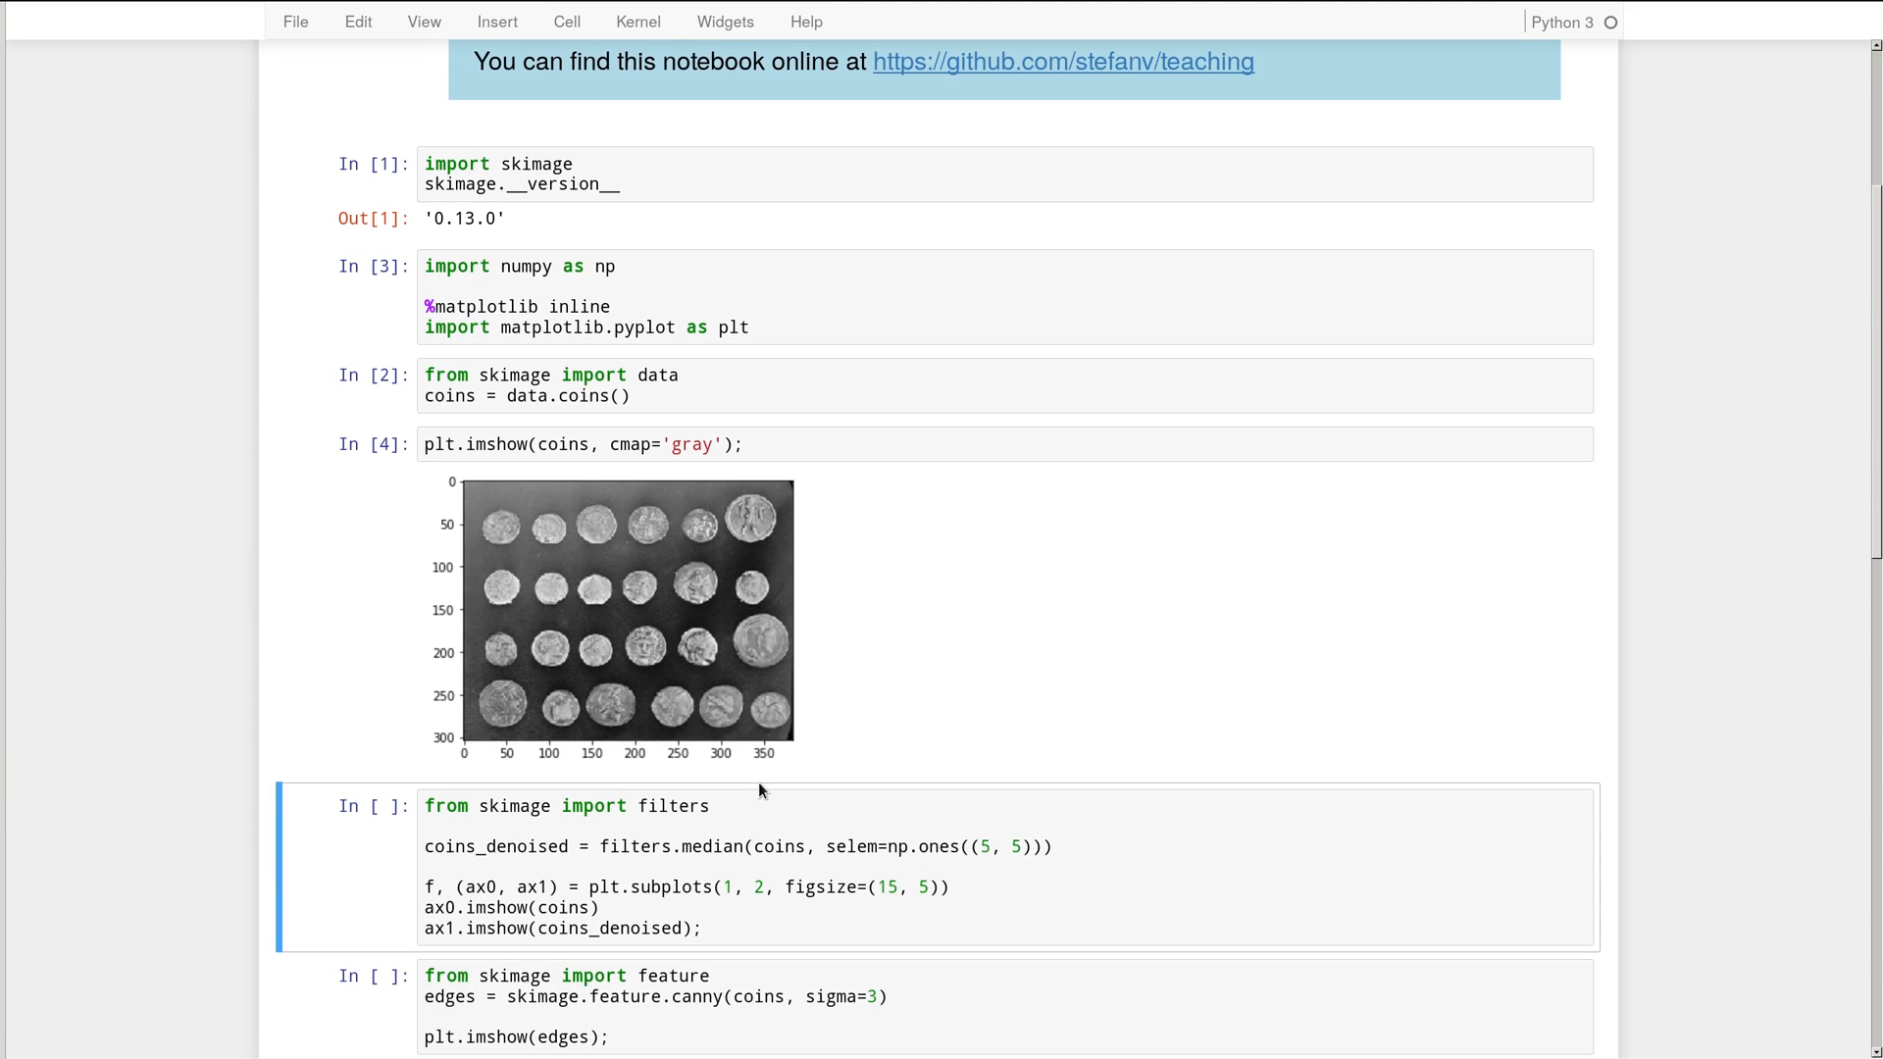
scroll("down", 3)
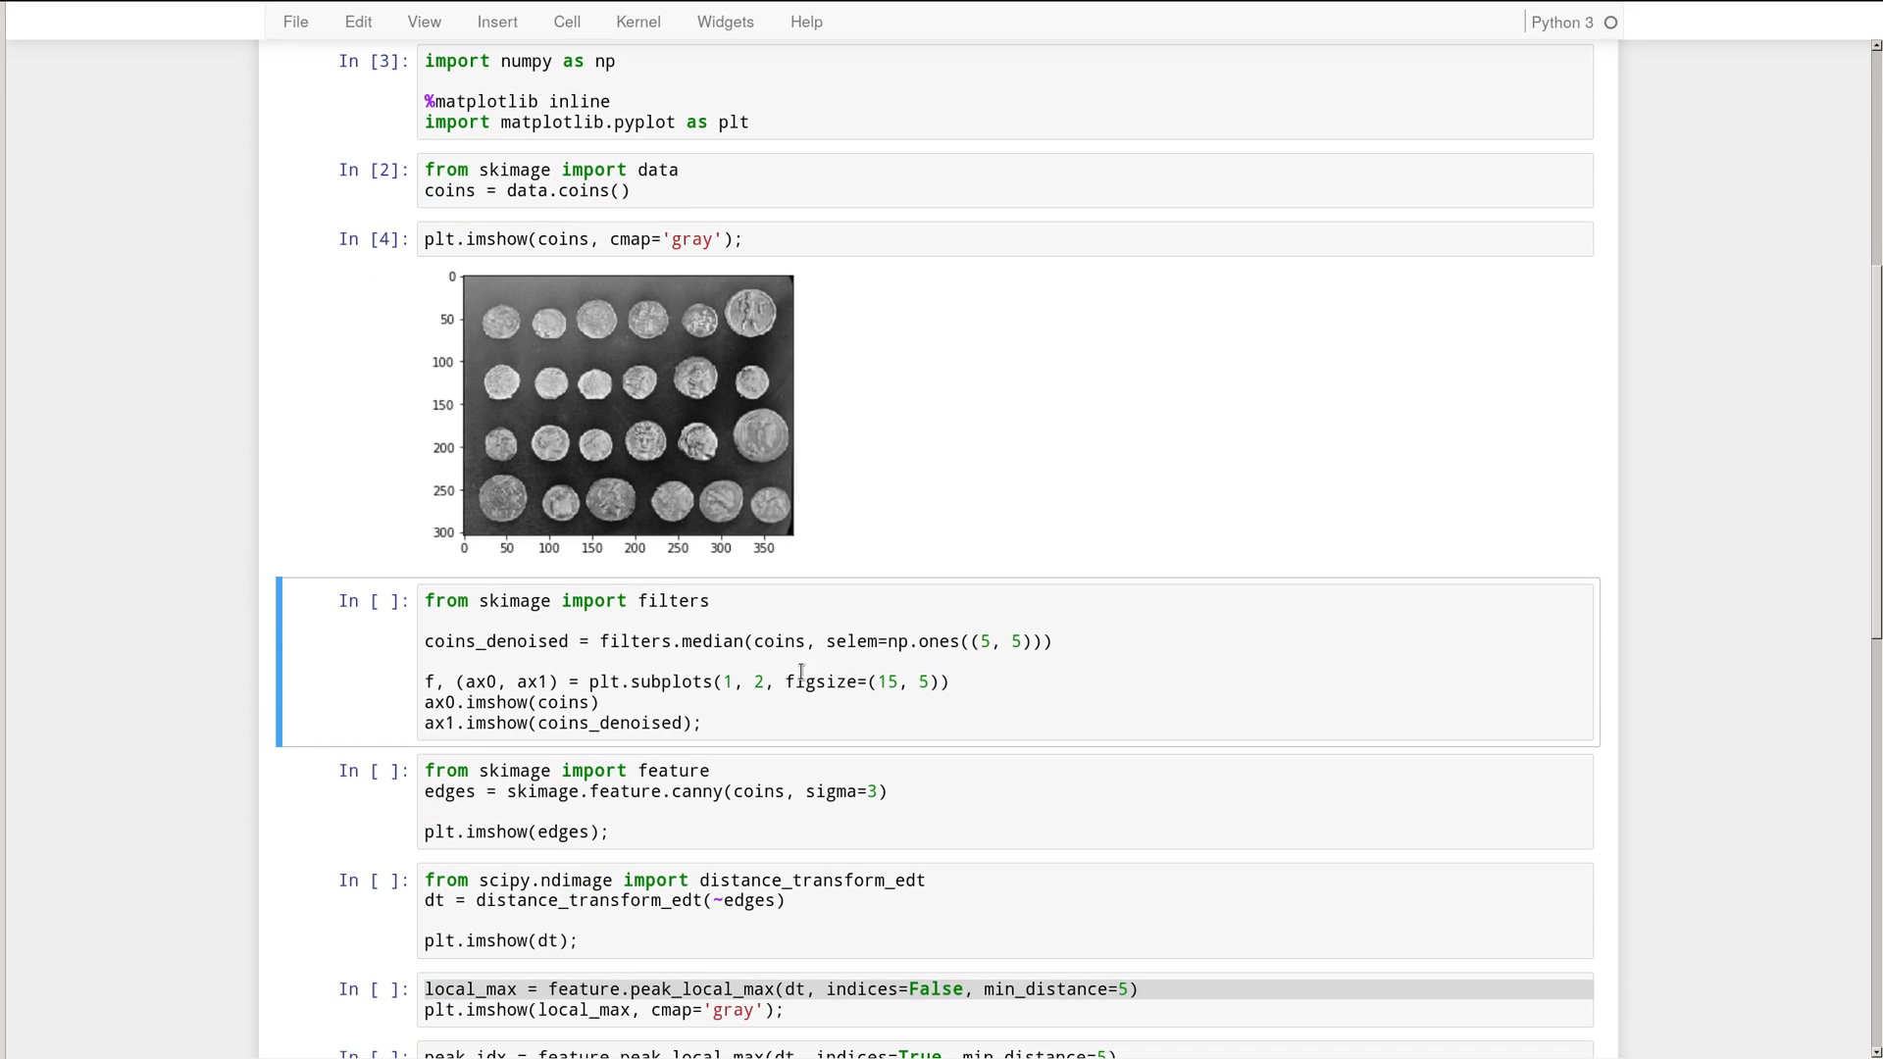
mouse_move(729, 512)
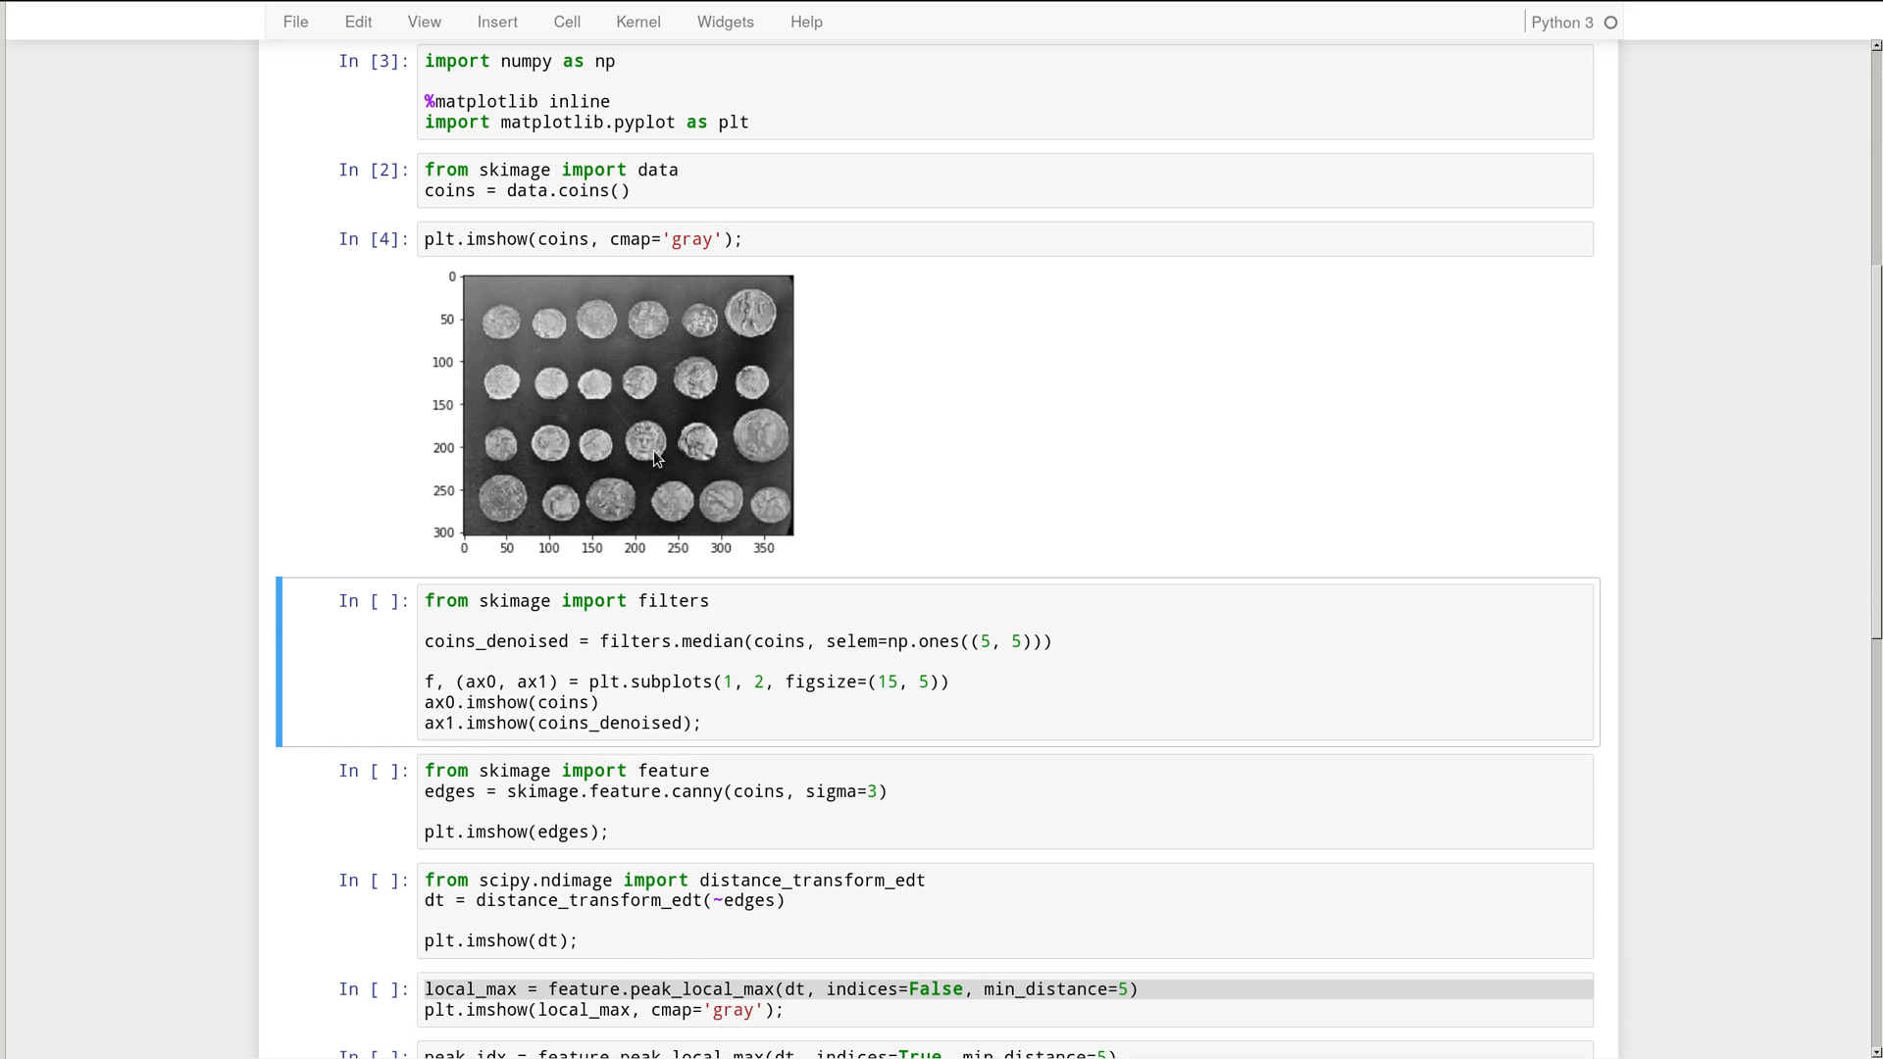
mouse_move(759, 359)
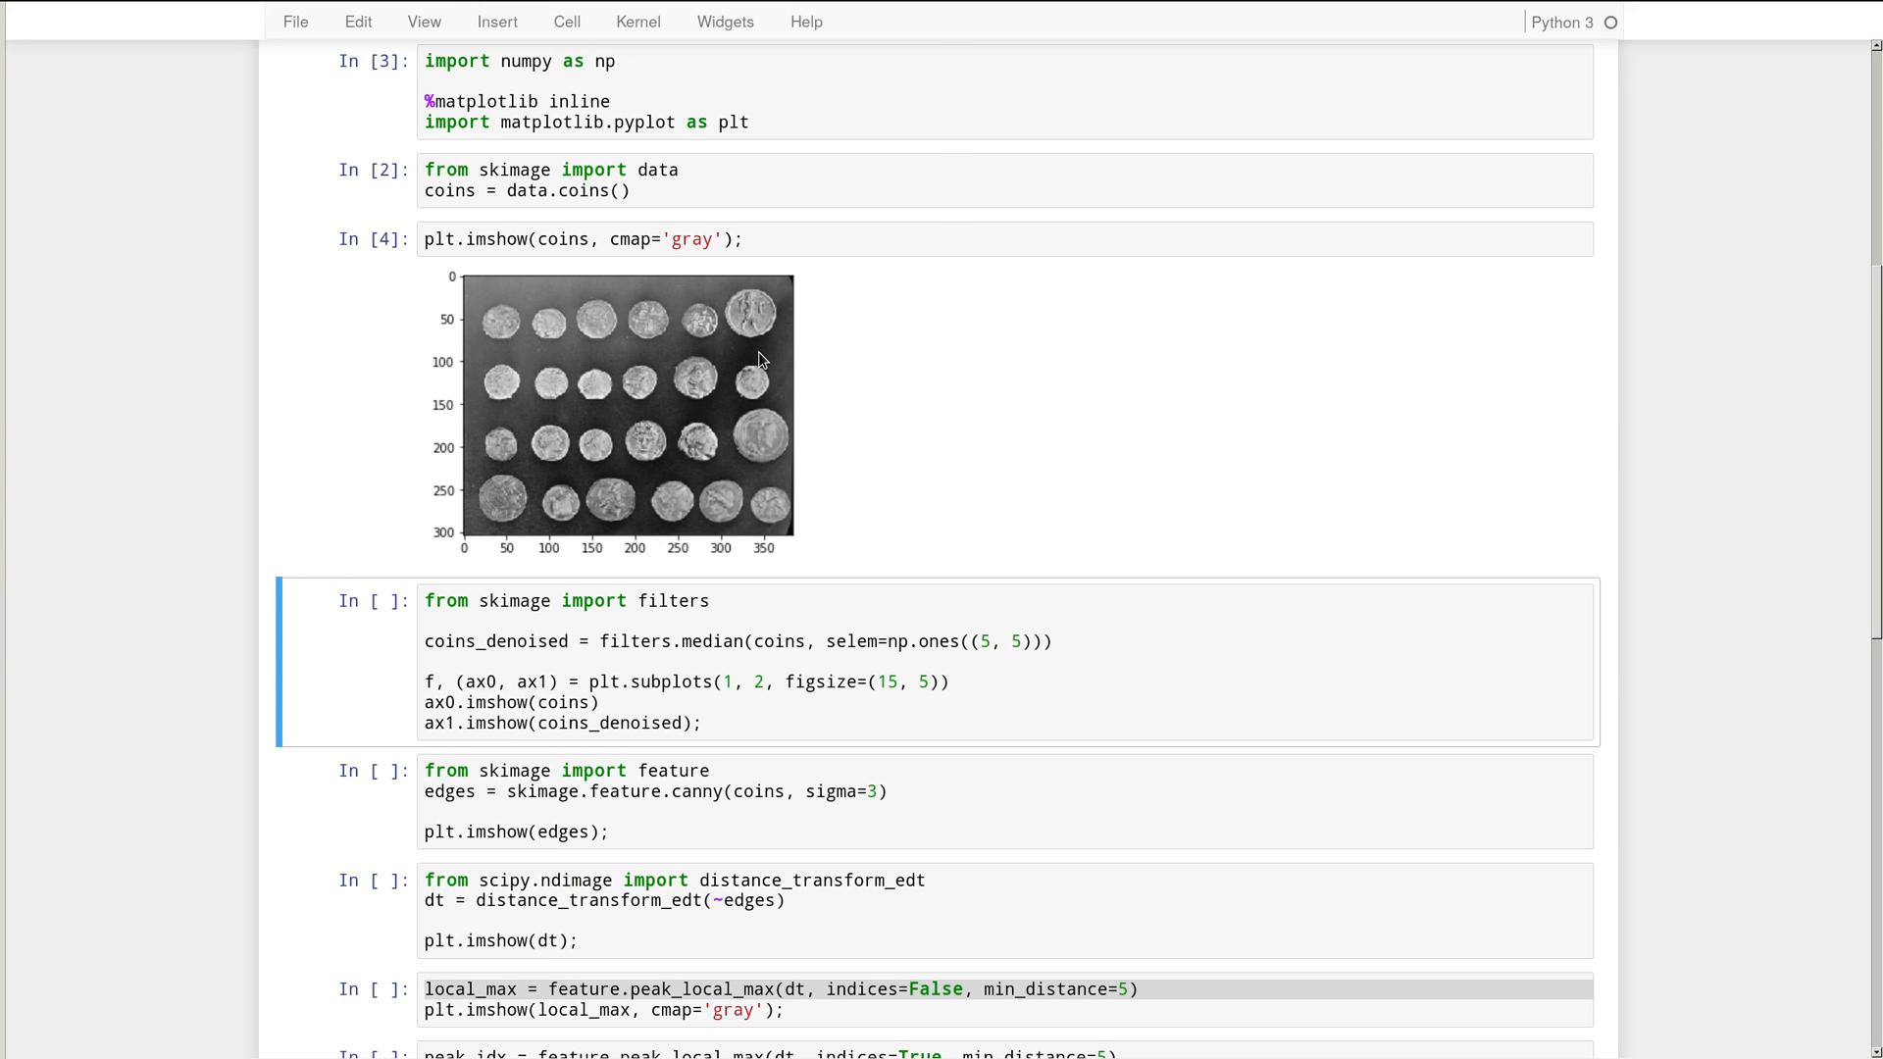
mouse_move(863, 542)
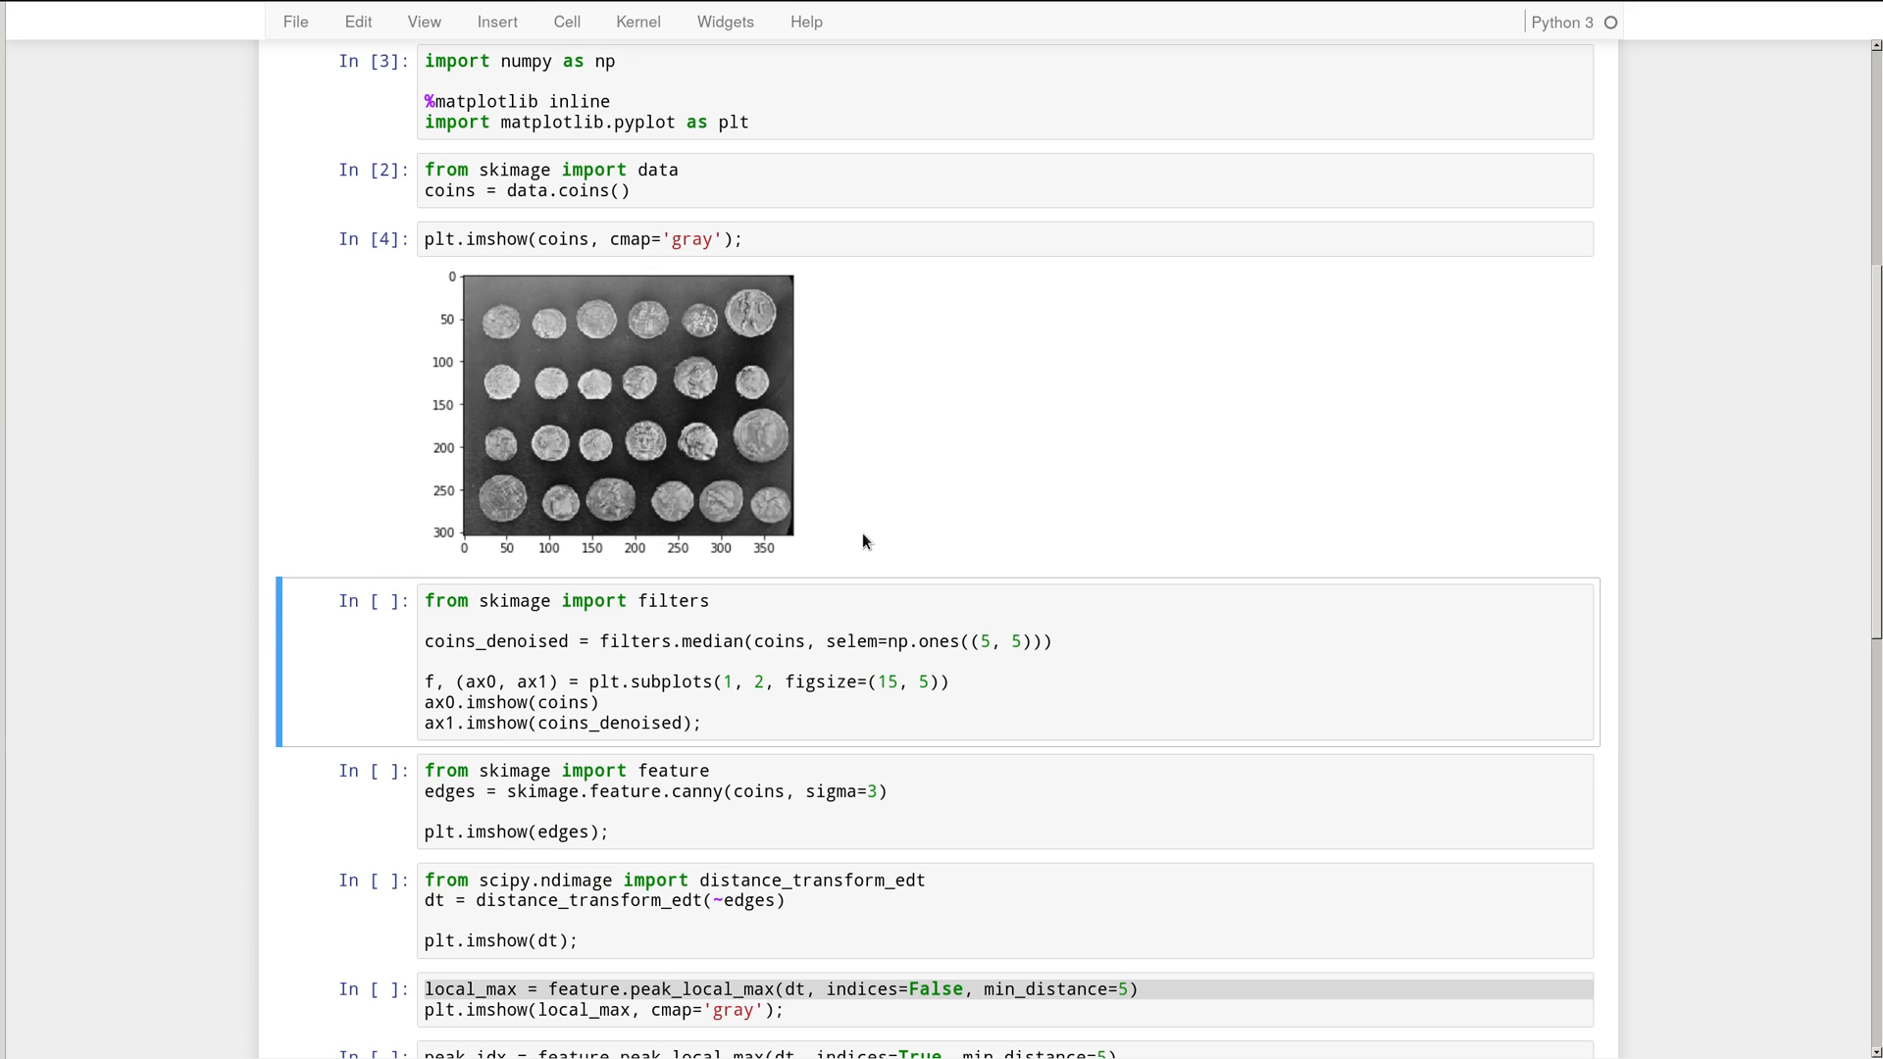
- Highlight 'median' in the filters cell and run it to show original and denoised coins side by side
left_click(745, 598)
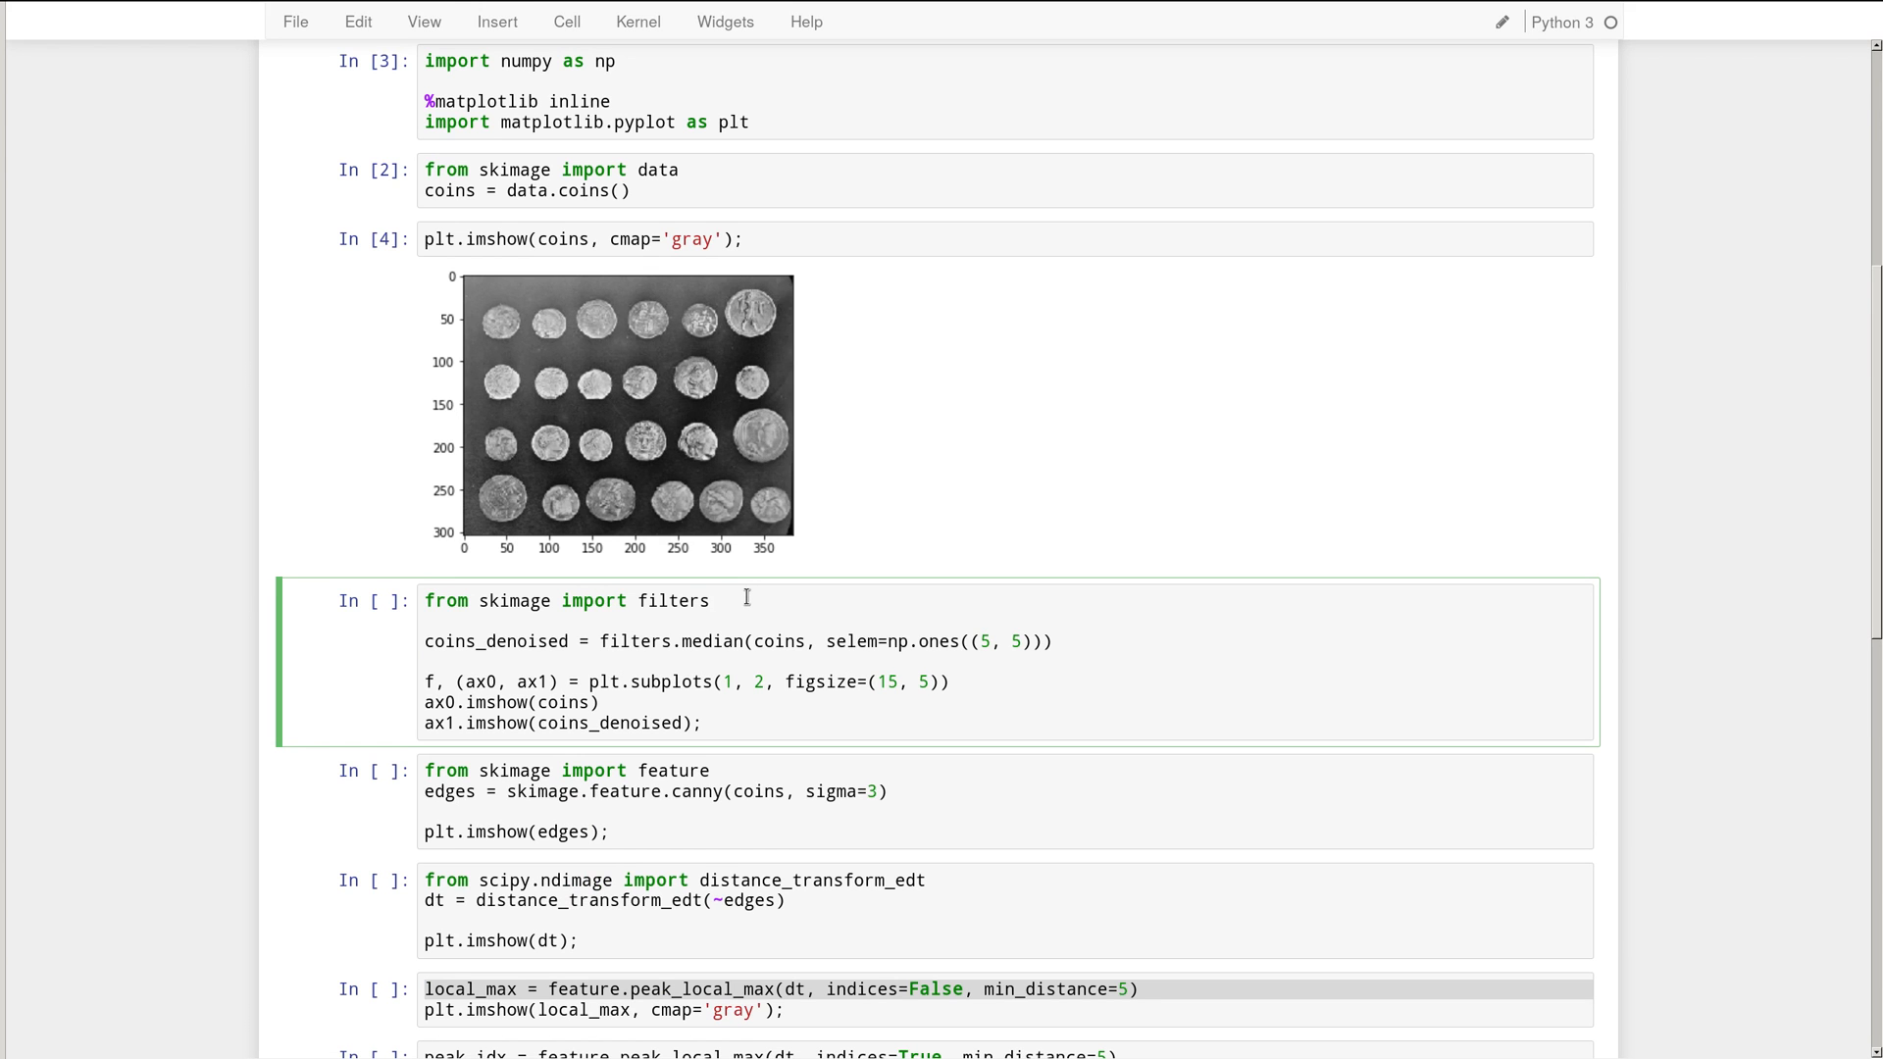
double_click(673, 601)
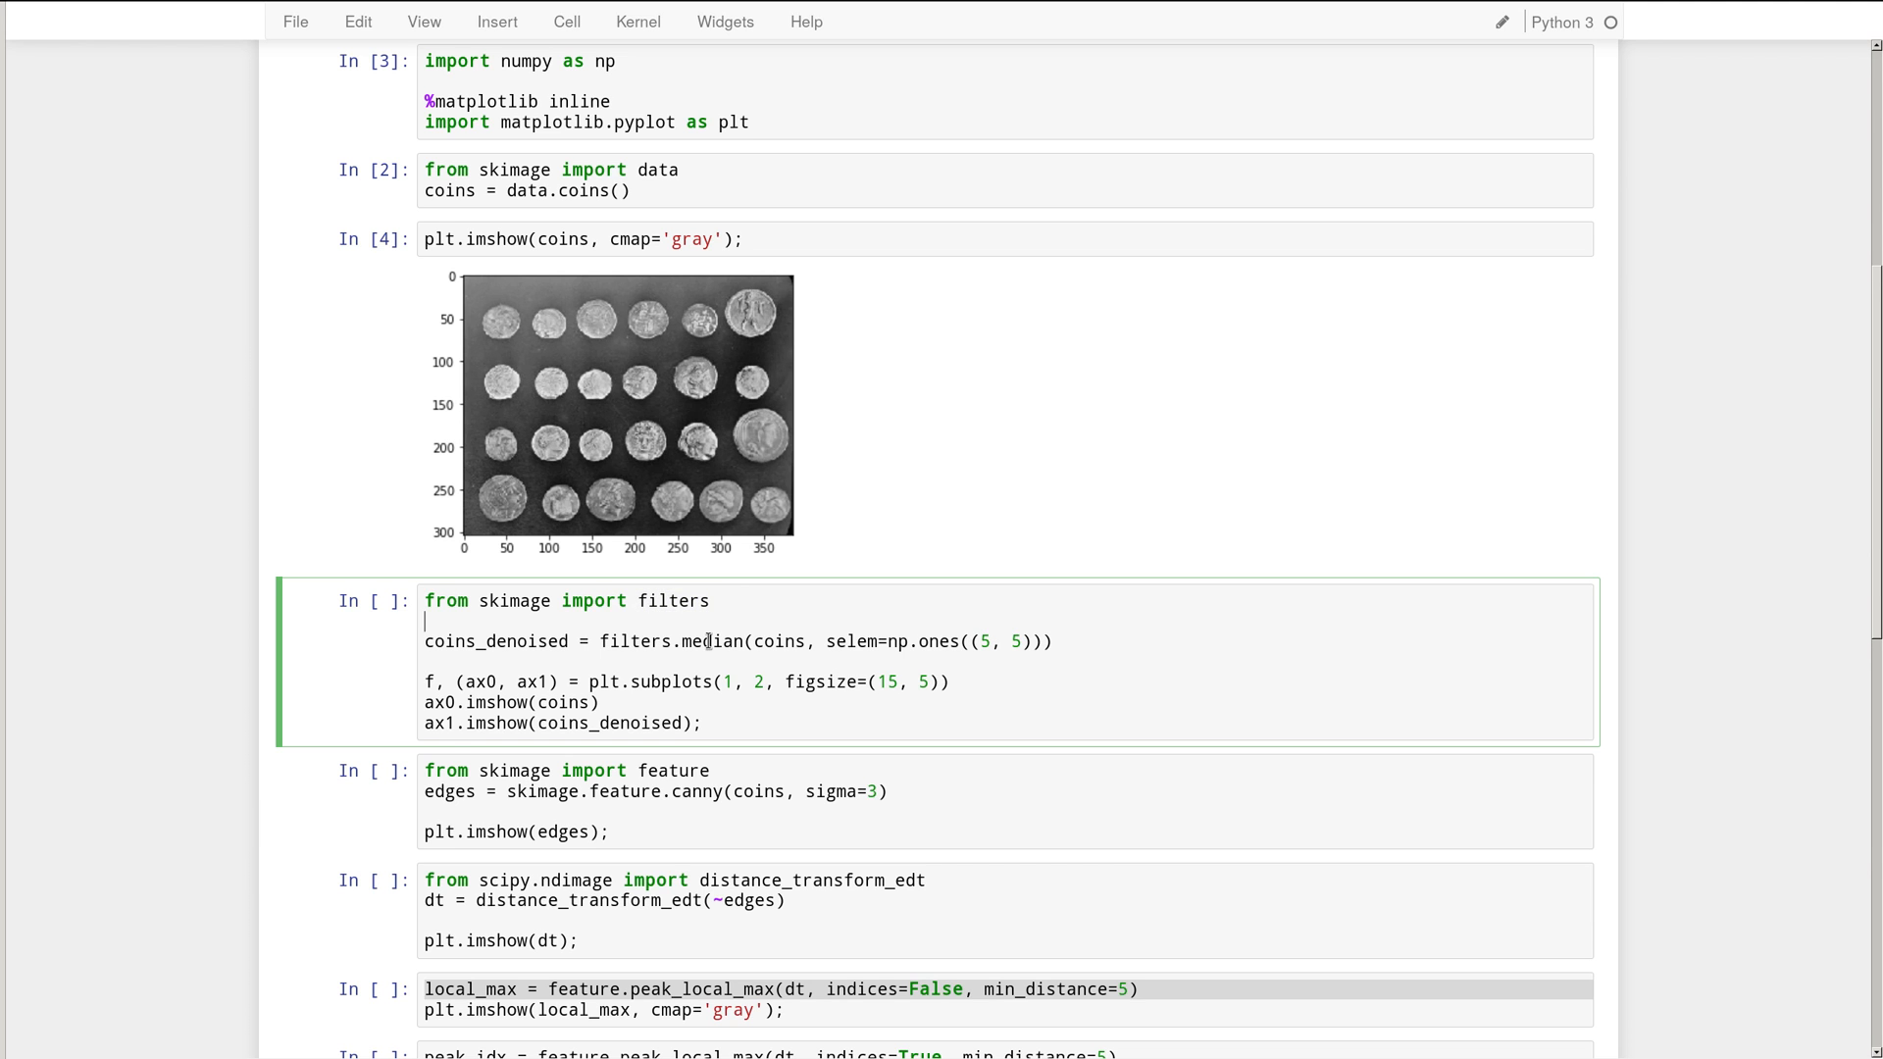
double_click(710, 641)
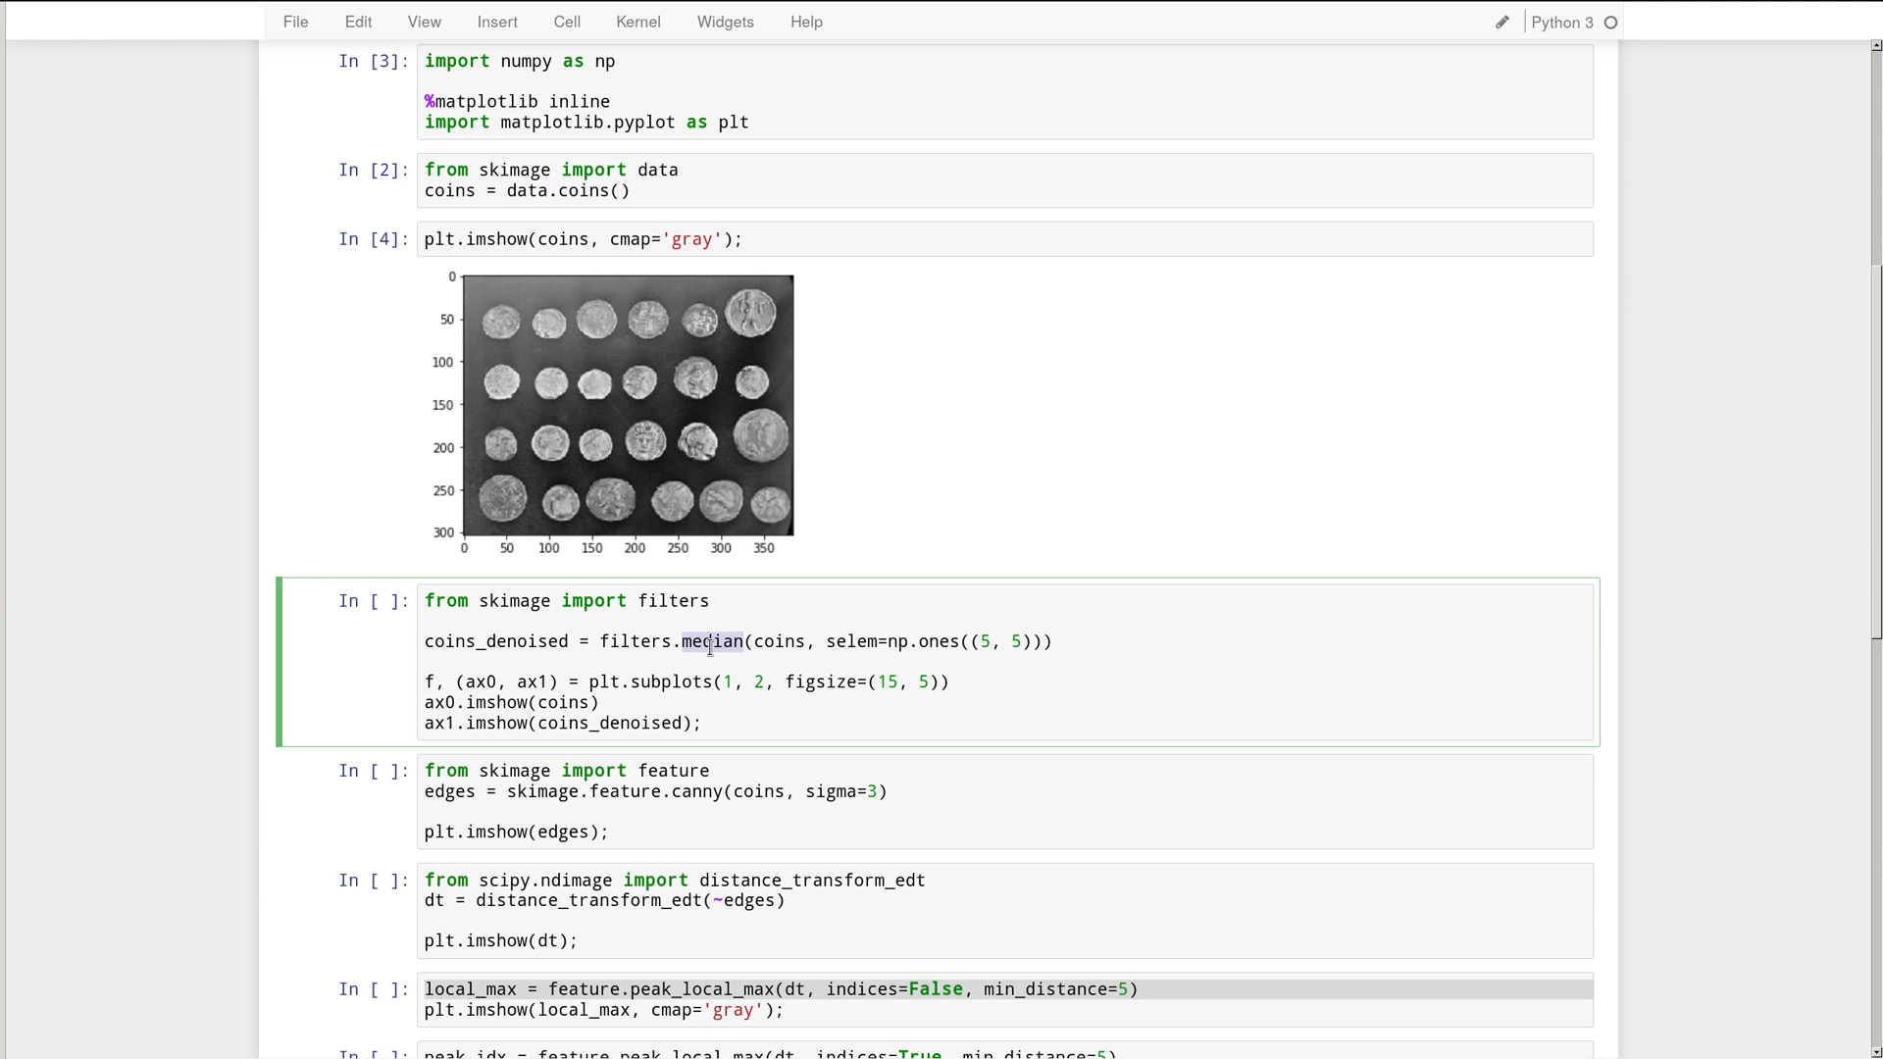
mouse_move(982, 641)
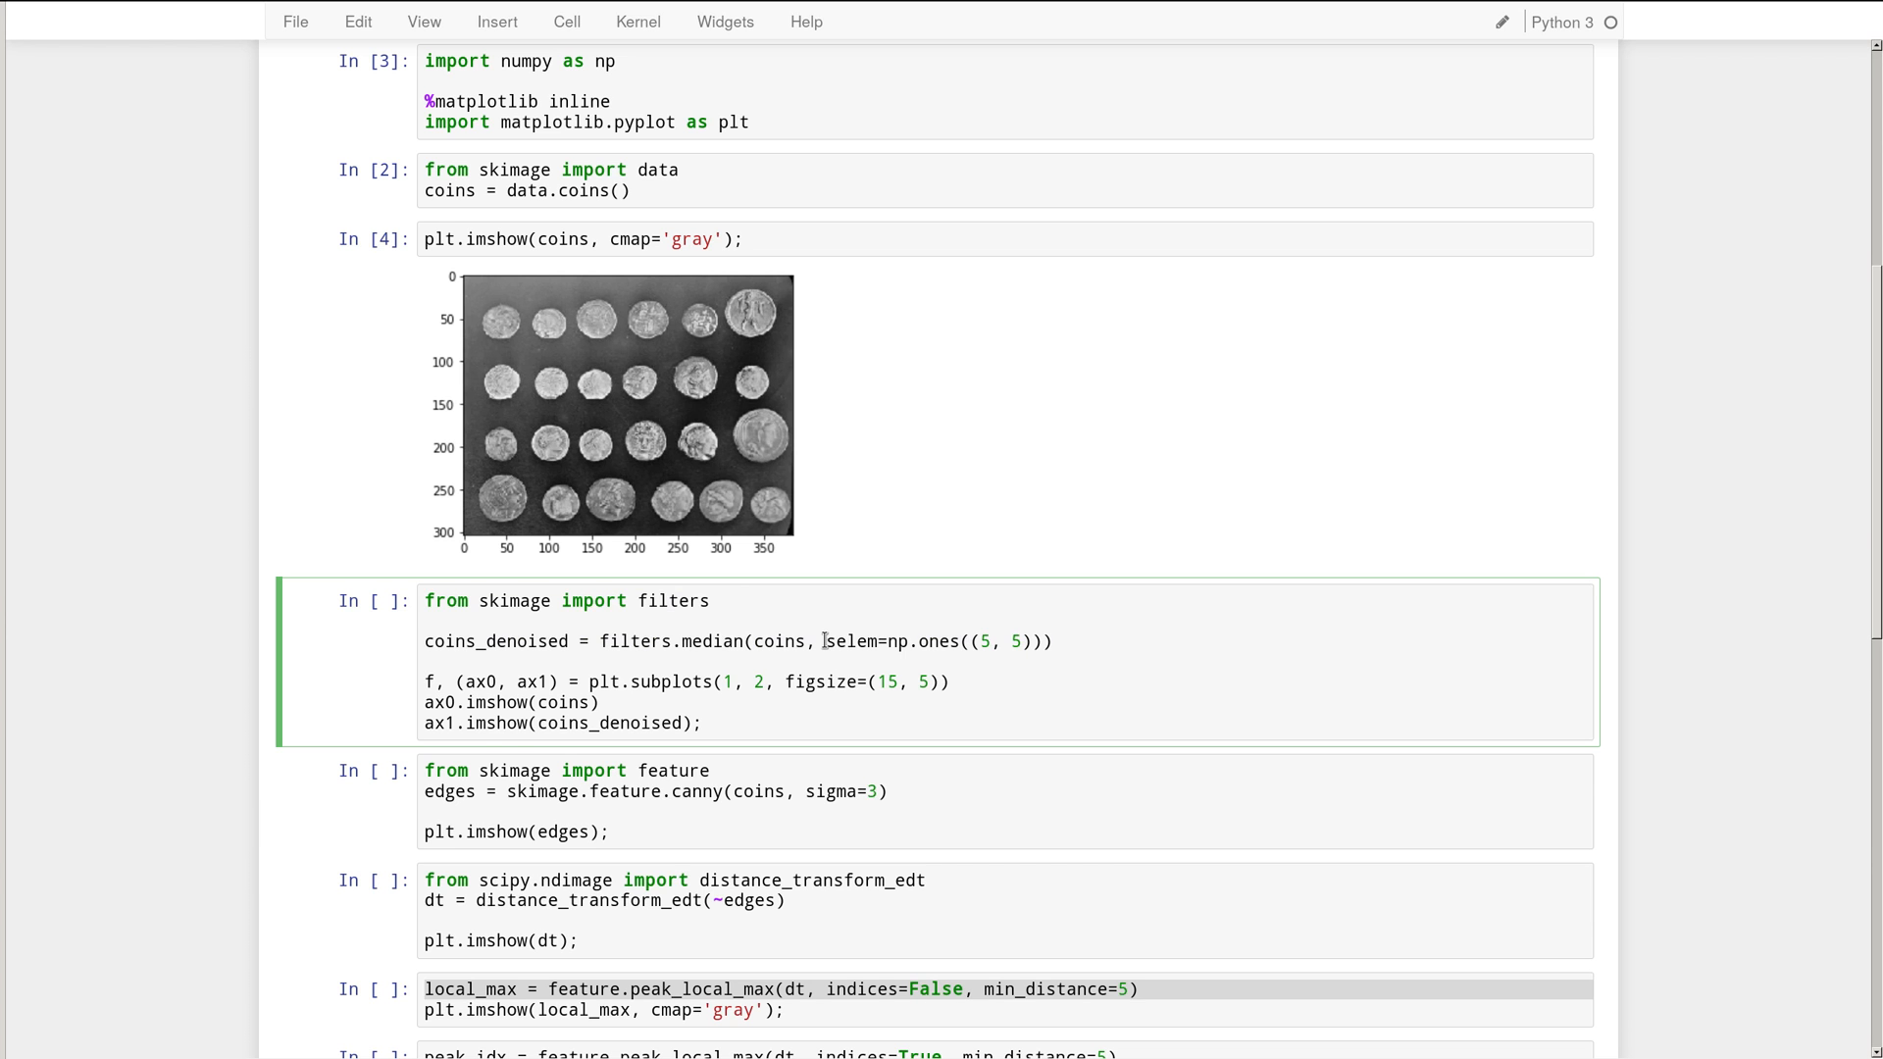
mouse_move(700, 682)
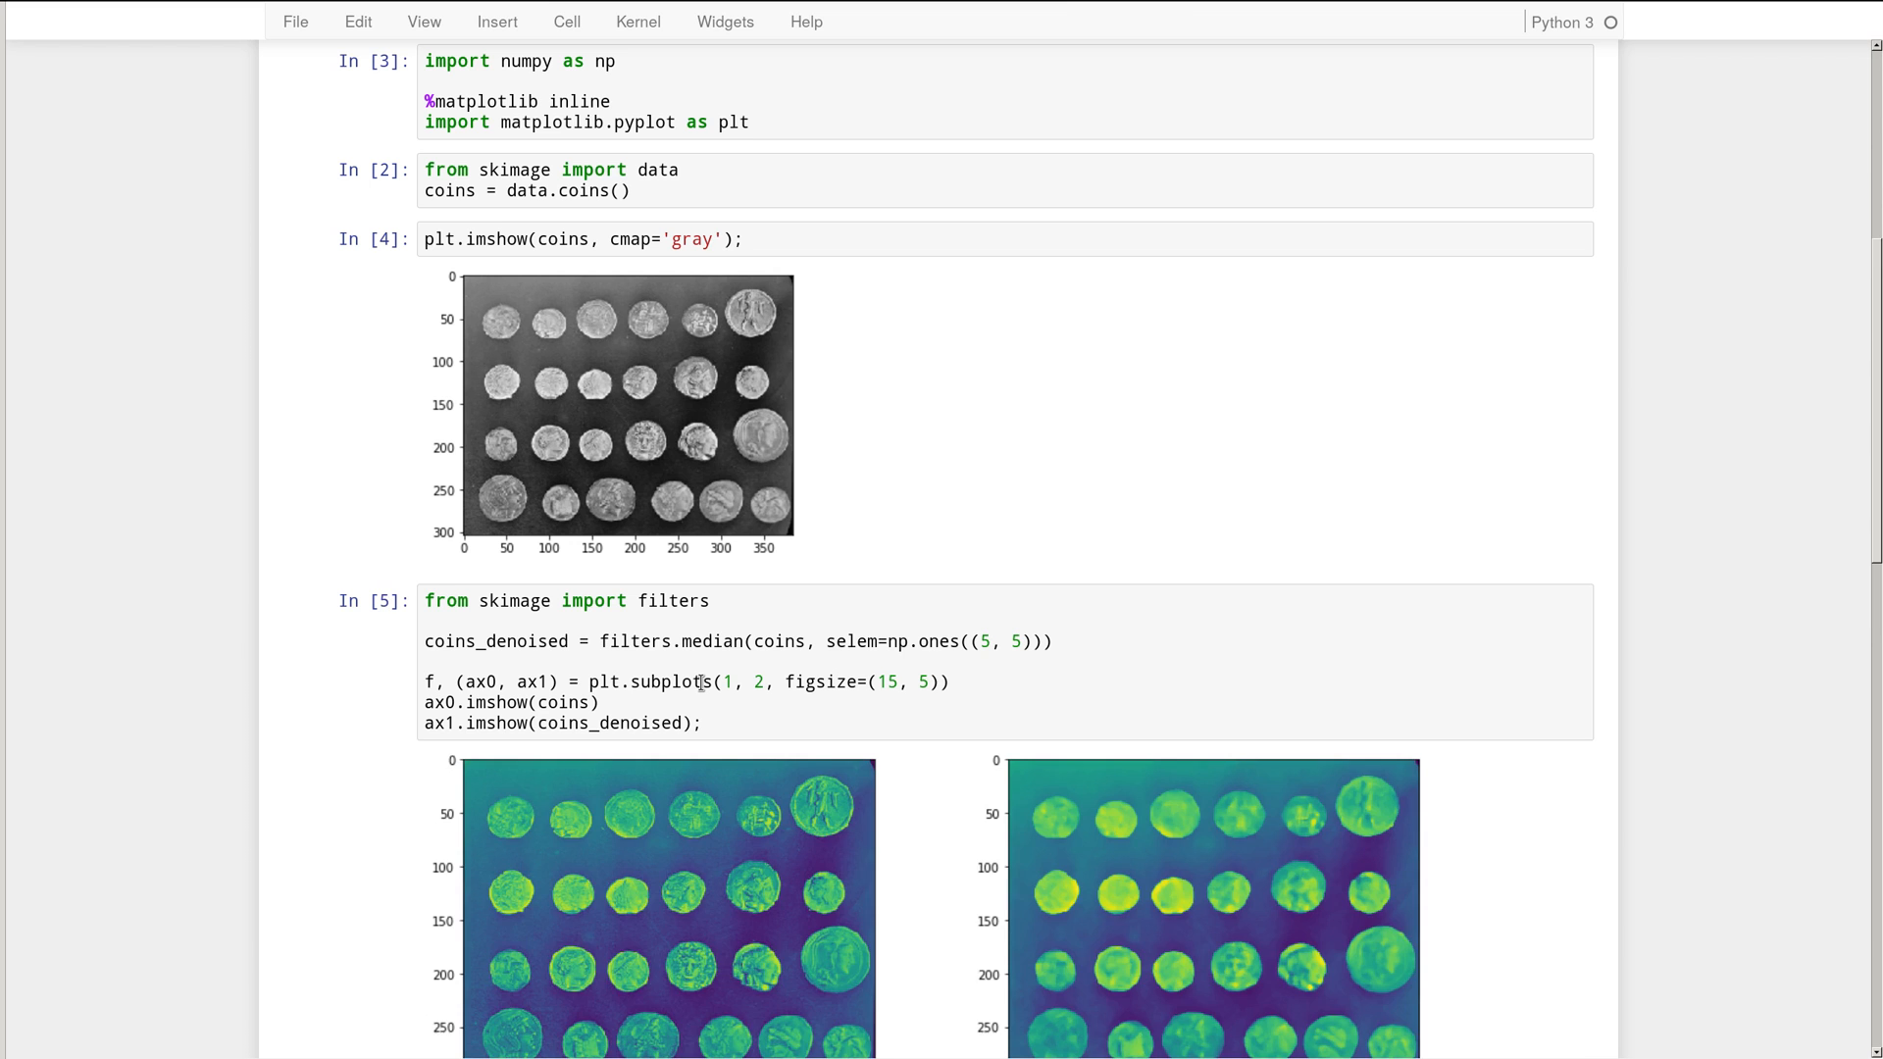
scroll("down", 3)
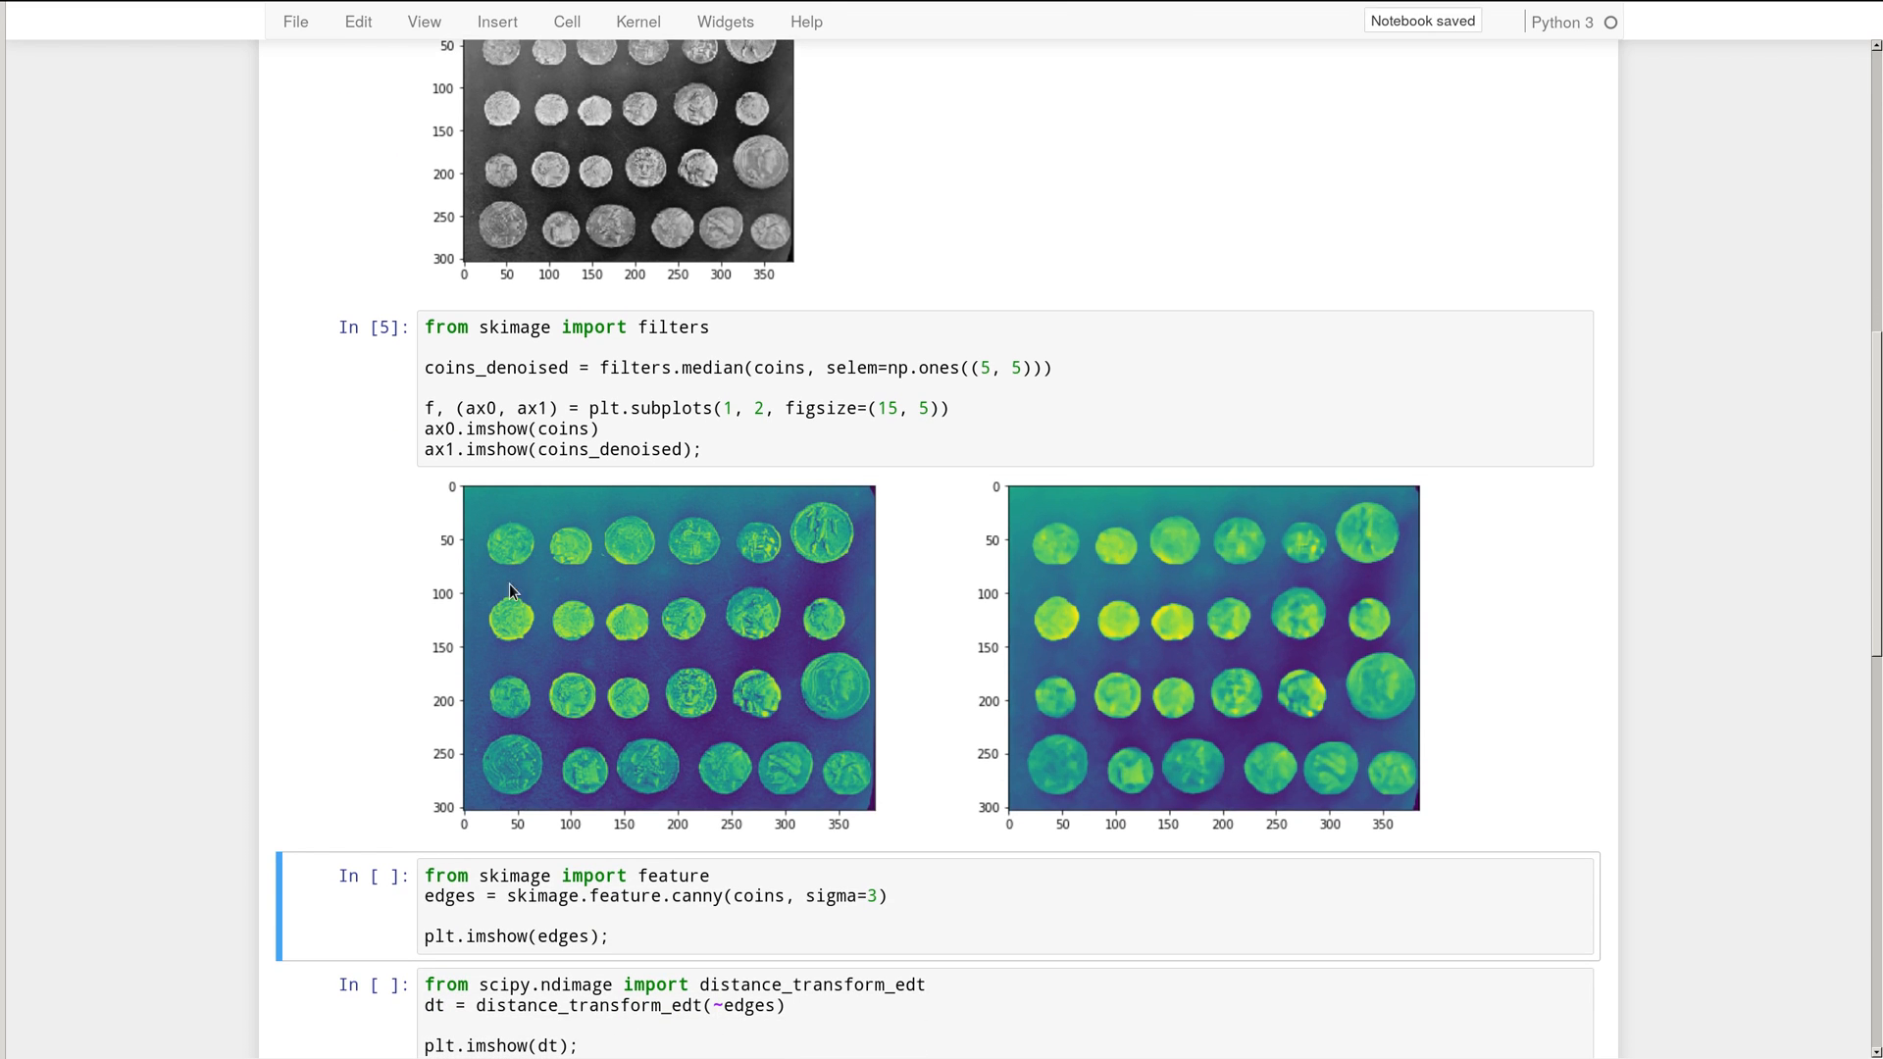
mouse_move(822, 726)
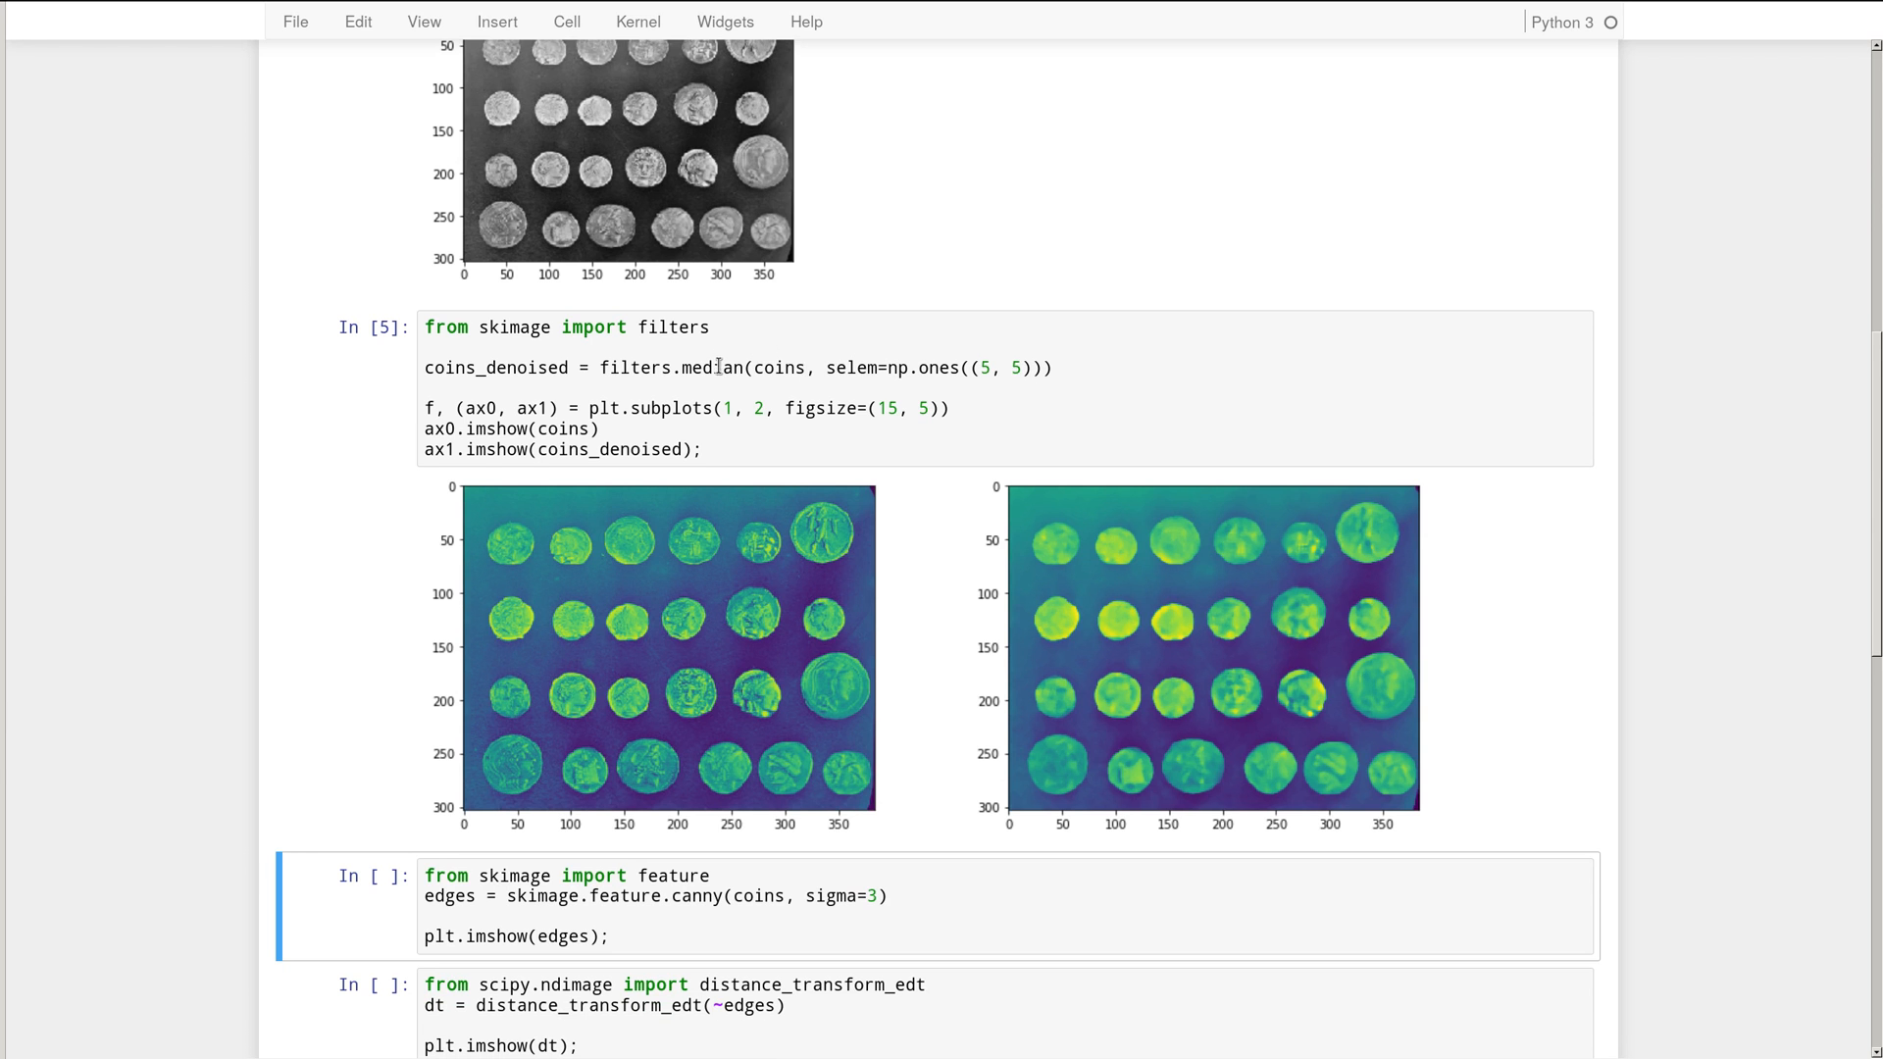
mouse_move(1260, 601)
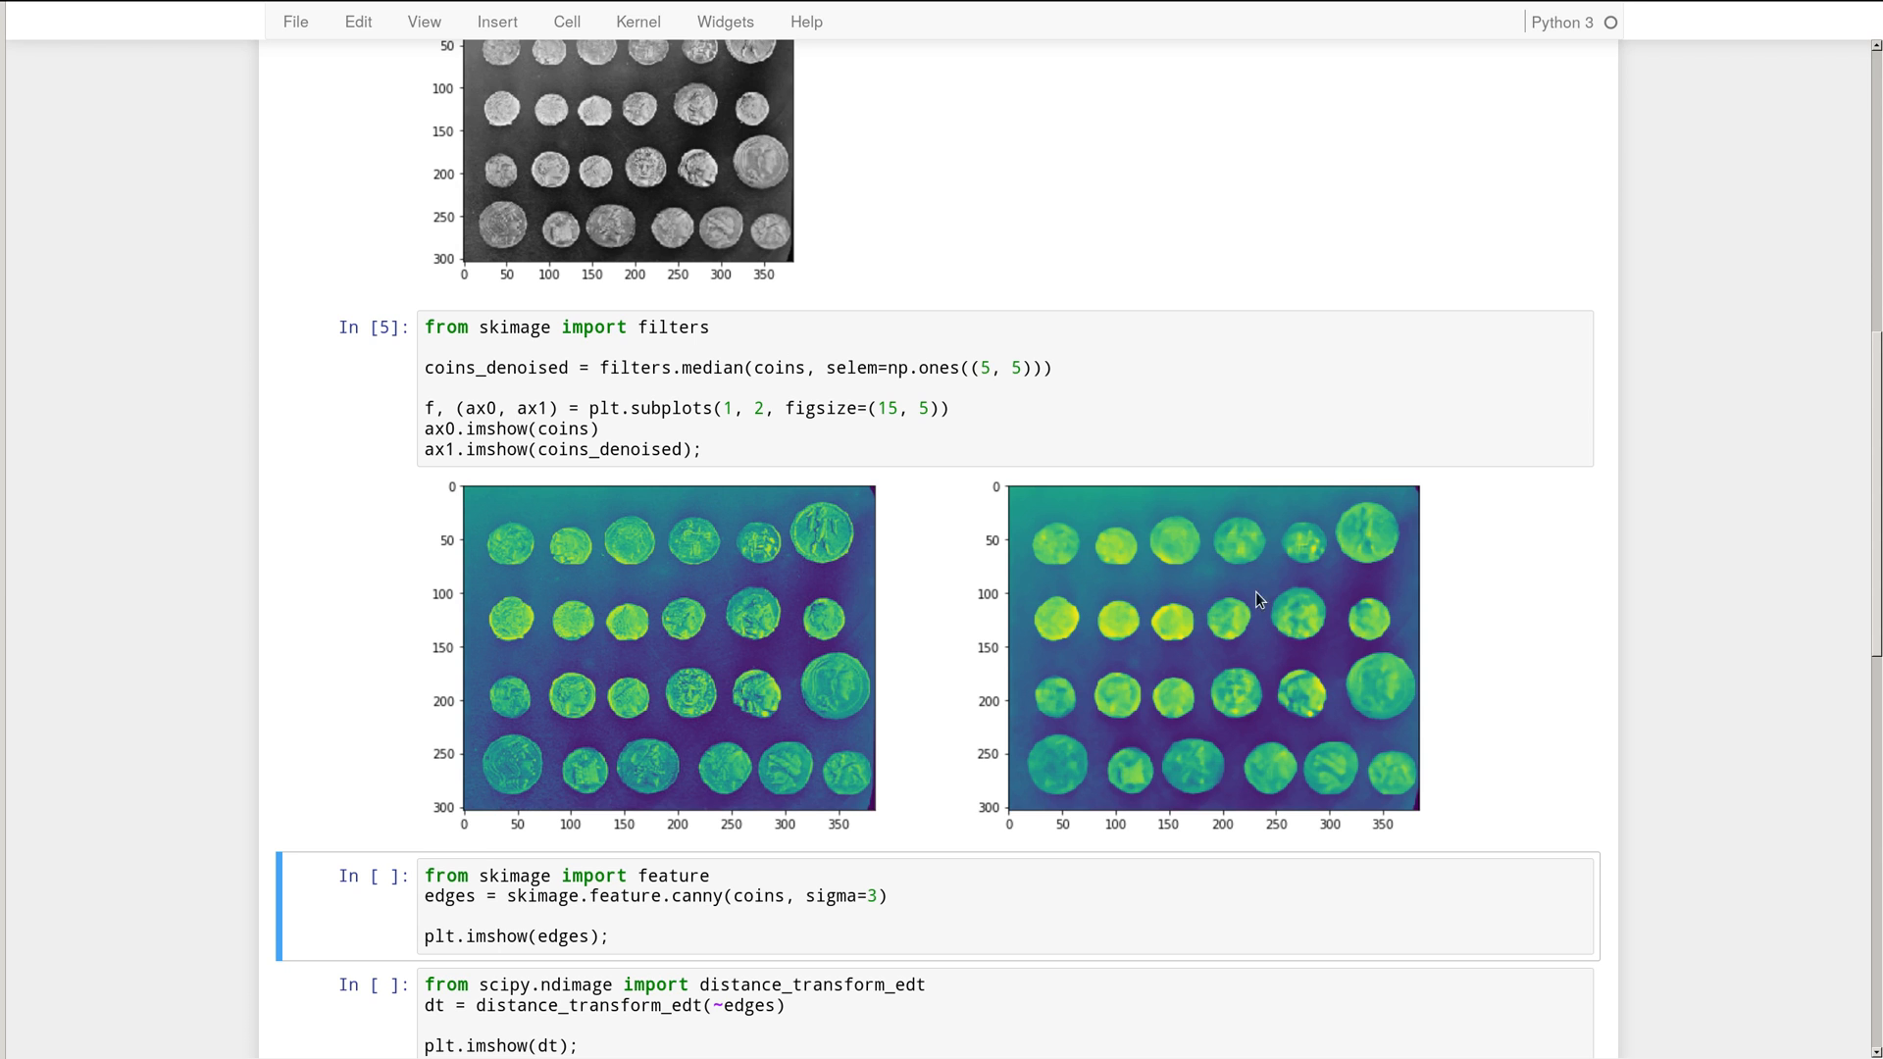
mouse_move(1057, 697)
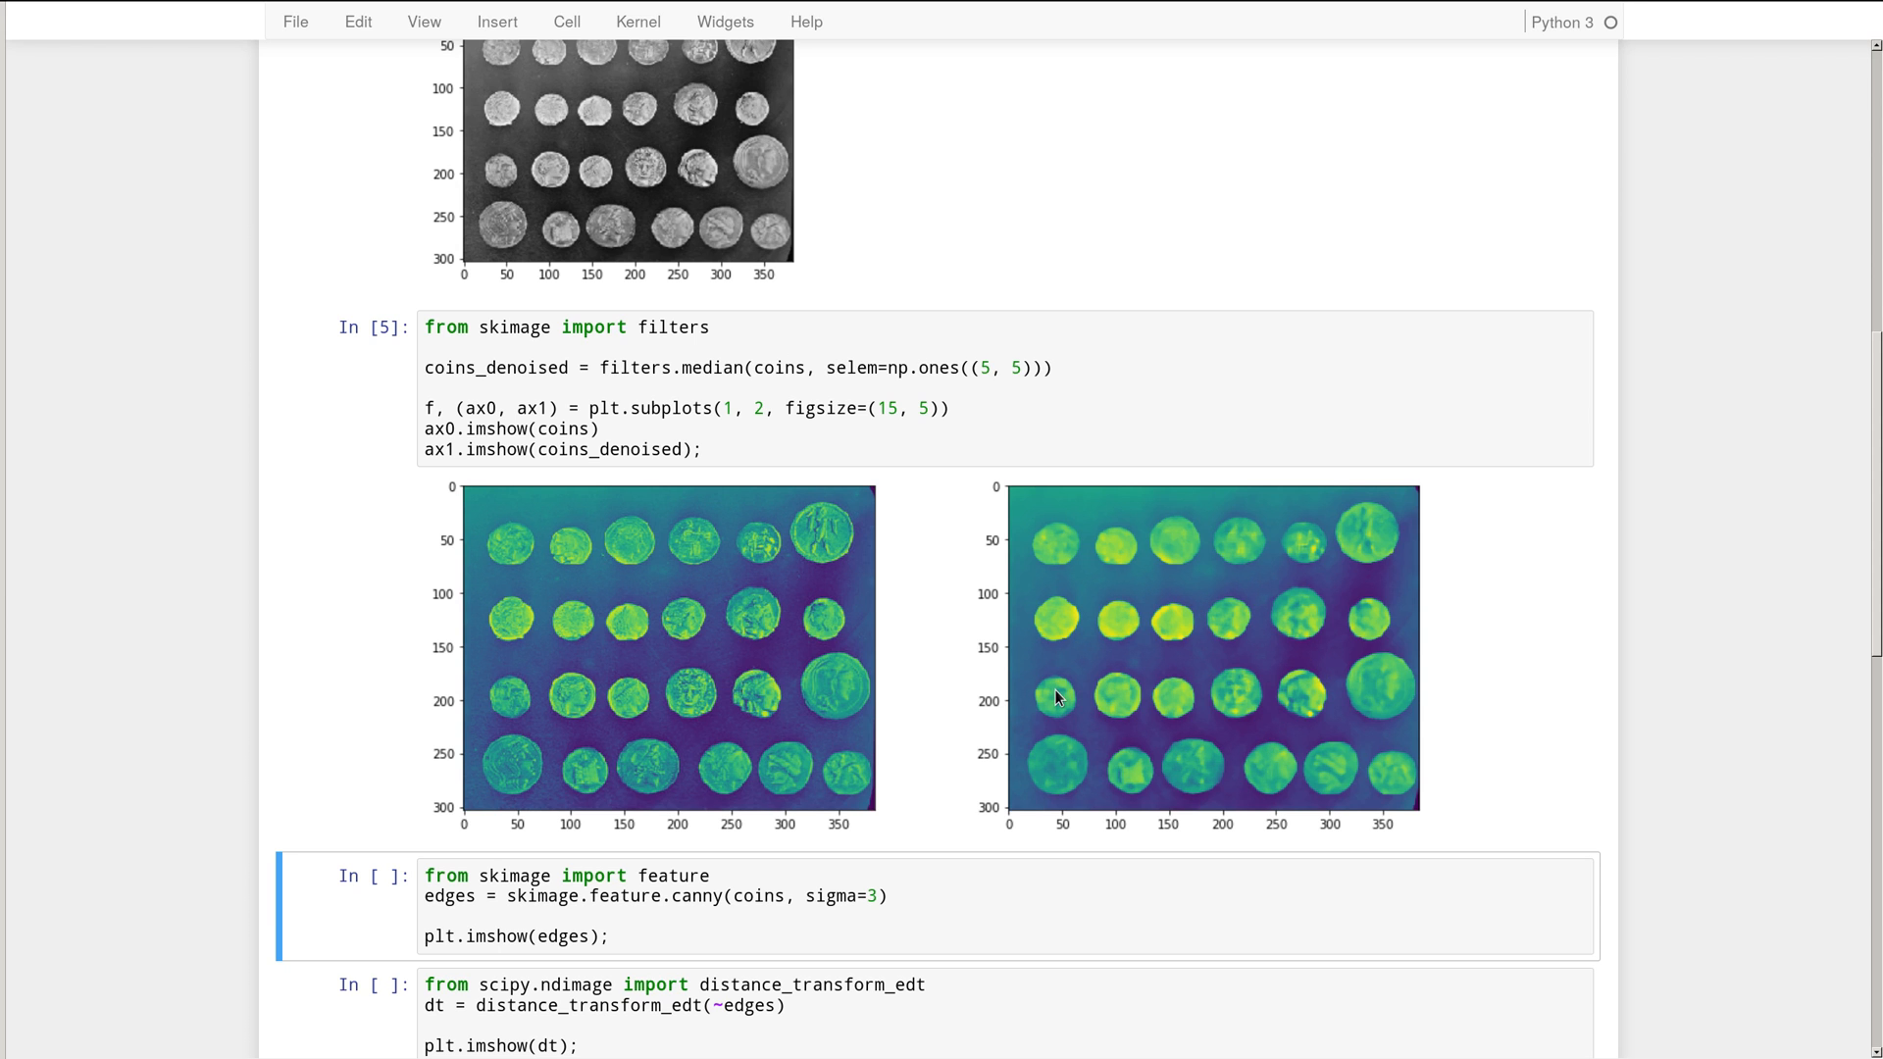
mouse_move(832, 688)
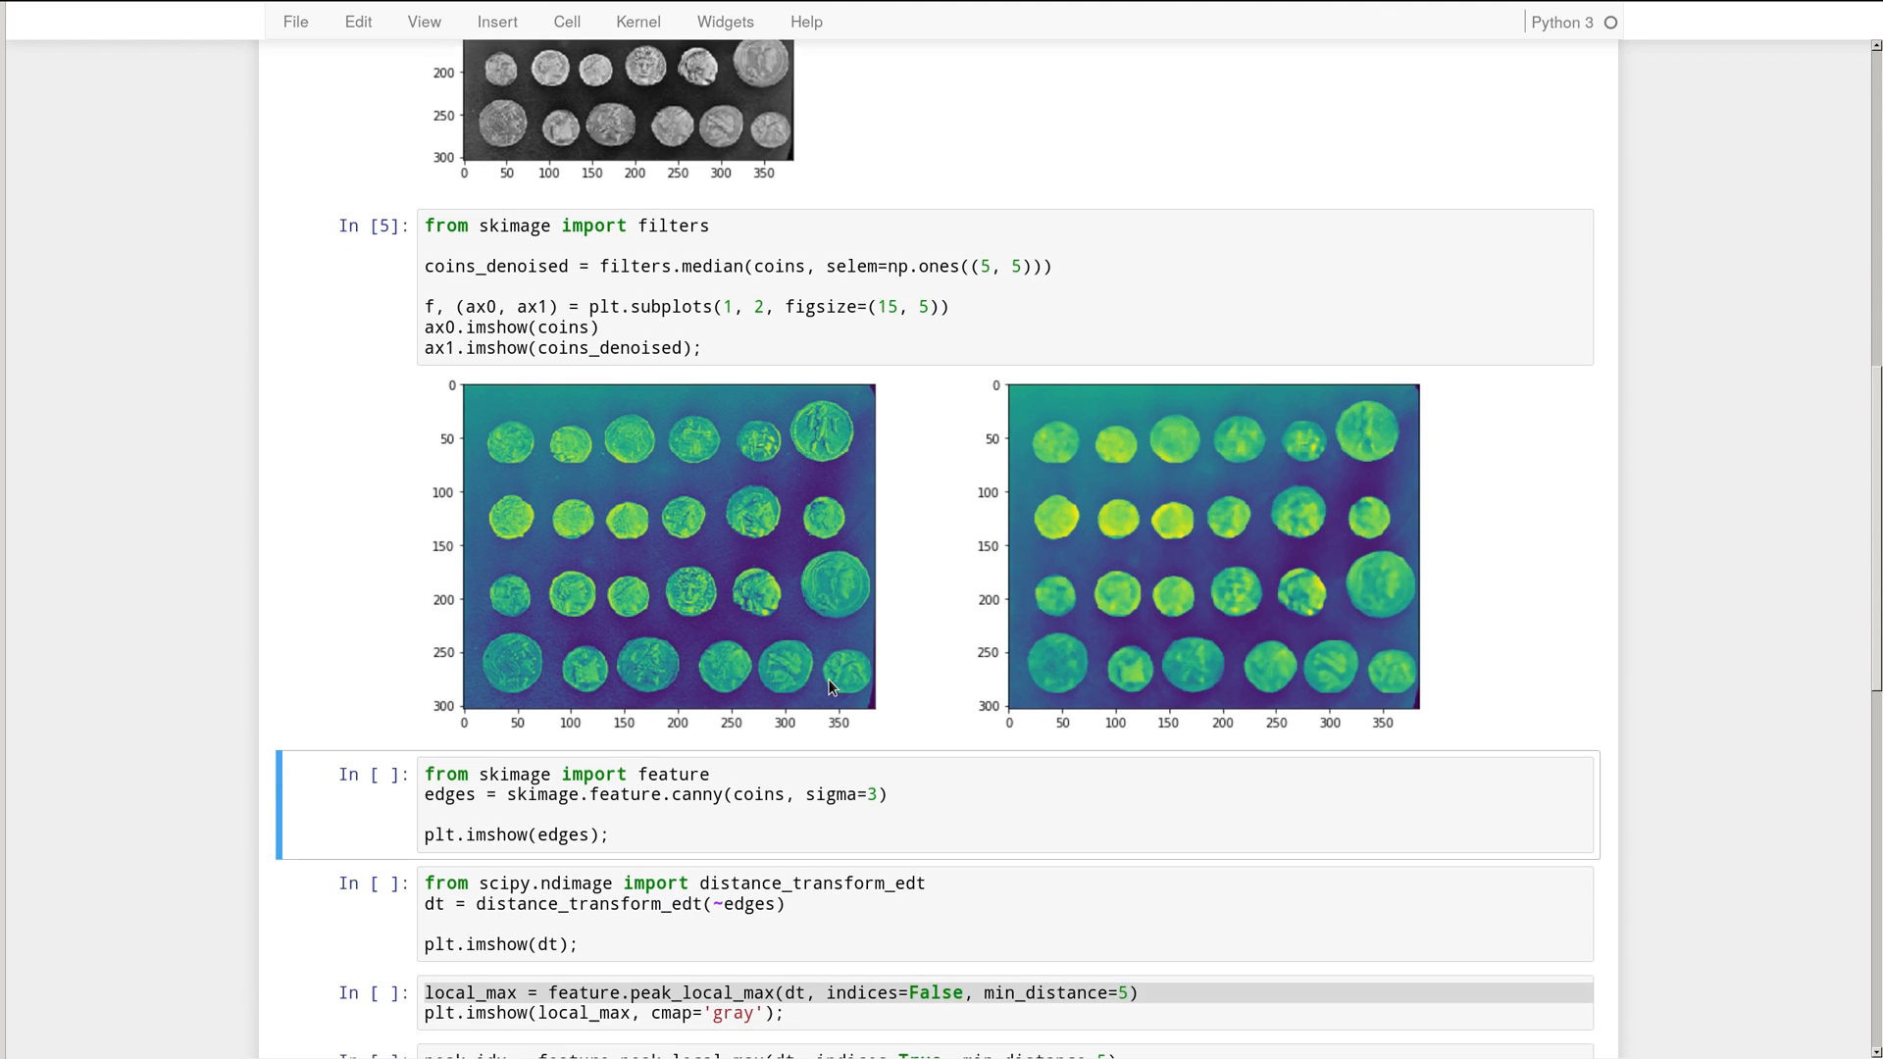
- Try Canny edge detection with sigma 1, then raise sigma and rerun for cleaner coin outlines
scroll("down", 3)
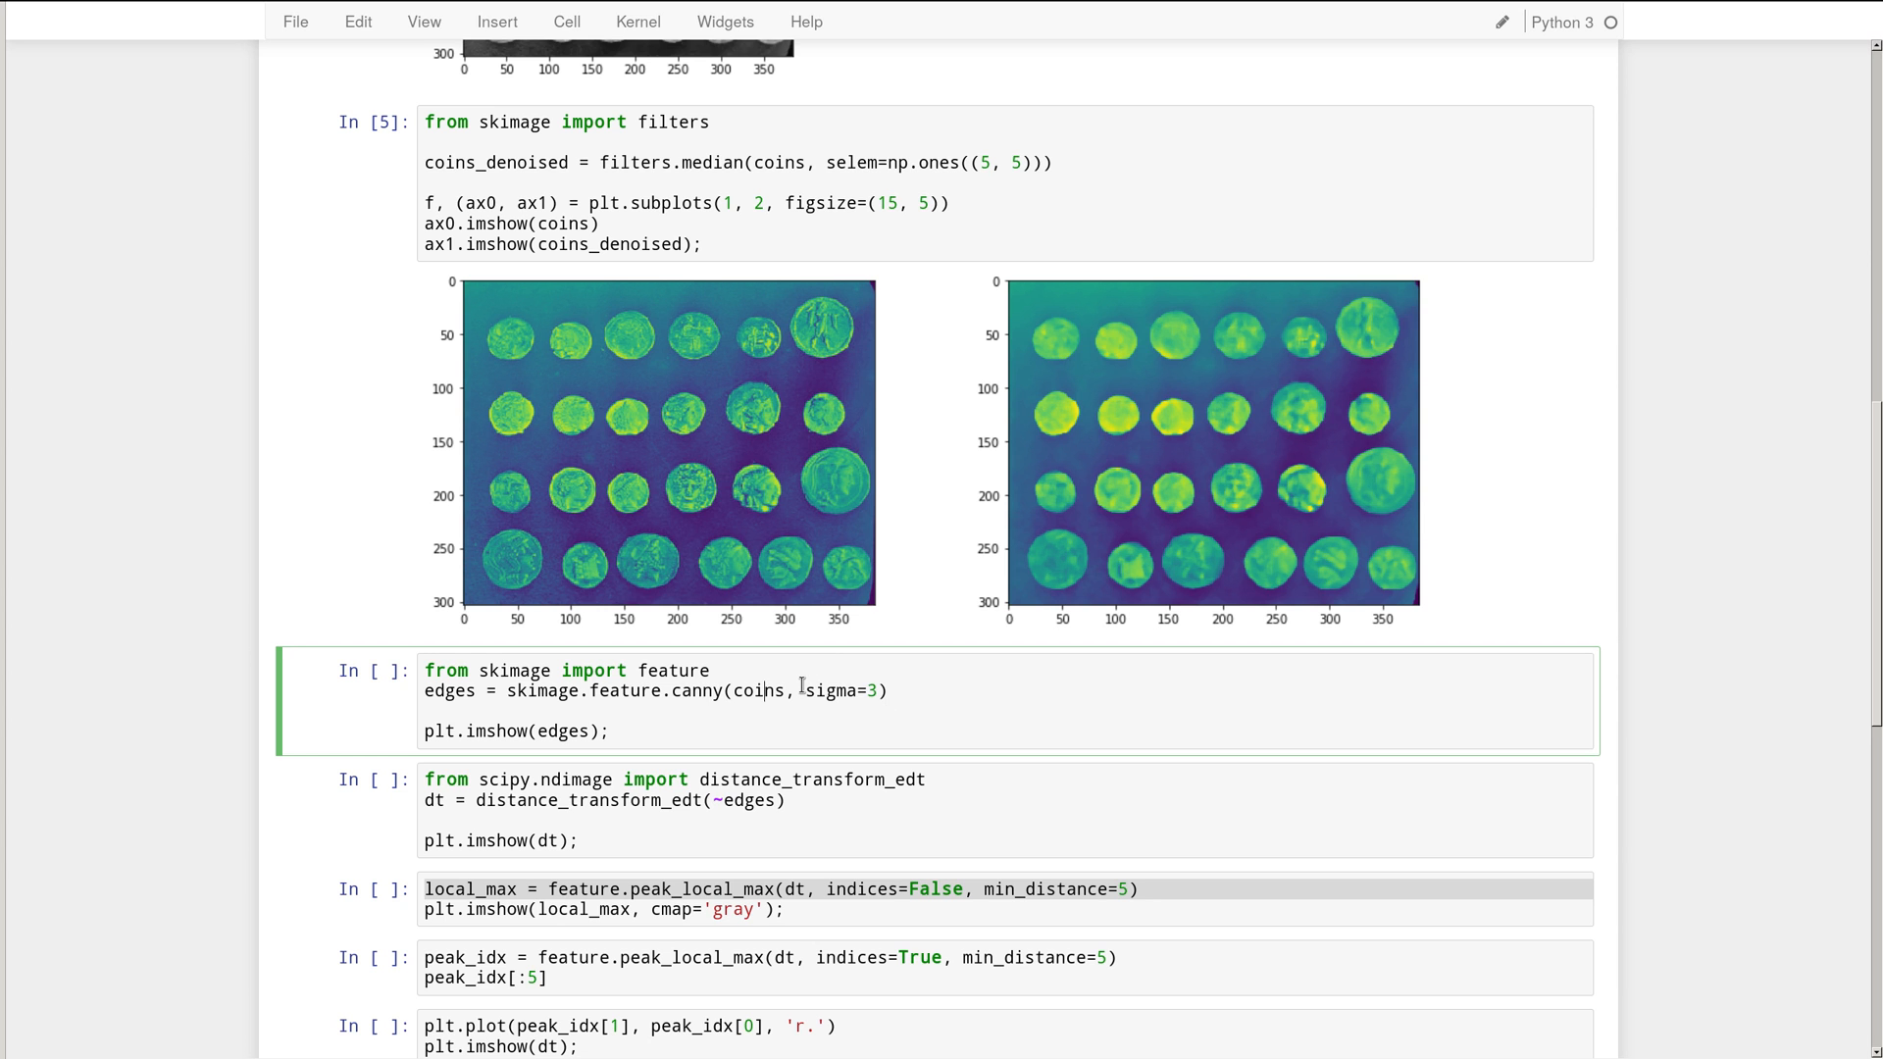
mouse_move(738, 689)
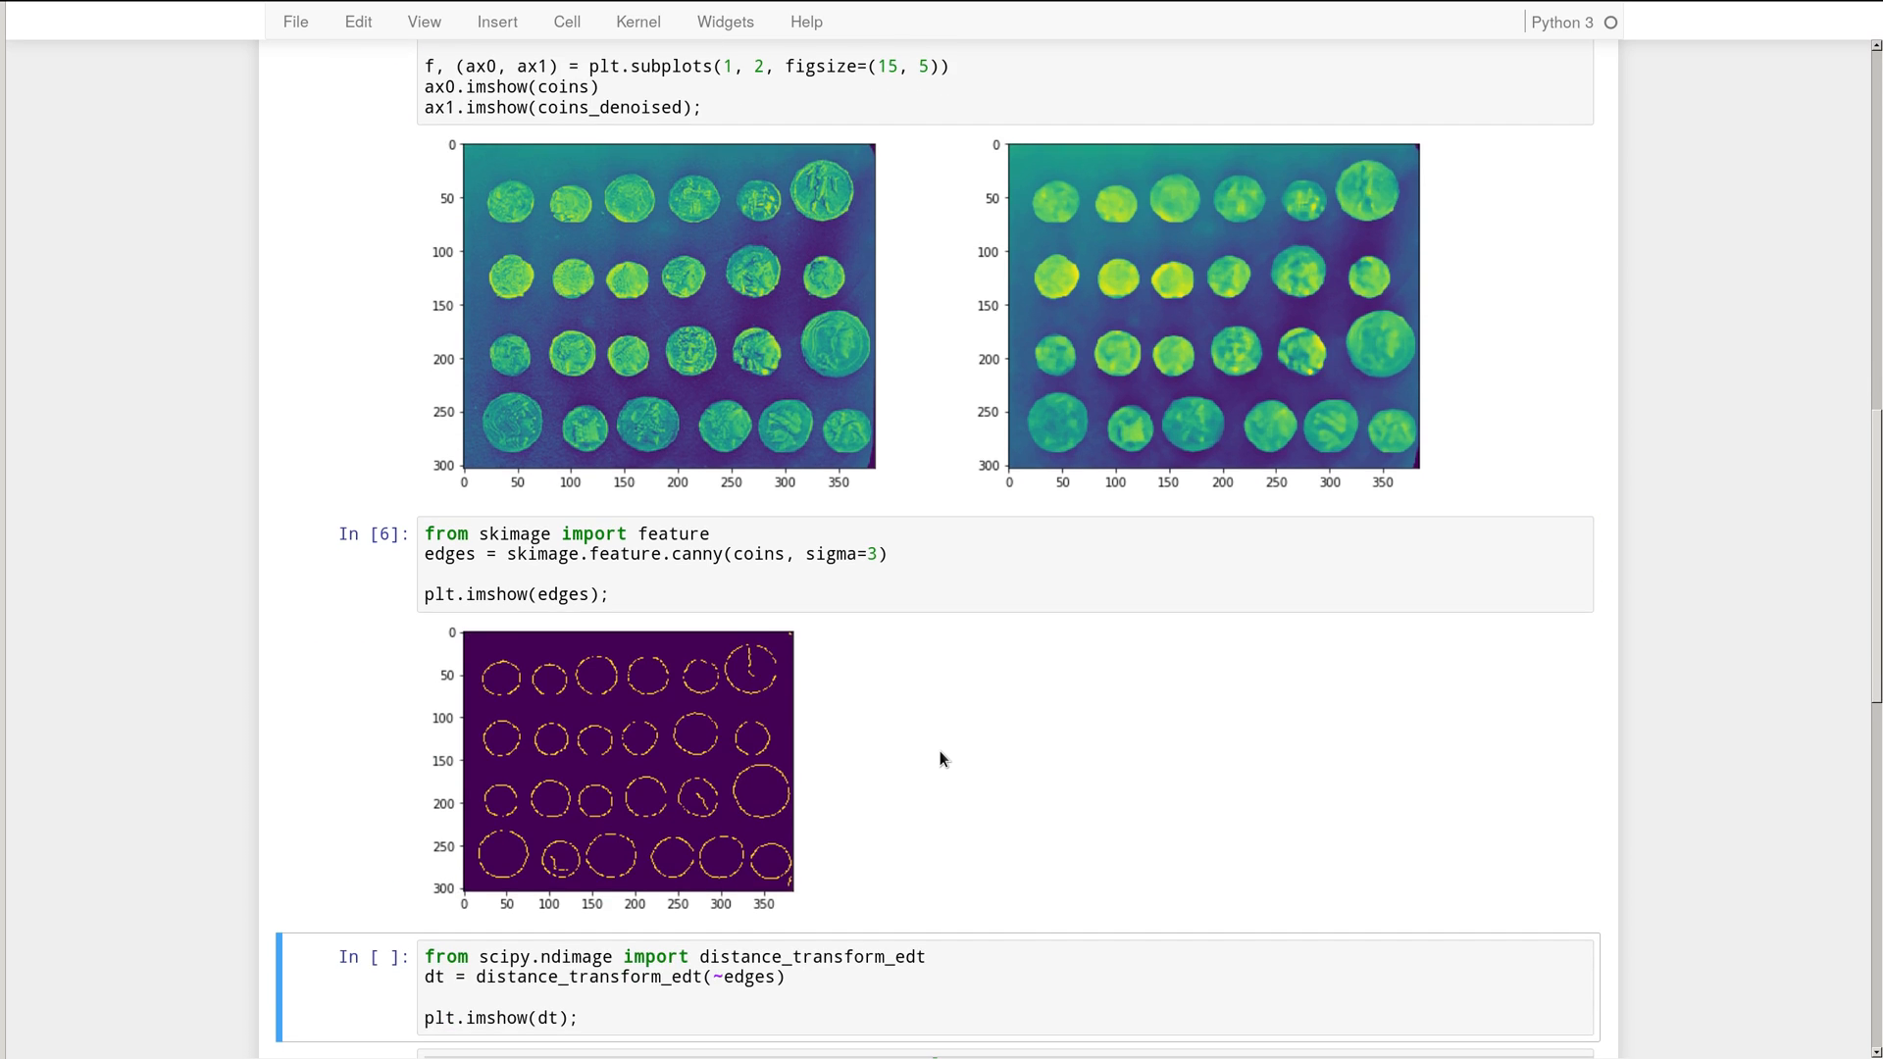
mouse_move(518, 807)
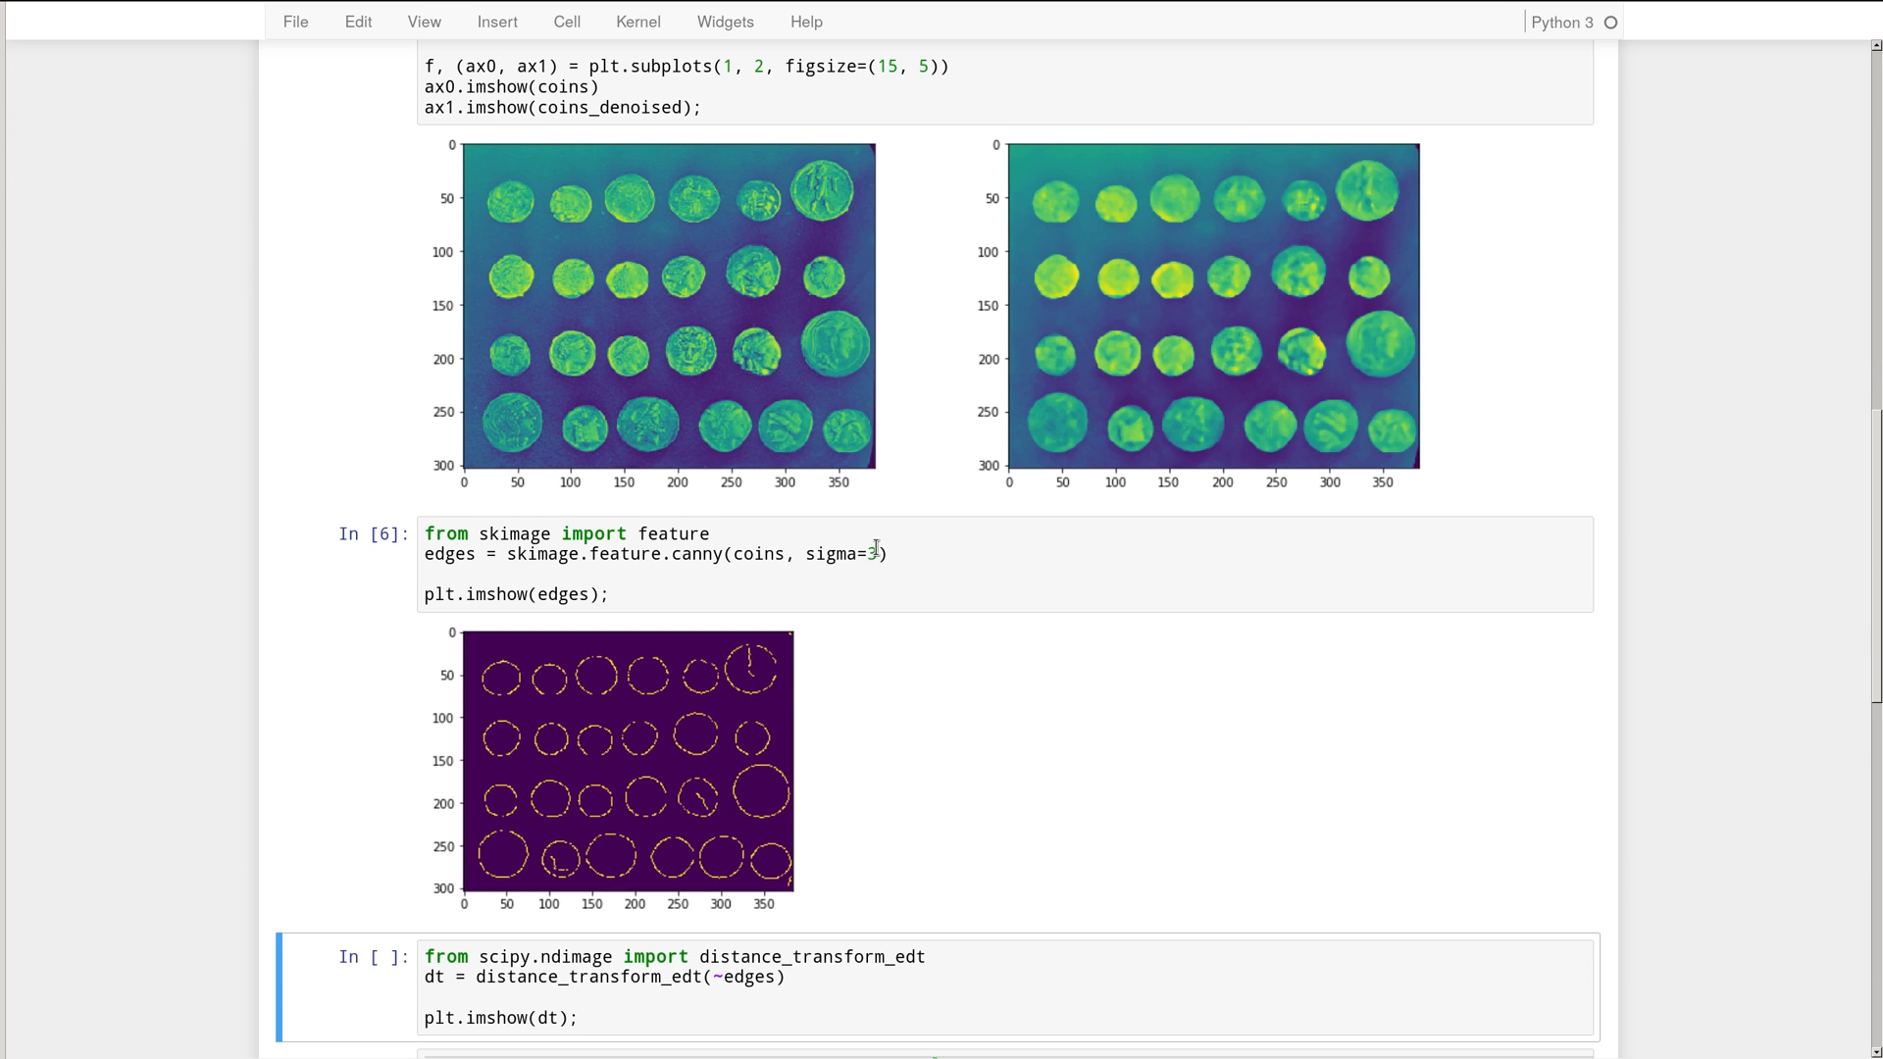
type("1")
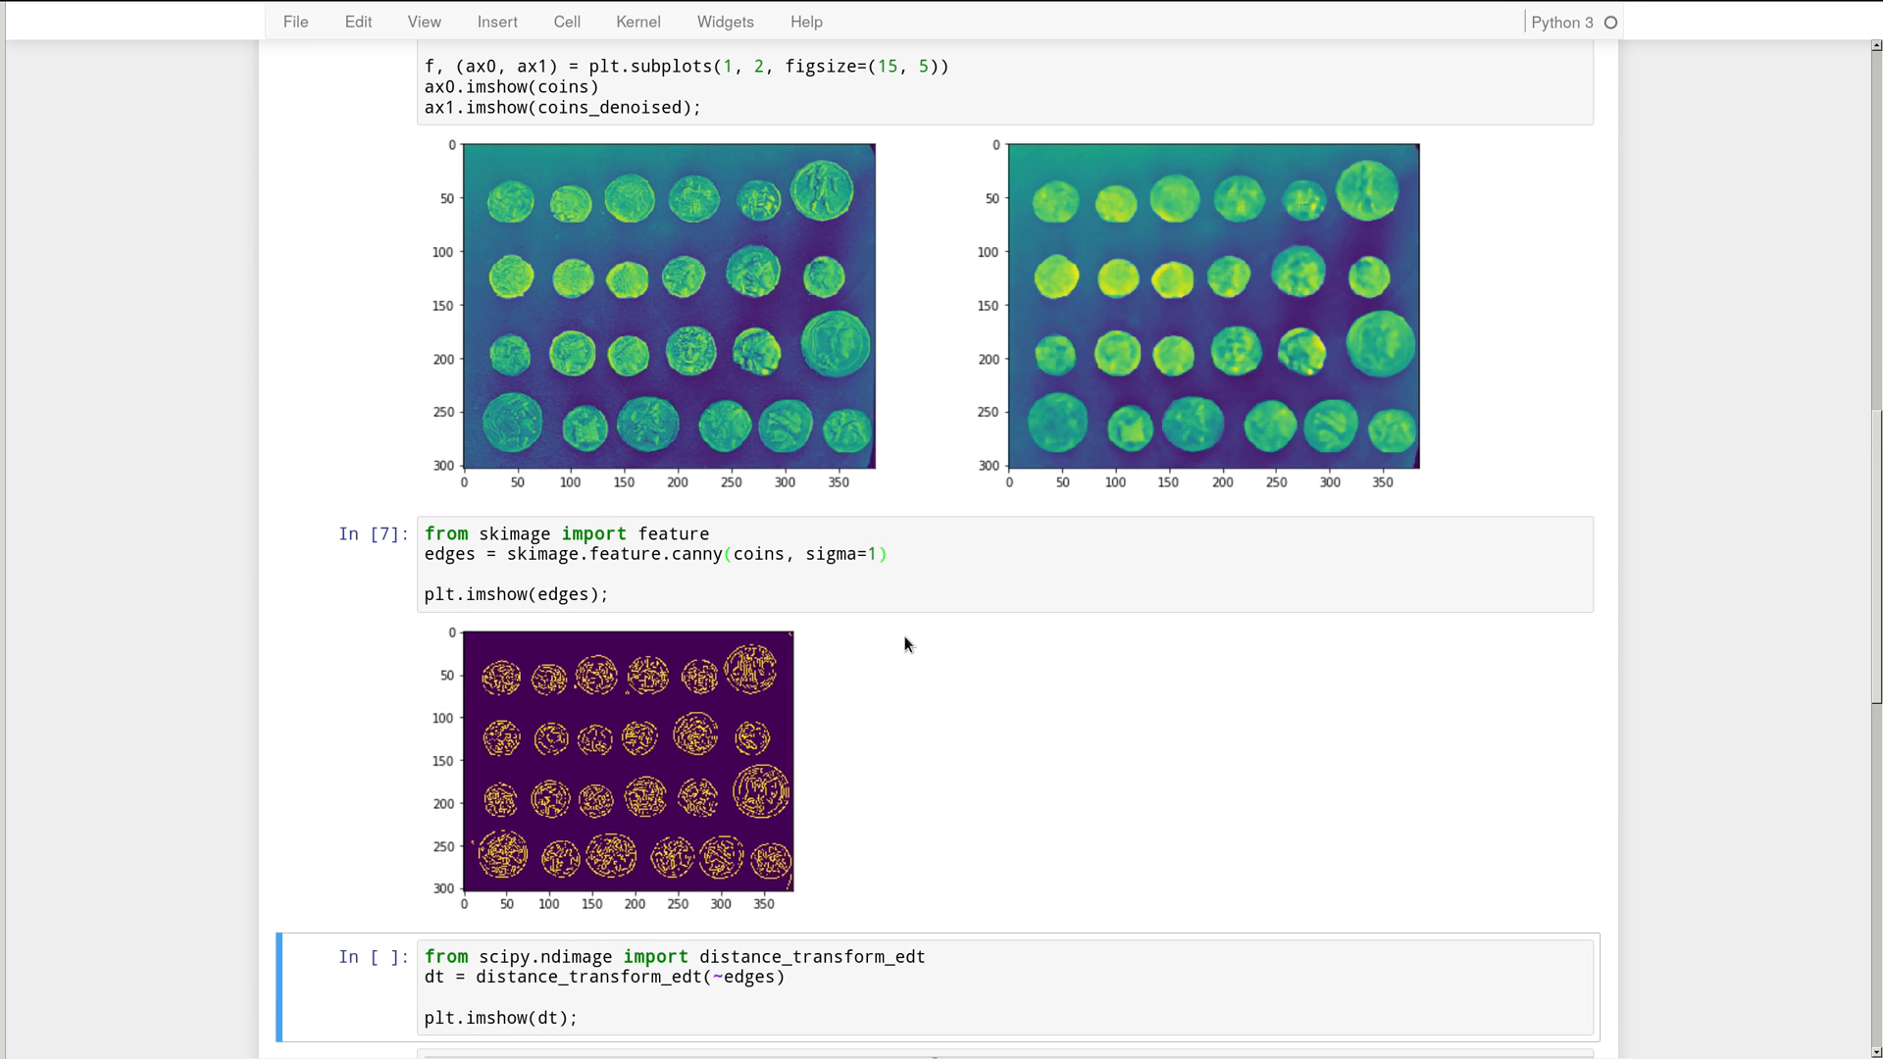
left_click(875, 553)
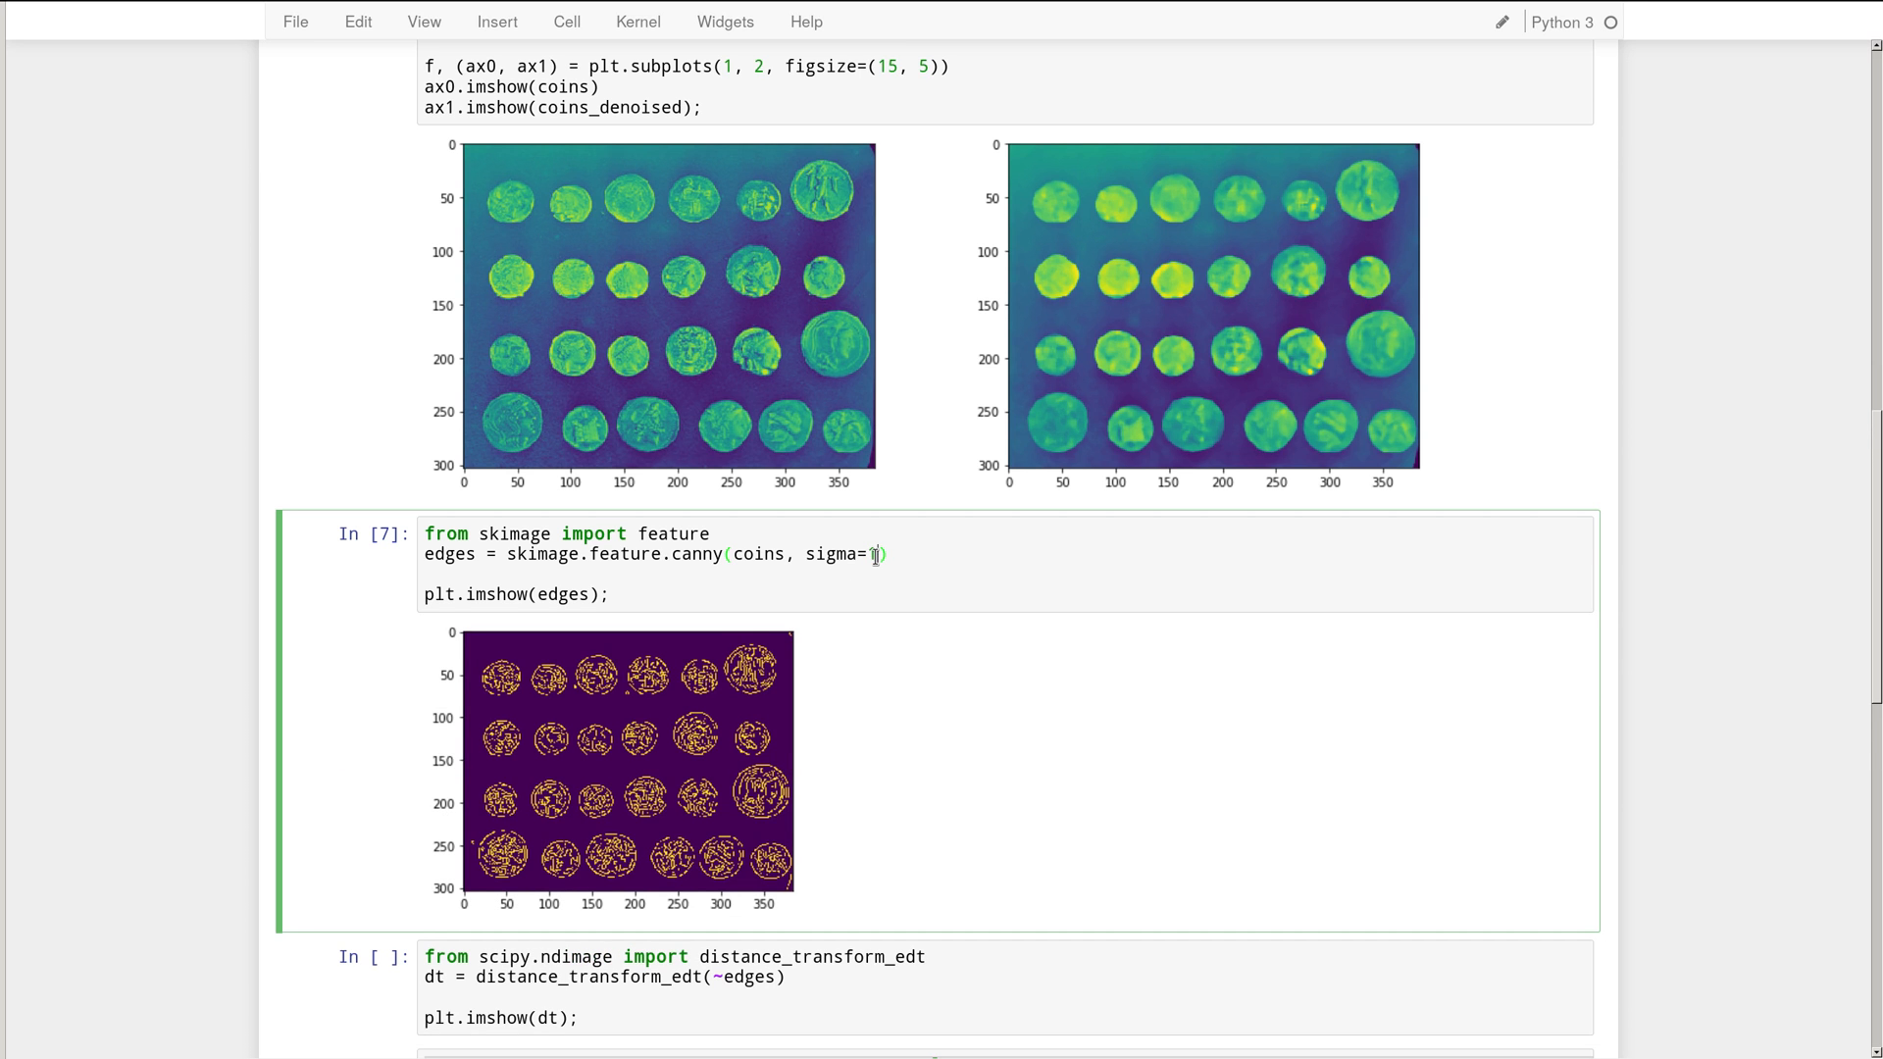
key("Backspace")
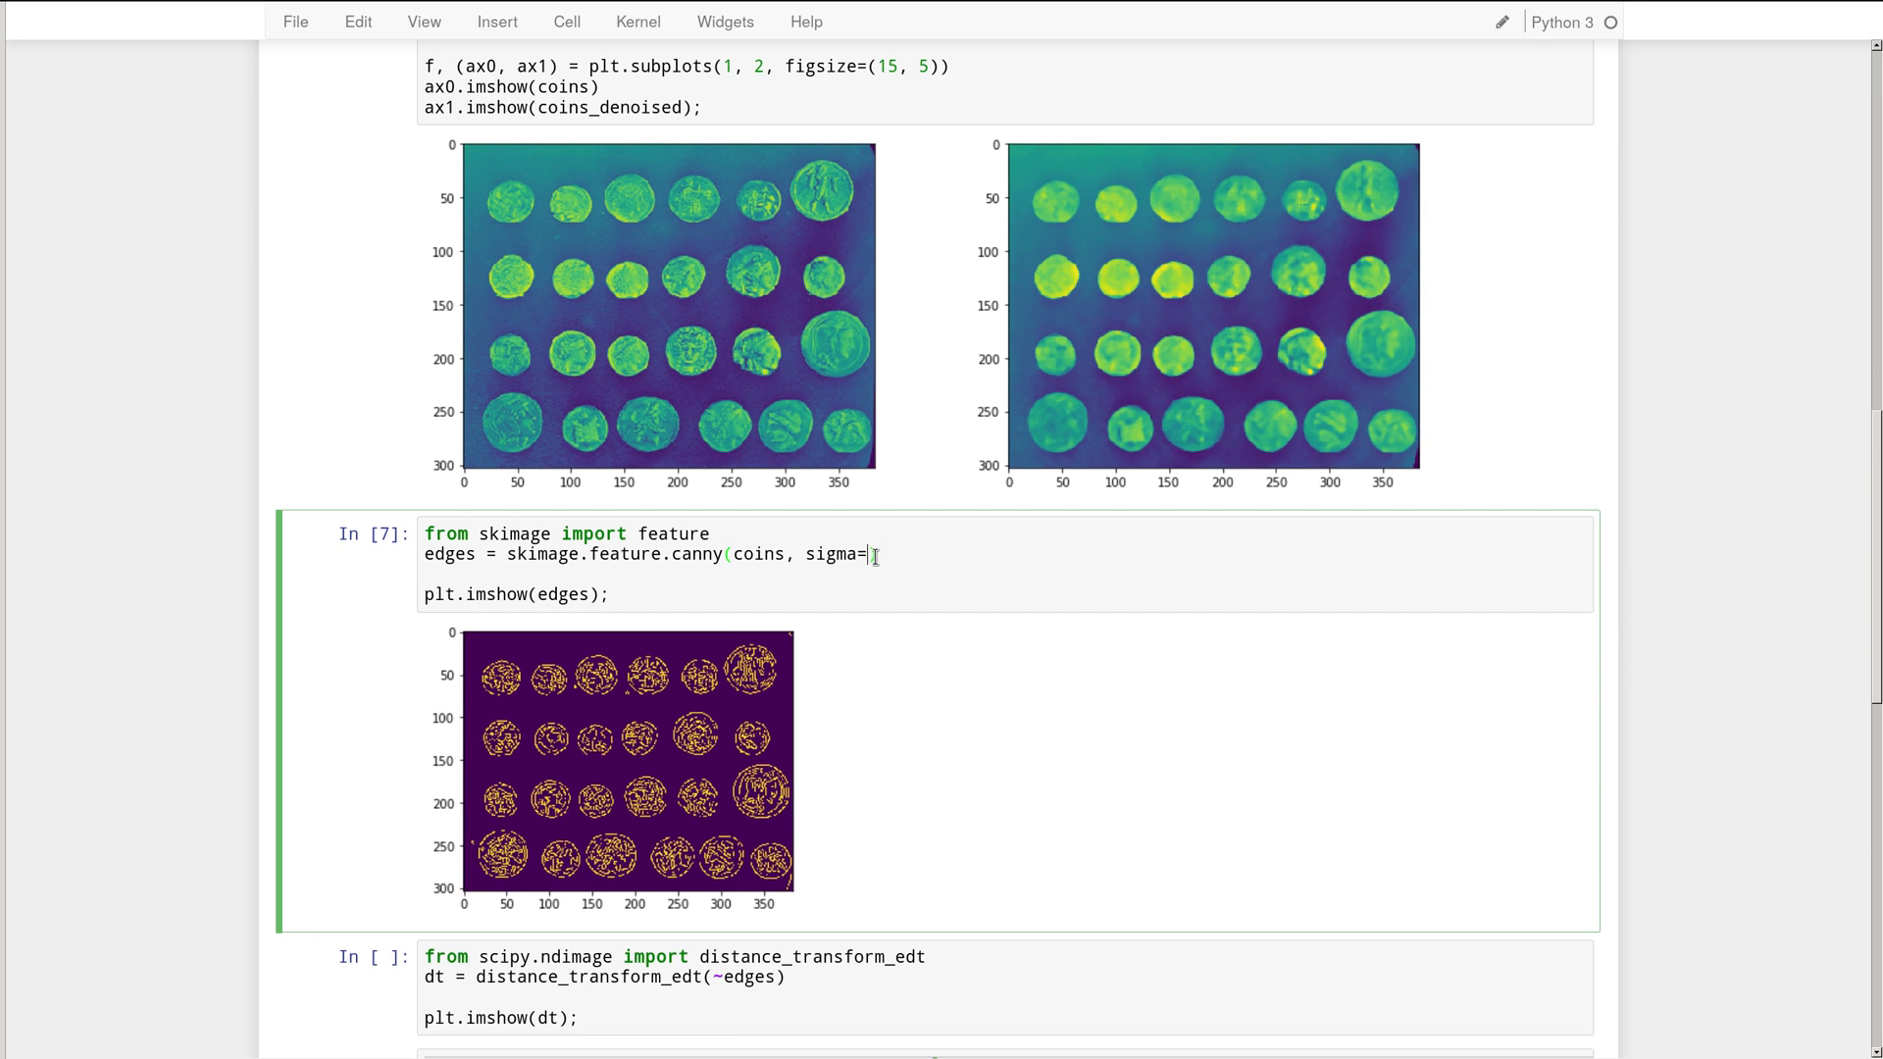
type("5")
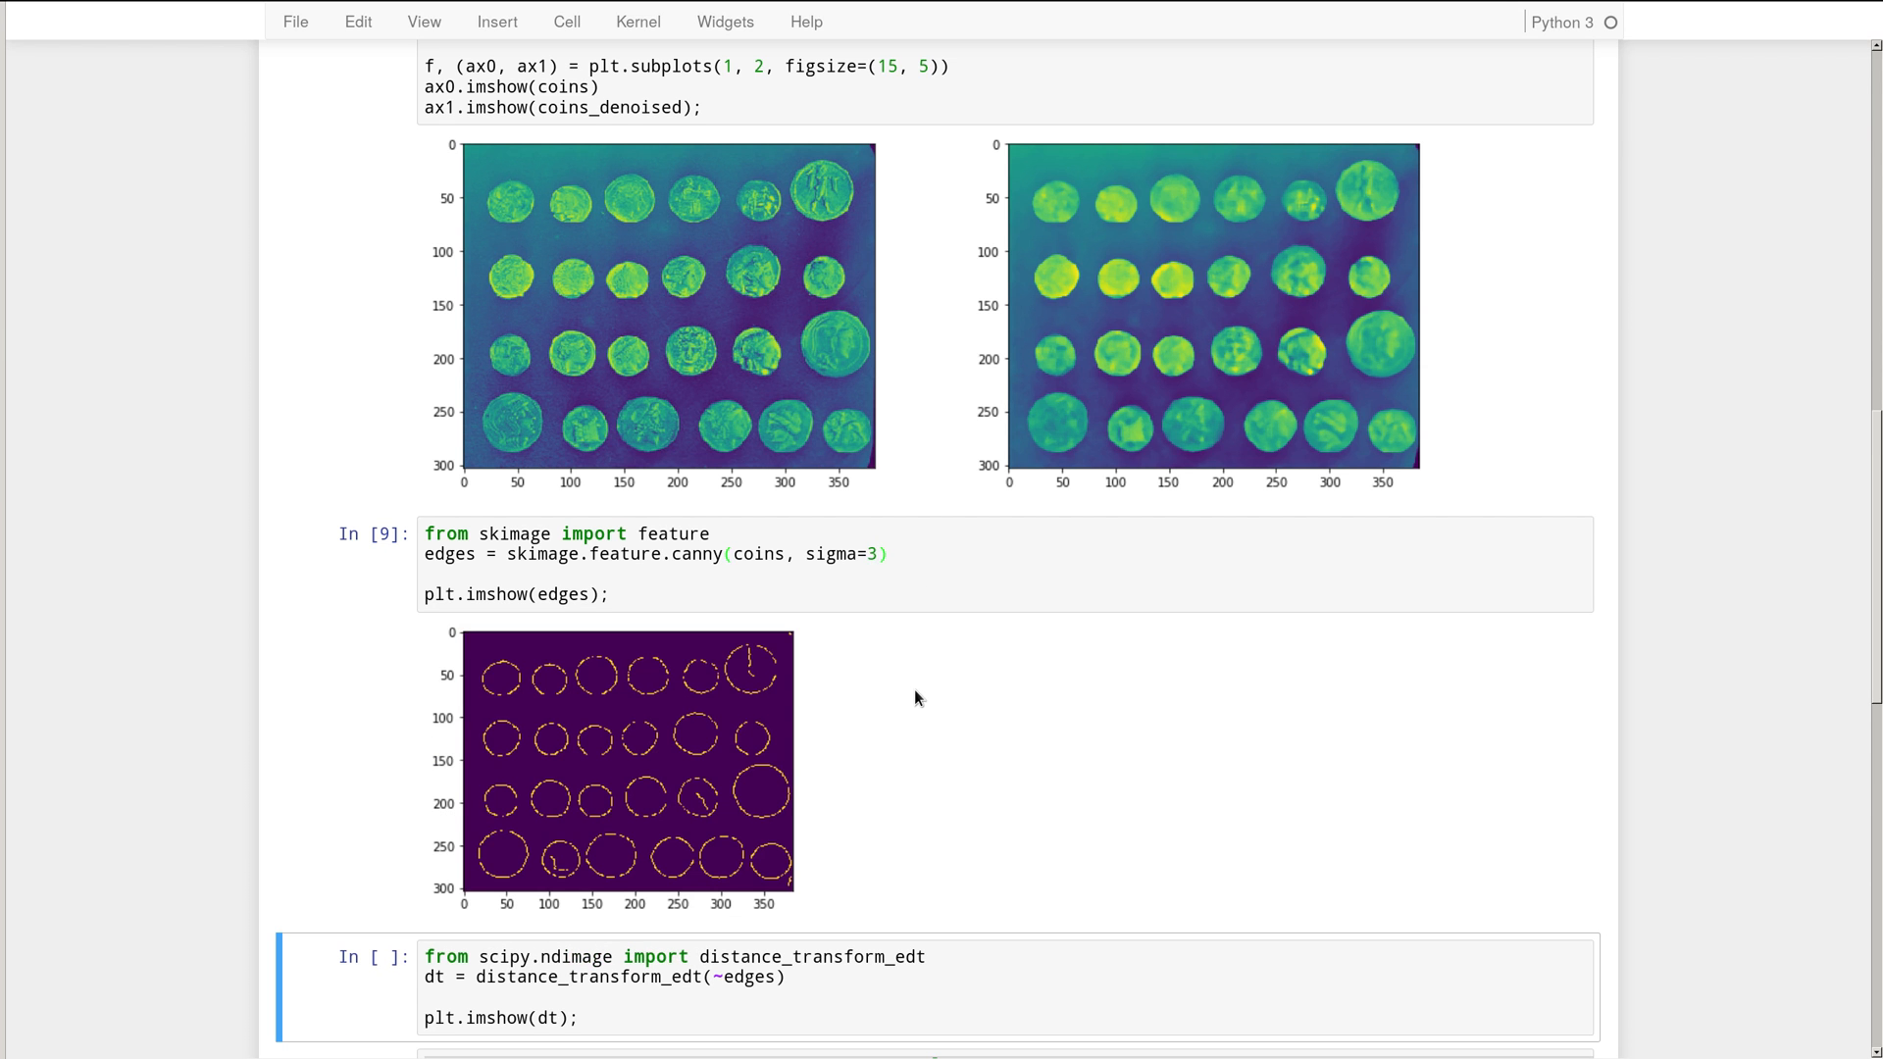
mouse_move(789, 671)
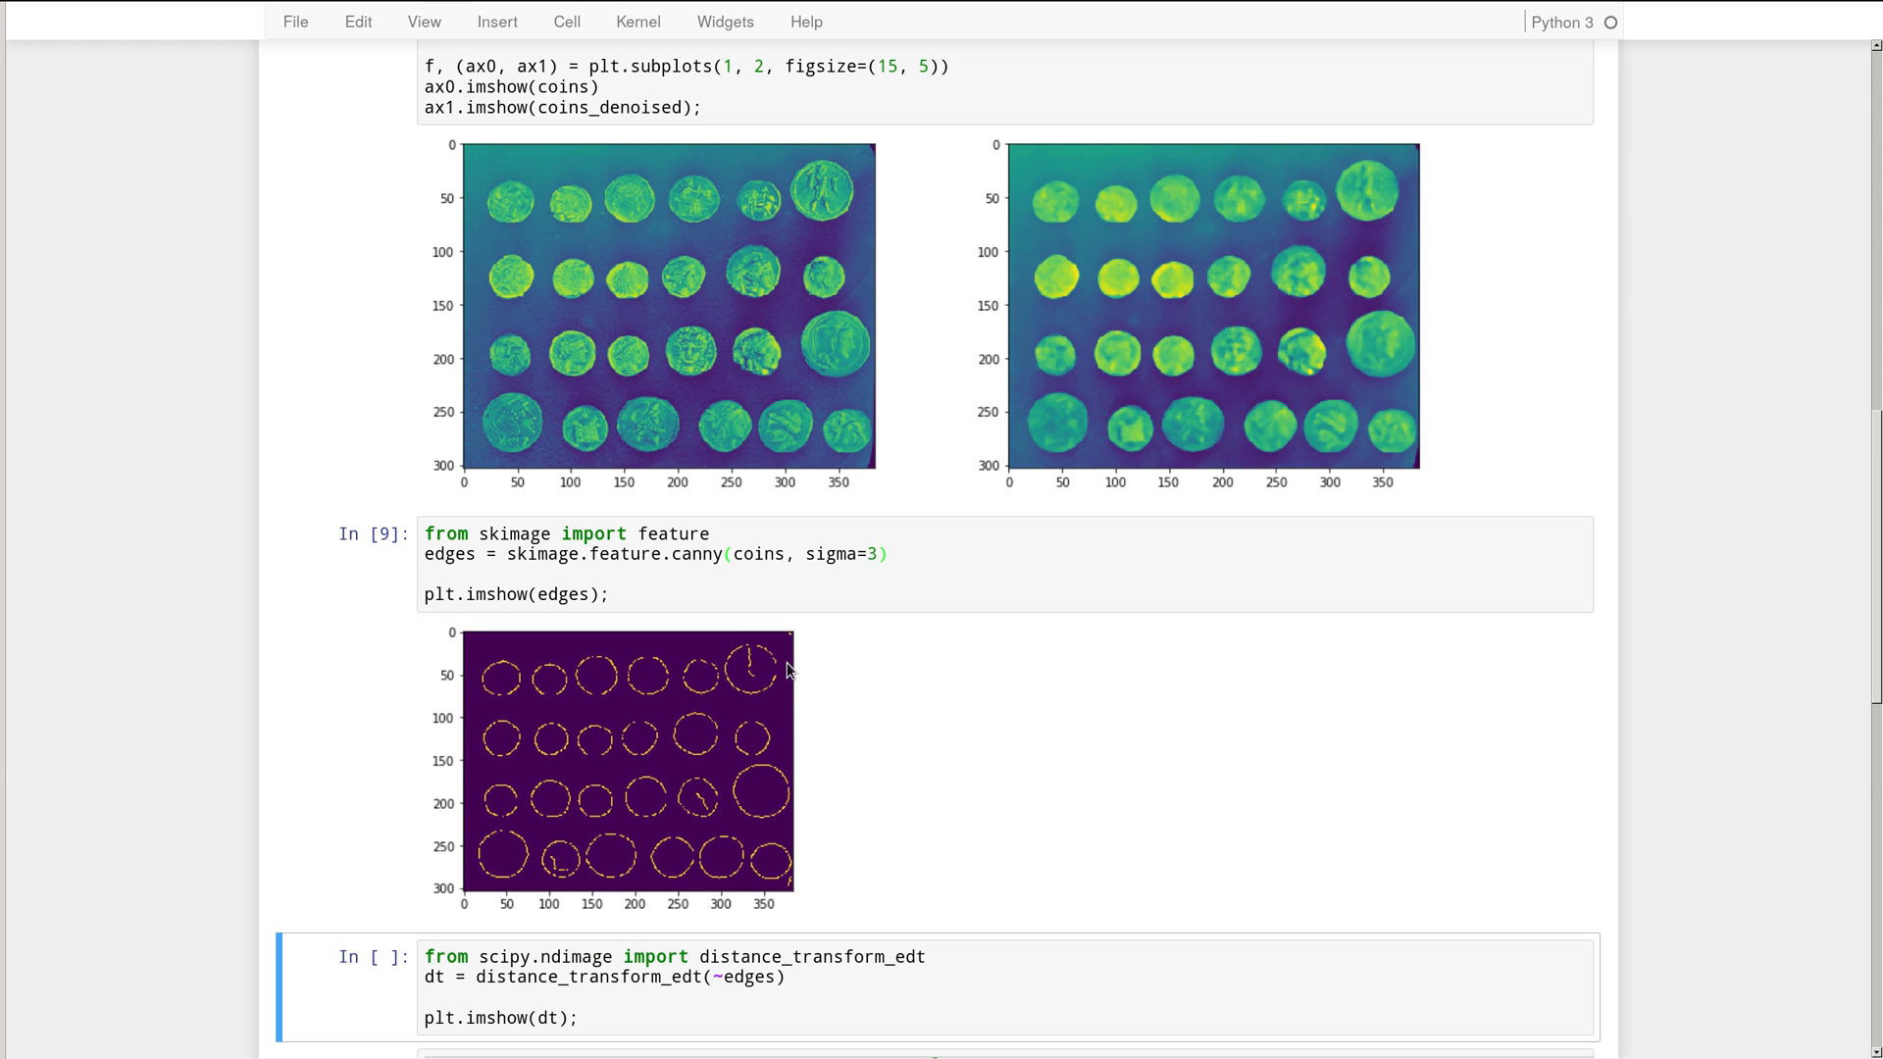
mouse_move(879, 779)
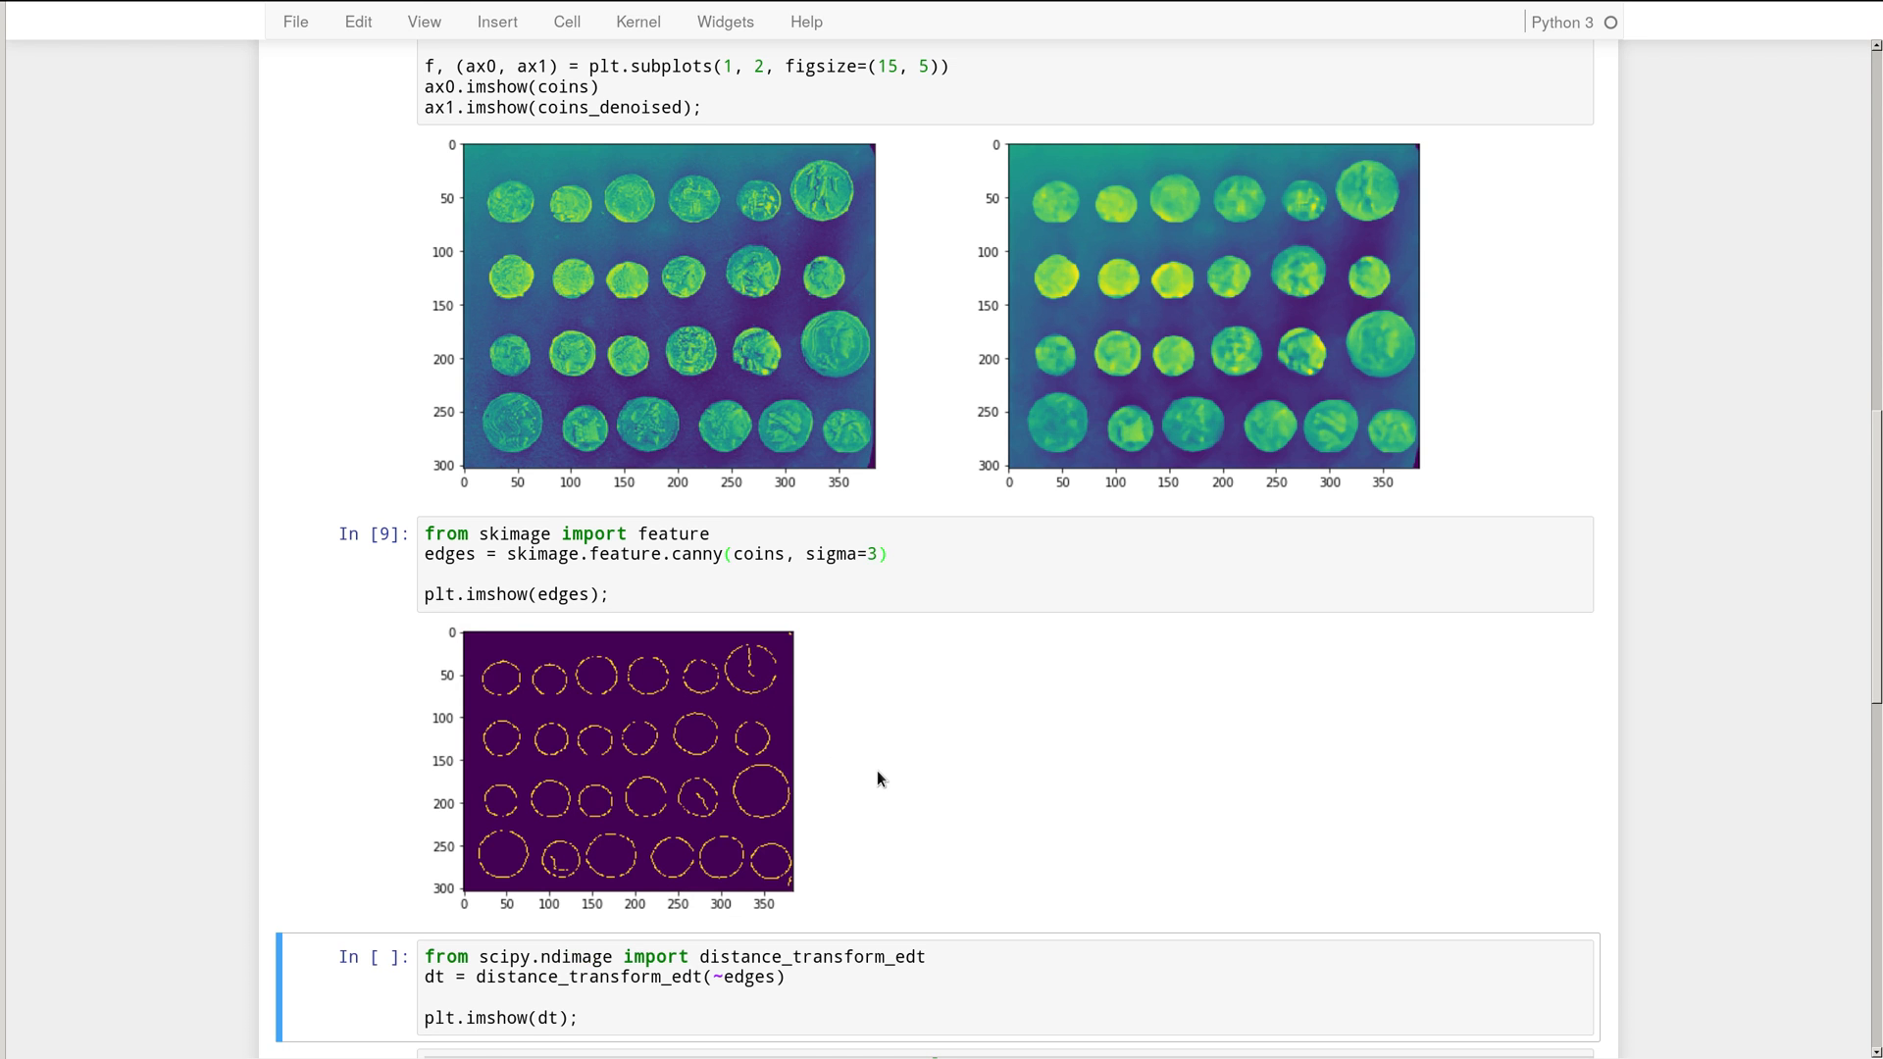
scroll("down", 3)
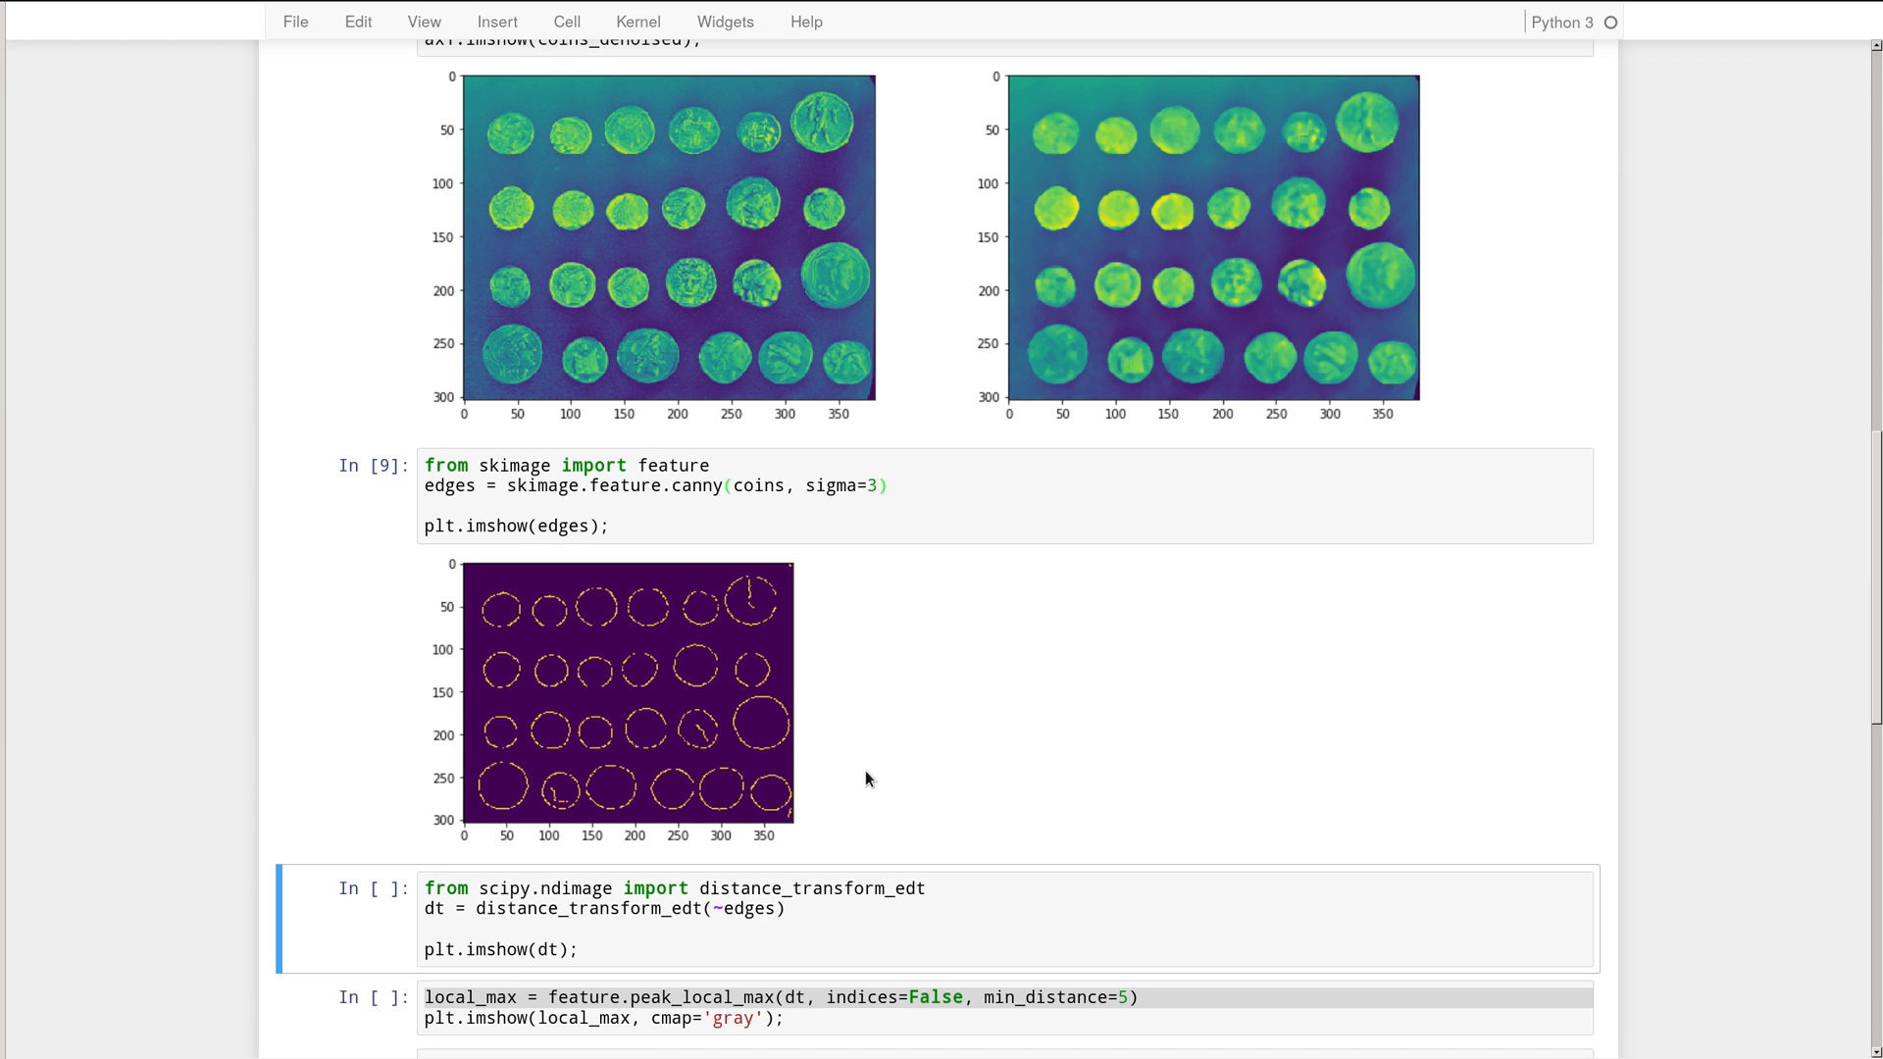
mouse_move(569, 652)
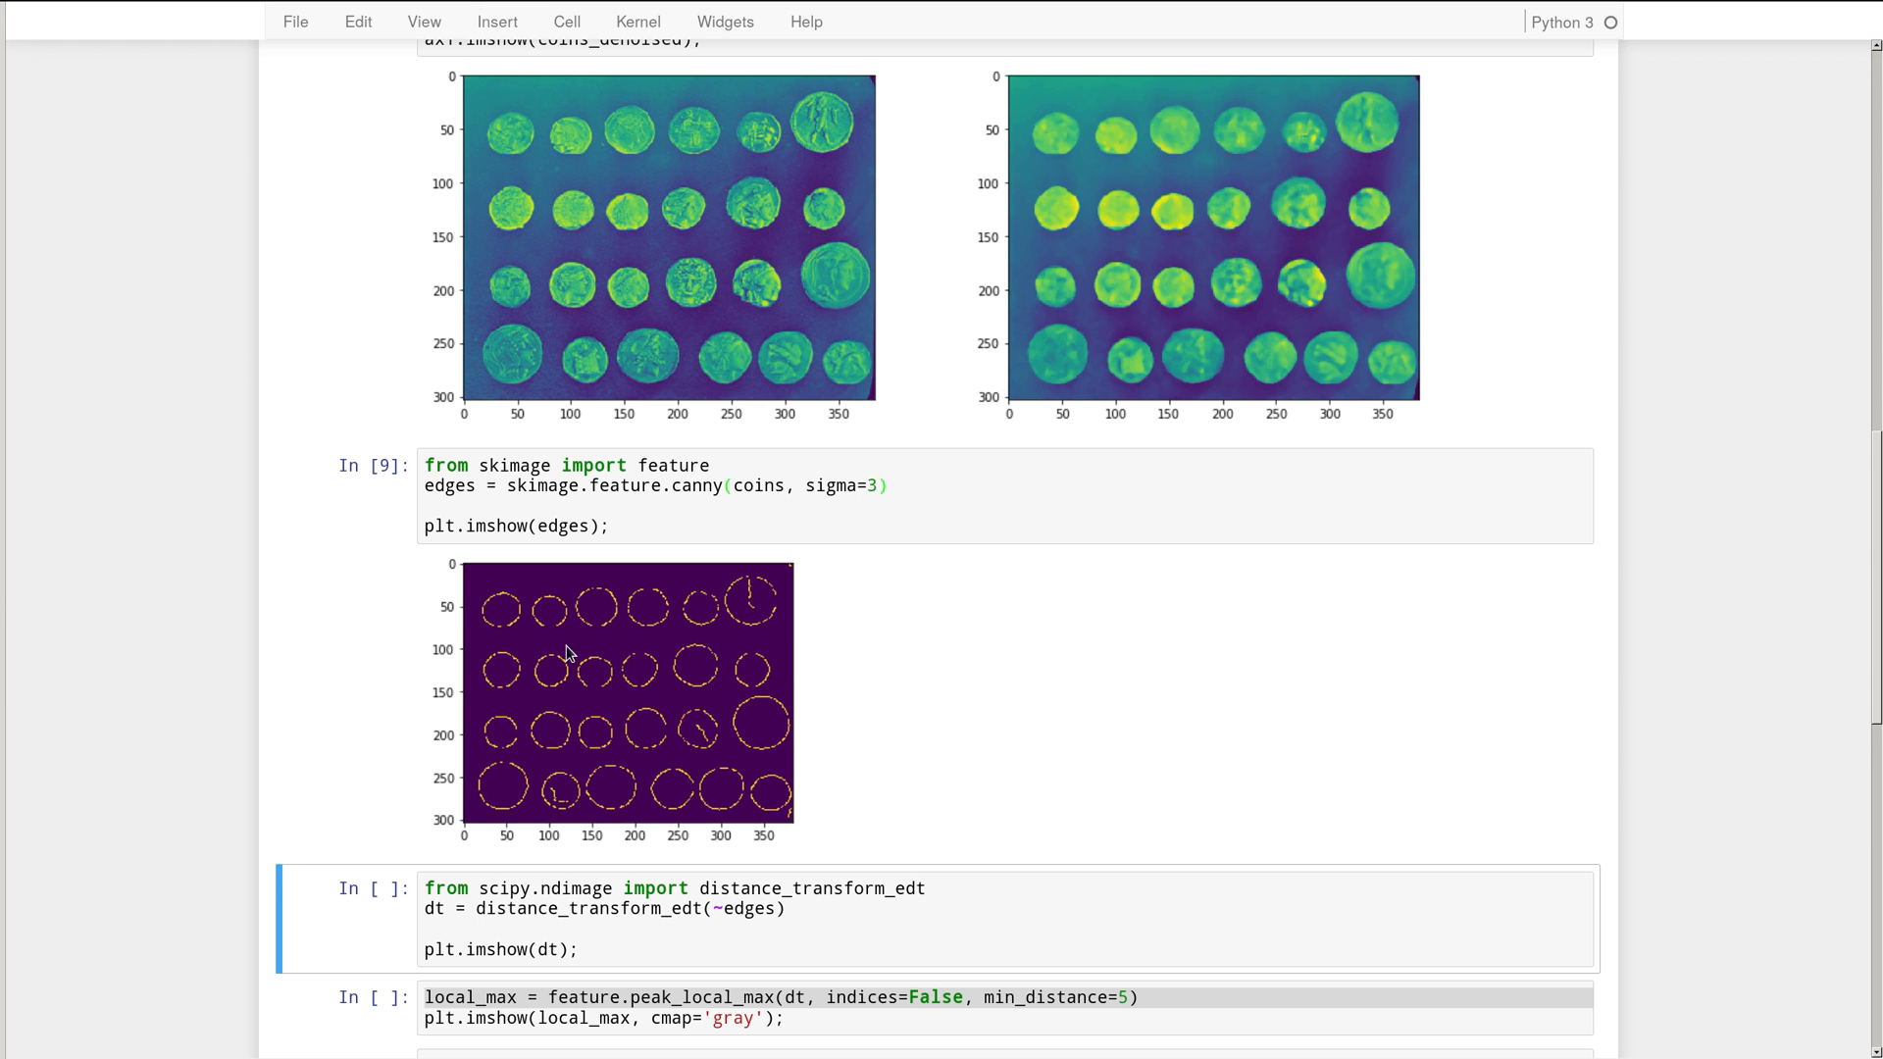
mouse_move(681, 680)
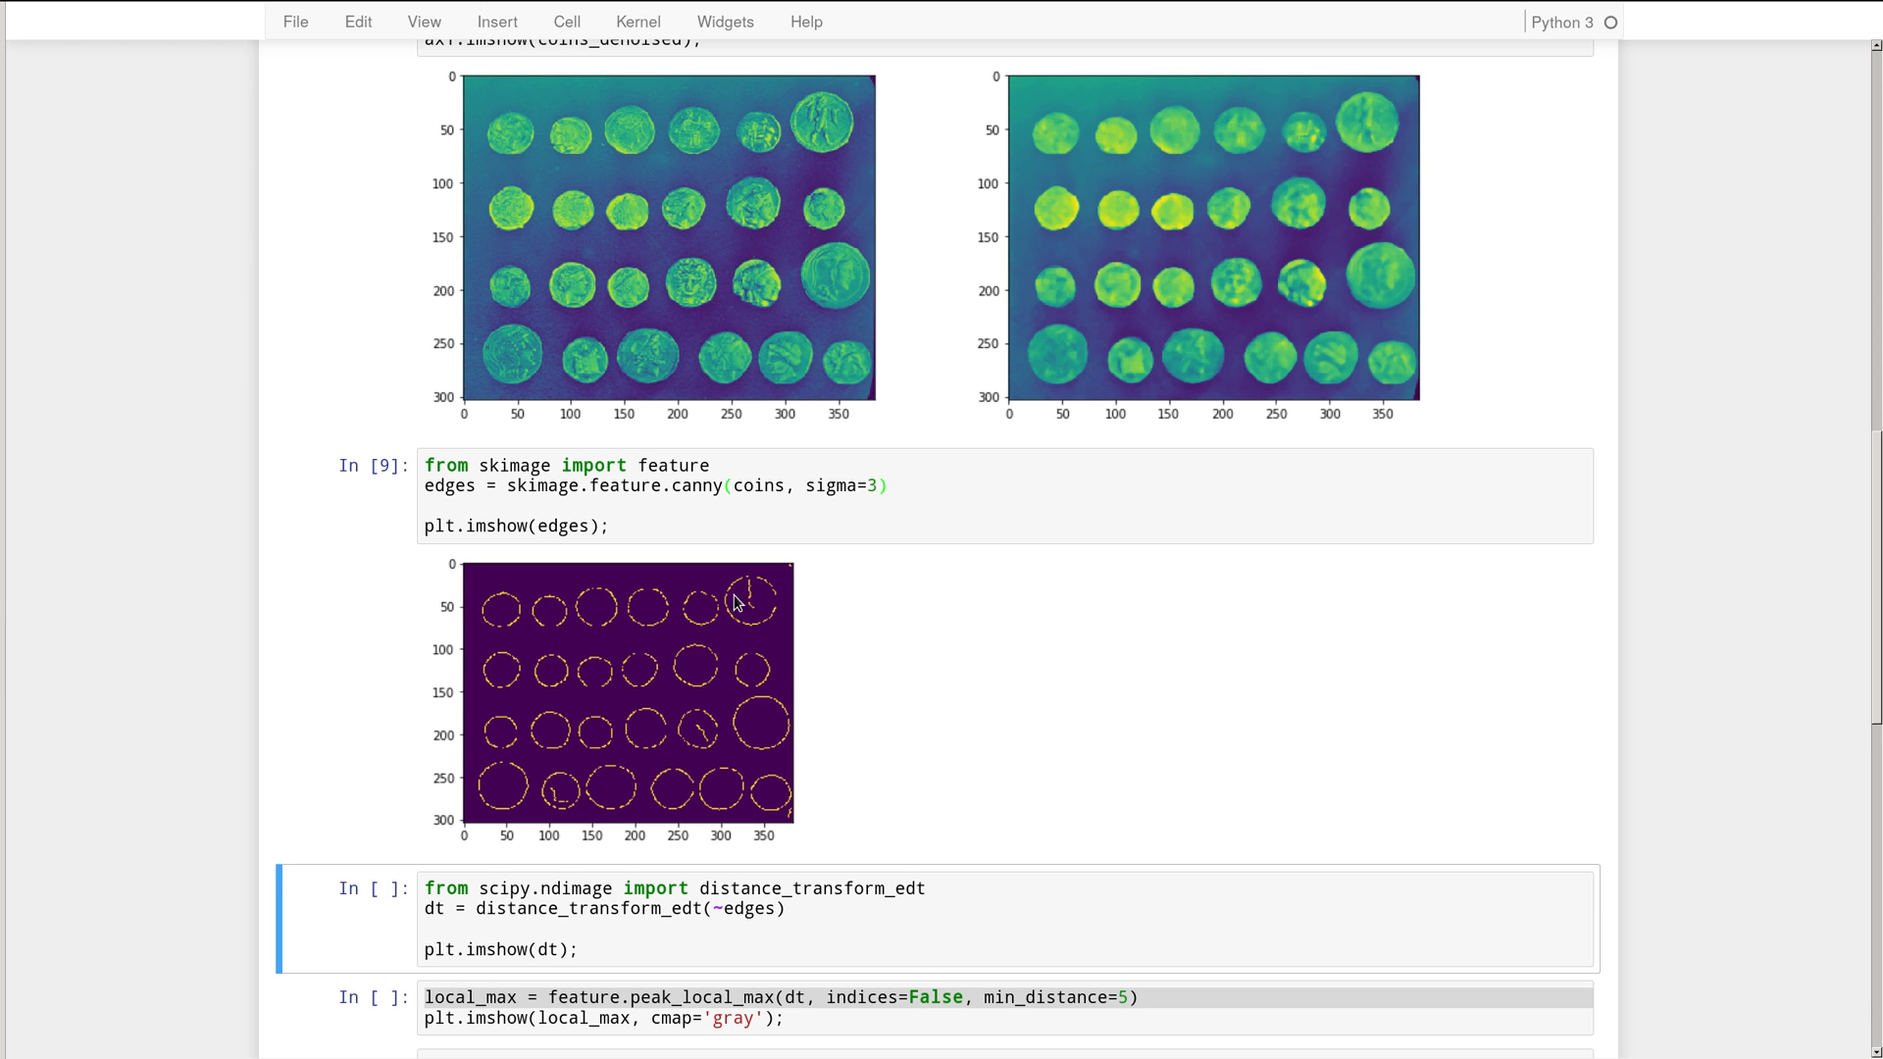
mouse_move(766, 733)
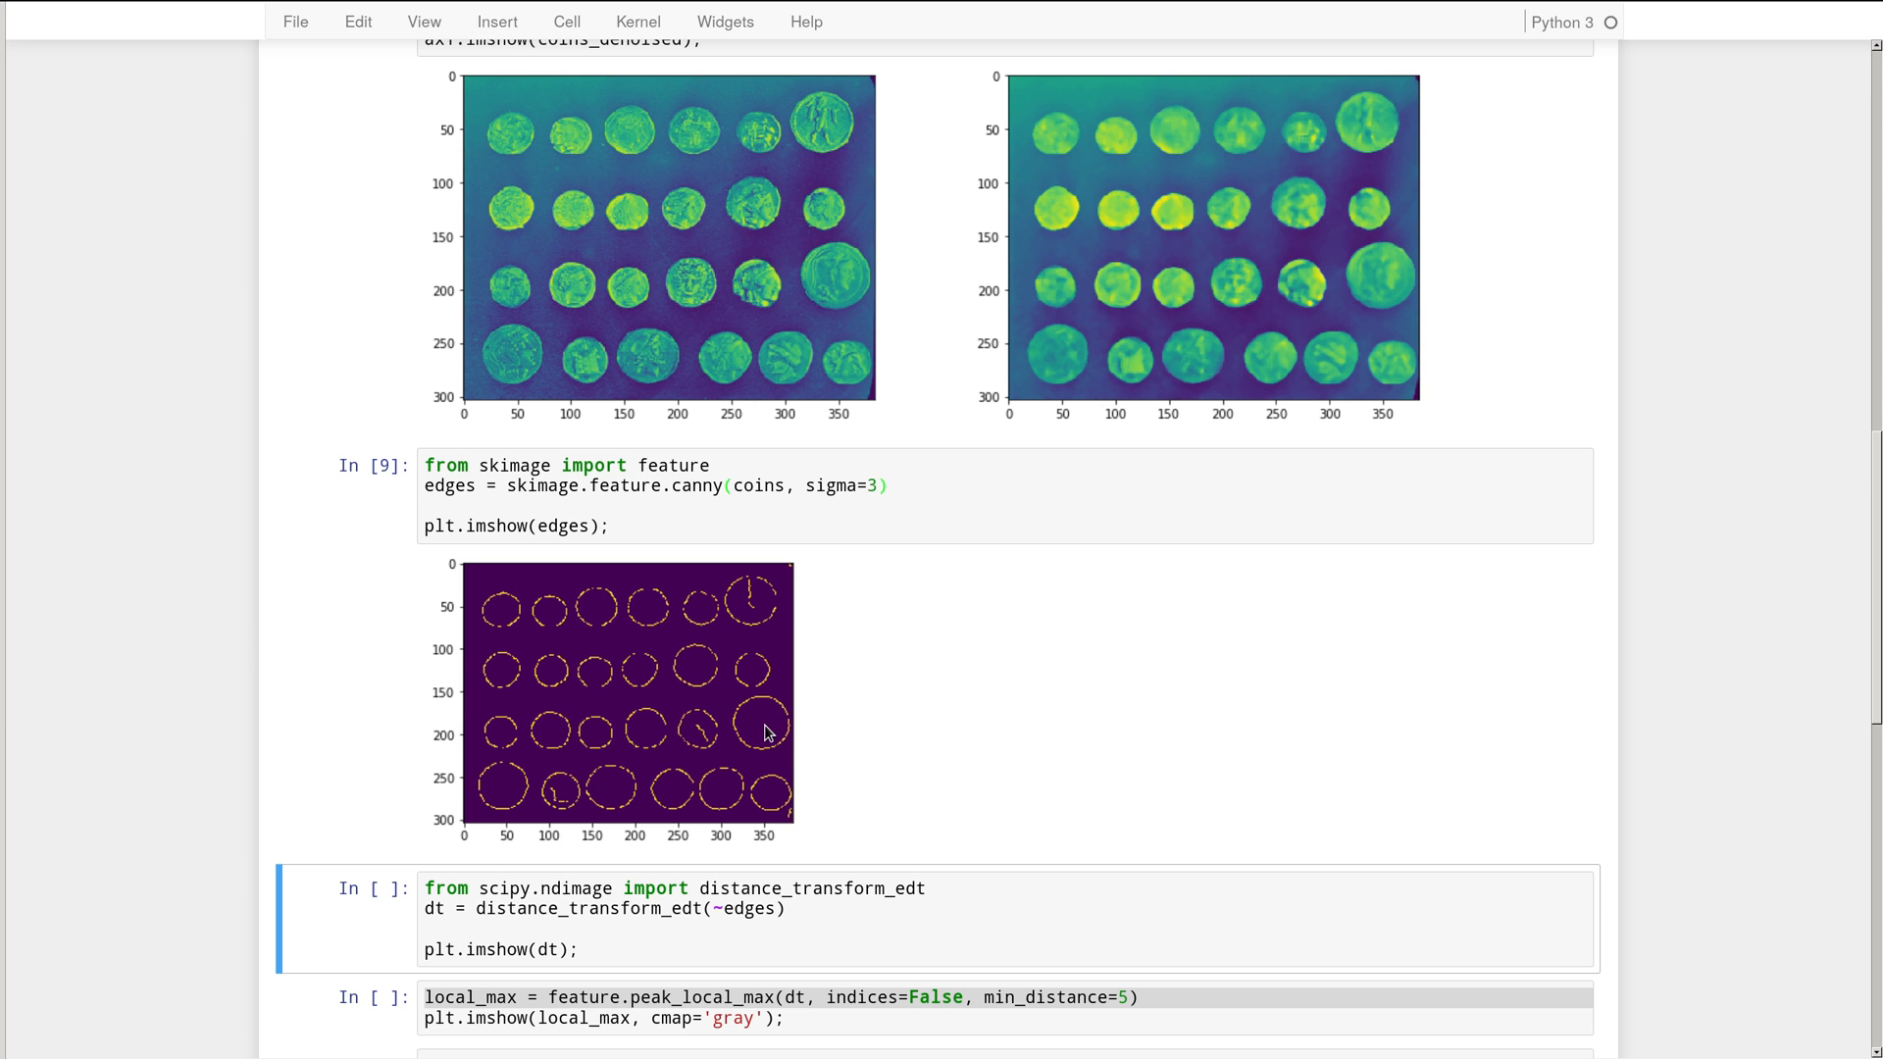
mouse_move(906, 739)
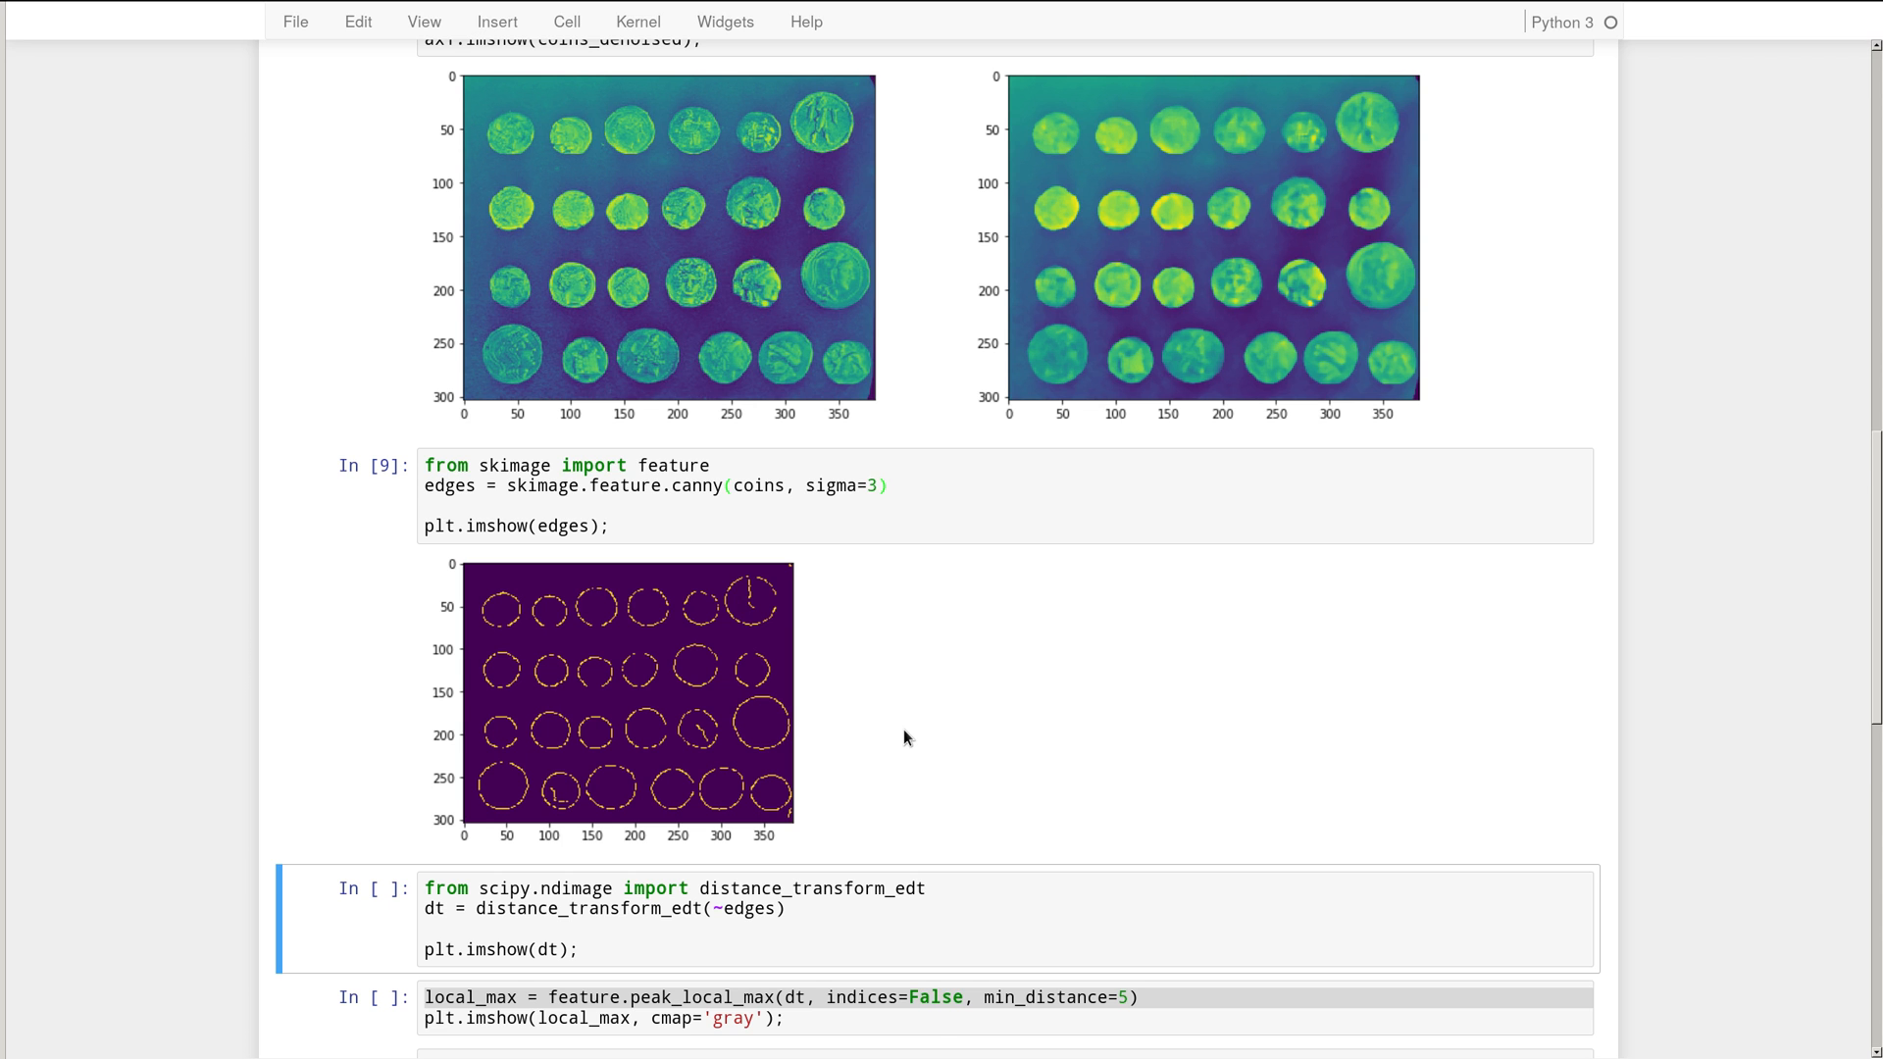
scroll("down", 3)
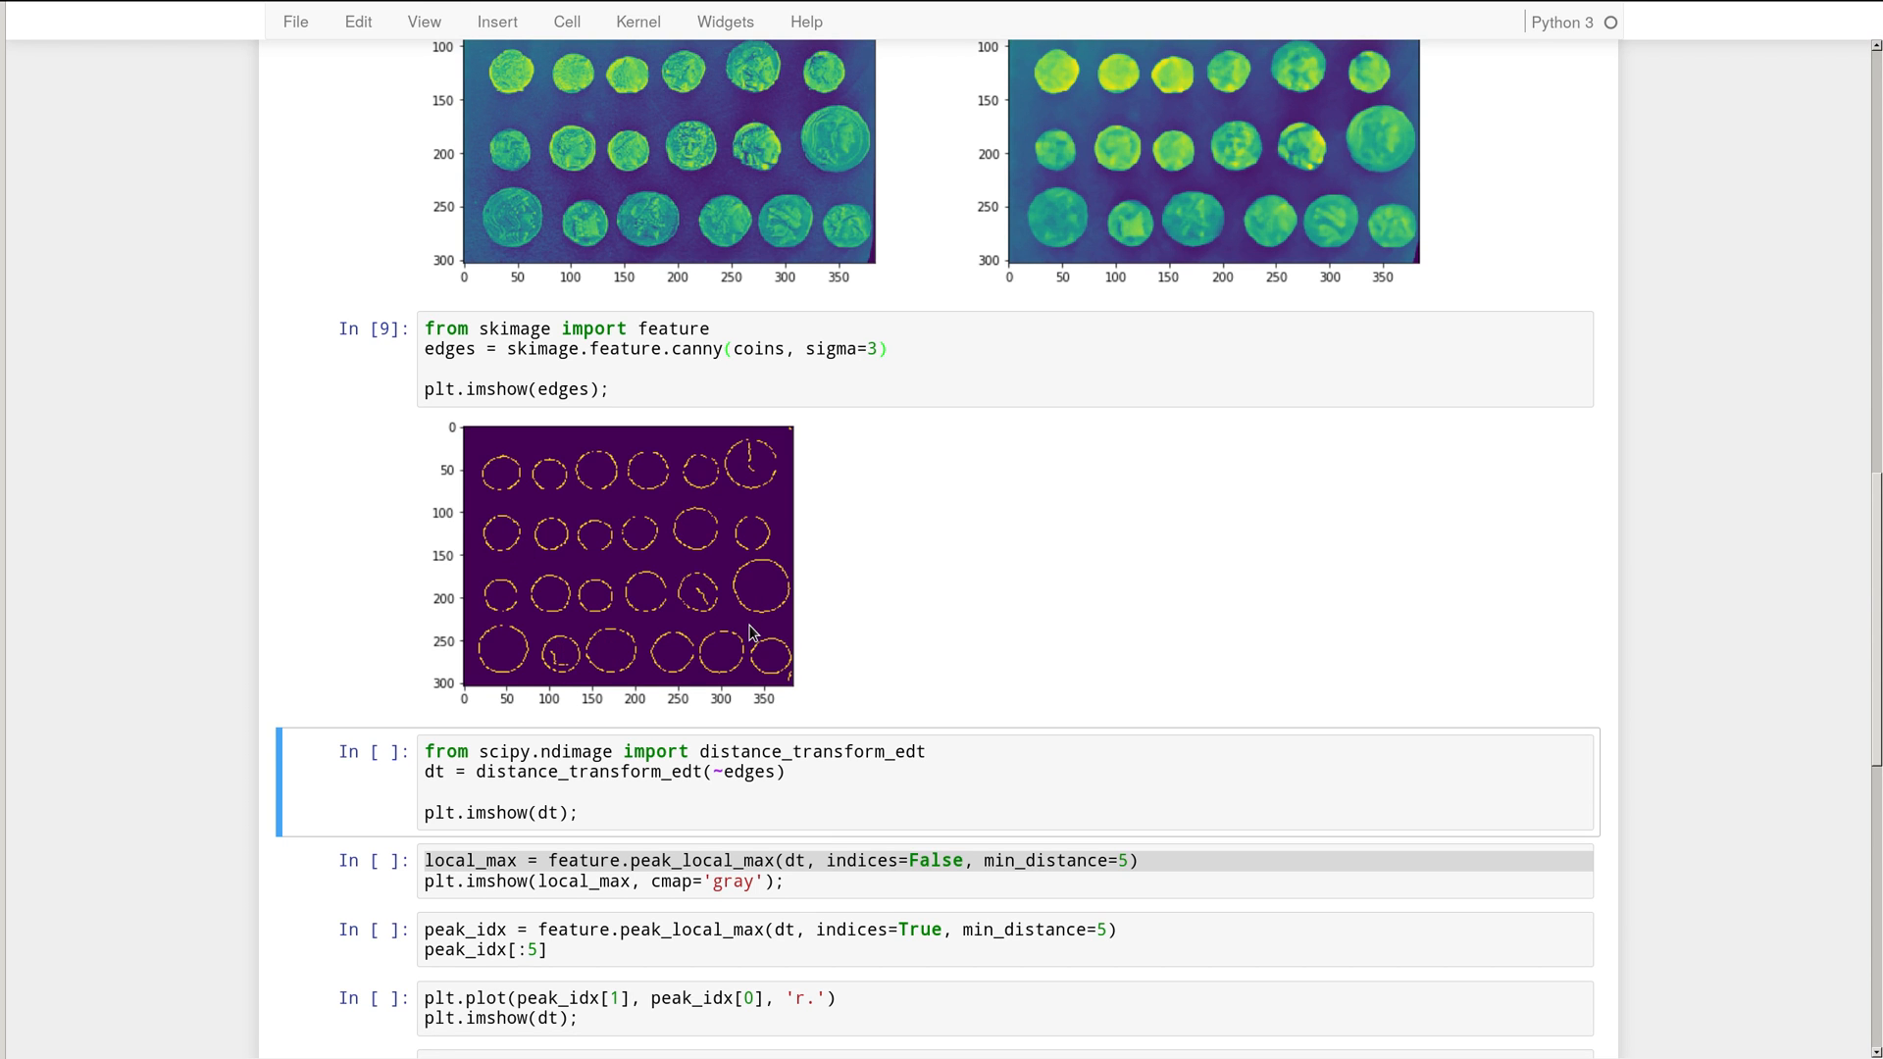
scroll("down", 3)
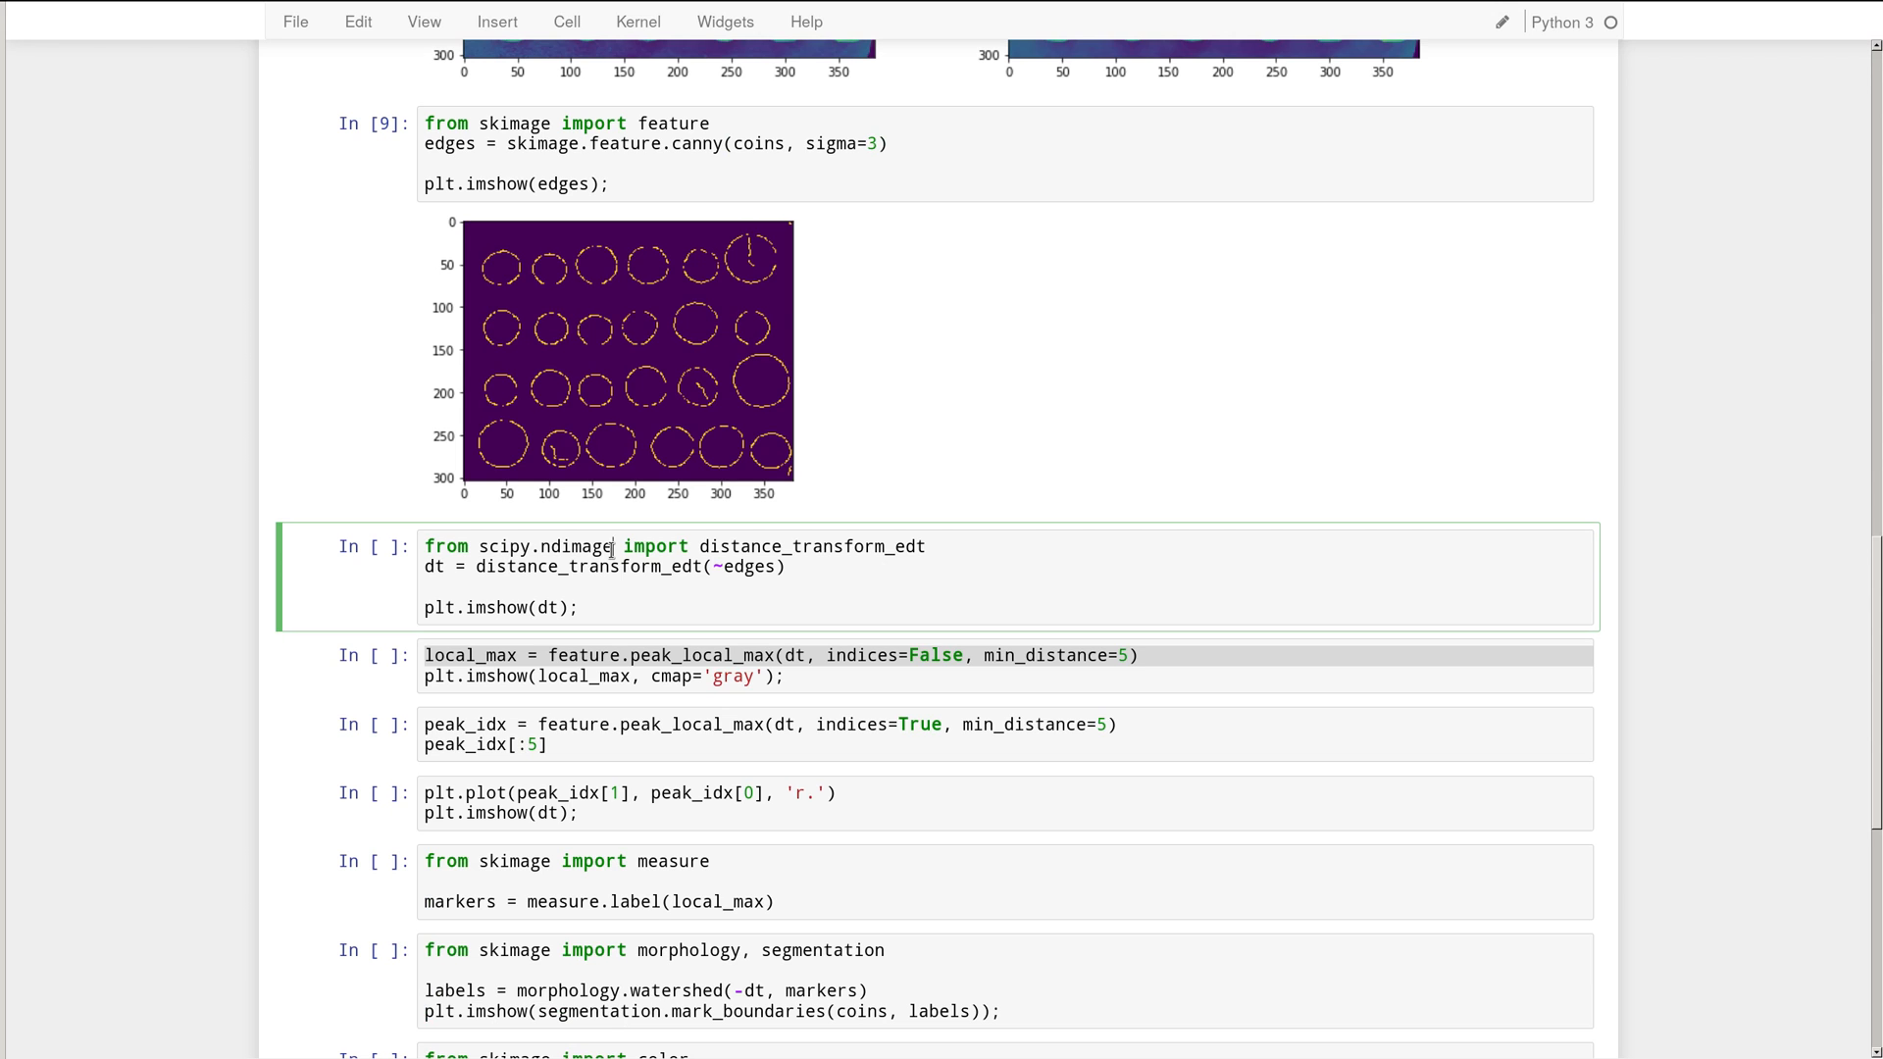
- Remove the ~ inversion before edges in distance_transform_edt and run the cell
left_click(612, 548)
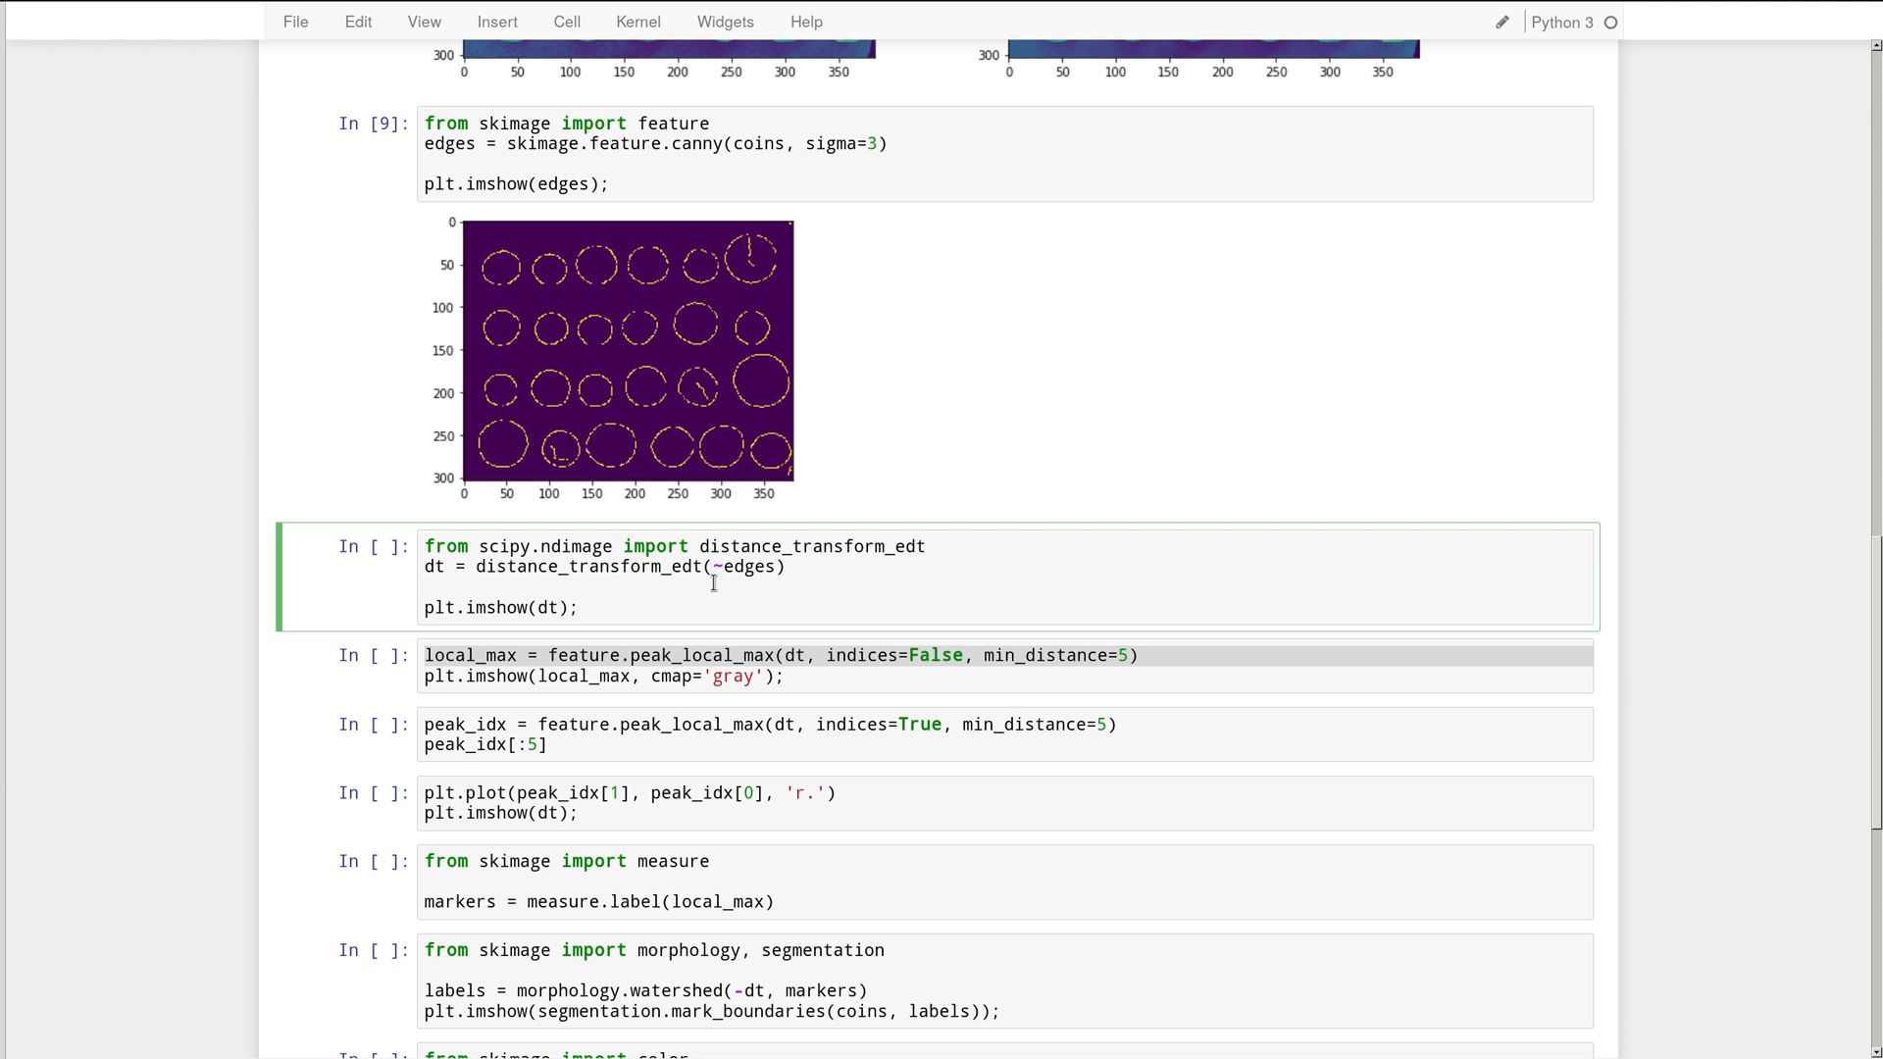
double_click(745, 567)
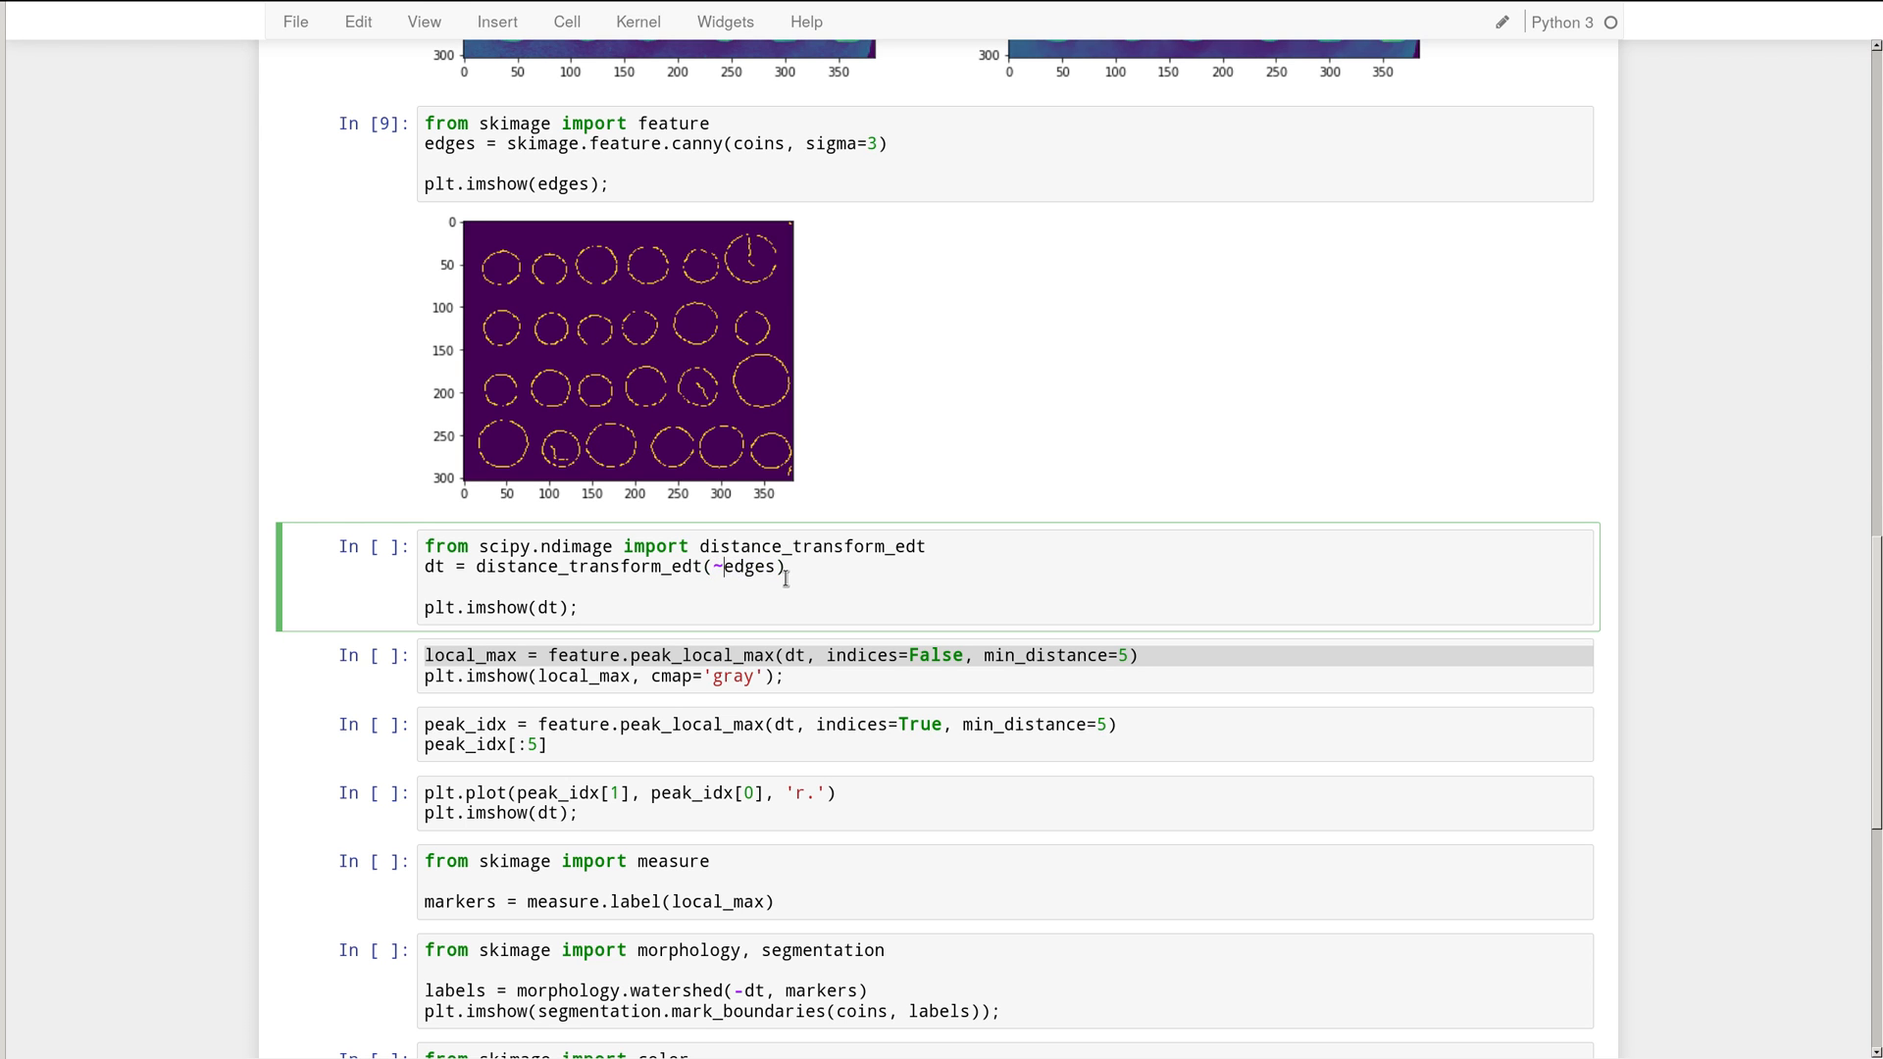
key("Backspace")
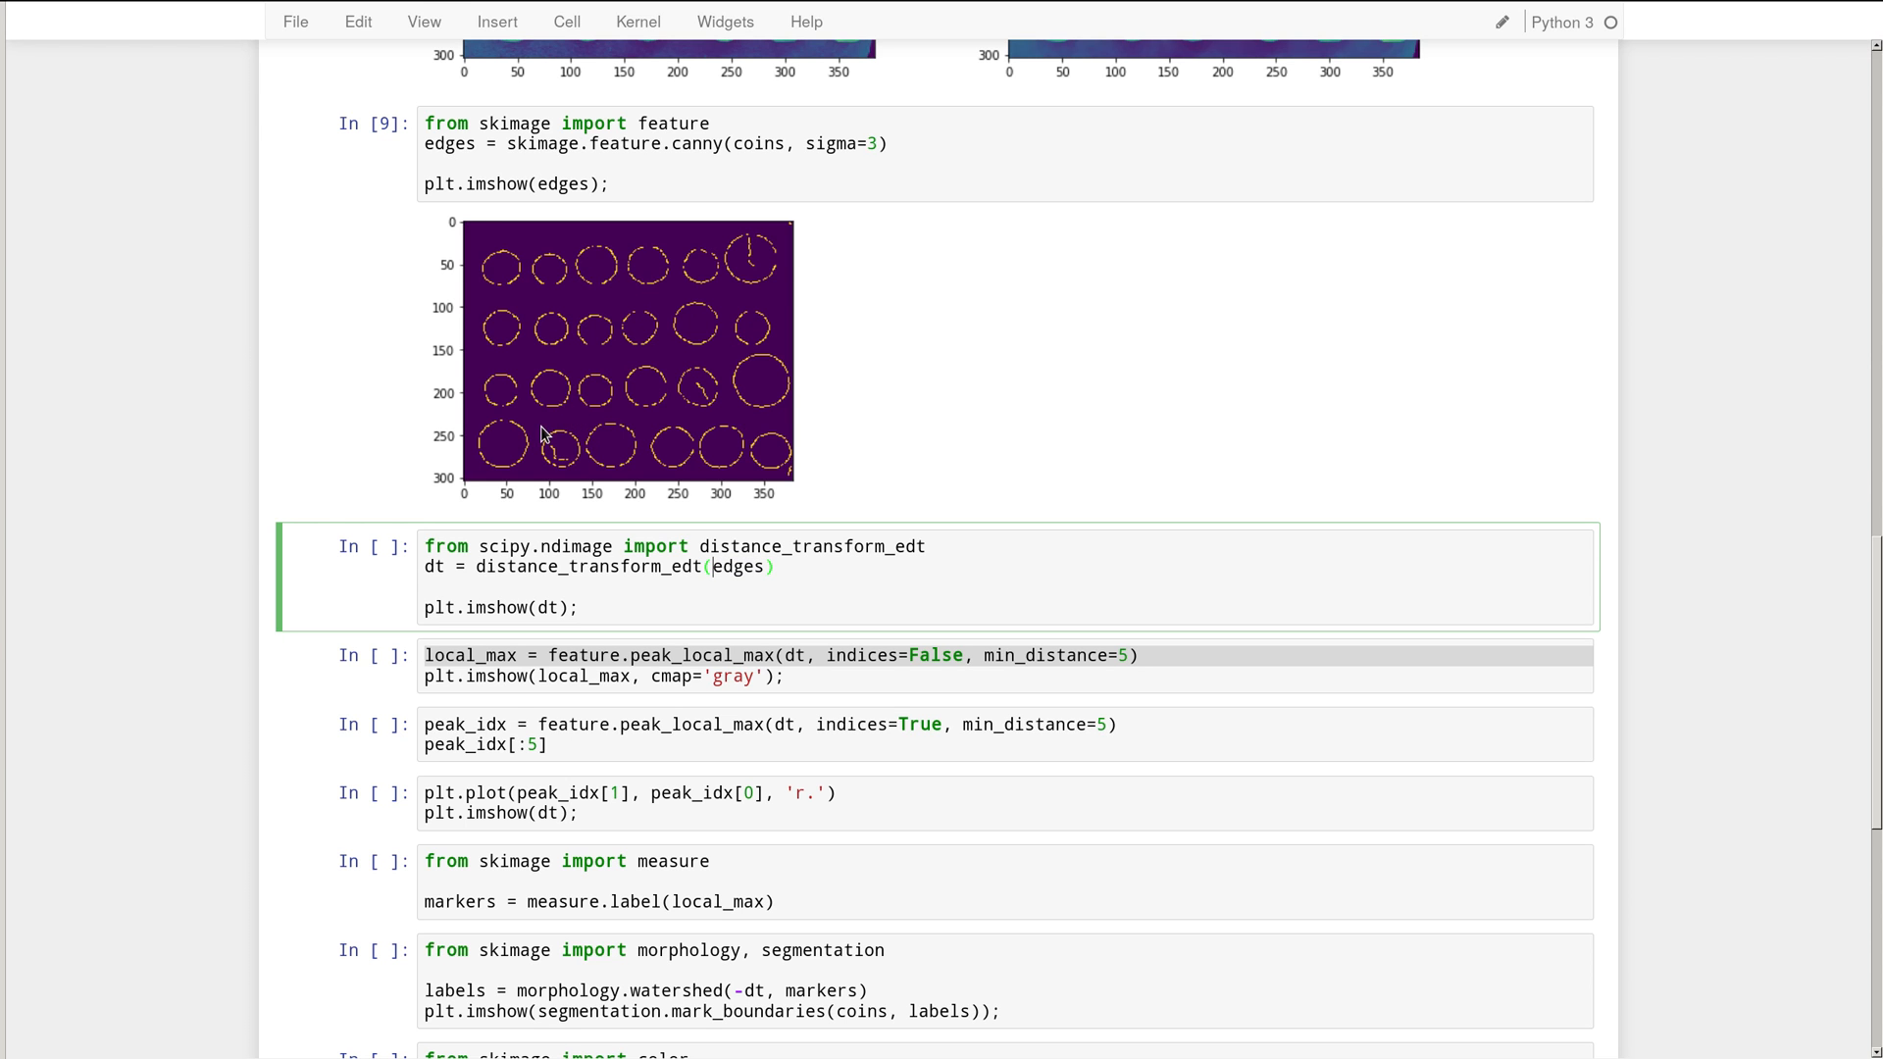
key("Shift+Enter")
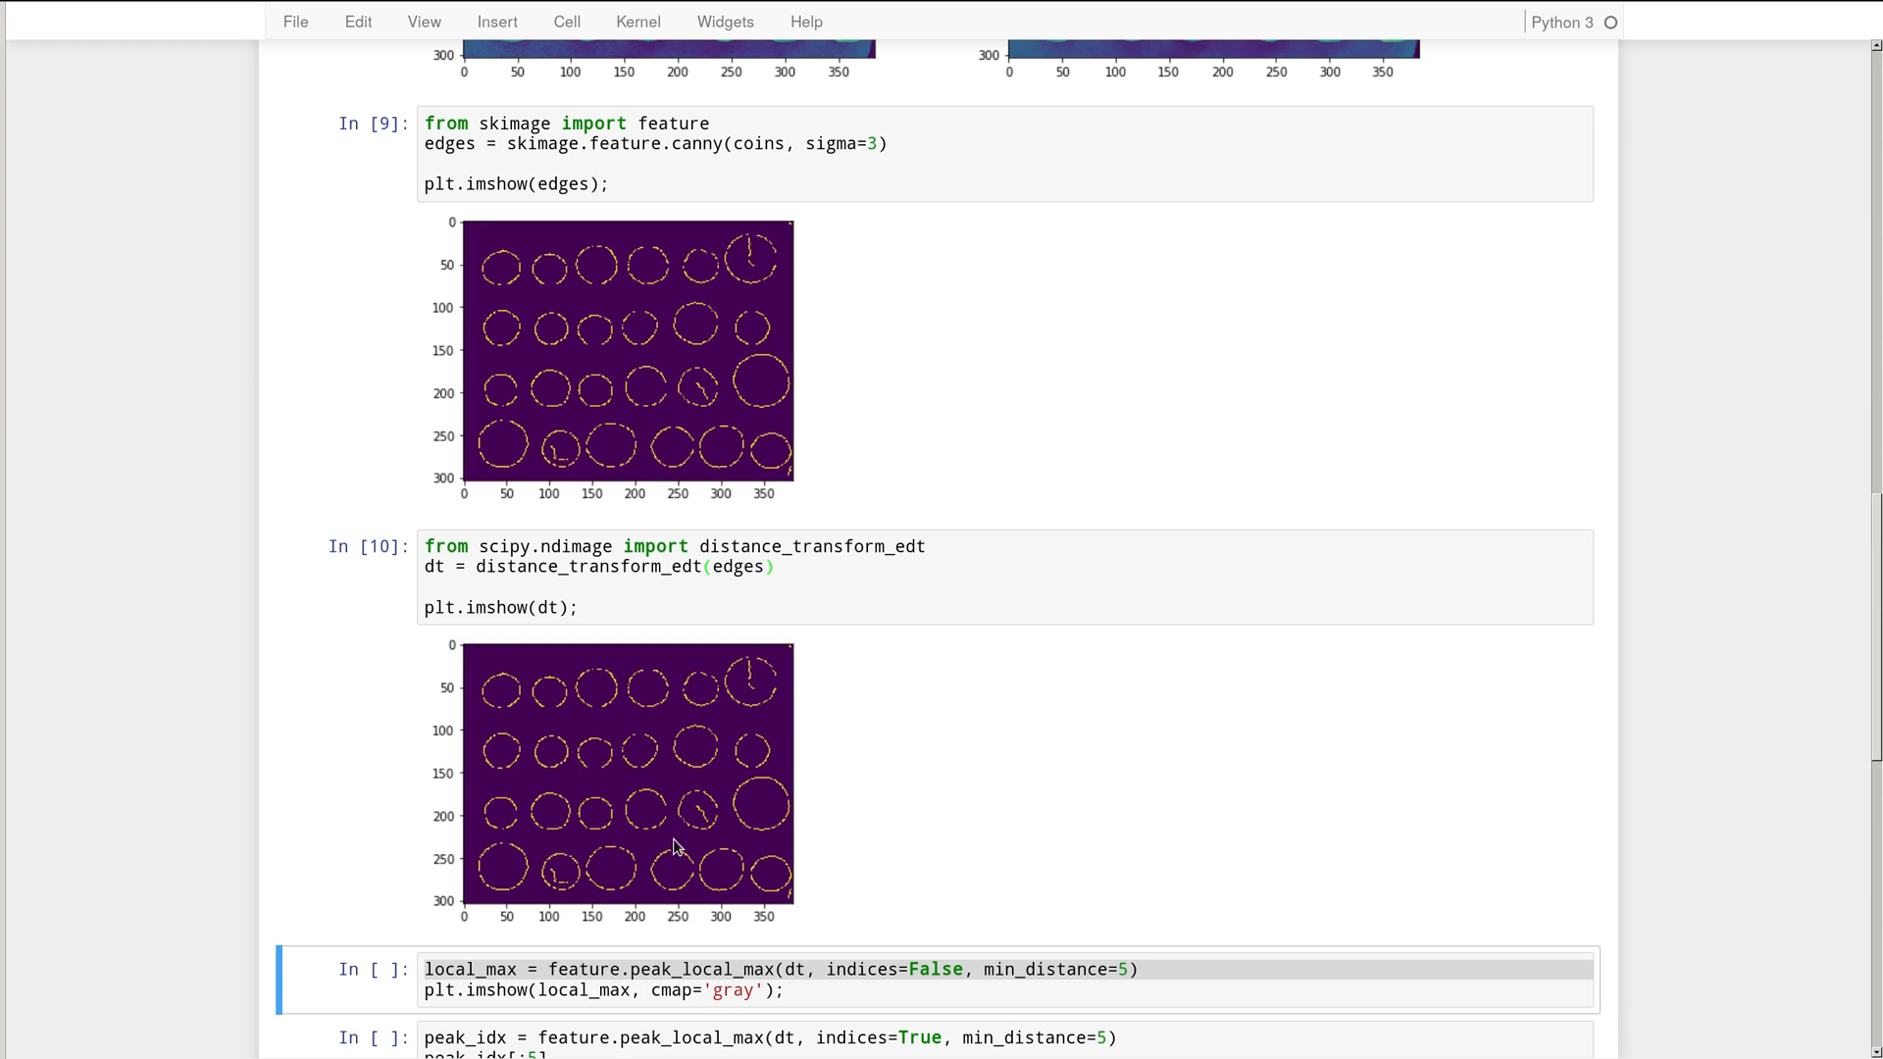
mouse_move(730, 826)
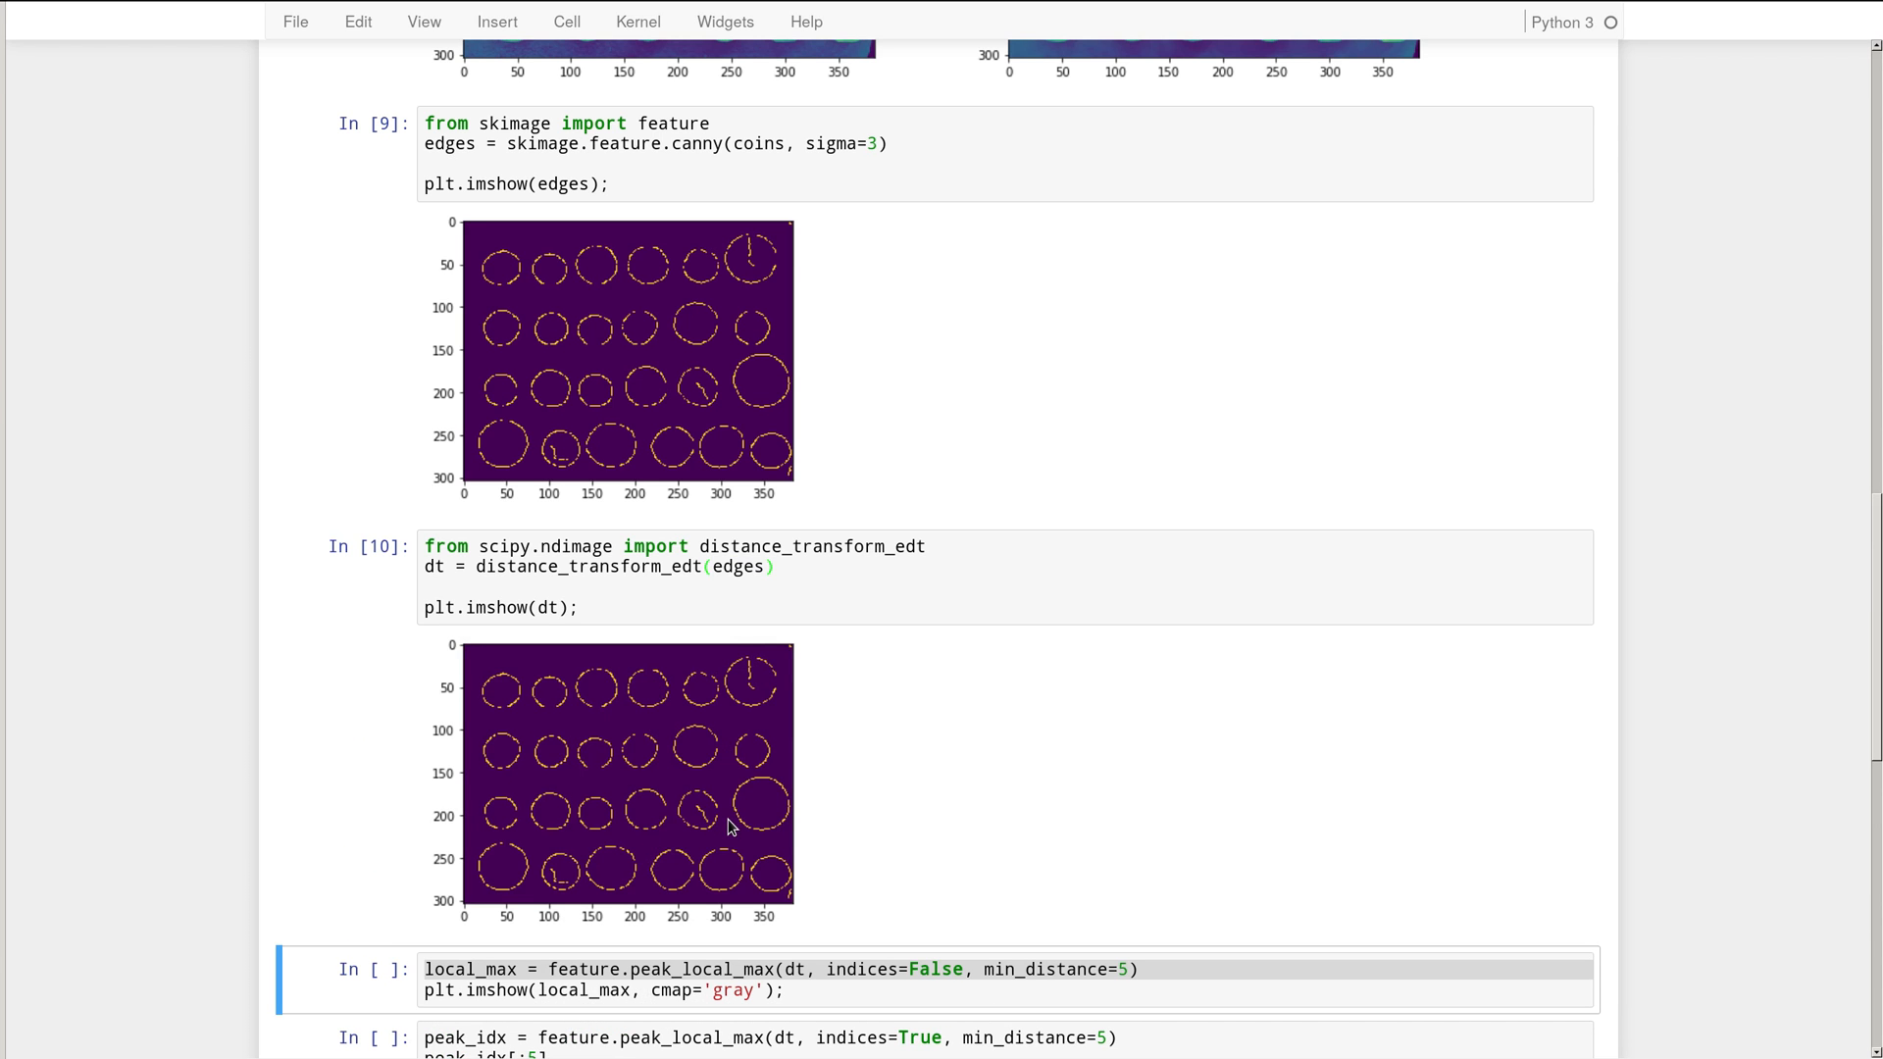
mouse_move(663, 717)
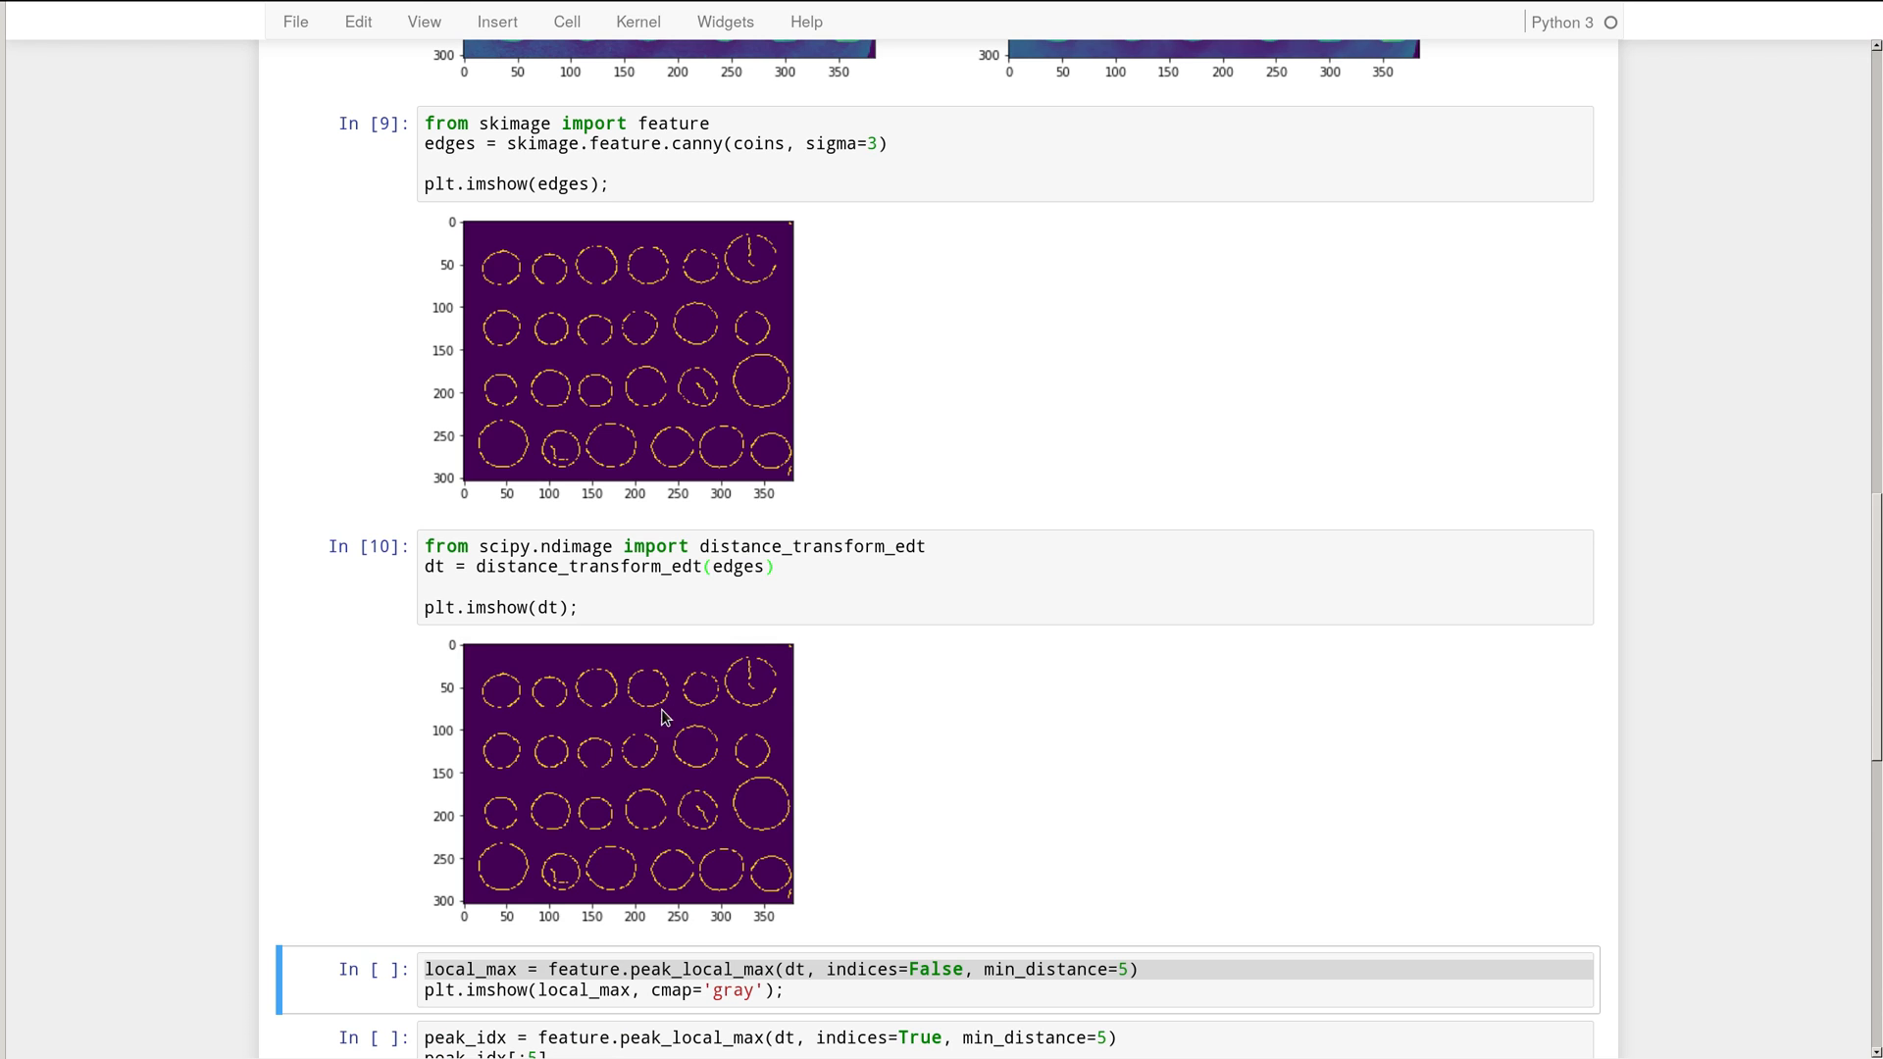
mouse_move(500, 734)
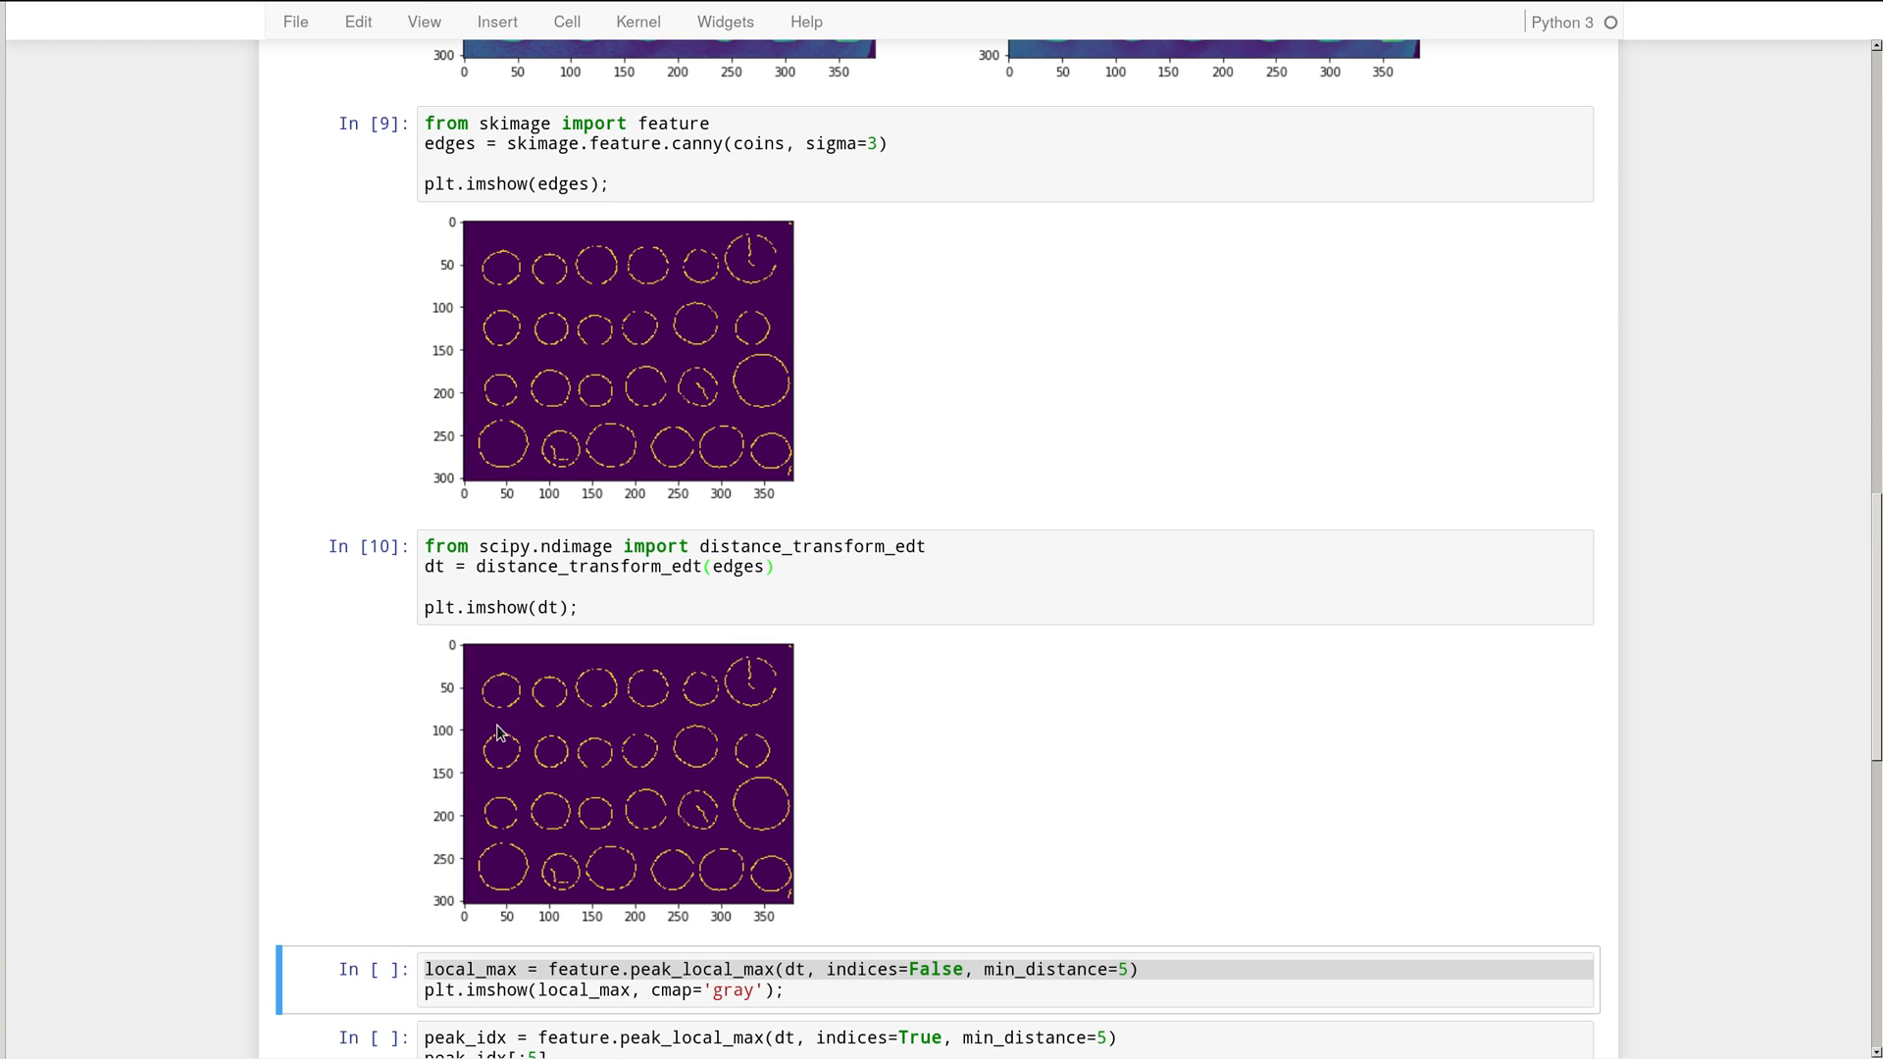
mouse_move(591, 728)
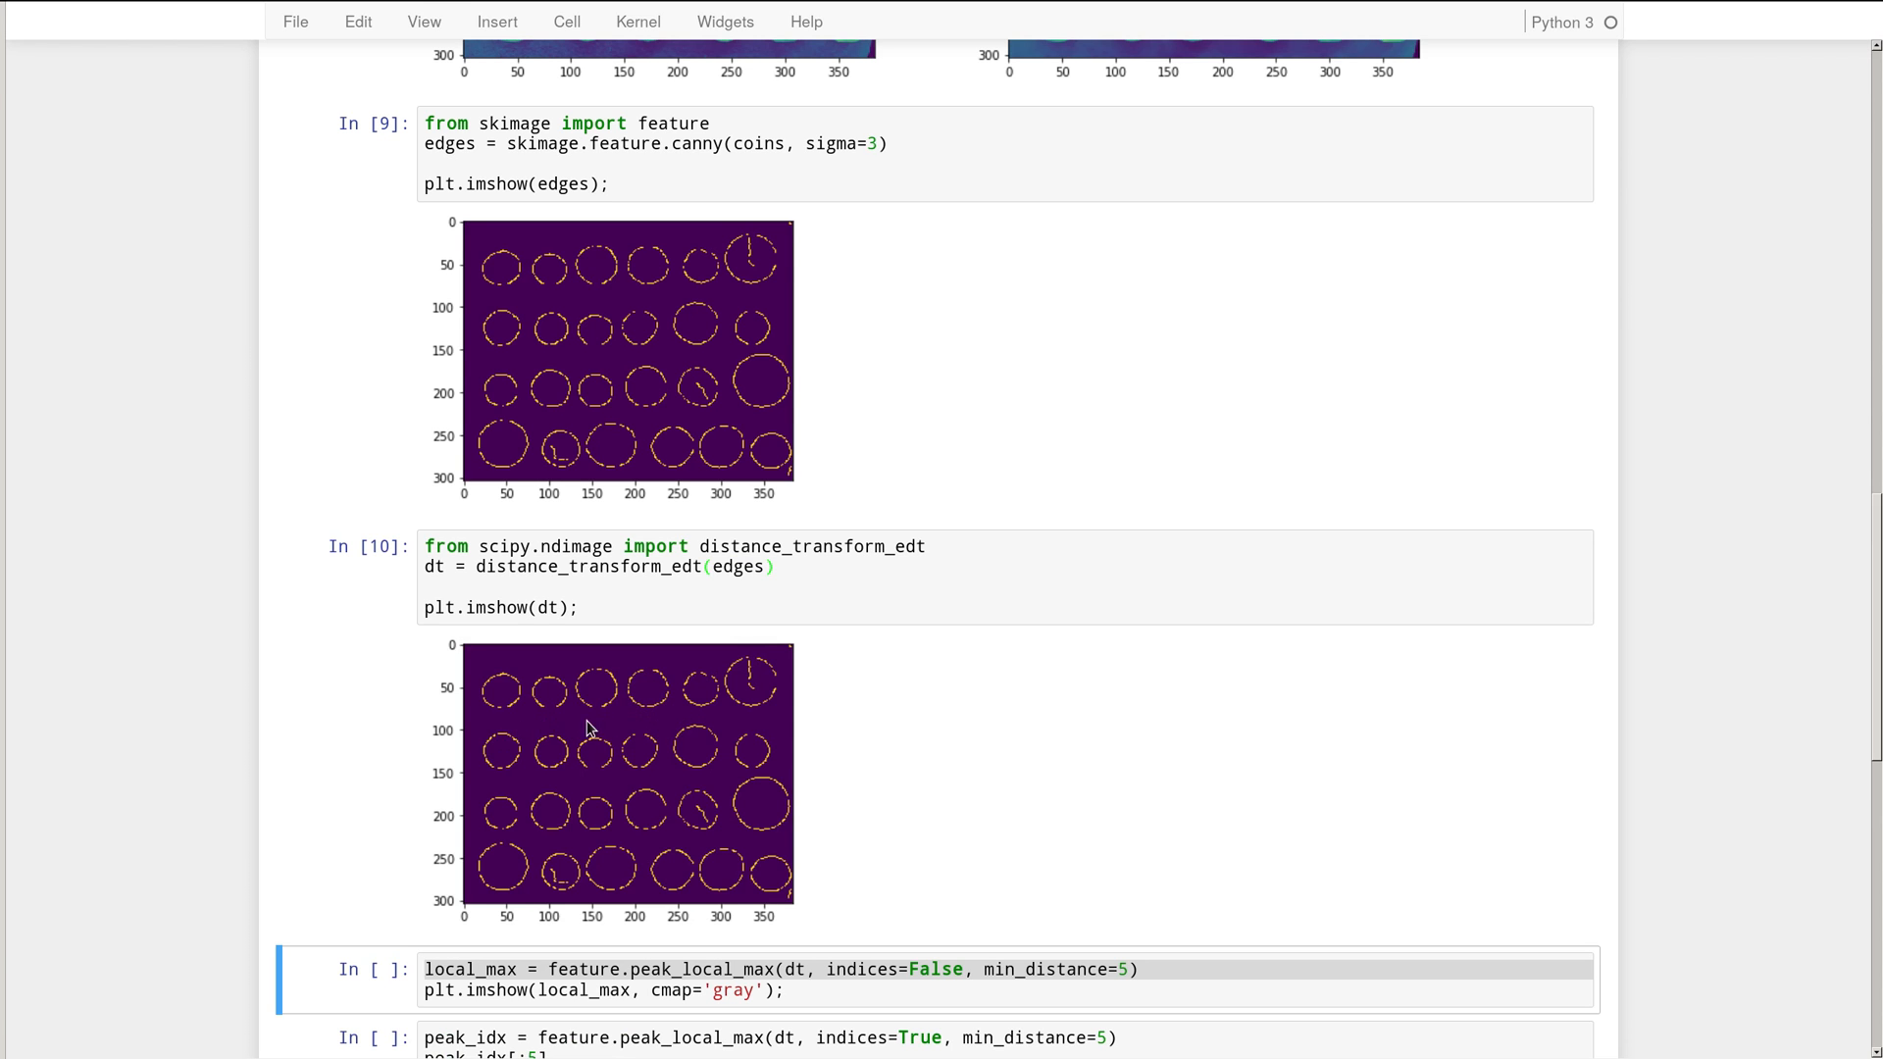
mouse_move(736, 734)
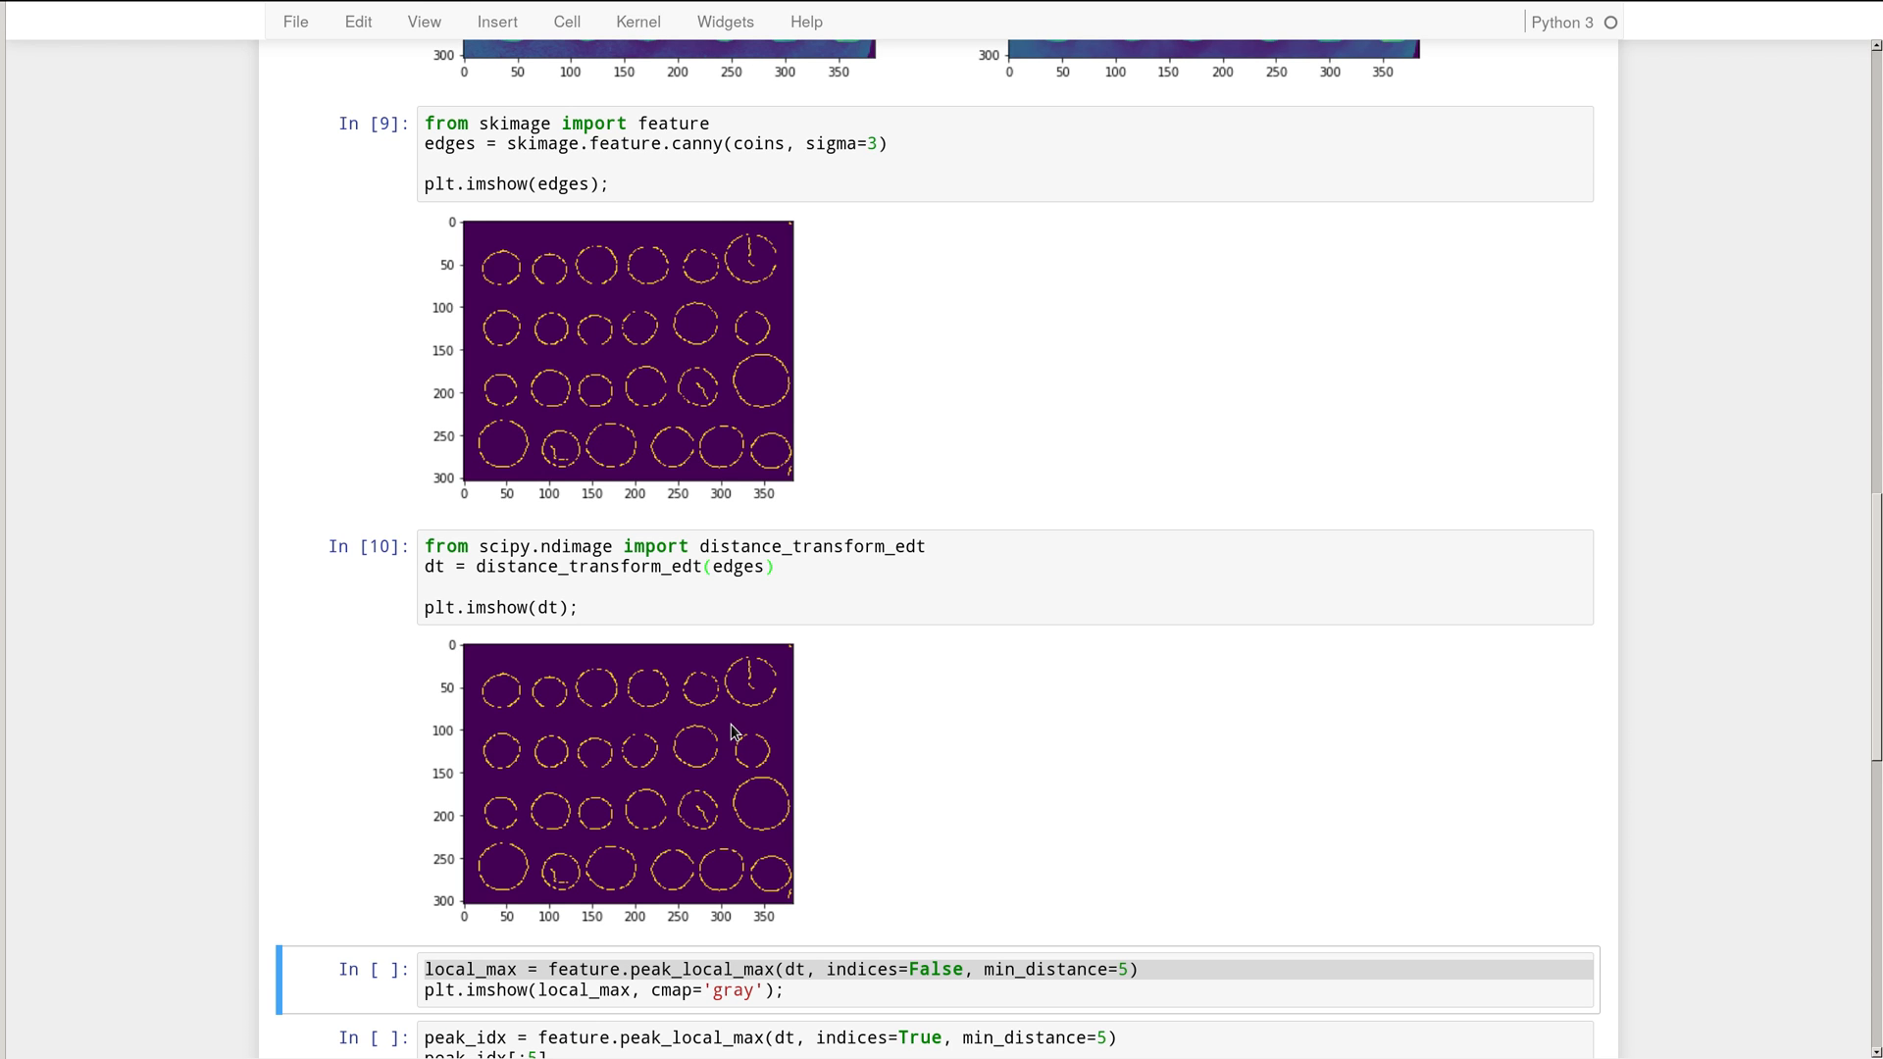
mouse_move(643, 671)
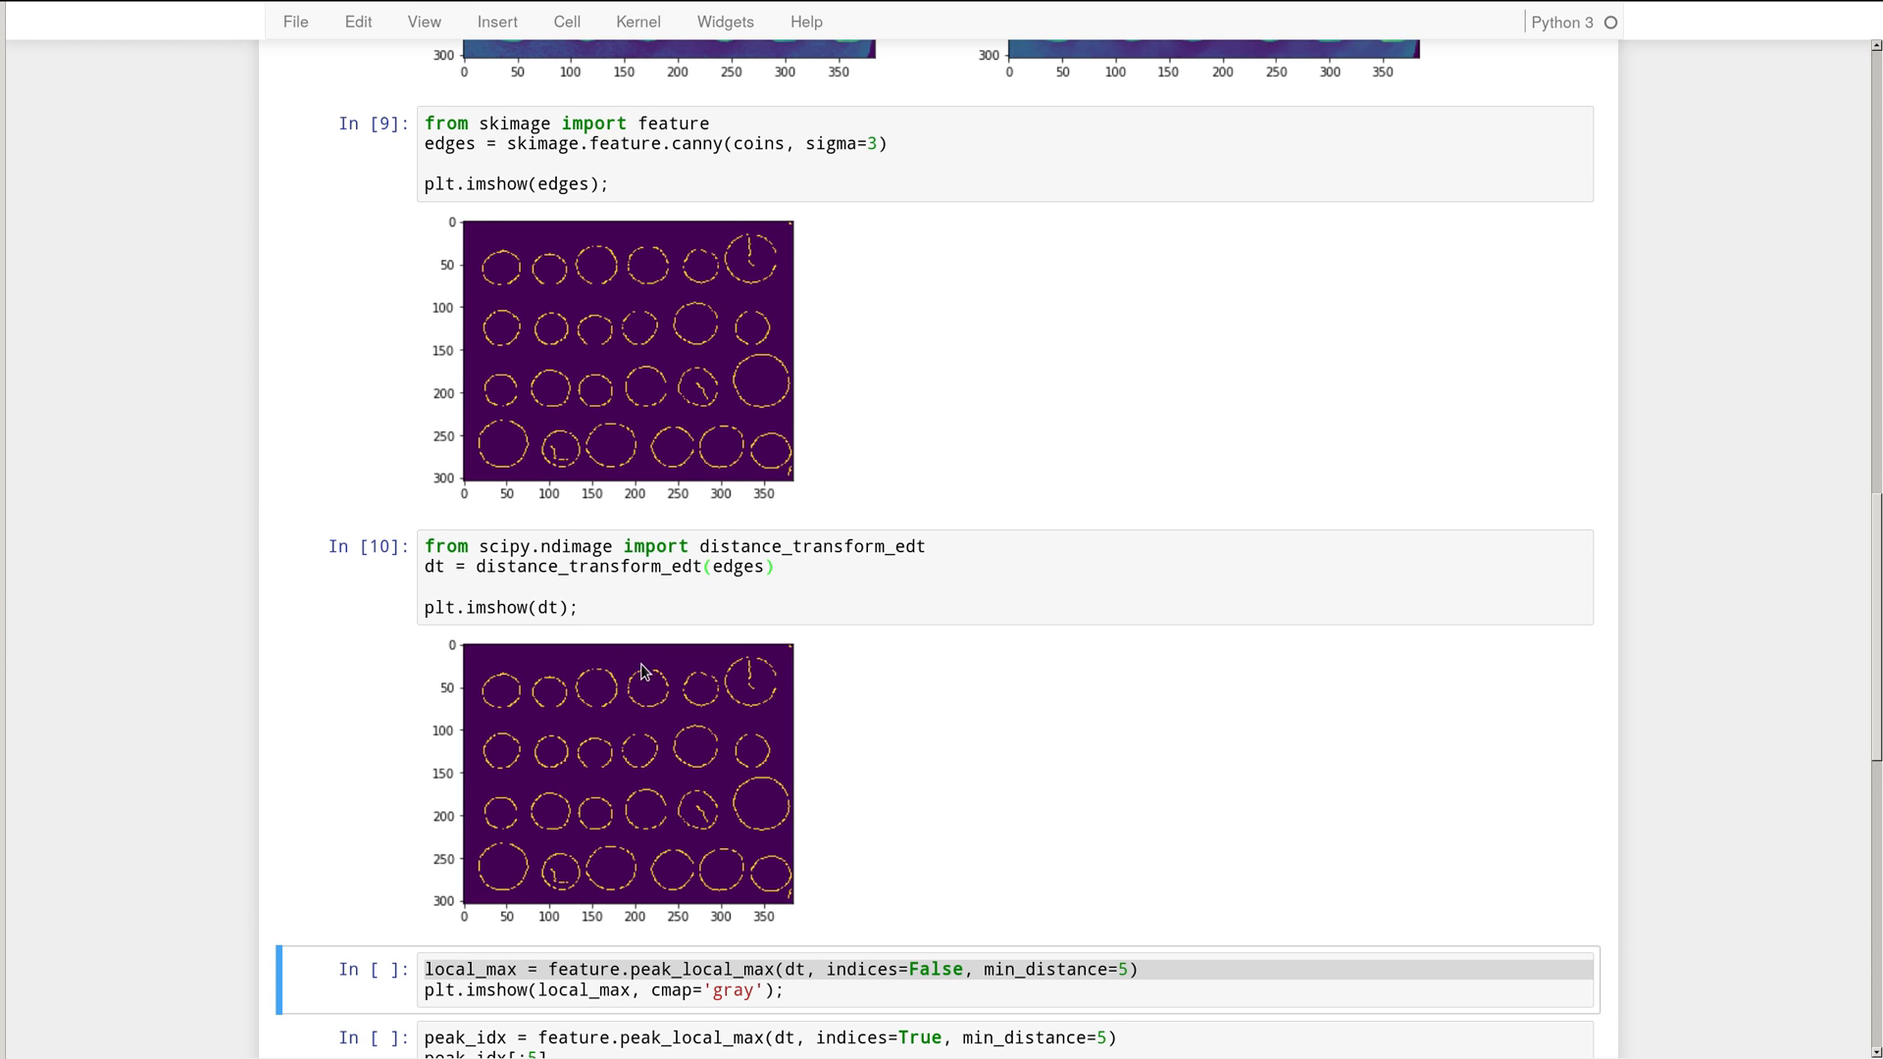
mouse_move(624, 706)
type("~")
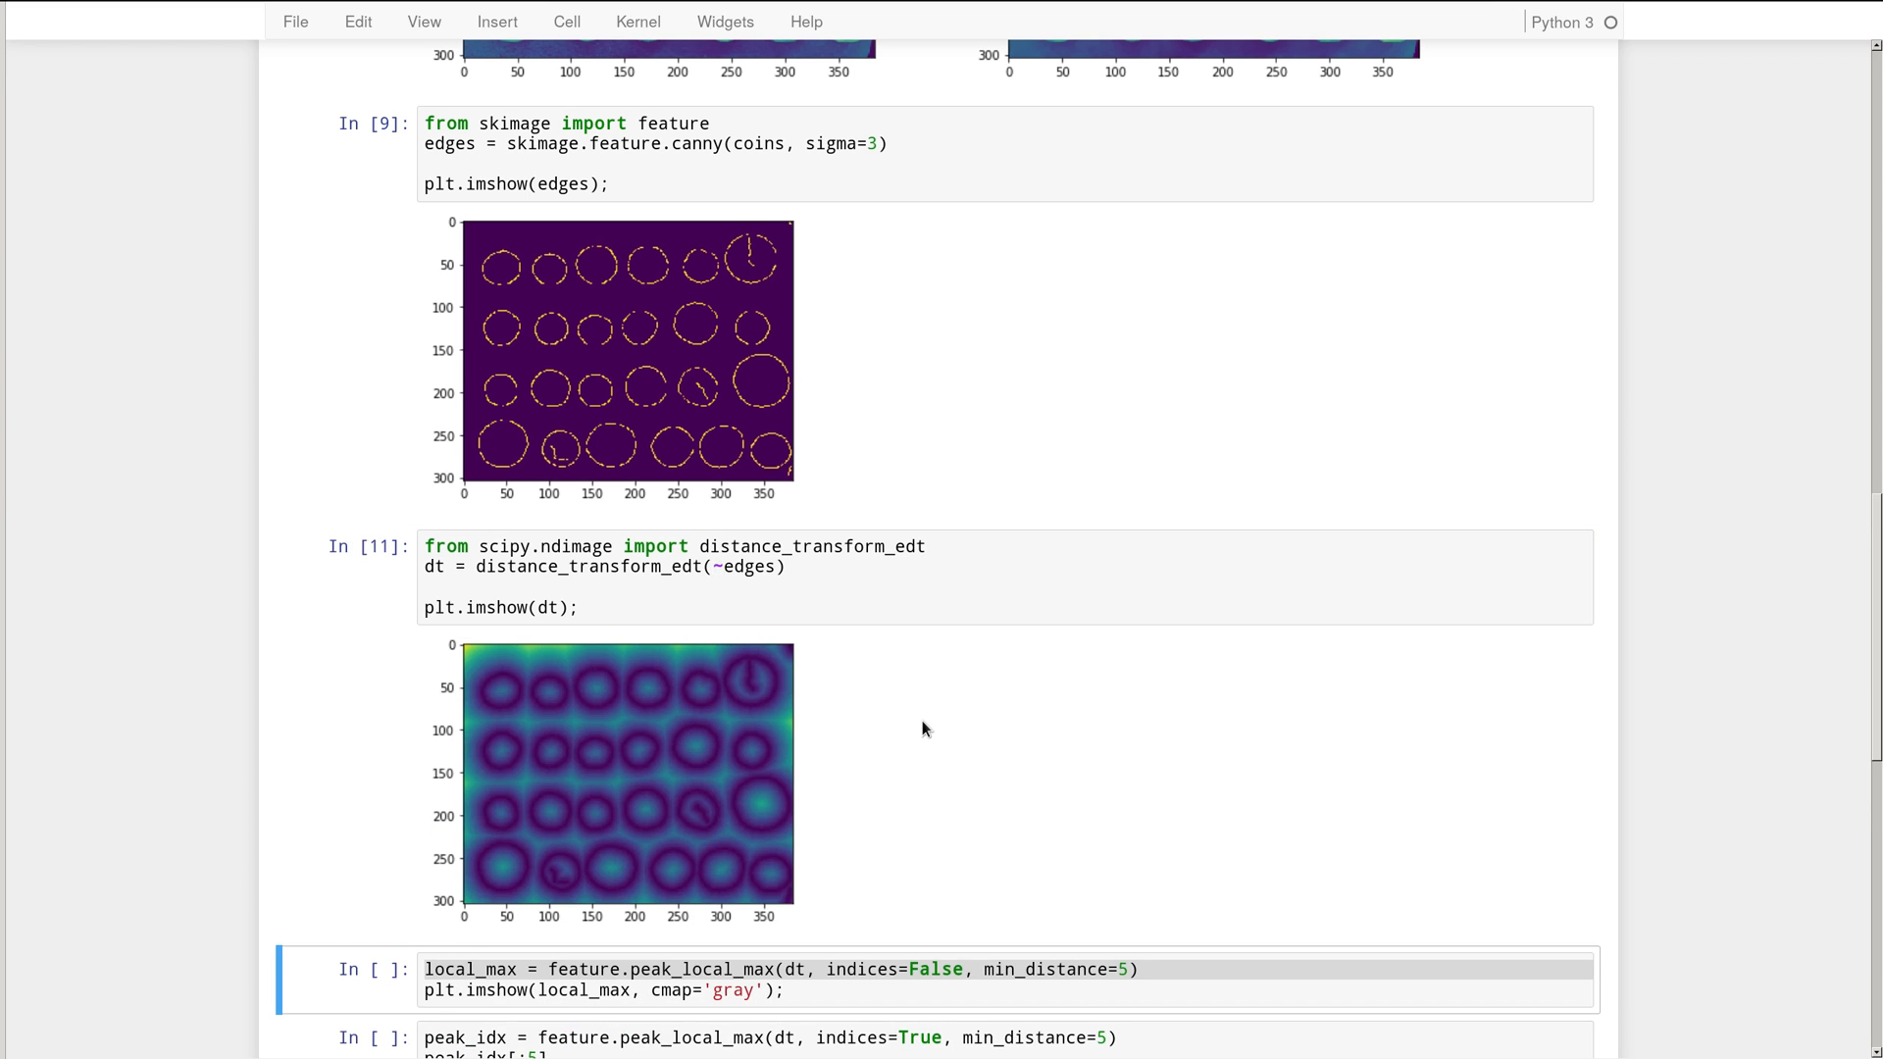
mouse_move(769, 767)
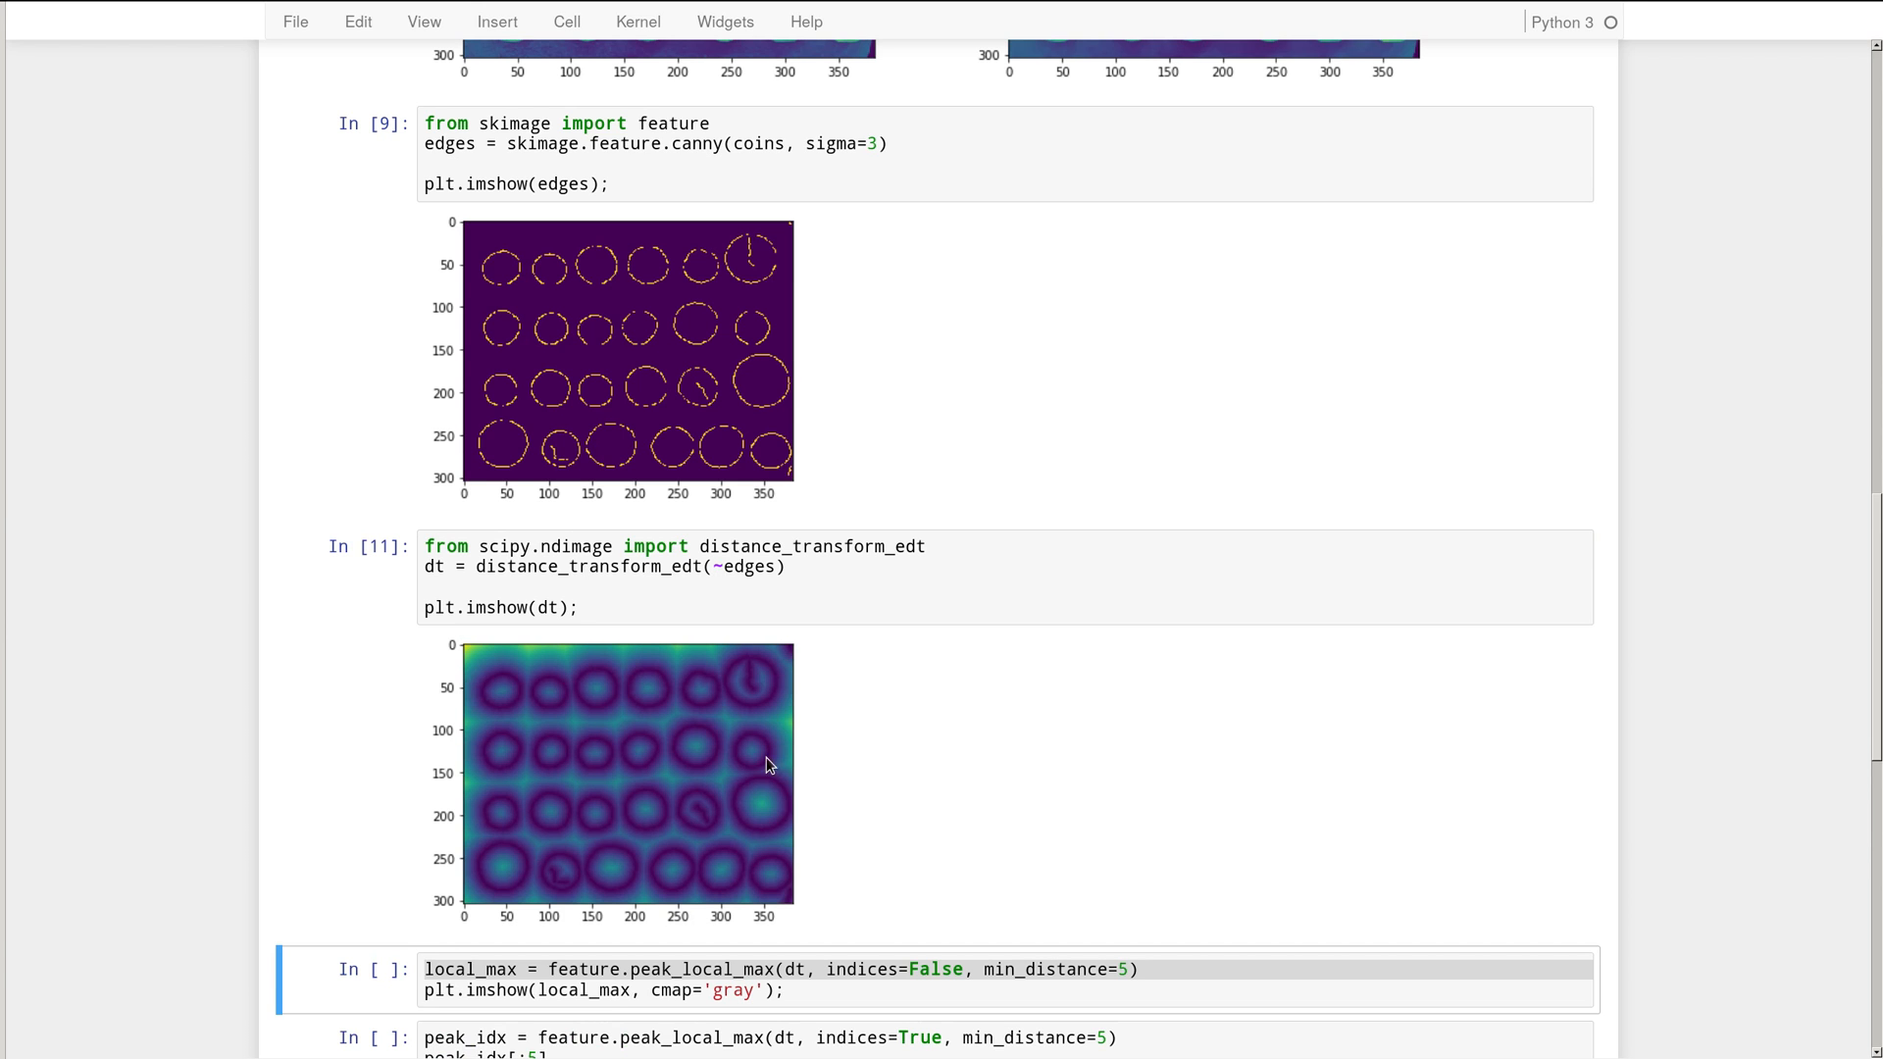
mouse_move(645, 694)
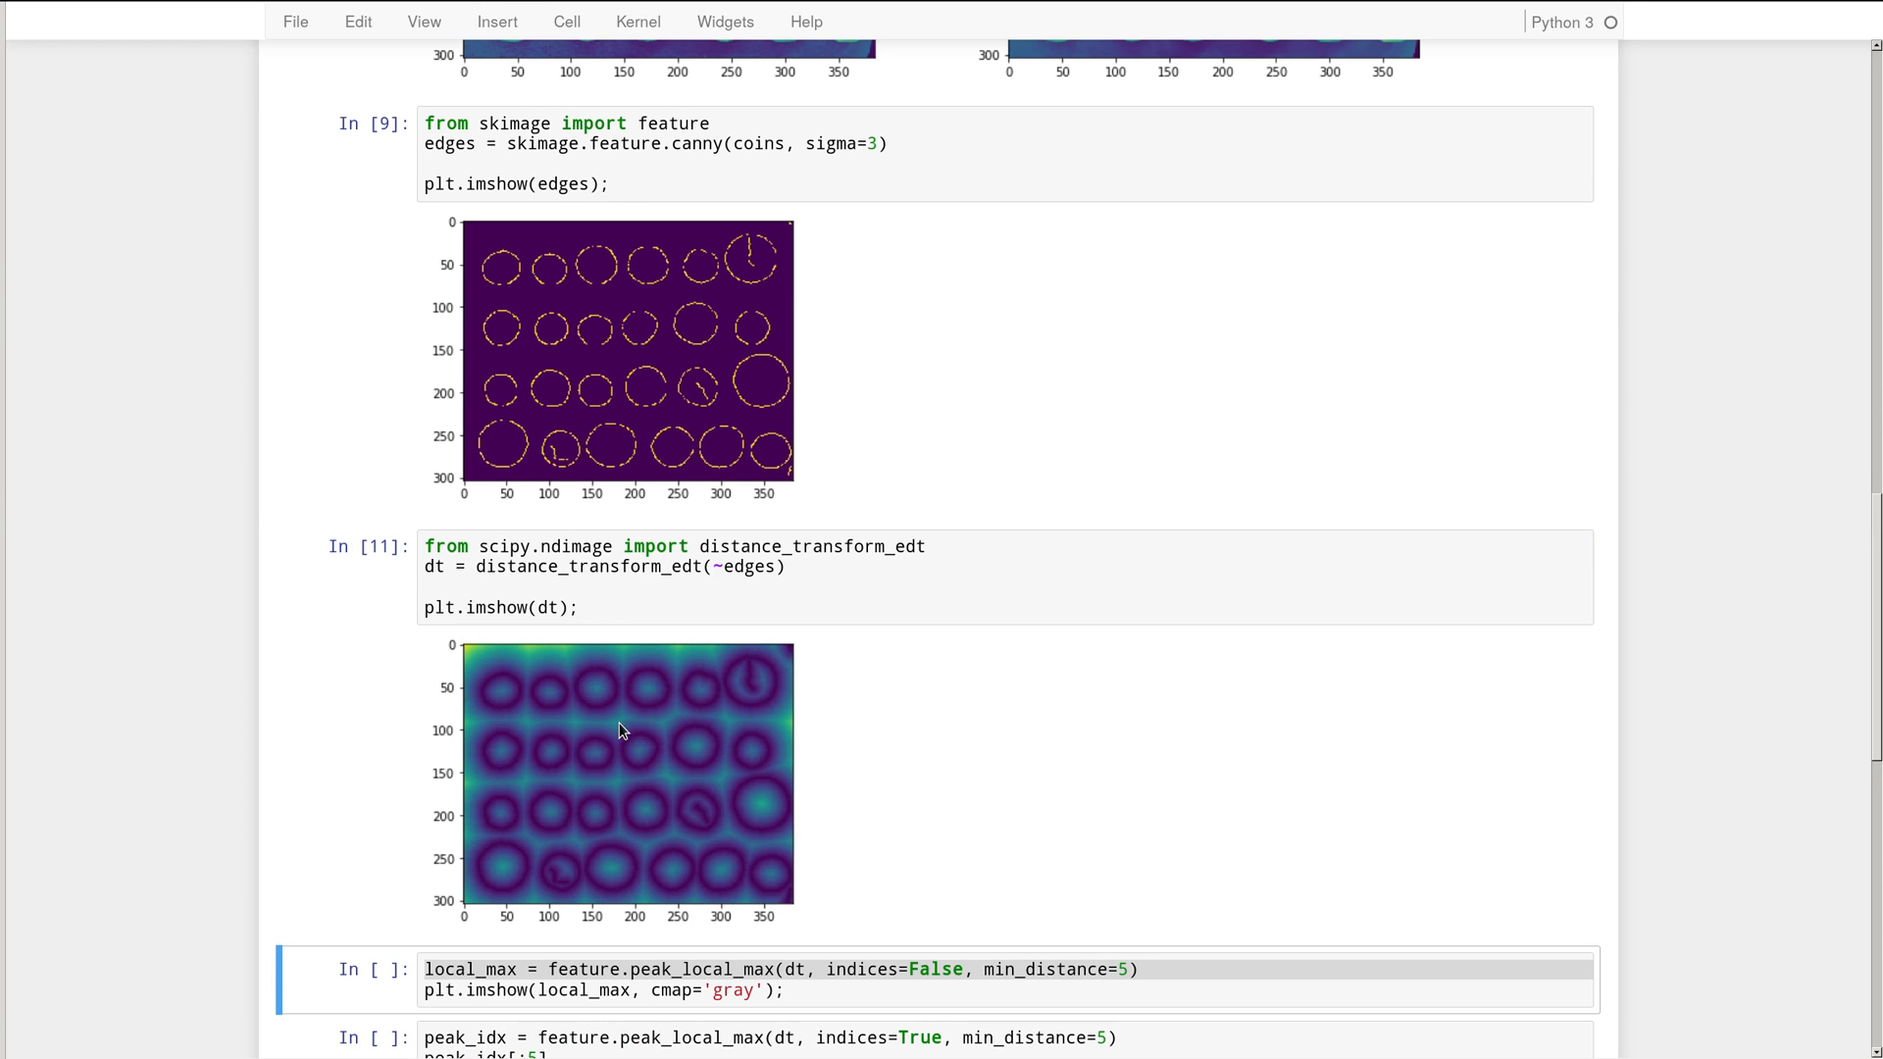
mouse_move(601, 700)
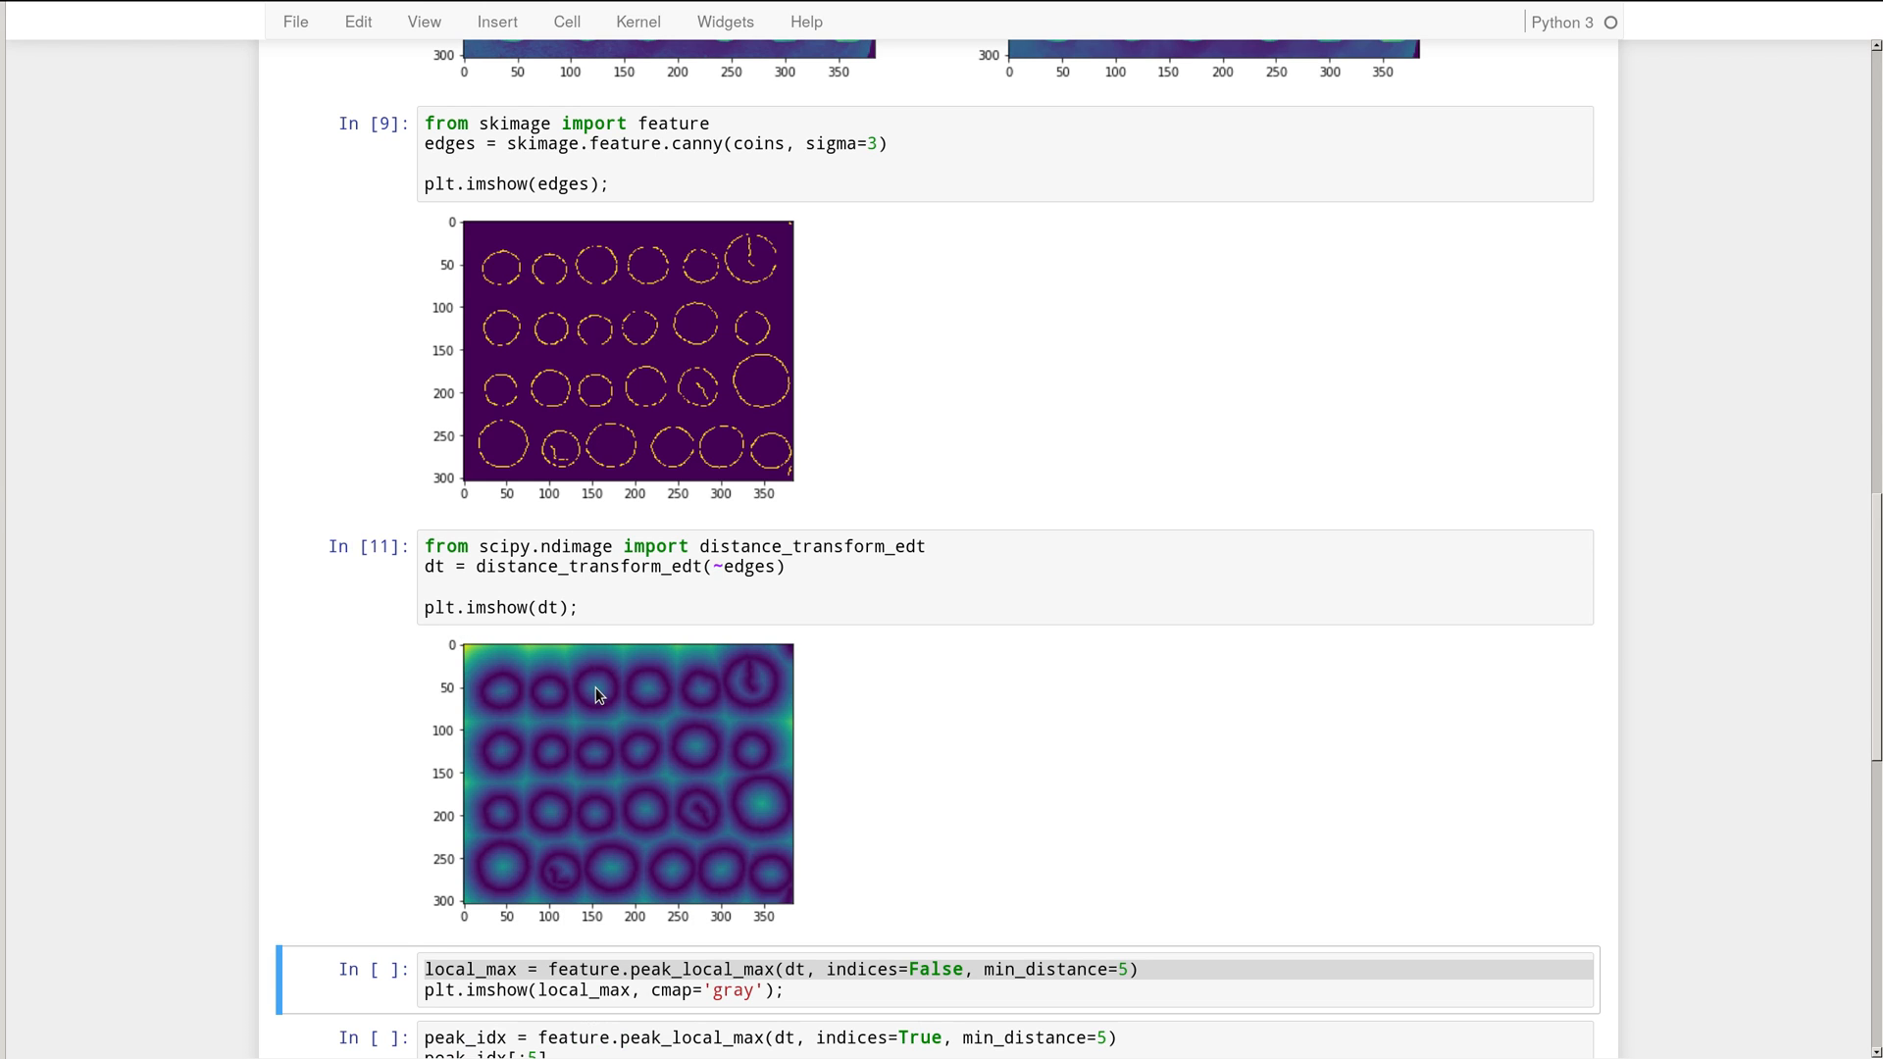
mouse_move(638, 708)
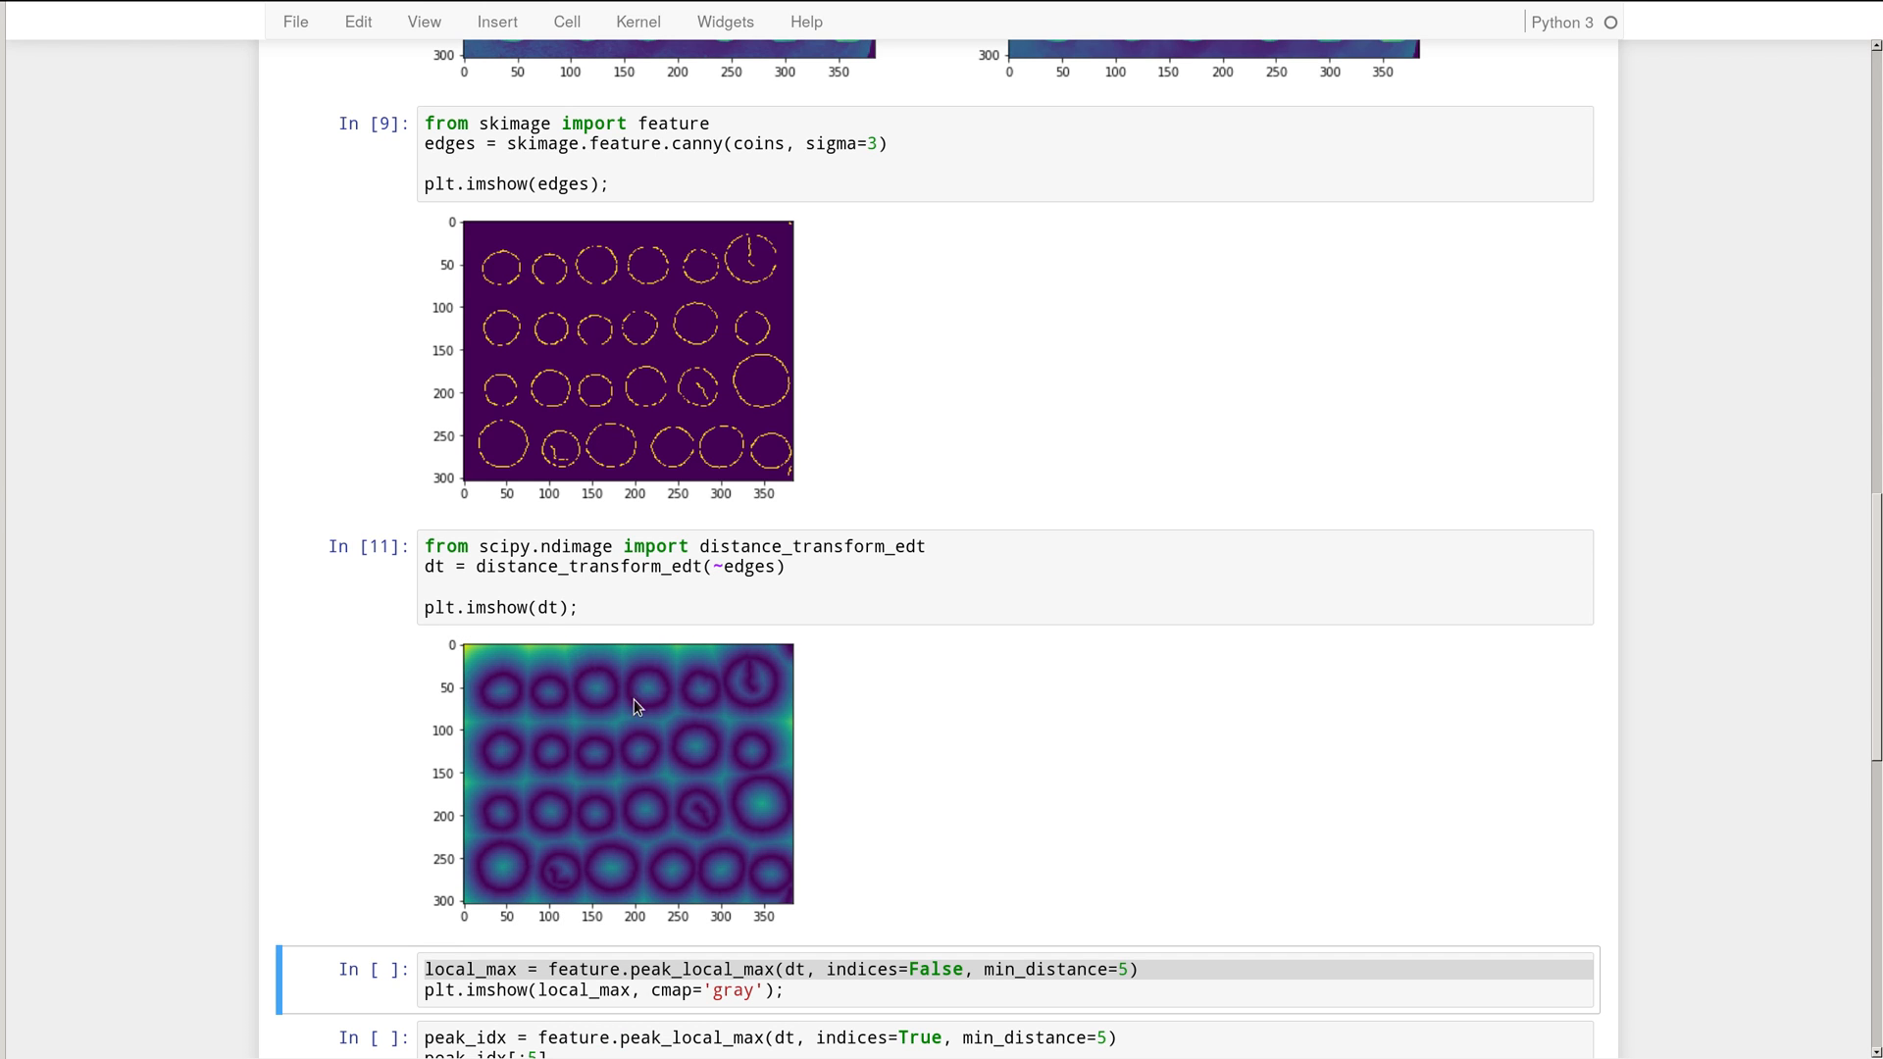
mouse_move(595, 690)
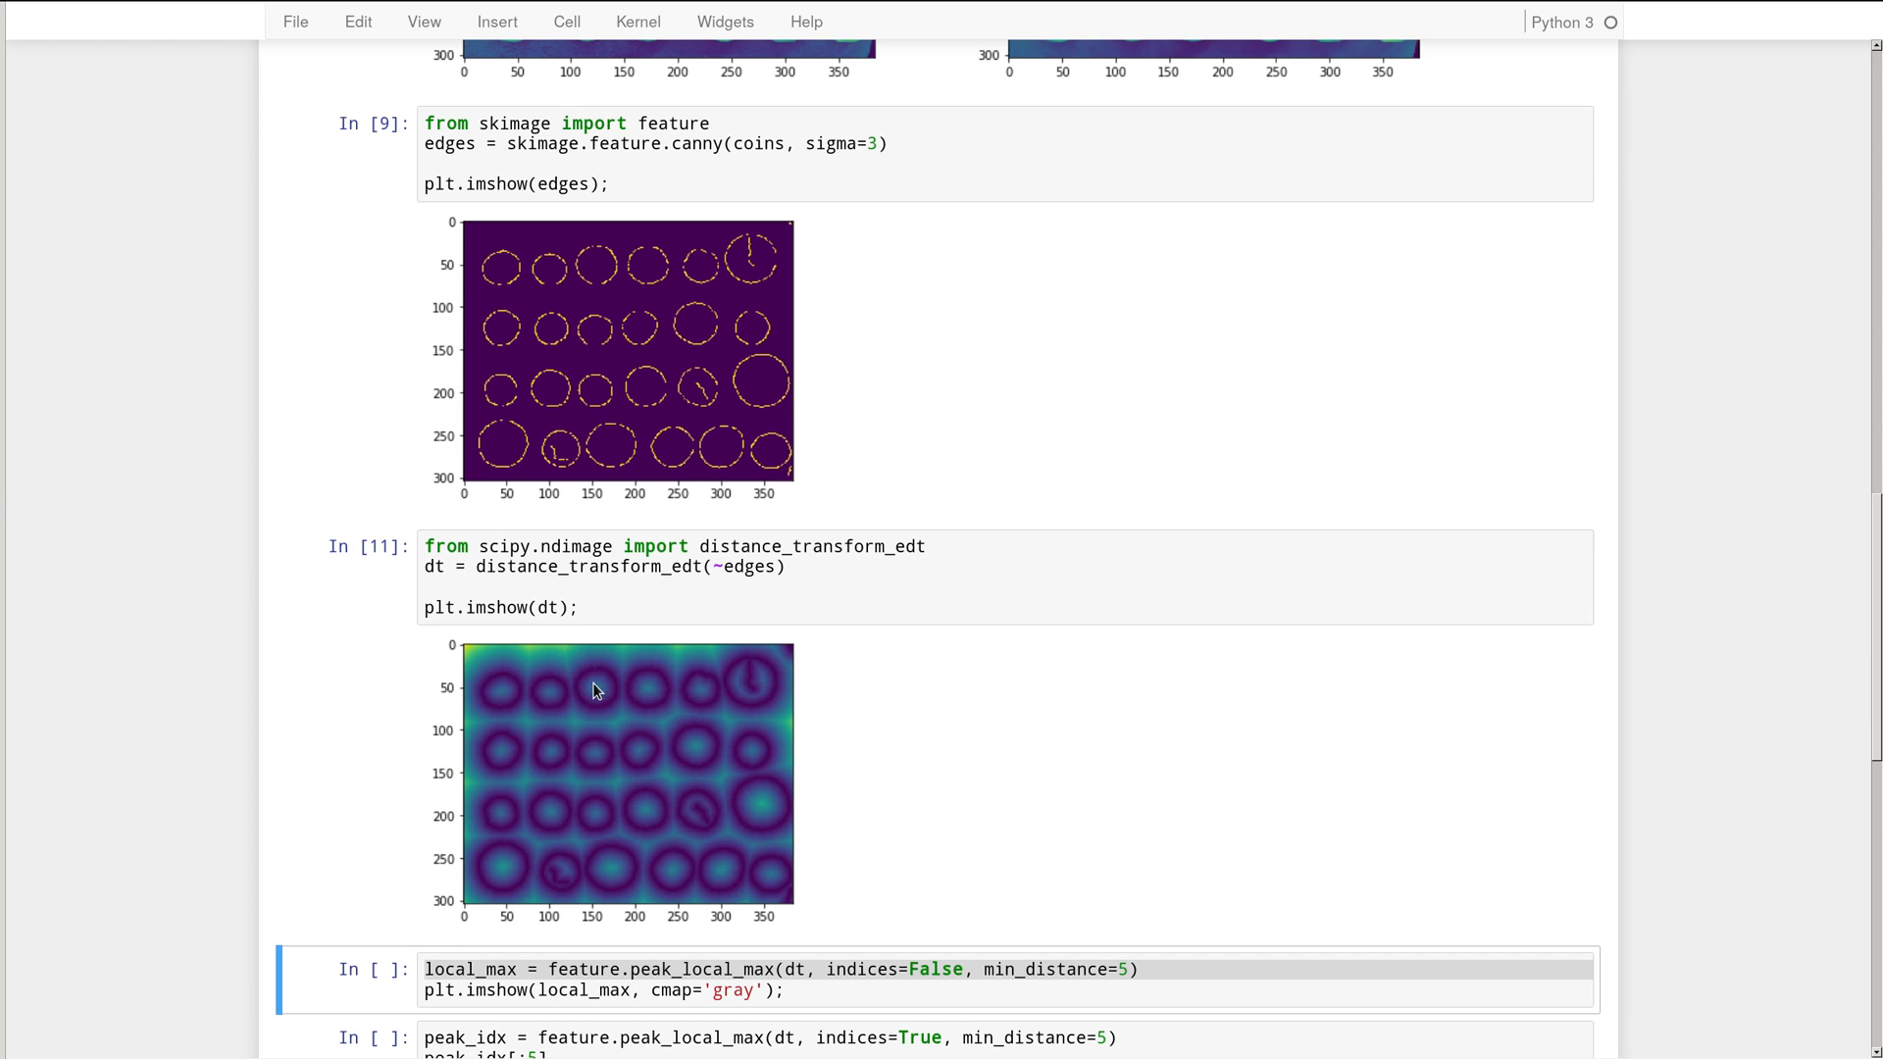
mouse_move(622, 704)
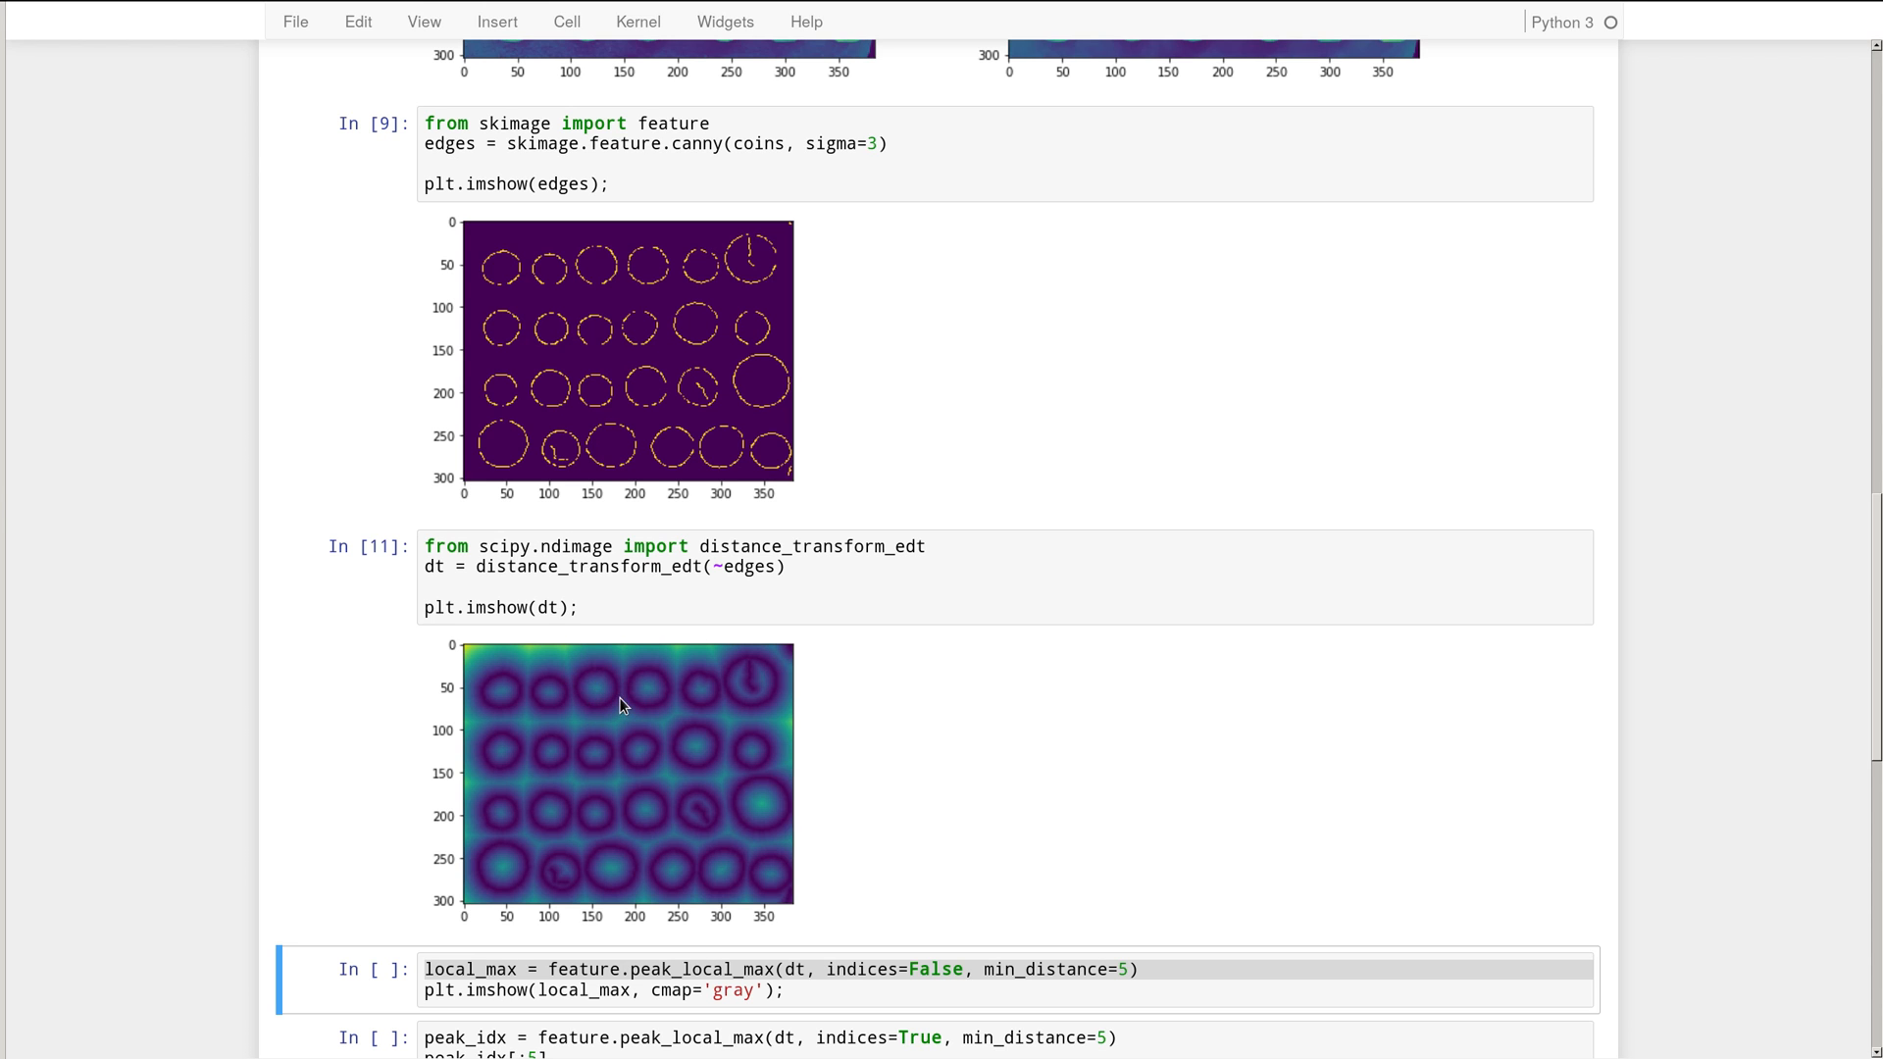
mouse_move(806, 740)
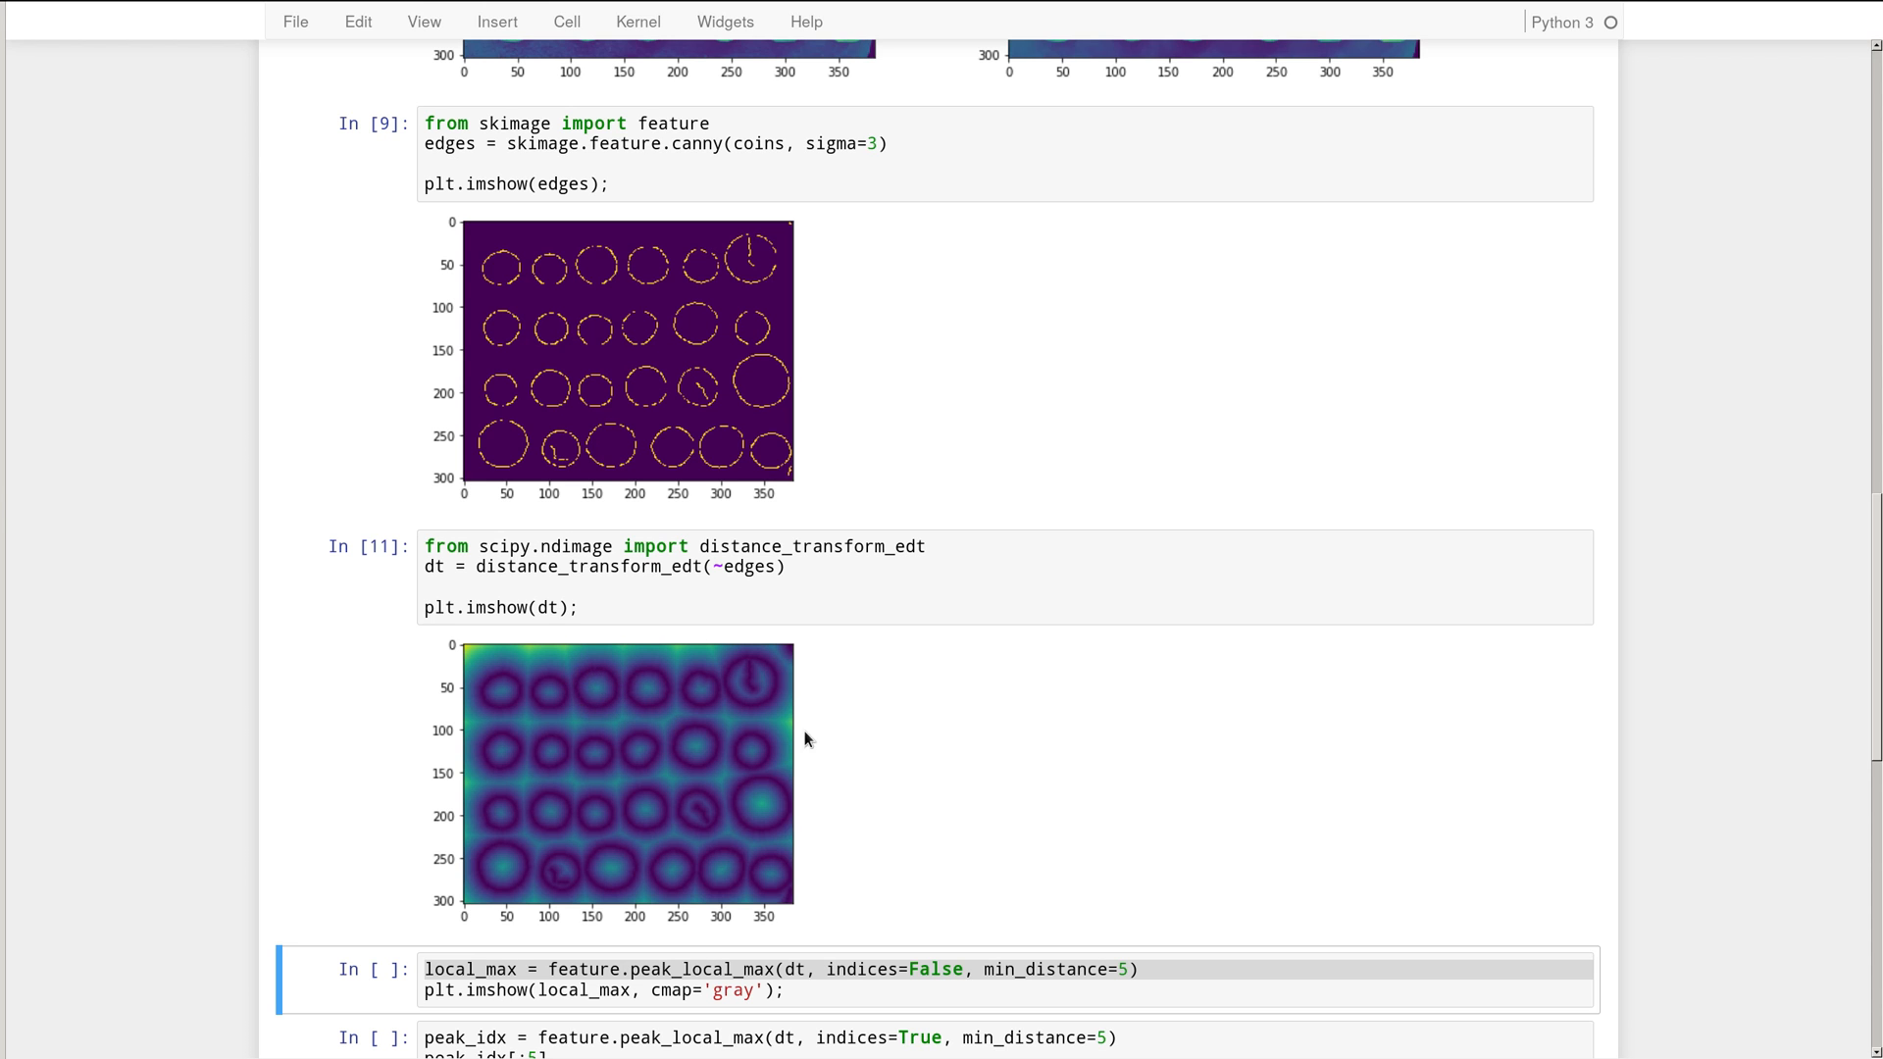
mouse_move(759, 803)
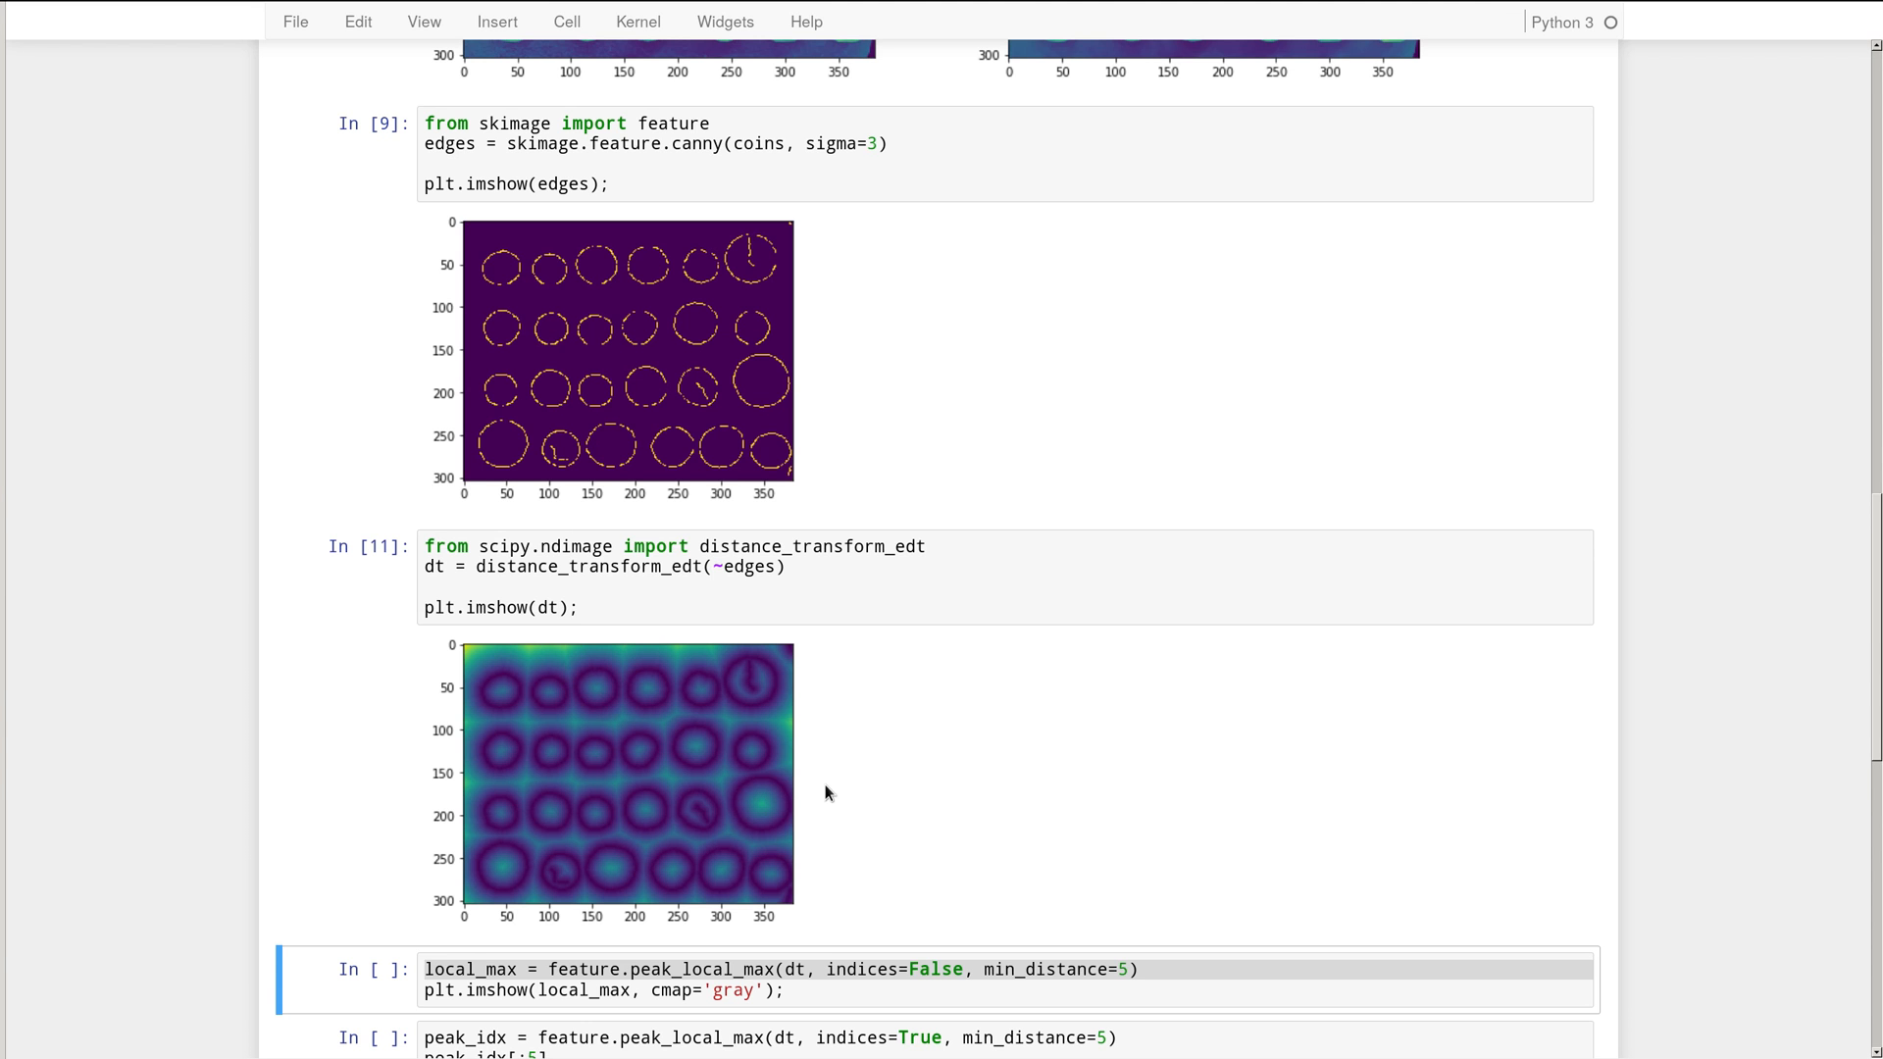
- Run the peak_local_max cell with indices=False to plot local maxima as white dots
scroll("down", 3)
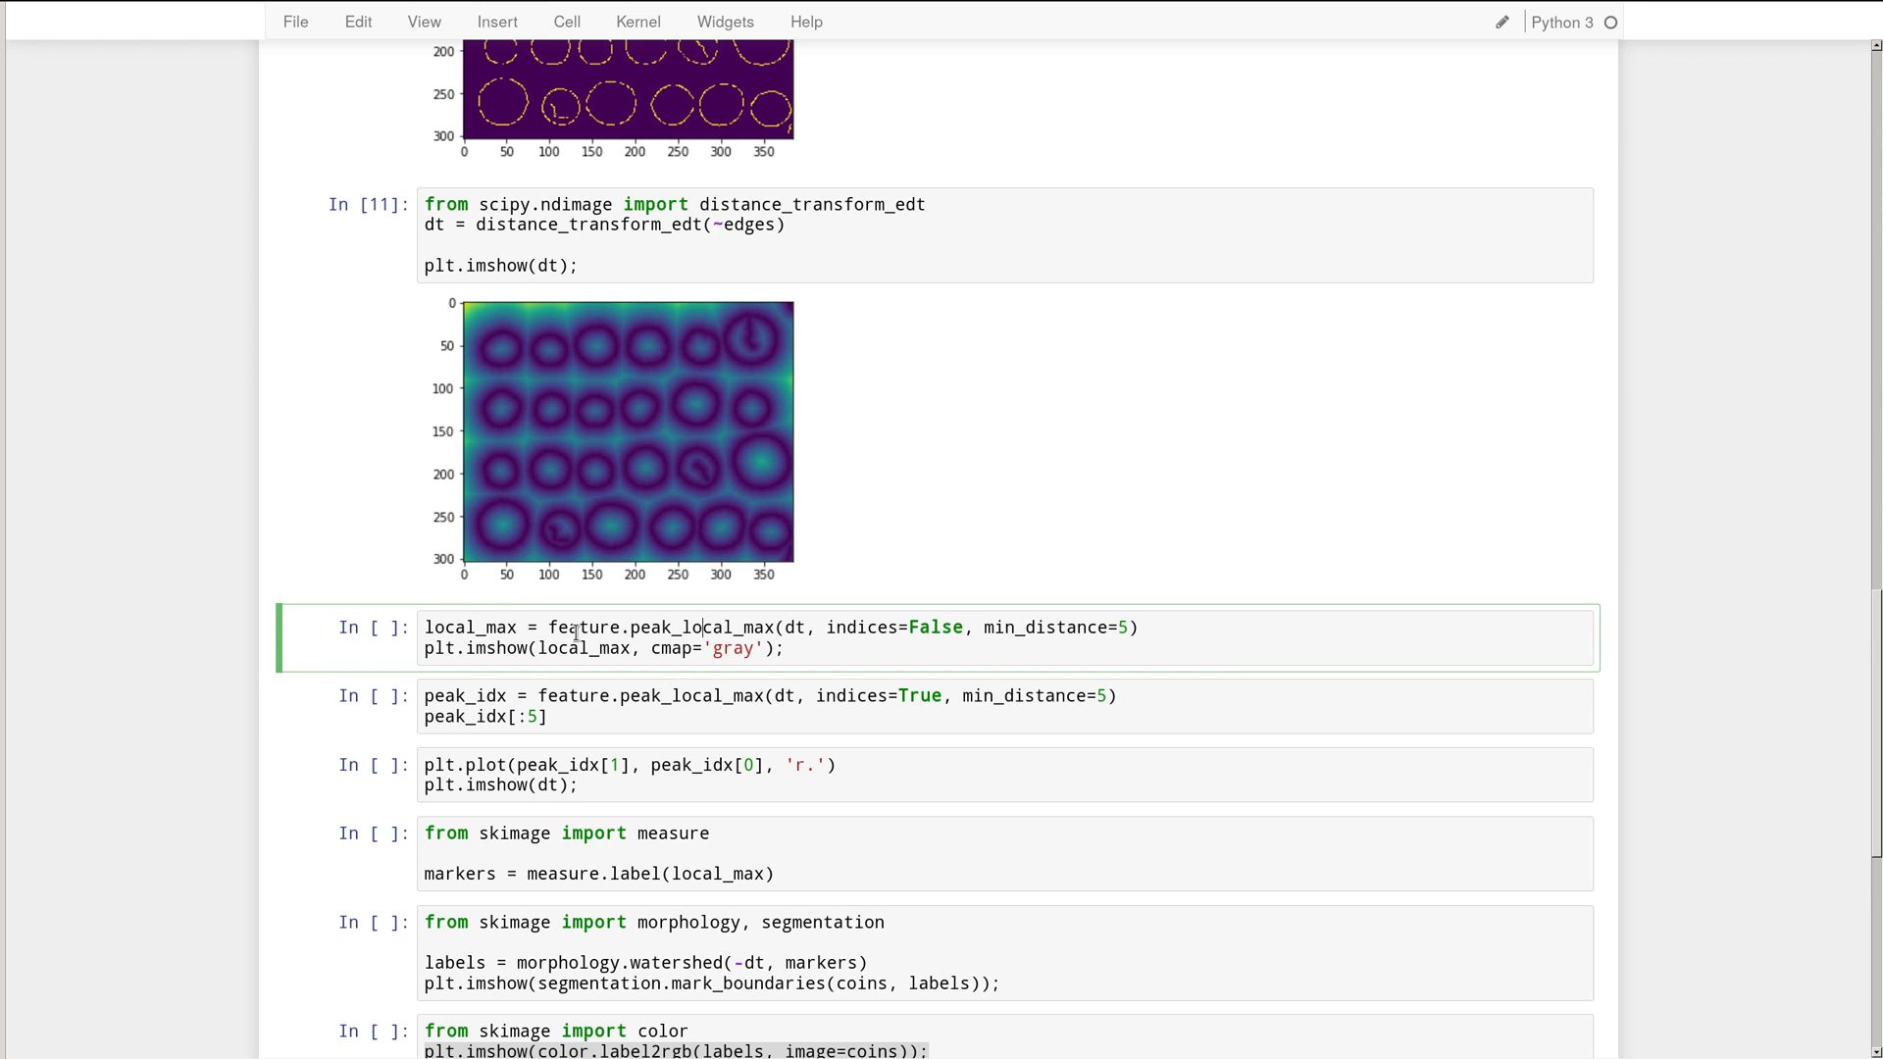
mouse_move(643, 490)
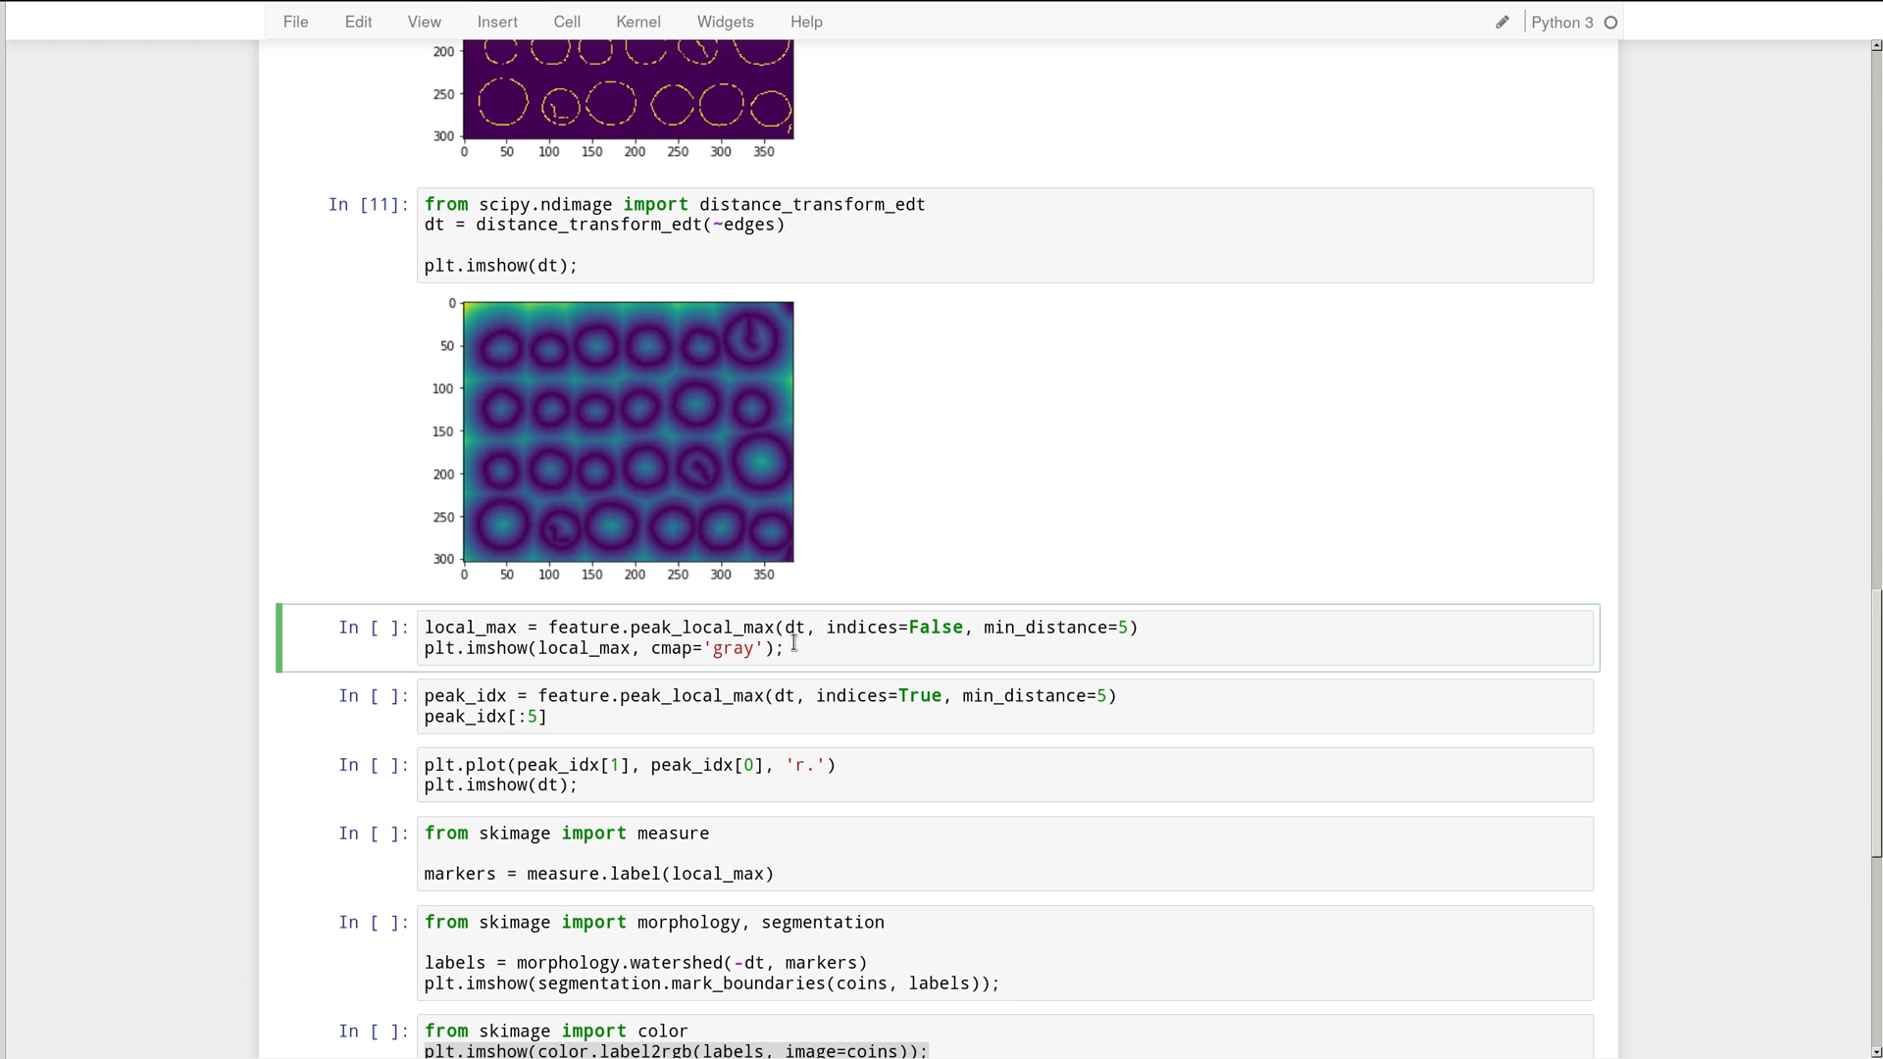
key("shift+enter")
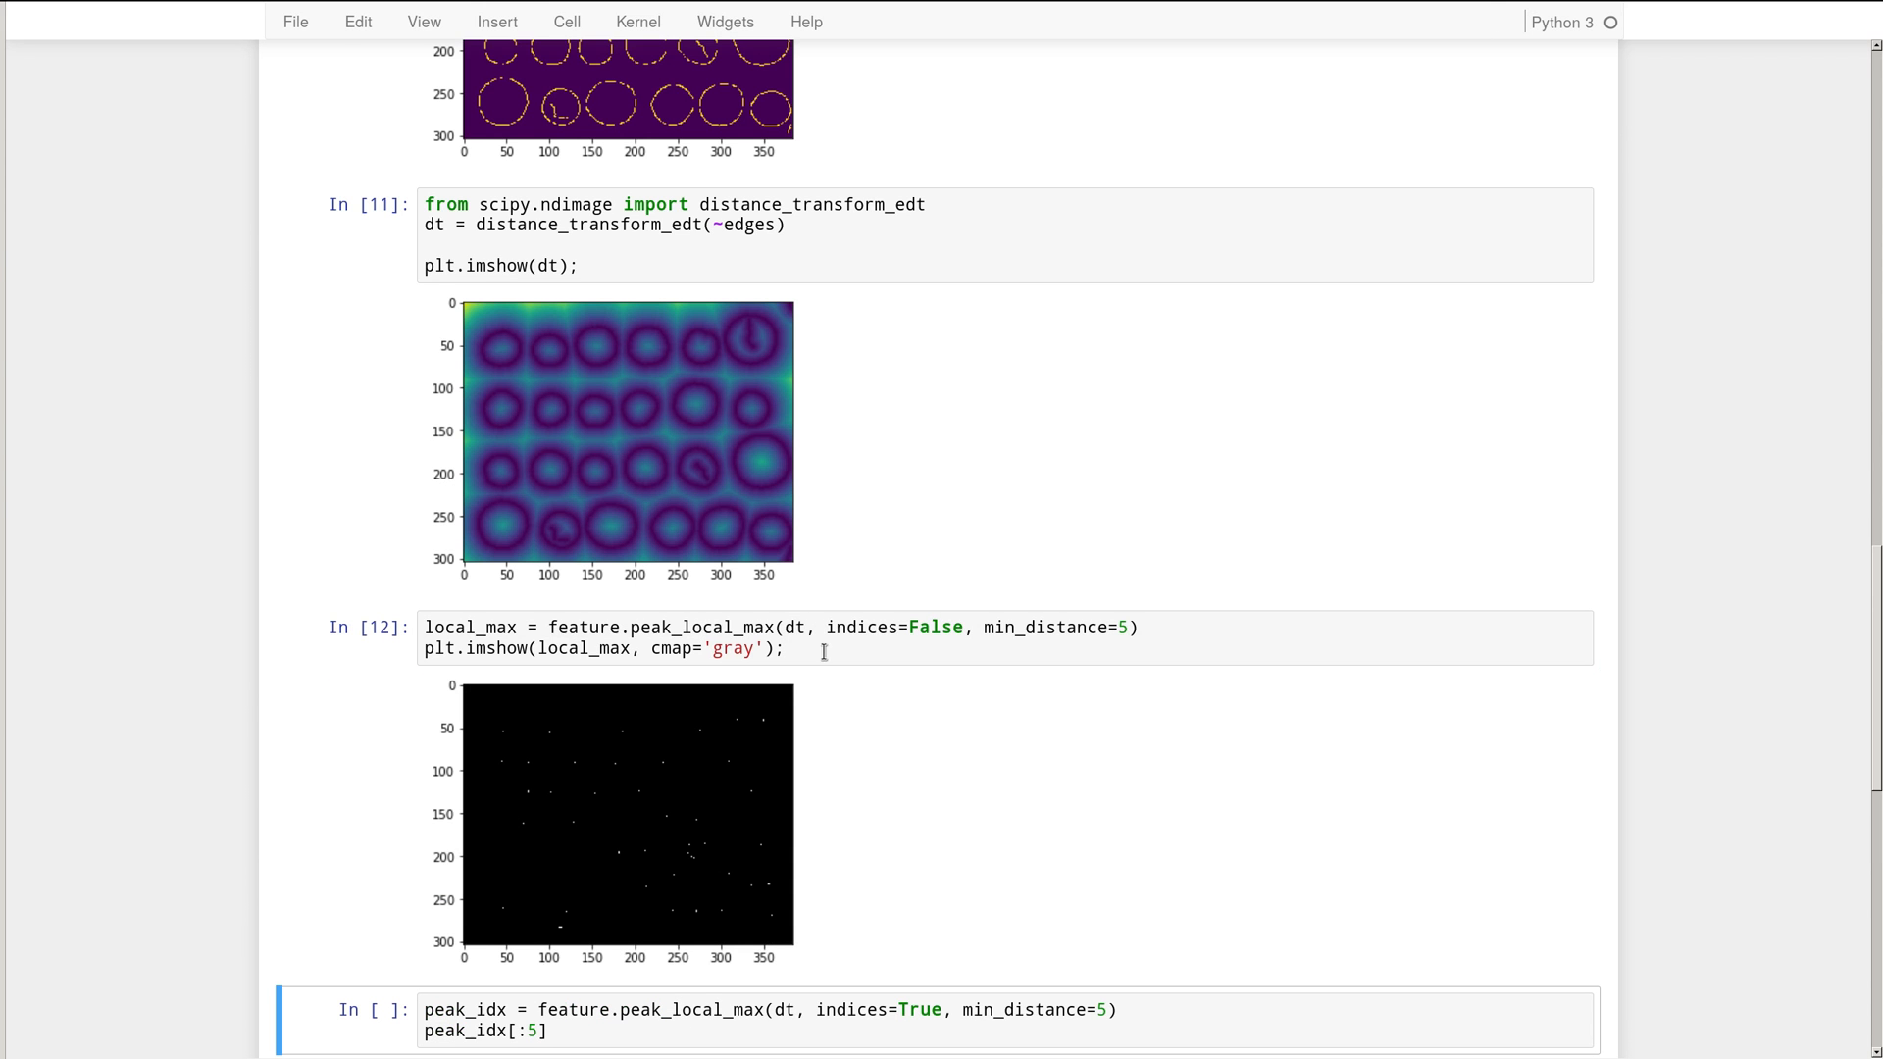
mouse_move(567, 789)
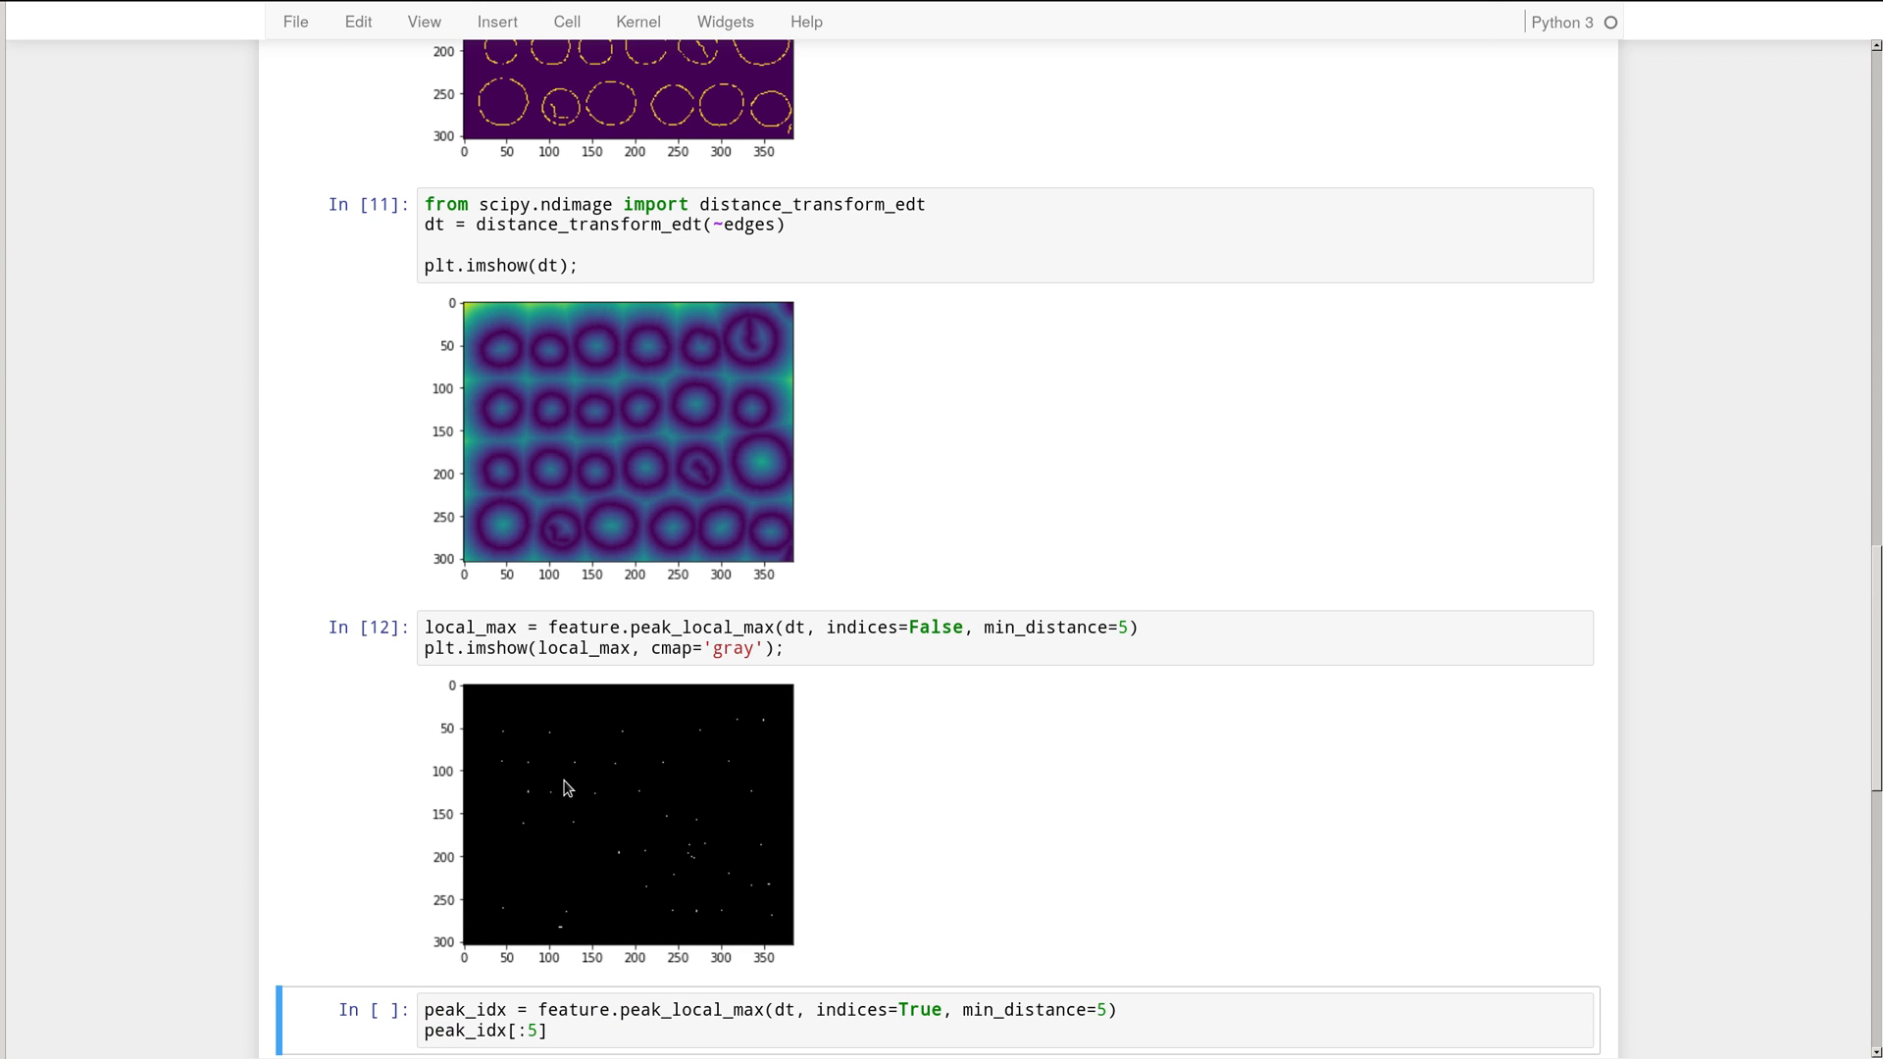
mouse_move(533, 753)
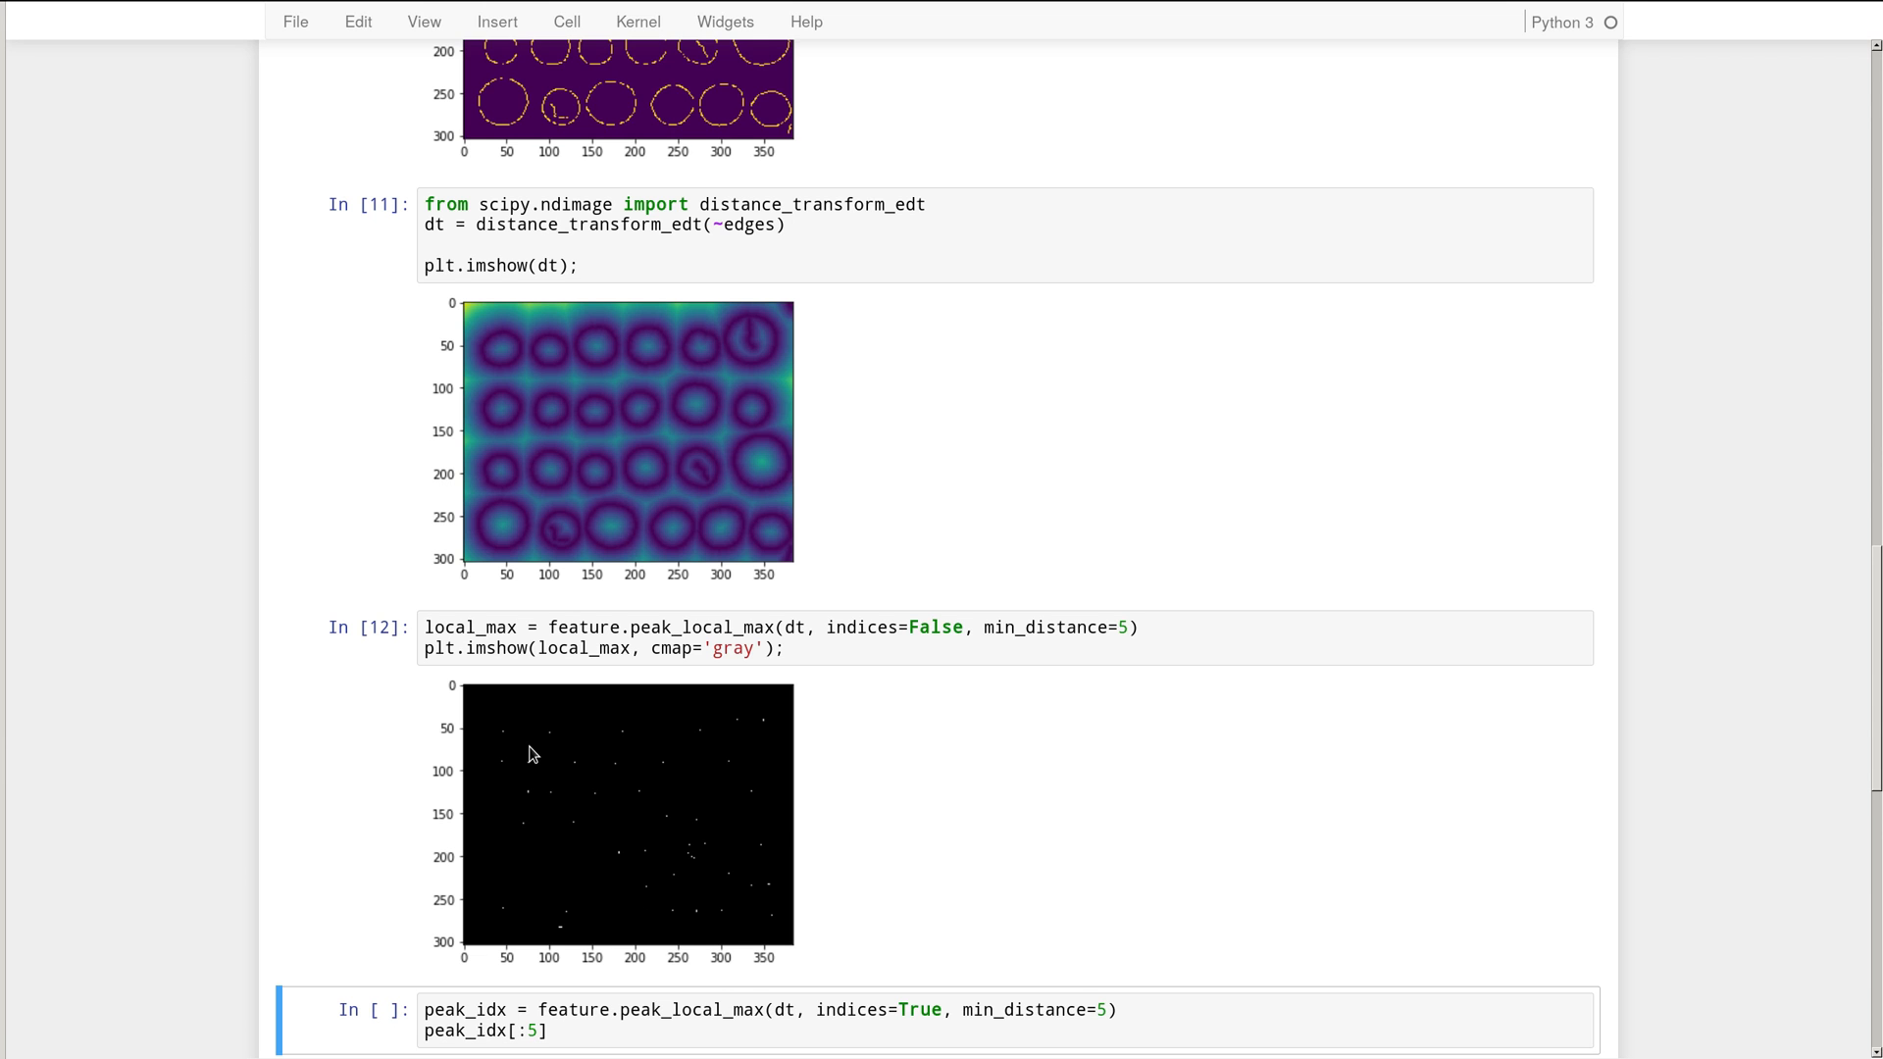
mouse_move(547, 740)
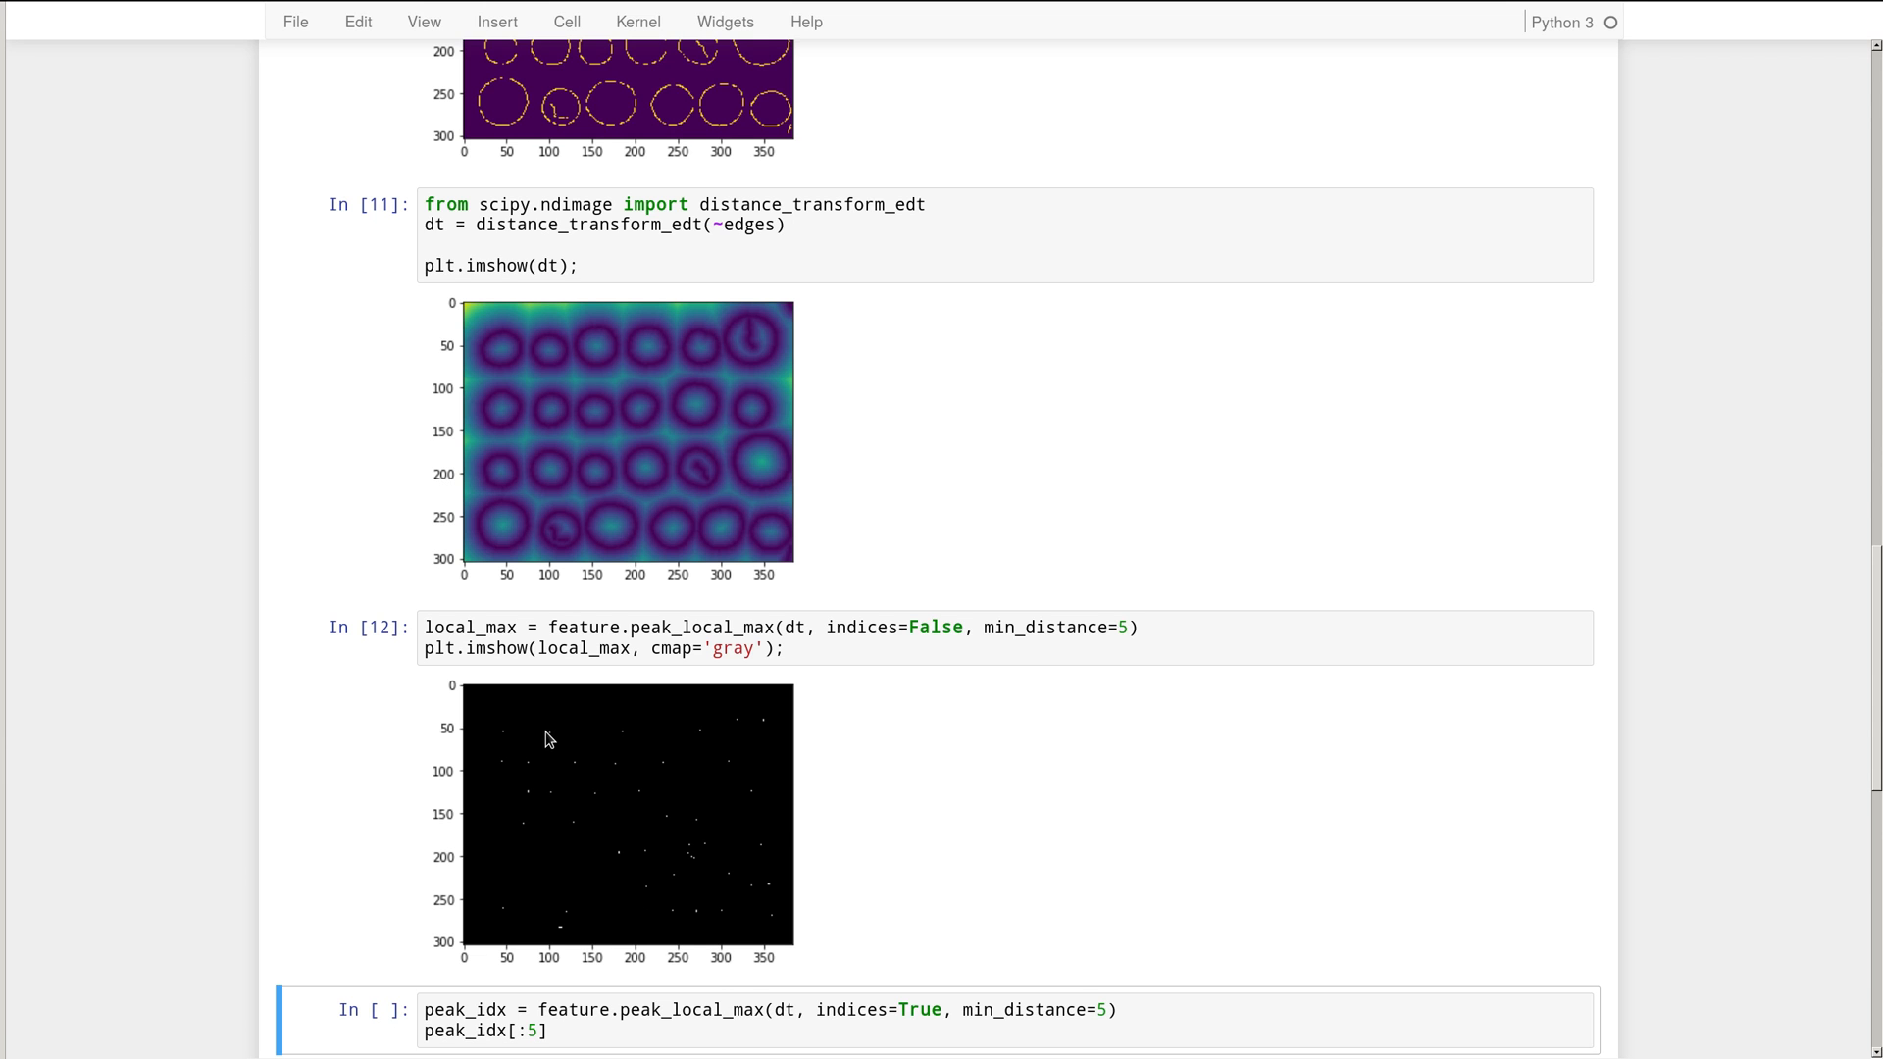
mouse_move(742, 721)
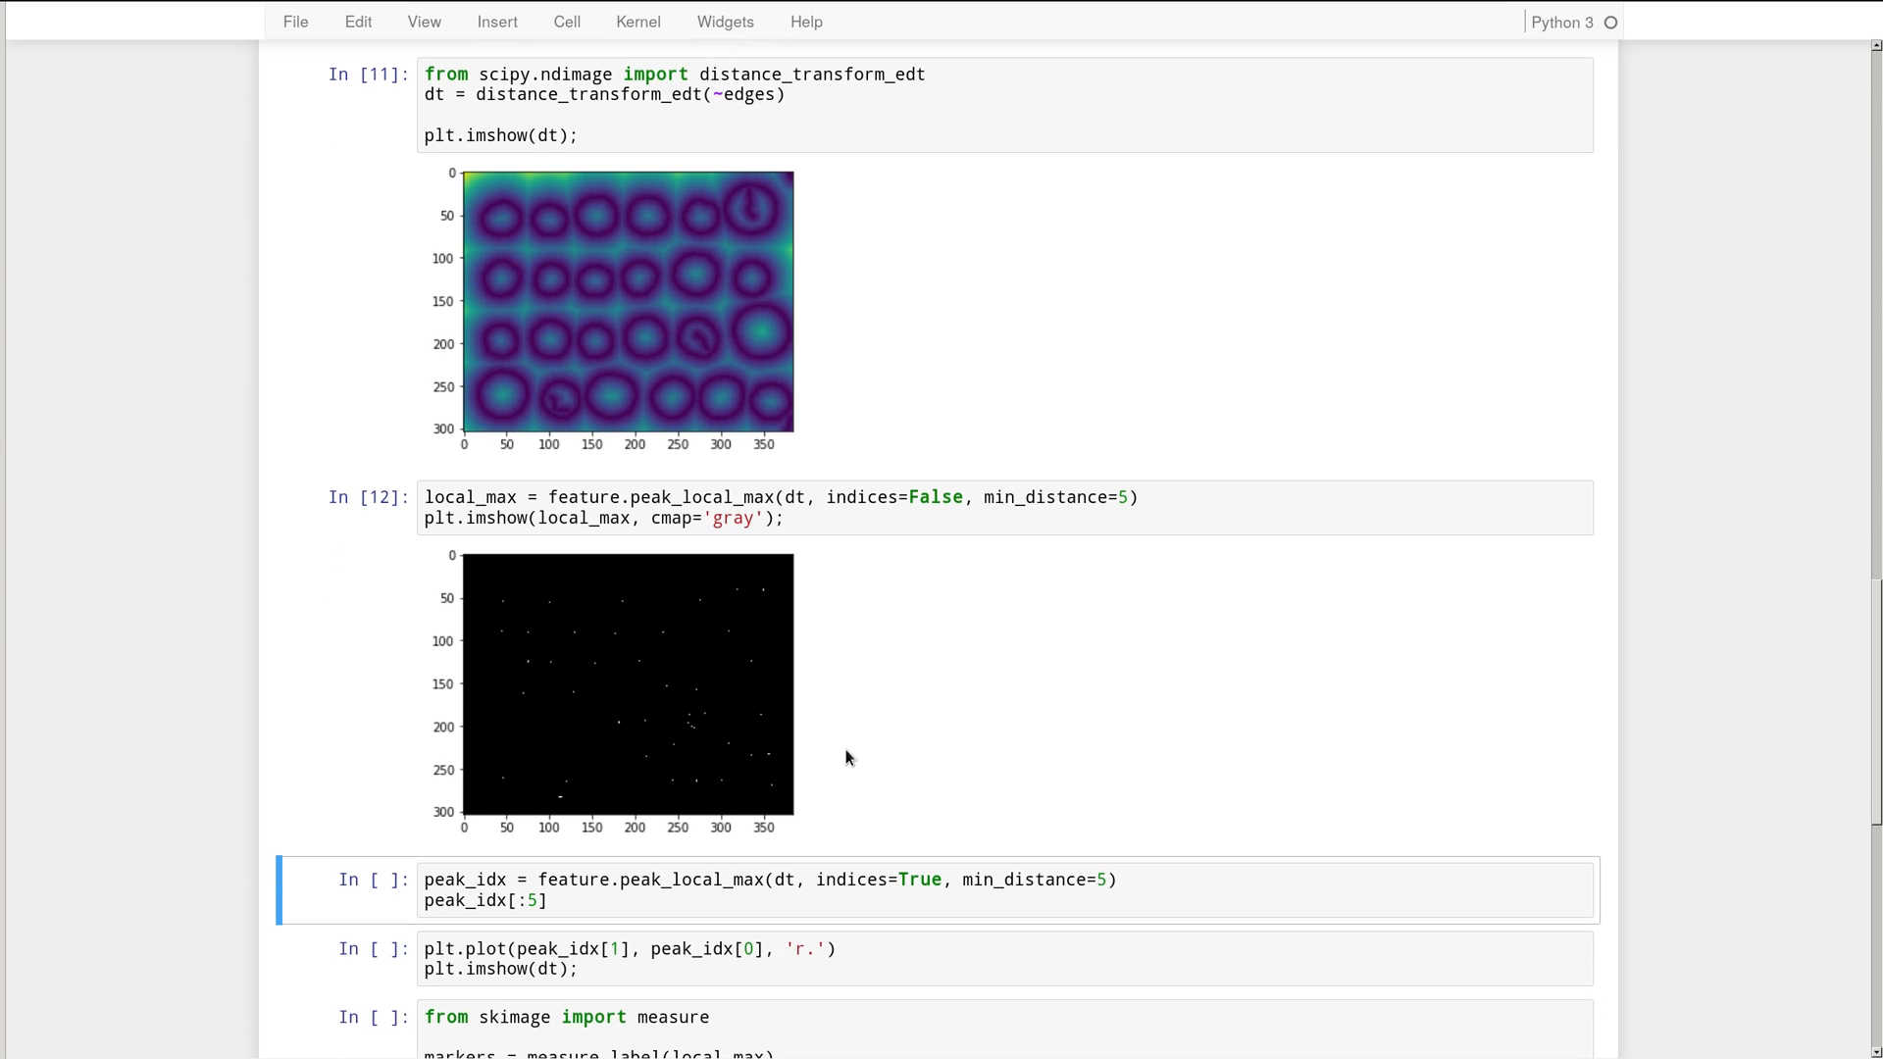
scroll("down", 3)
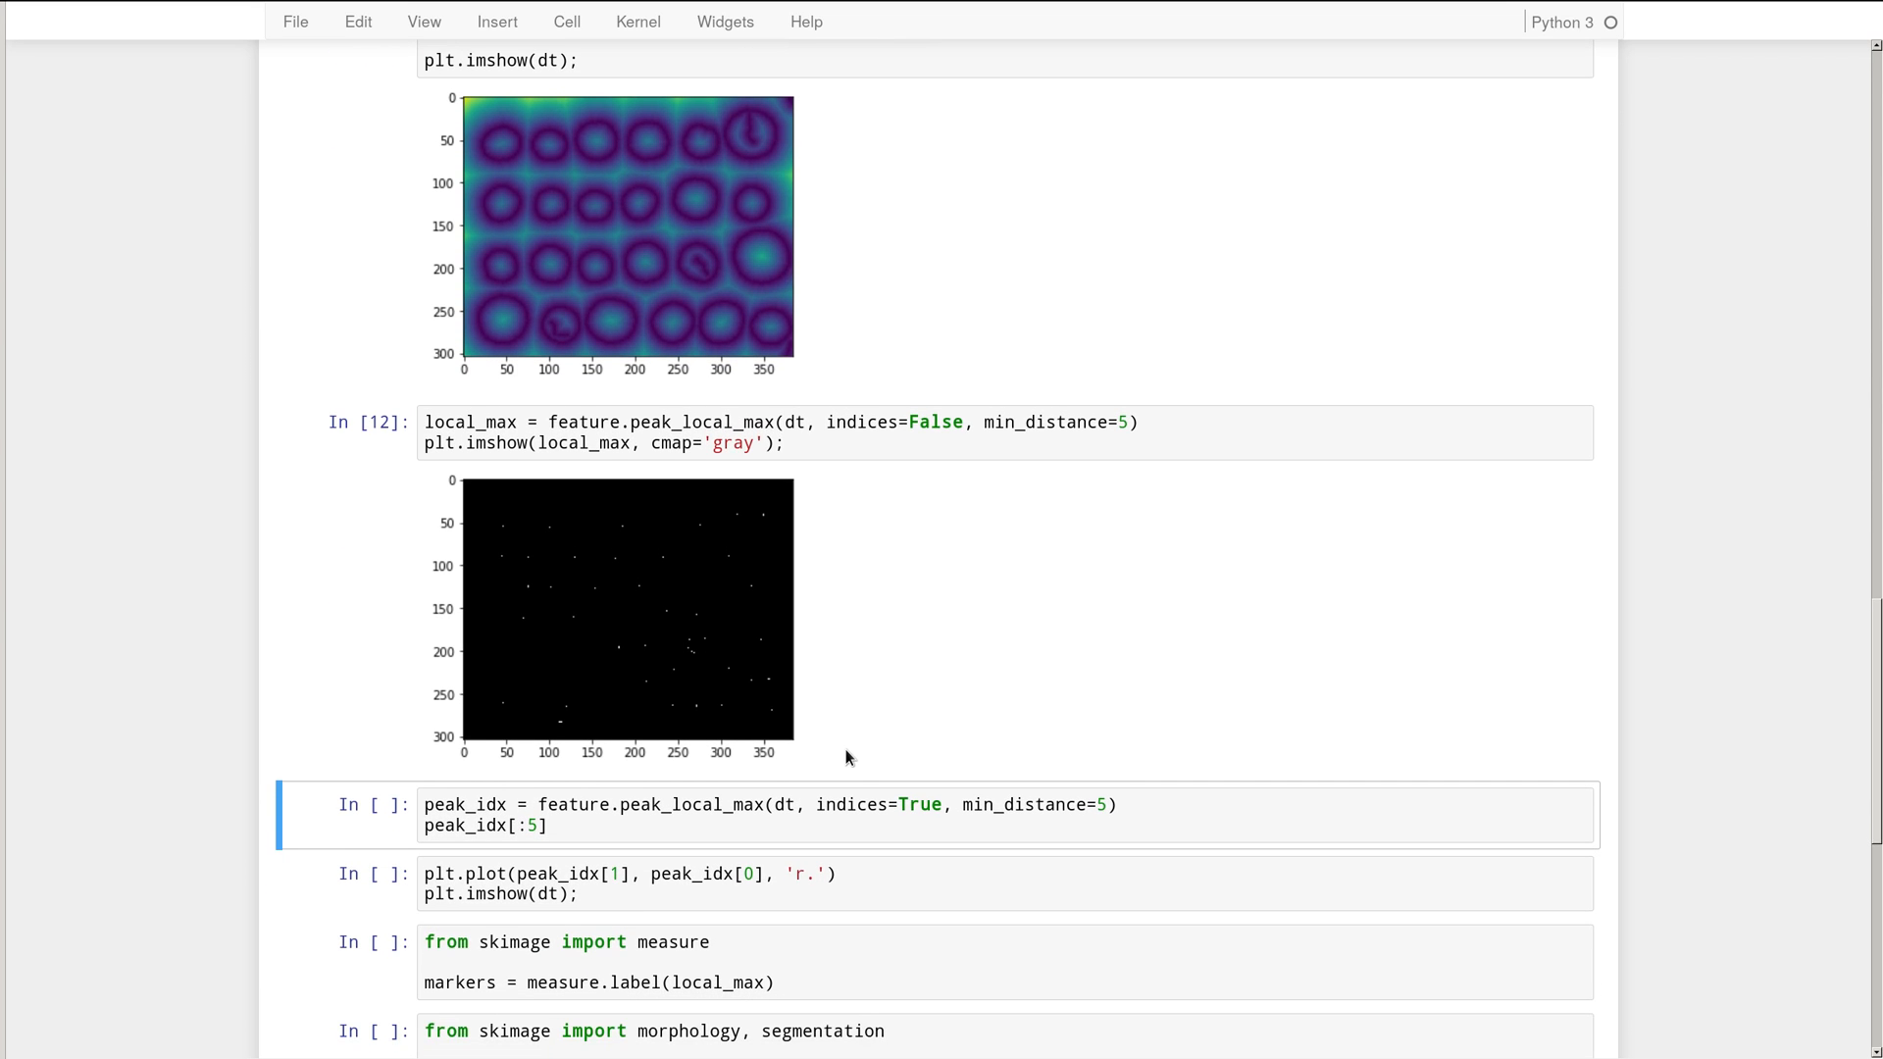
mouse_move(588, 639)
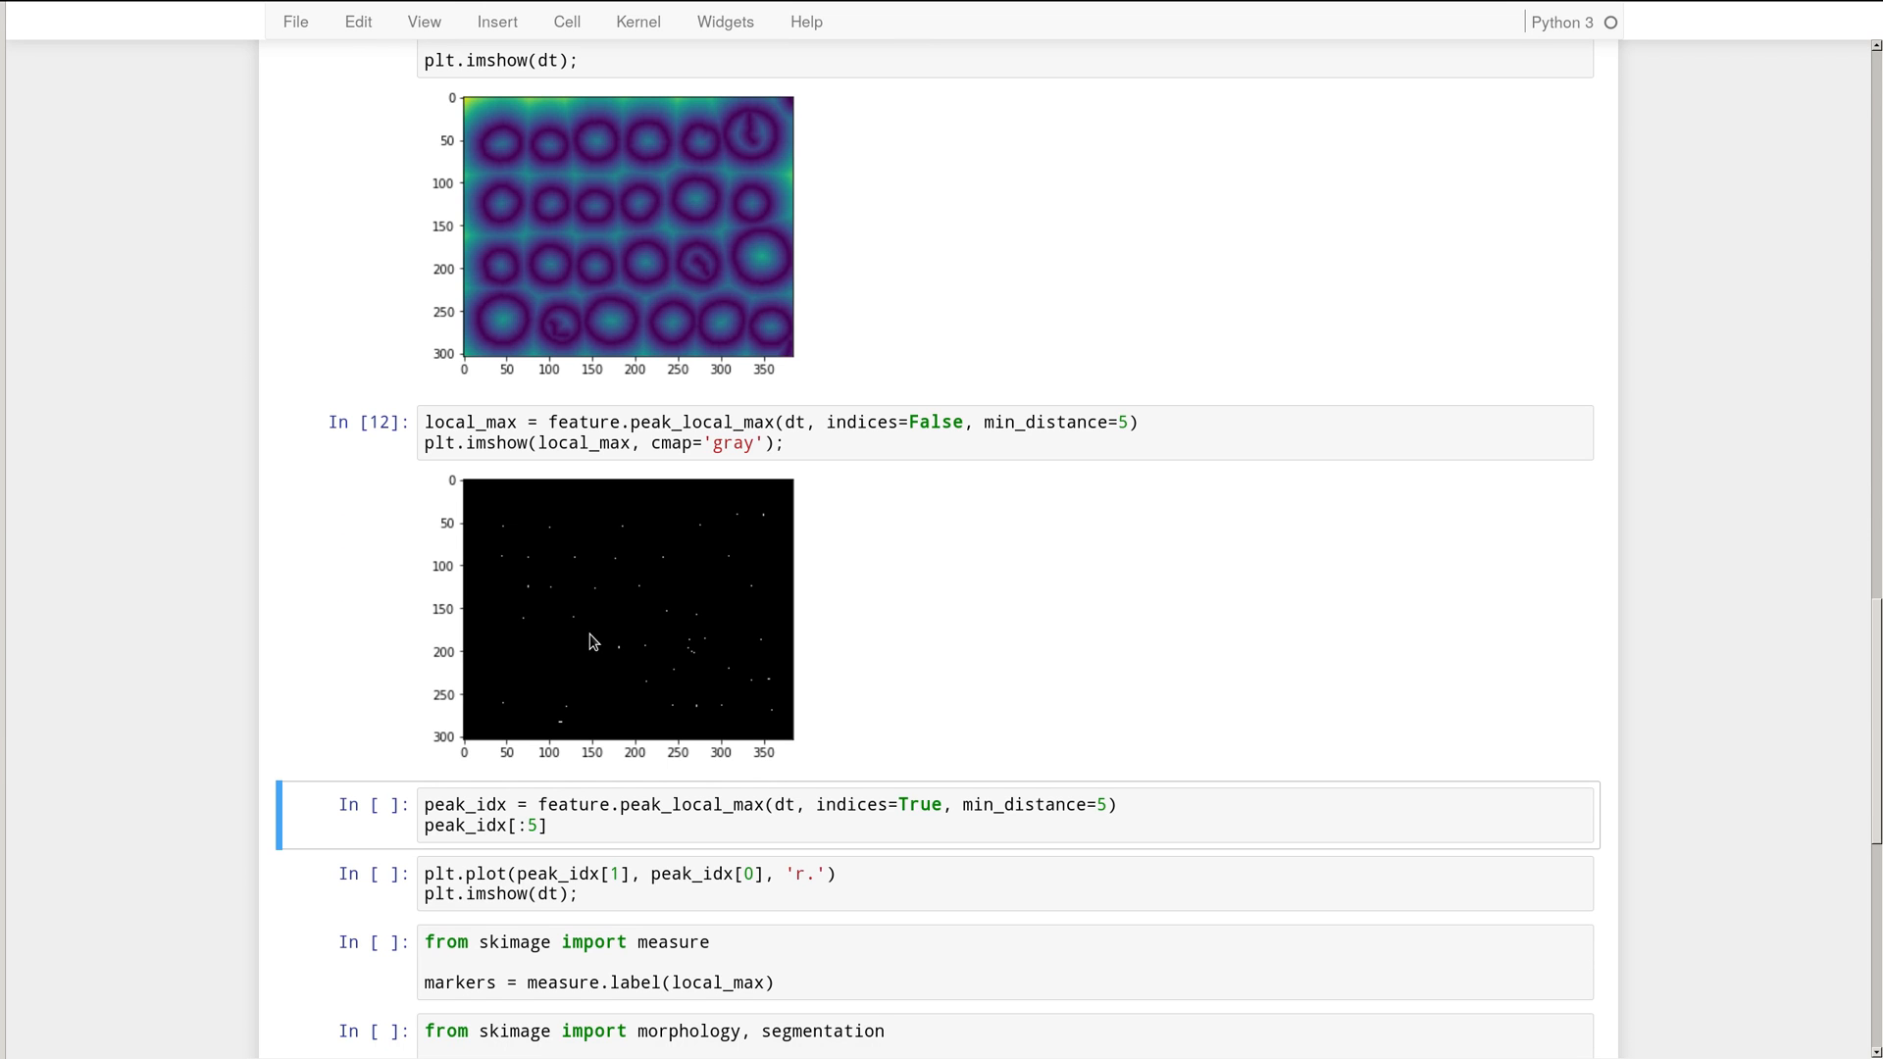
mouse_move(667, 657)
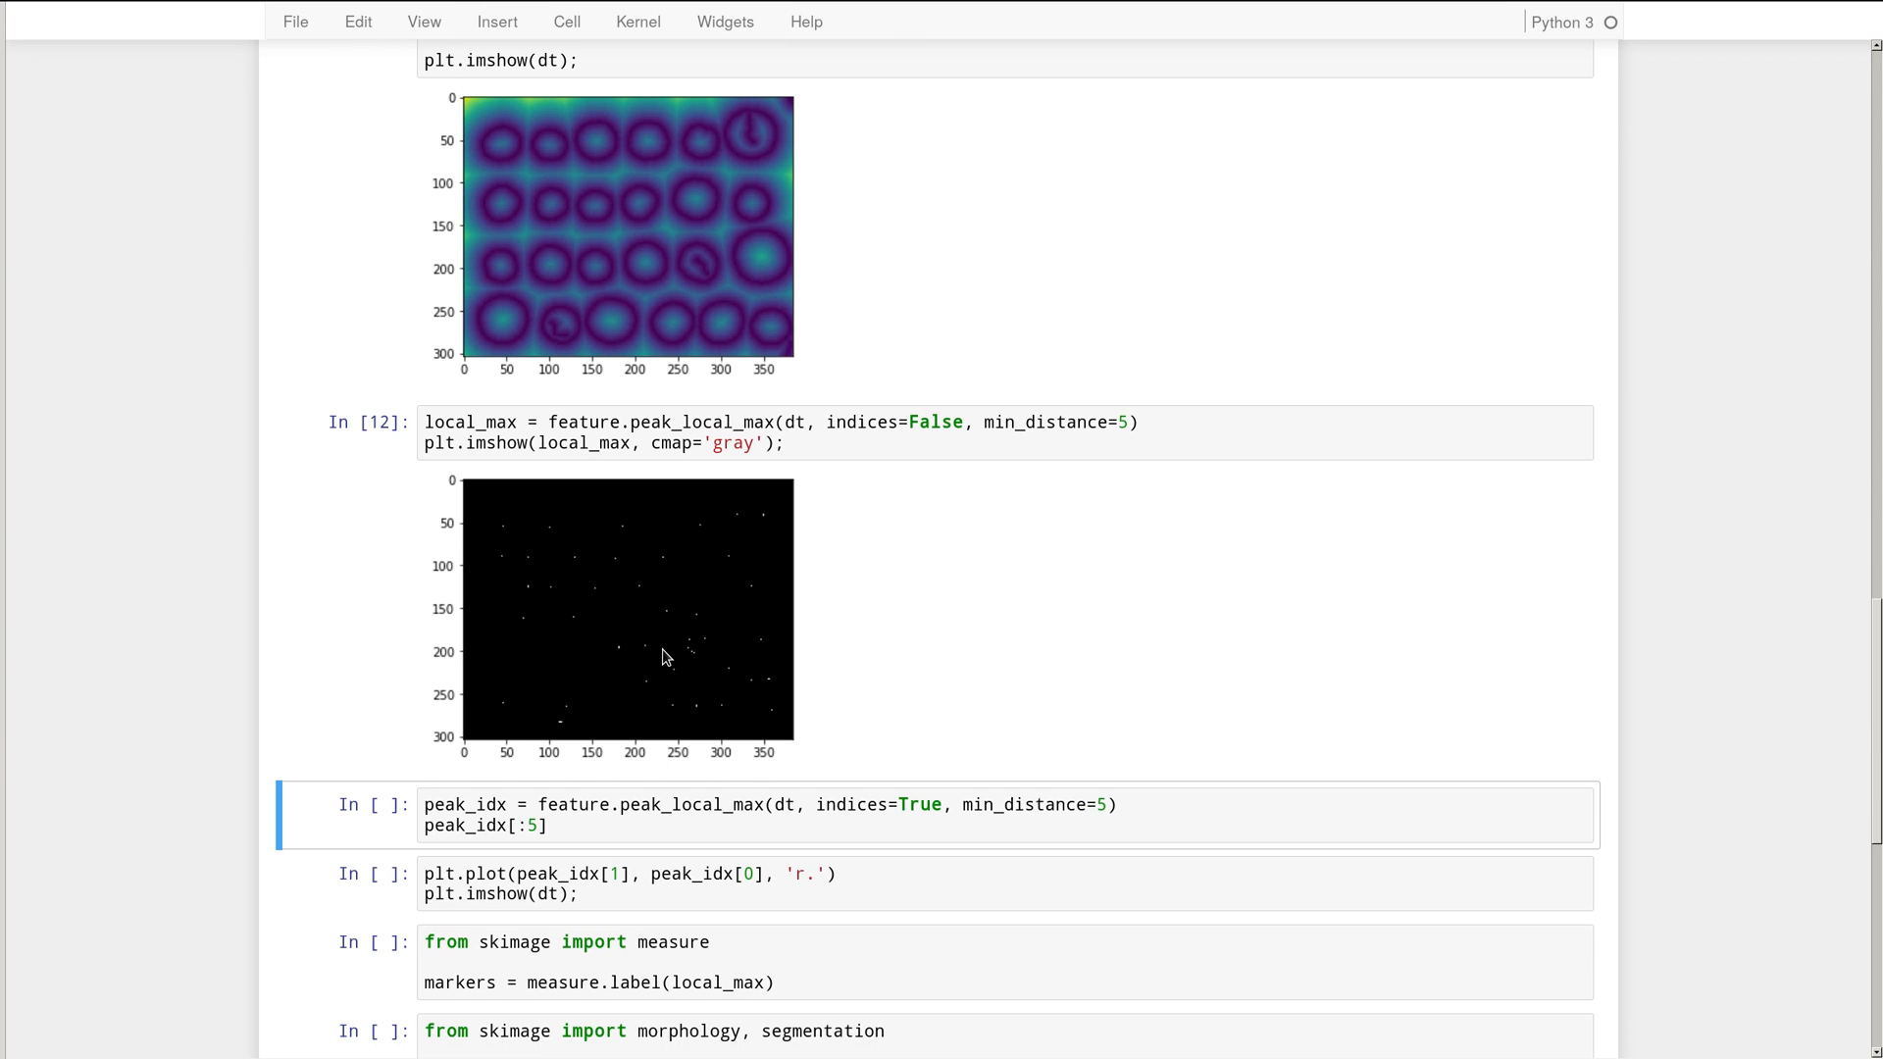
mouse_move(745, 661)
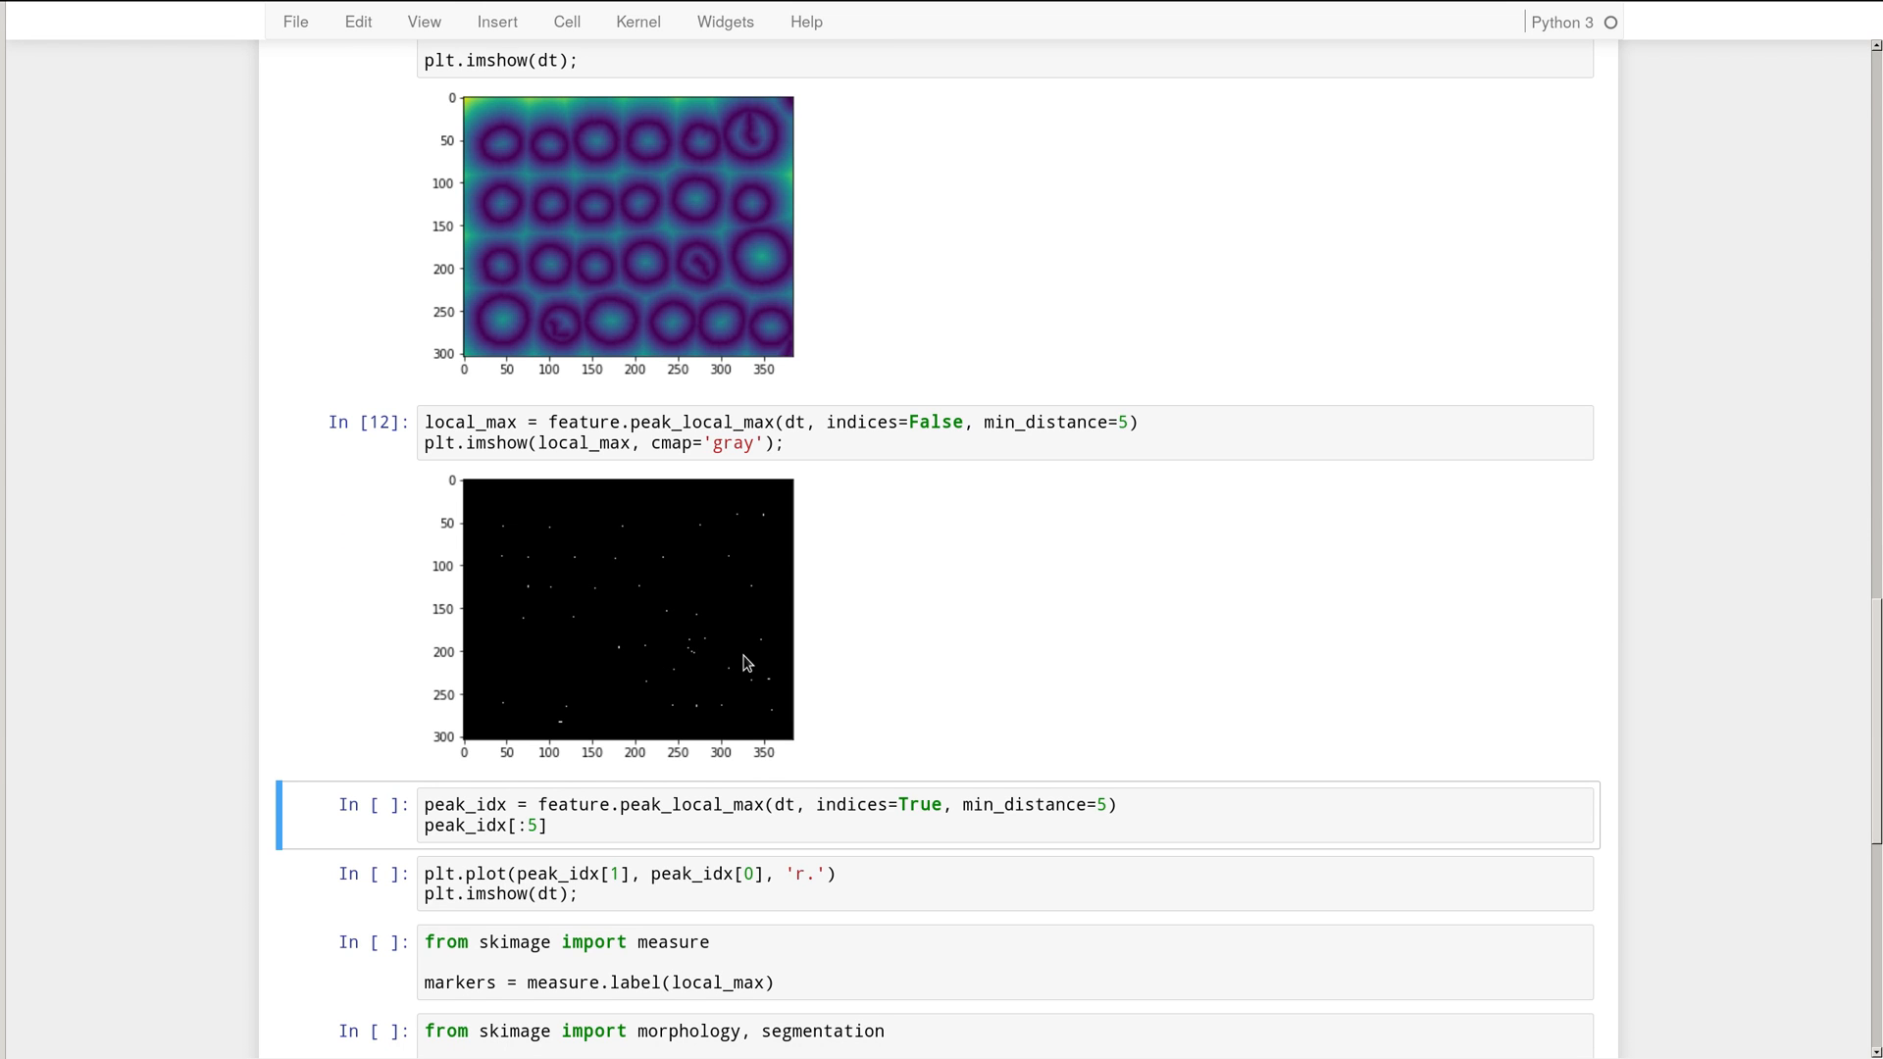
- Highlight 'indices' in the peak_idx cell before listing peak_idx[:5]
double_click(708, 804)
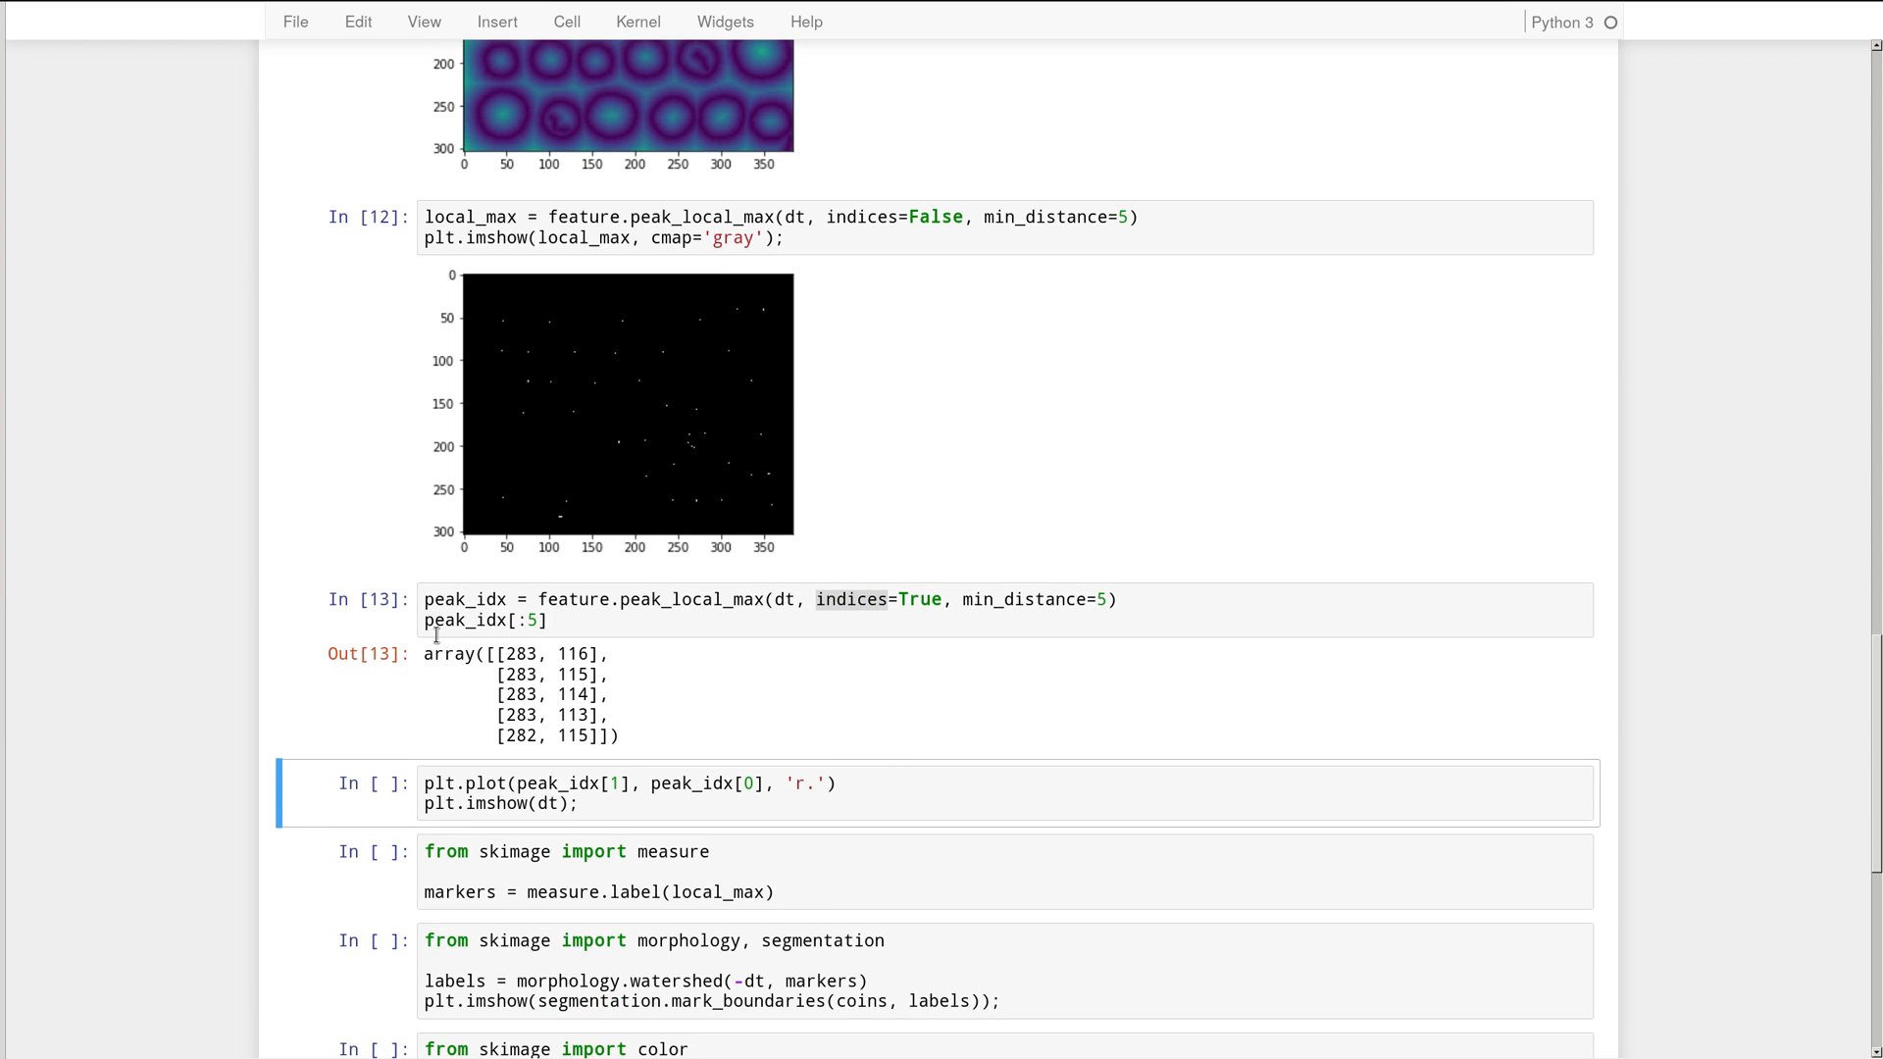
mouse_move(537, 742)
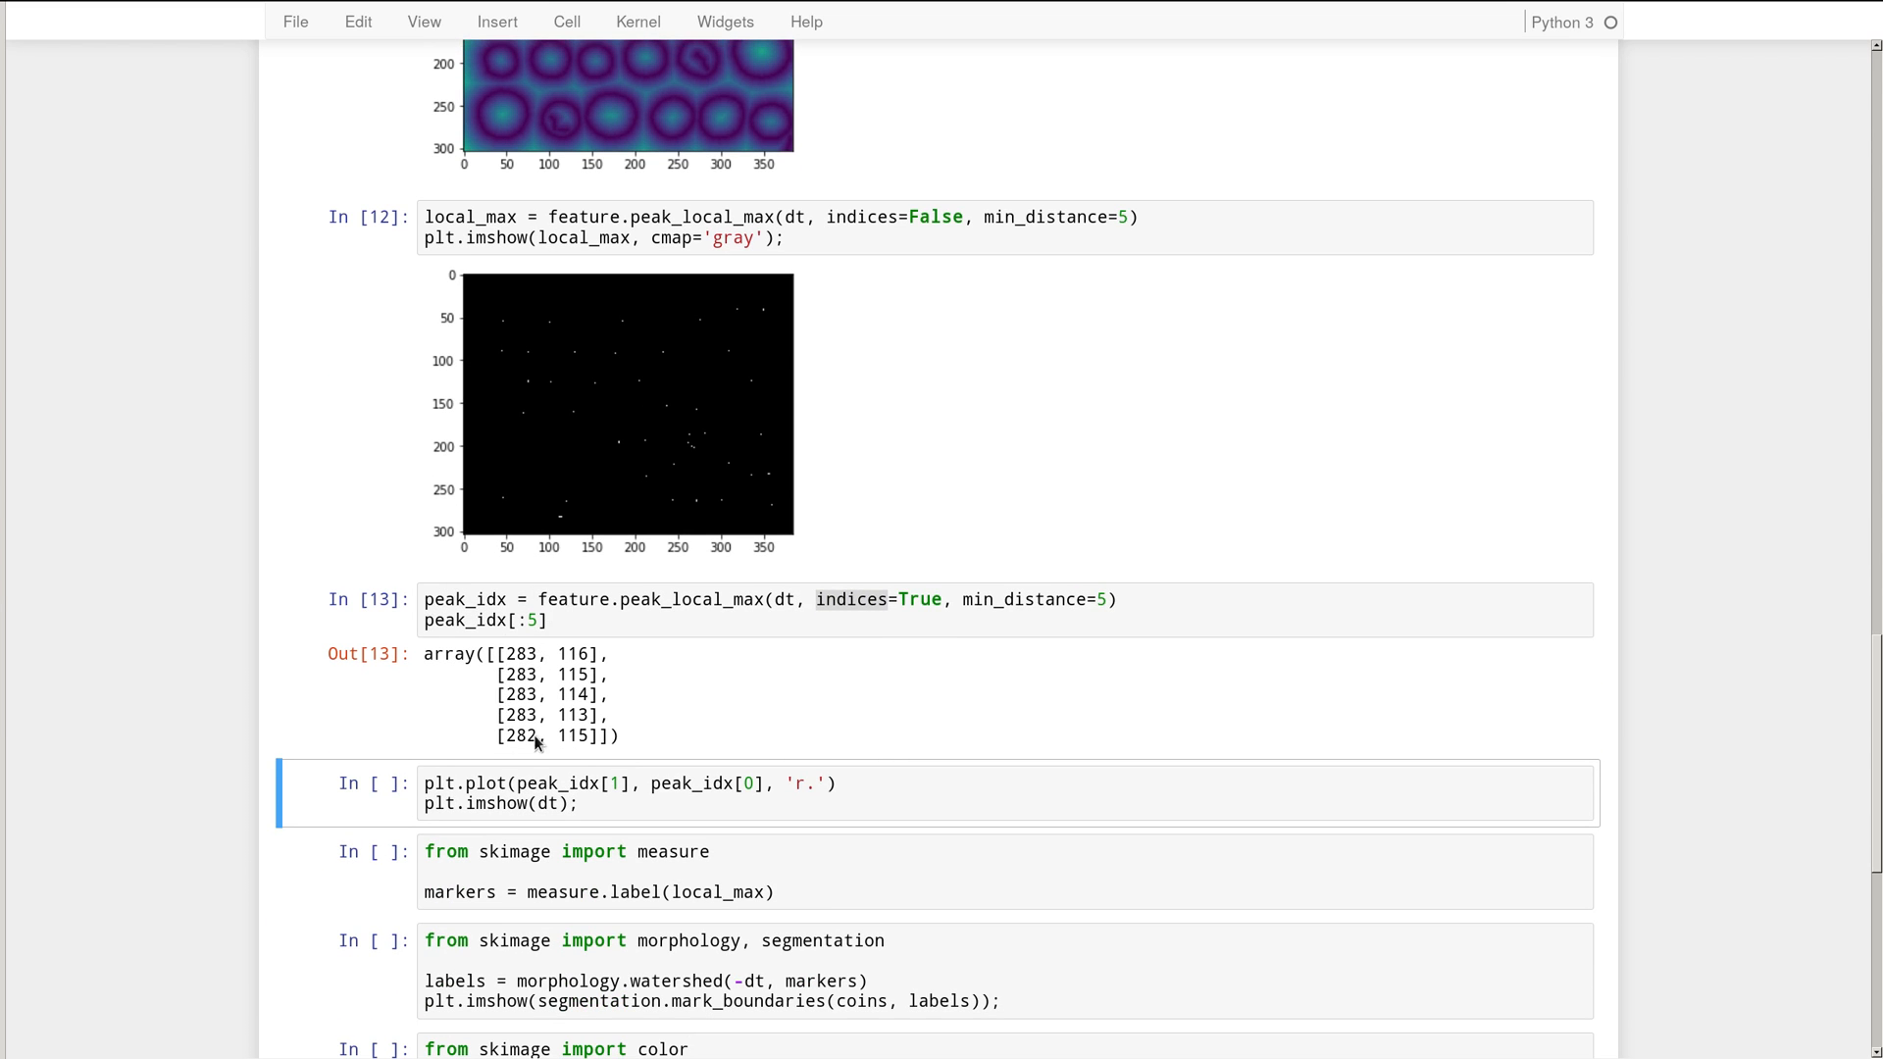
mouse_move(645, 692)
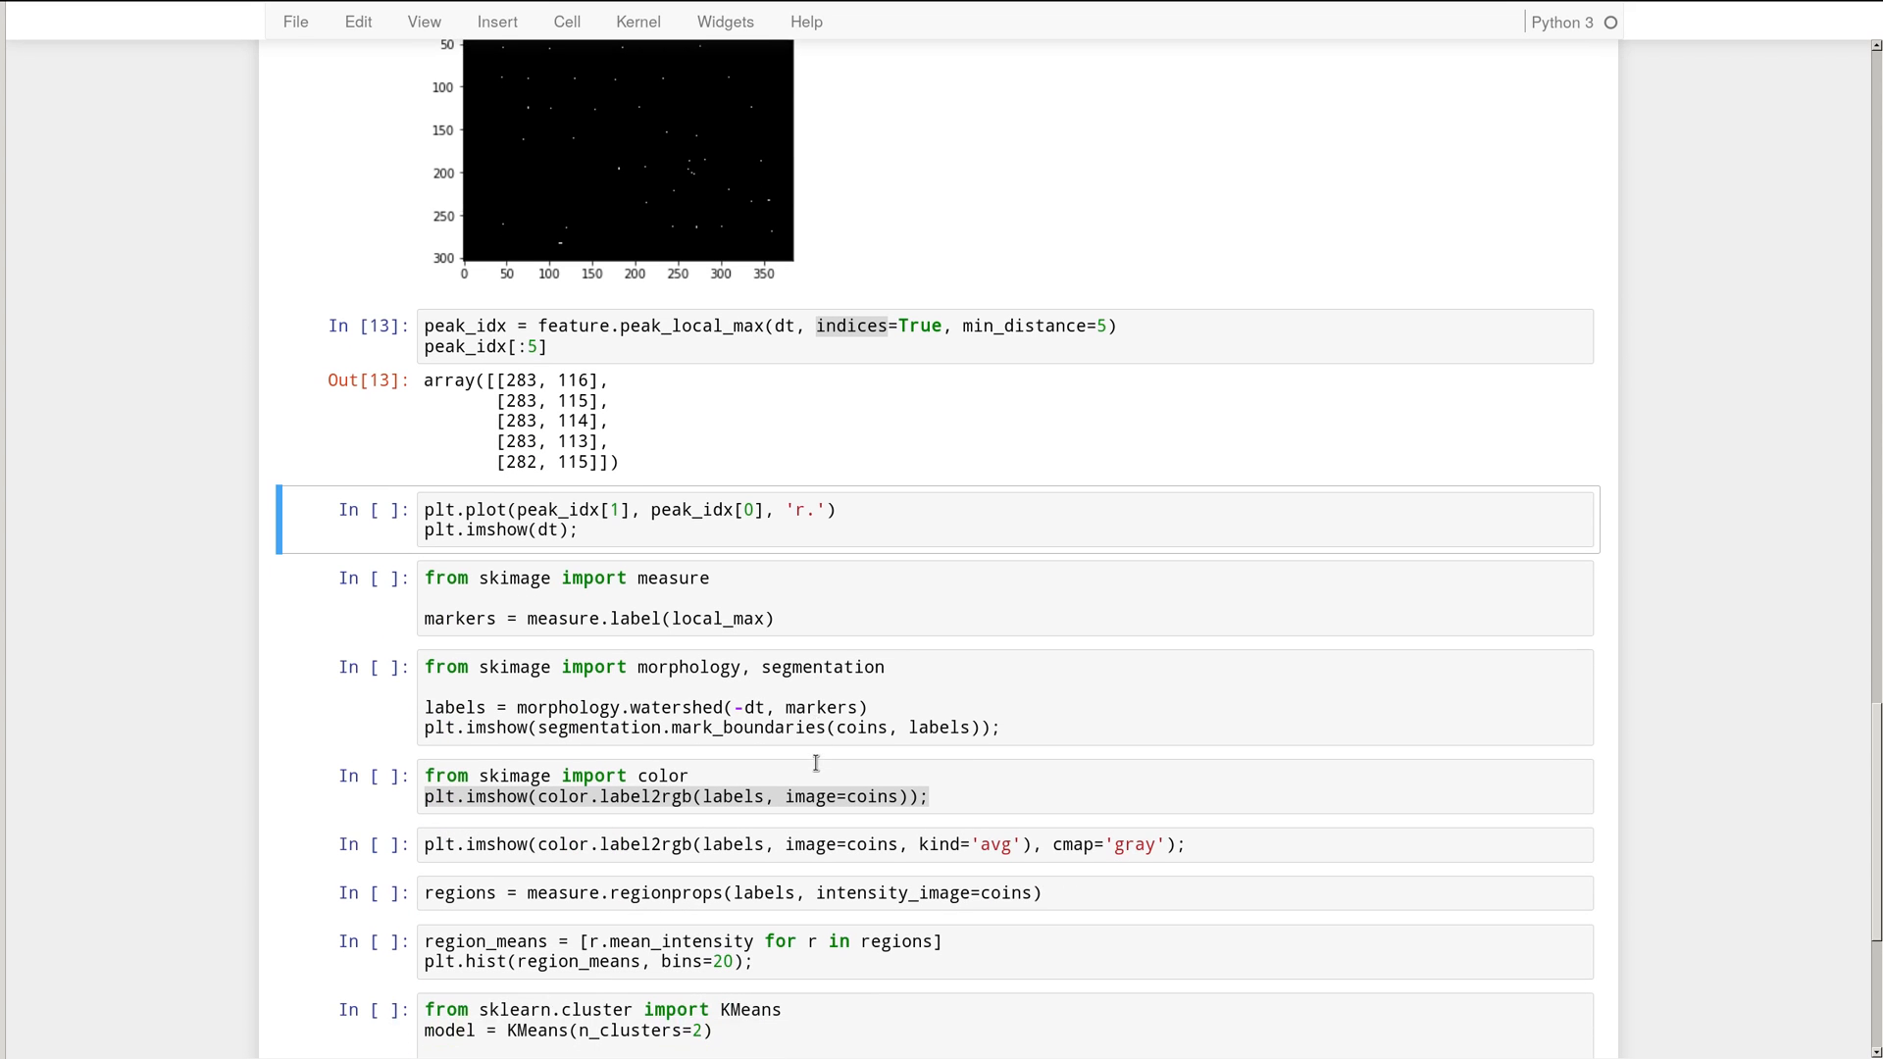
- Run the plt.plot peak cell and start revising its peak_idx column indexing
left_click(832, 525)
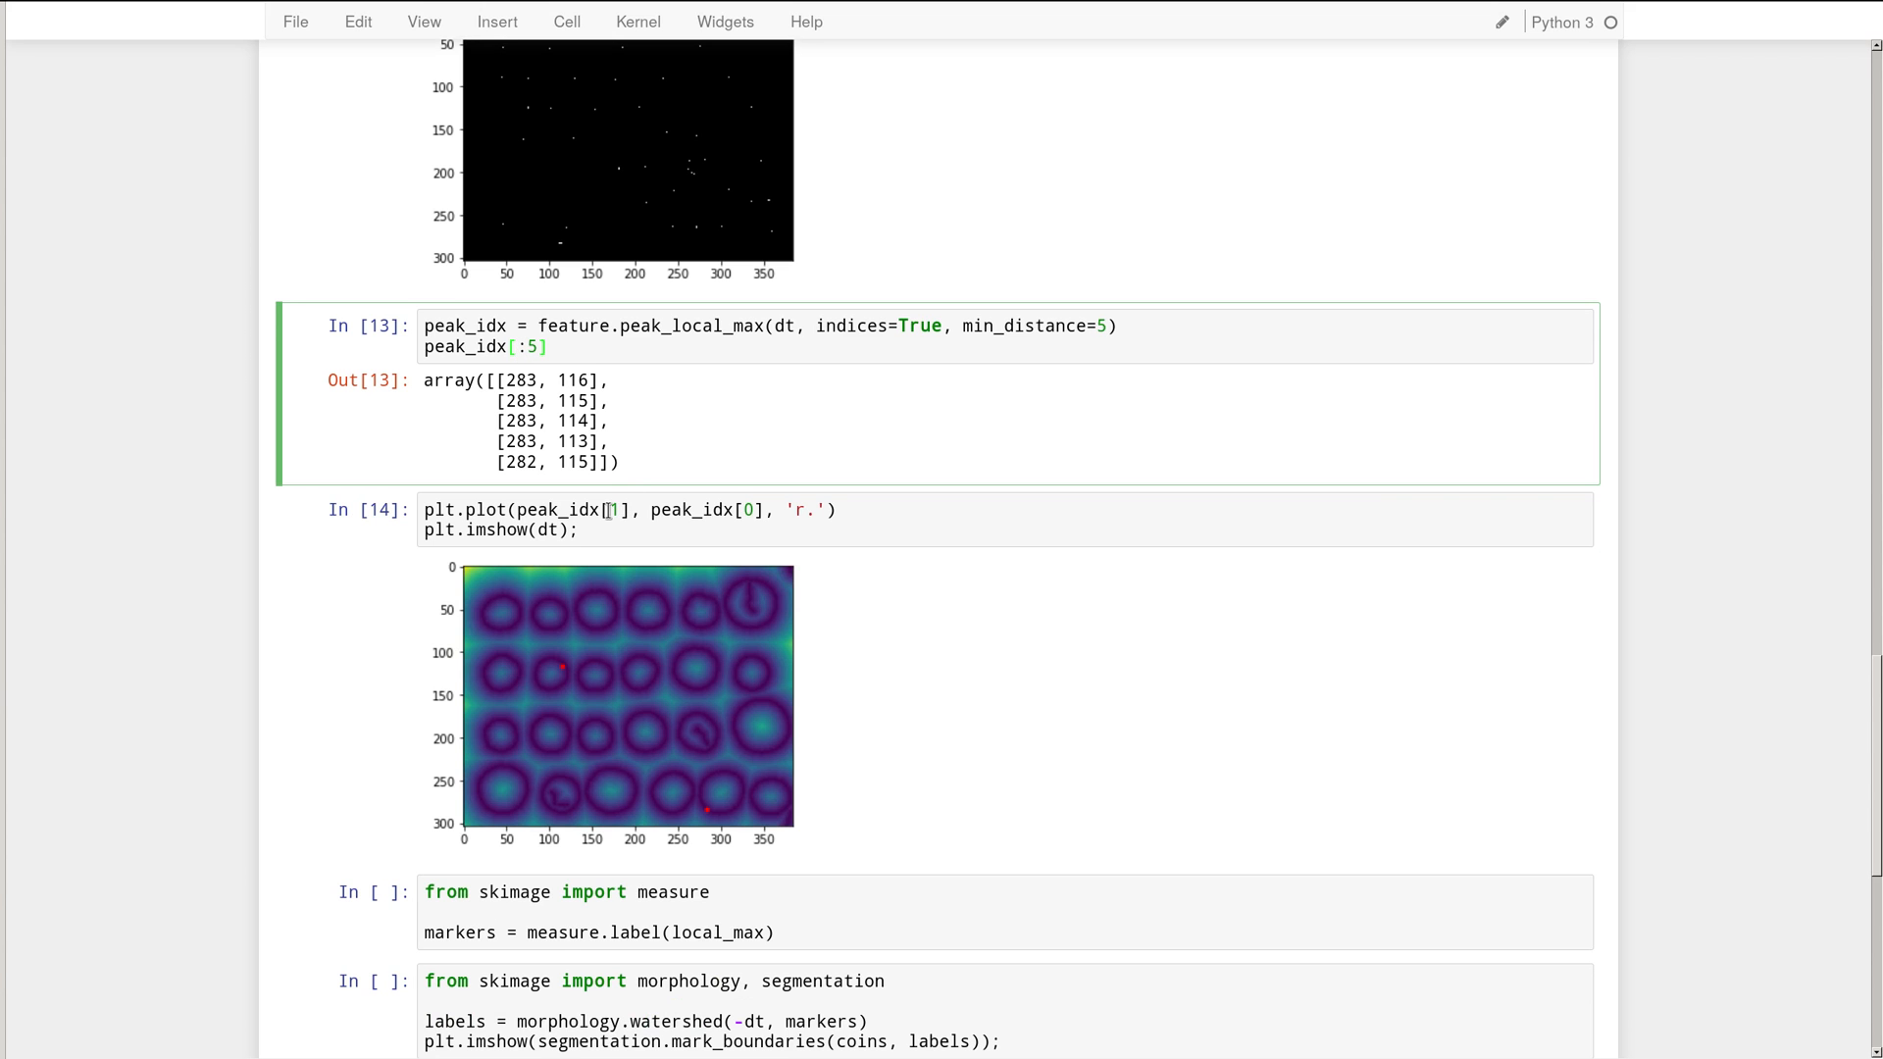
left_click(822, 567)
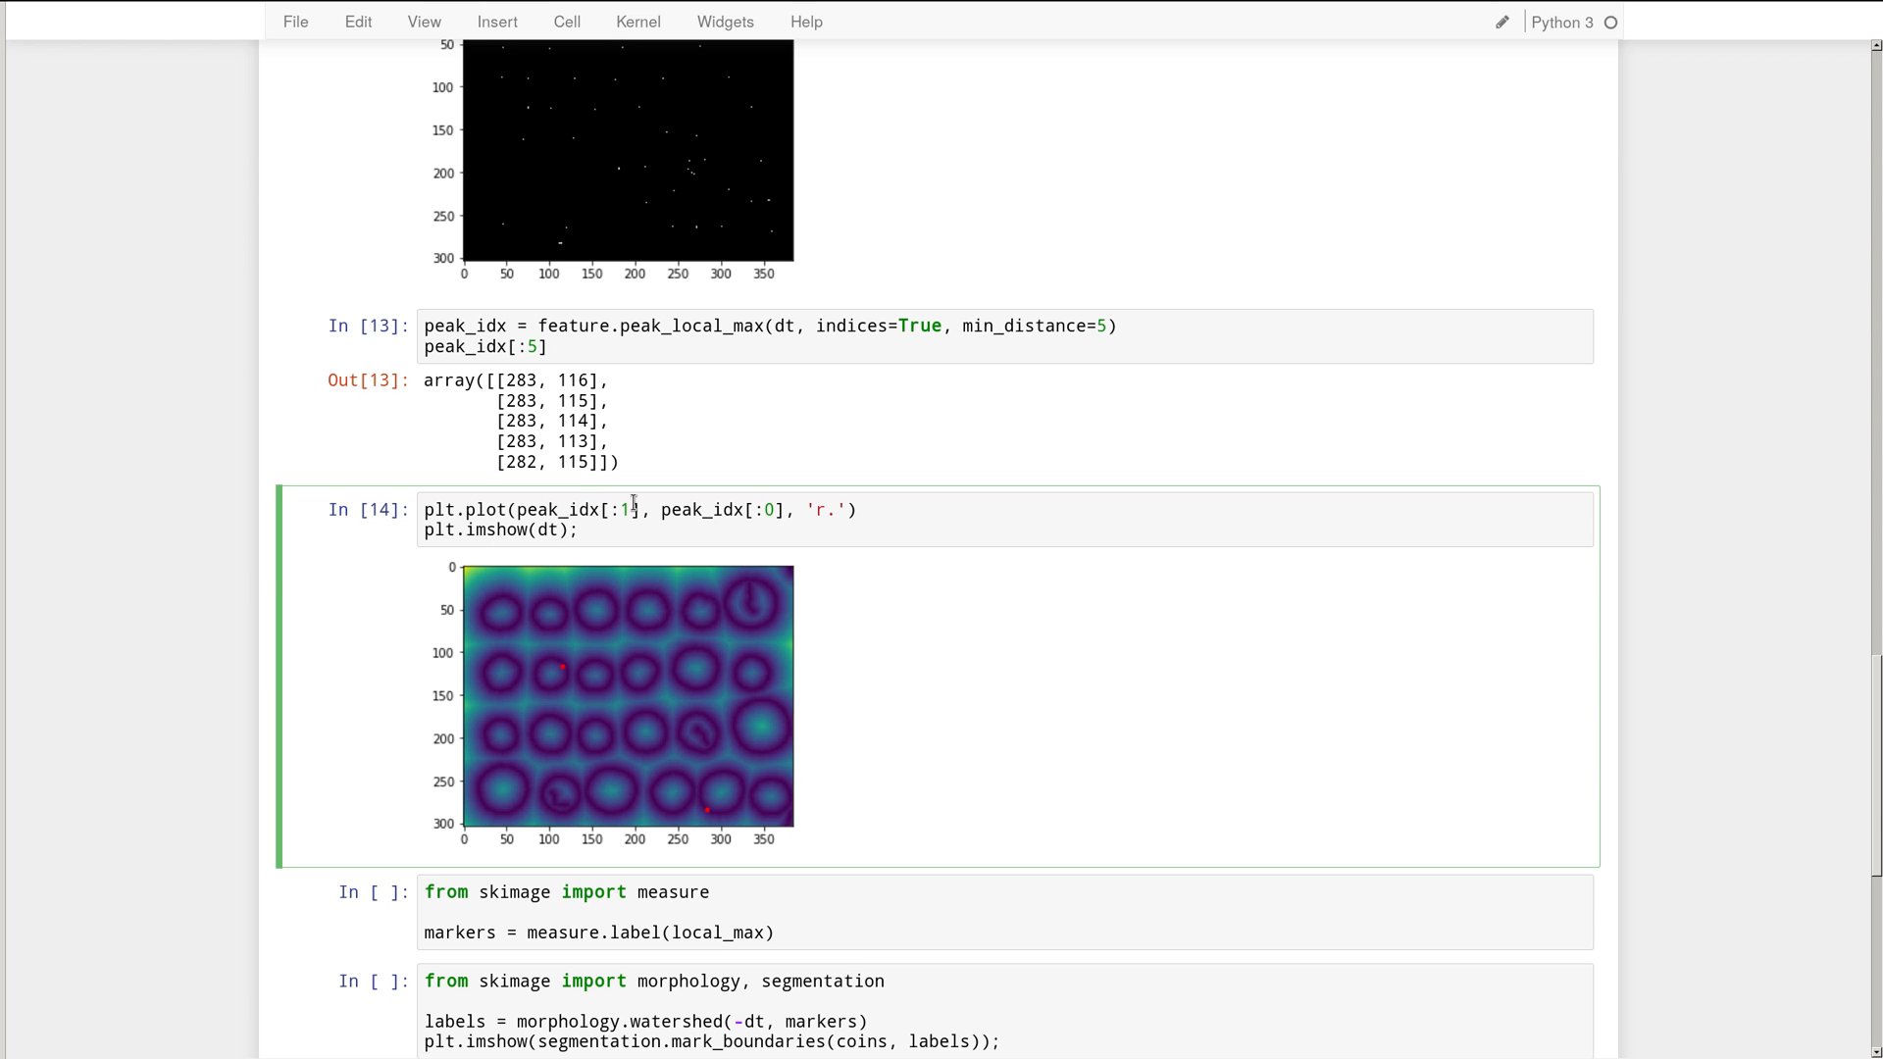
mouse_move(594, 518)
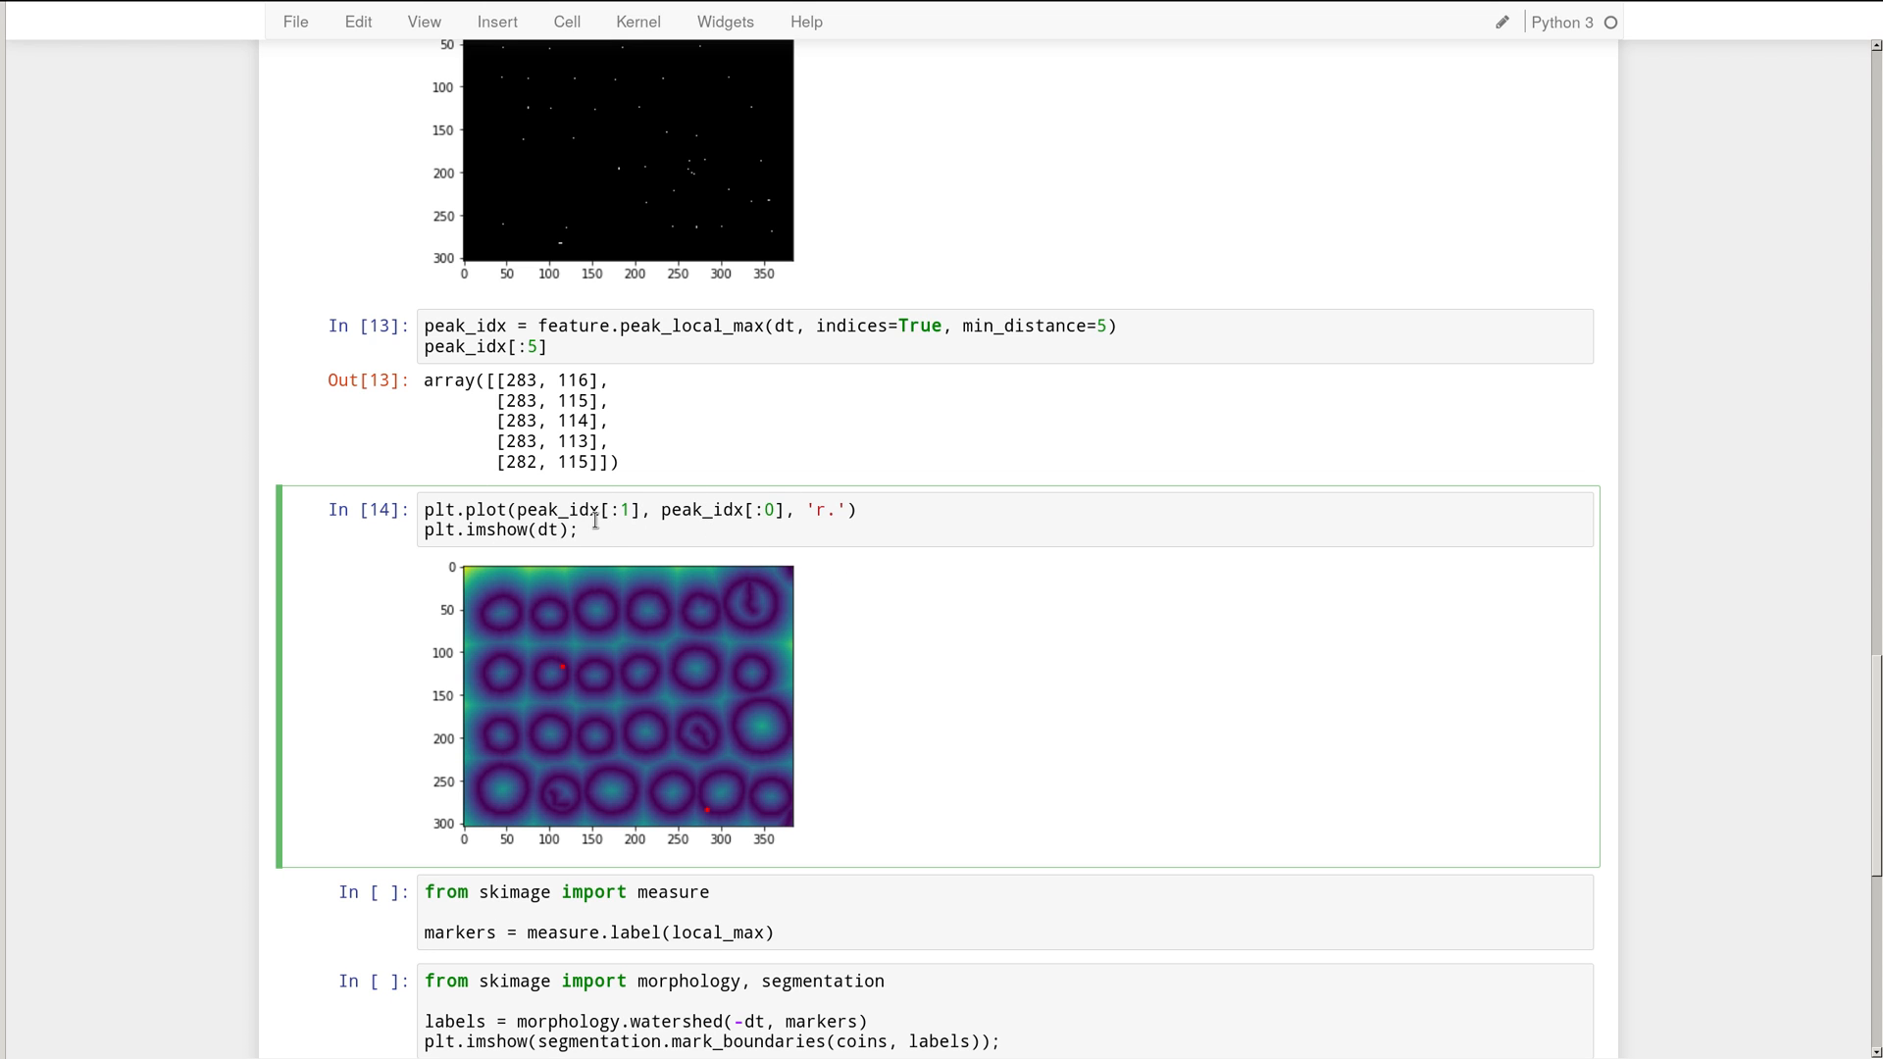
mouse_move(697, 510)
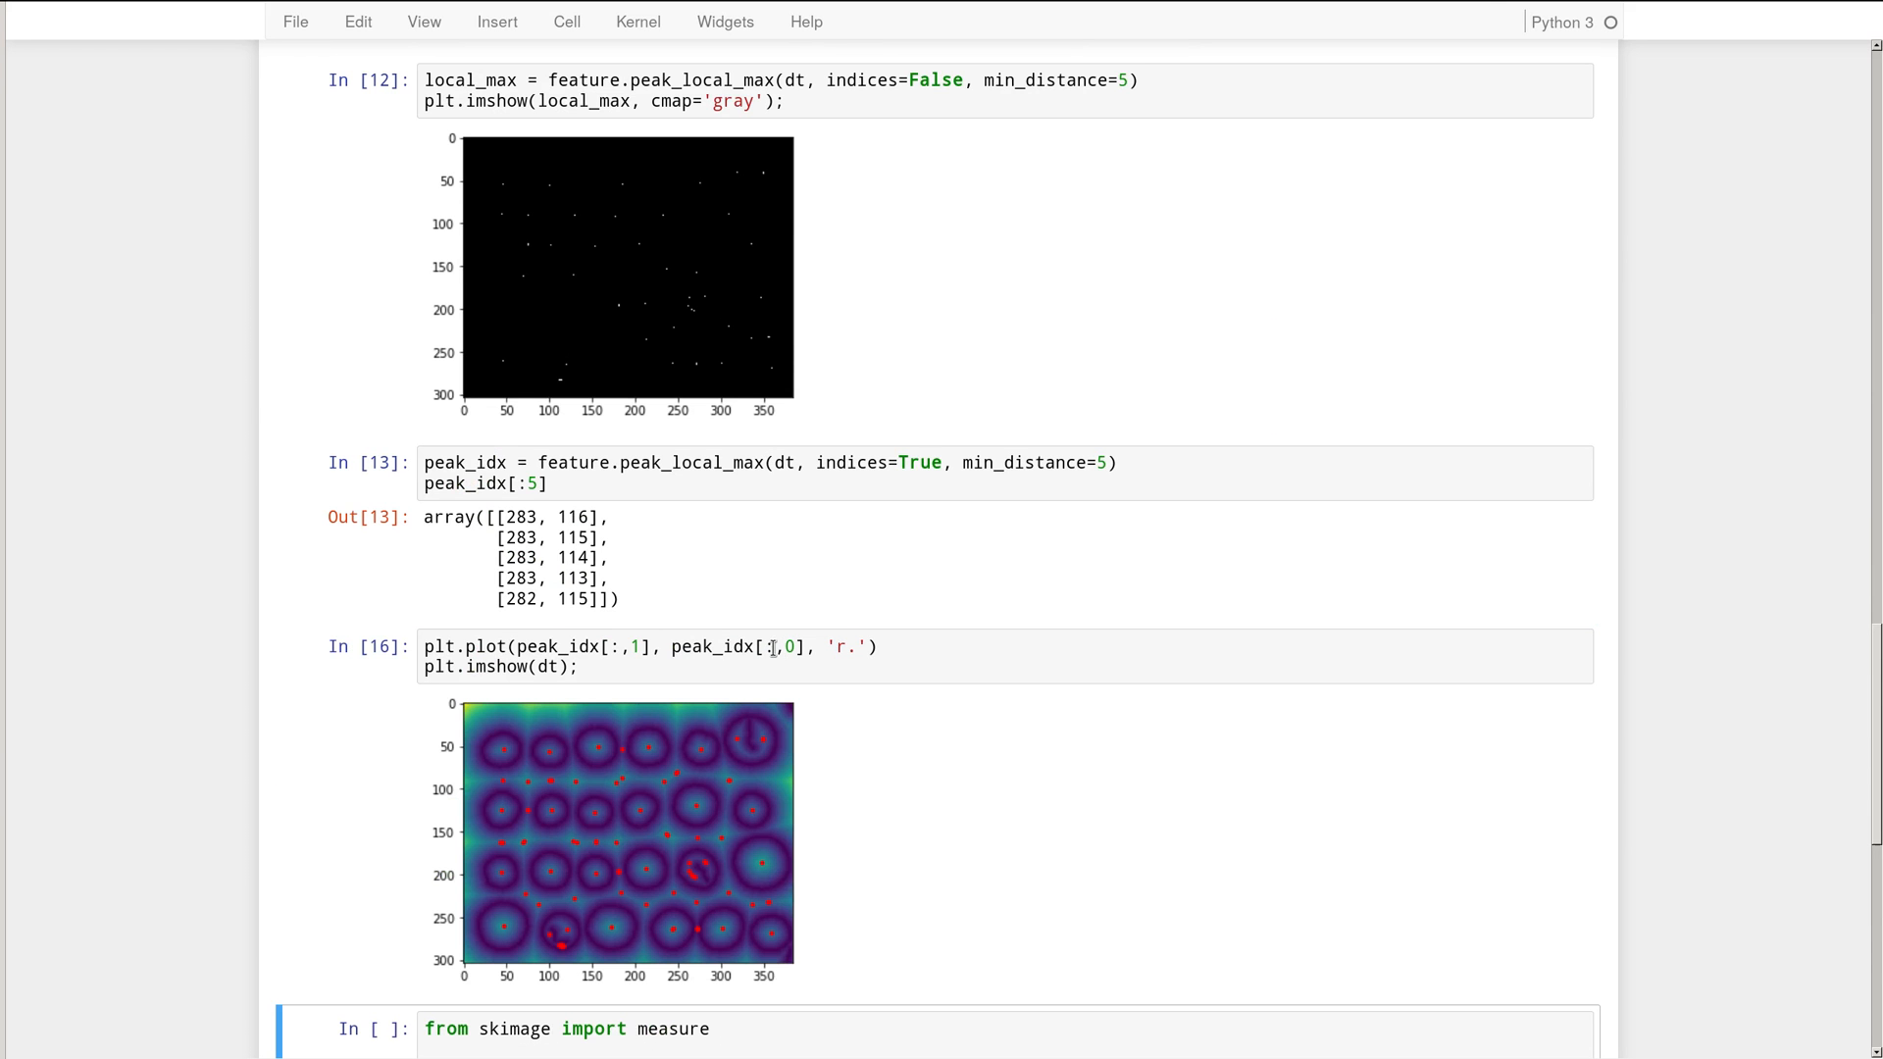
mouse_move(914, 681)
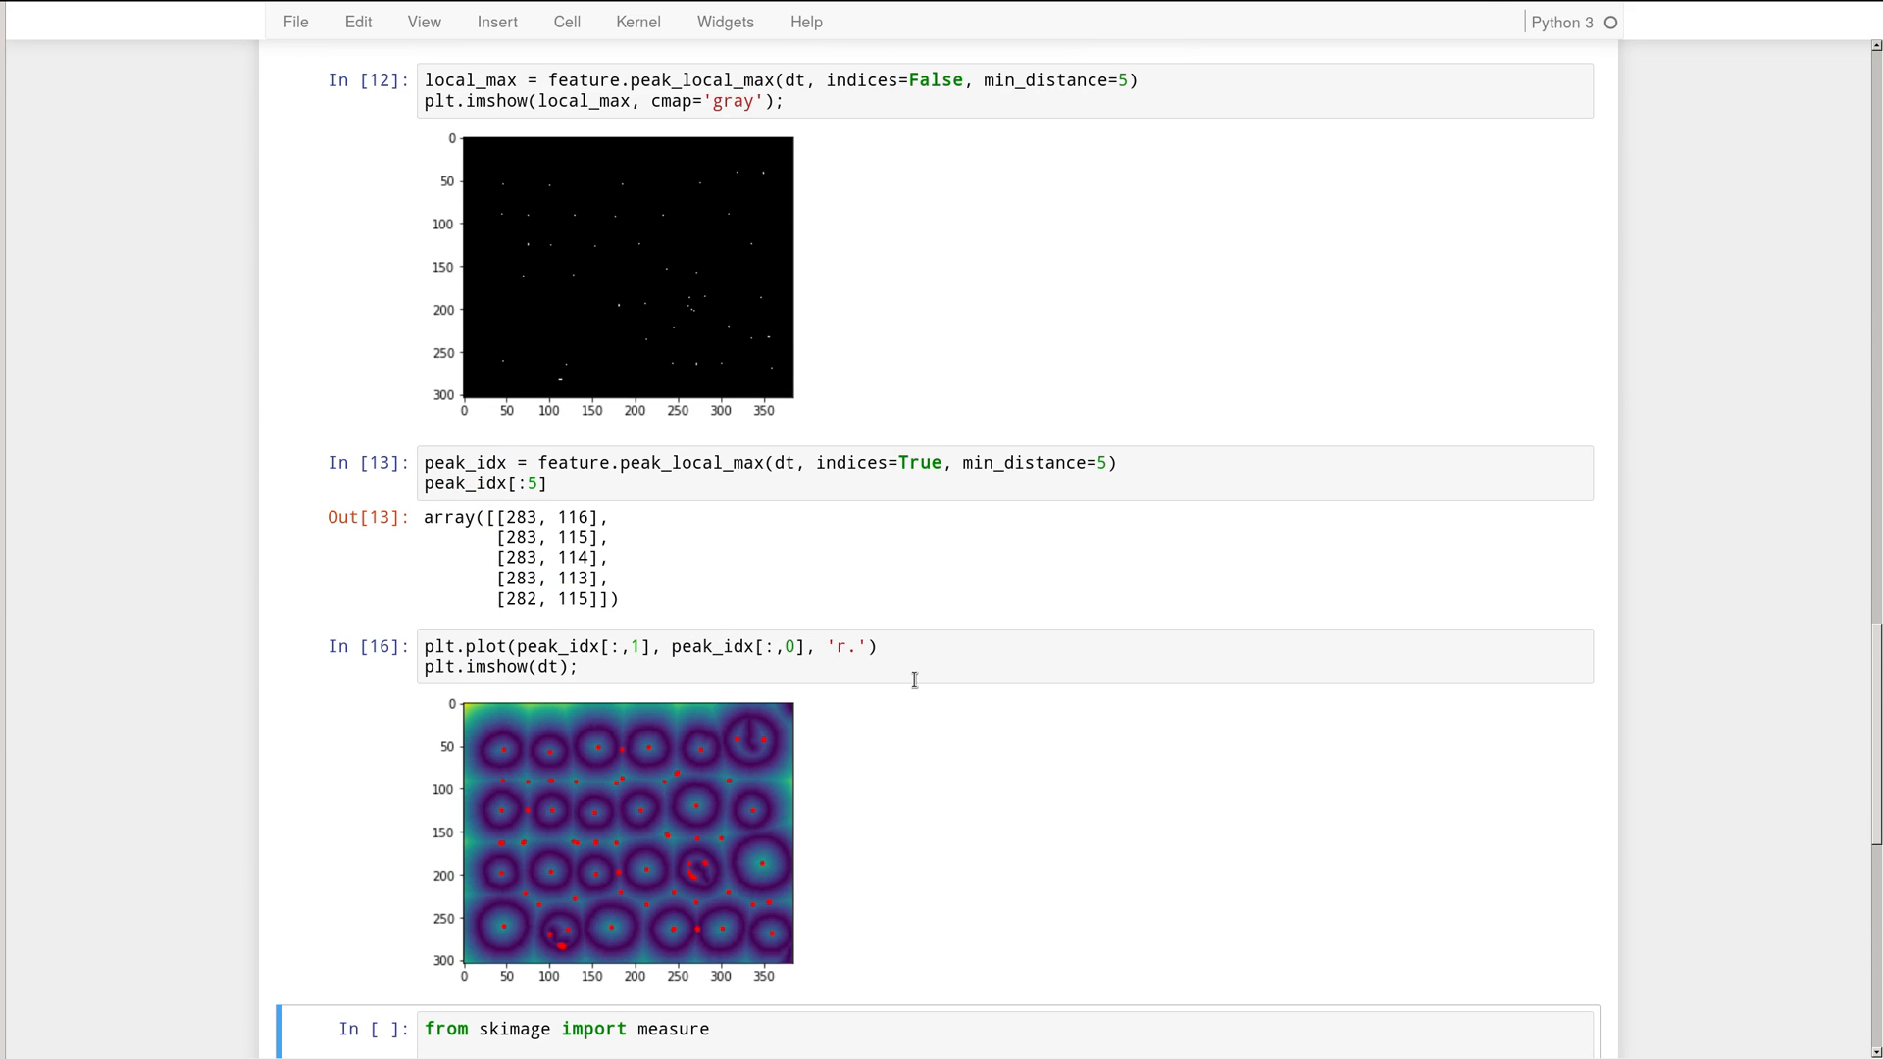
scroll("down", 3)
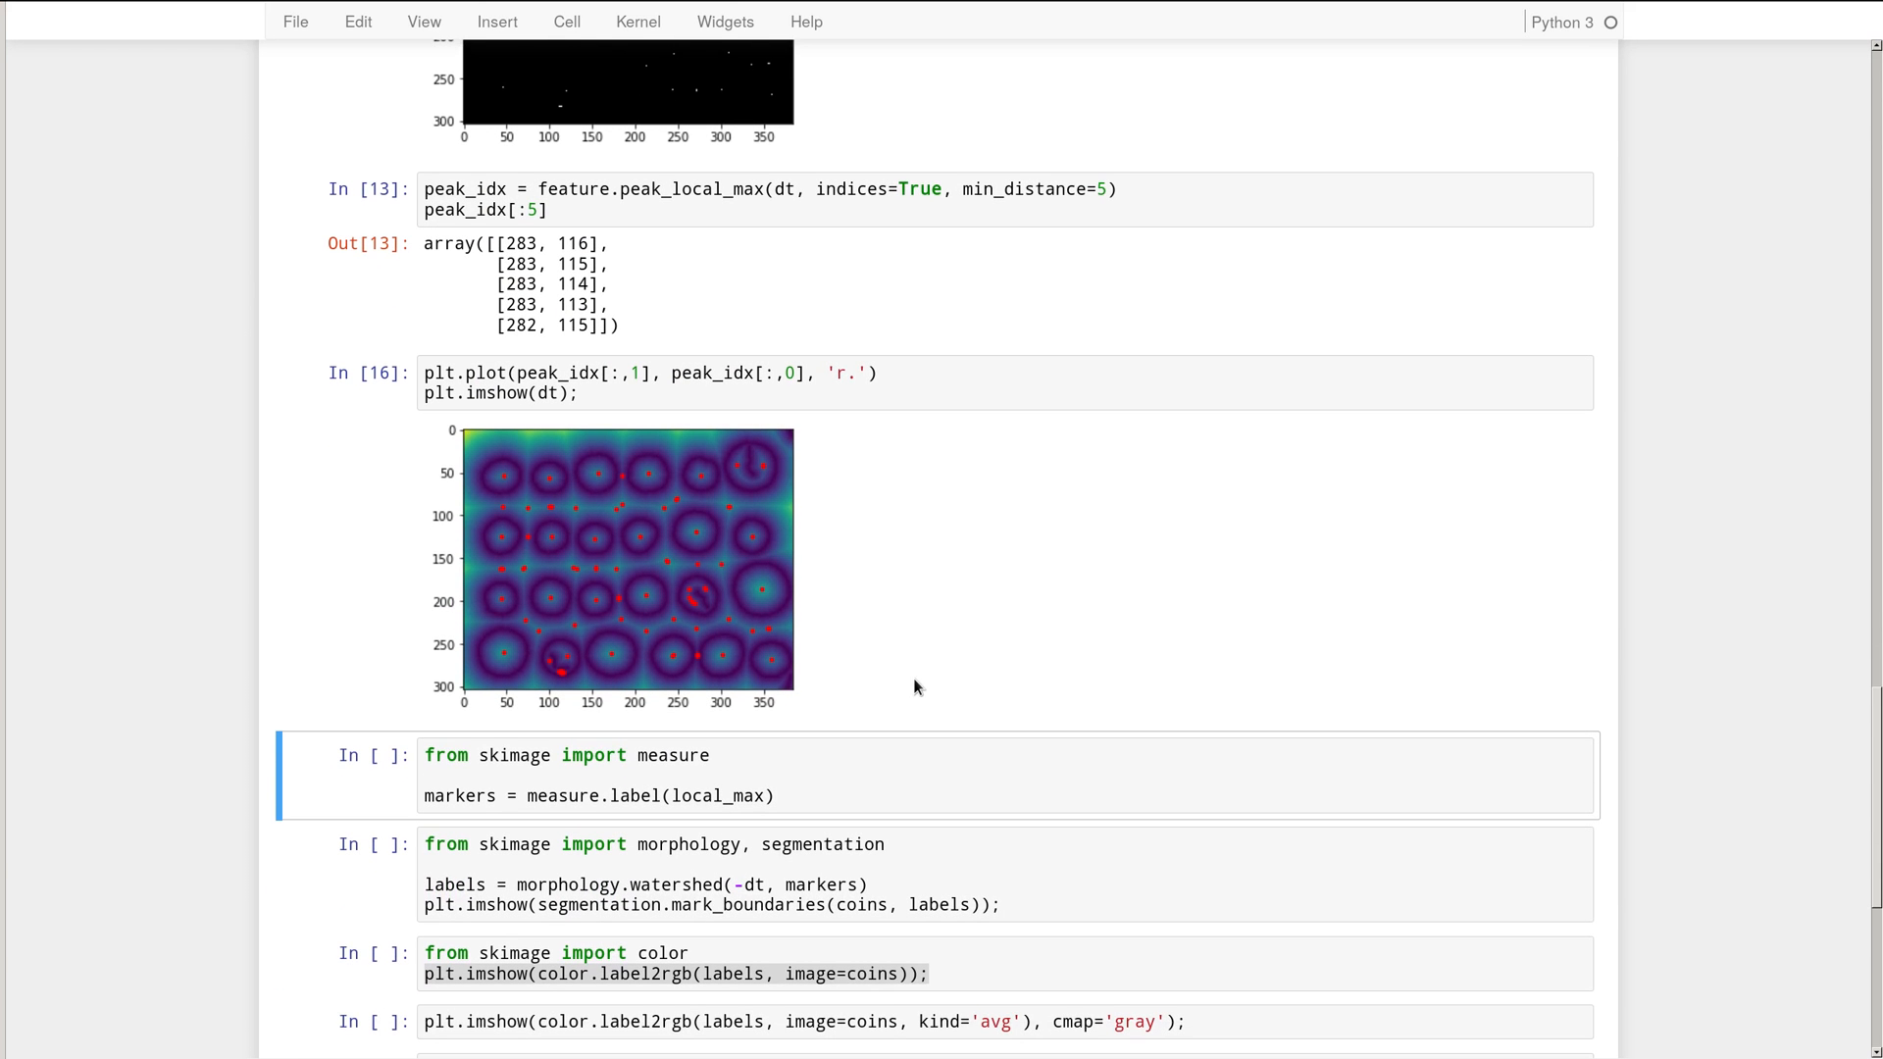
mouse_move(584, 506)
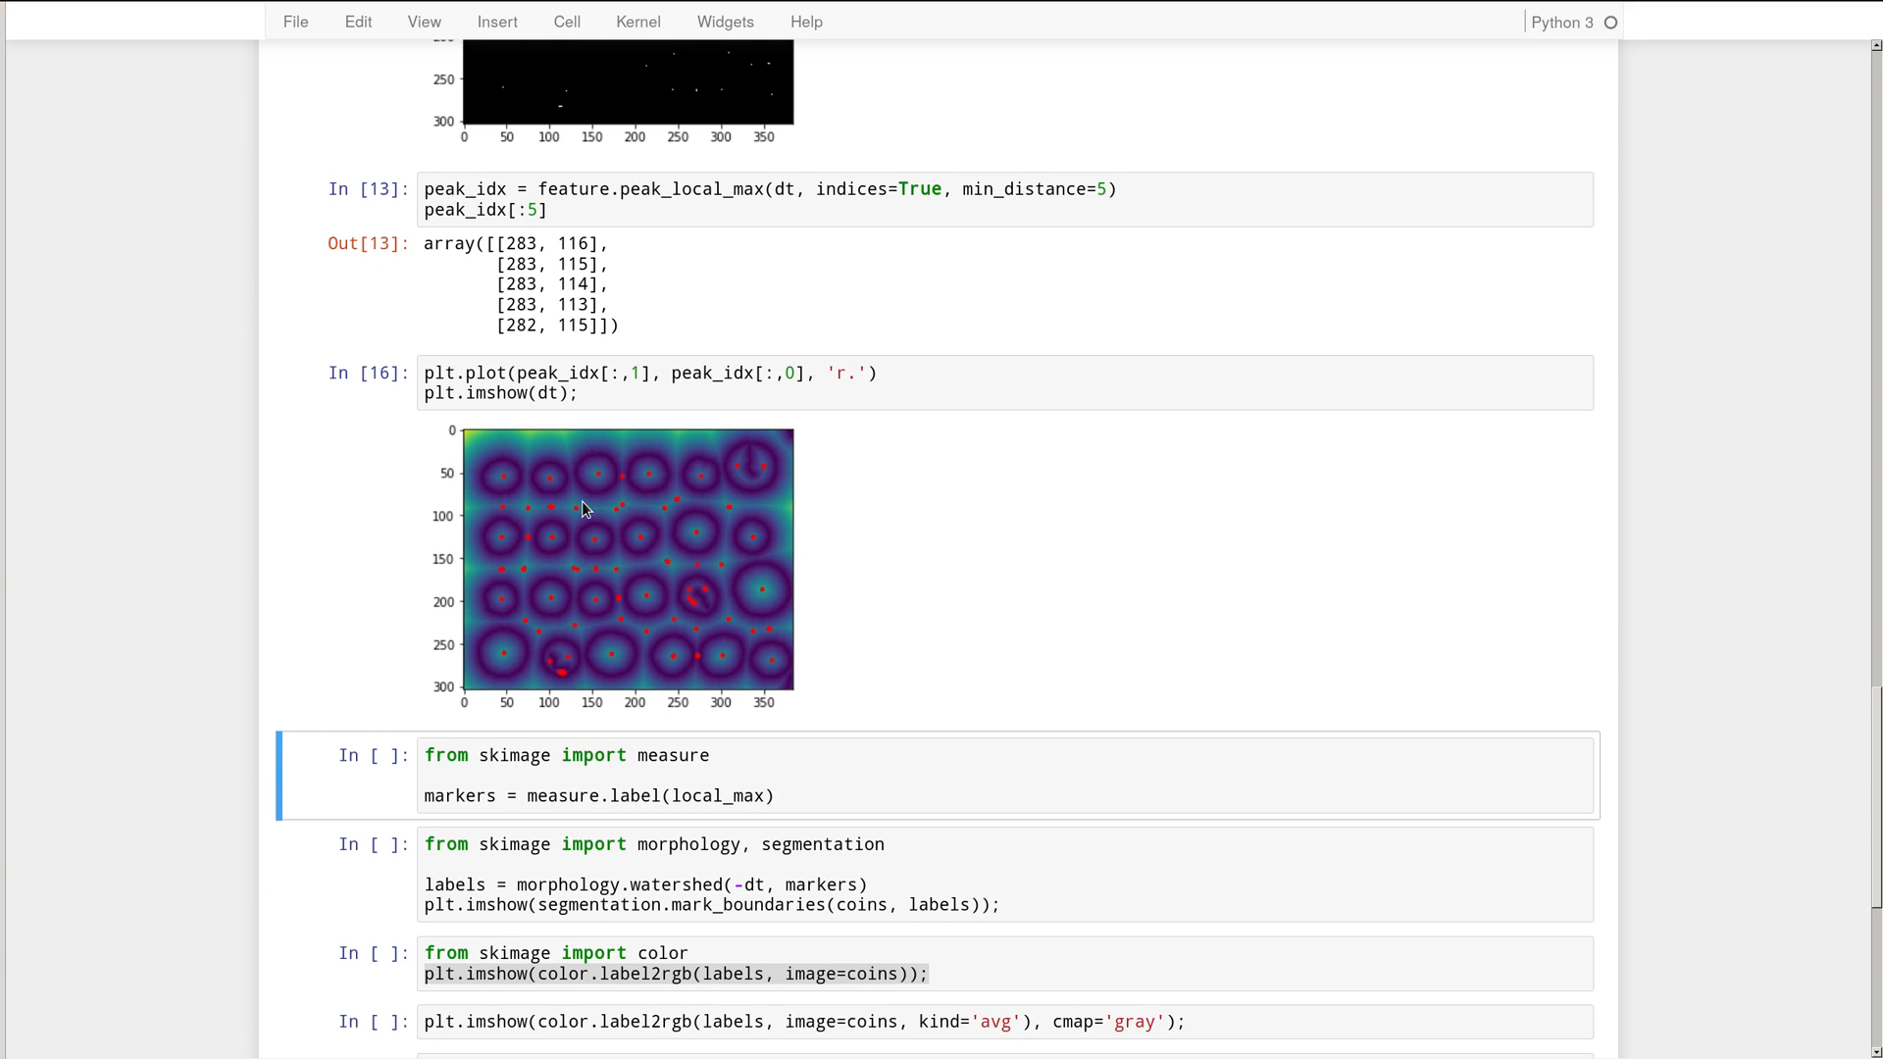
mouse_move(820, 556)
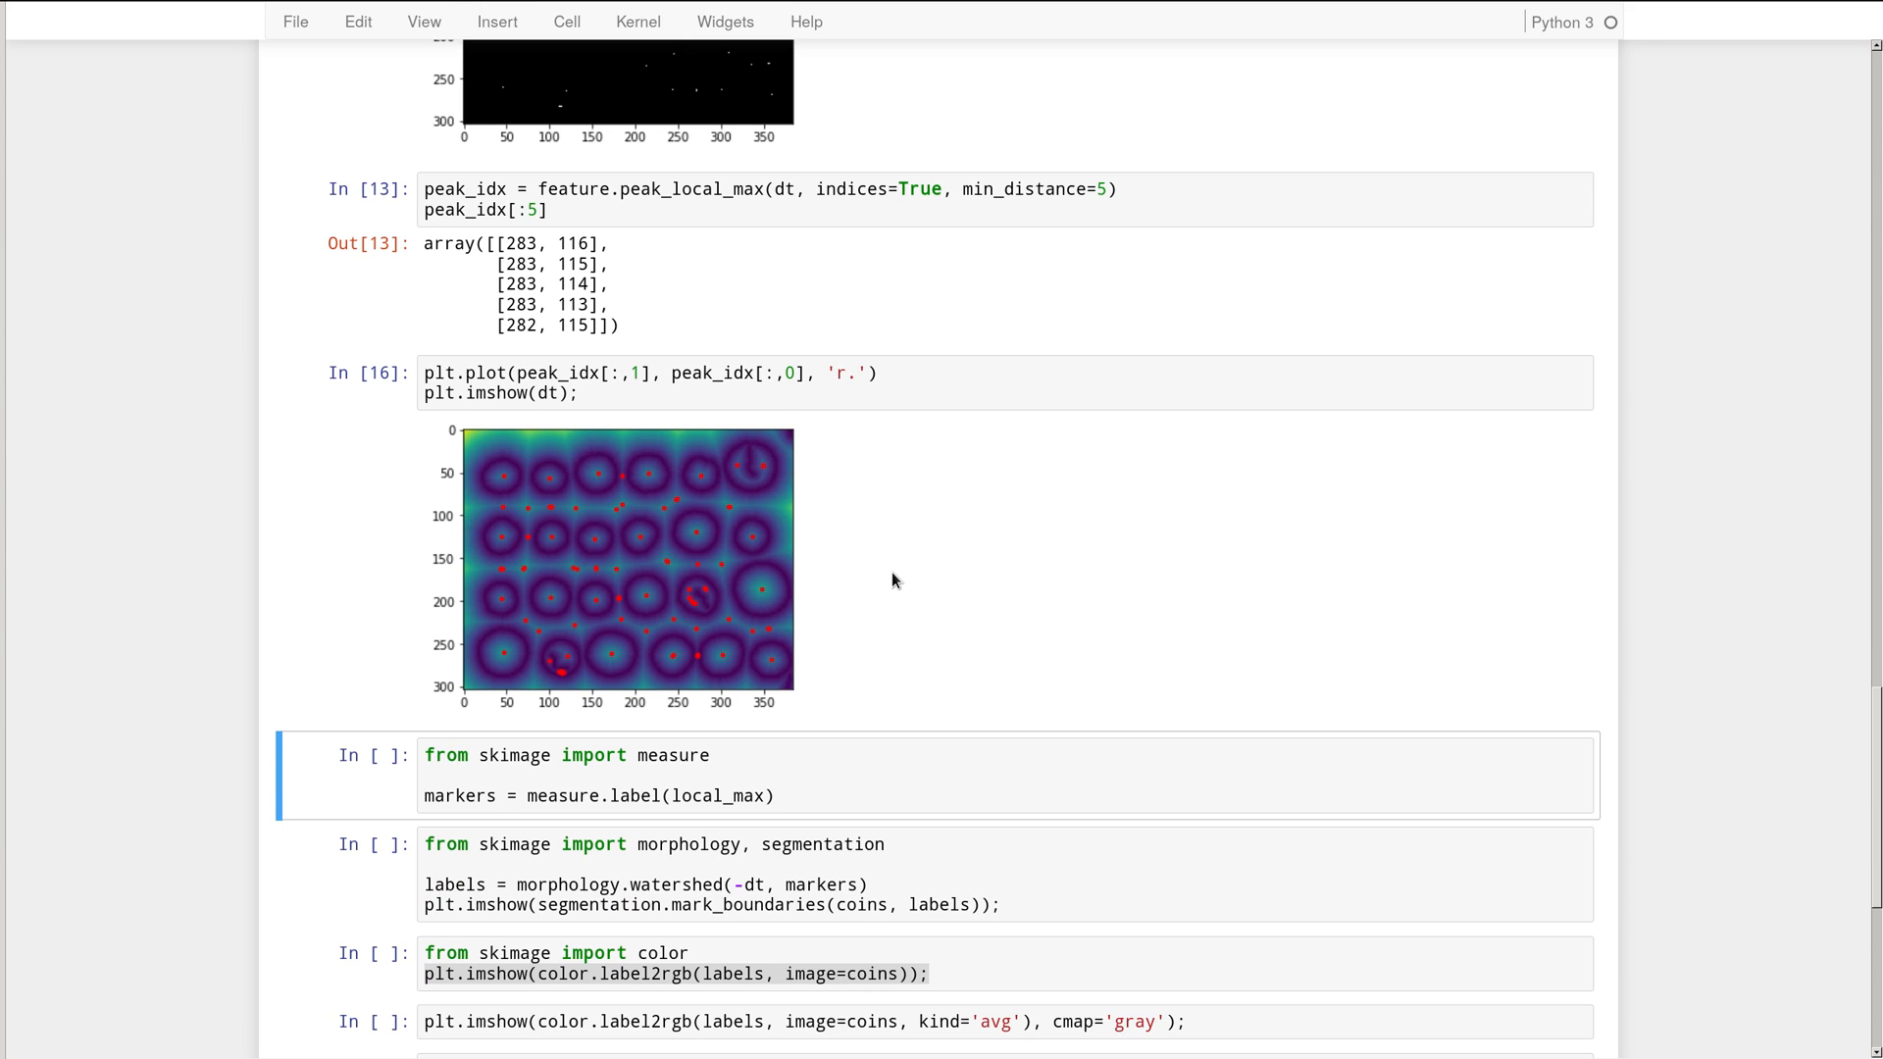
scroll("down", 3)
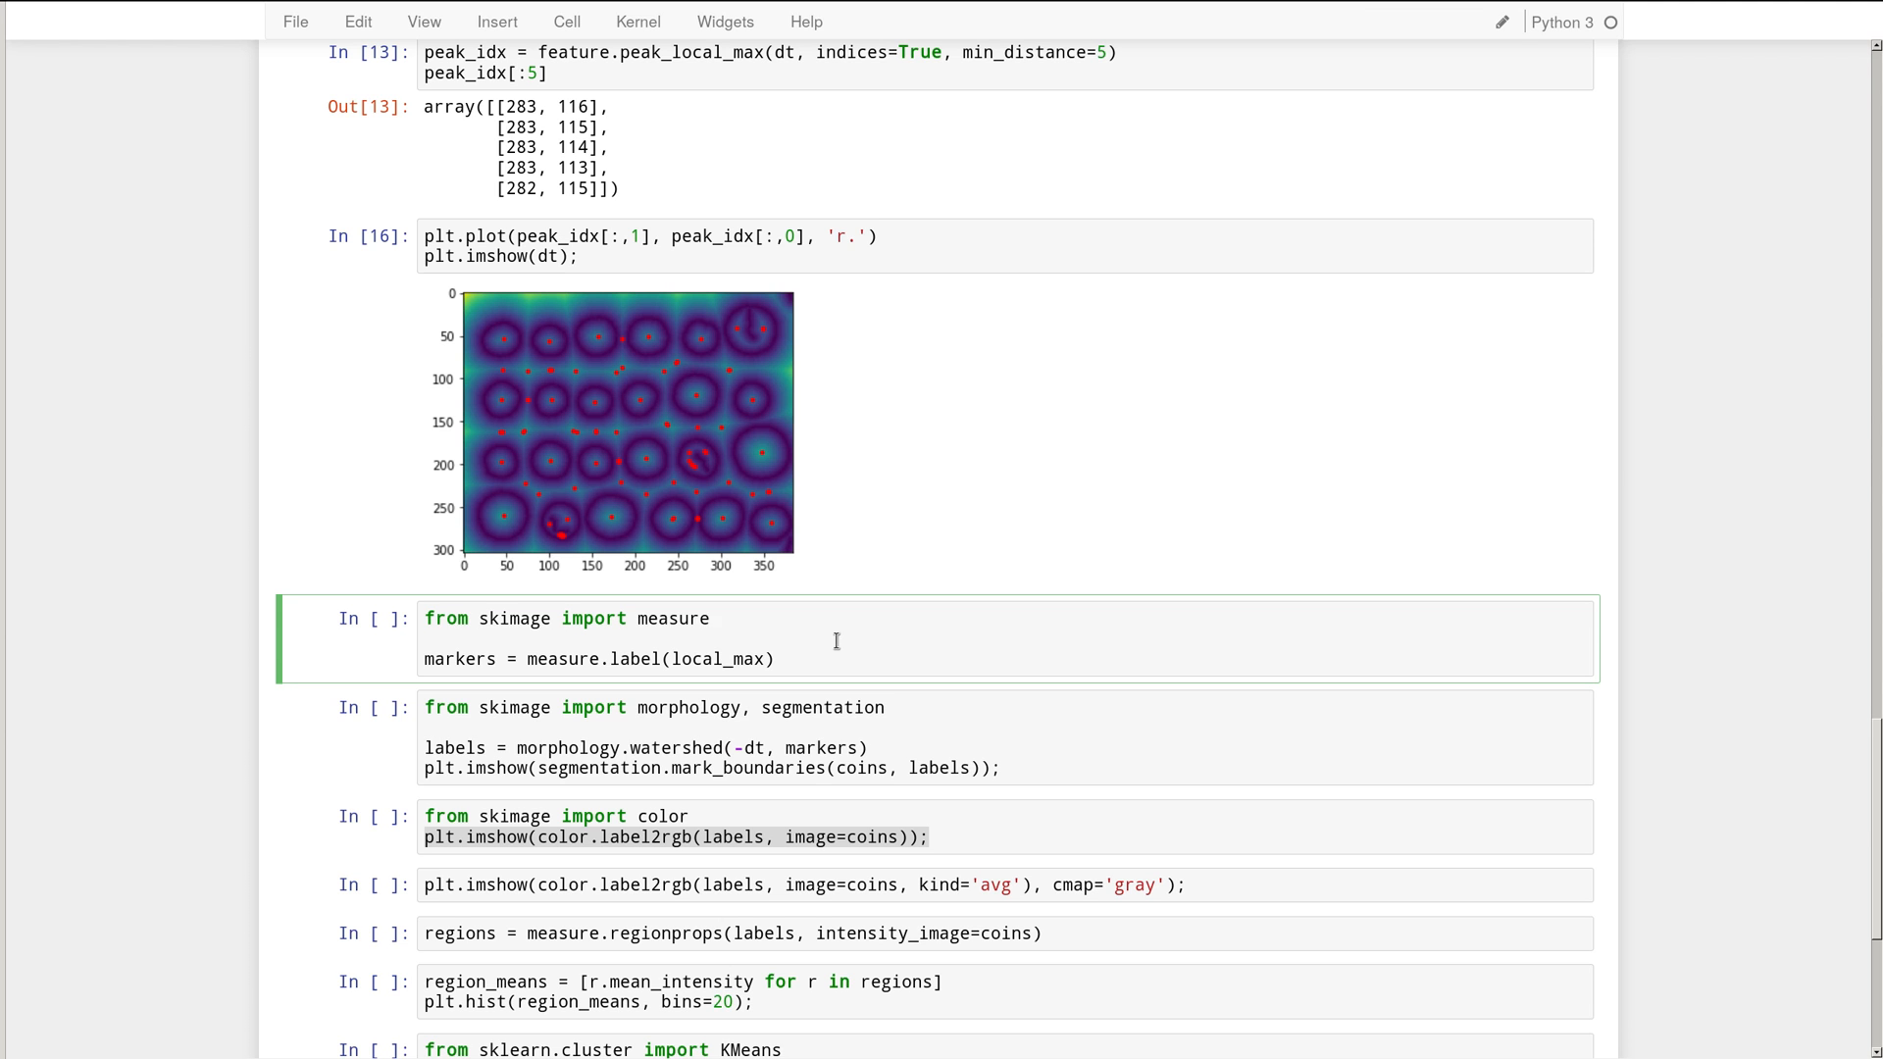
left_click(710, 618)
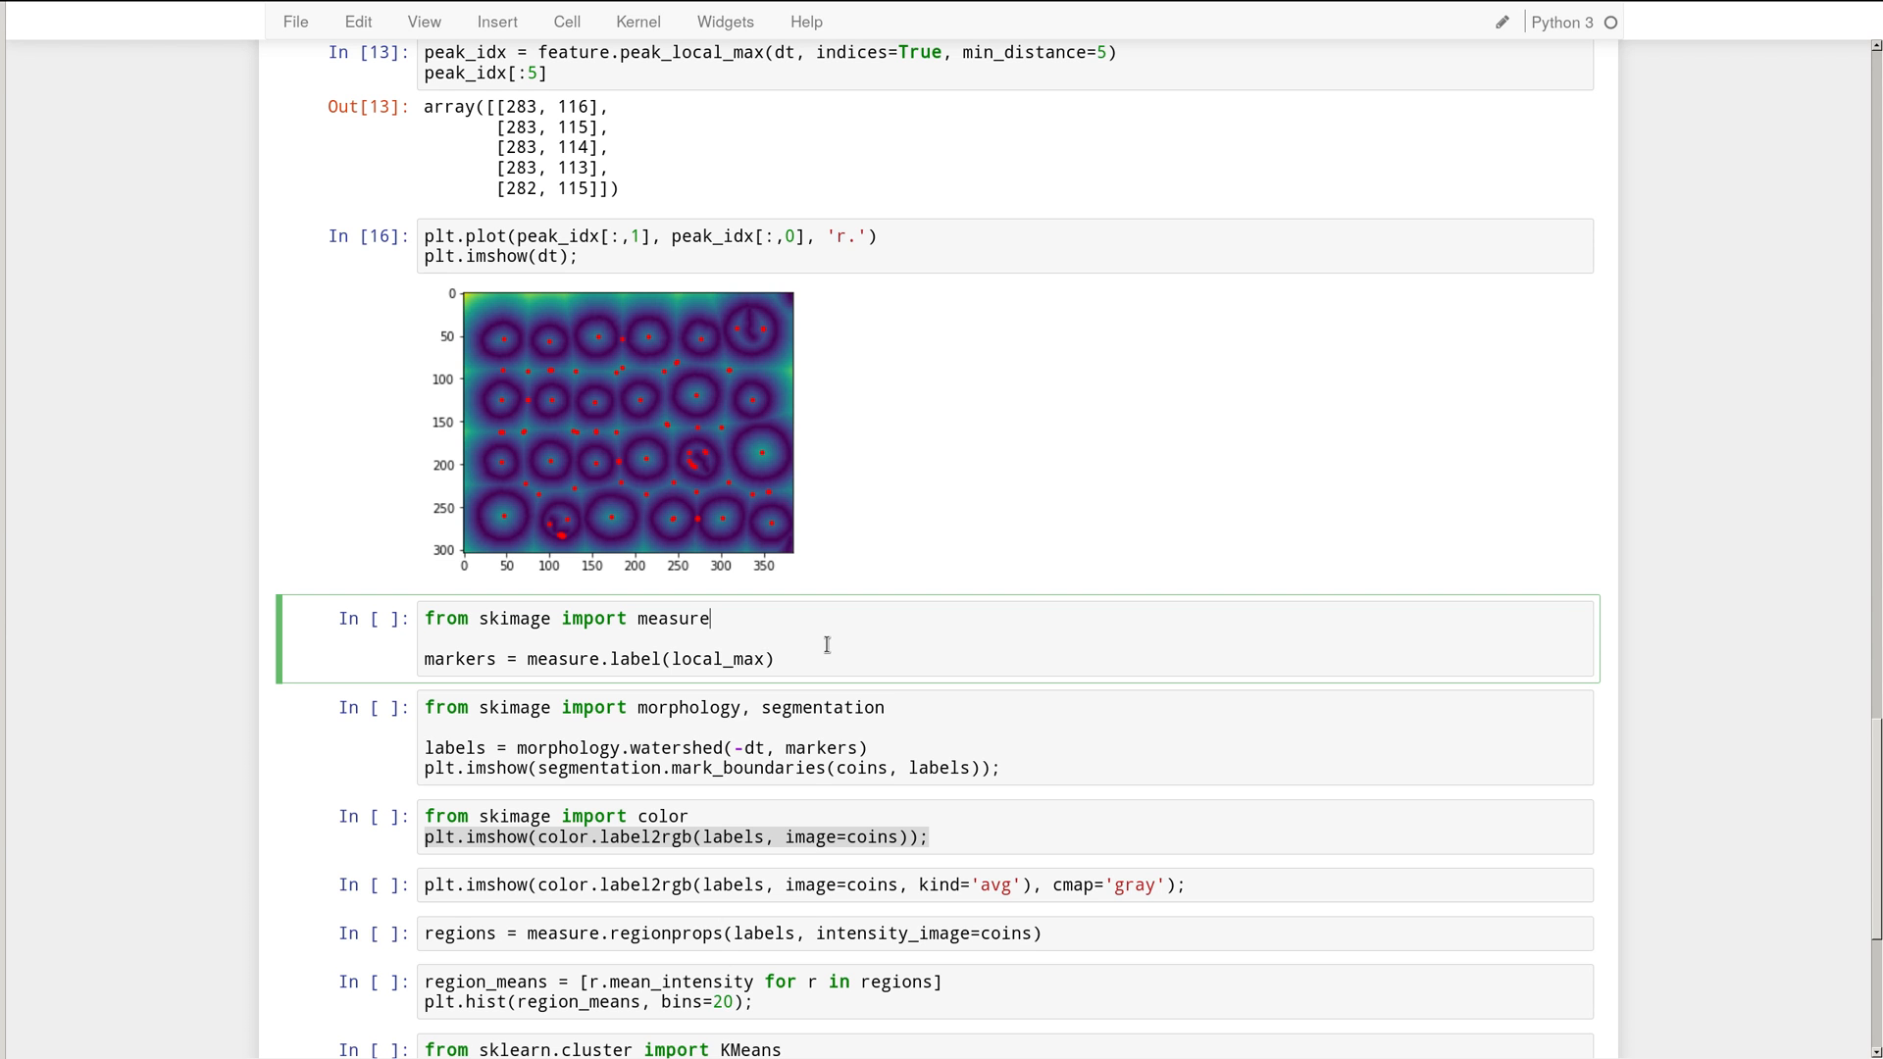
key("shift+enter")
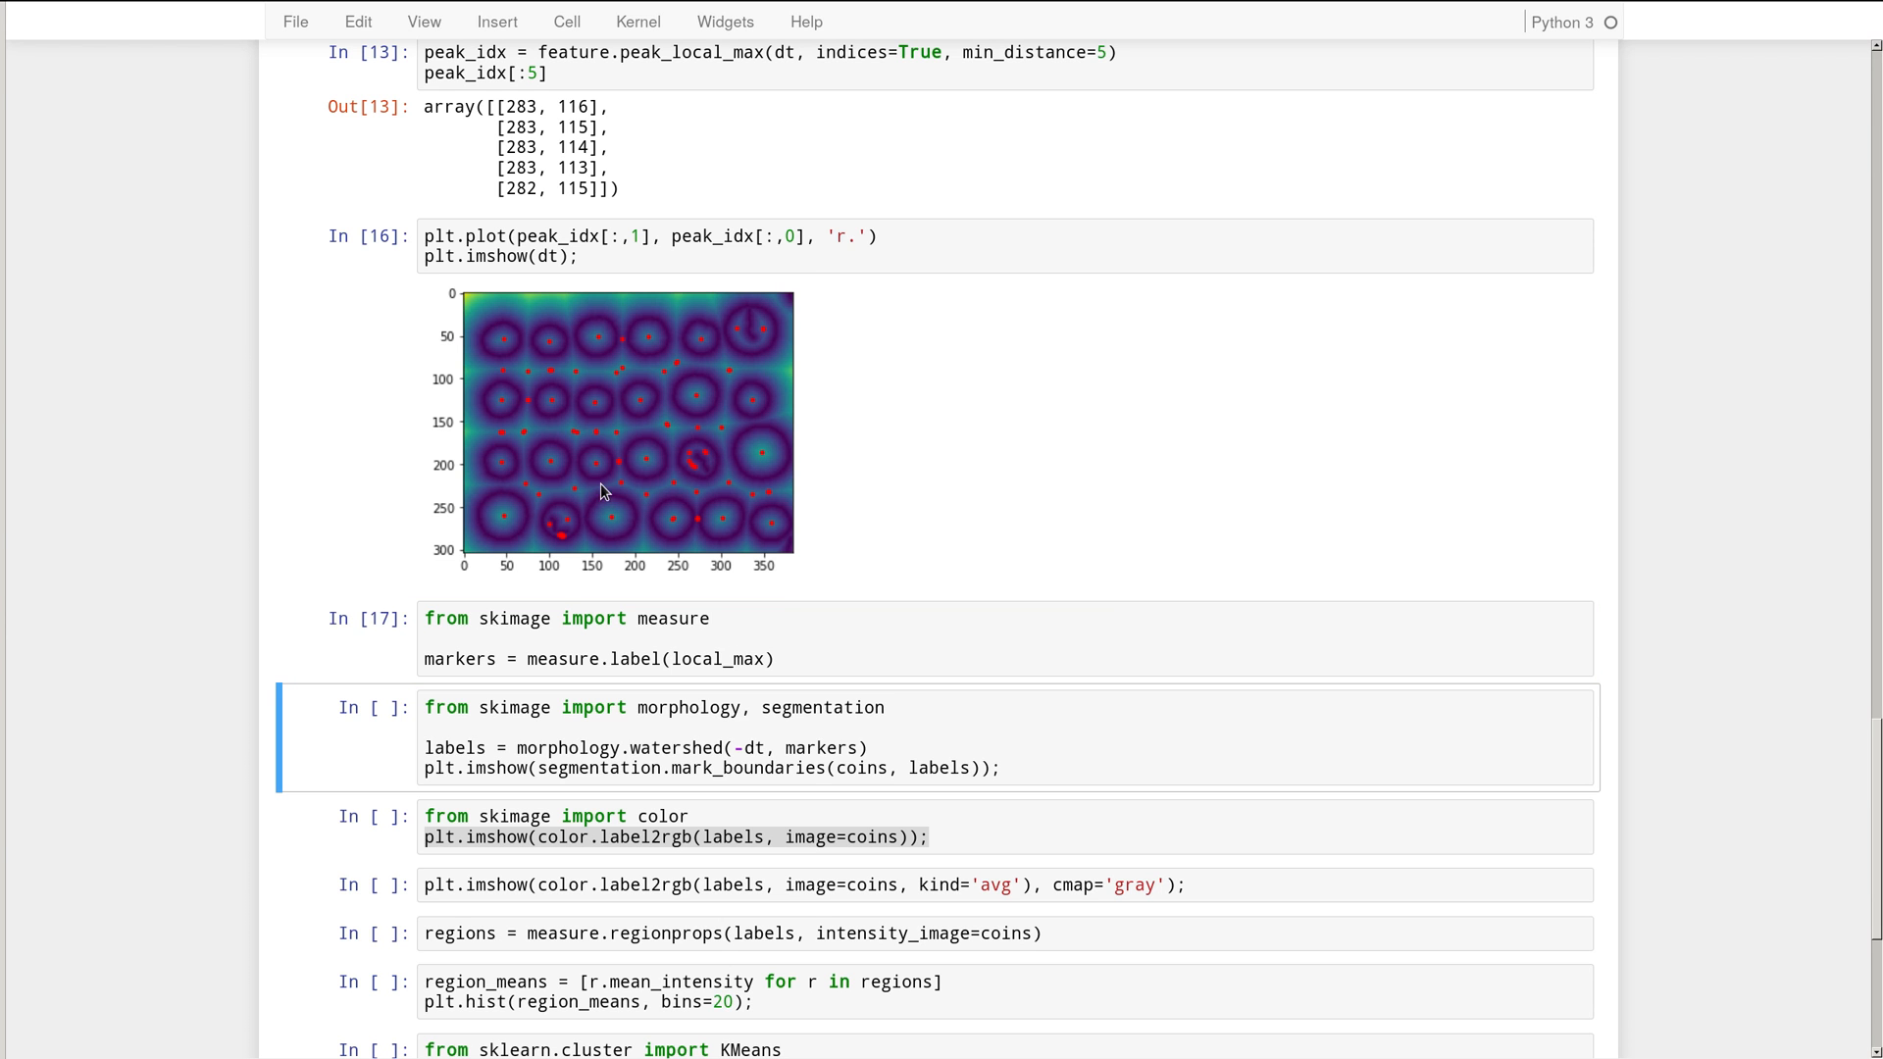
scroll("down", 3)
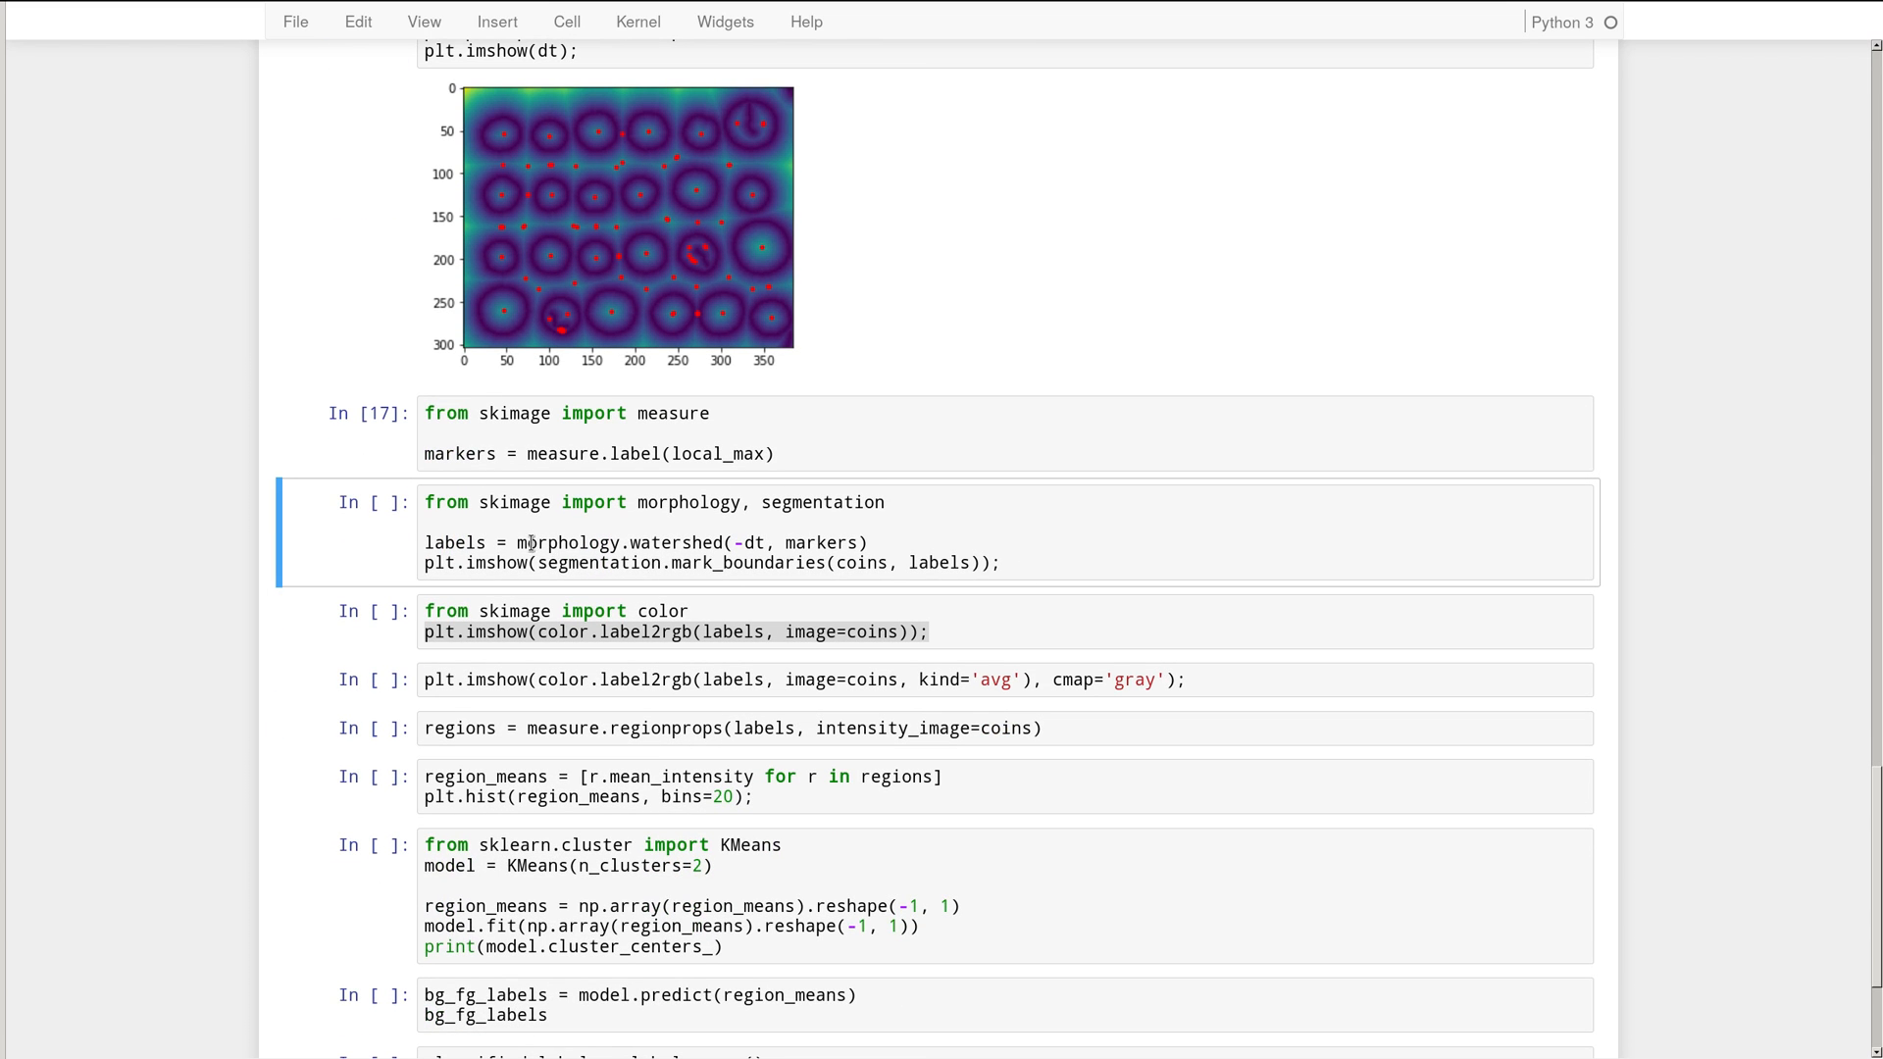
double_click(577, 541)
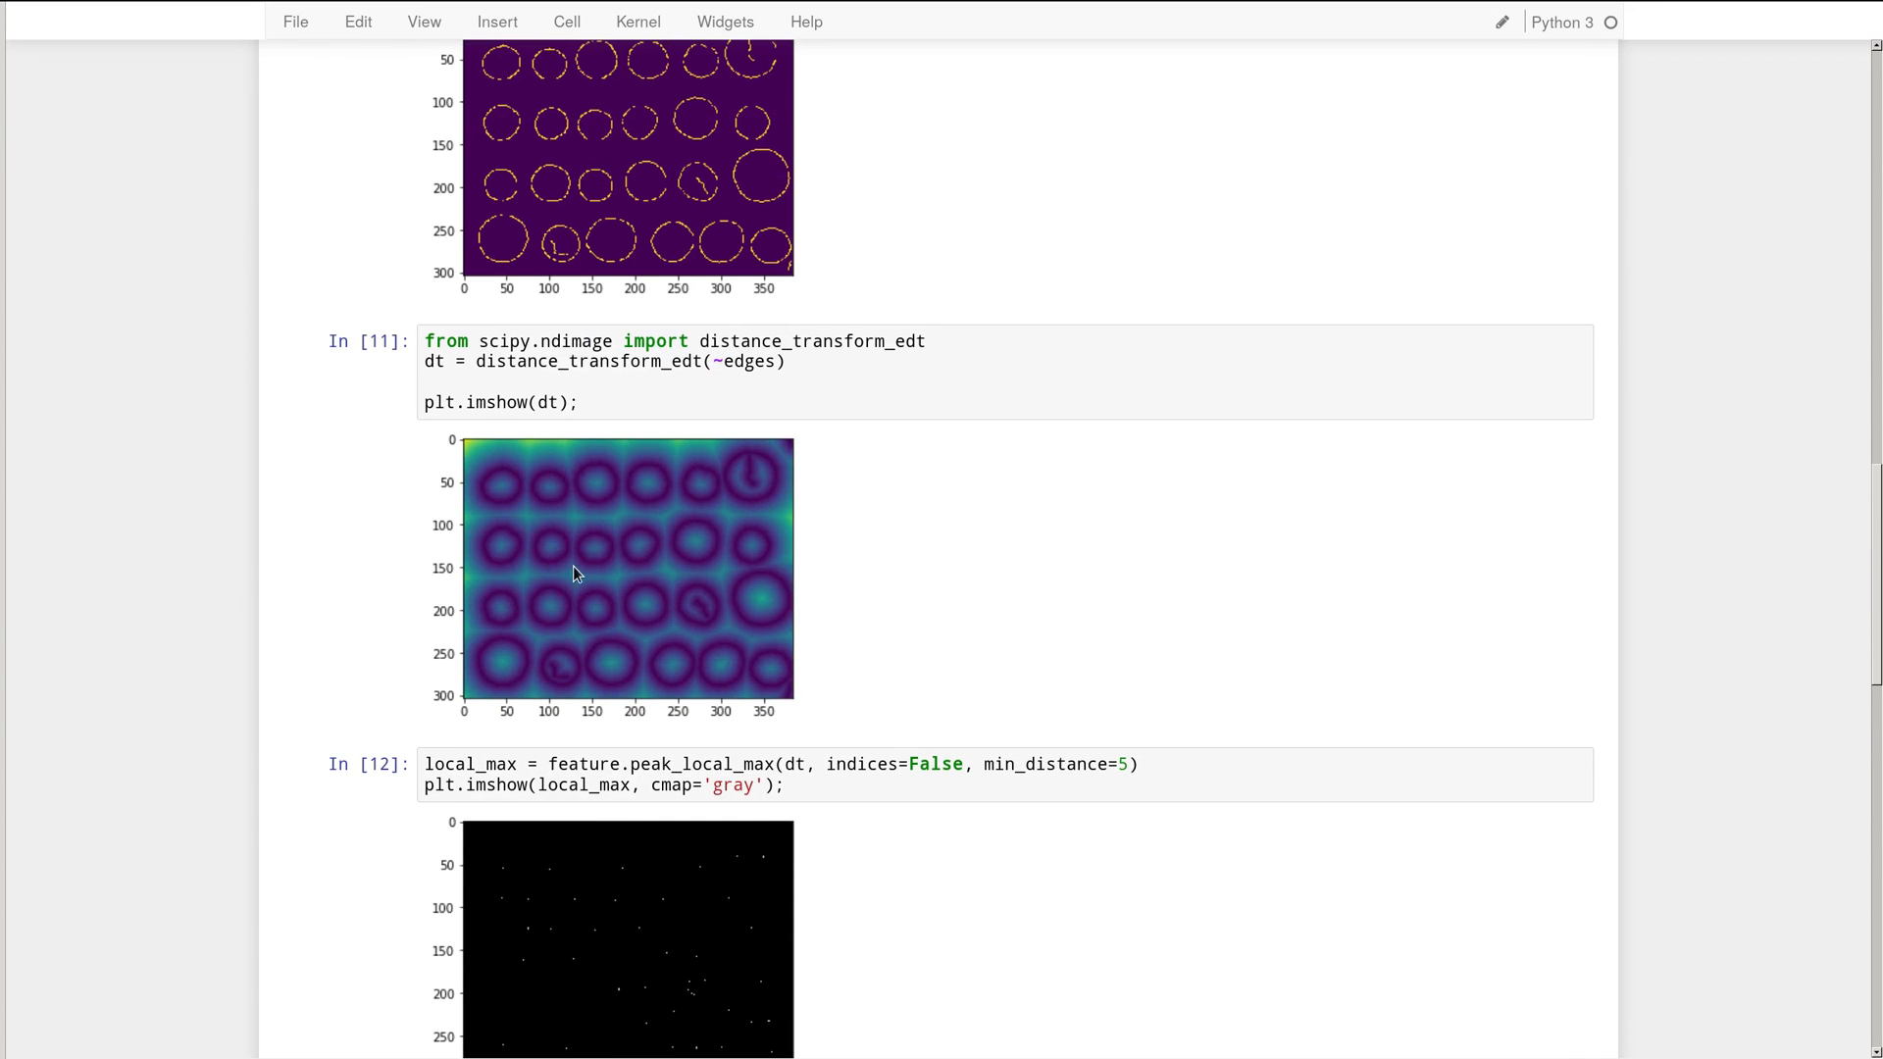
mouse_move(606, 490)
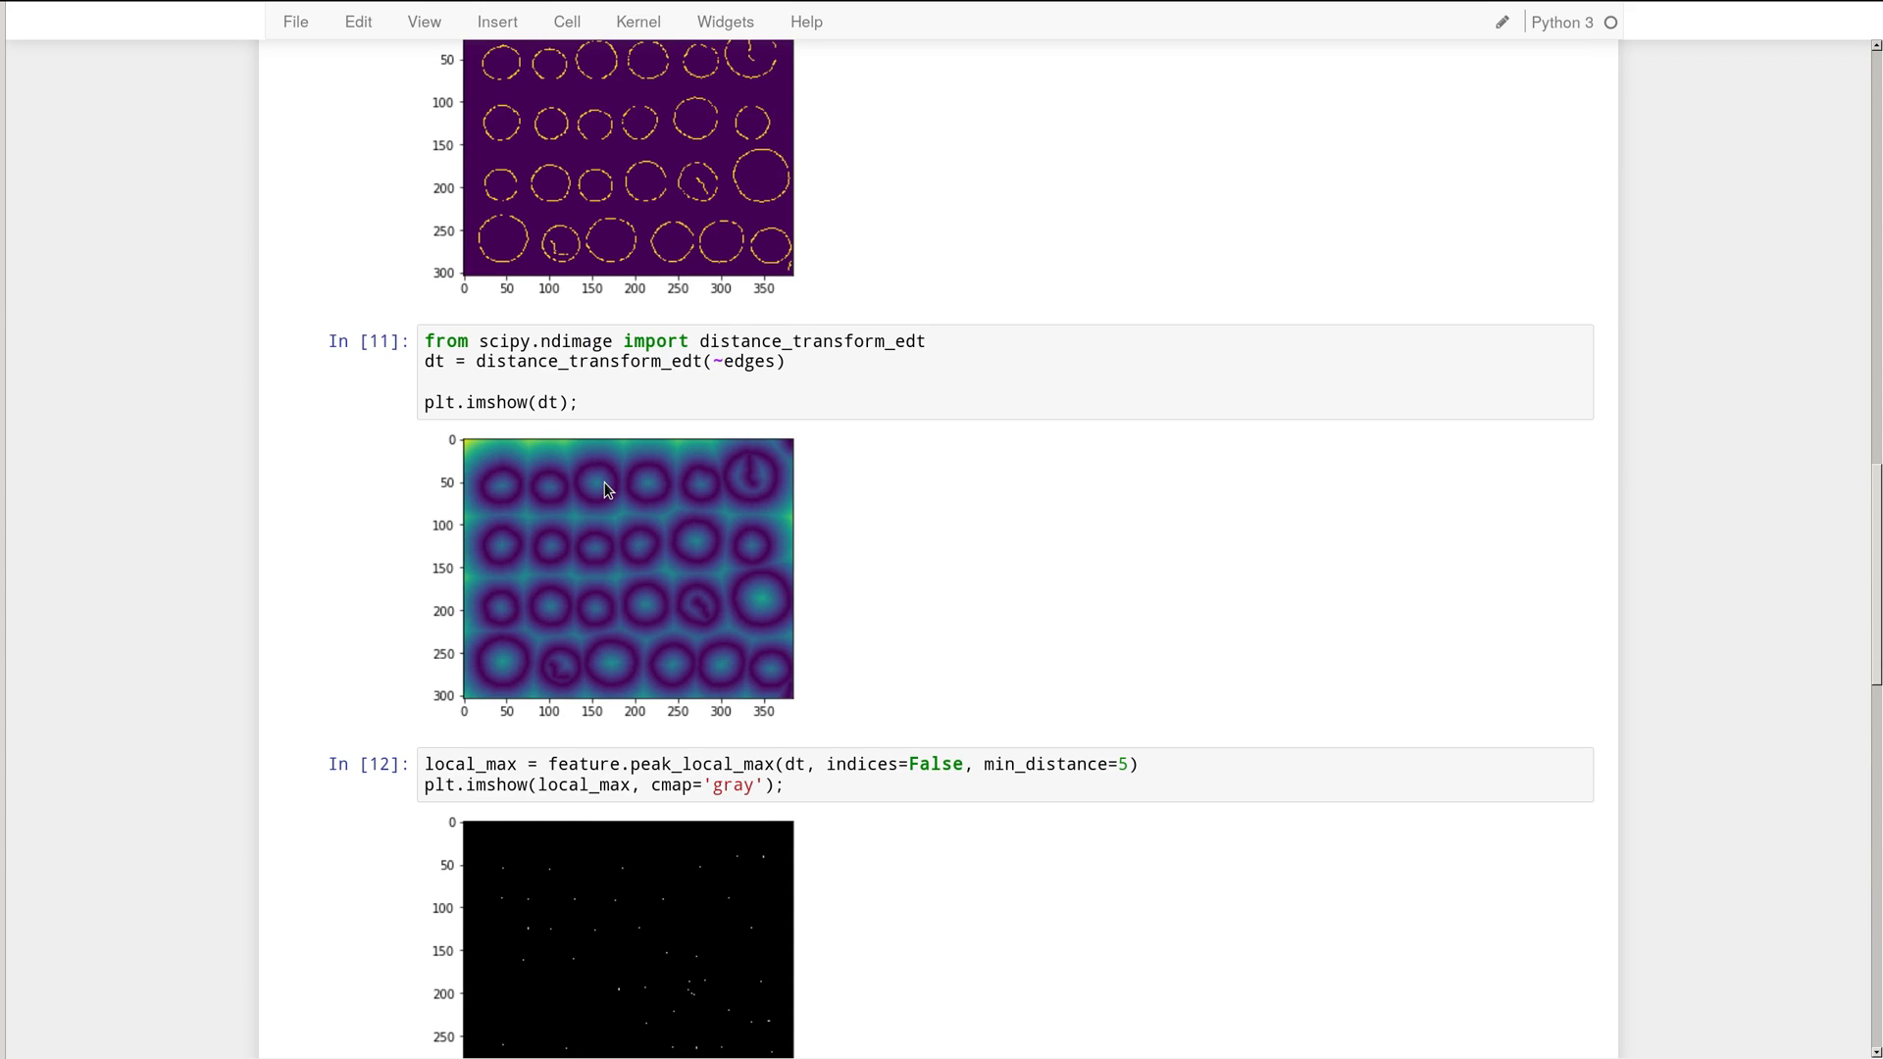
mouse_move(559, 647)
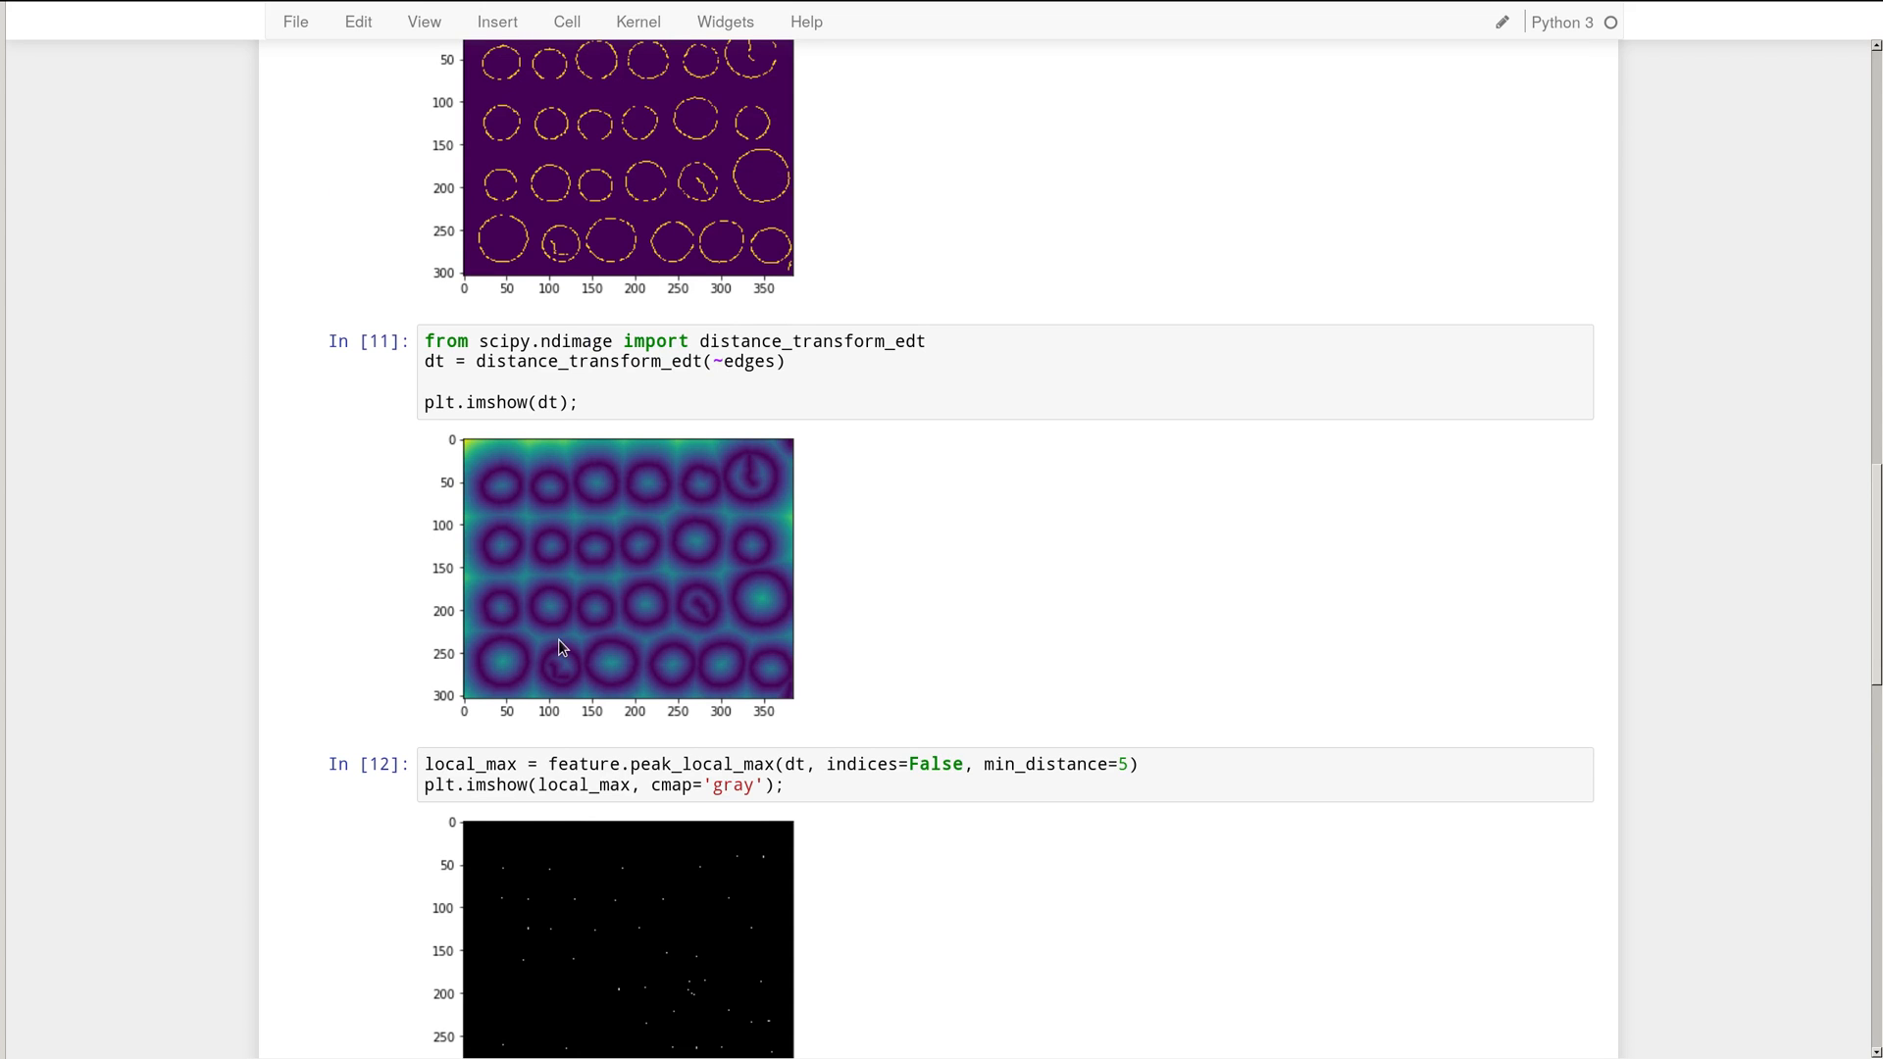
mouse_move(591, 496)
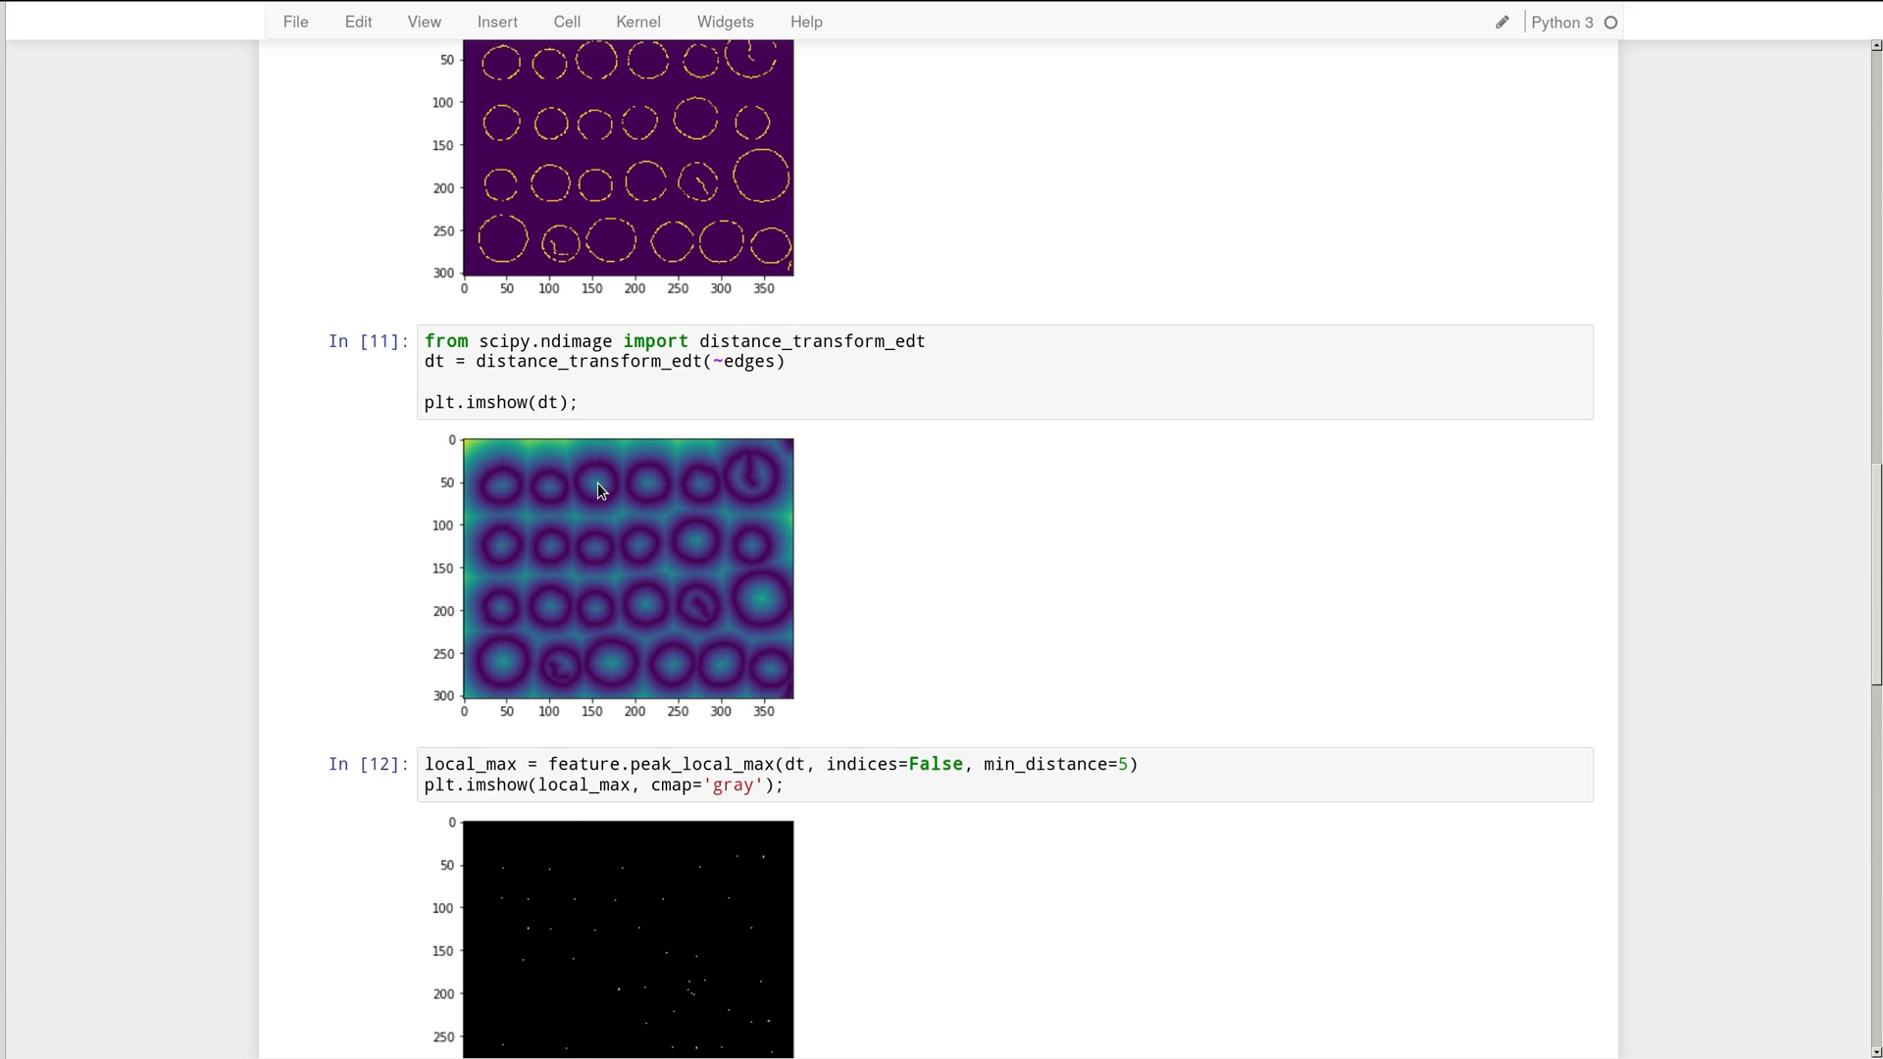
mouse_move(571, 494)
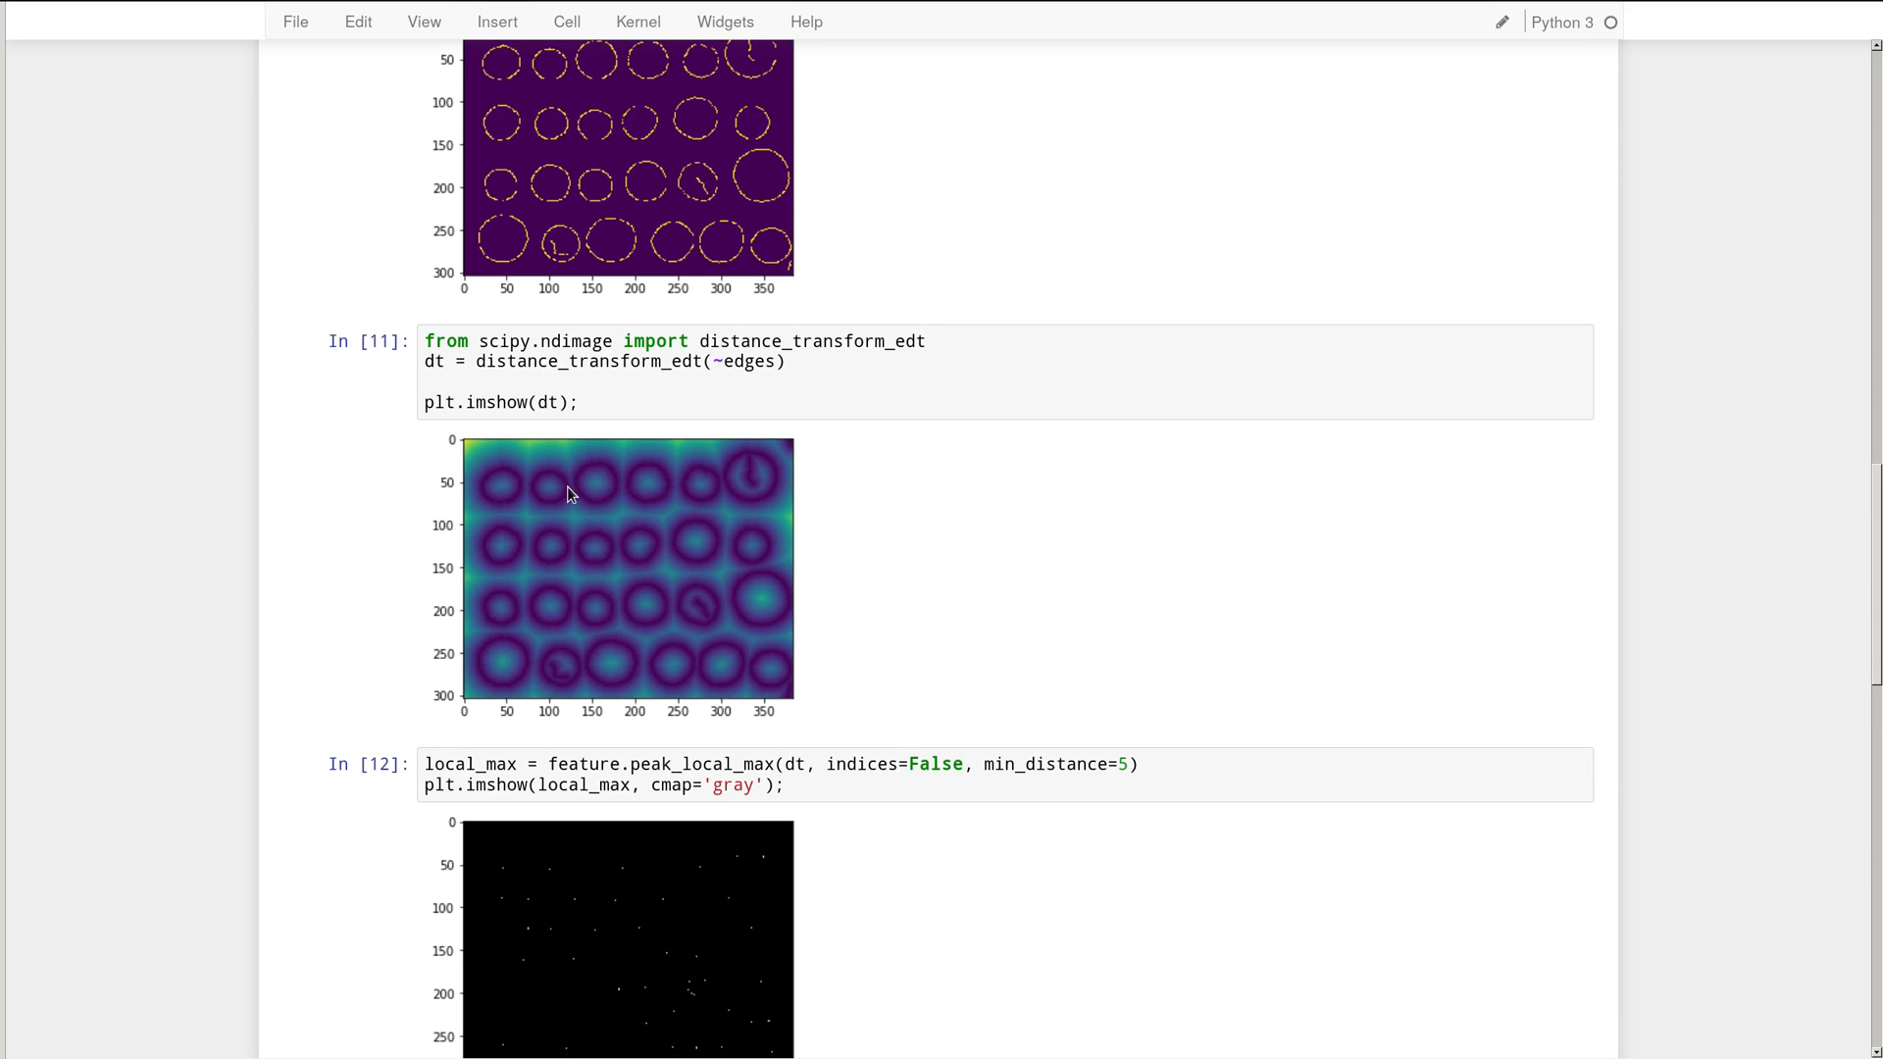
mouse_move(586, 469)
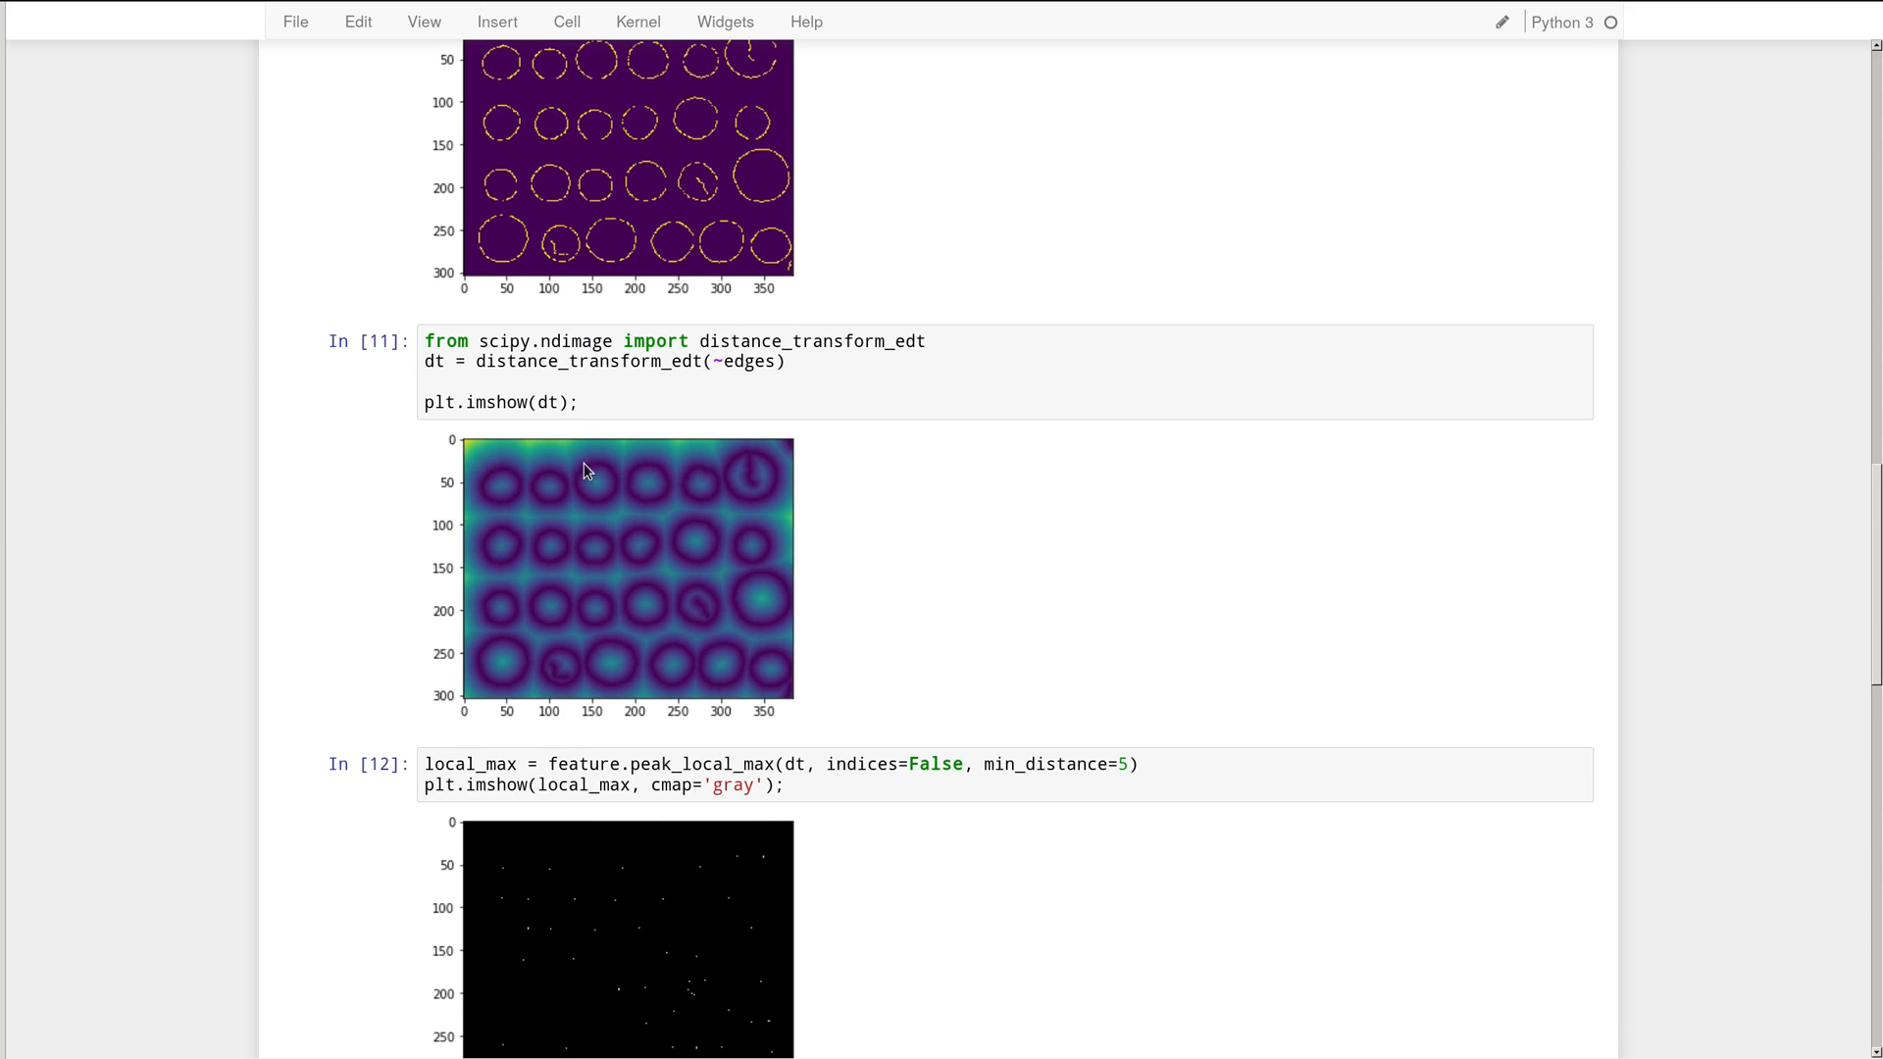
mouse_move(577, 481)
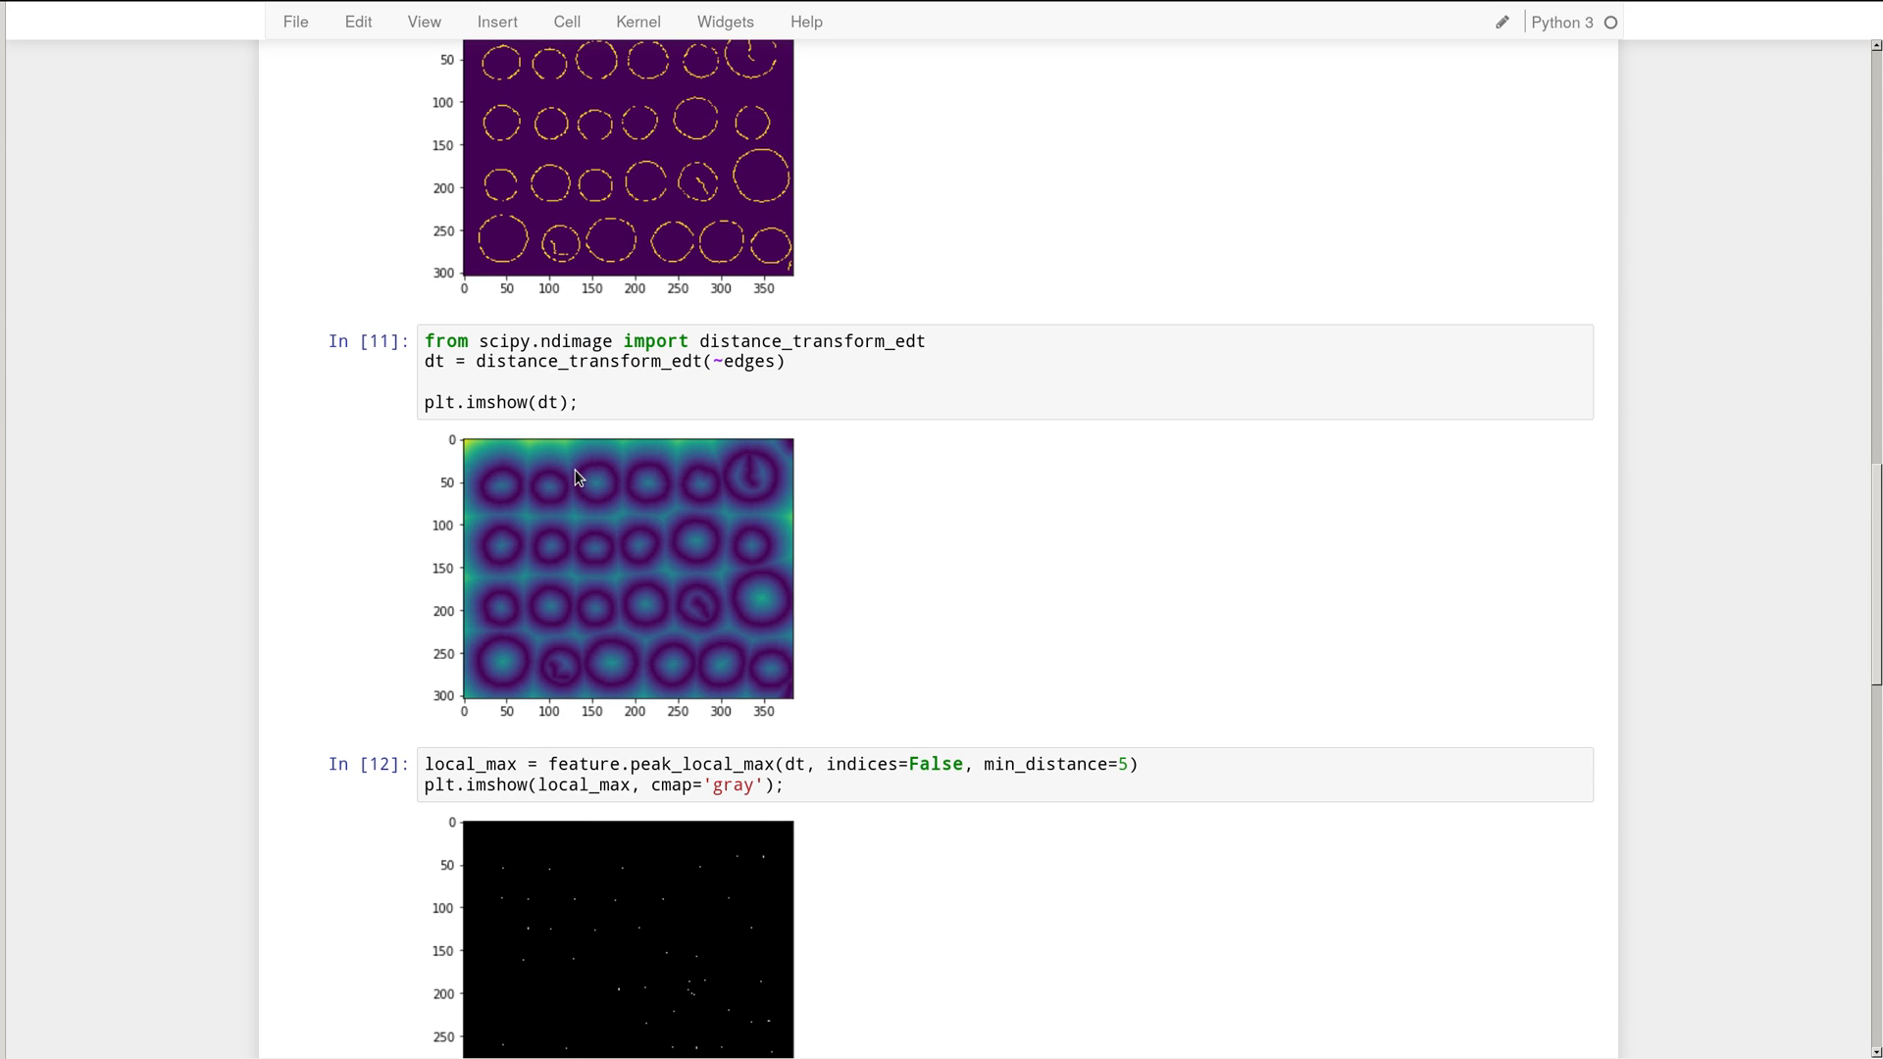
mouse_move(612, 532)
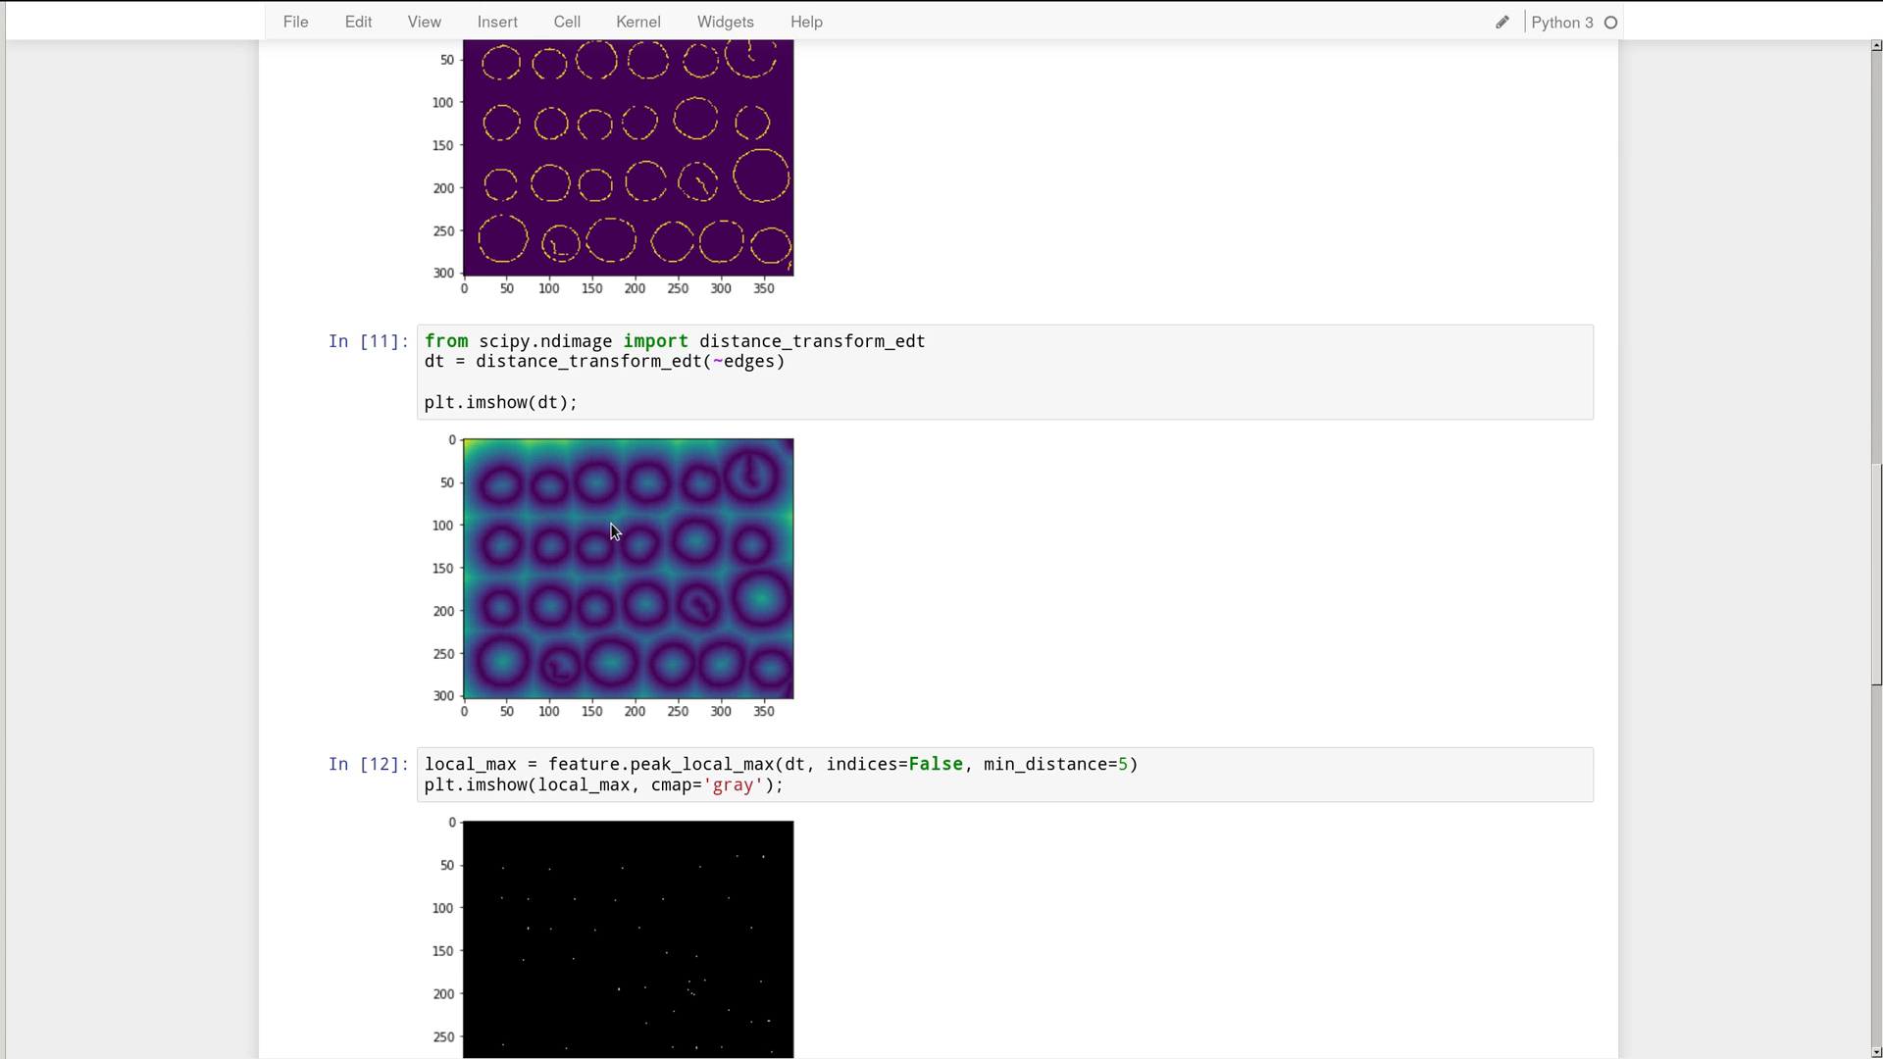
mouse_move(602, 490)
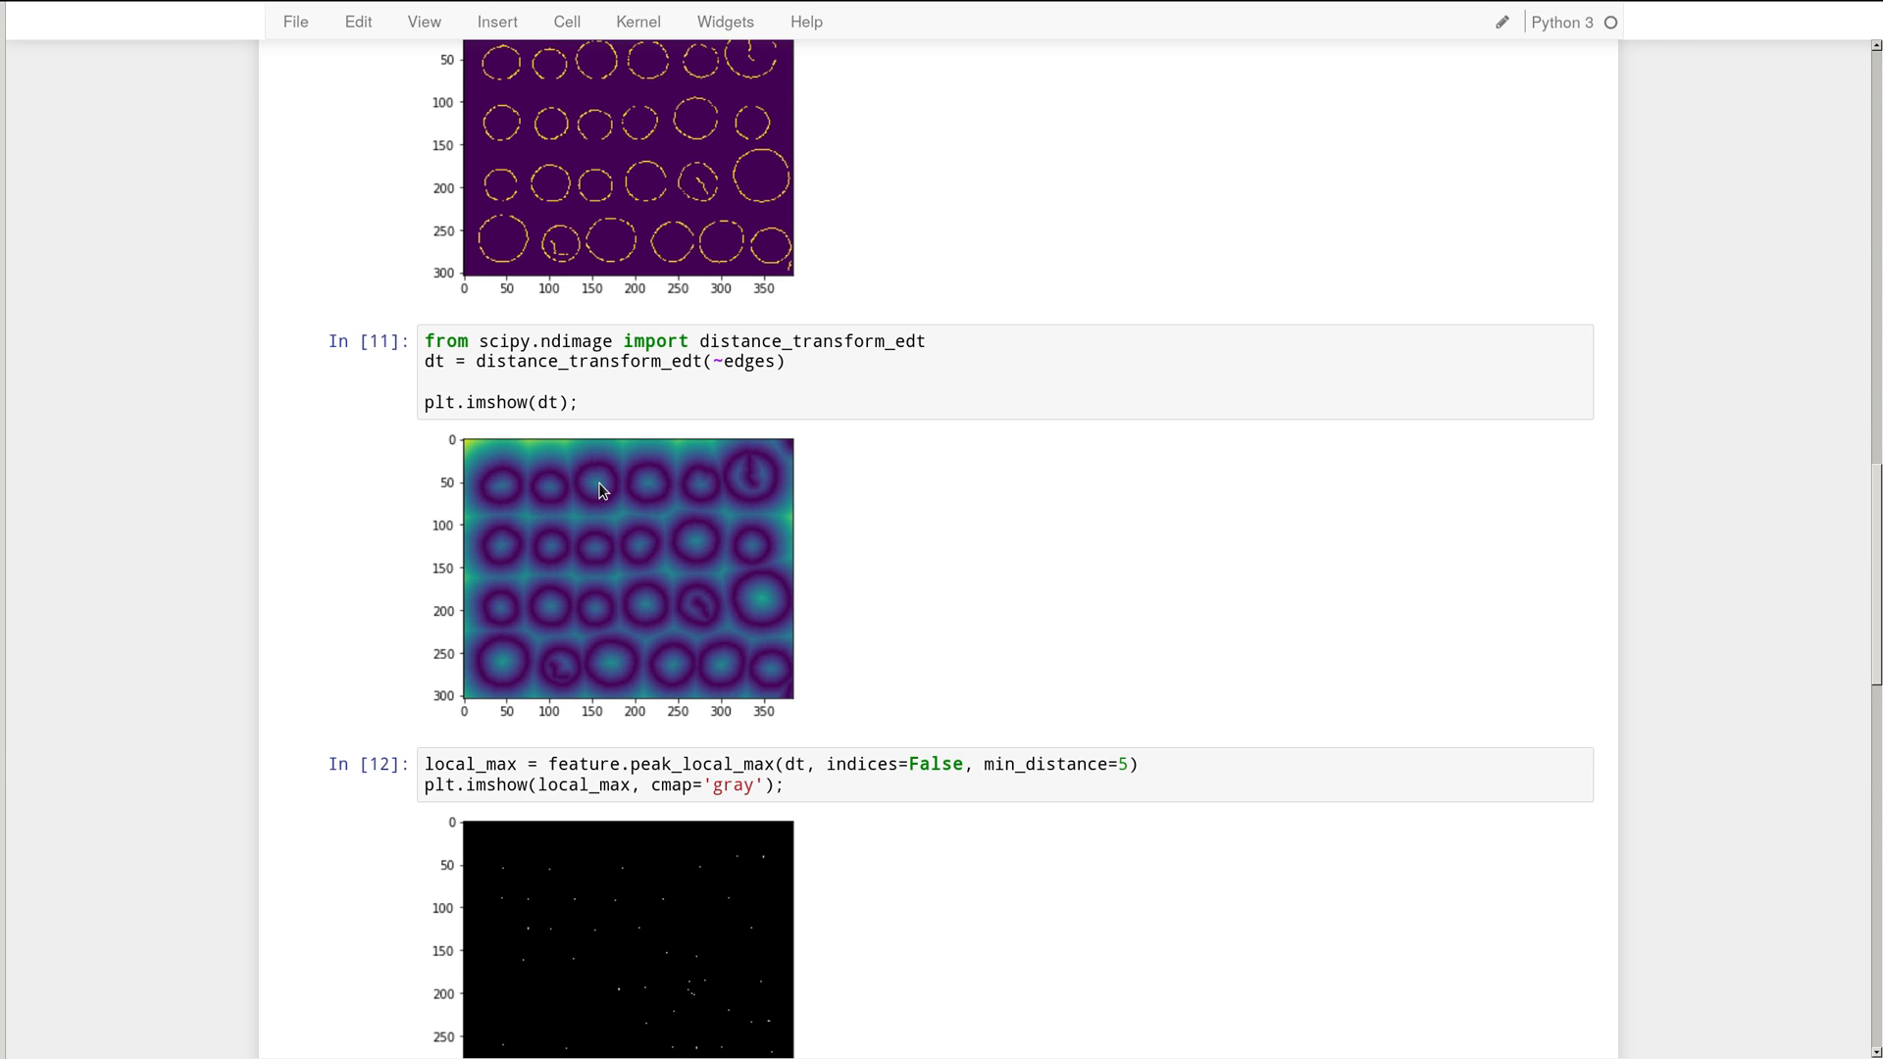
- Scroll to the morphology.watershed cell taking the negated distance transform and markers
scroll("down", 3)
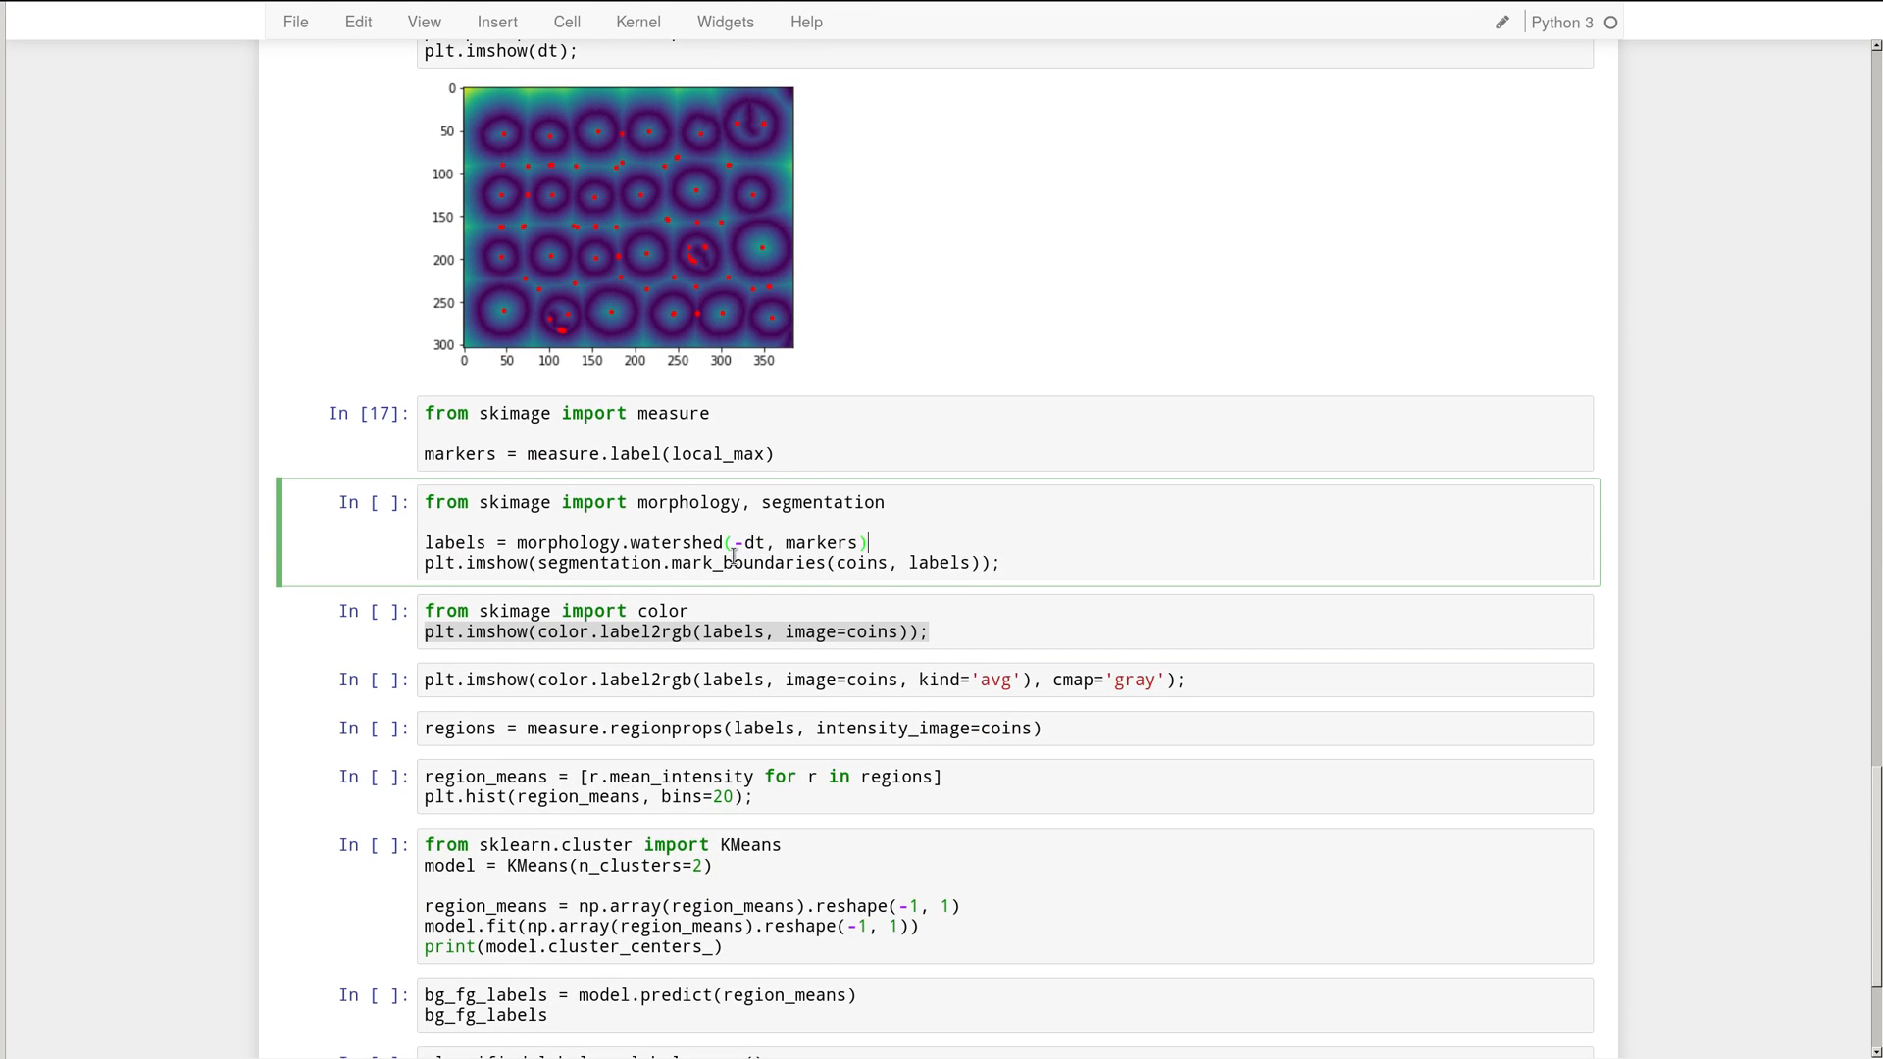
mouse_move(767, 541)
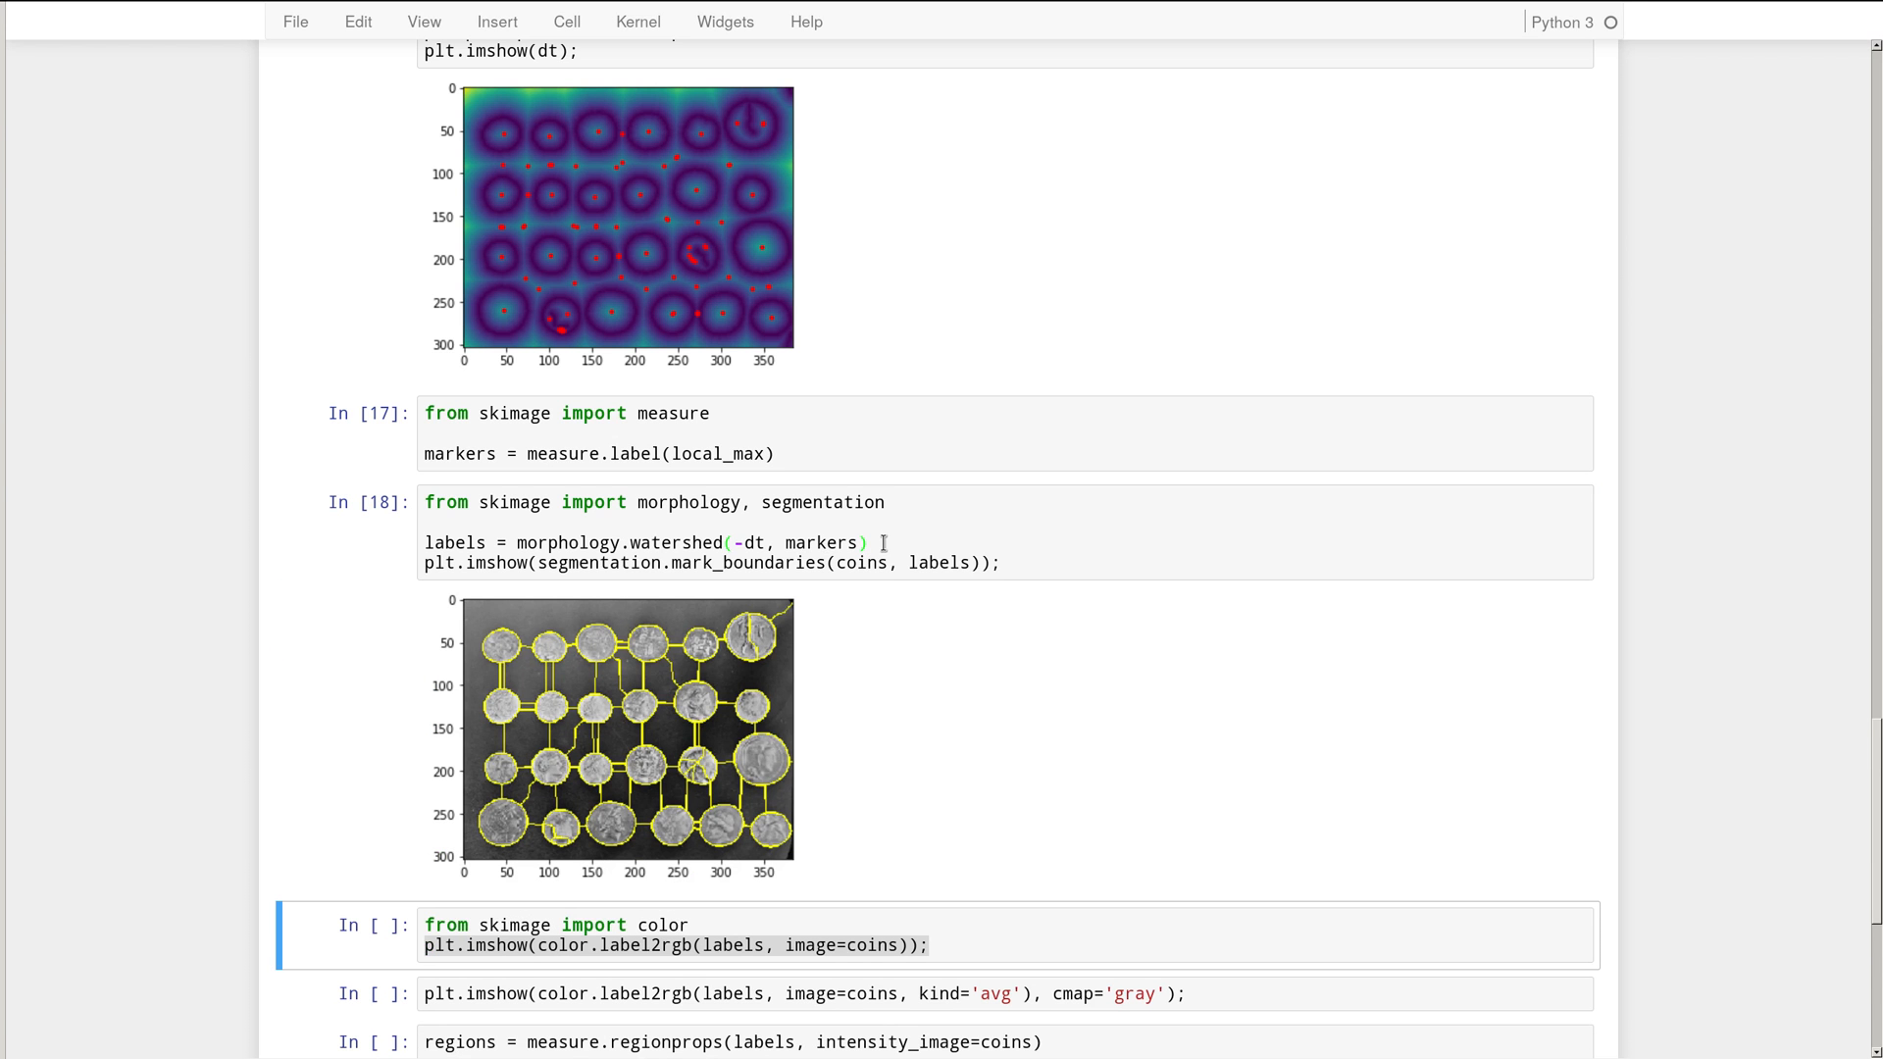
mouse_move(547, 624)
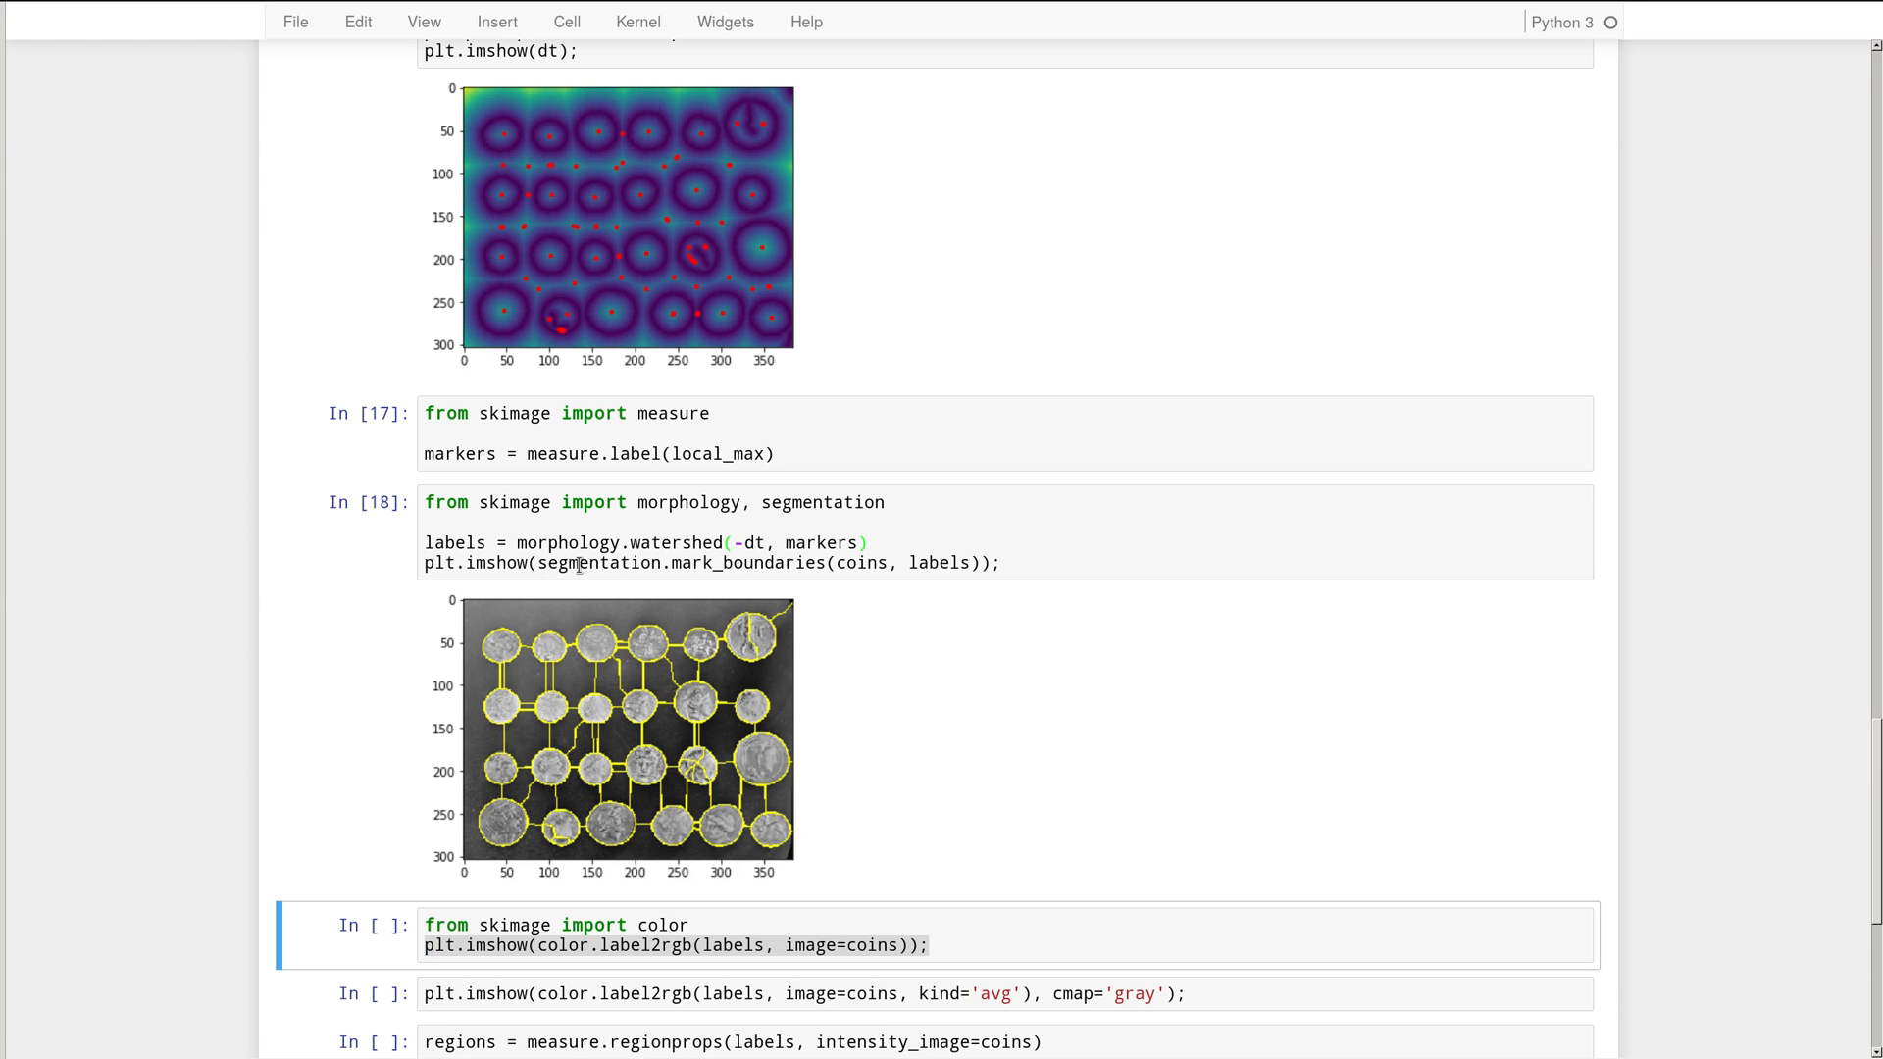
mouse_move(857, 635)
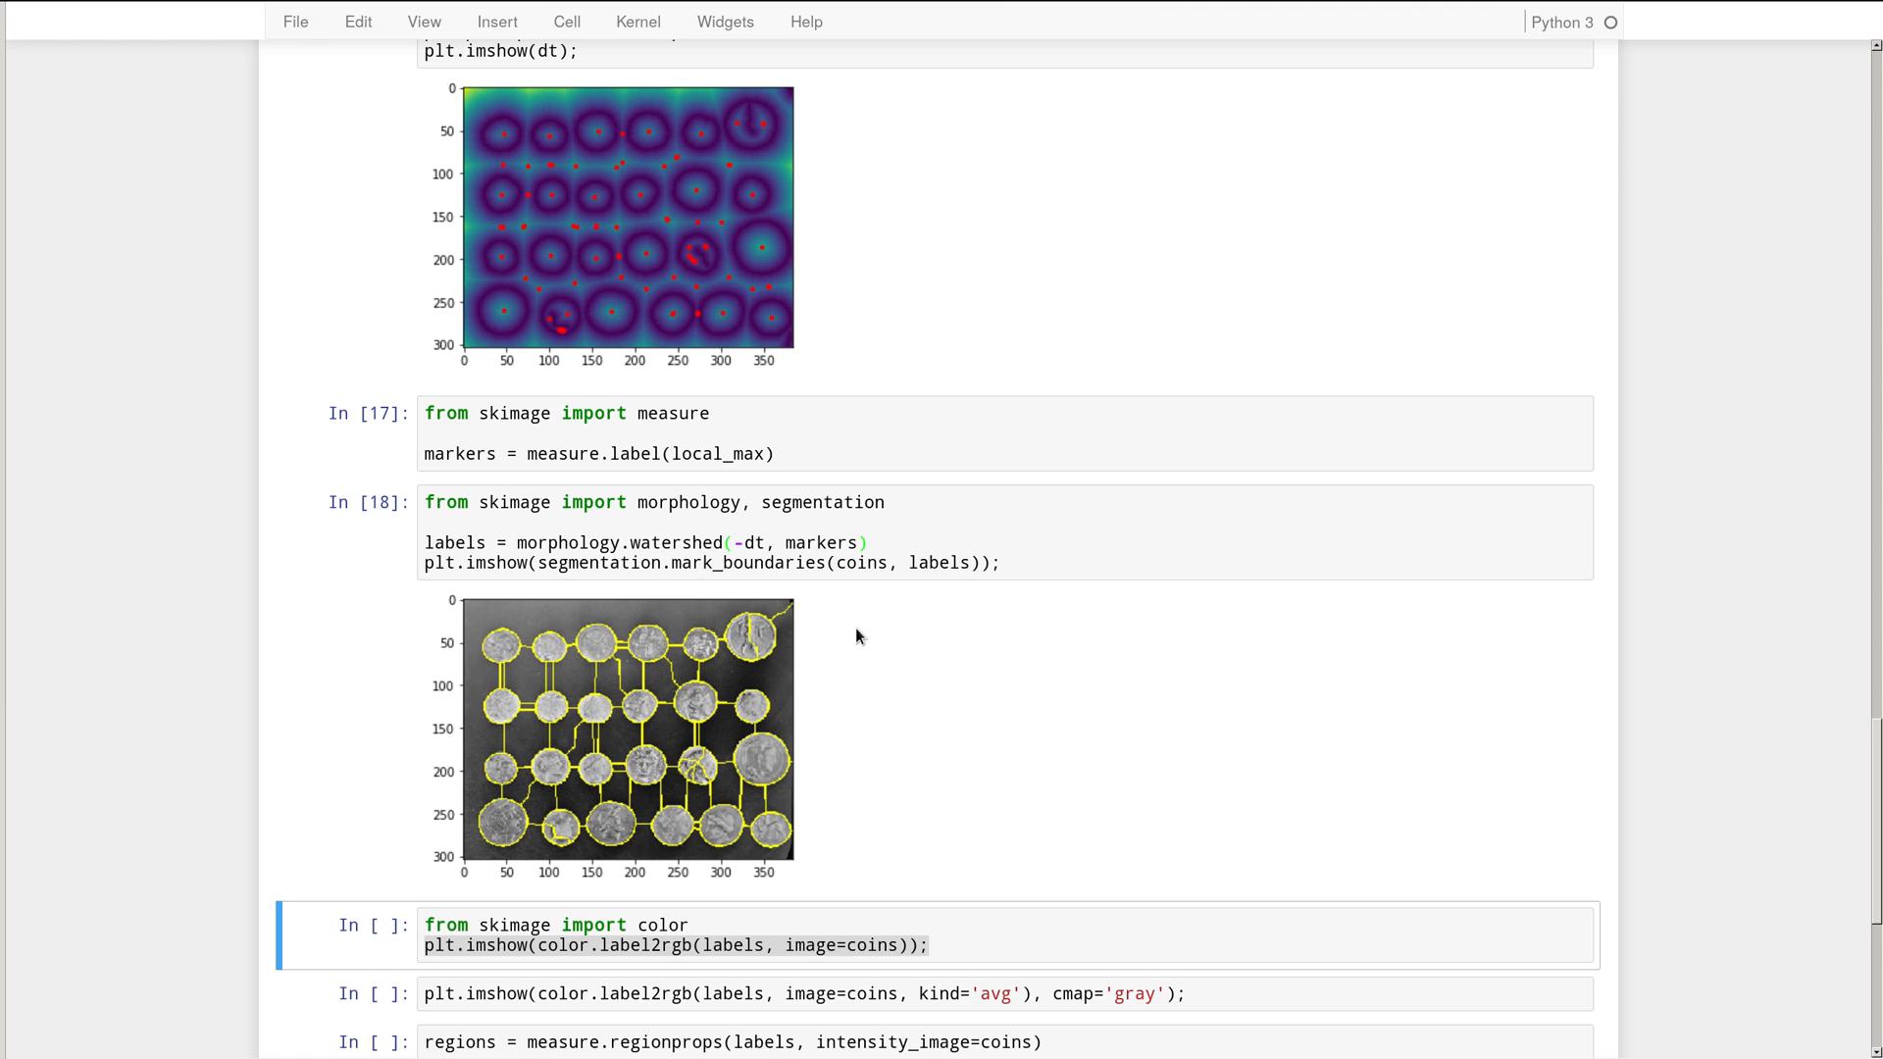
- Run the color.label2rgb cell to show the coloured watershed-region overlay on the coins
scroll("down", 3)
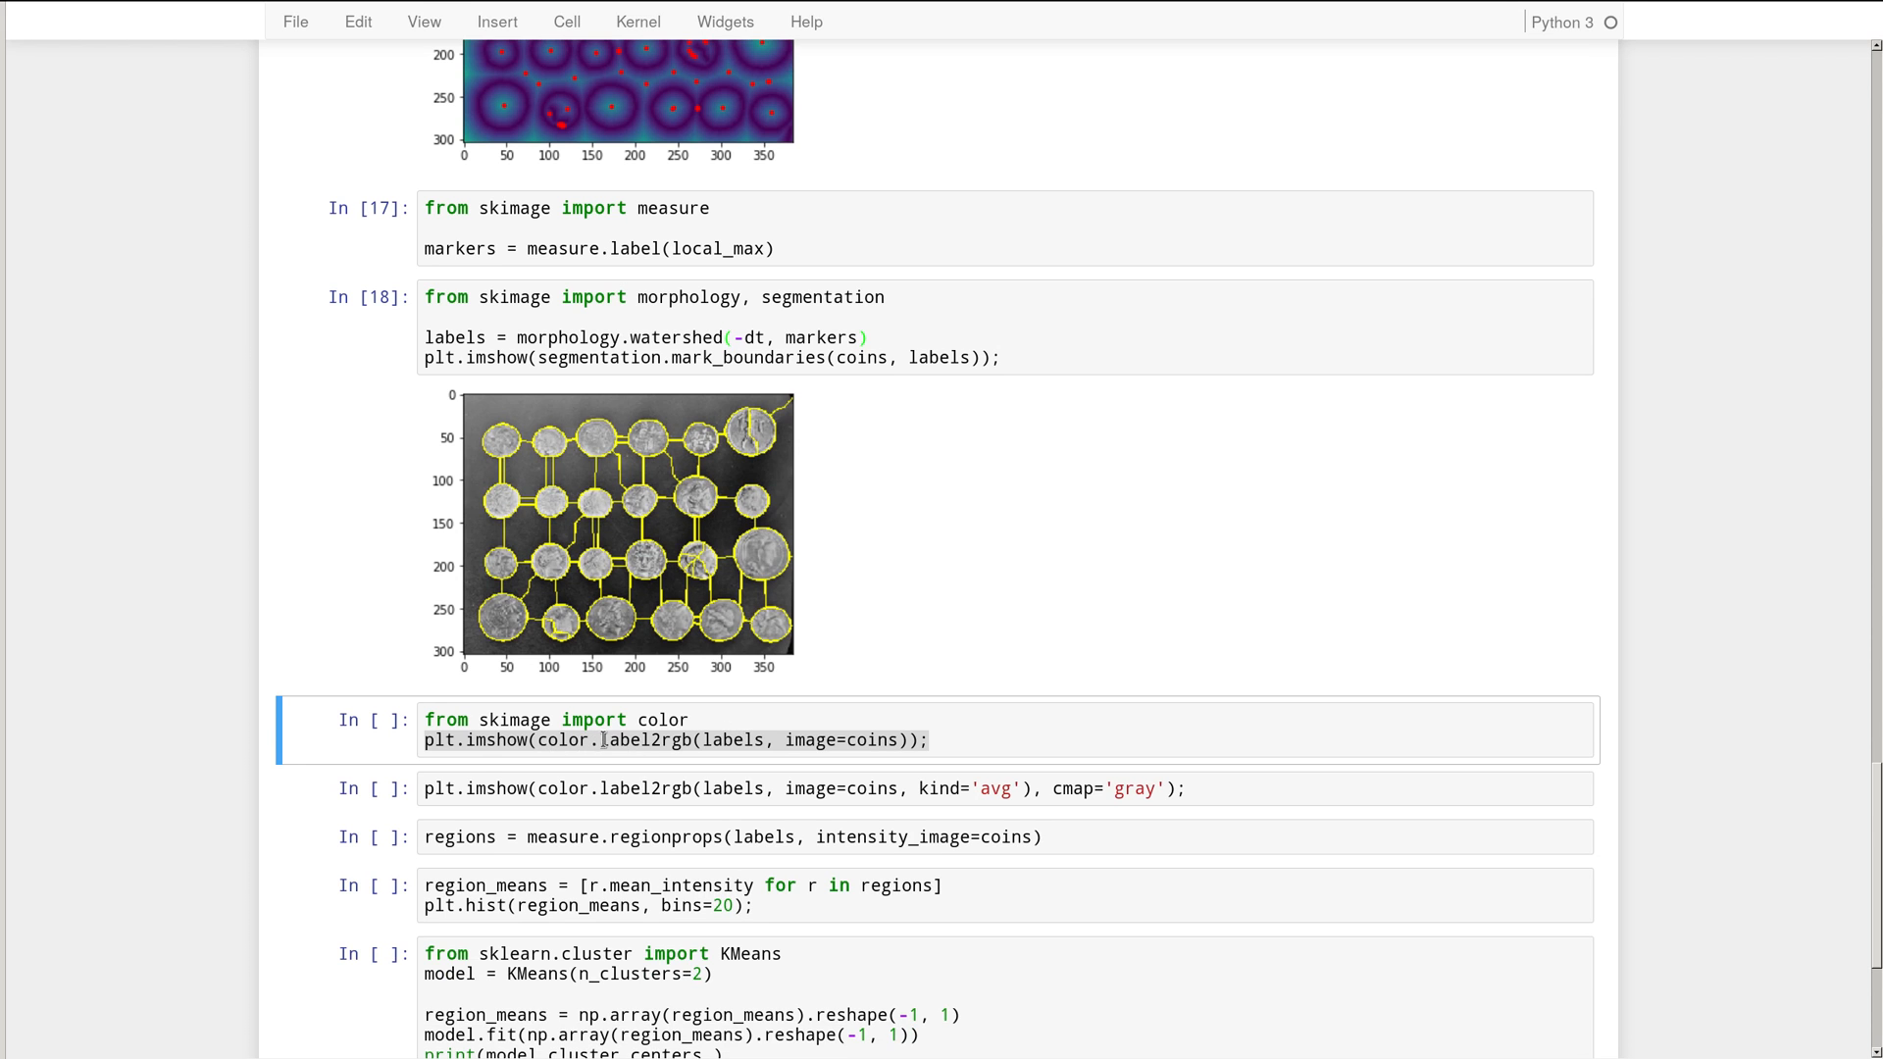
left_click(612, 740)
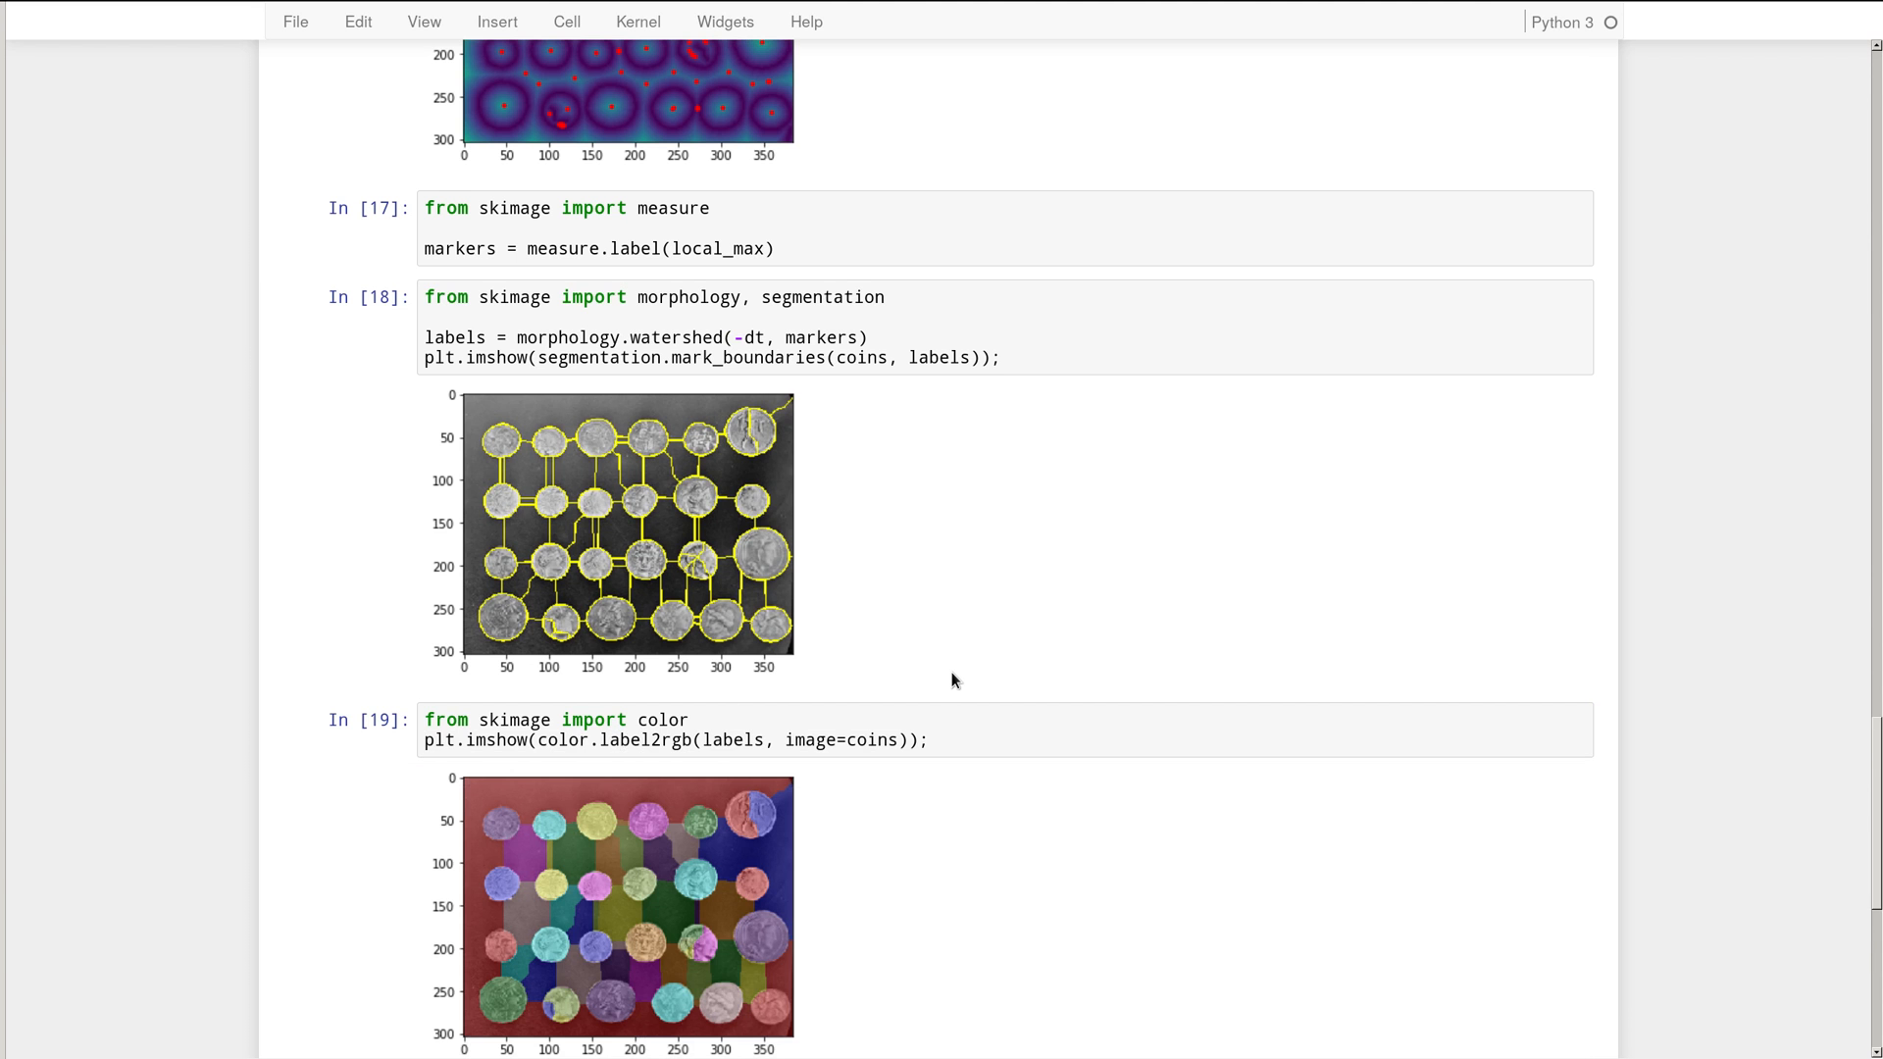
scroll("down", 3)
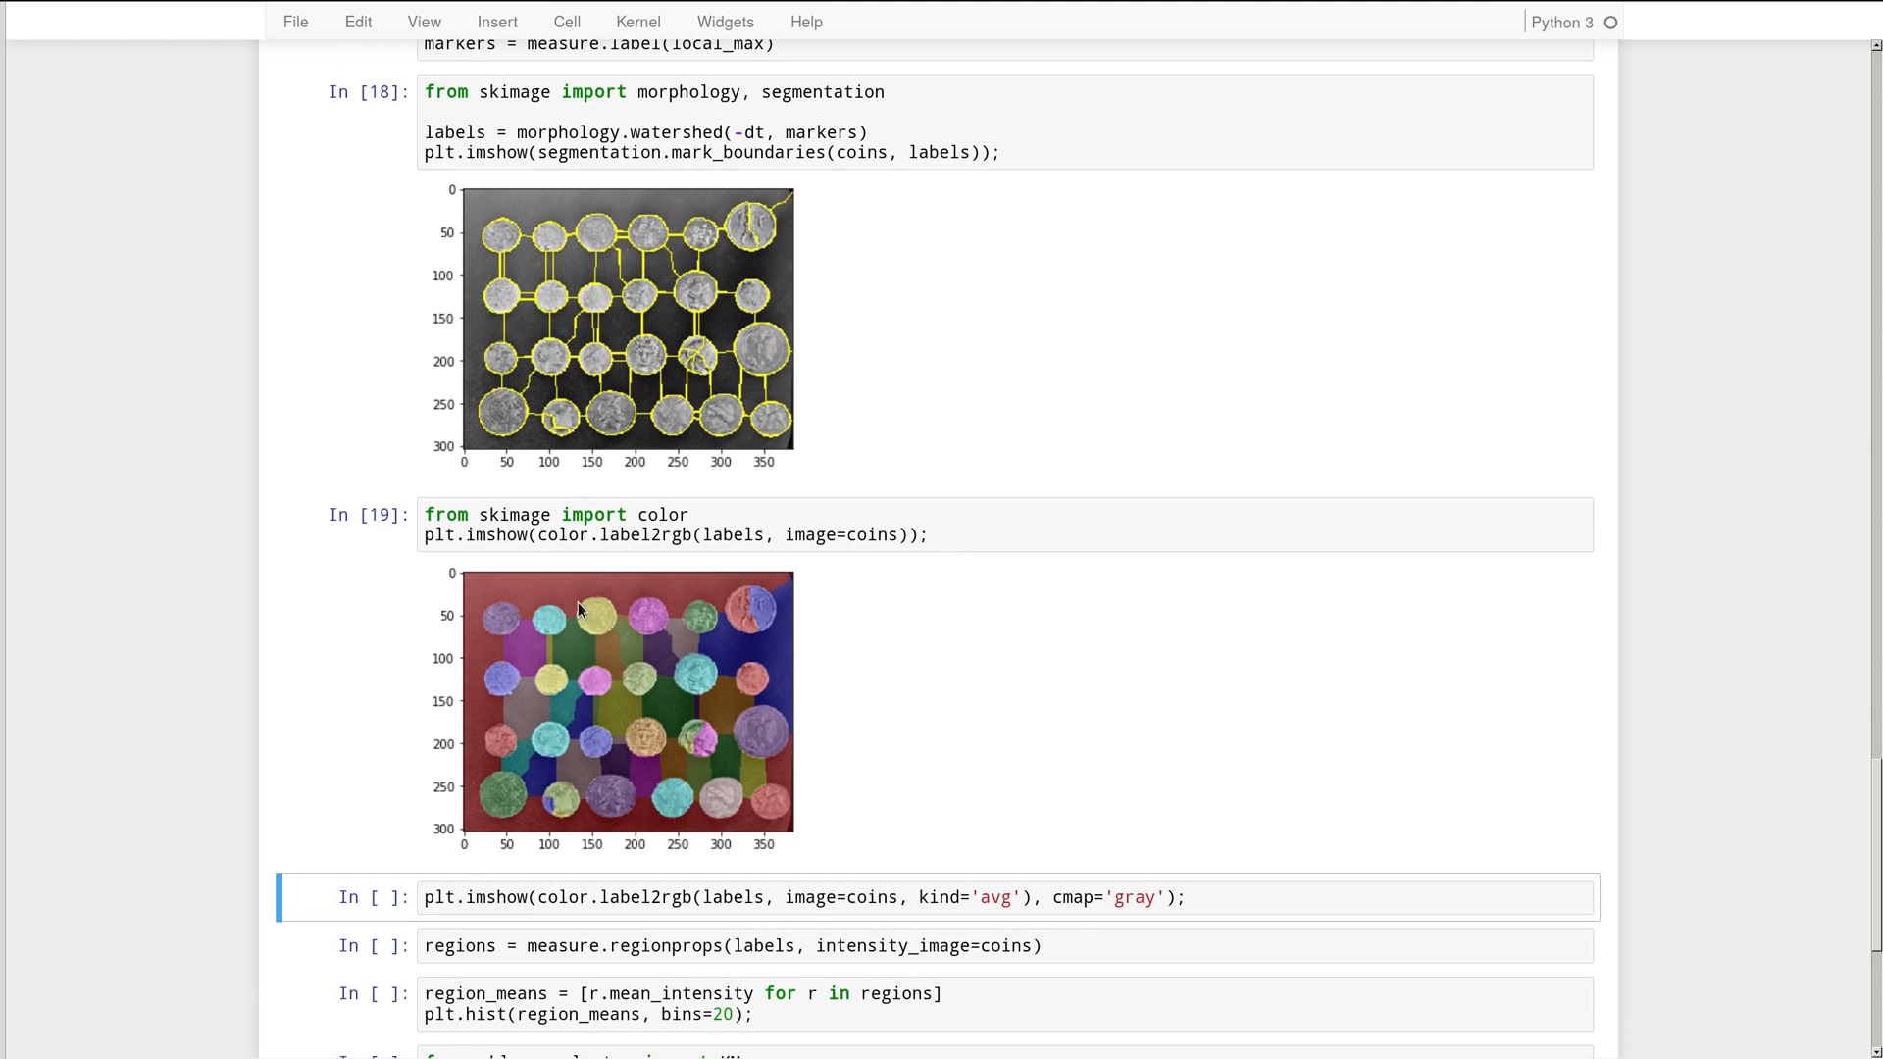
mouse_move(726, 730)
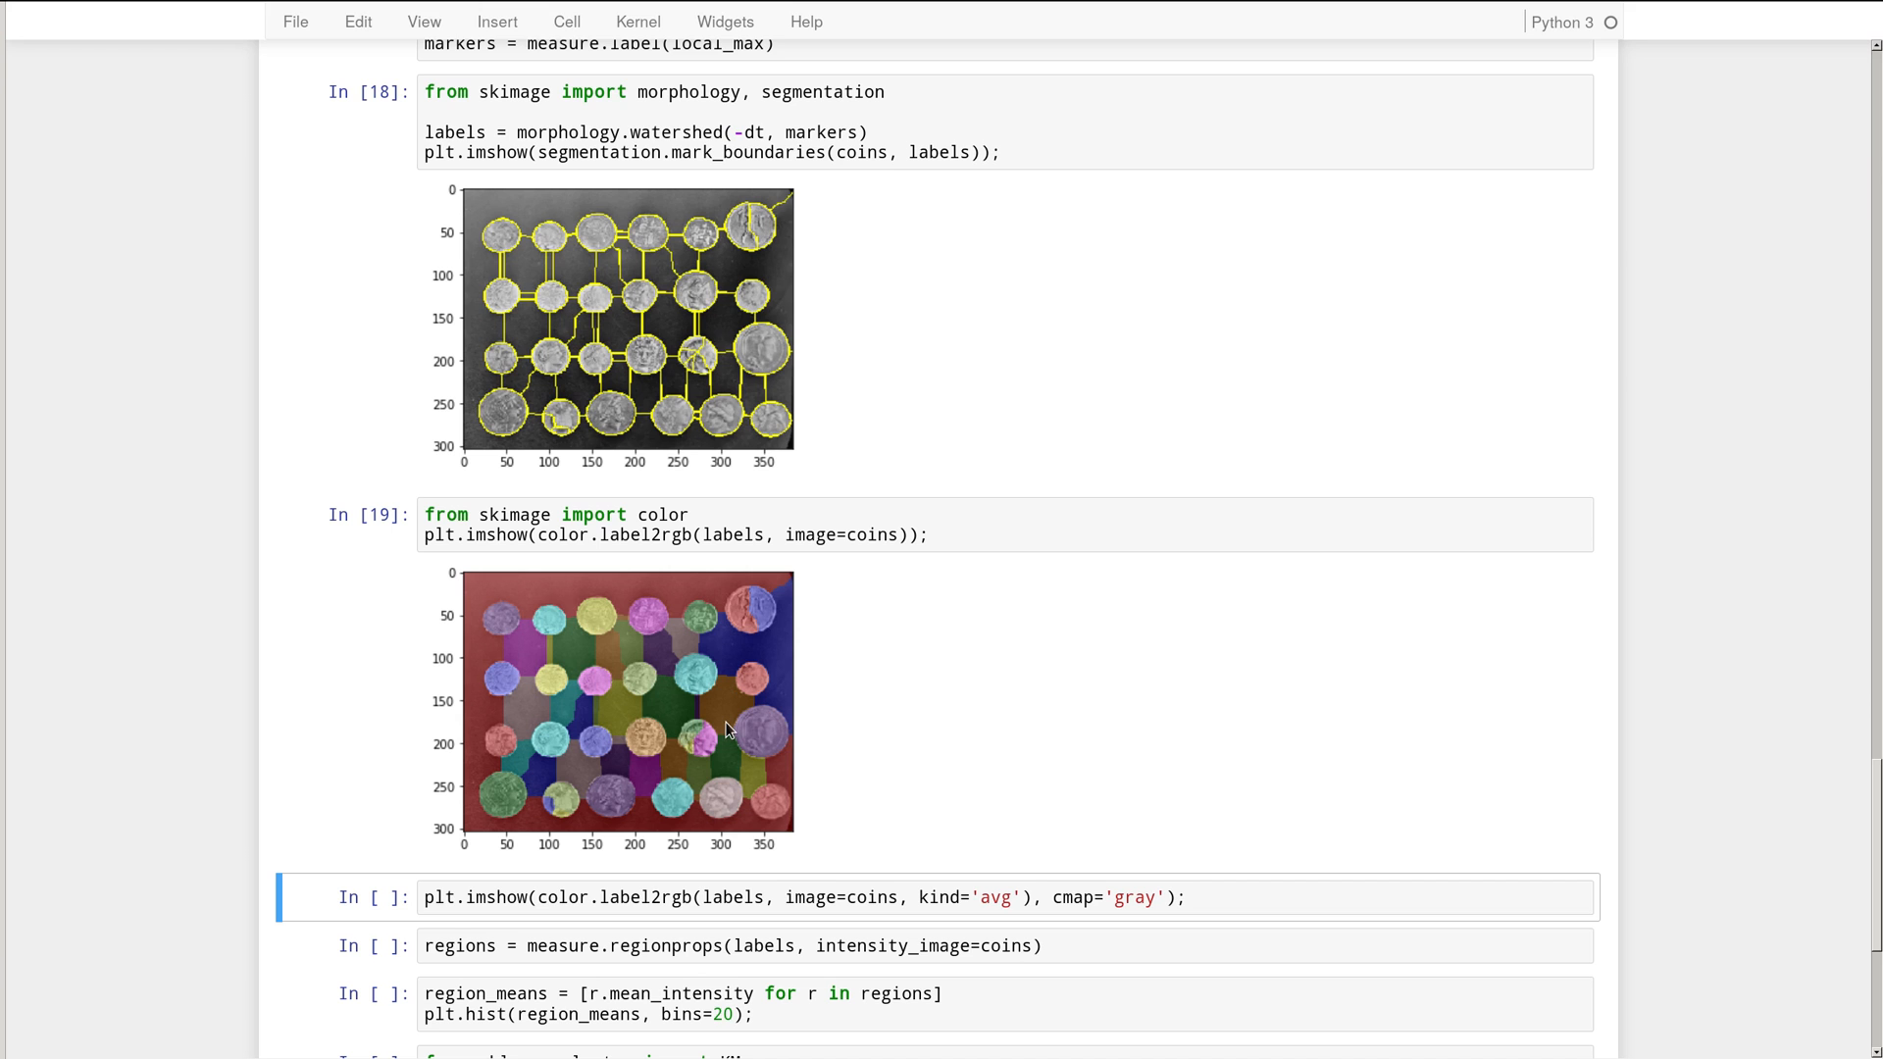
mouse_move(534, 757)
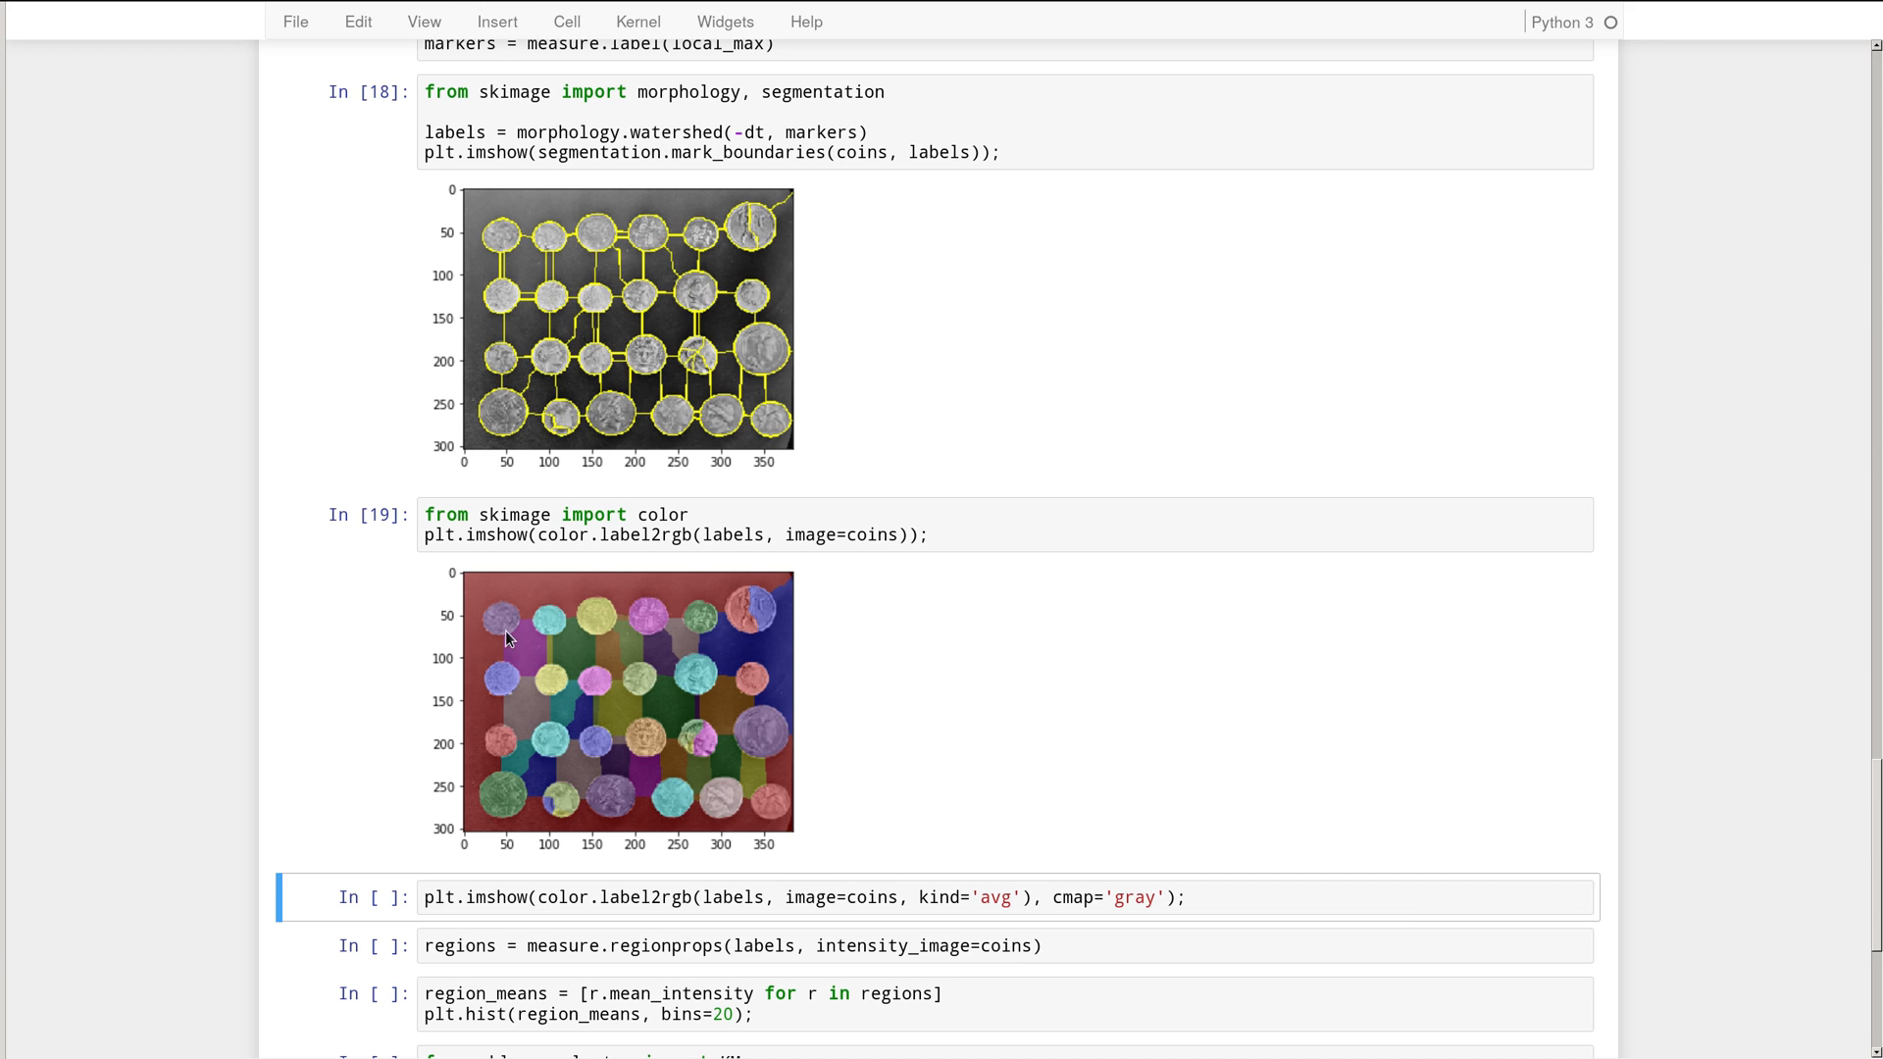
mouse_move(469, 649)
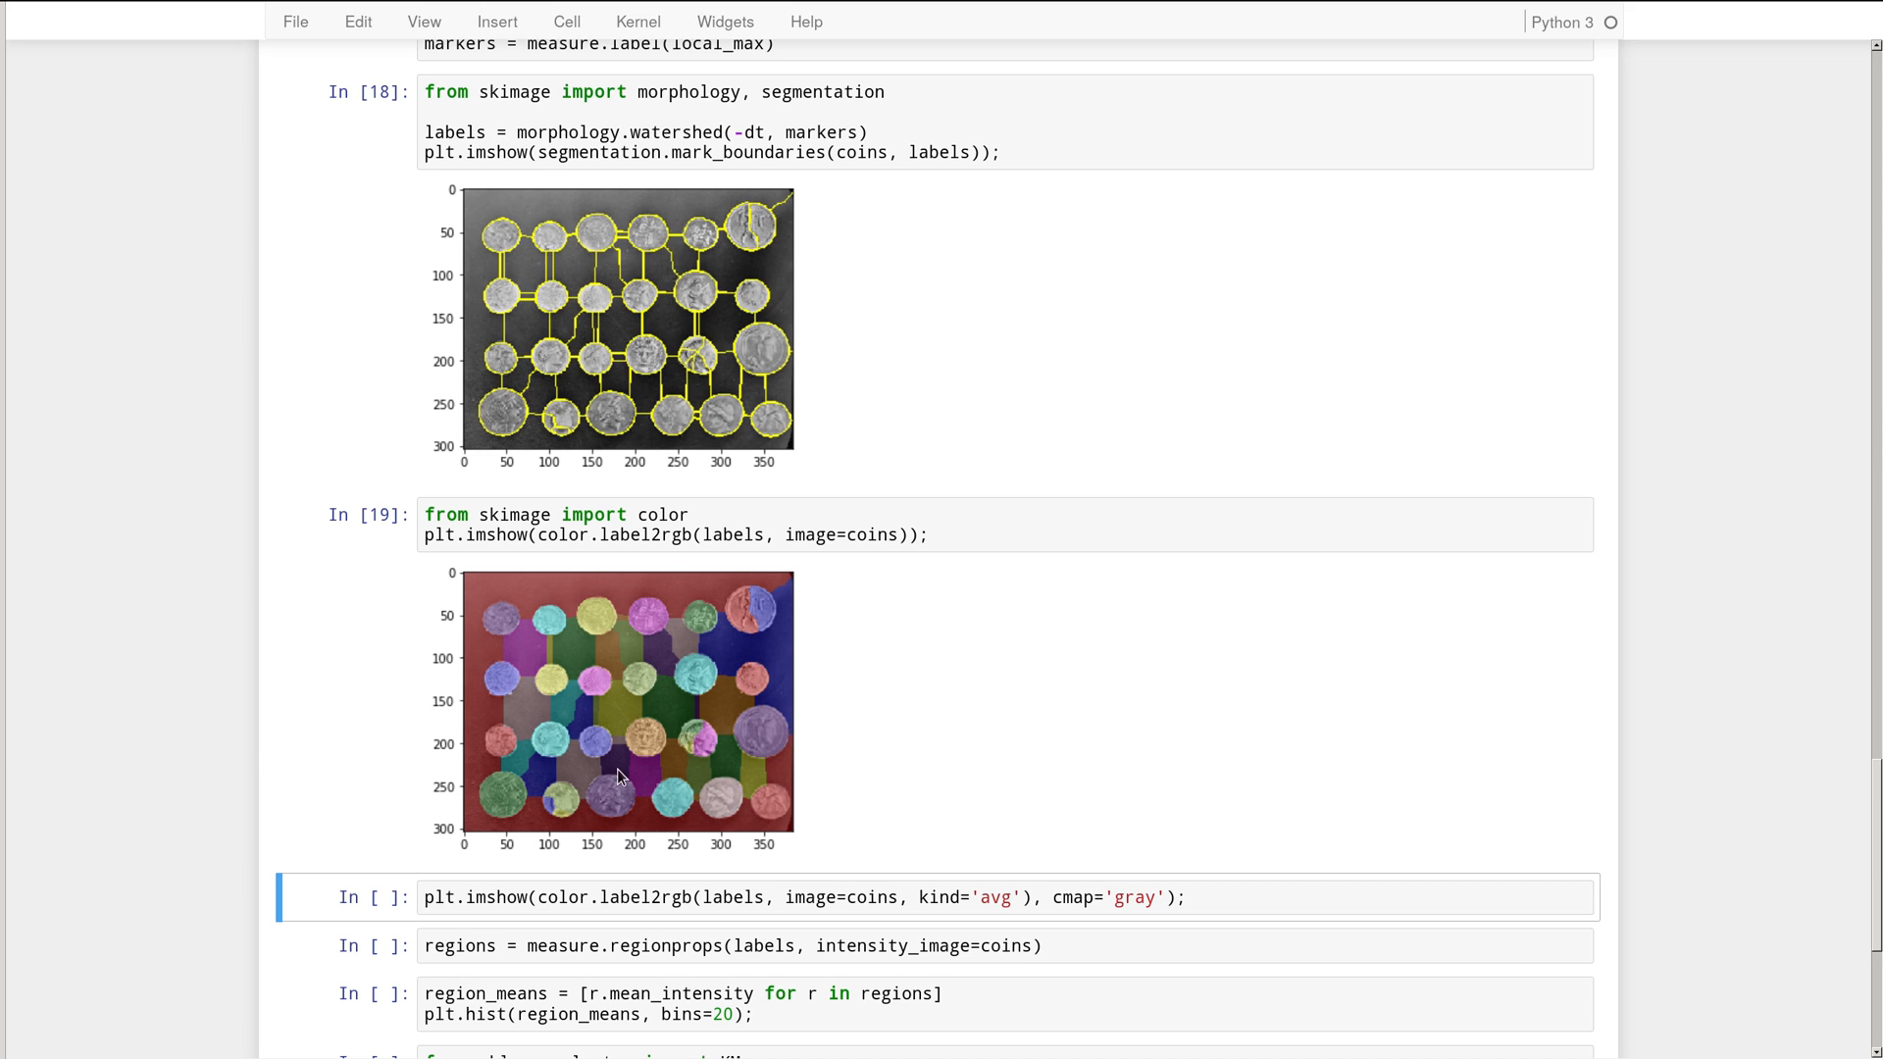
mouse_move(792, 710)
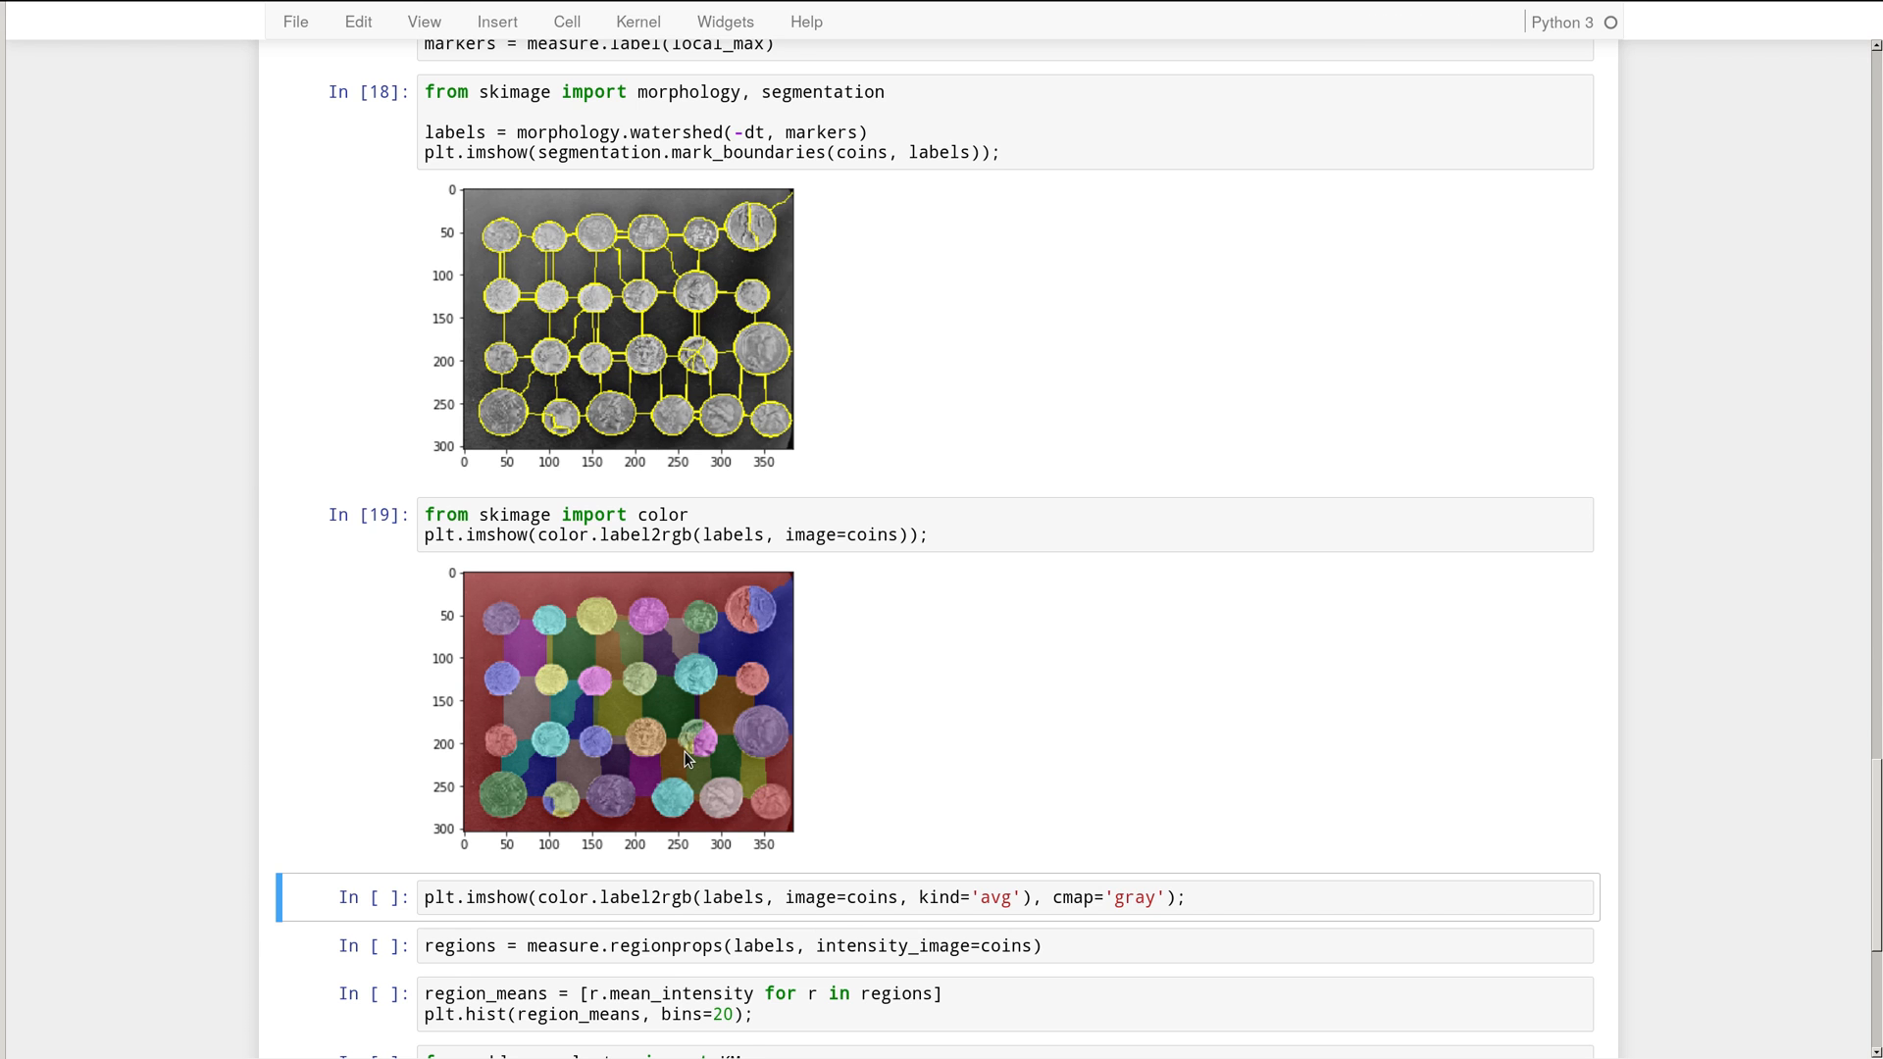
mouse_move(597, 726)
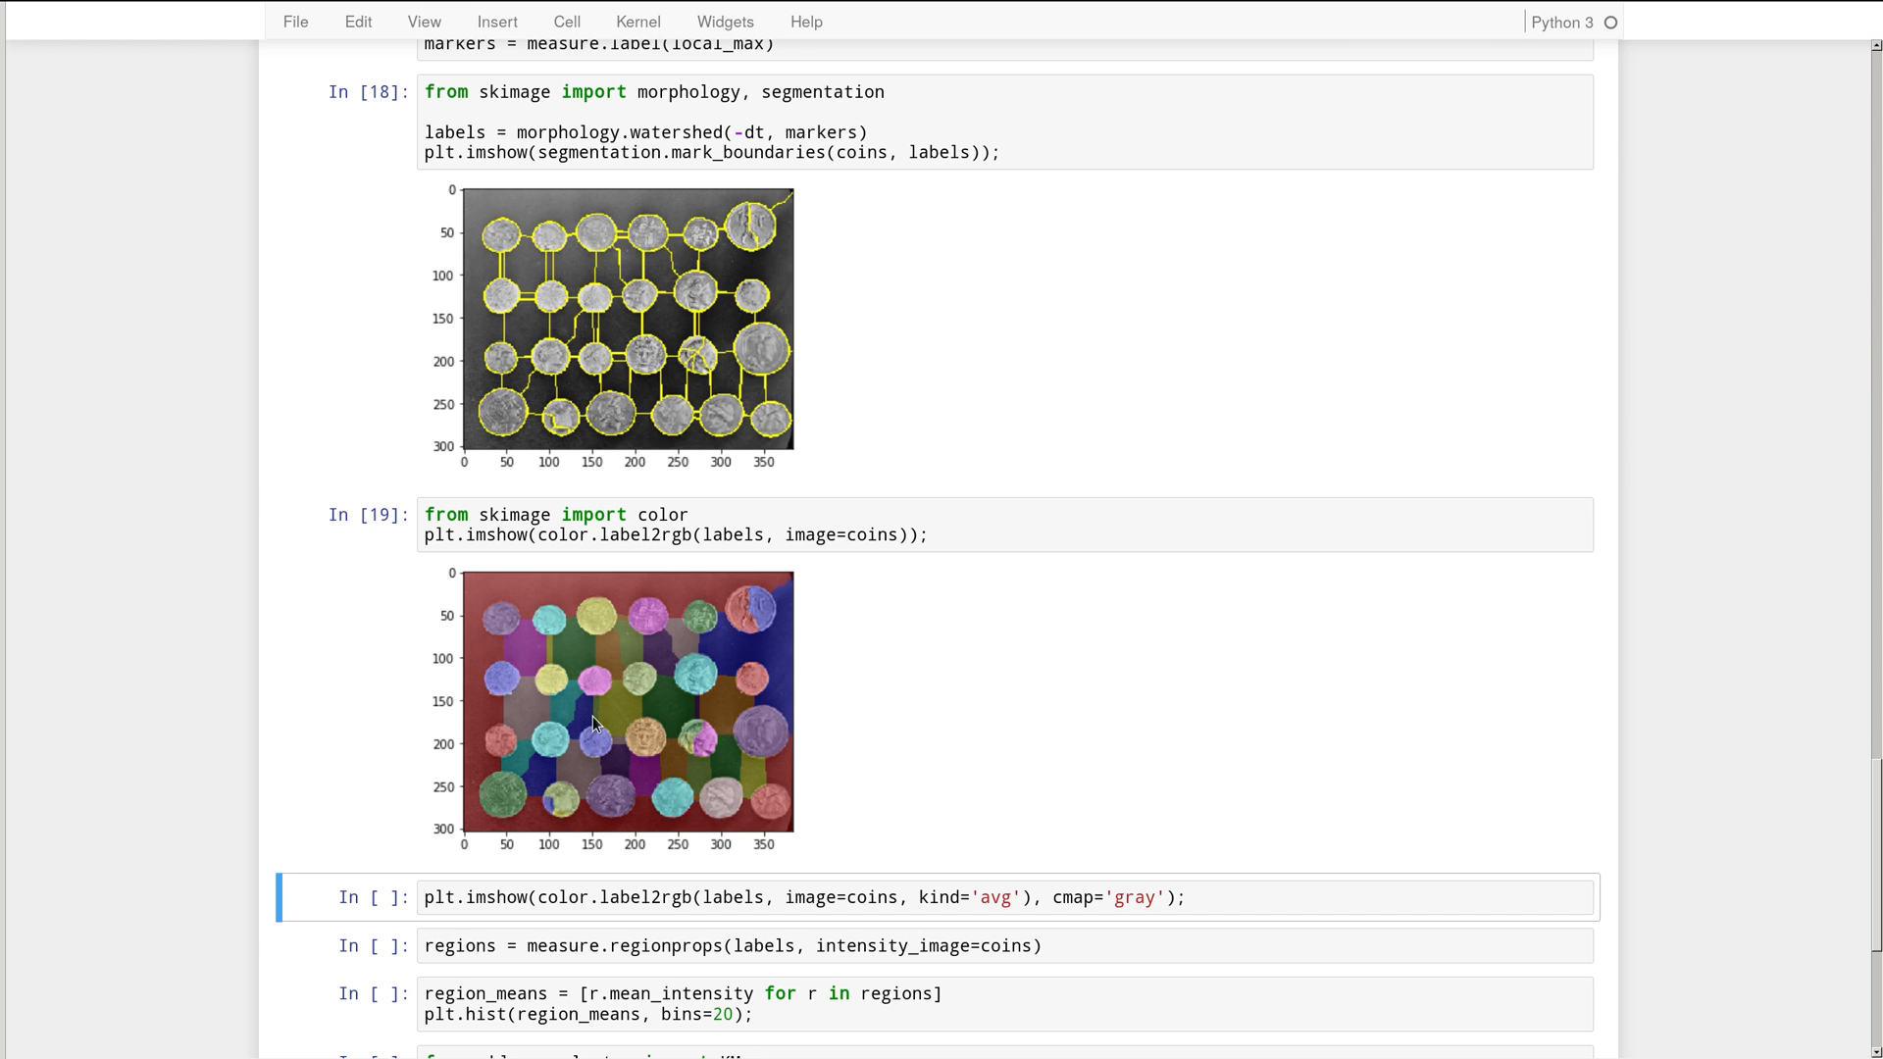
mouse_move(479, 650)
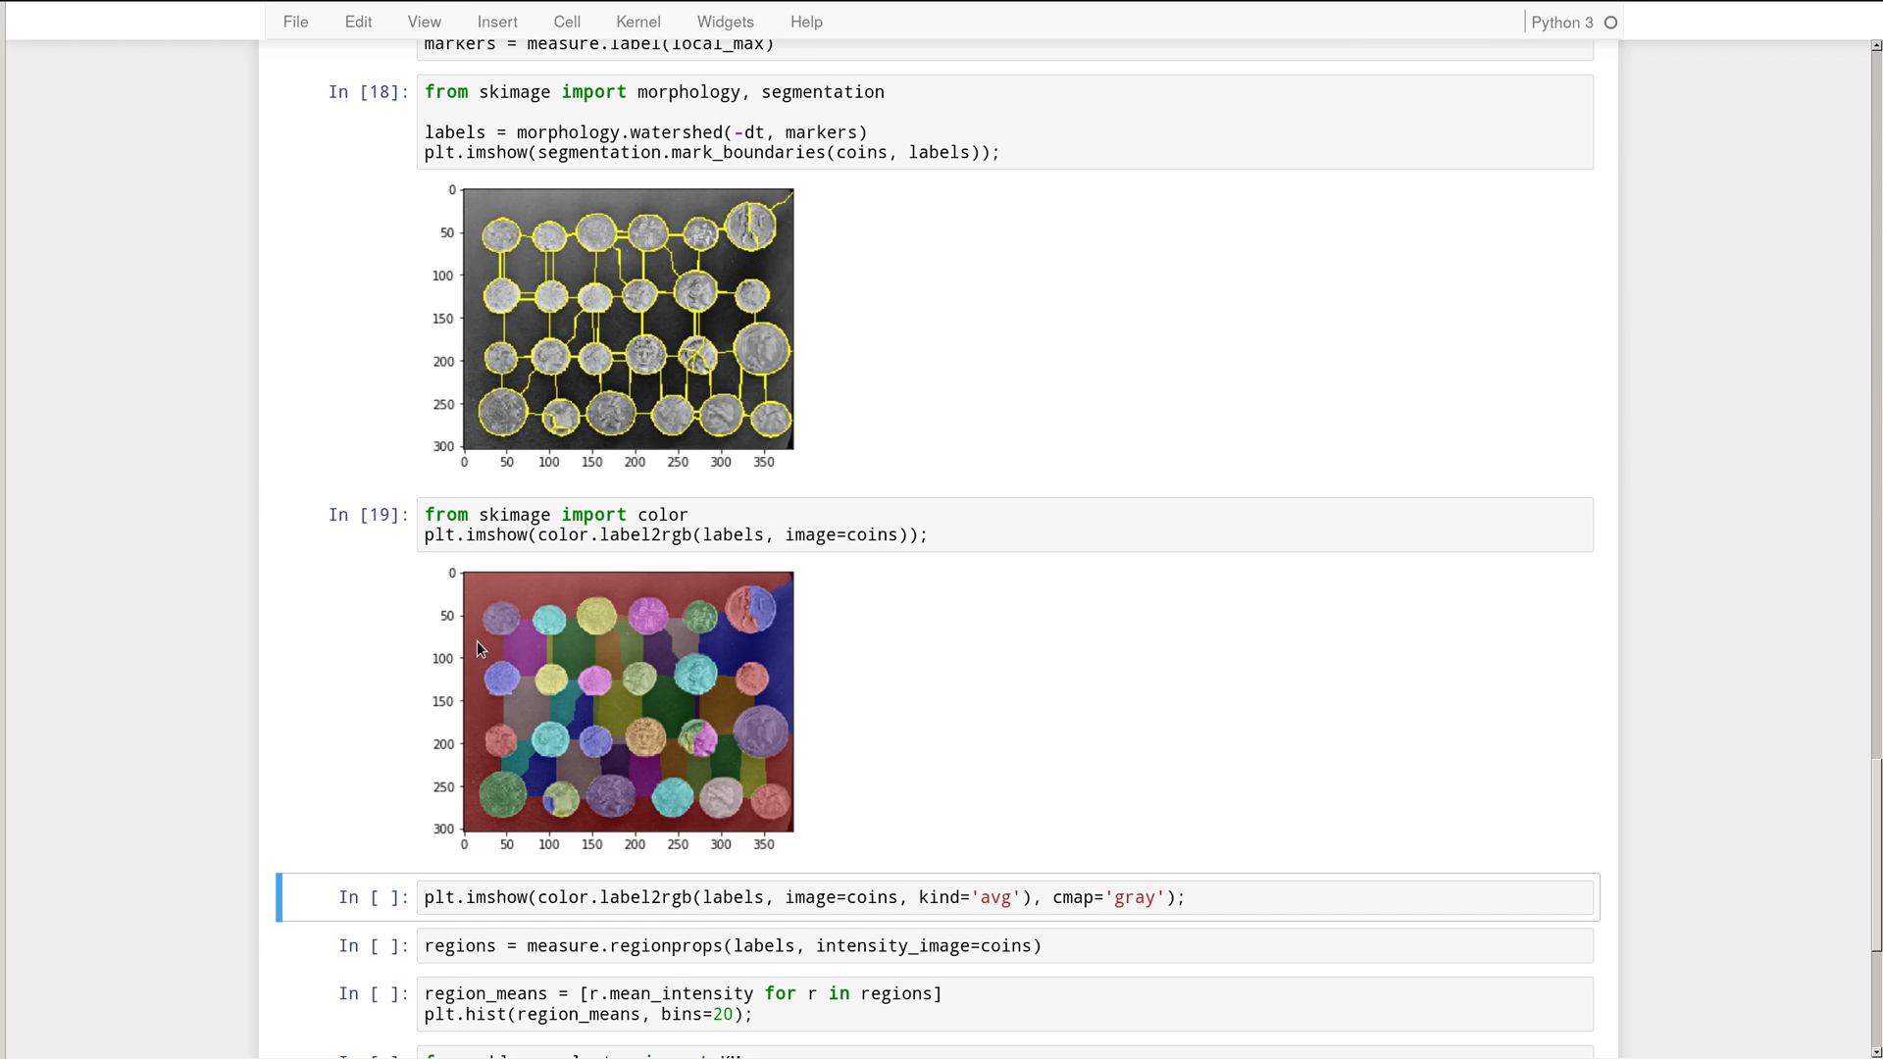
mouse_move(873, 740)
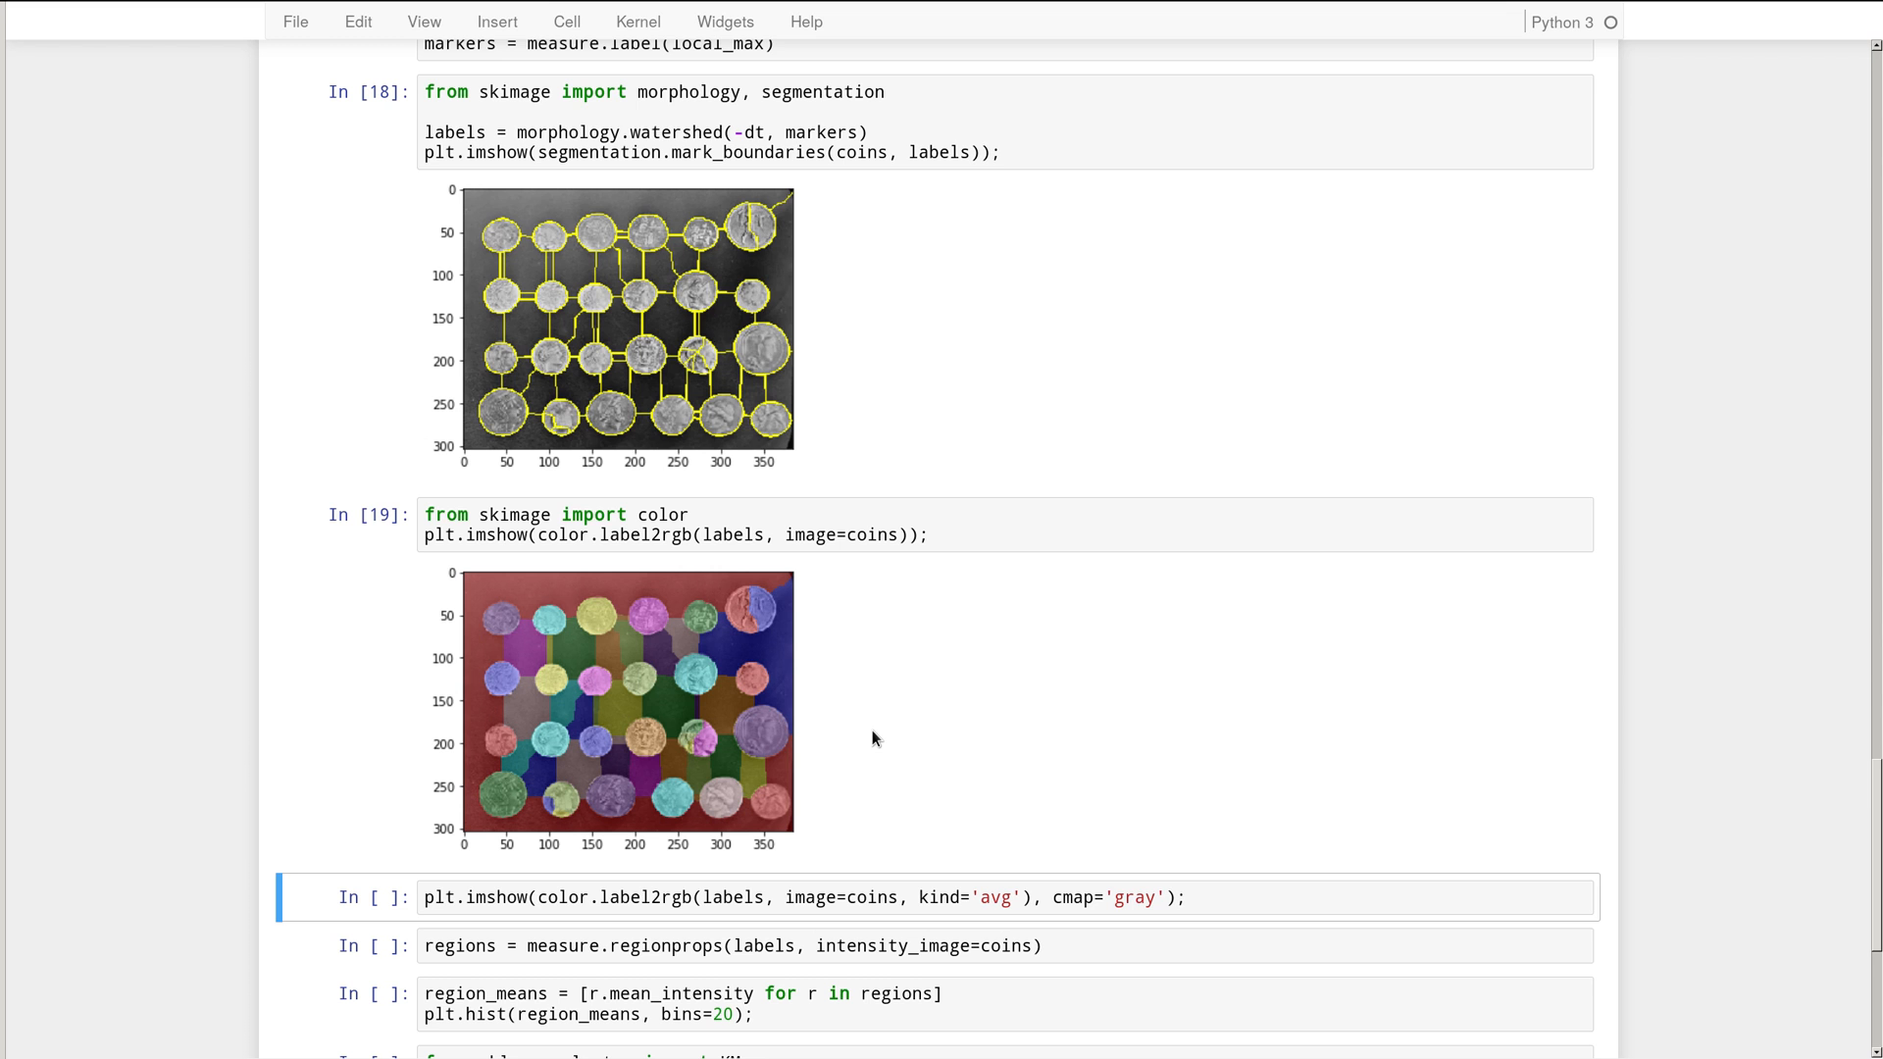
- Point out label2rgb and run the kind='avg' cell to fill each region with its mean gray value
scroll("down", 3)
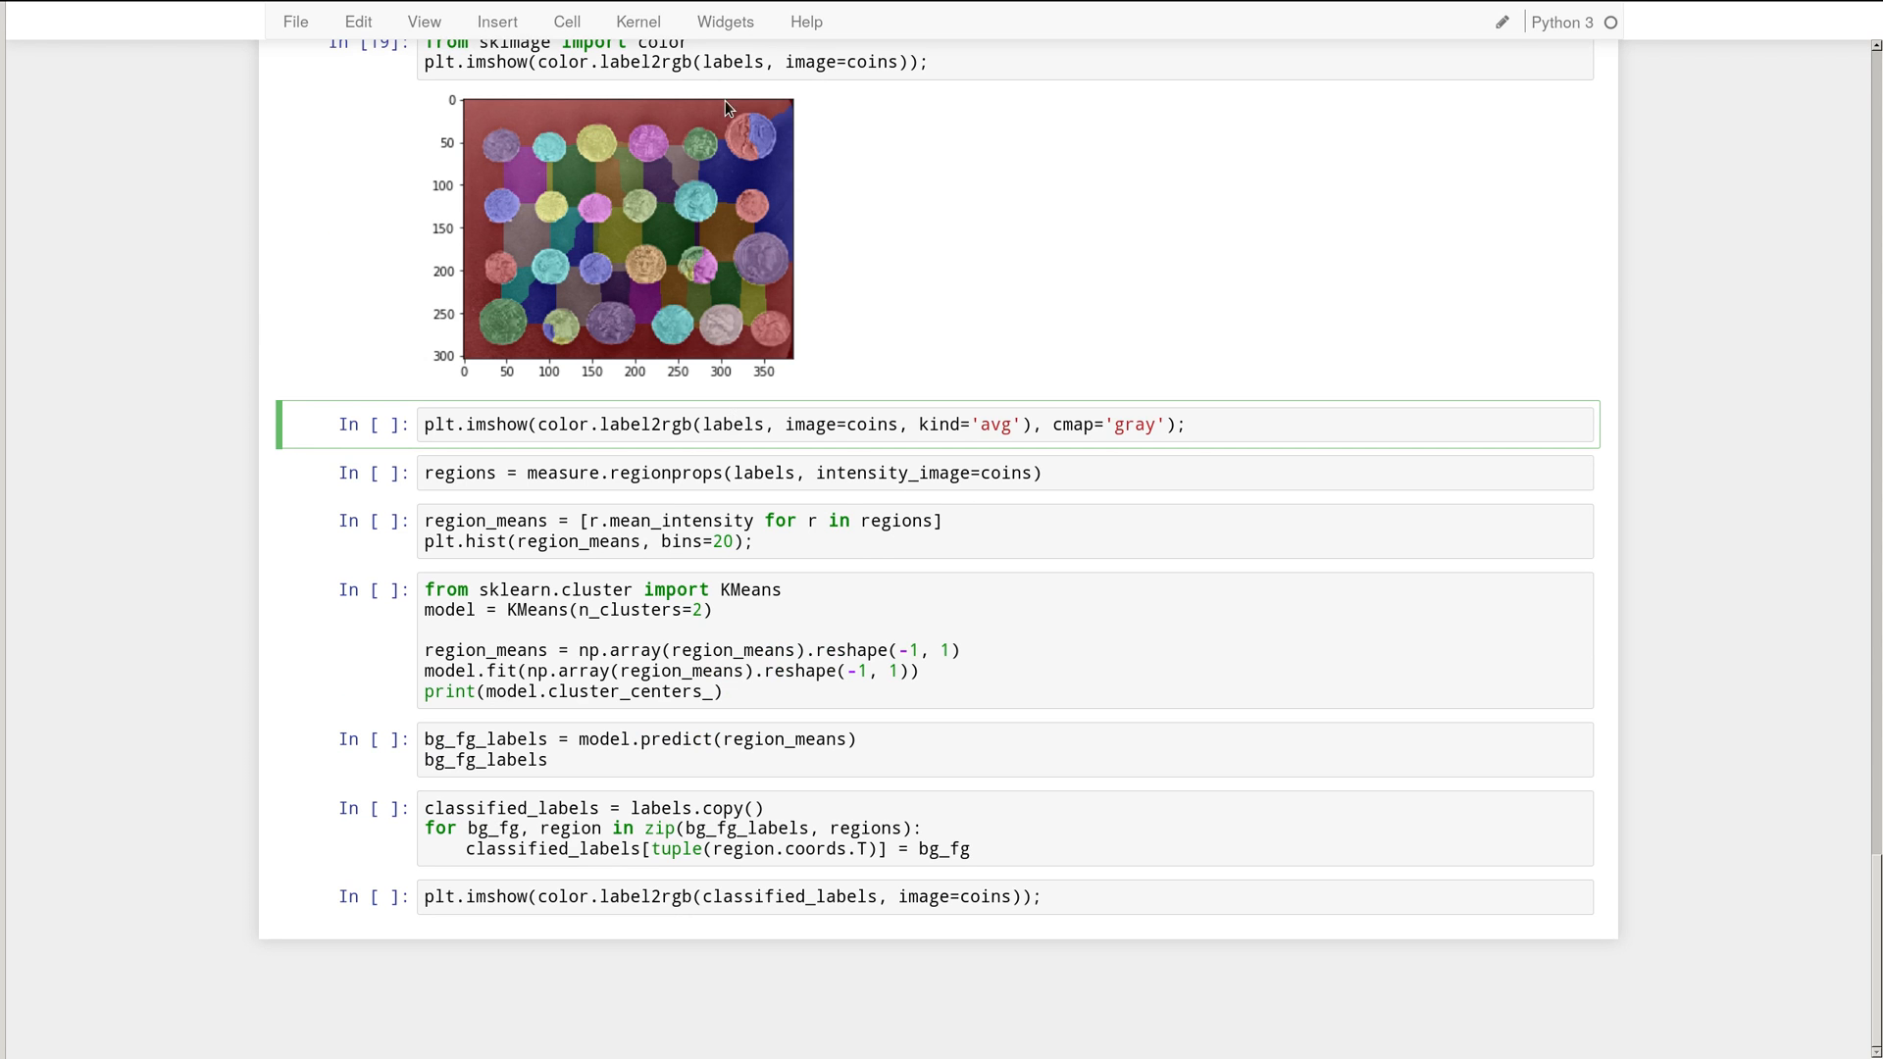
double_click(632, 63)
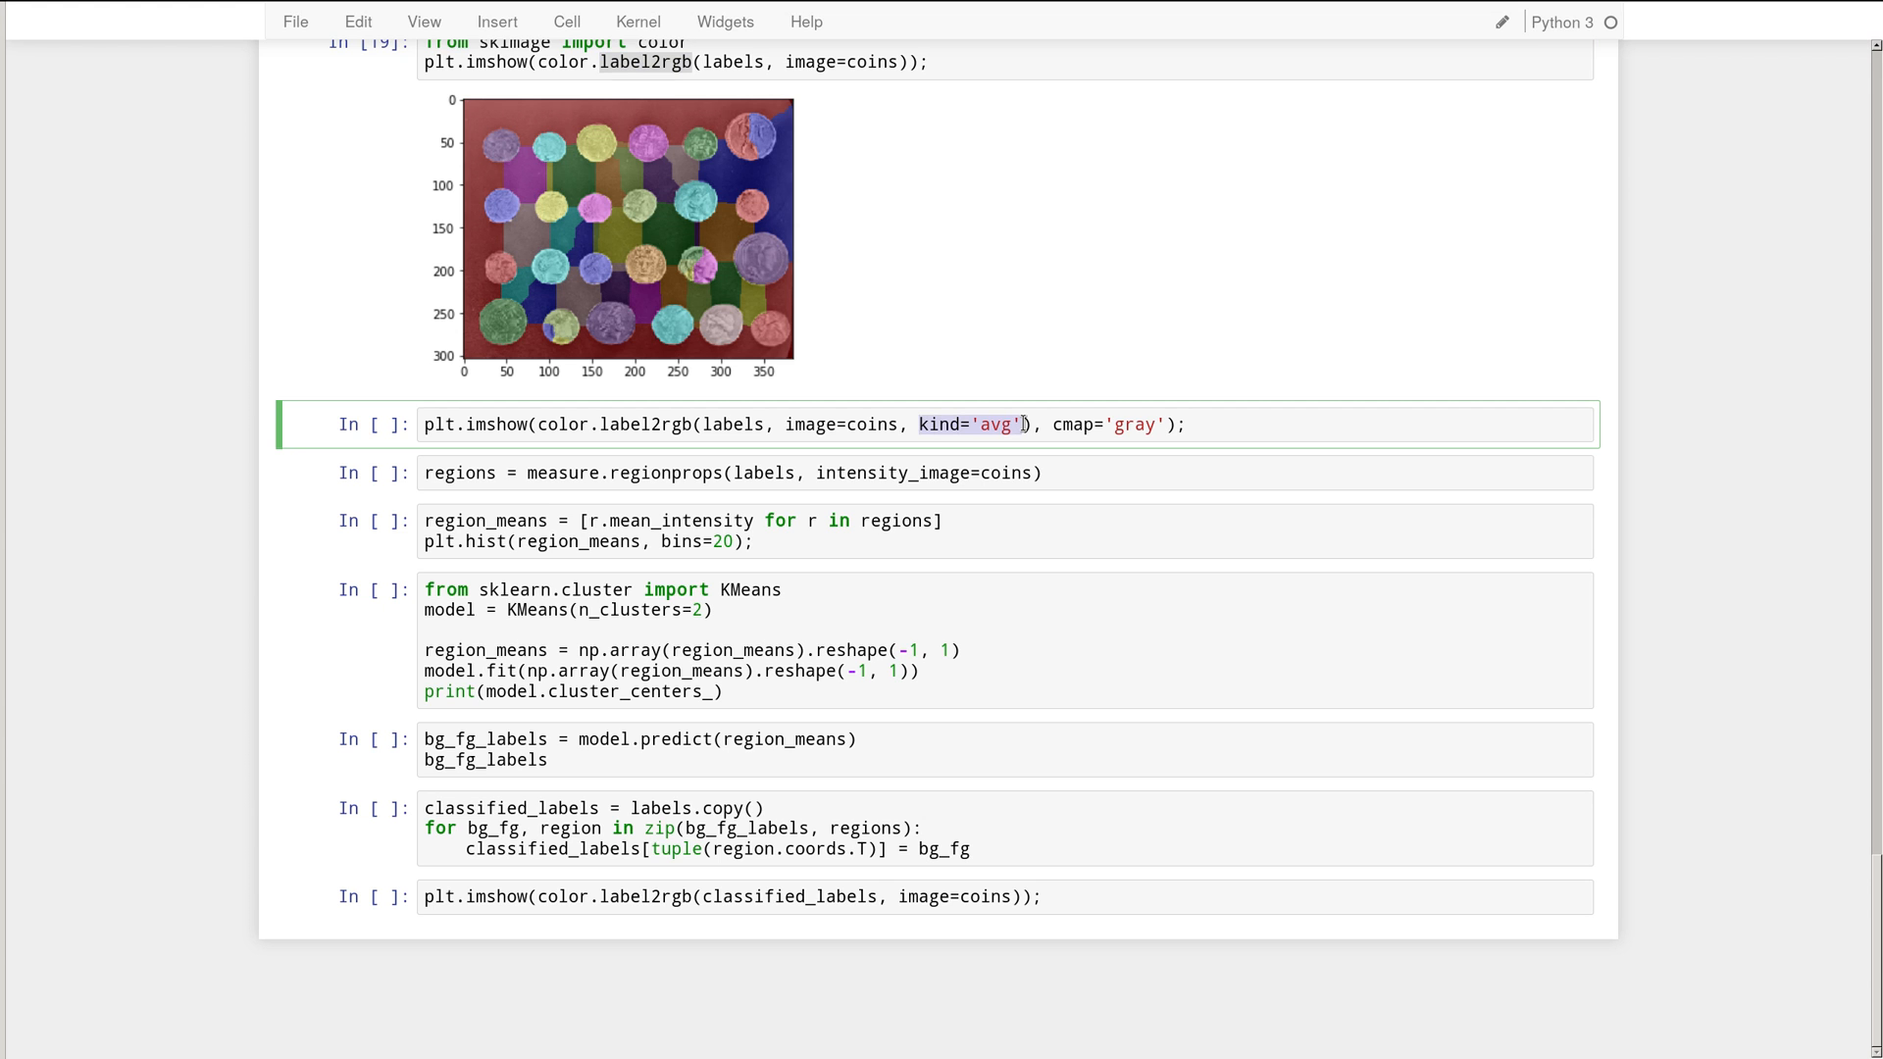
left_click(980, 424)
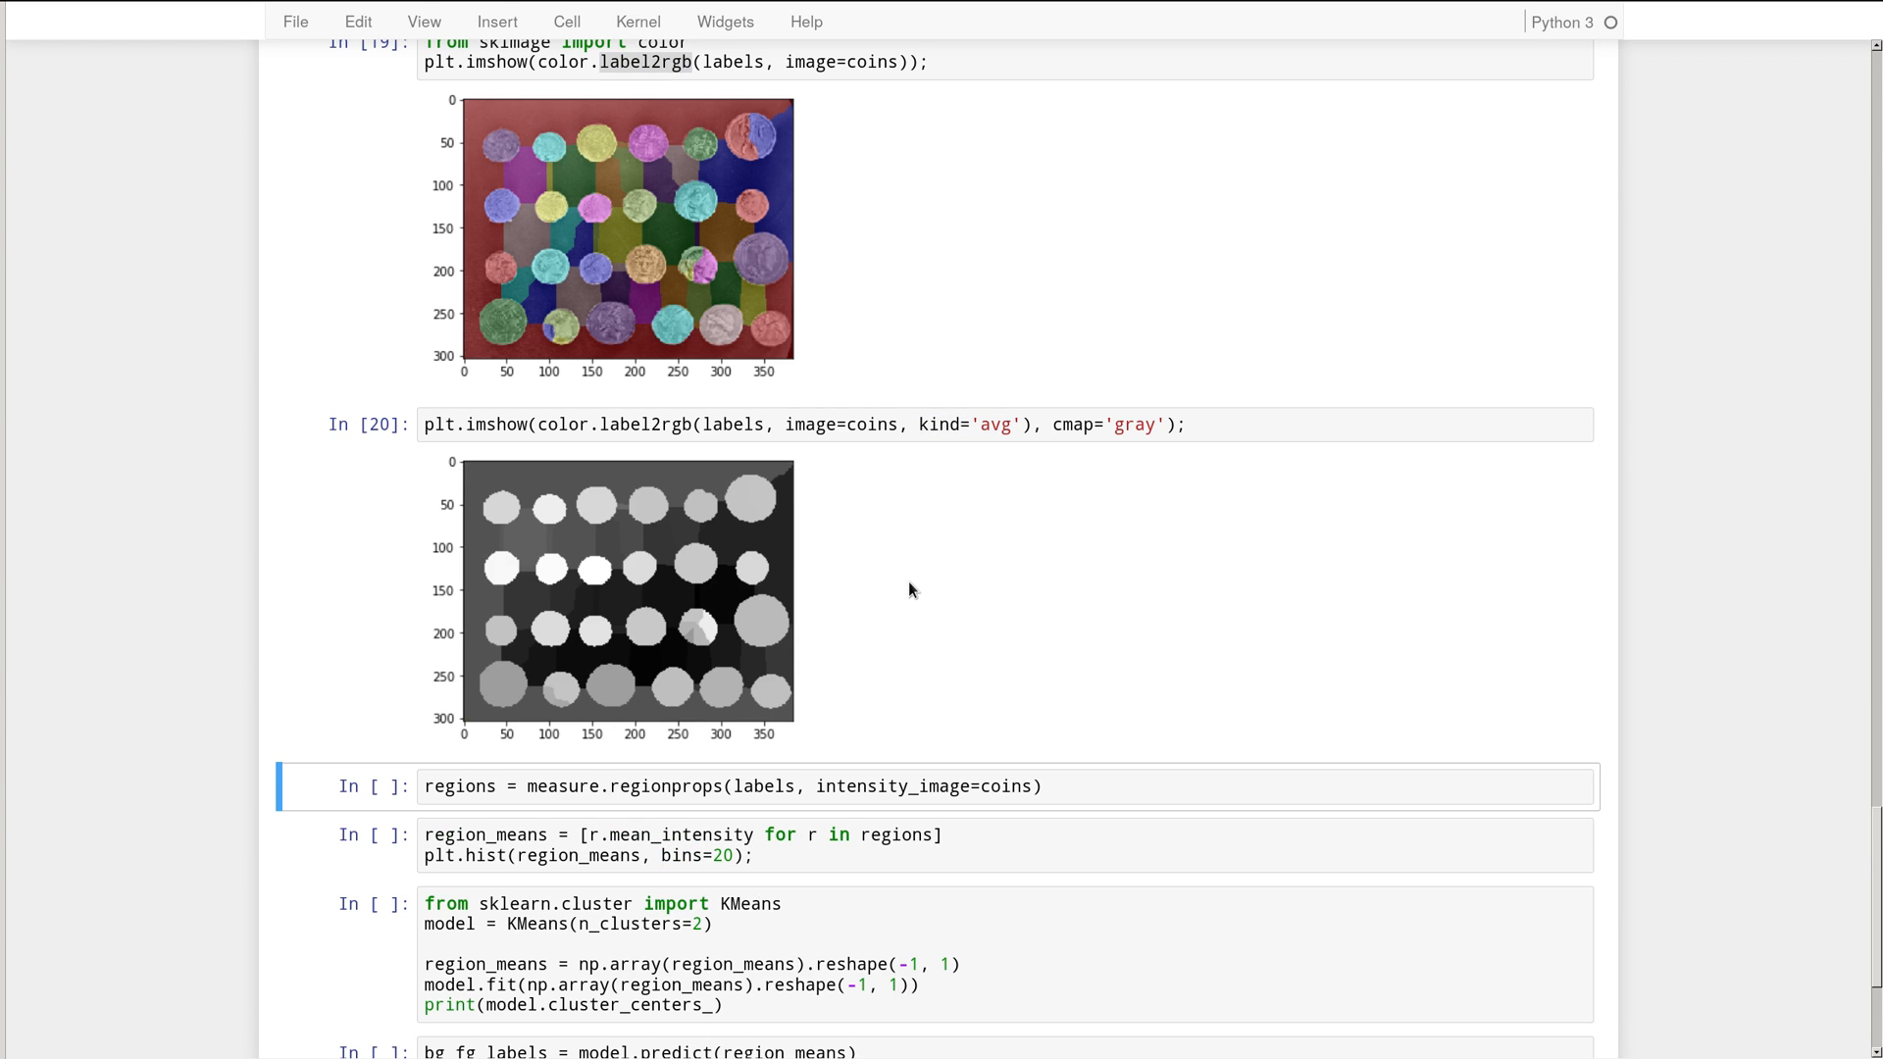
mouse_move(779, 634)
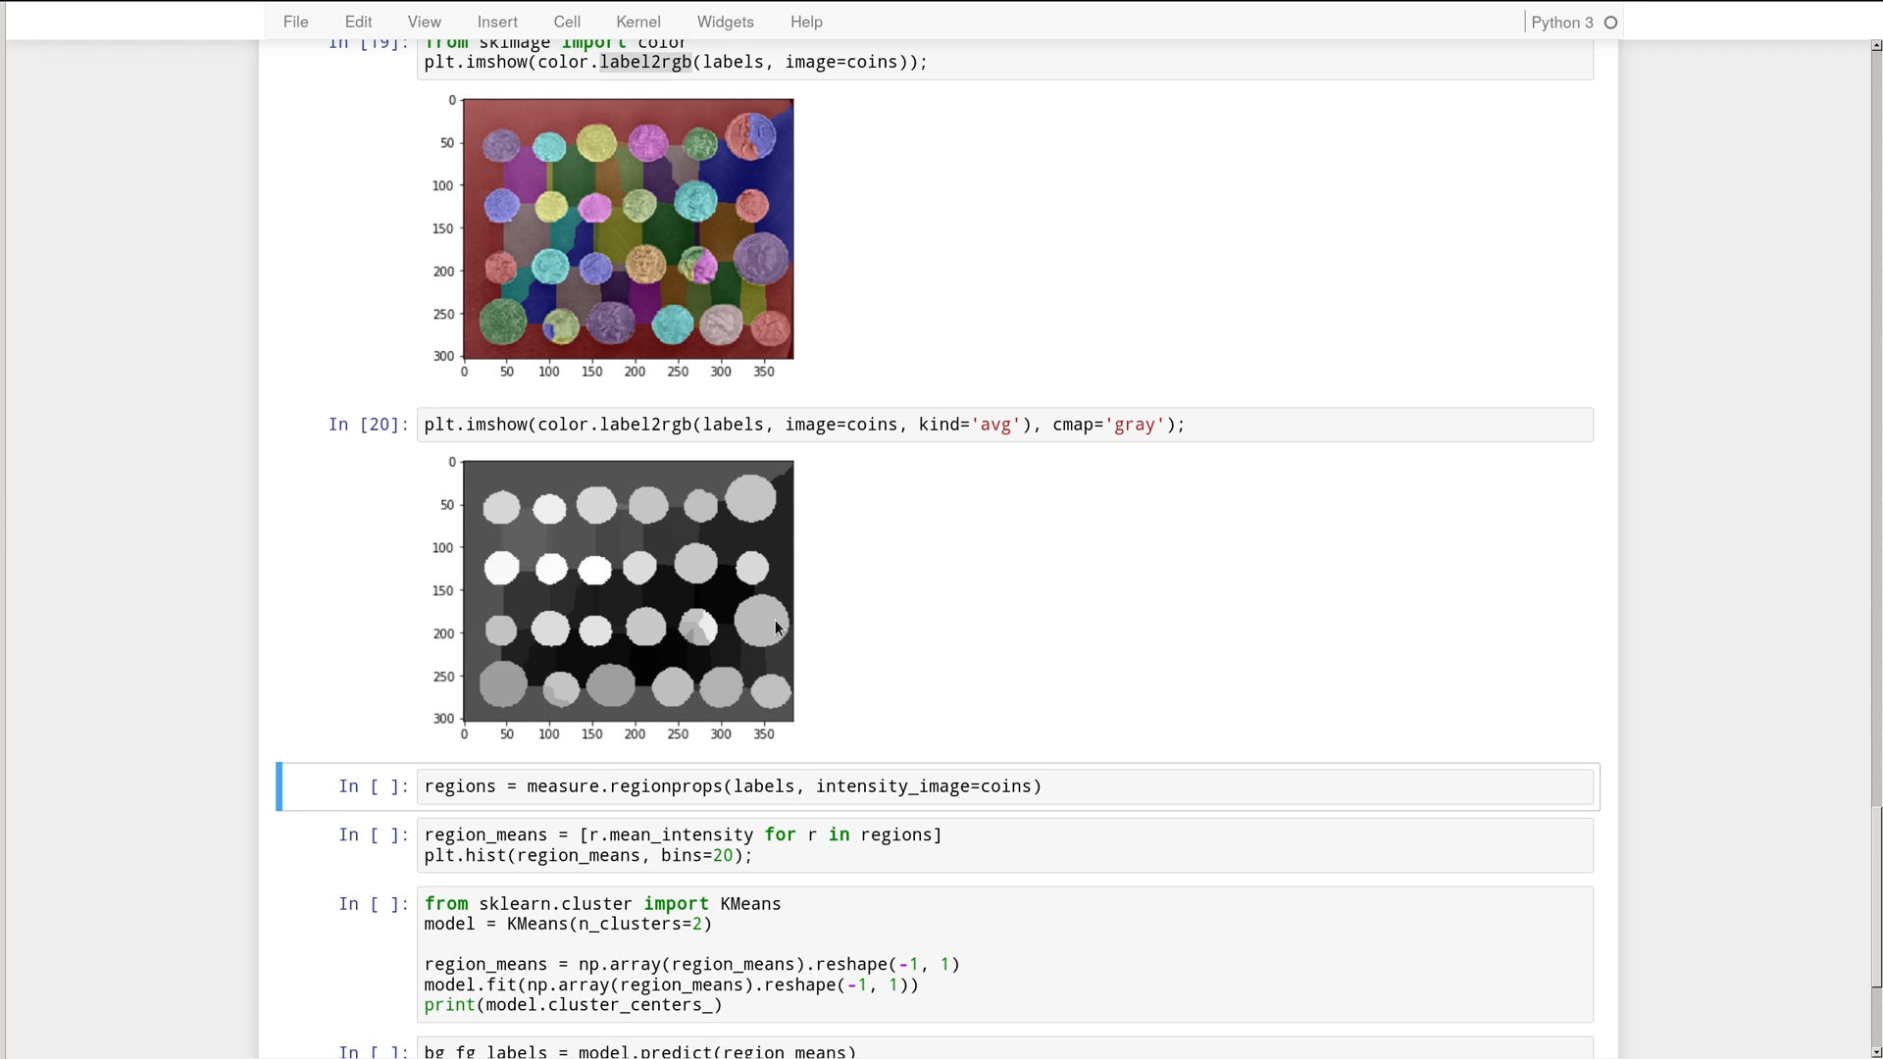
mouse_move(769, 624)
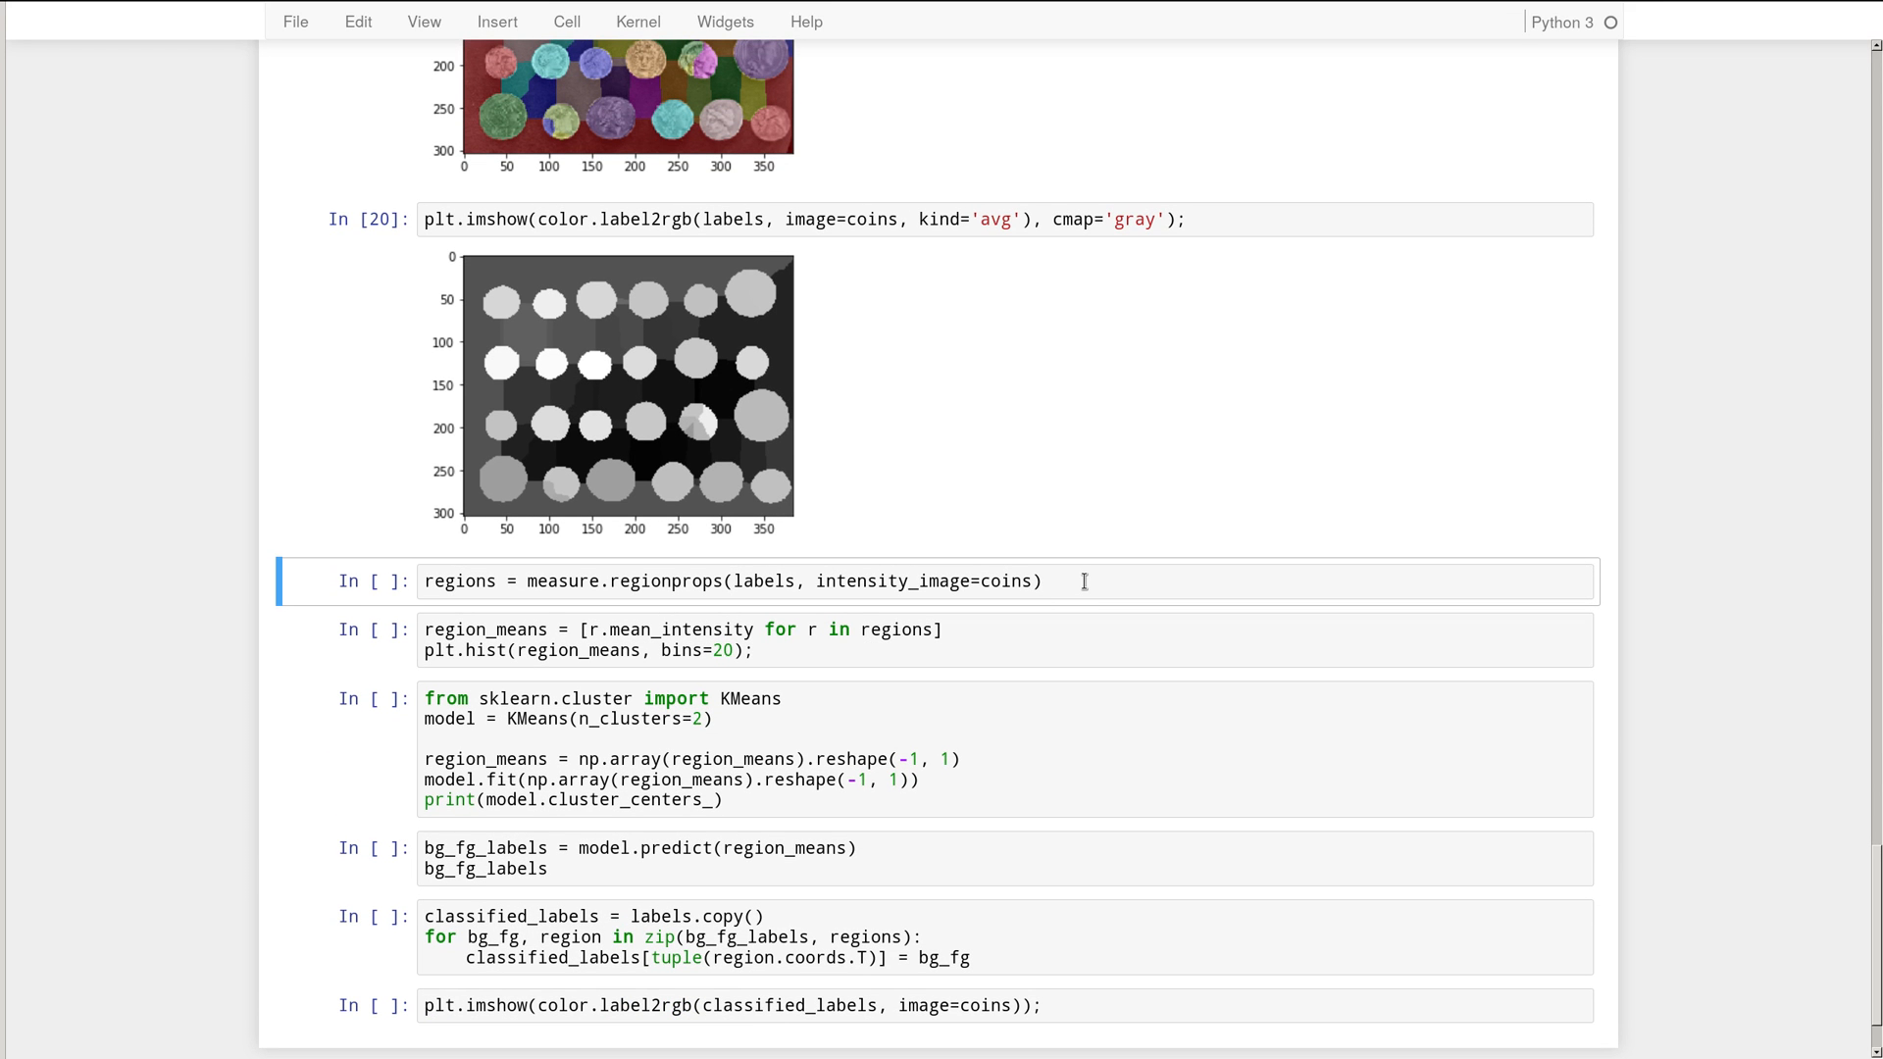
mouse_move(469, 442)
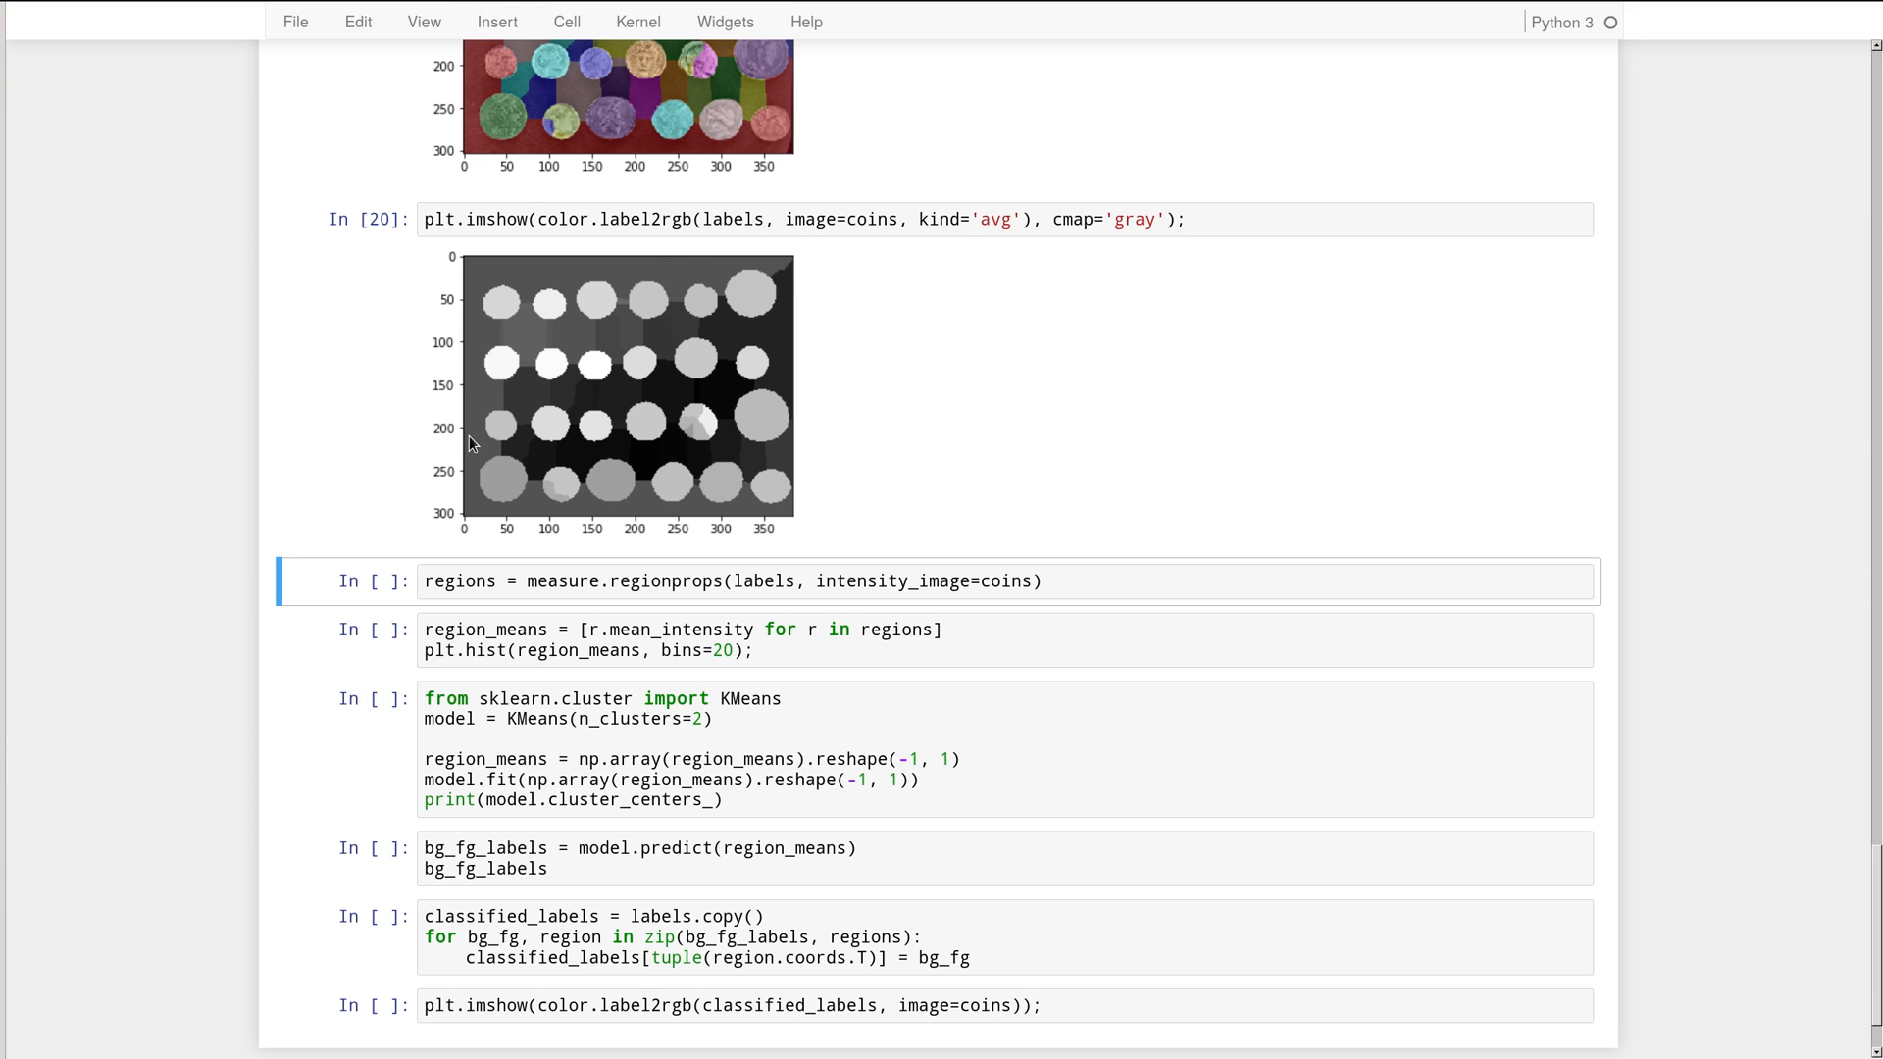
mouse_move(661, 314)
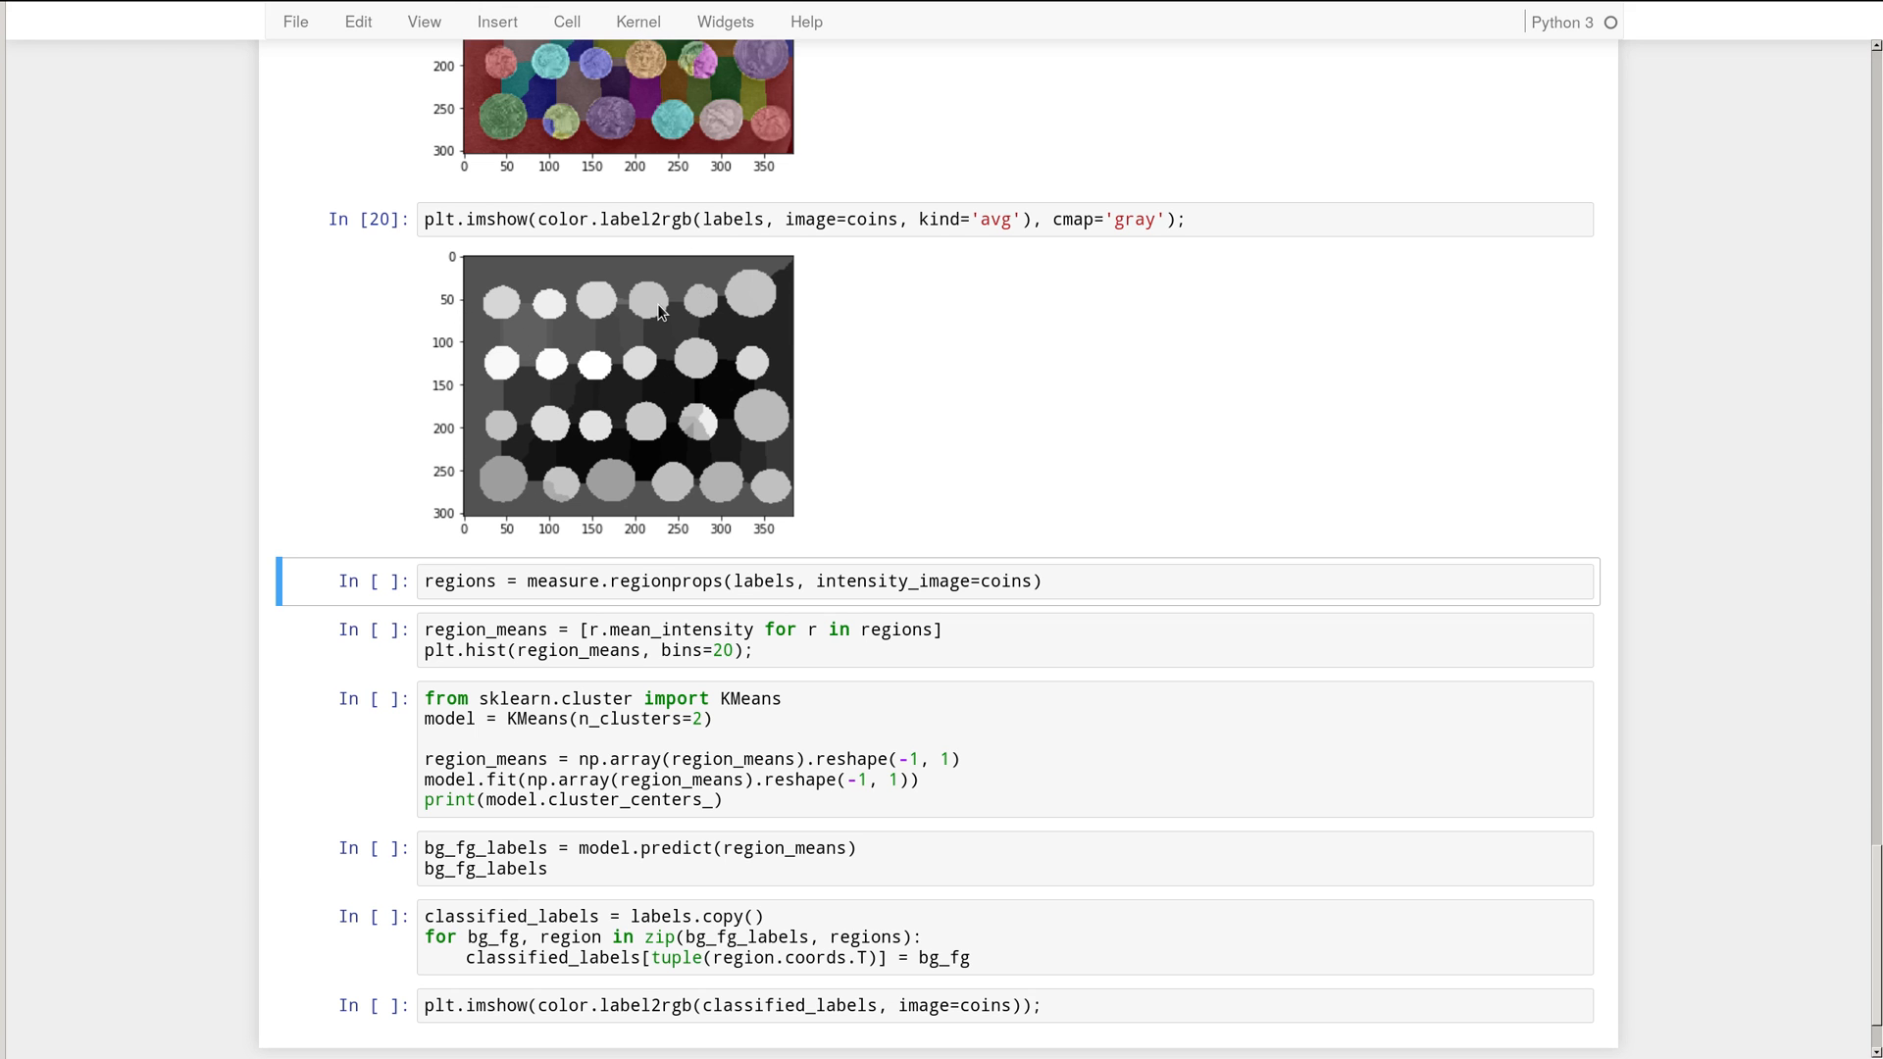
mouse_move(734, 410)
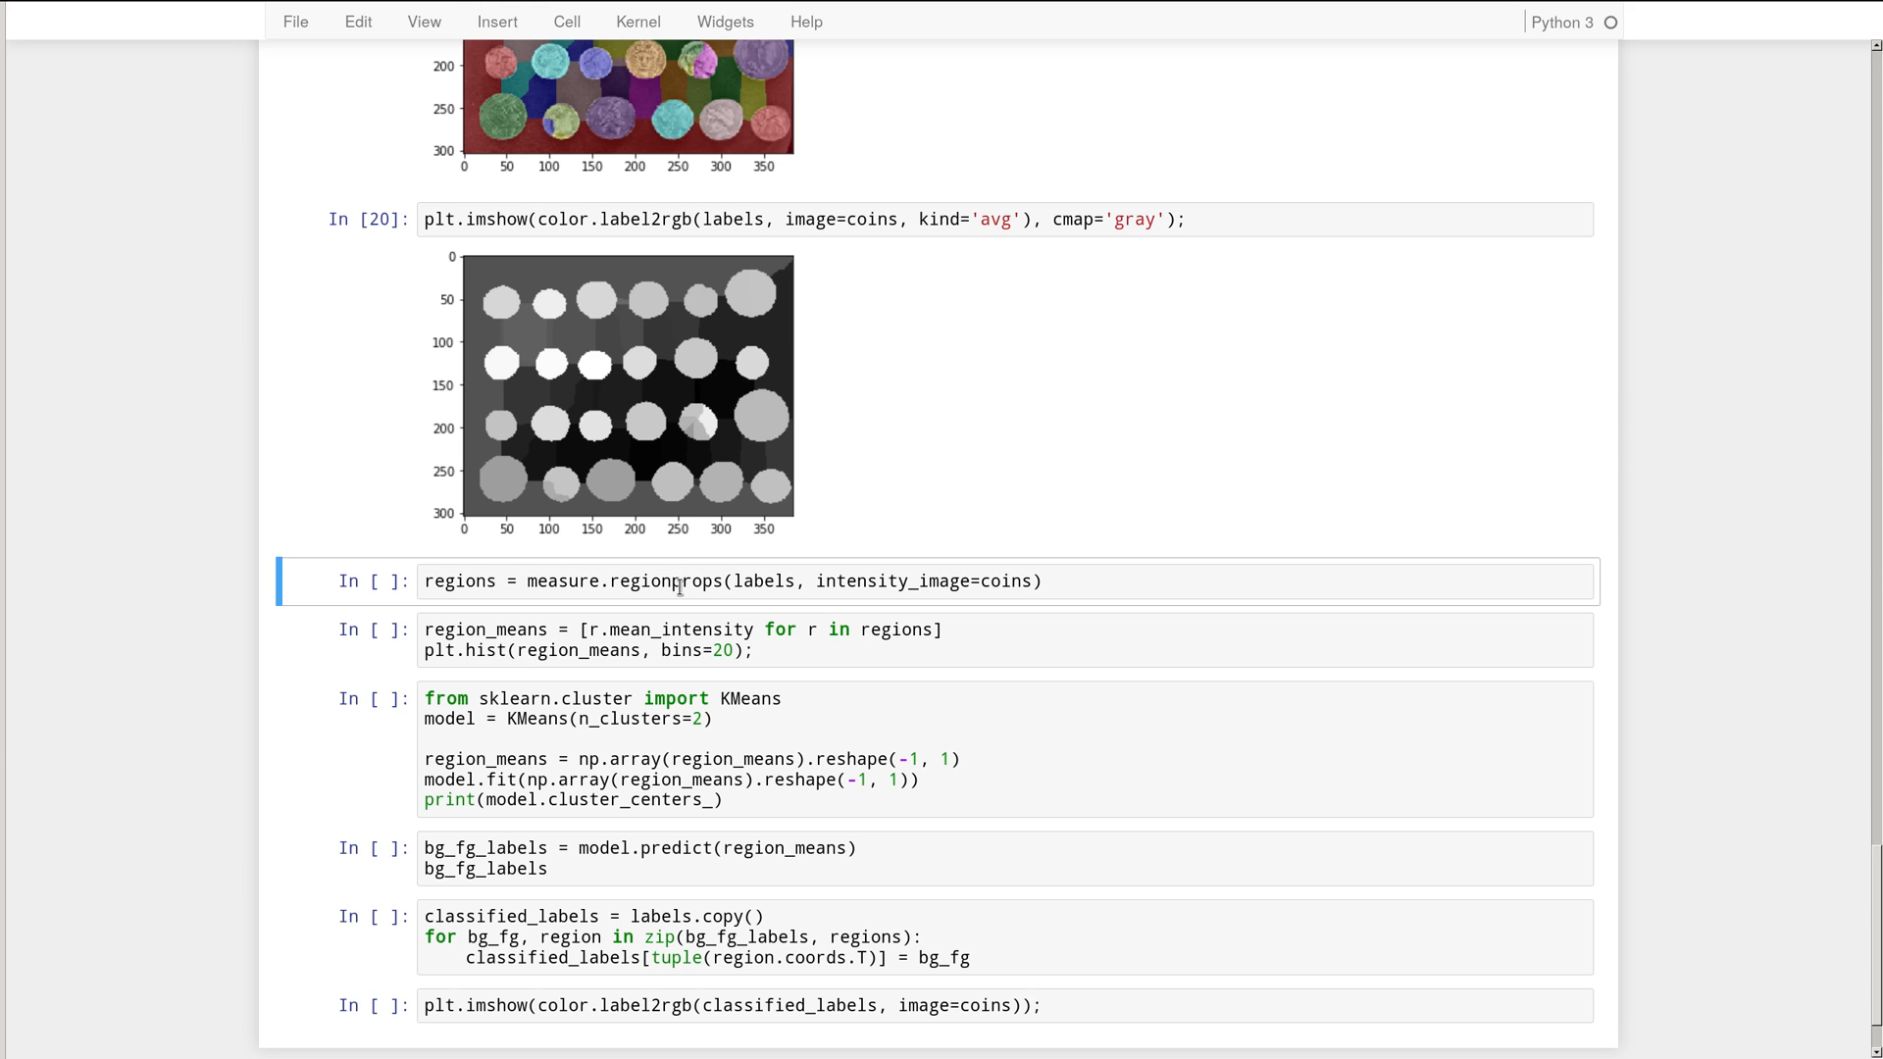
- Enter edit mode on the regionprops measurement cell
double_click(665, 581)
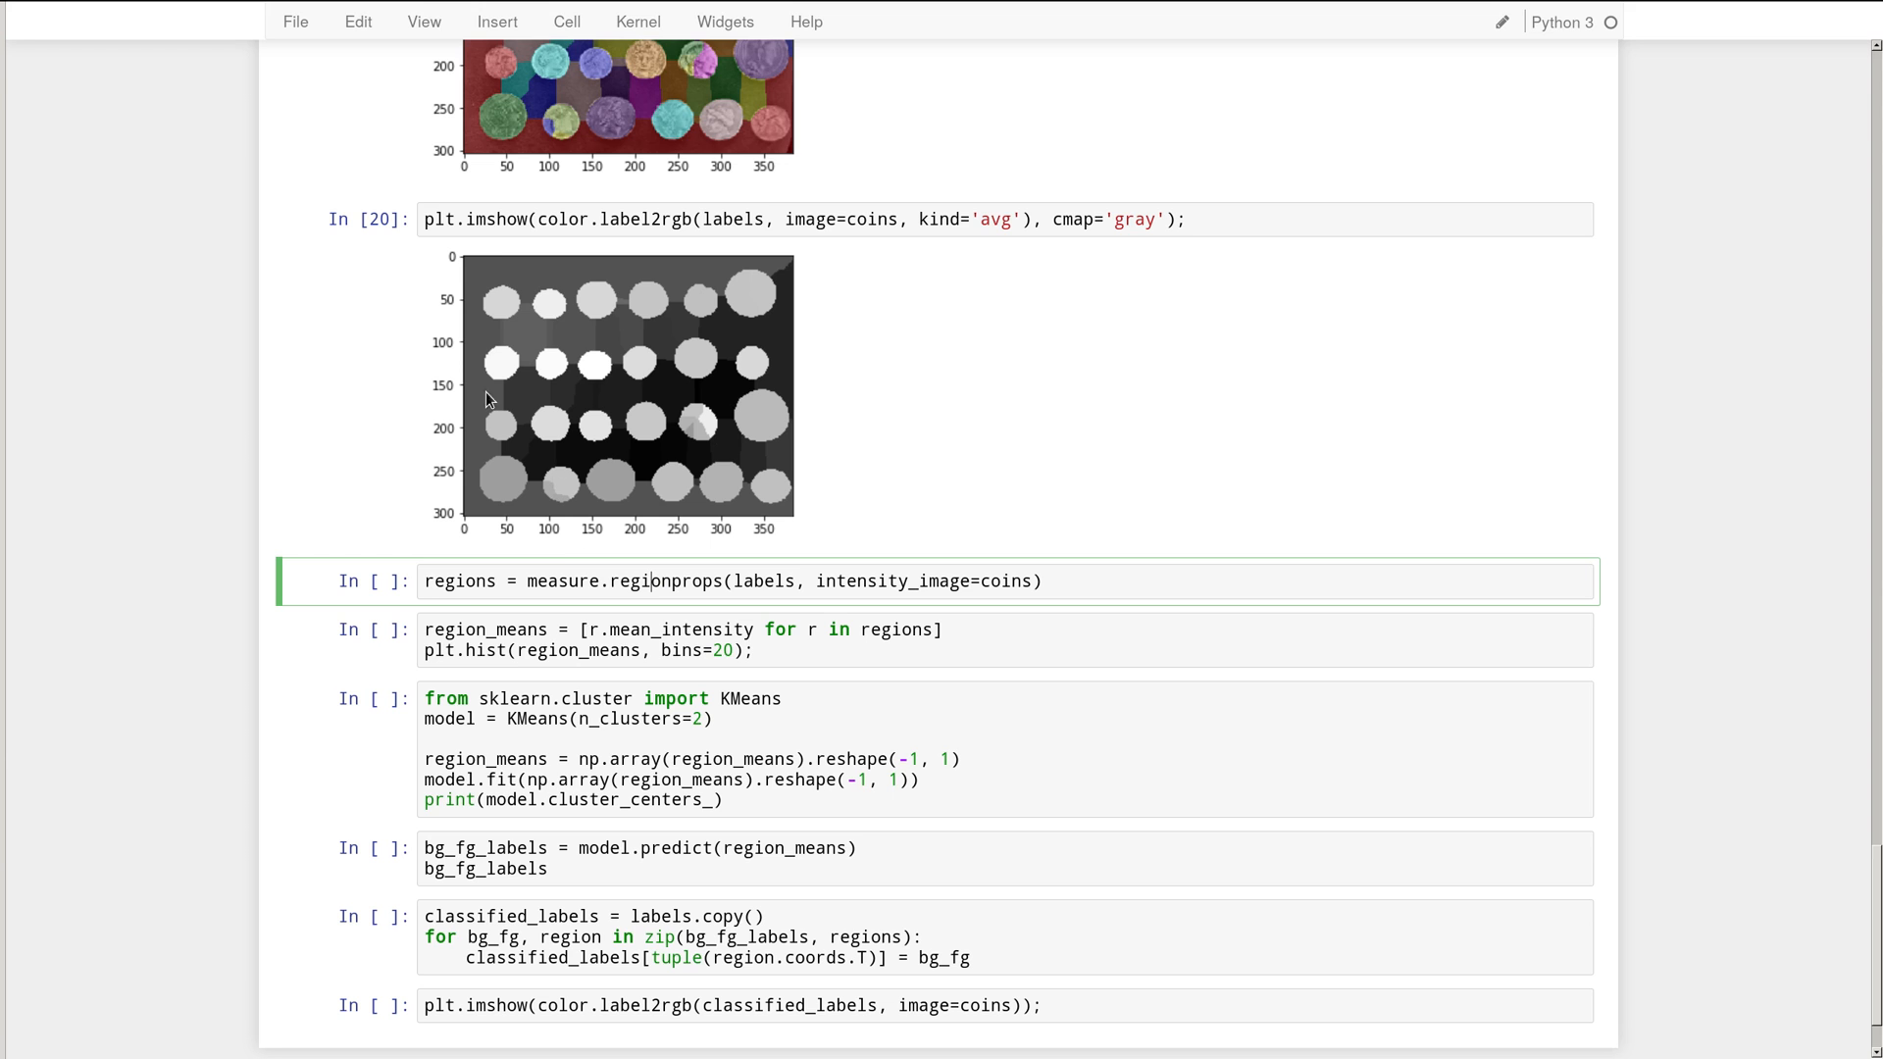
mouse_move(506, 277)
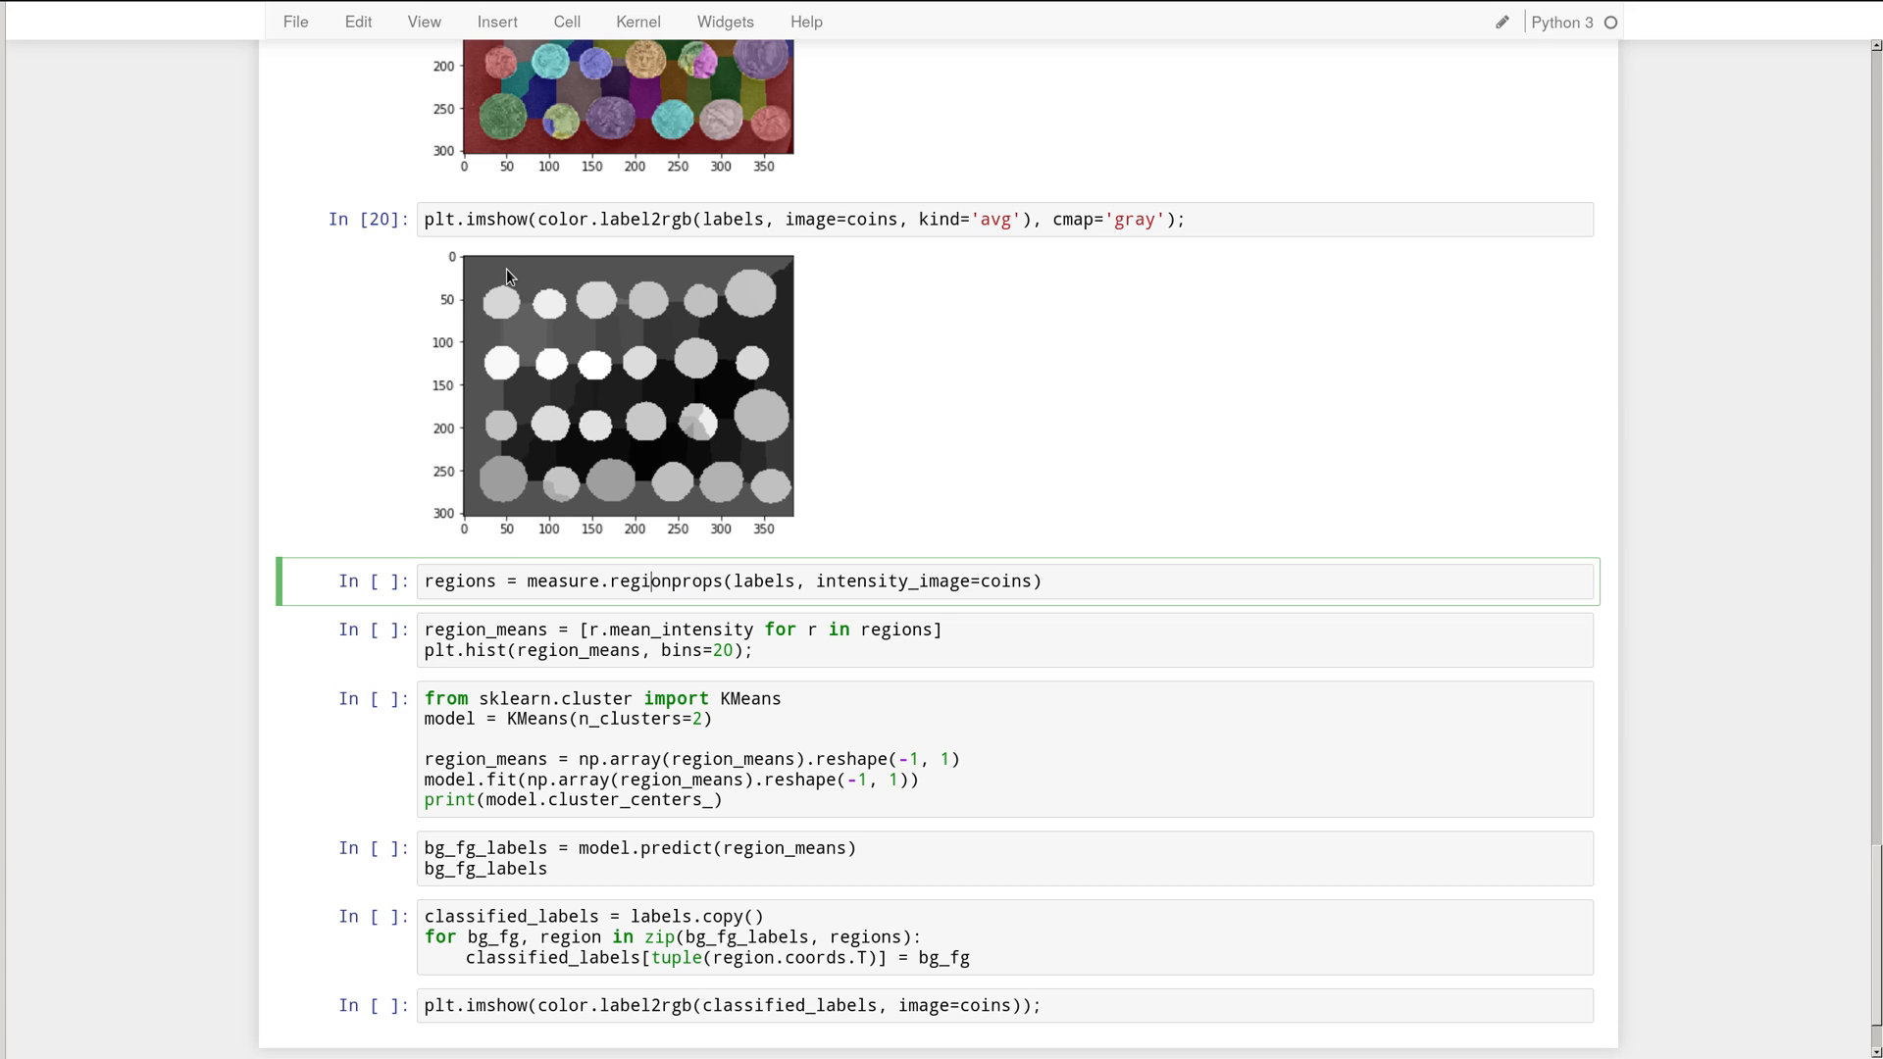
mouse_move(518, 284)
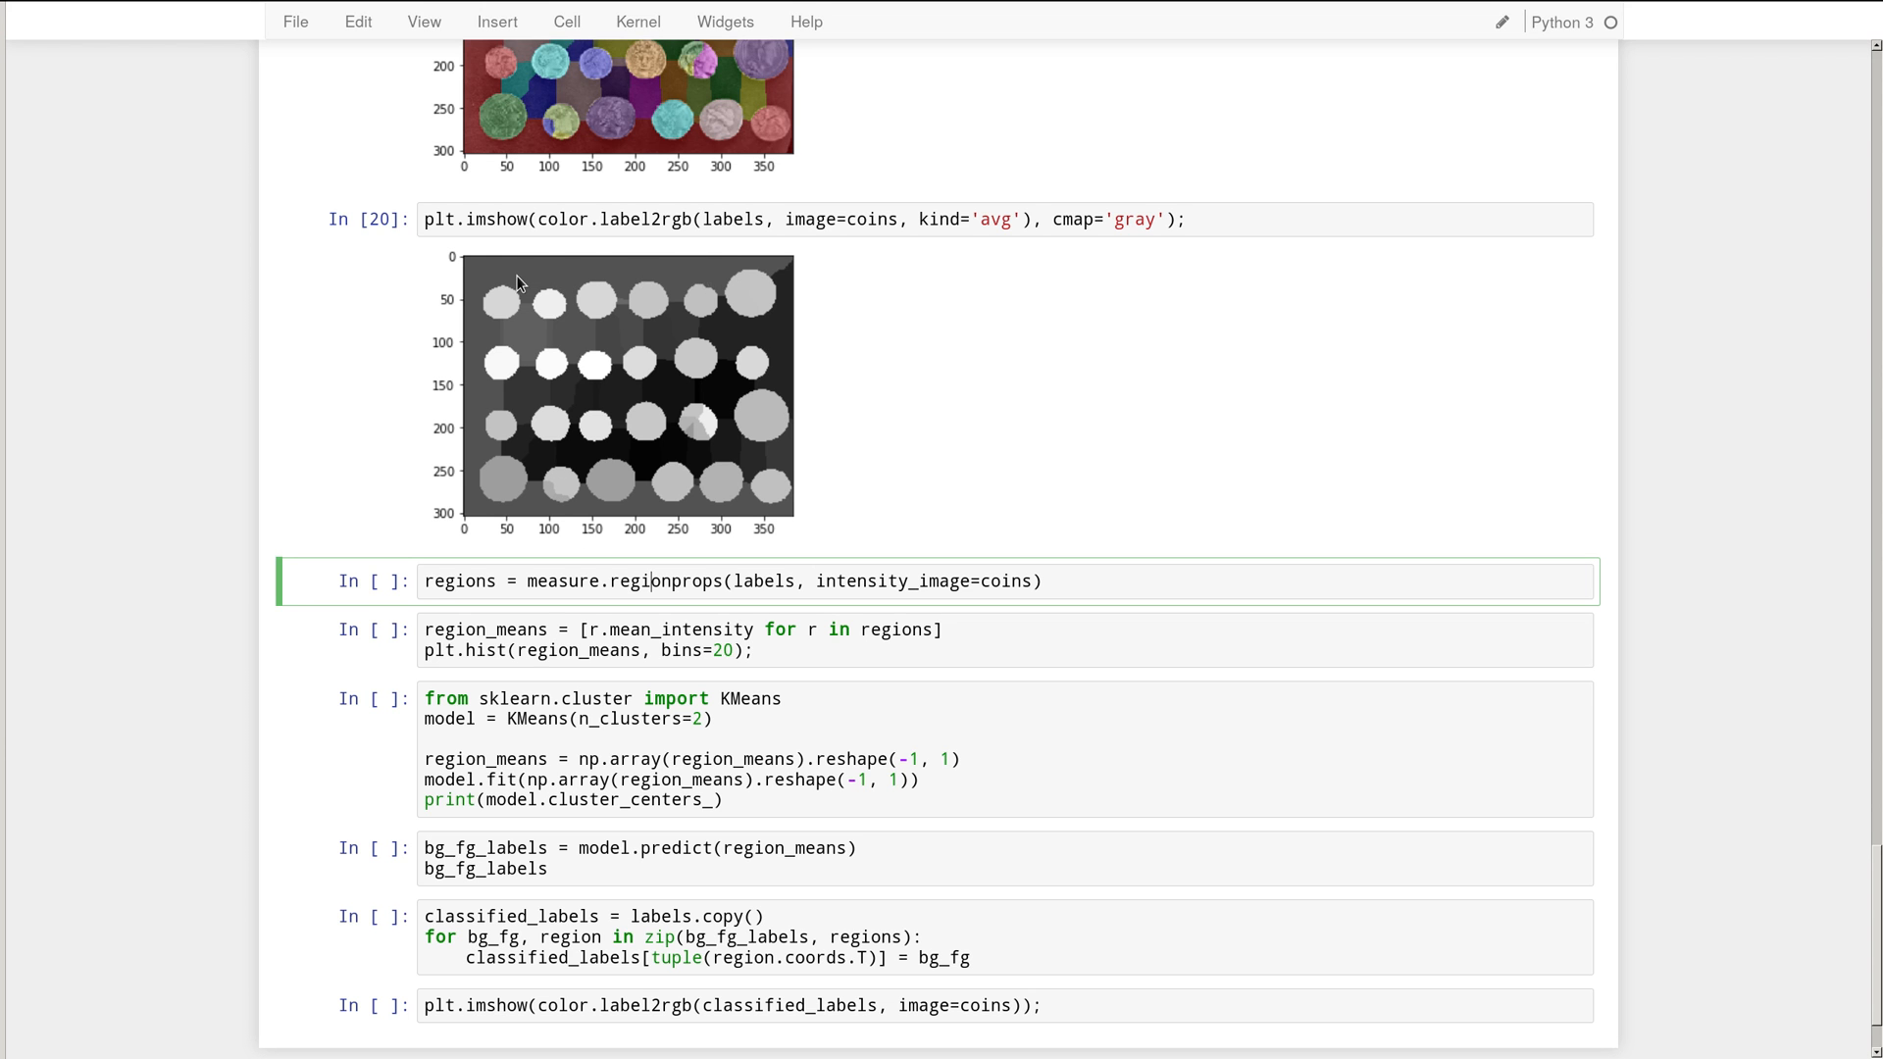
mouse_move(661, 282)
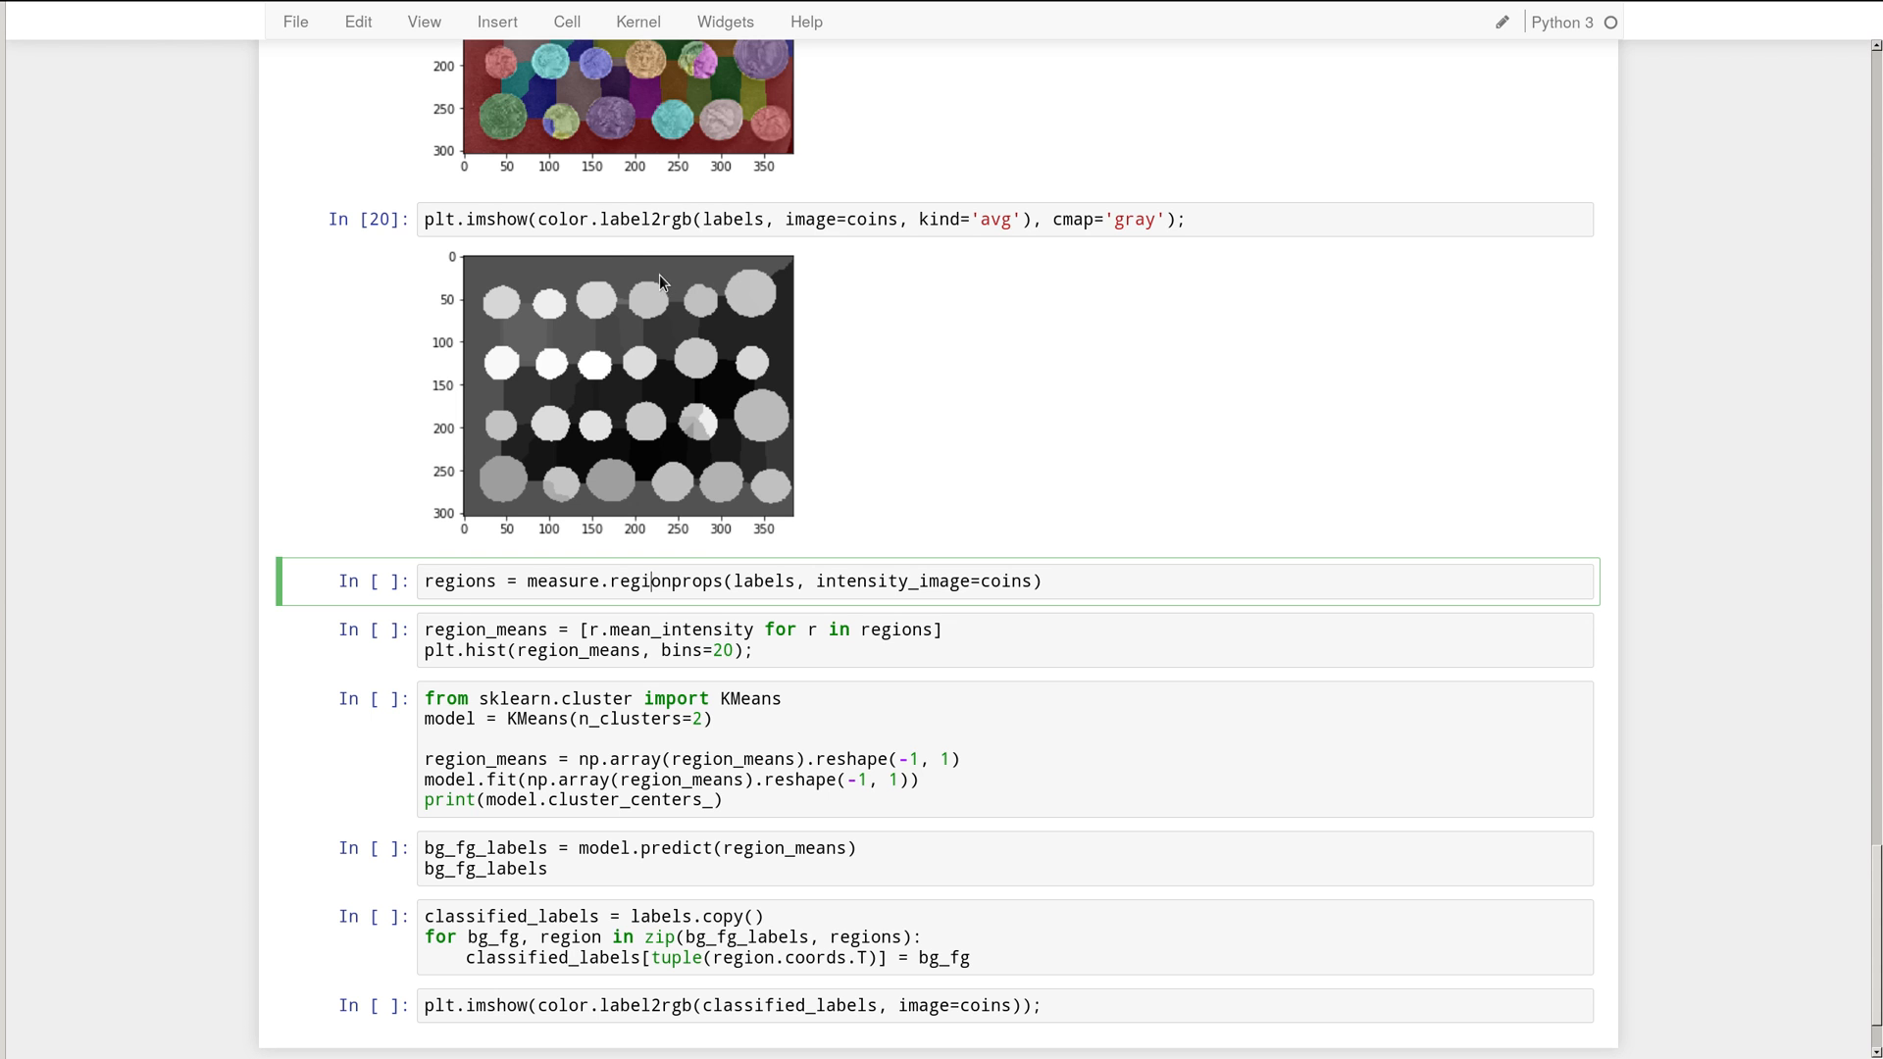
mouse_move(520, 298)
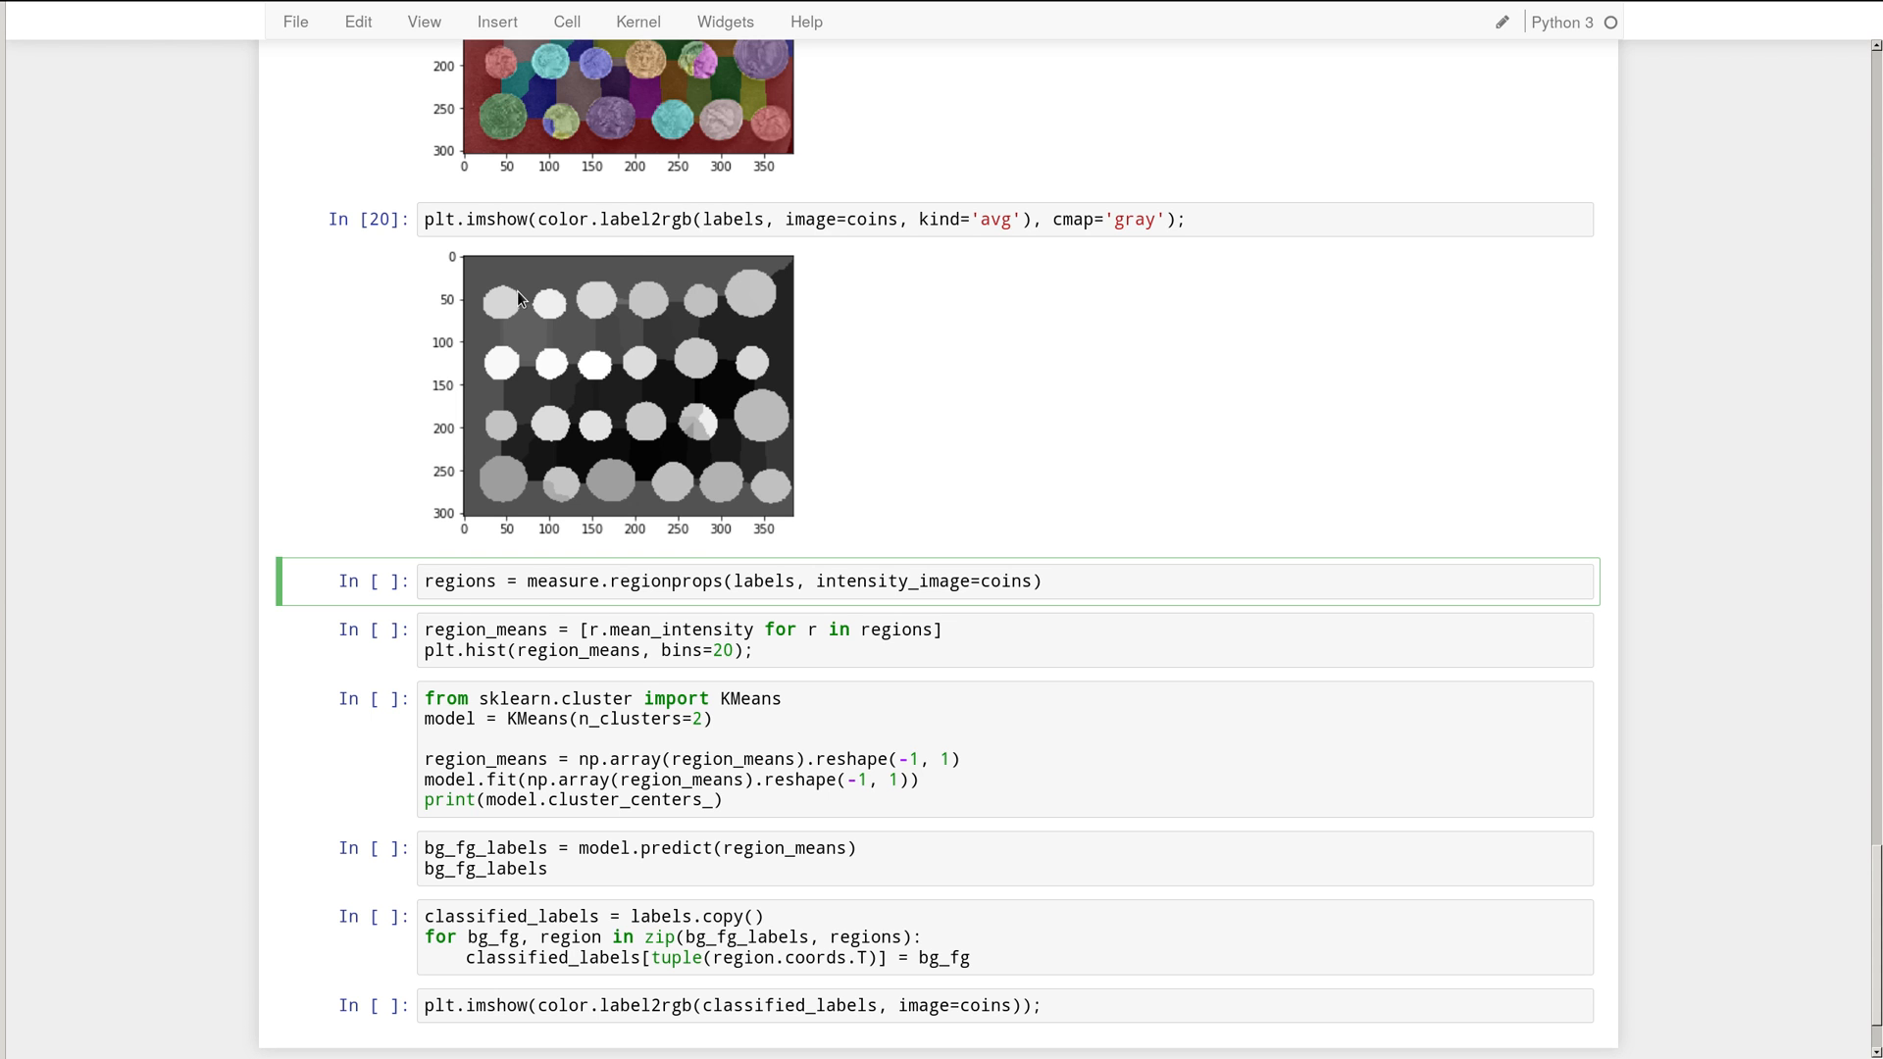
mouse_move(745, 300)
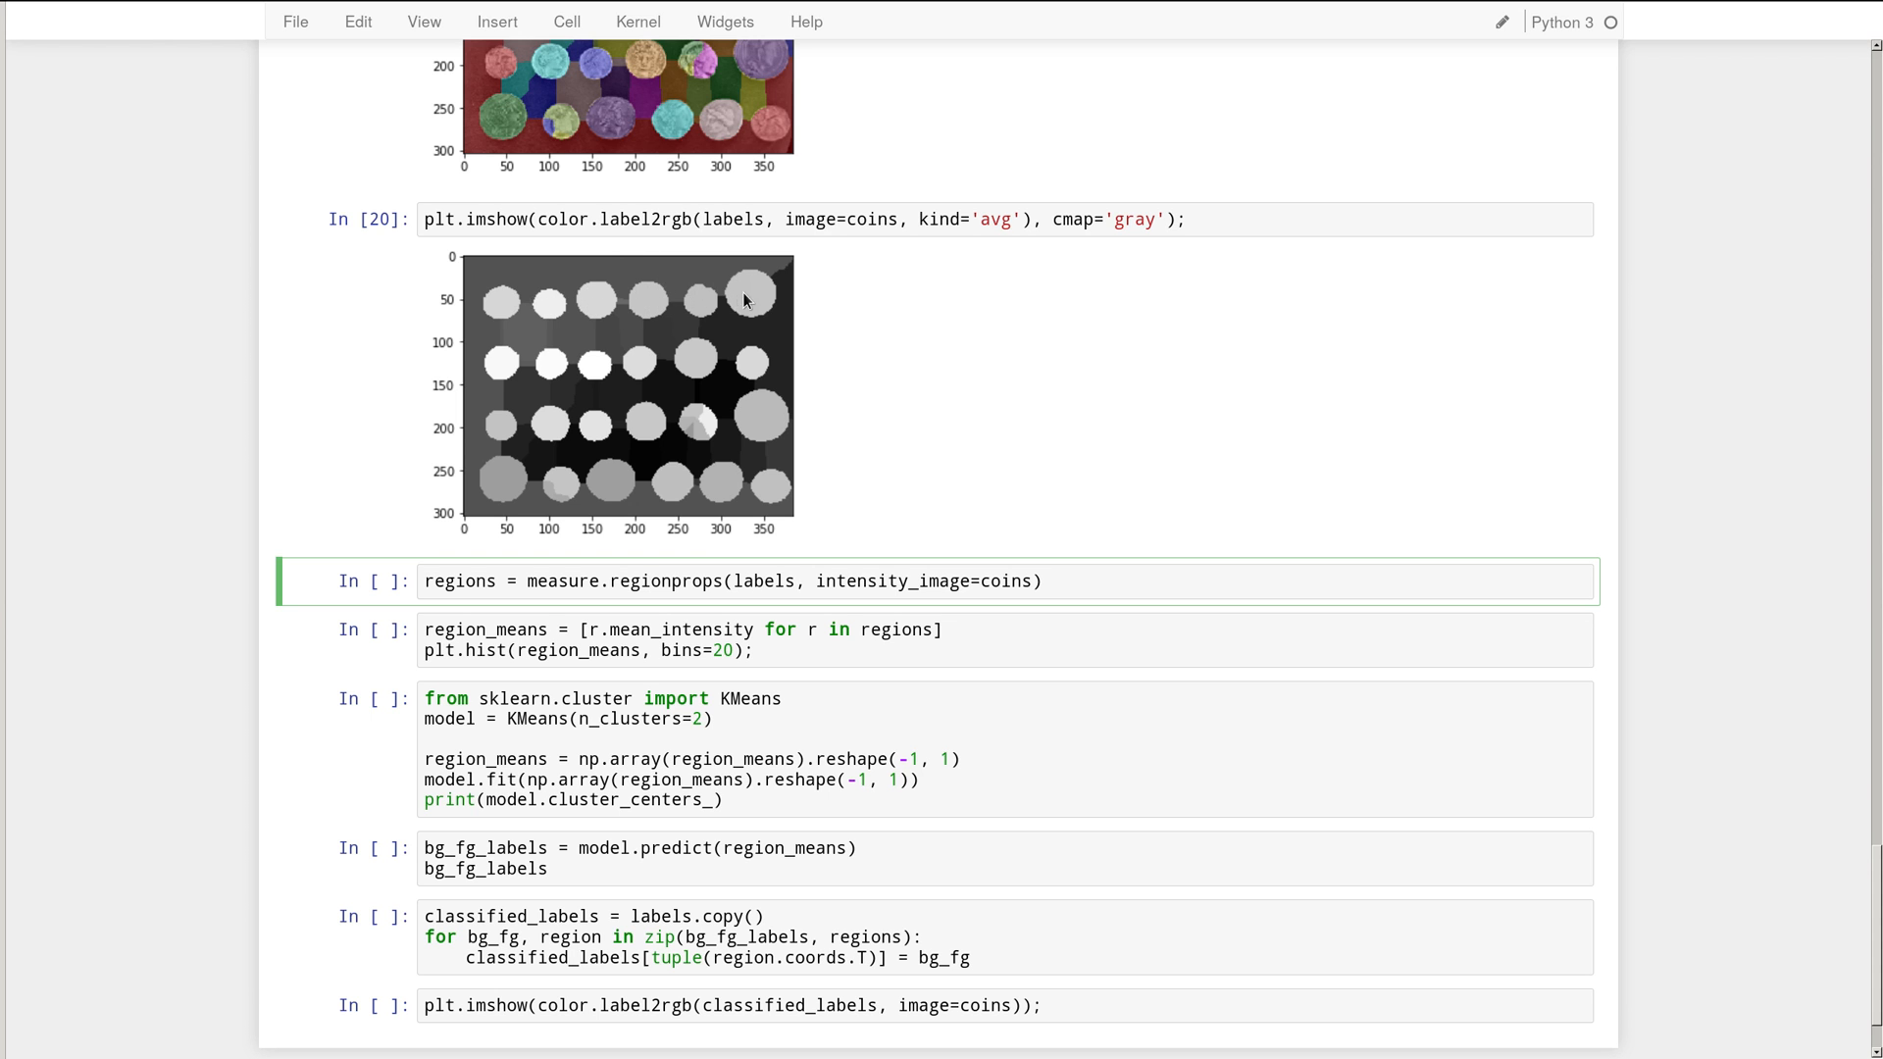
mouse_move(704, 402)
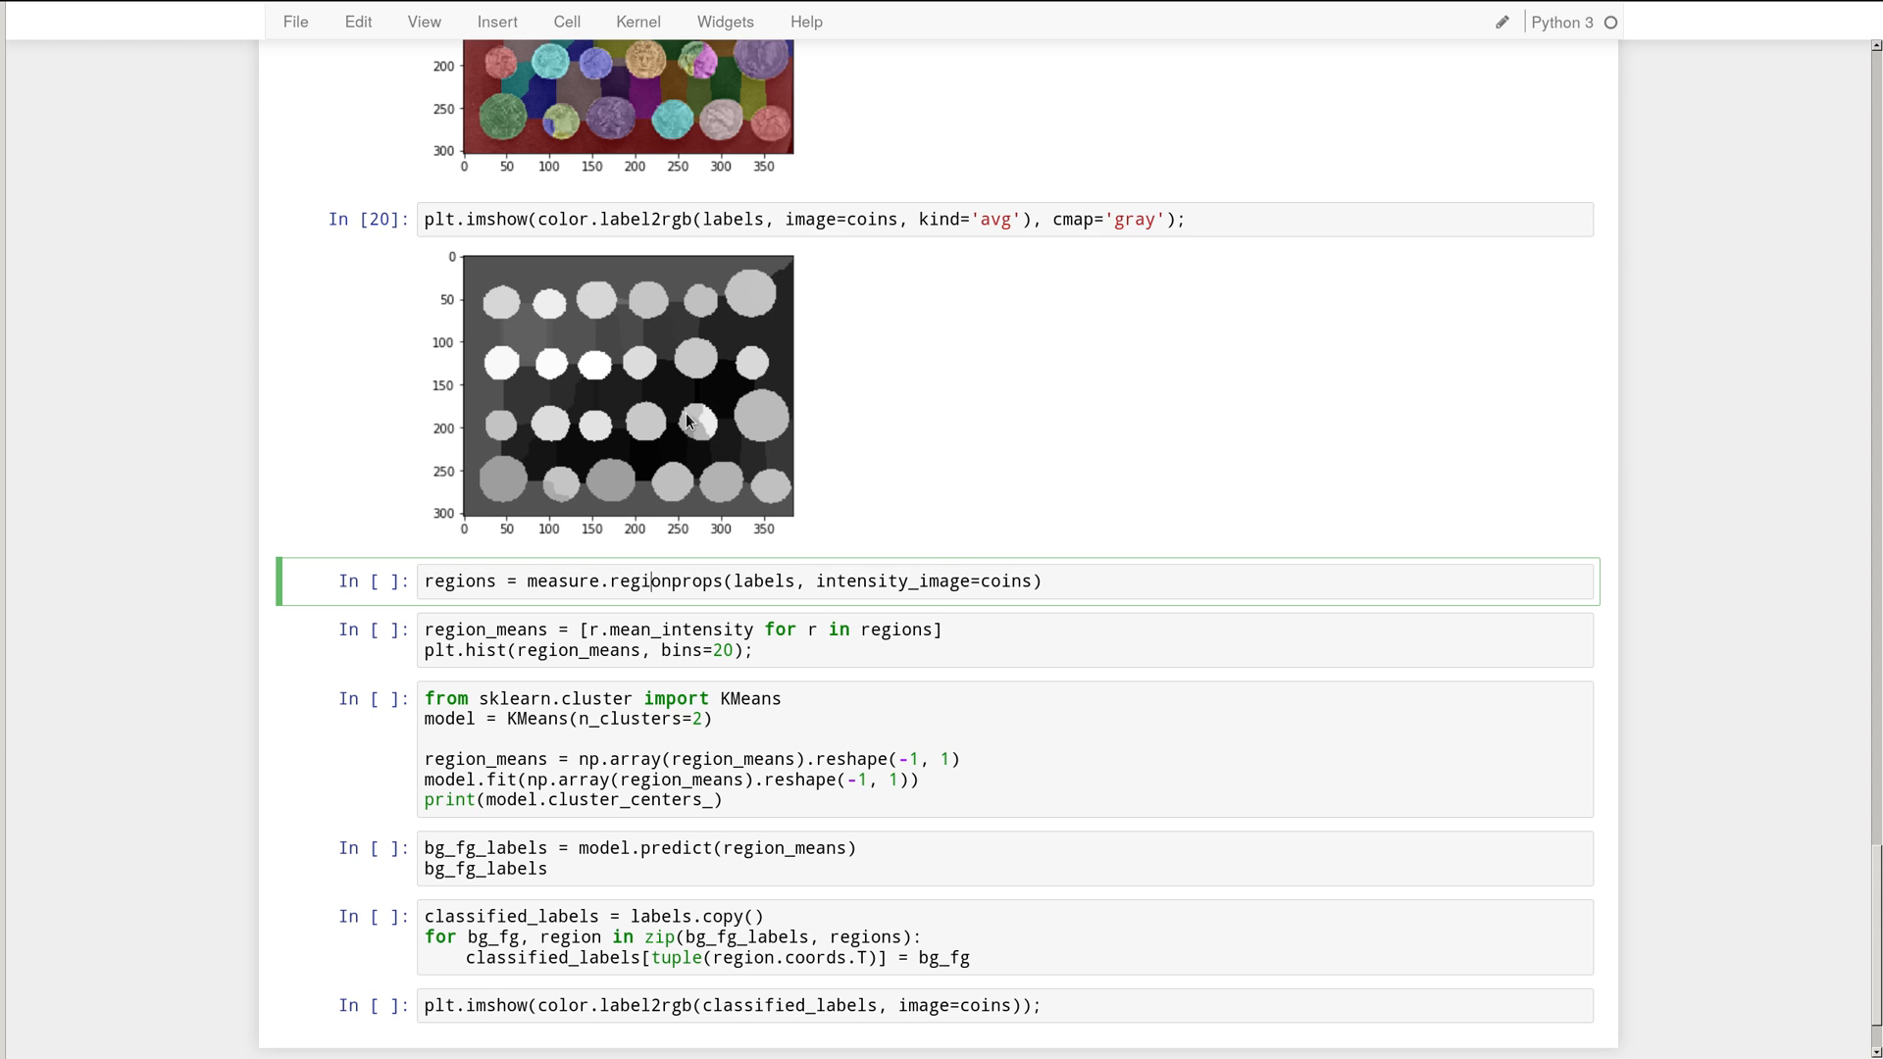
mouse_move(1067, 577)
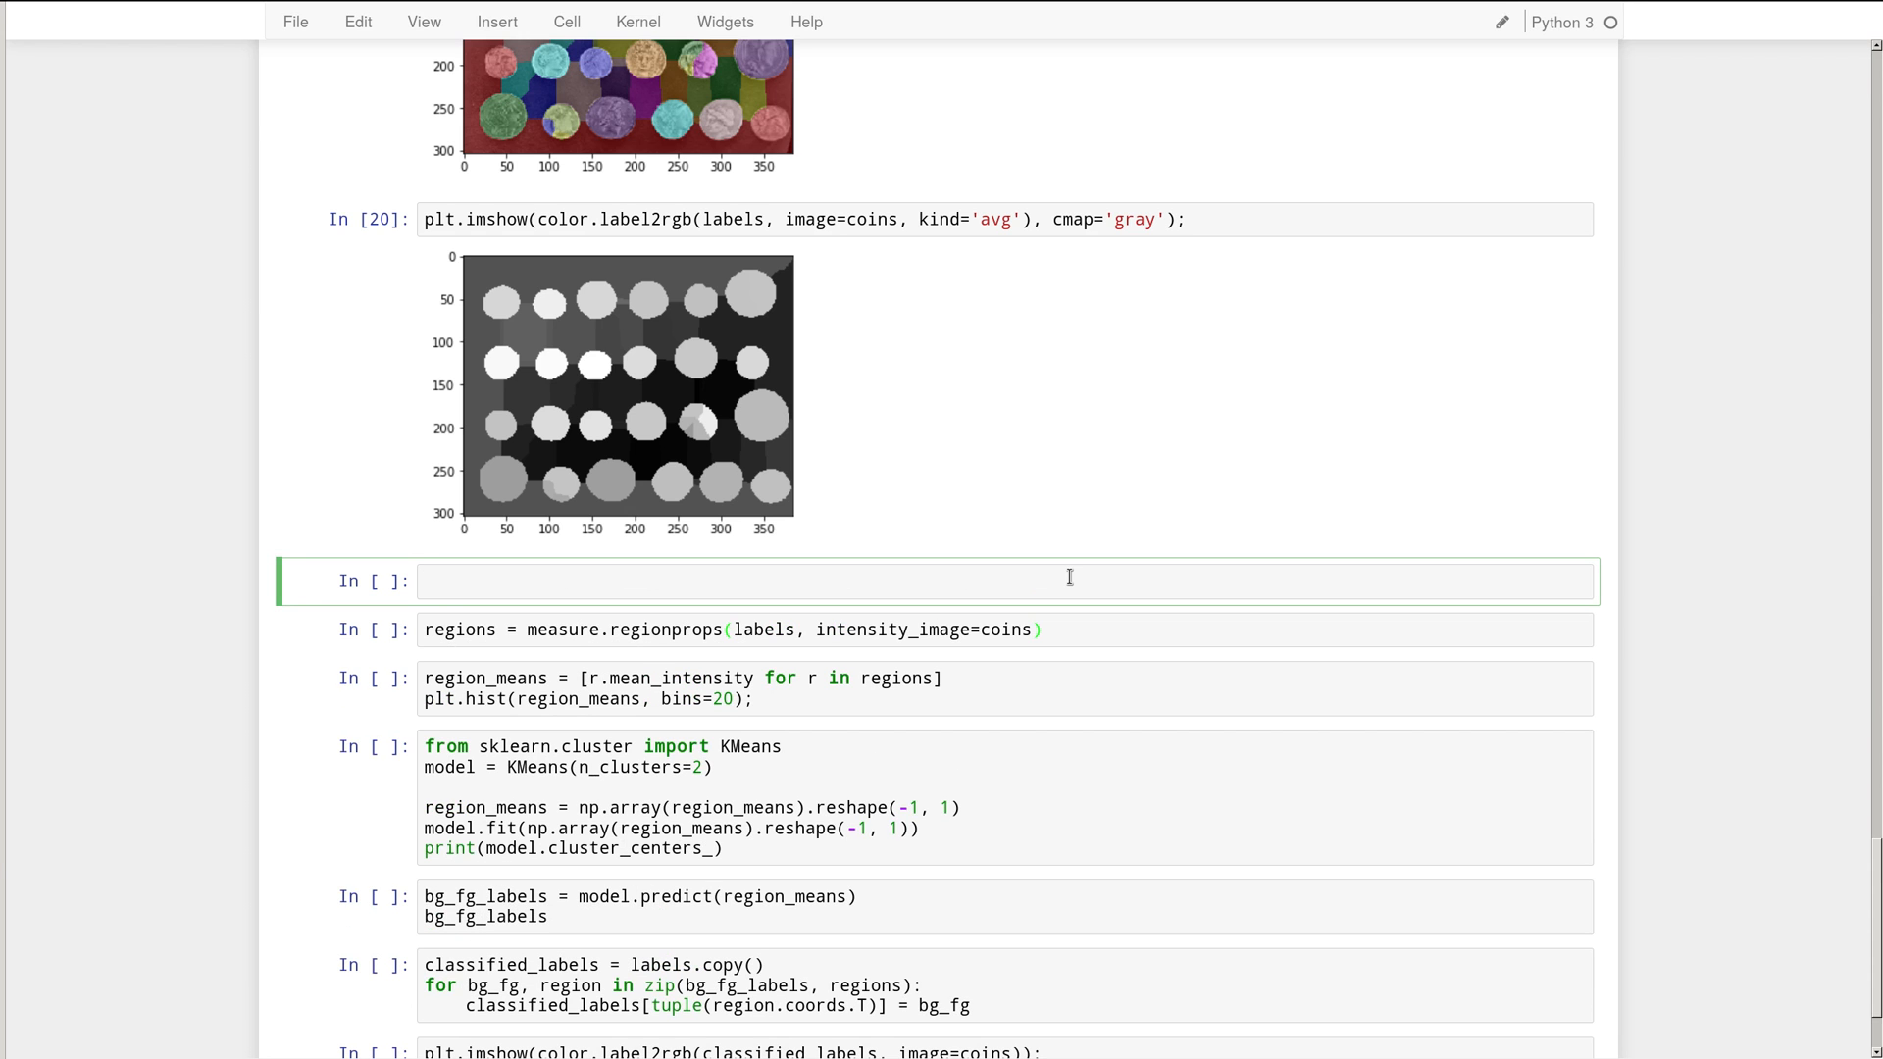
- Query measure.regionprops? and read through its listed region attributes
type("measure.reg")
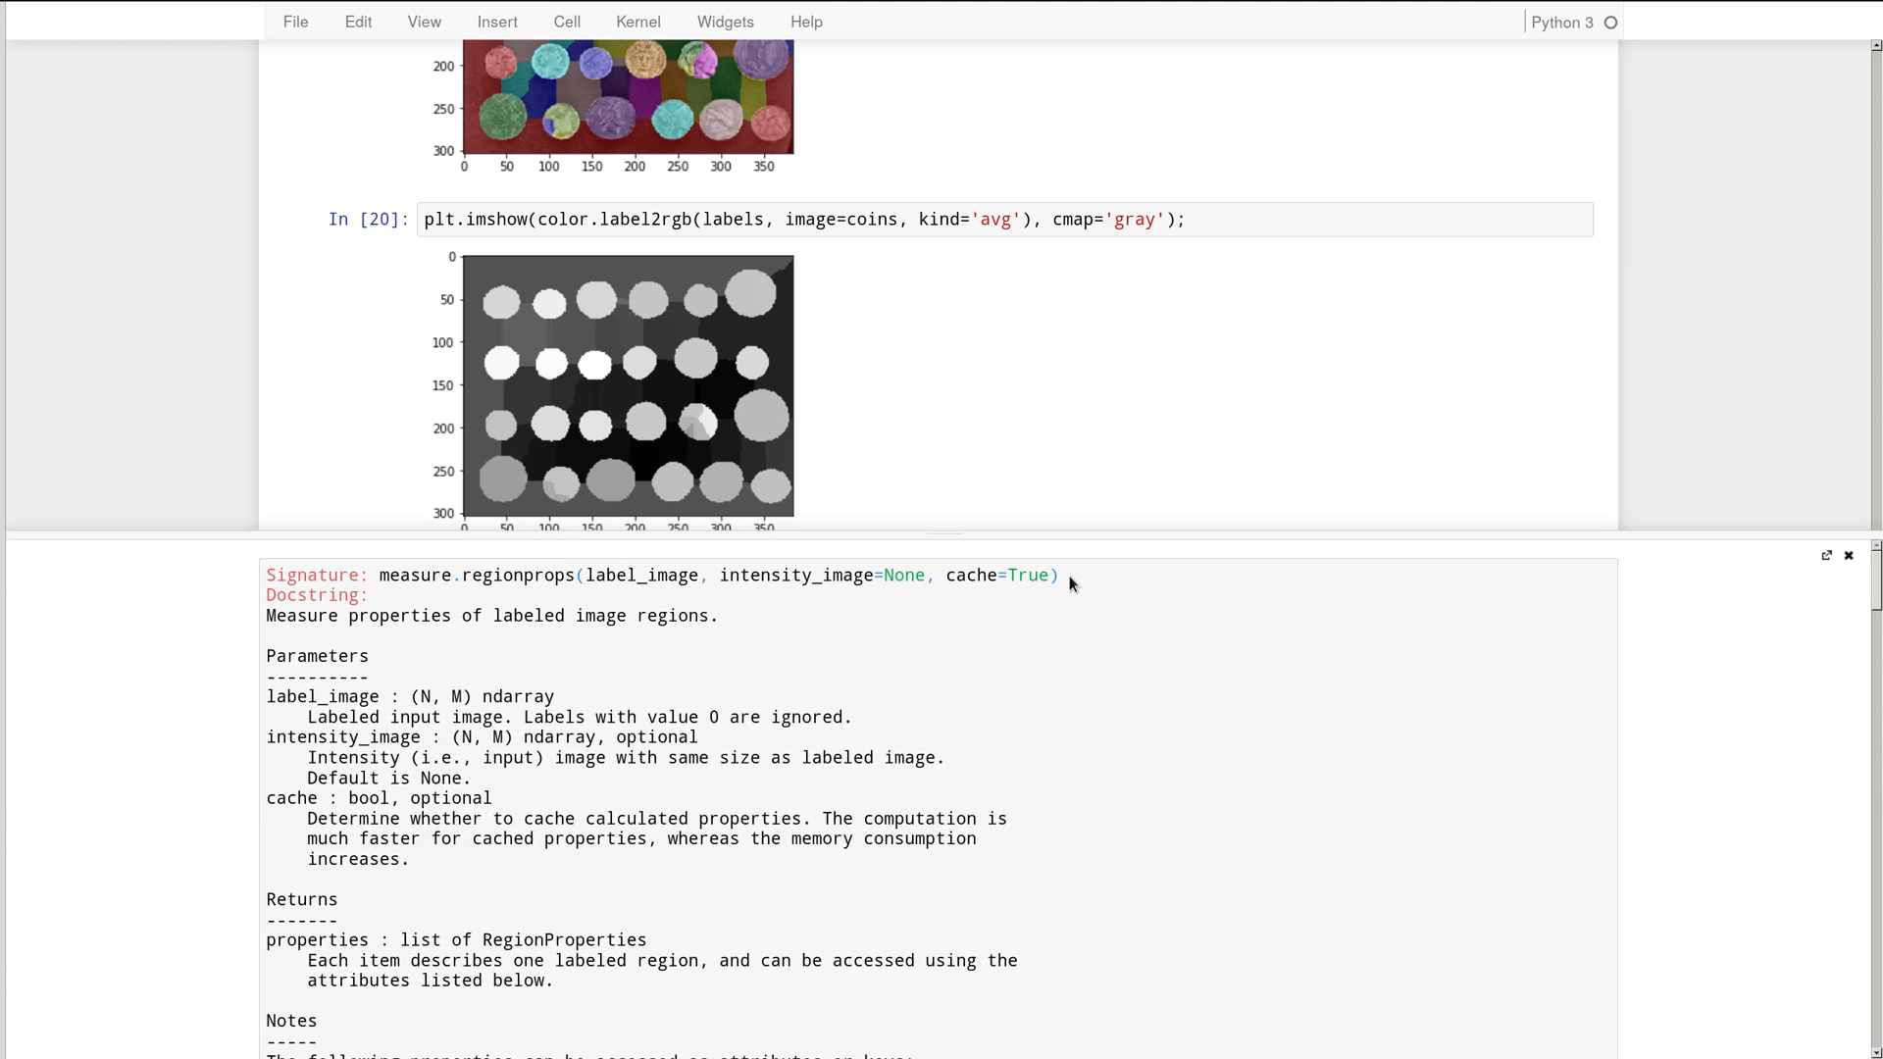
scroll("down", 3)
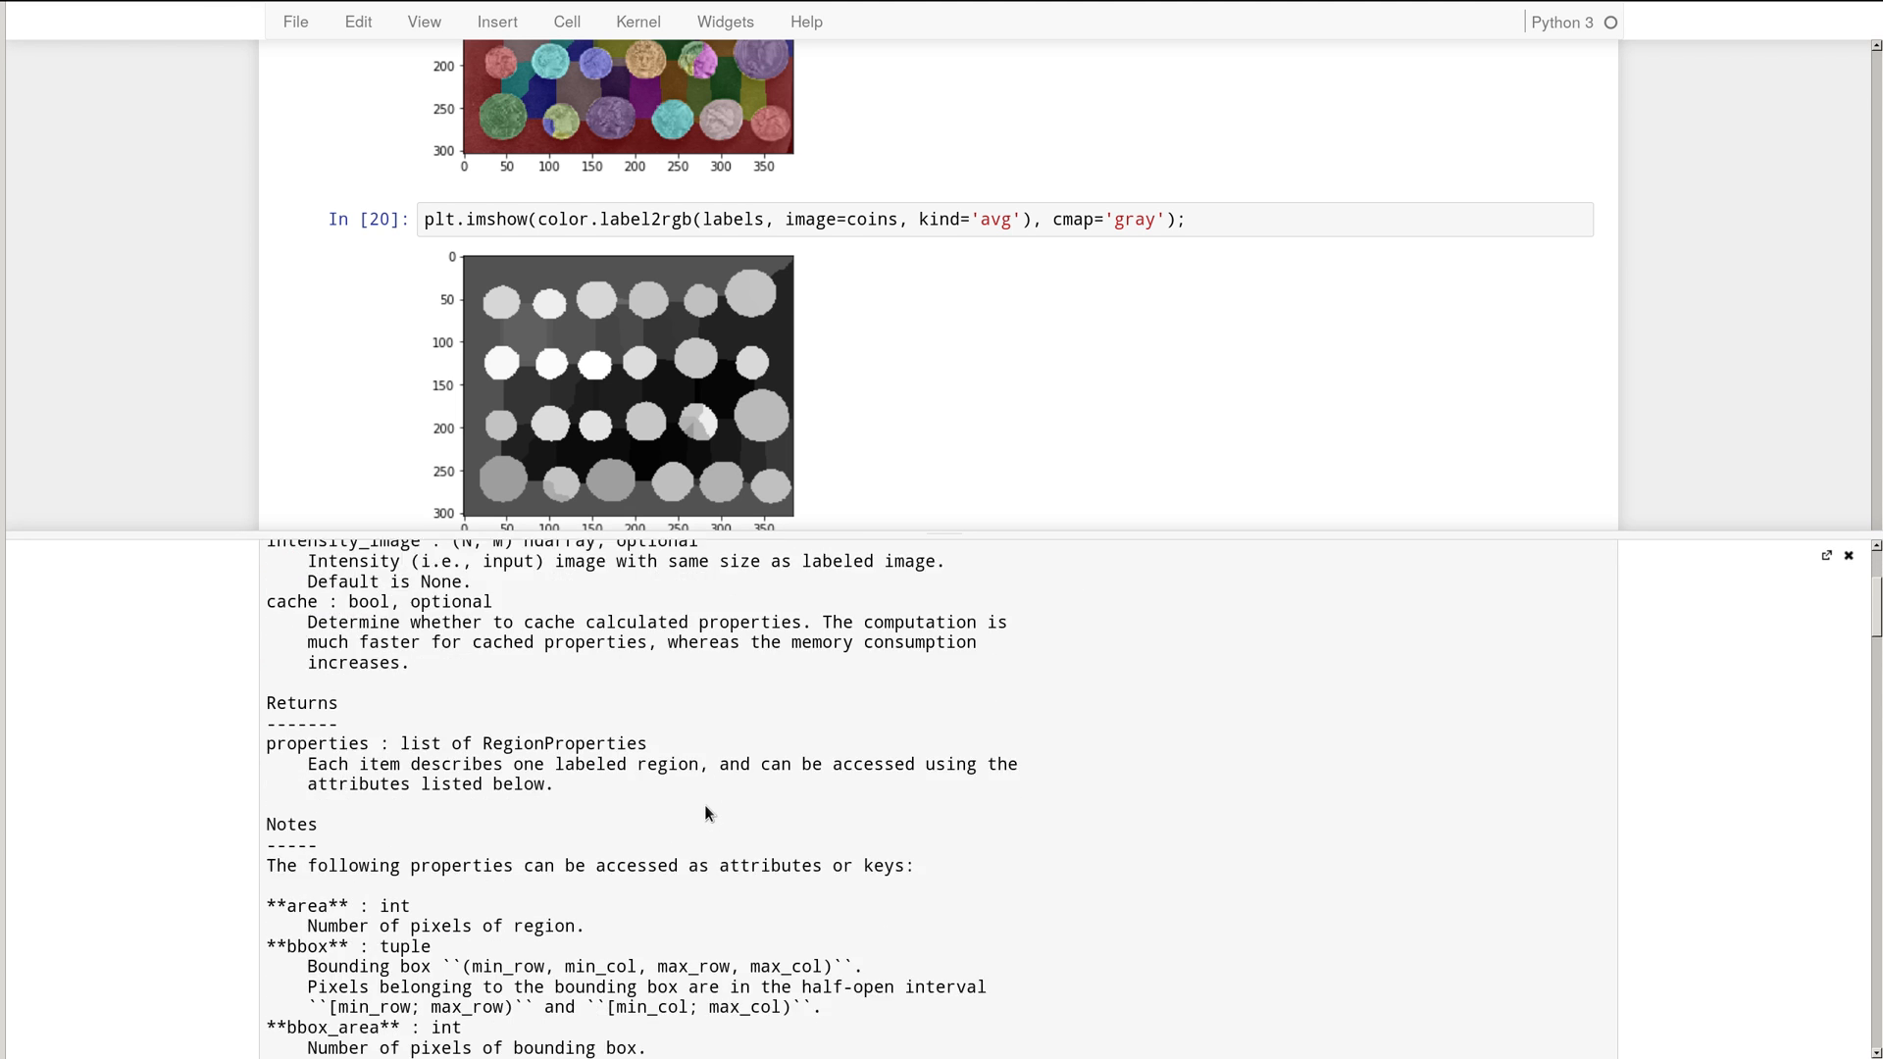
scroll("down", 3)
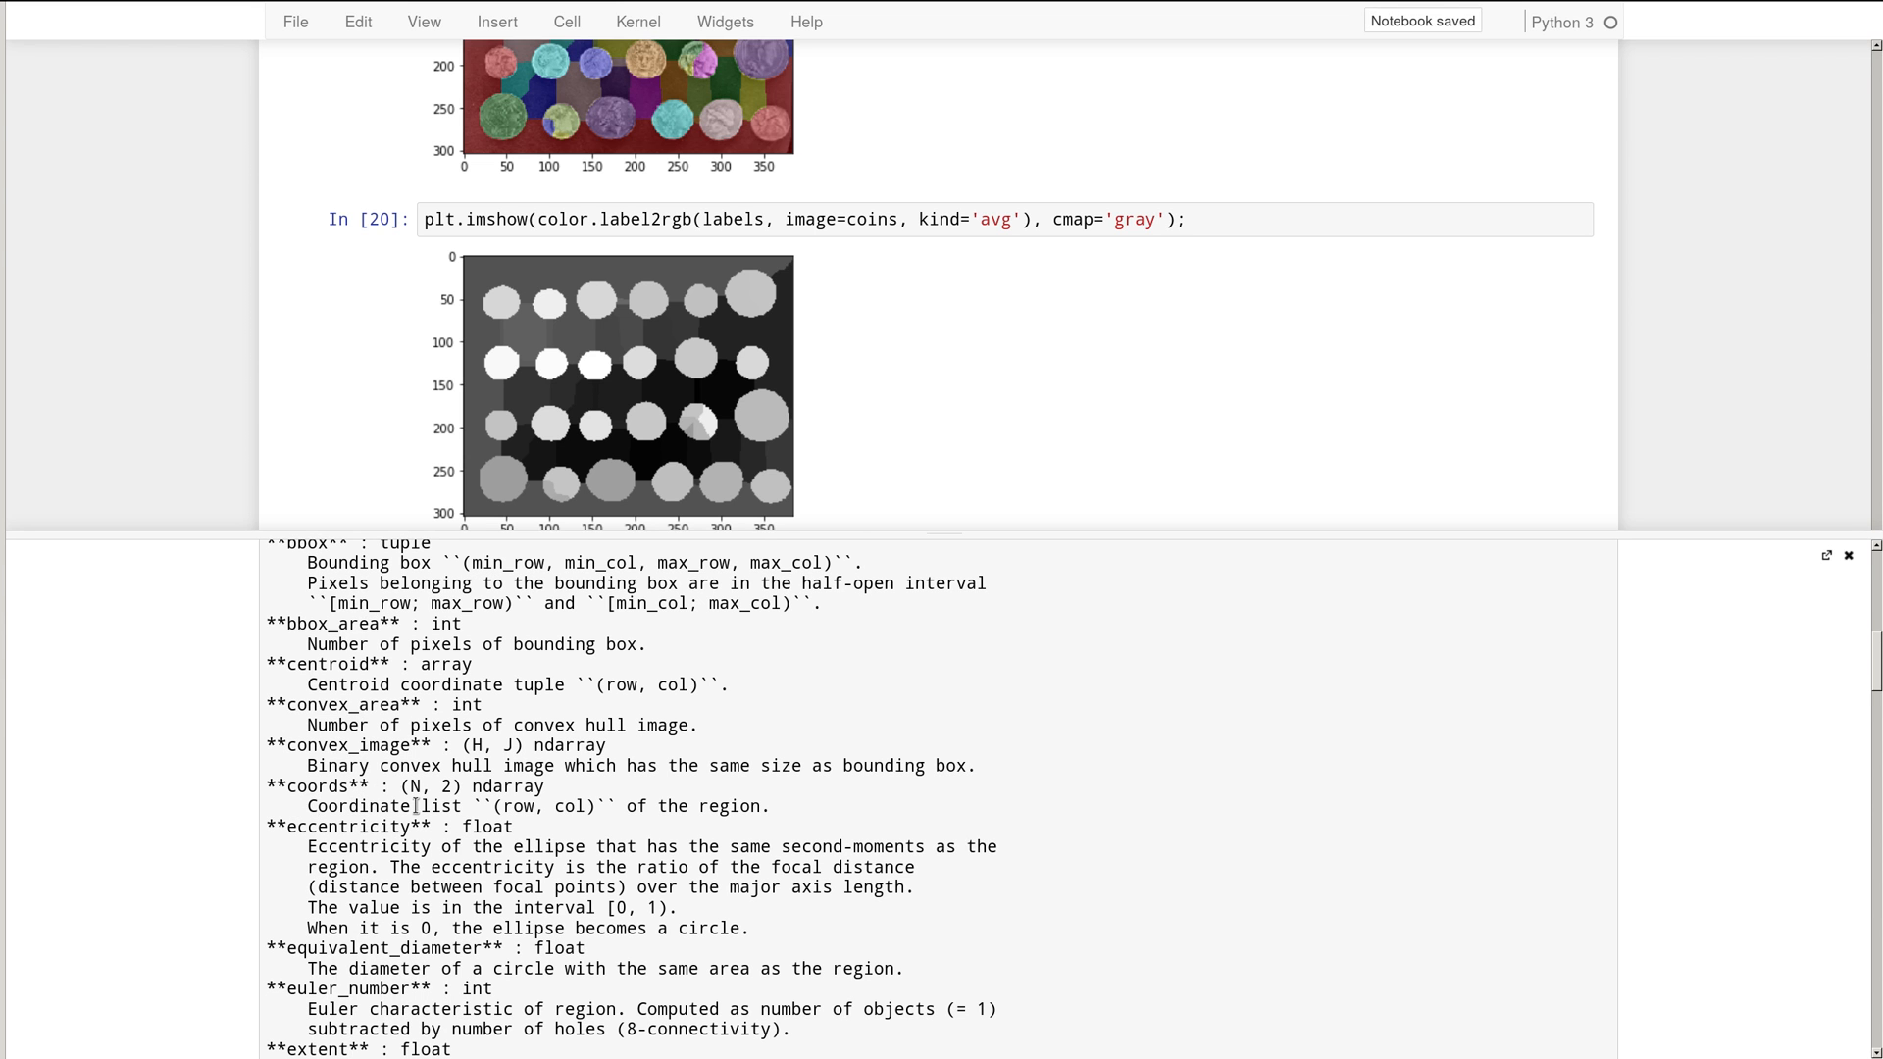
scroll("down", 3)
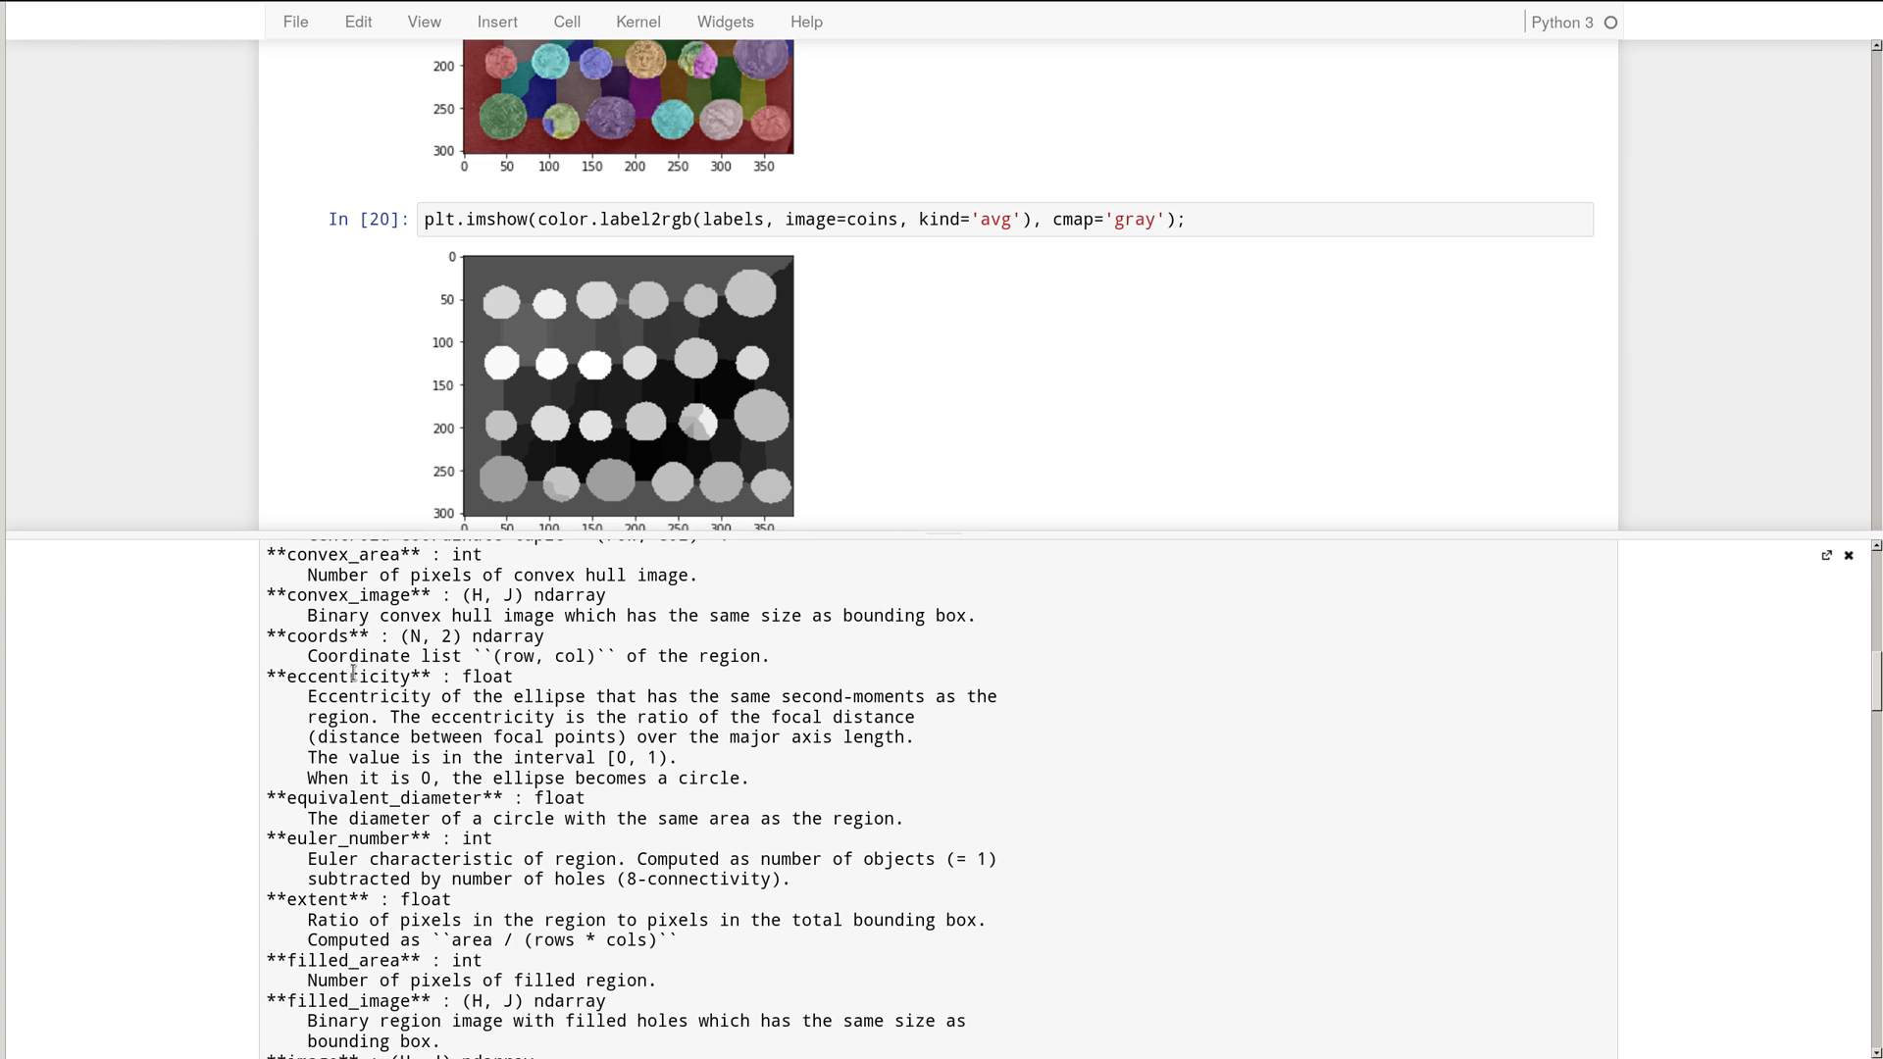
- Scroll further through the regionprops documentation pager
scroll("down", 3)
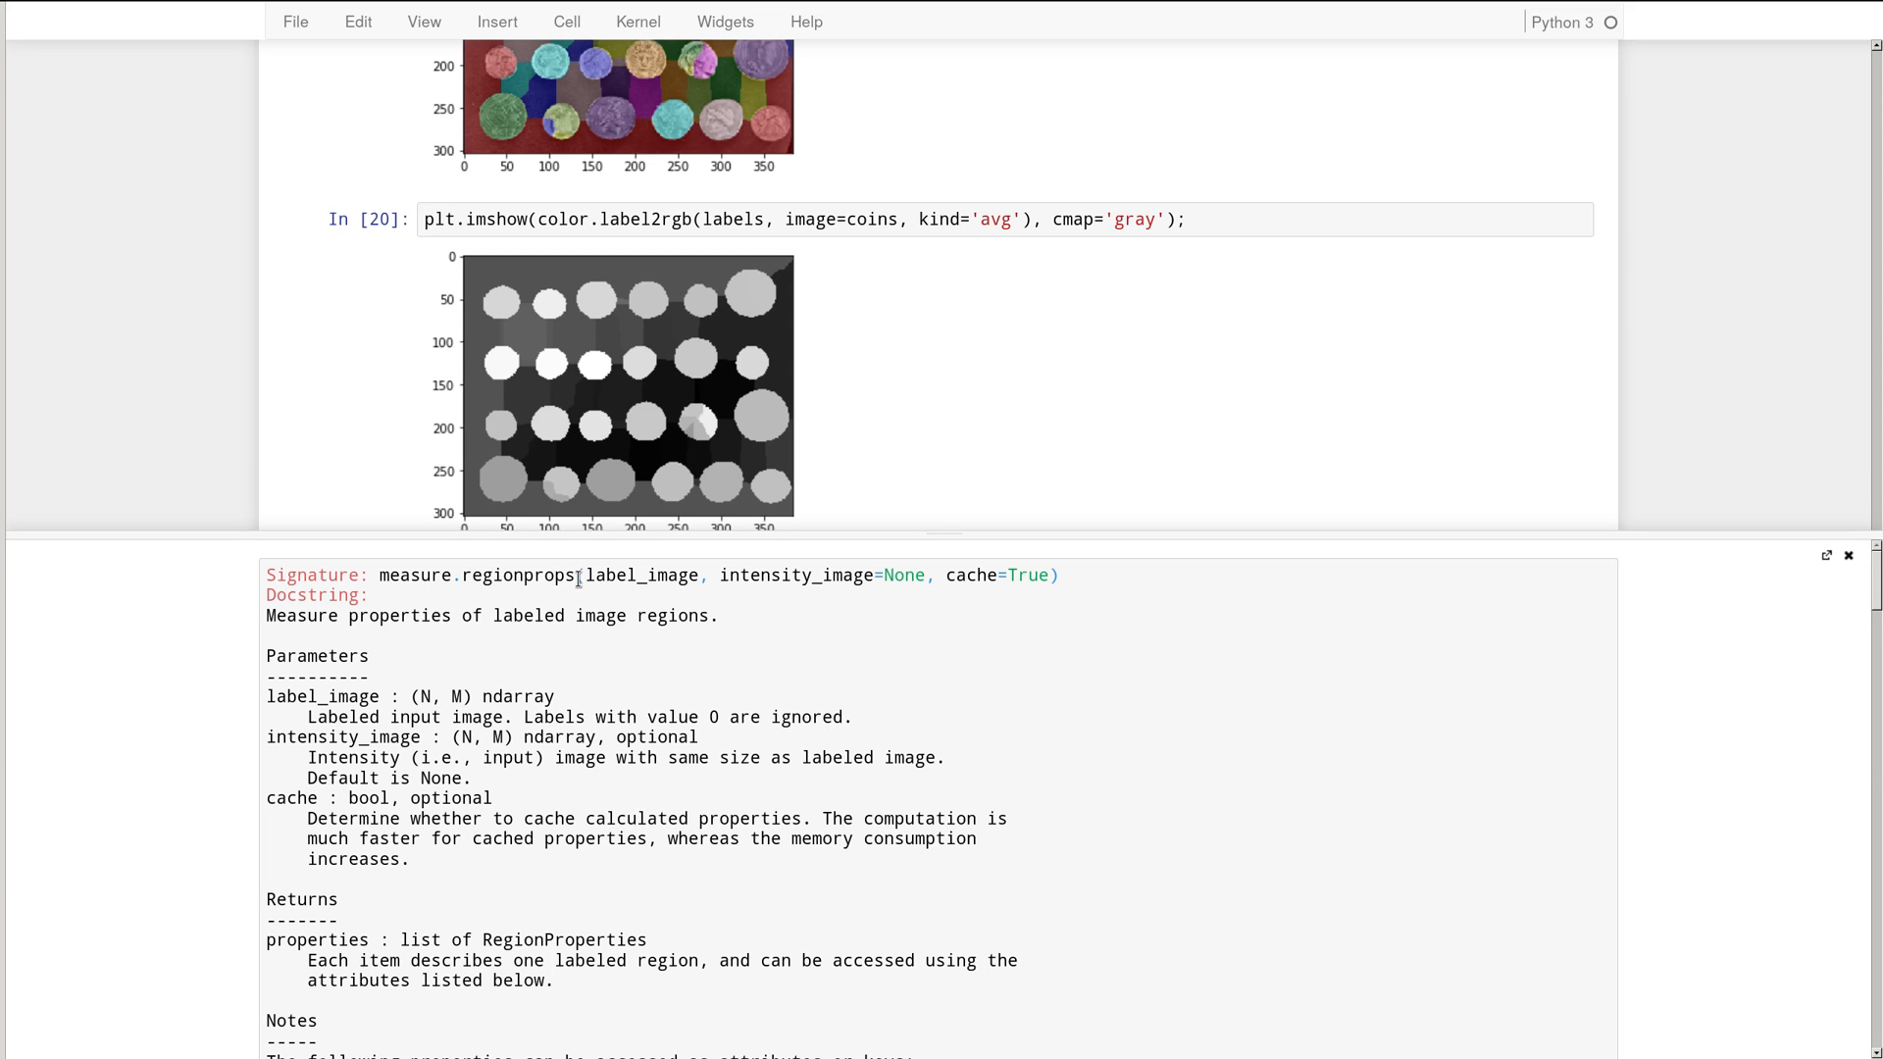
mouse_move(1769, 570)
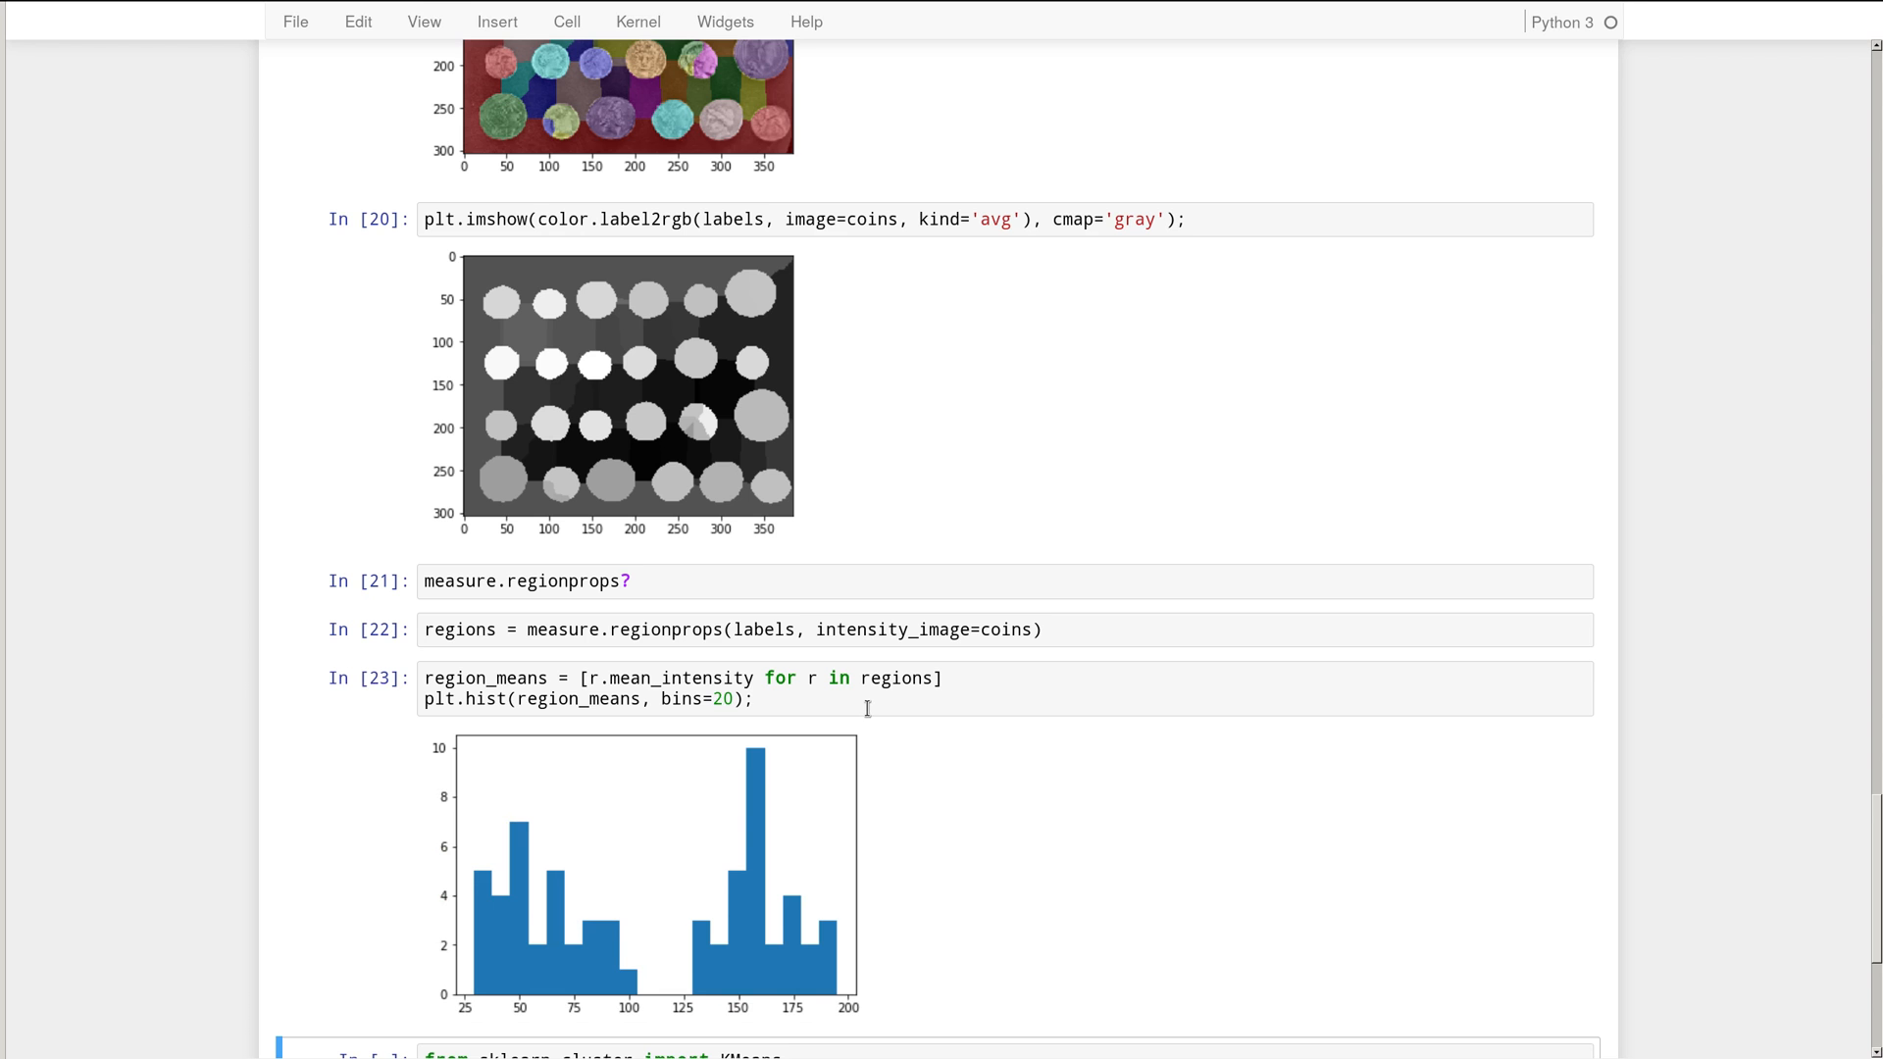
mouse_move(459, 814)
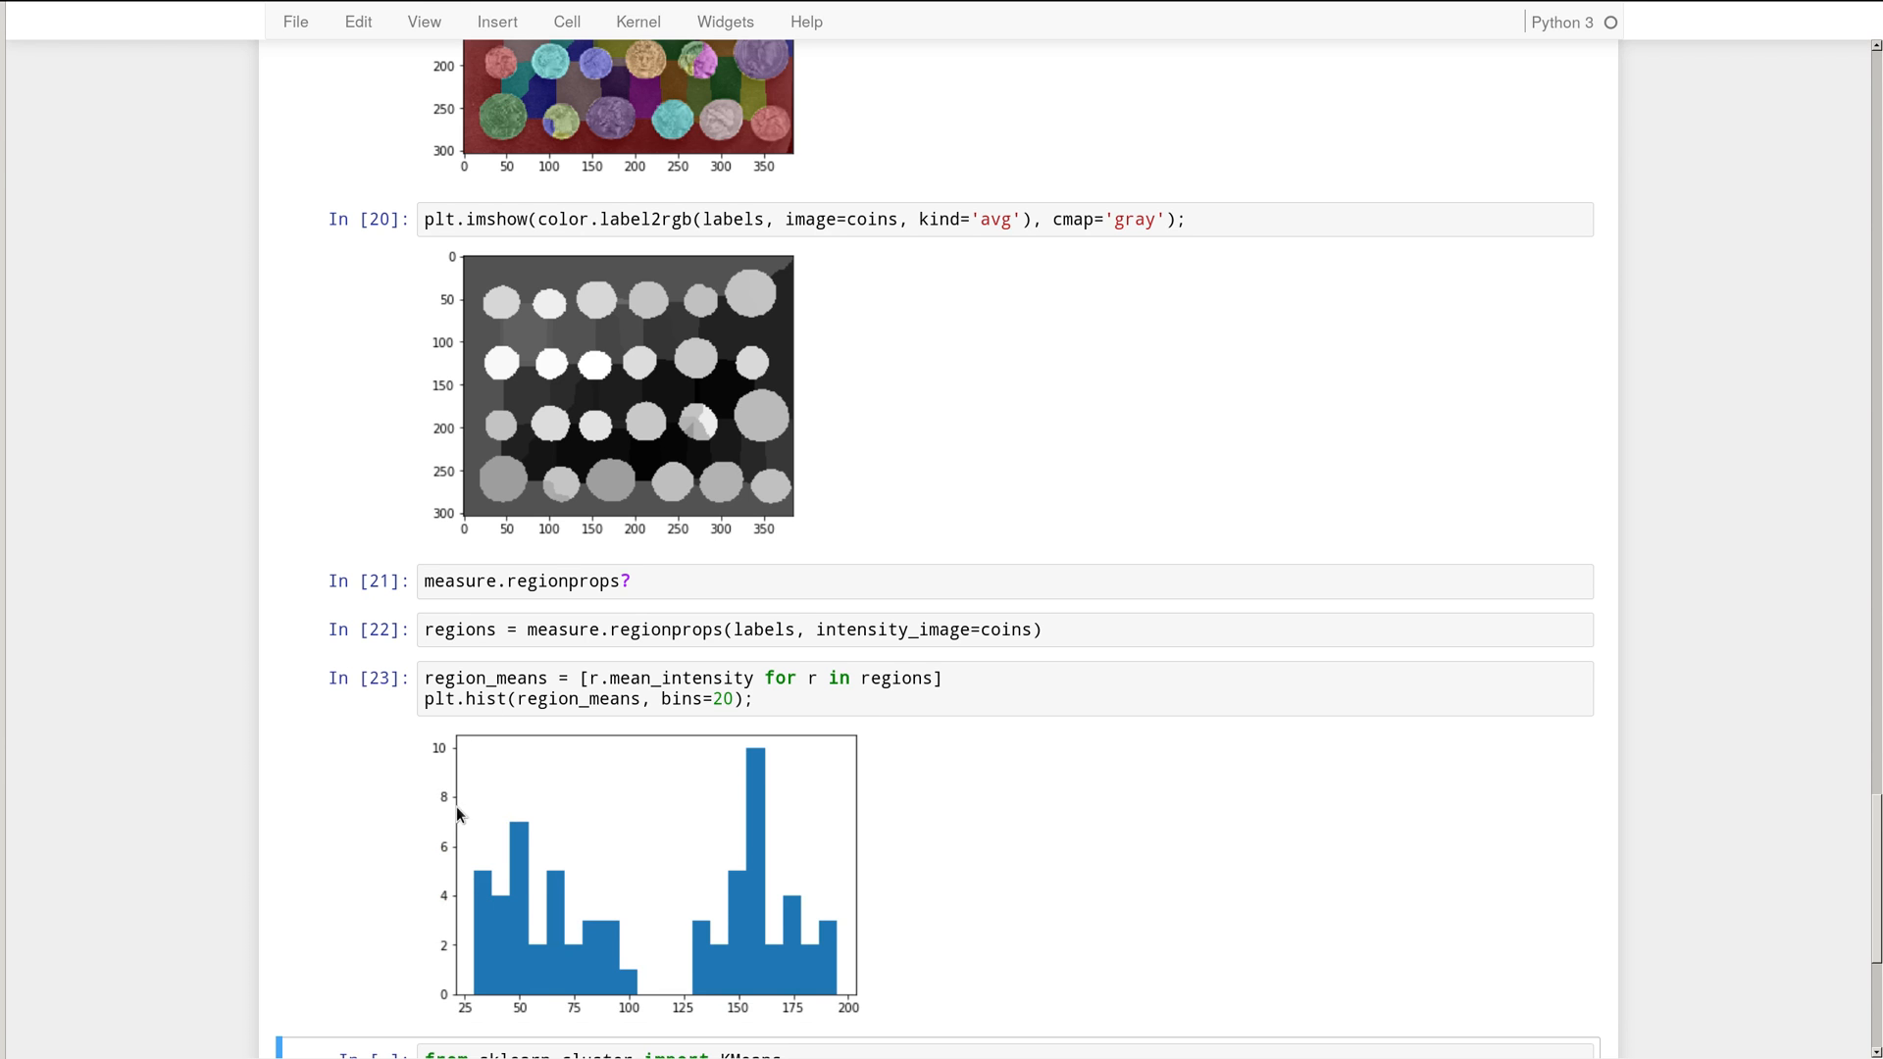
mouse_move(549, 886)
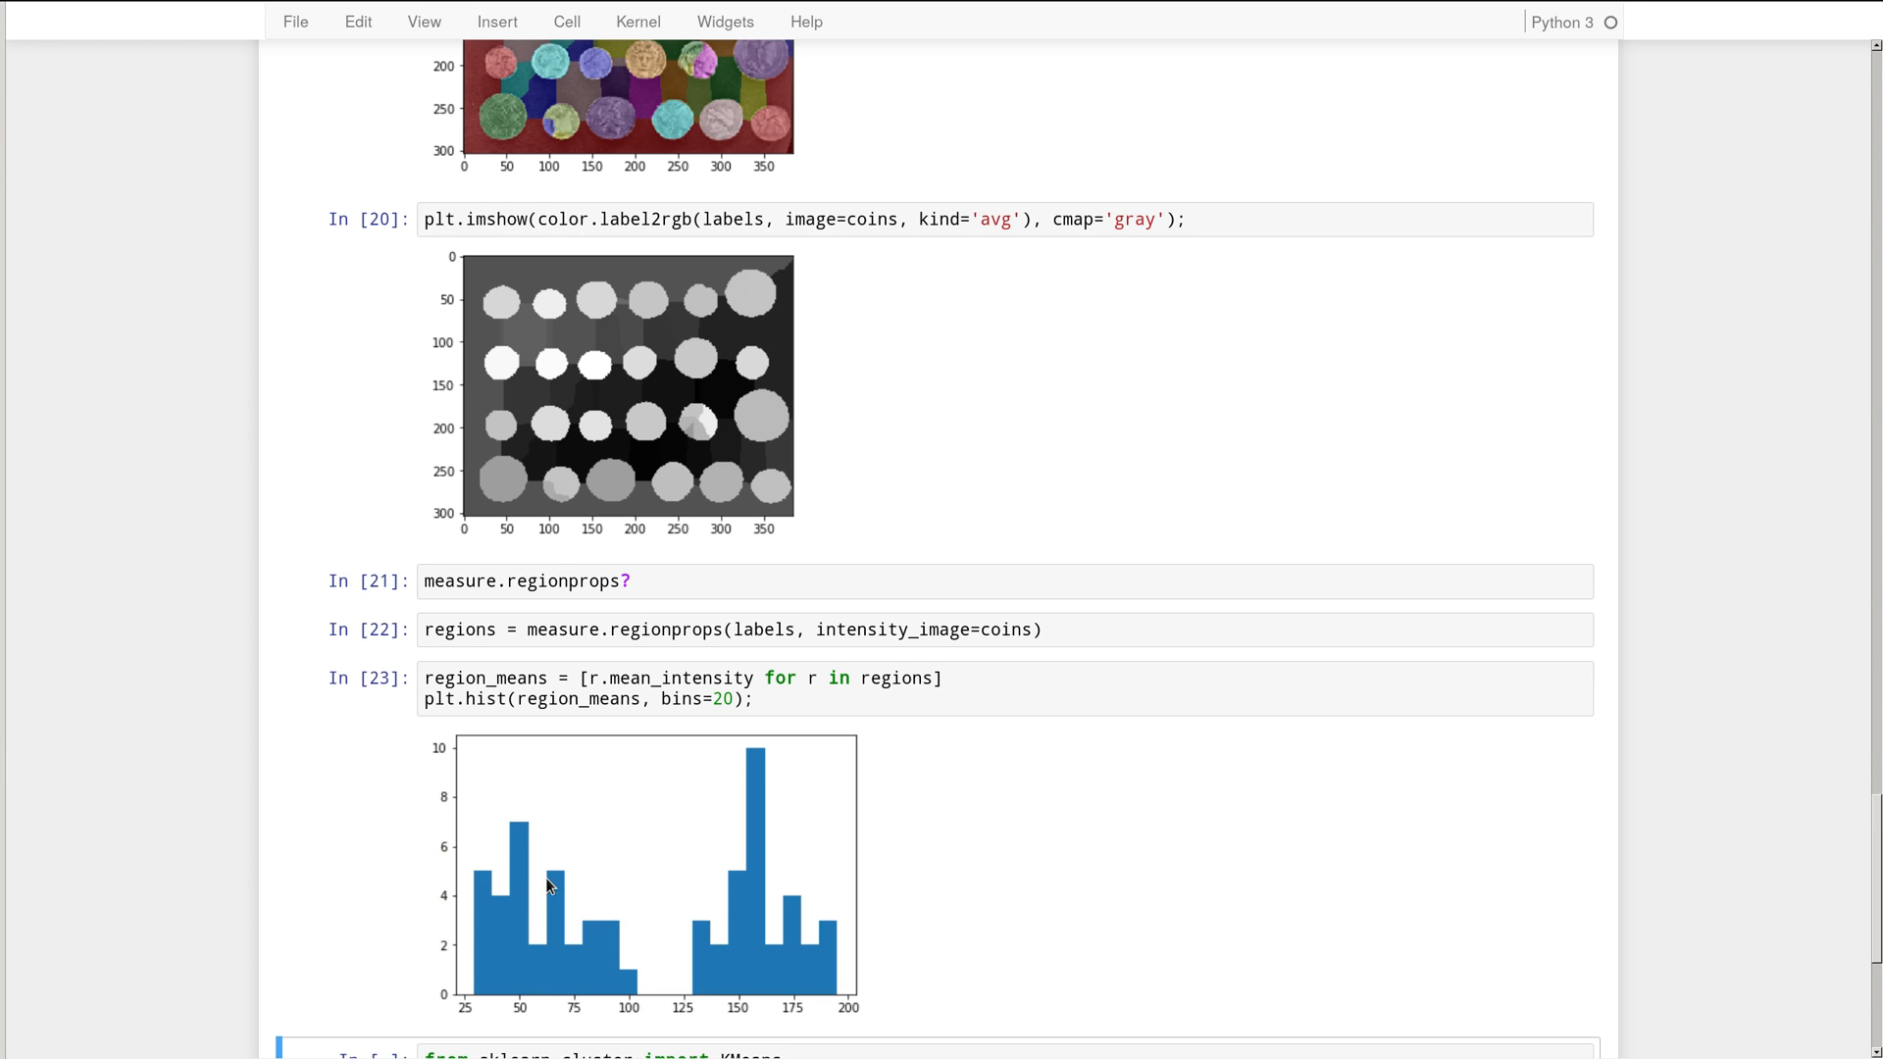
mouse_move(624, 977)
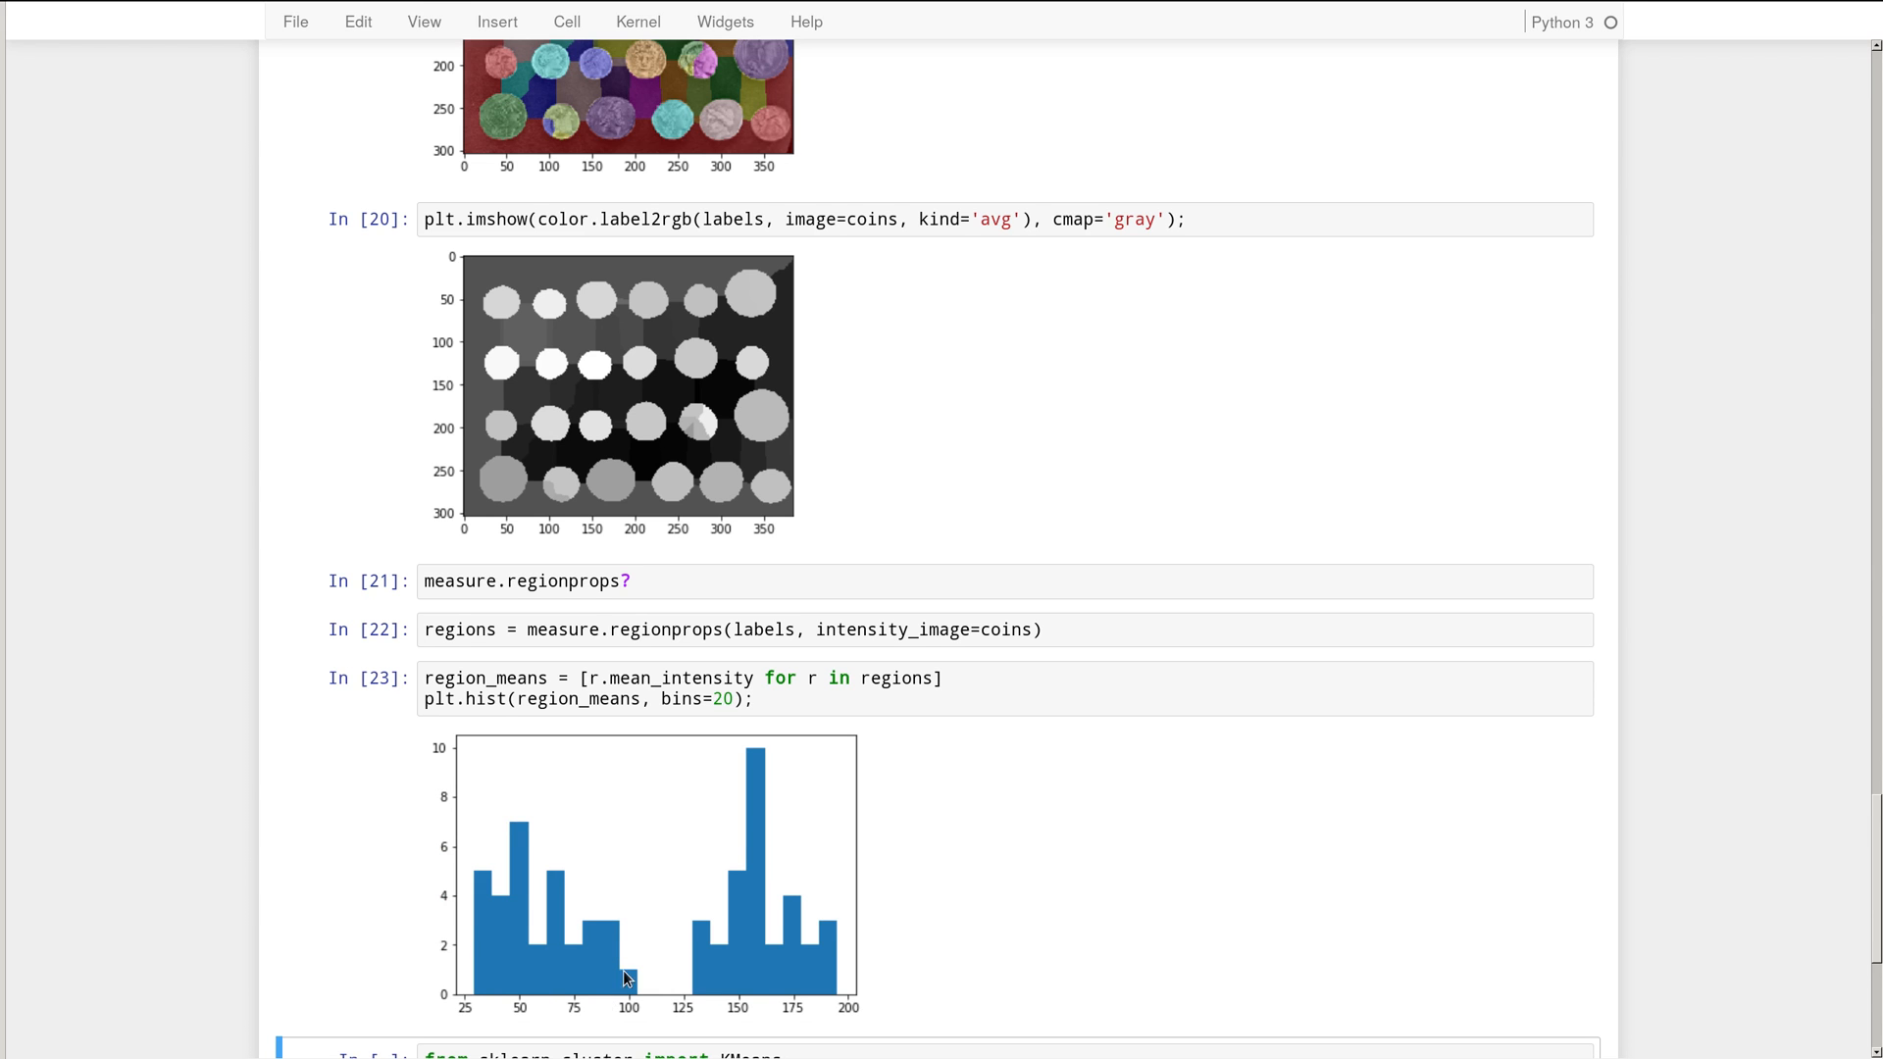
mouse_move(587, 898)
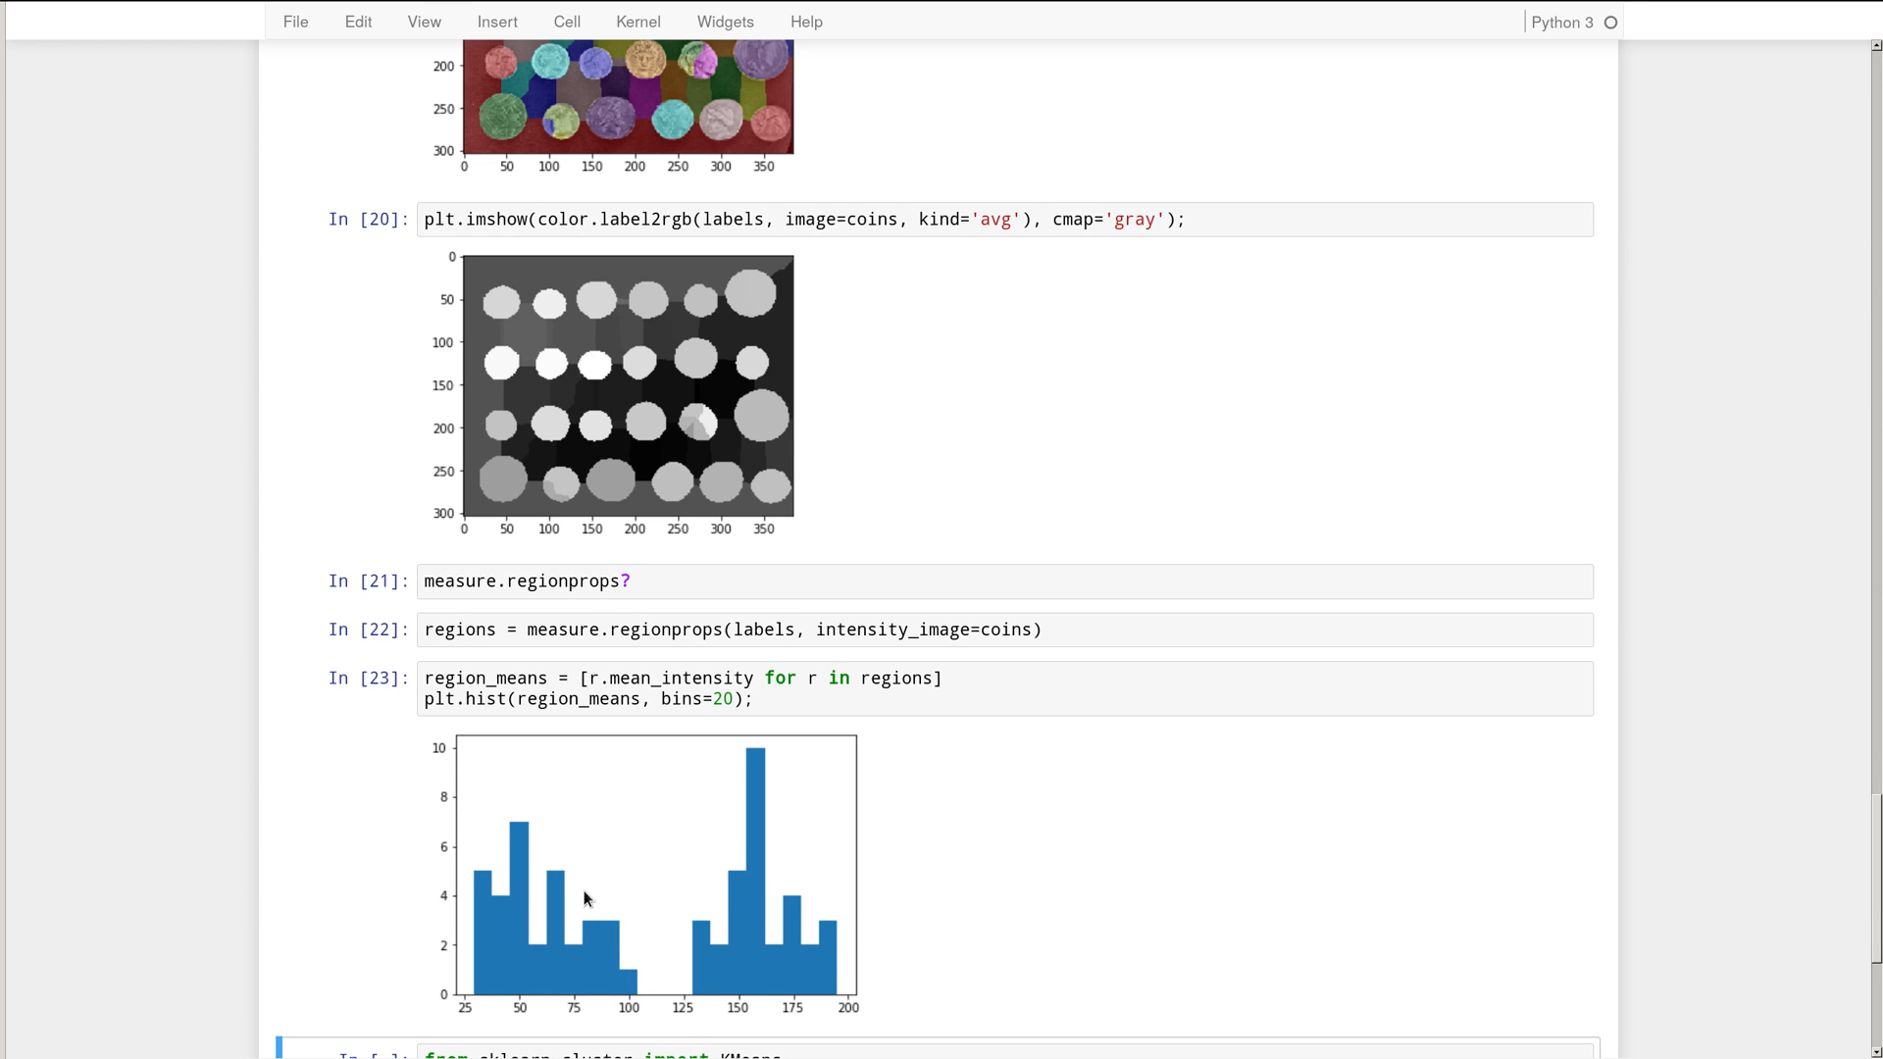
mouse_move(812, 869)
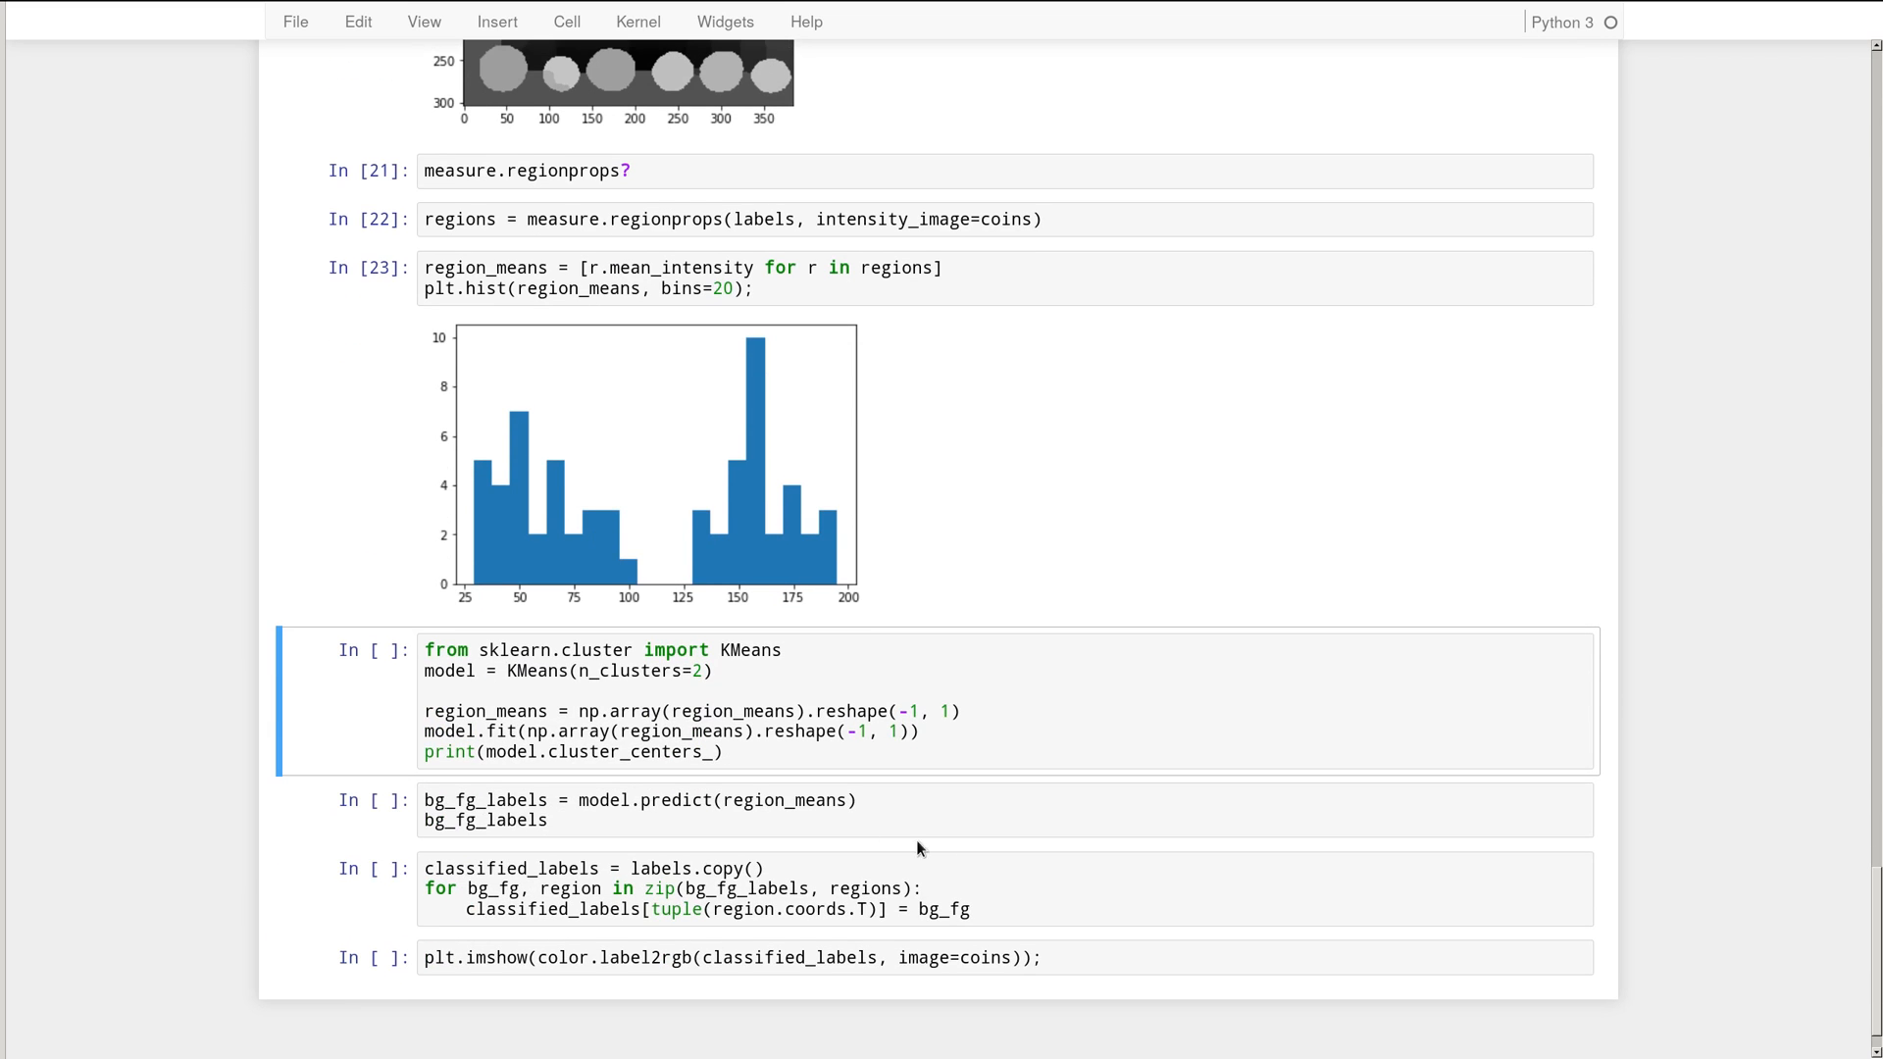
mouse_move(655, 431)
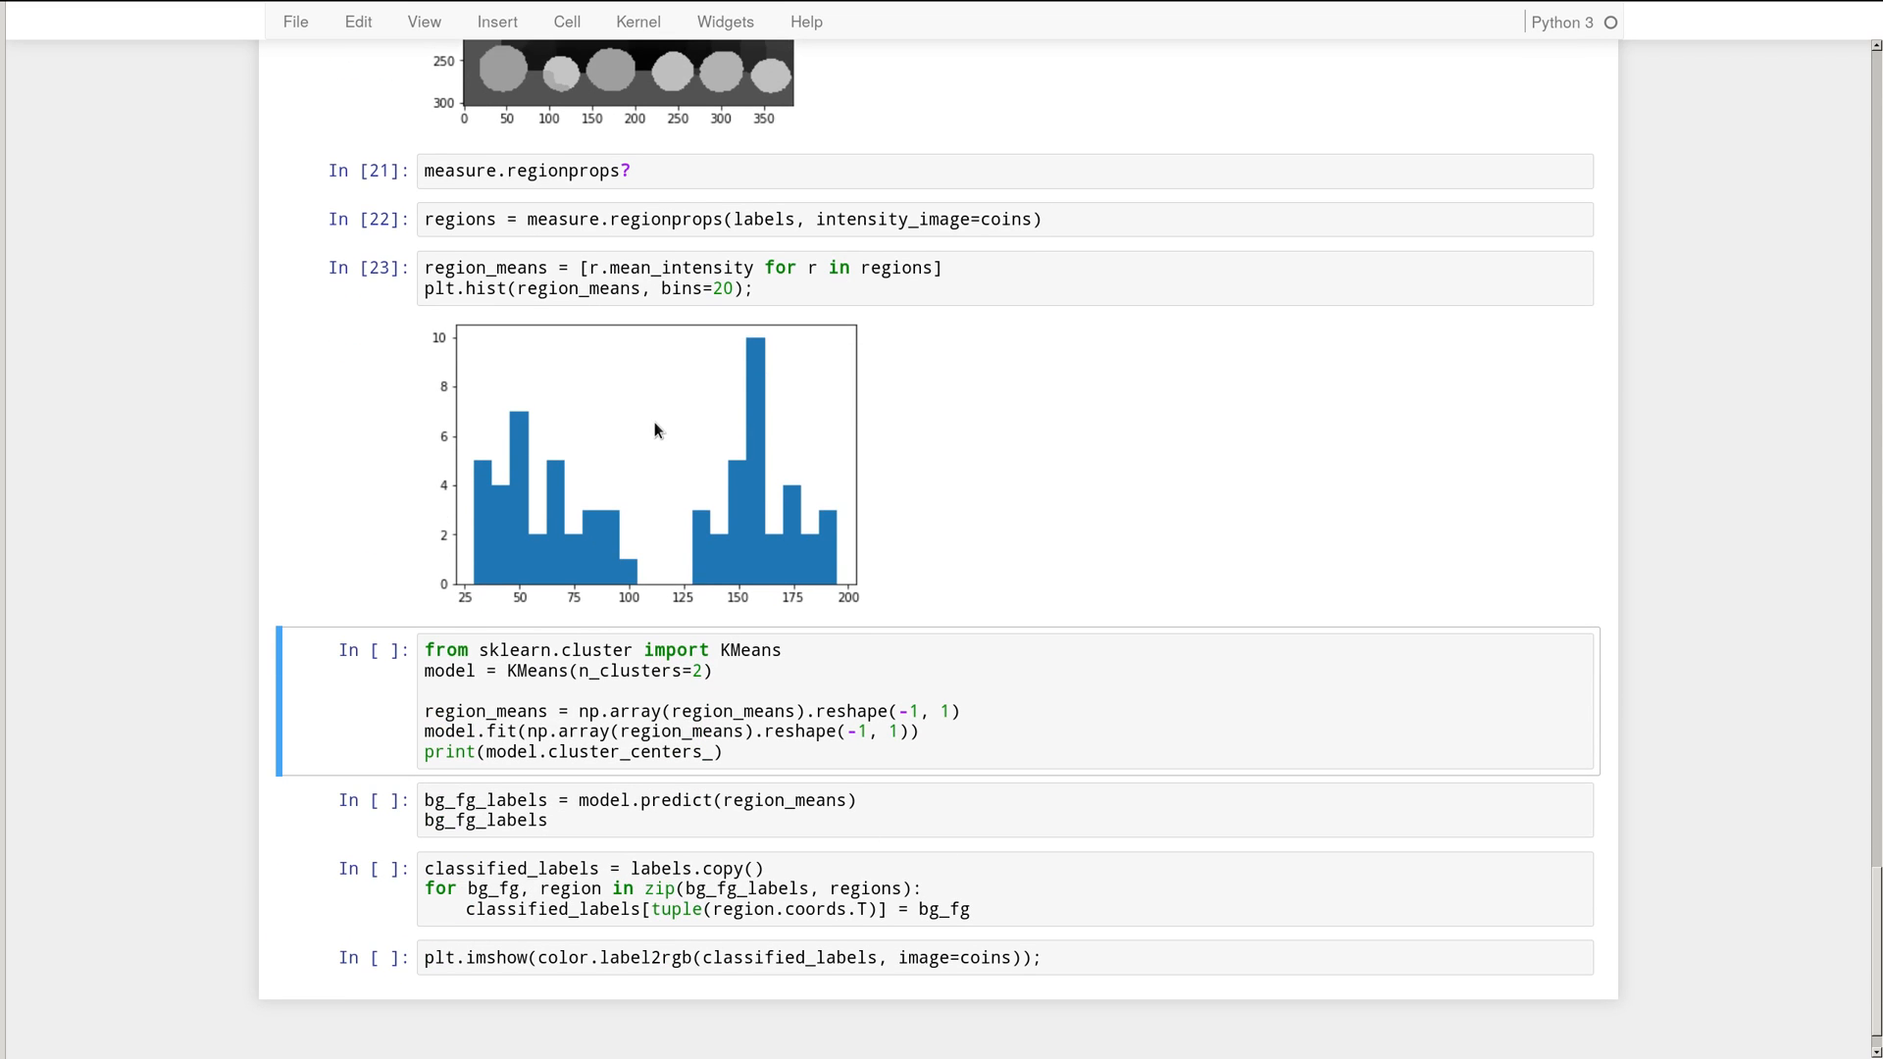
mouse_move(665, 497)
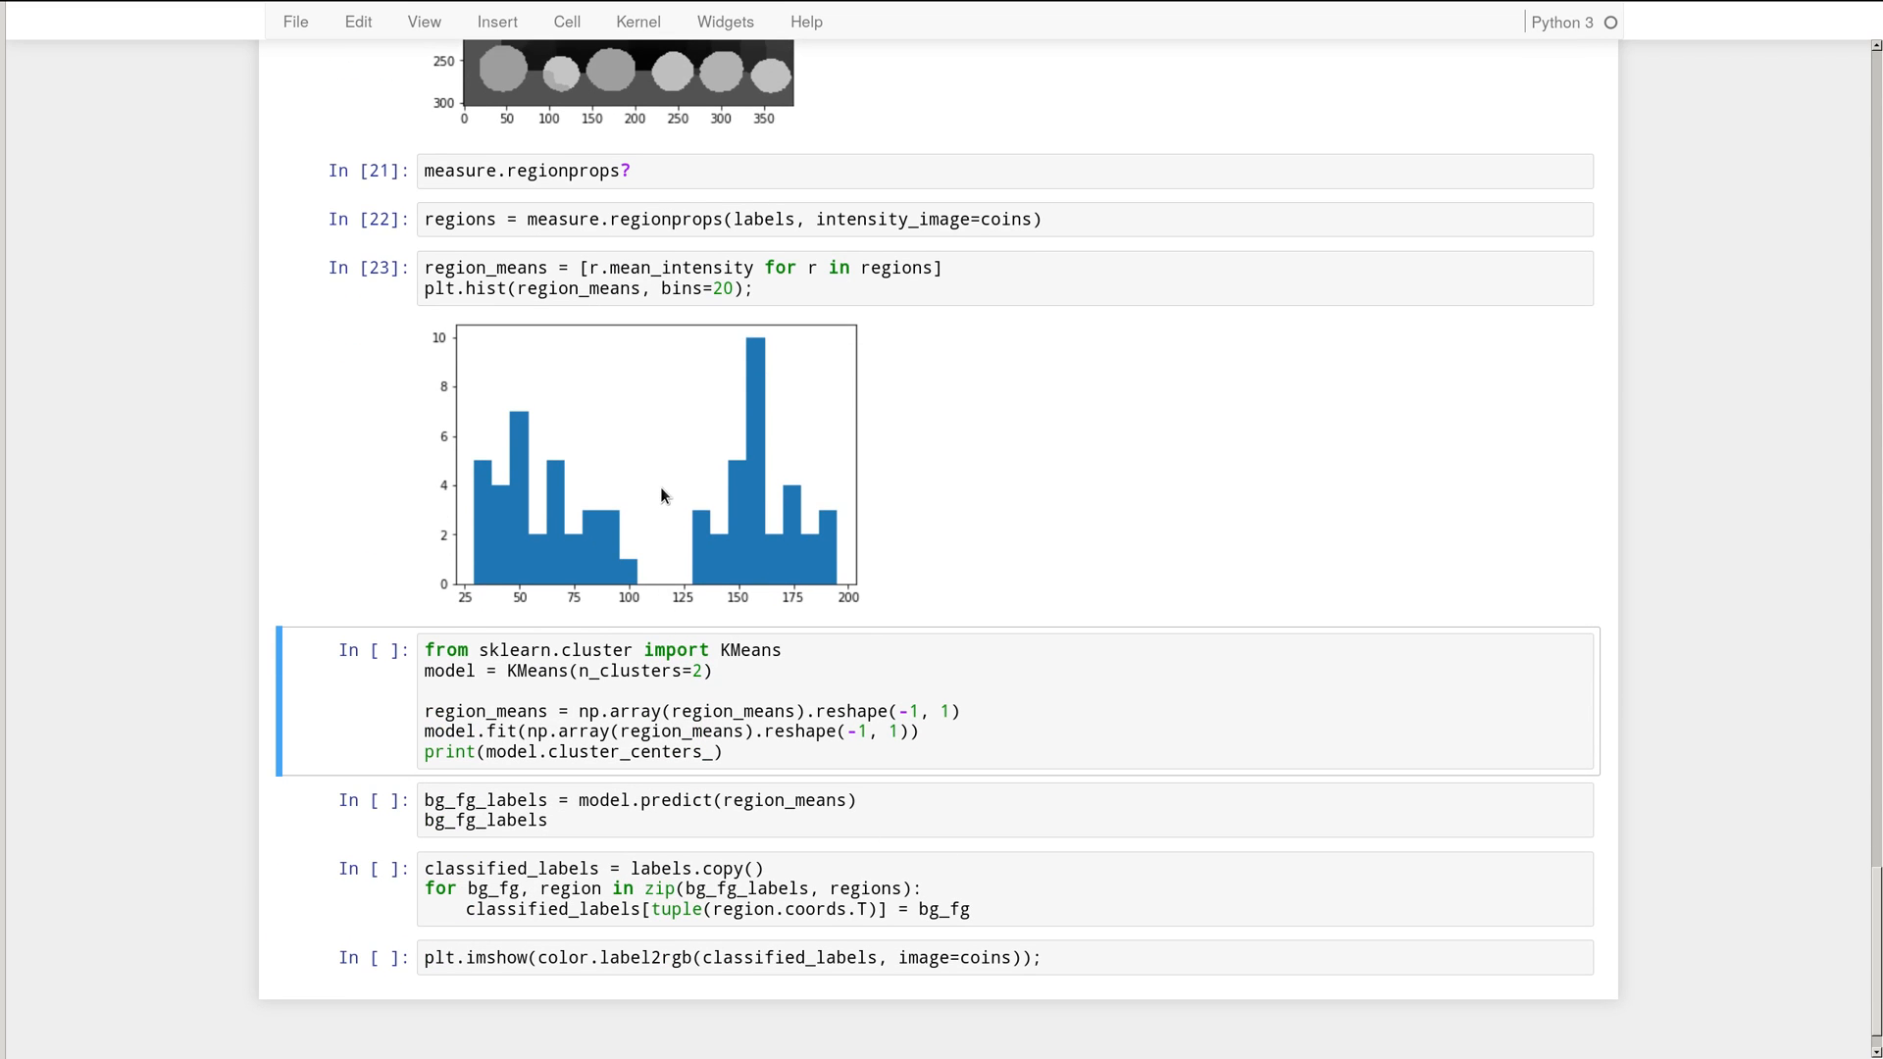
mouse_move(661, 608)
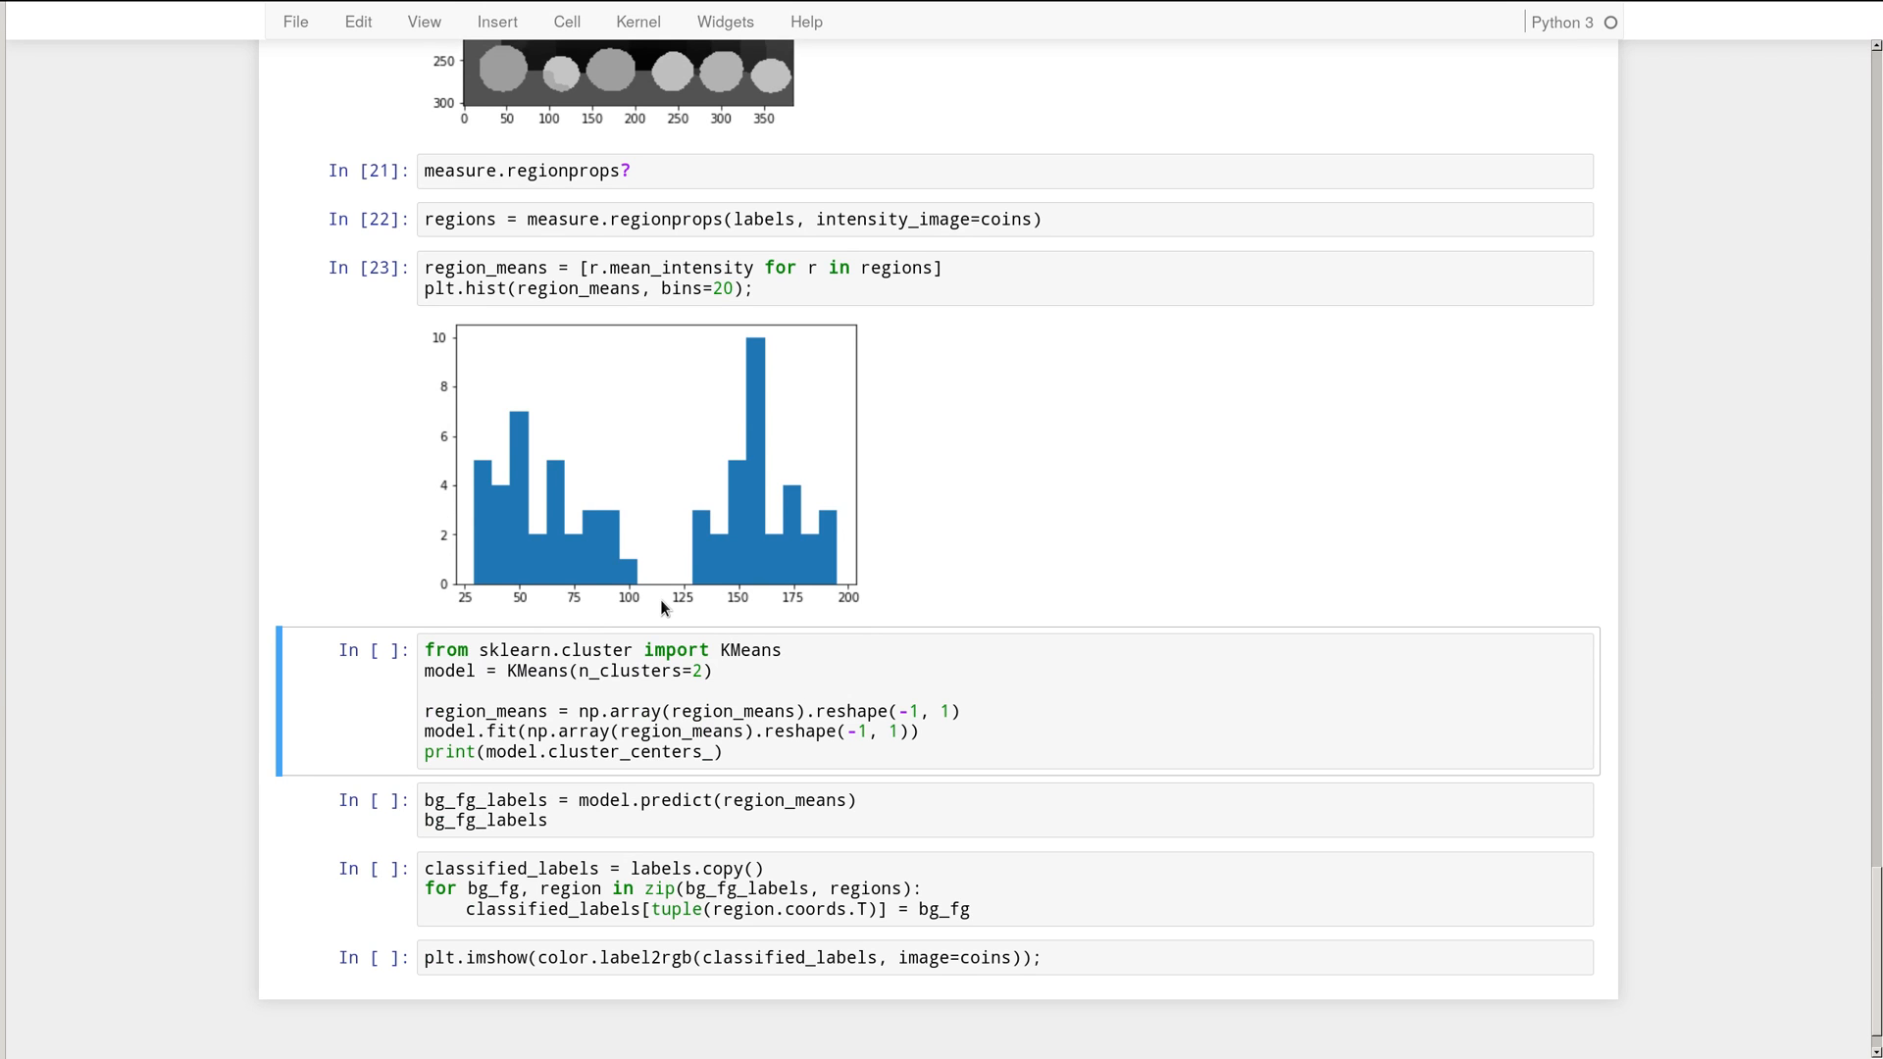
mouse_move(1004, 487)
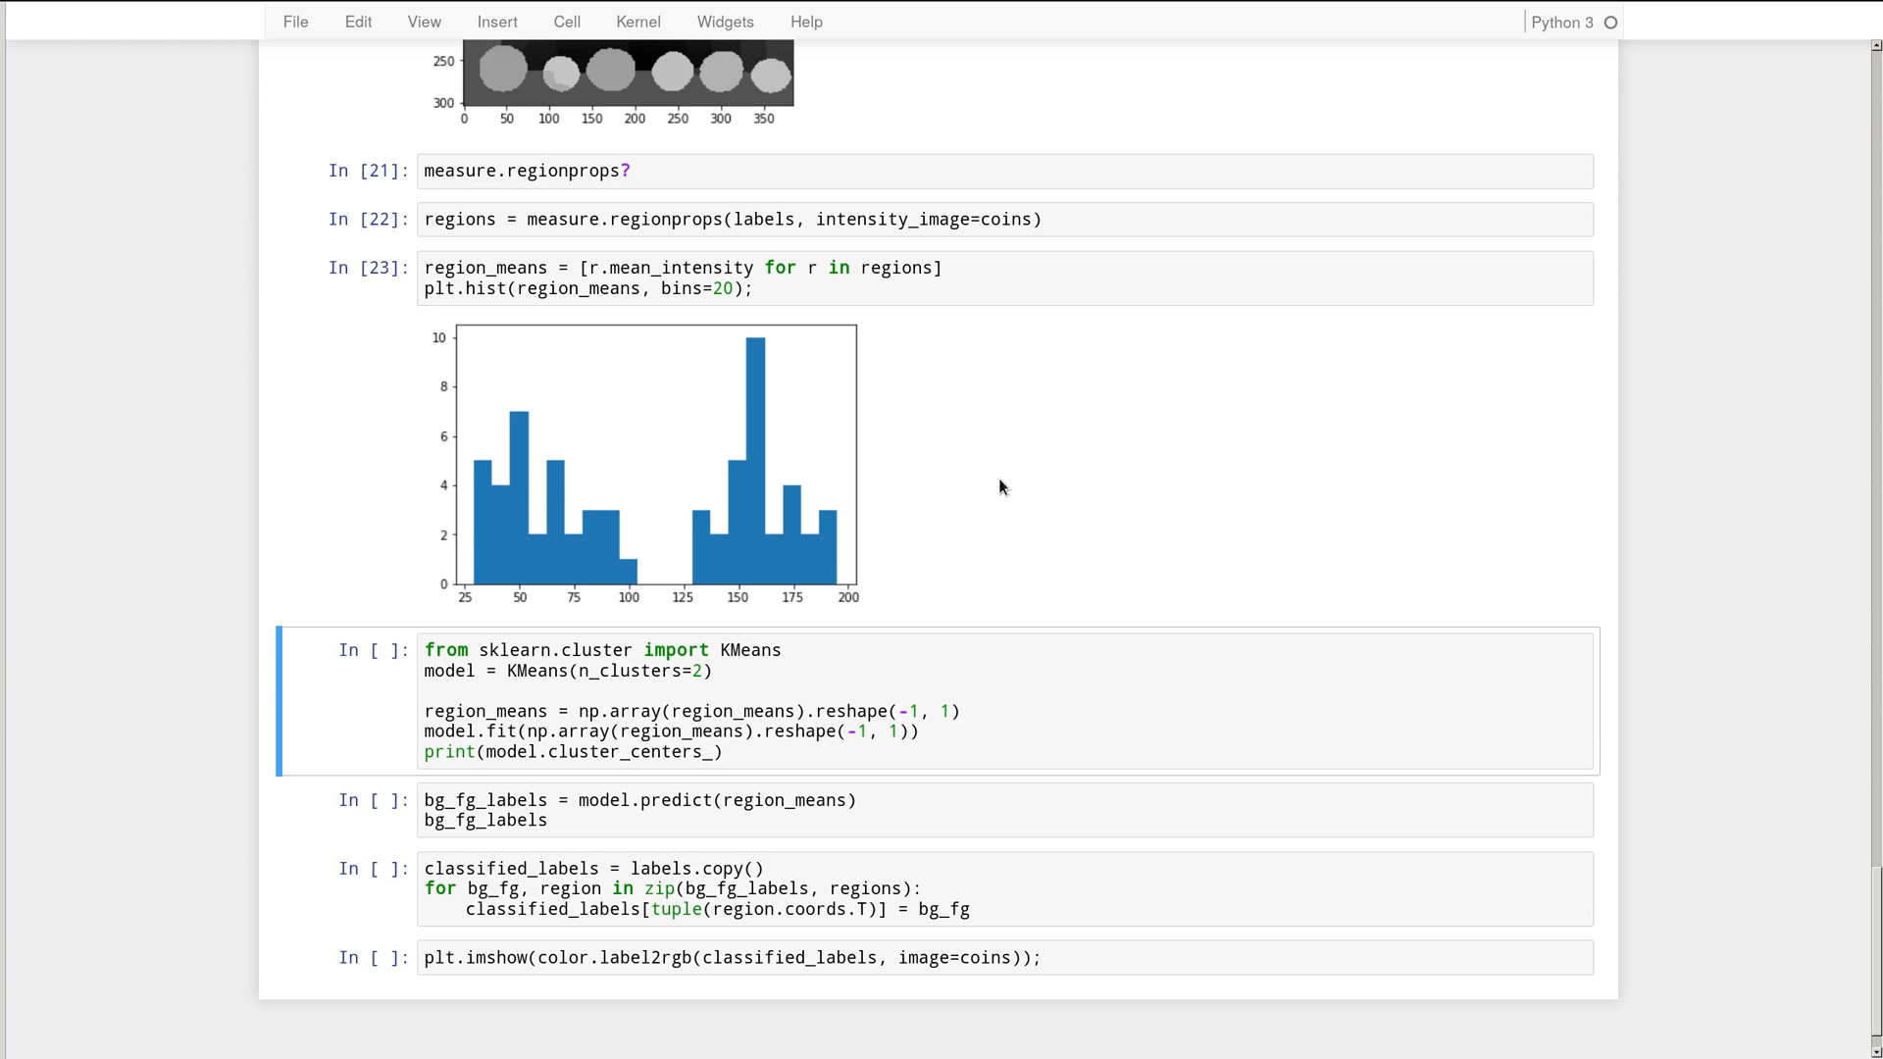
mouse_move(822, 451)
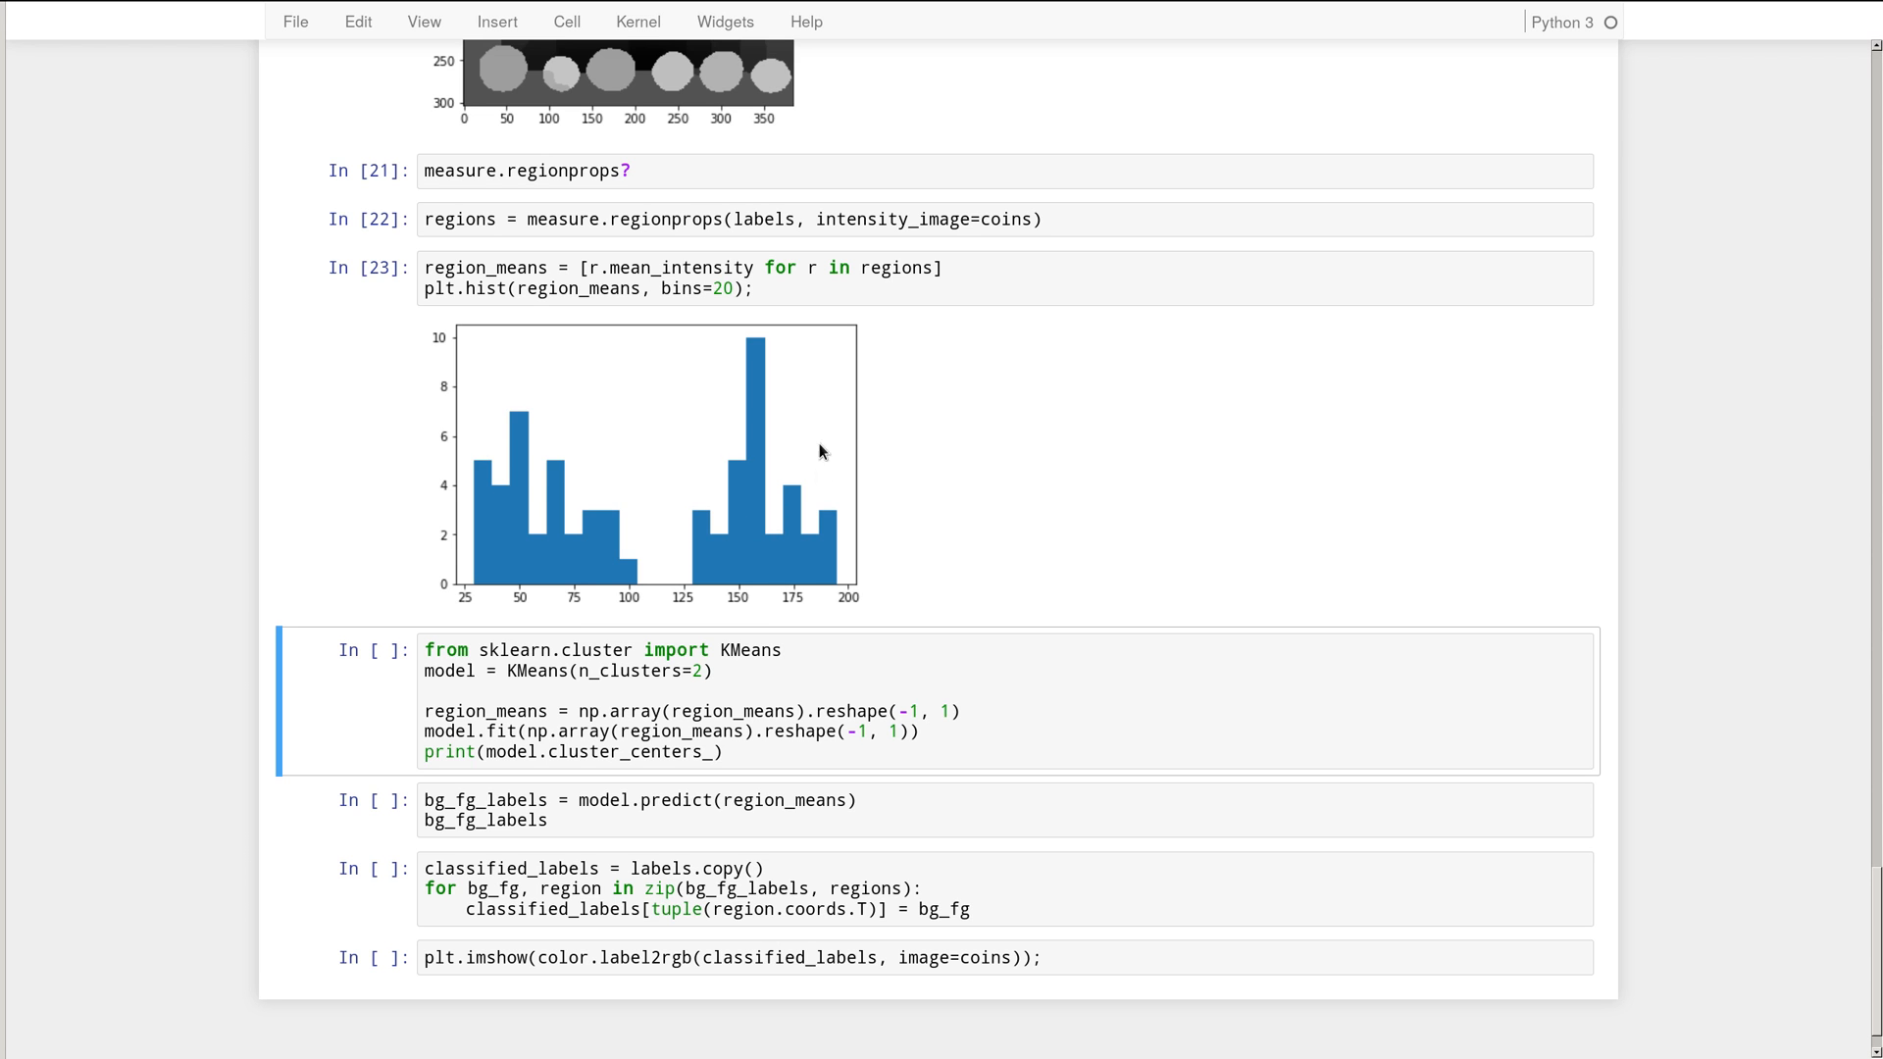
mouse_move(806, 496)
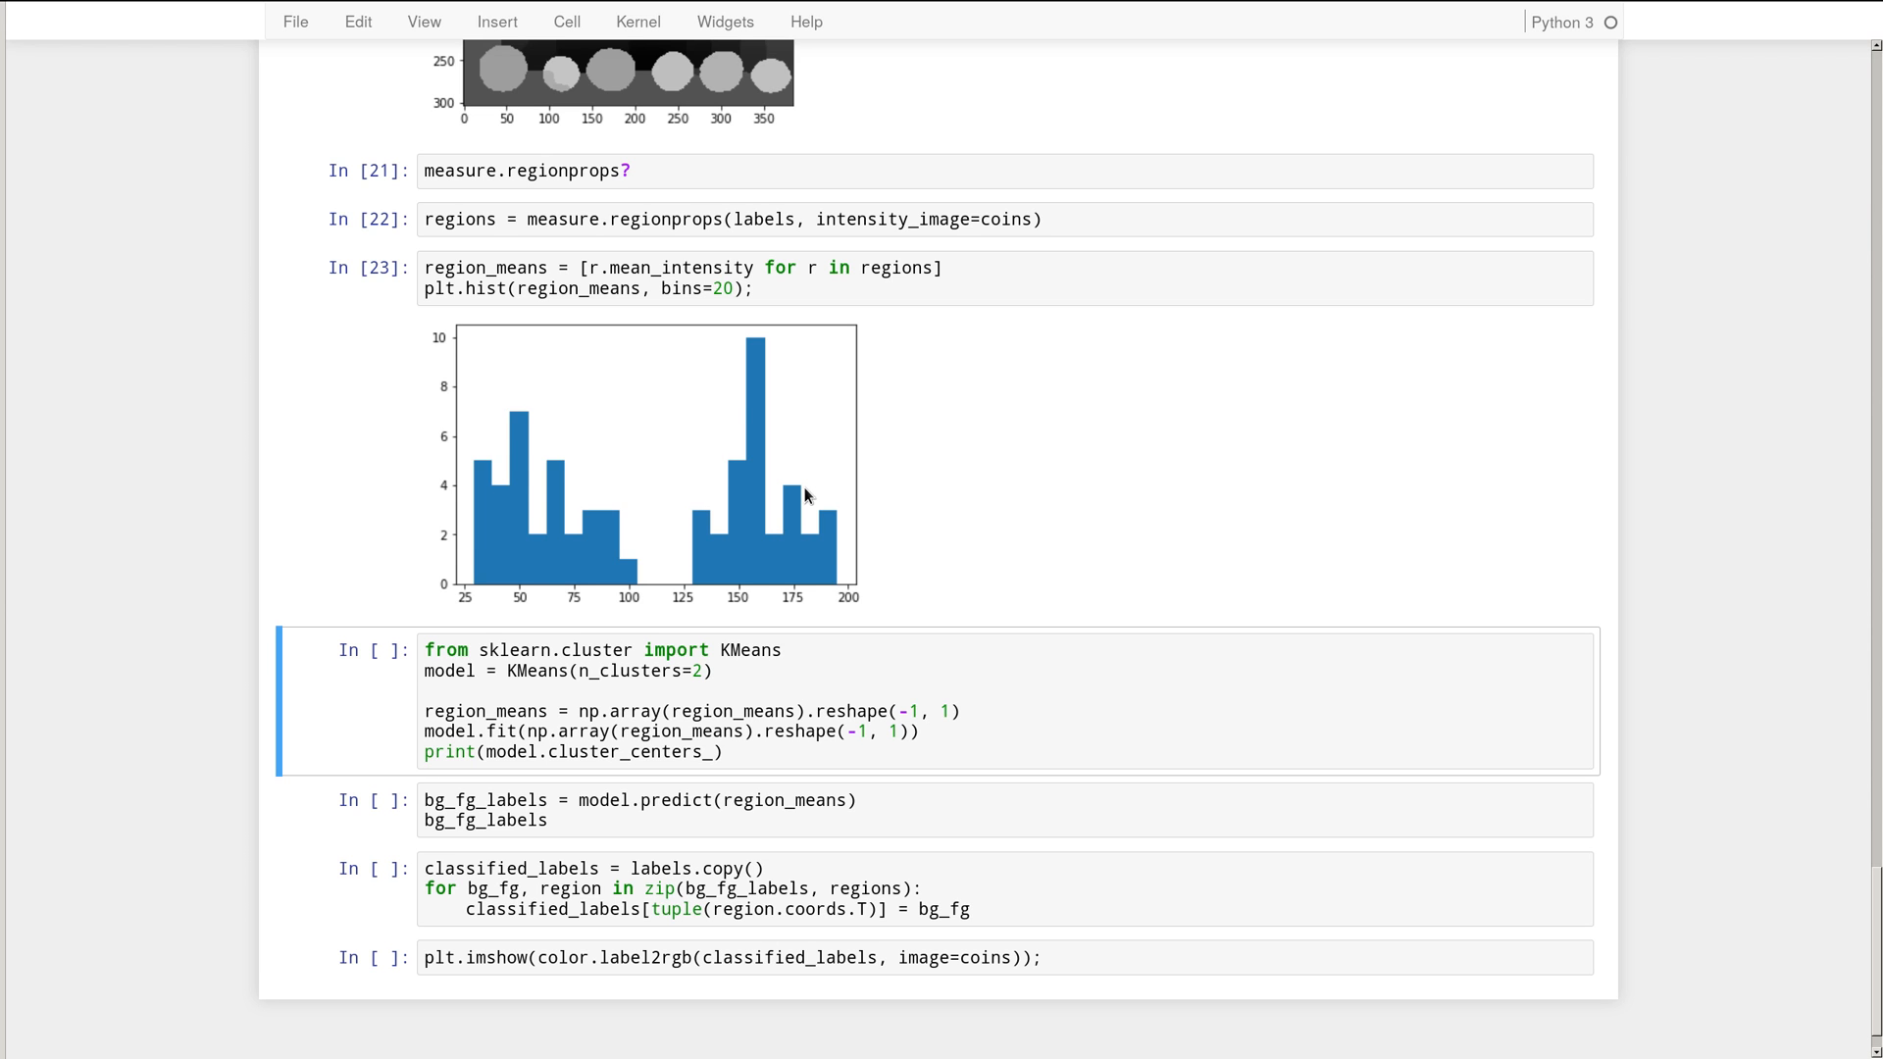
mouse_move(727, 457)
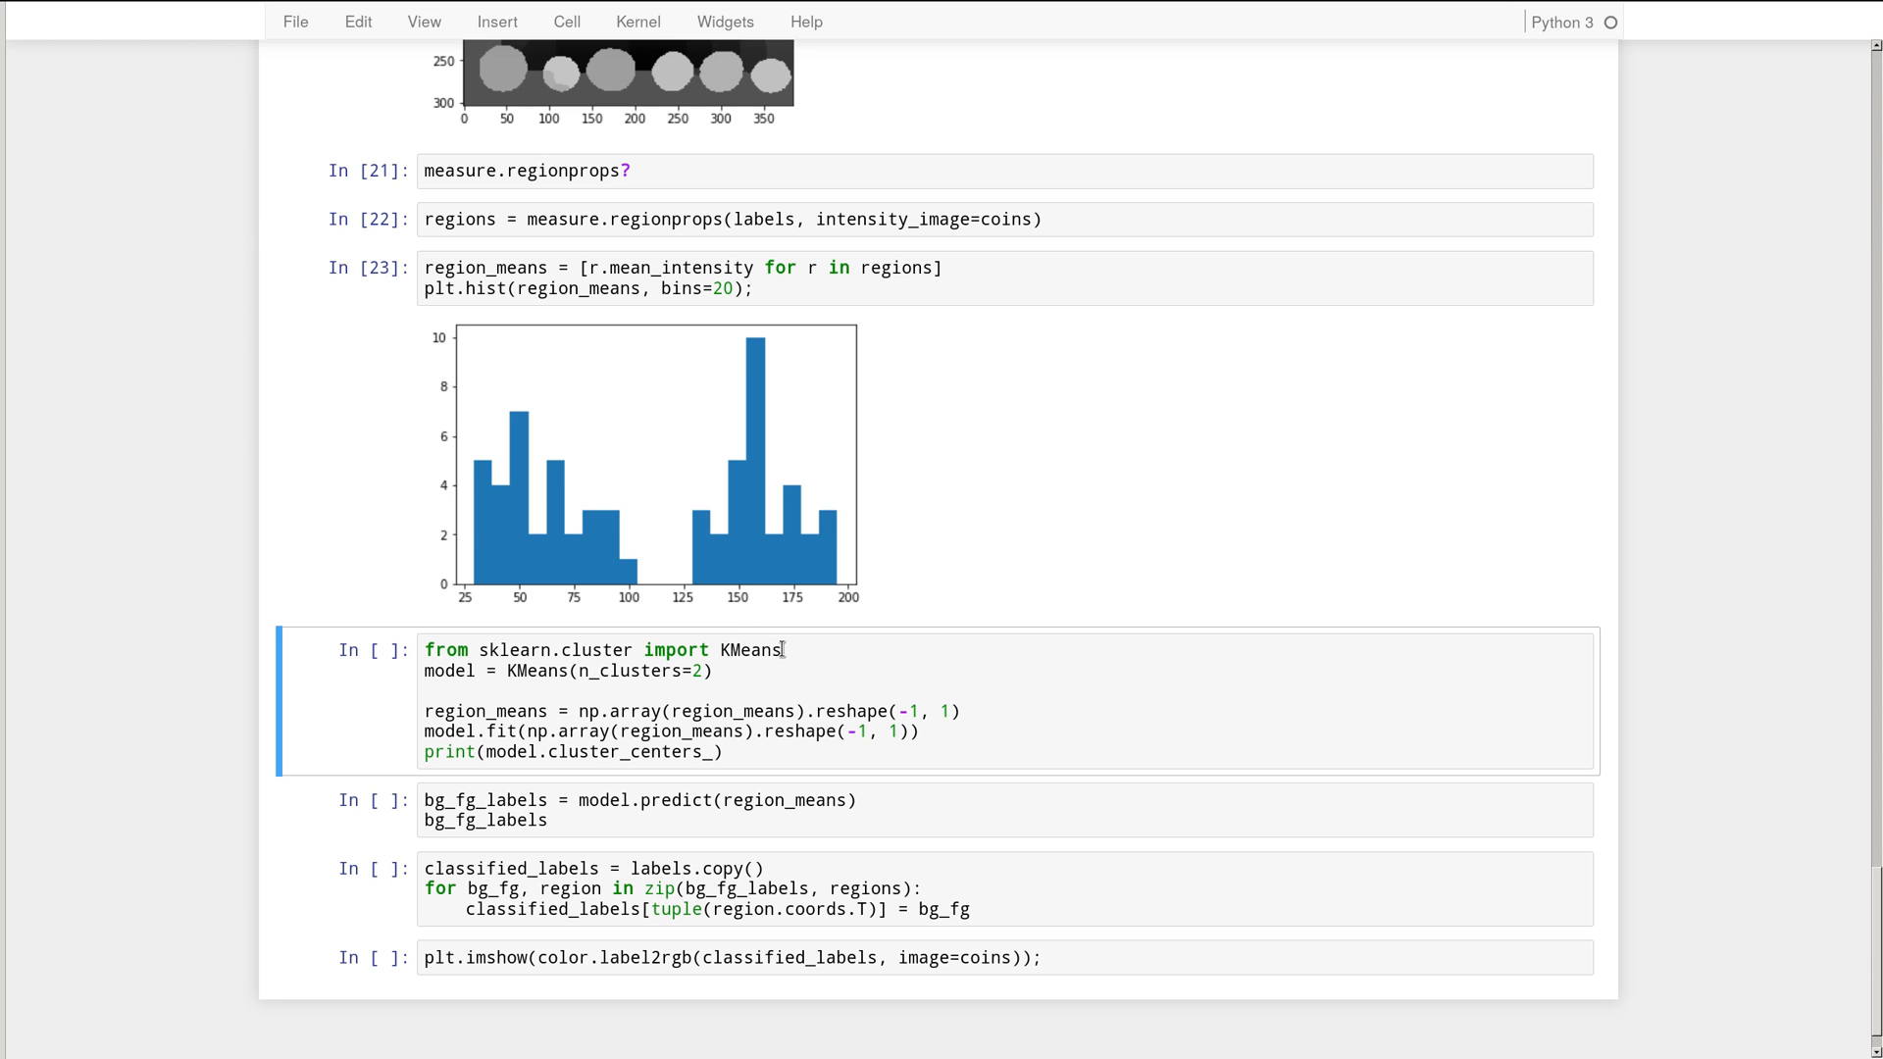
left_click(889, 659)
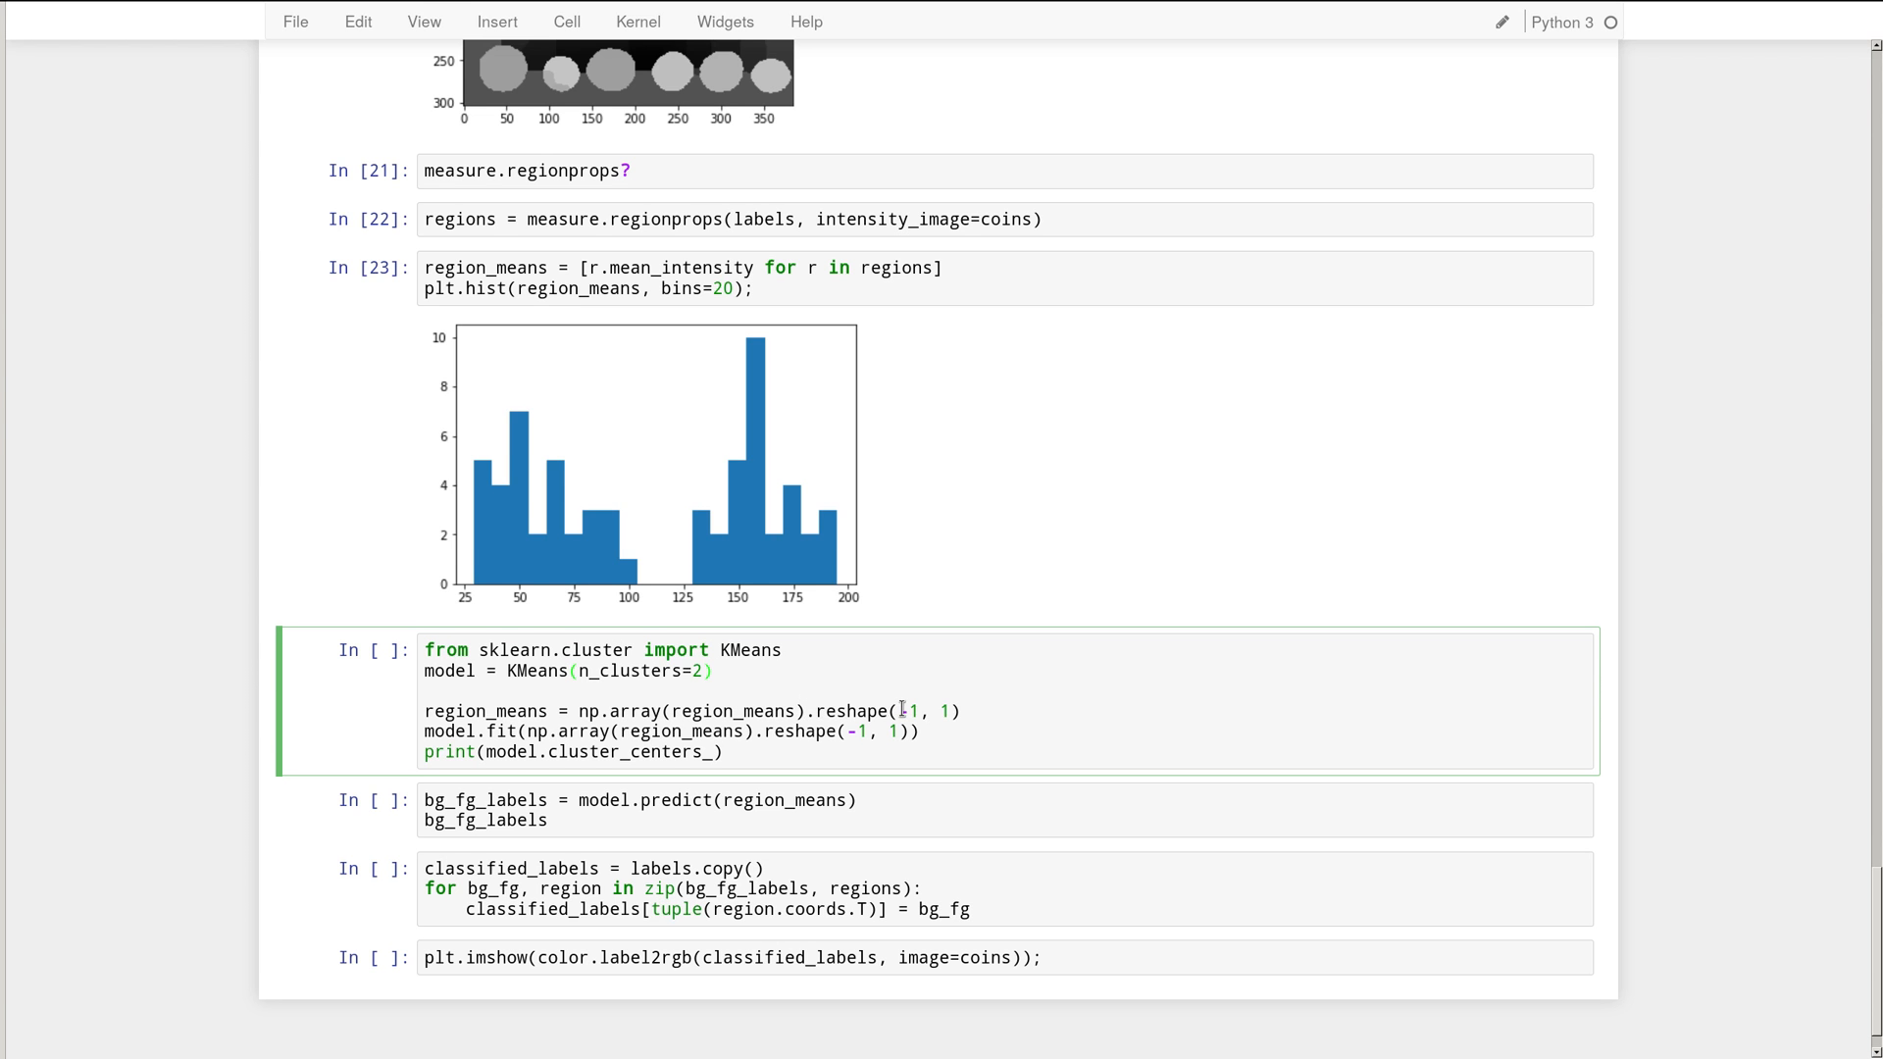
- Split the KMeans cell after the reshape line and print region_means to check its shape
key("enter")
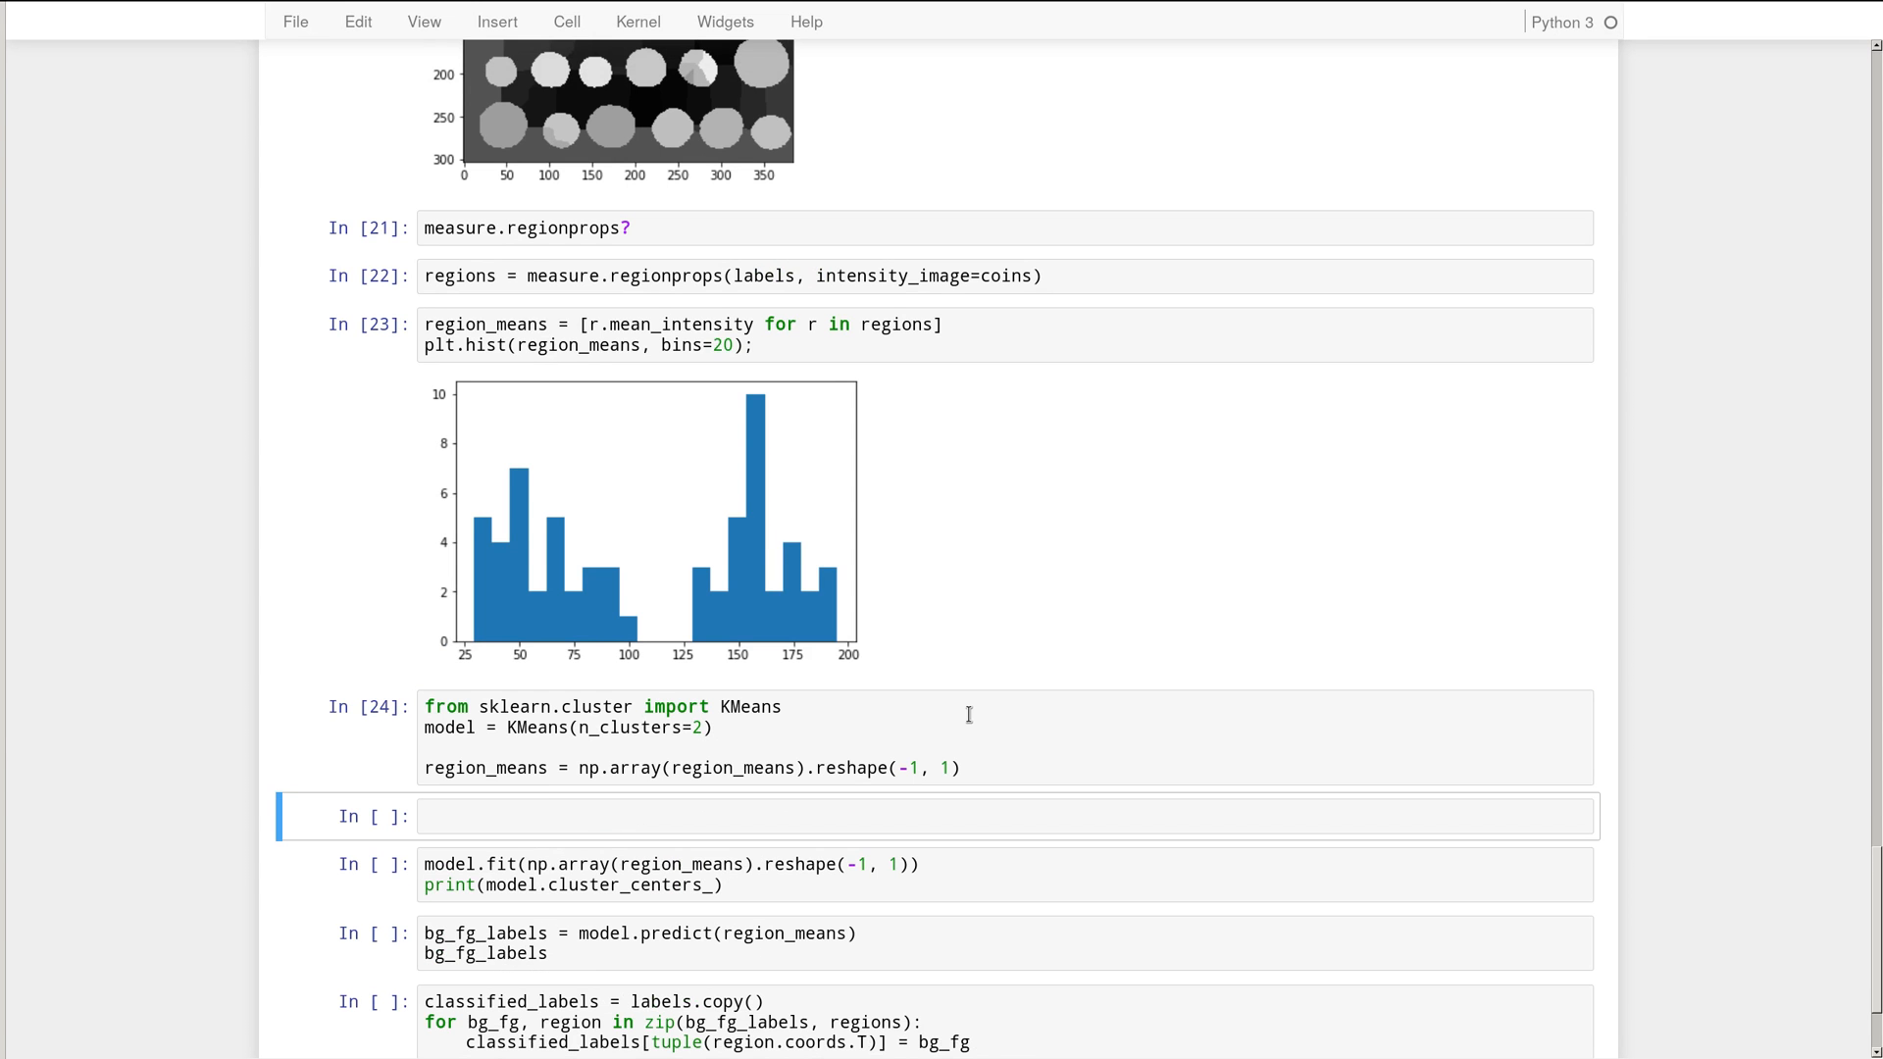
type("region_means")
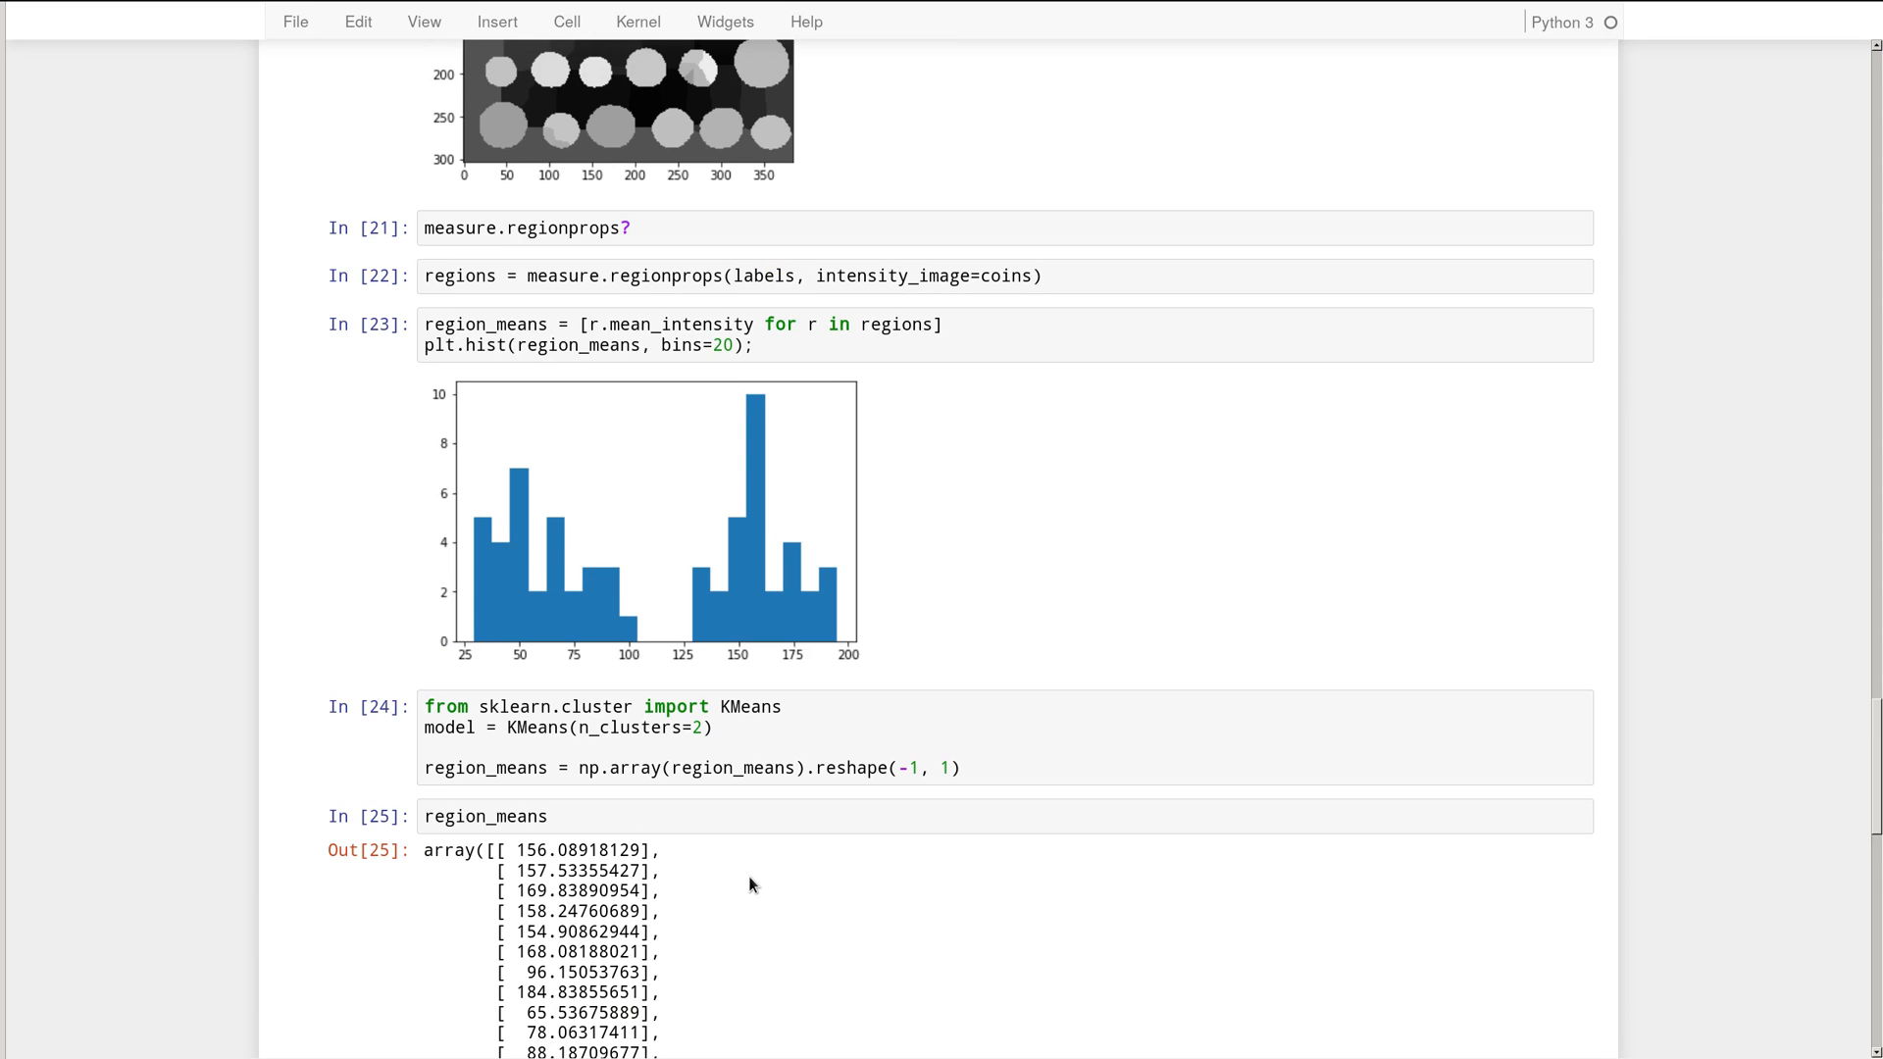
scroll("down", 3)
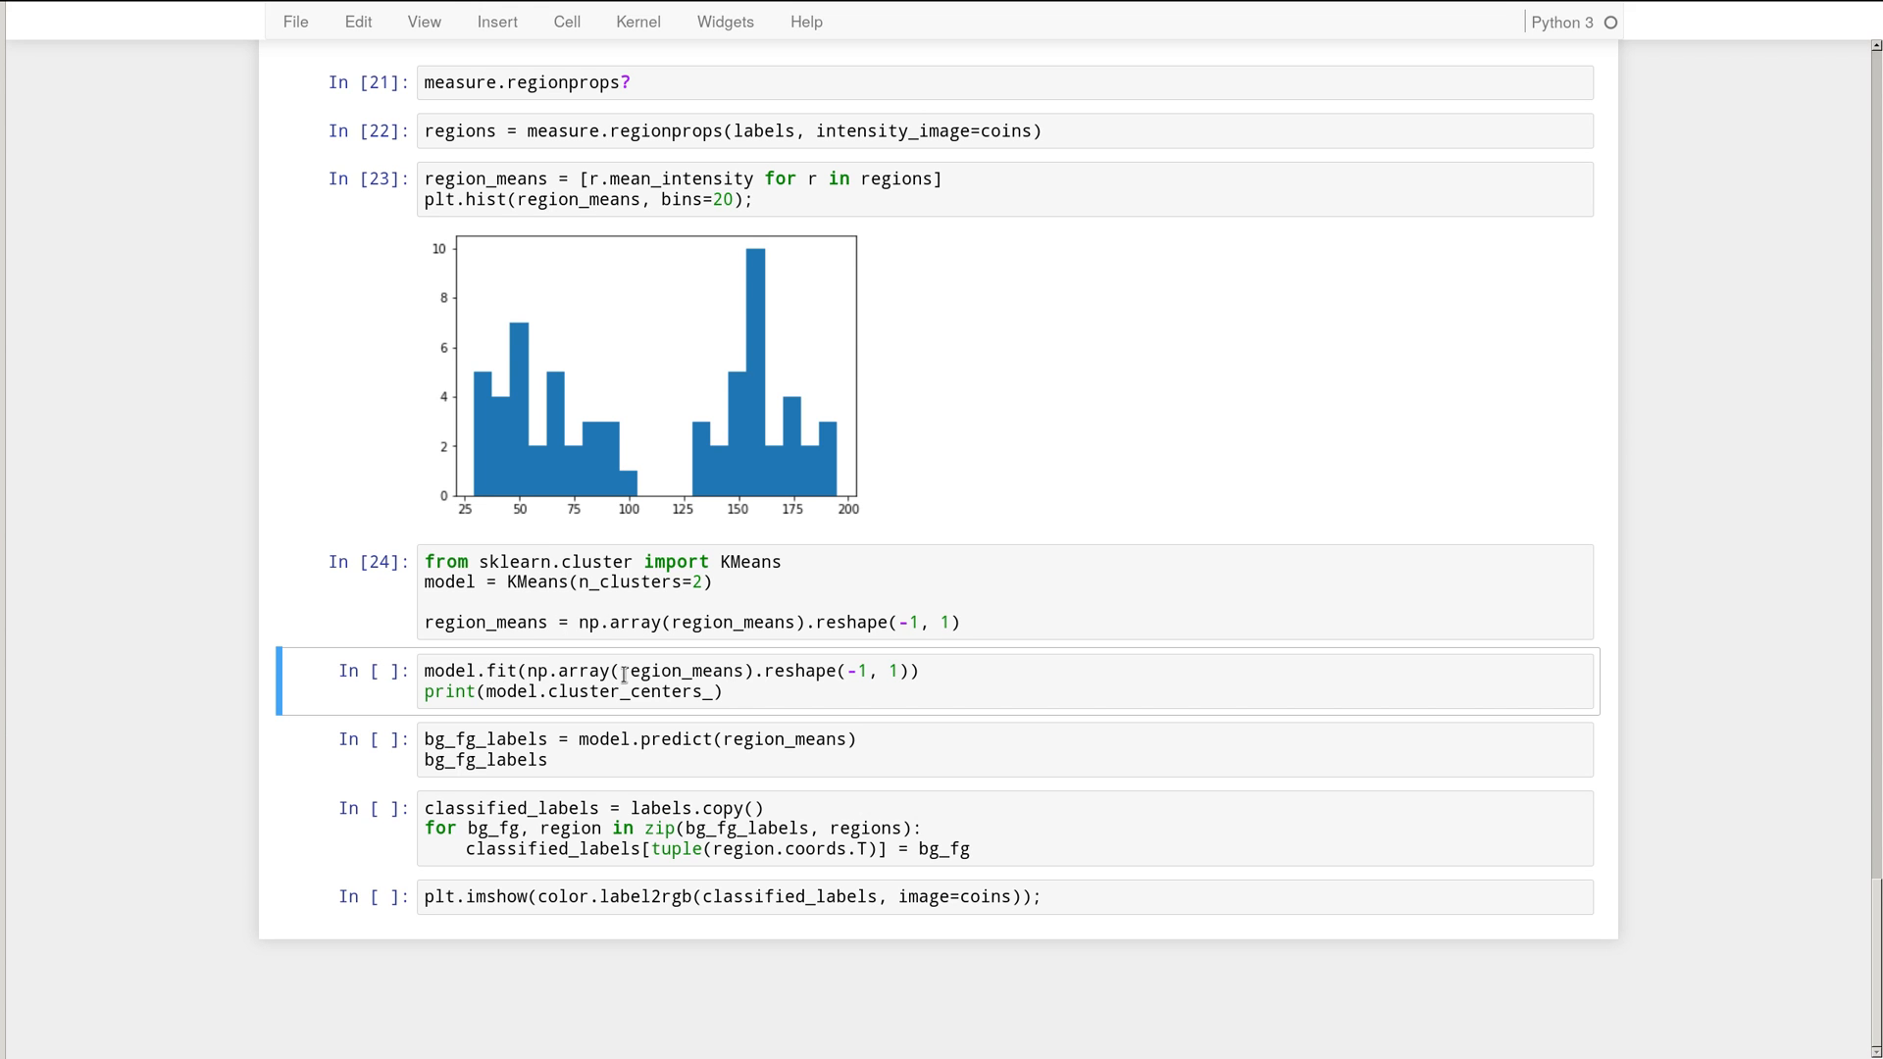
- Replace the np.array argument in model.fit with region_means and run it, giving centres near 160 and 59
left_click(620, 671)
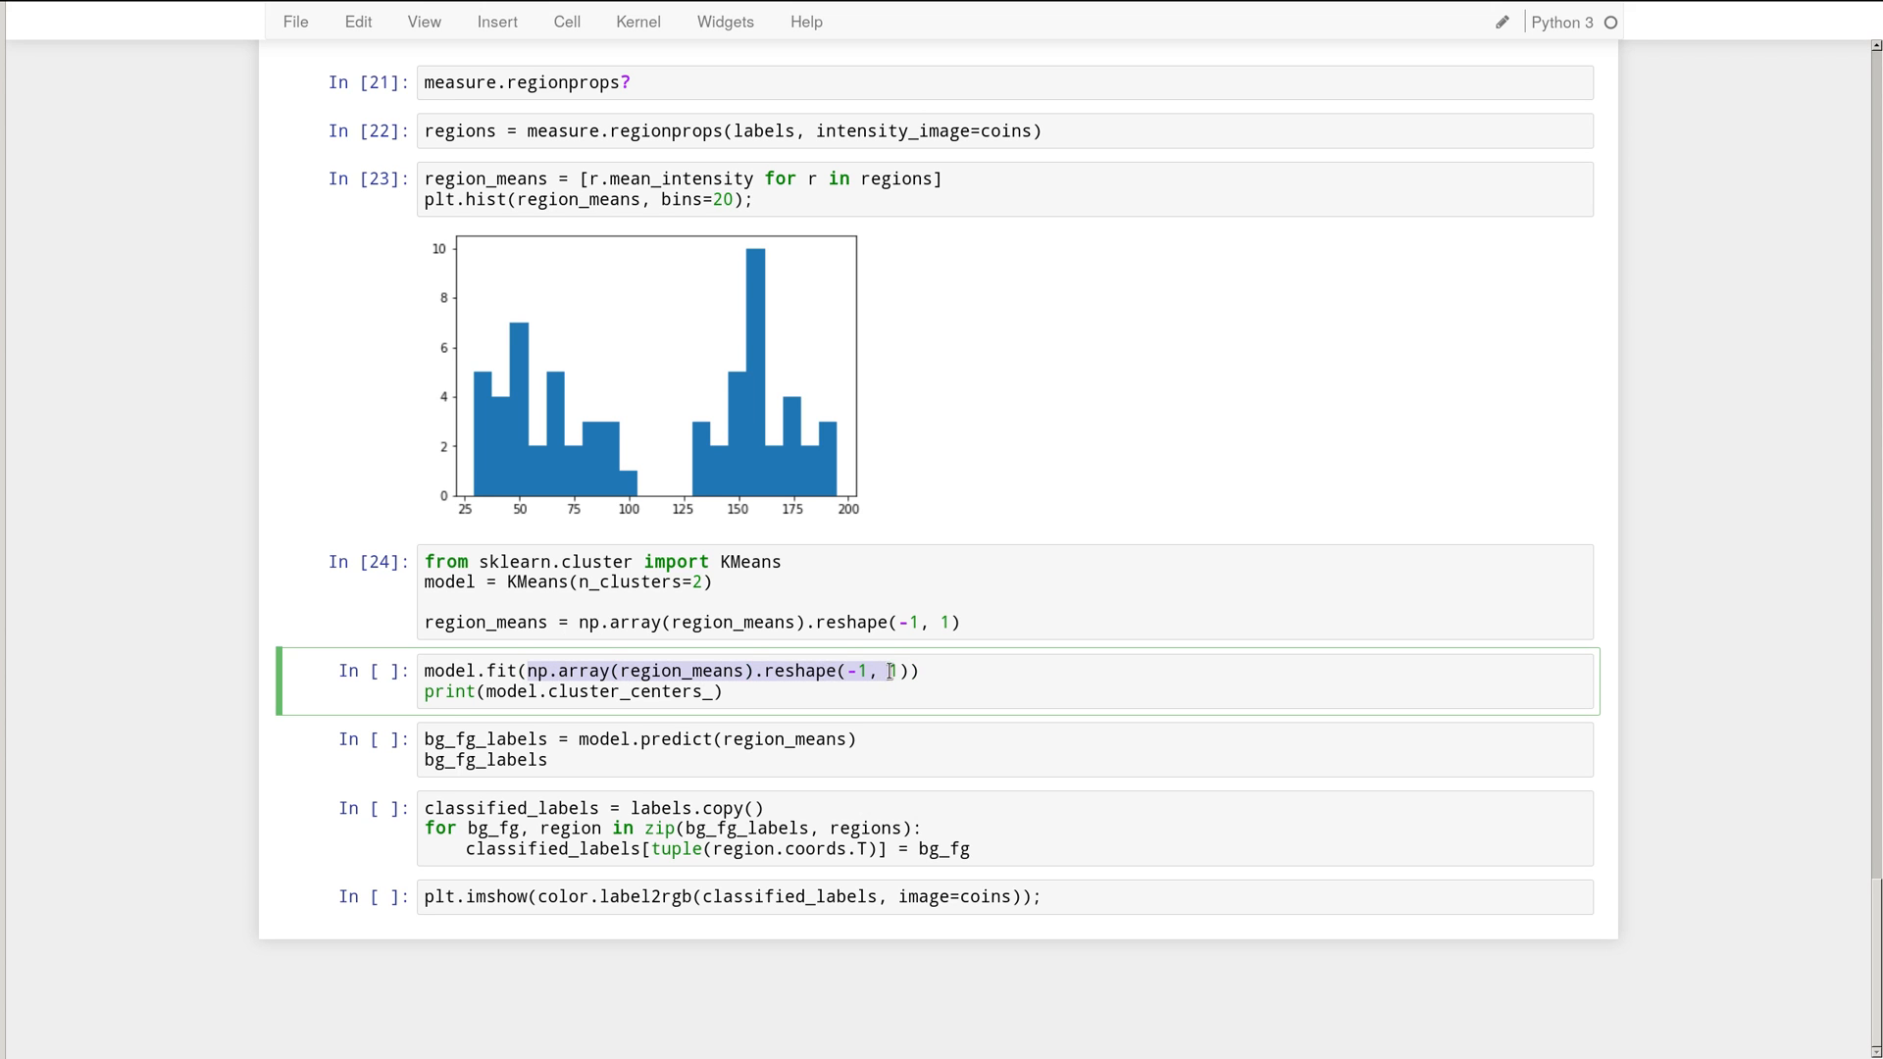
type("region)")
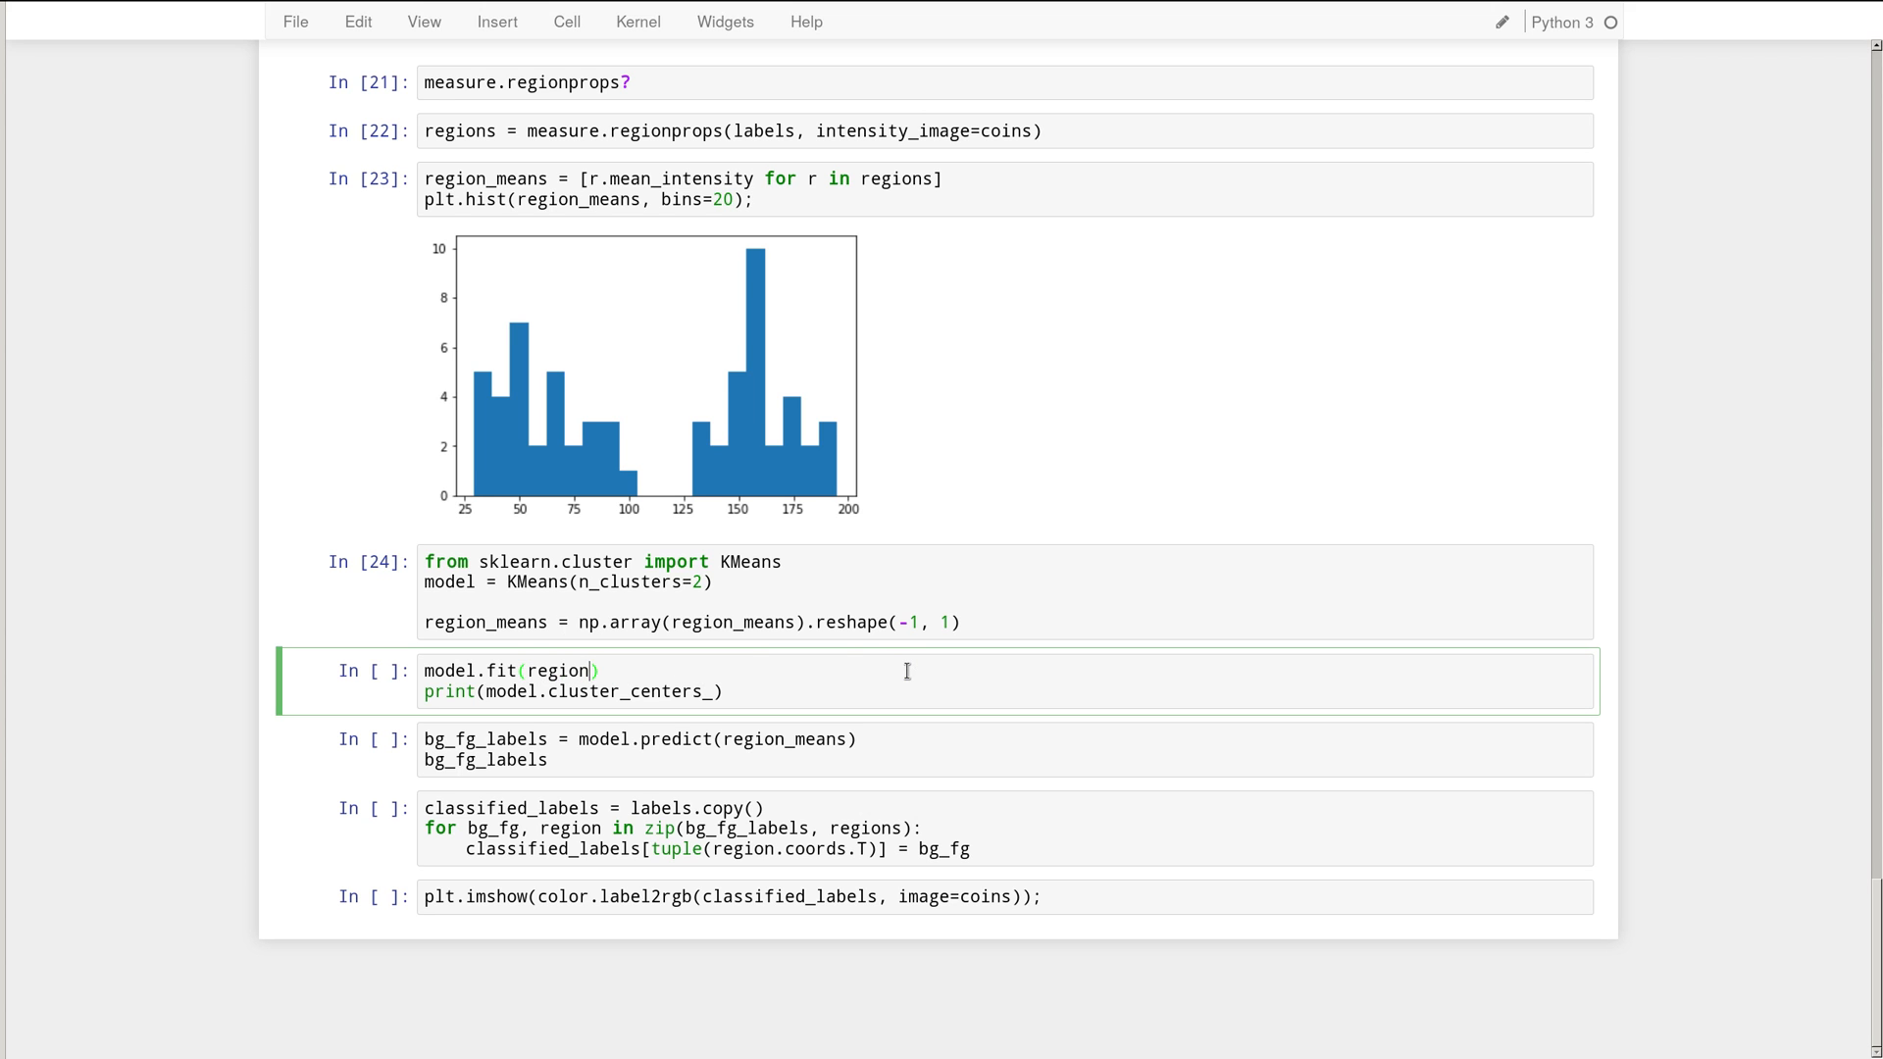
type("_means")
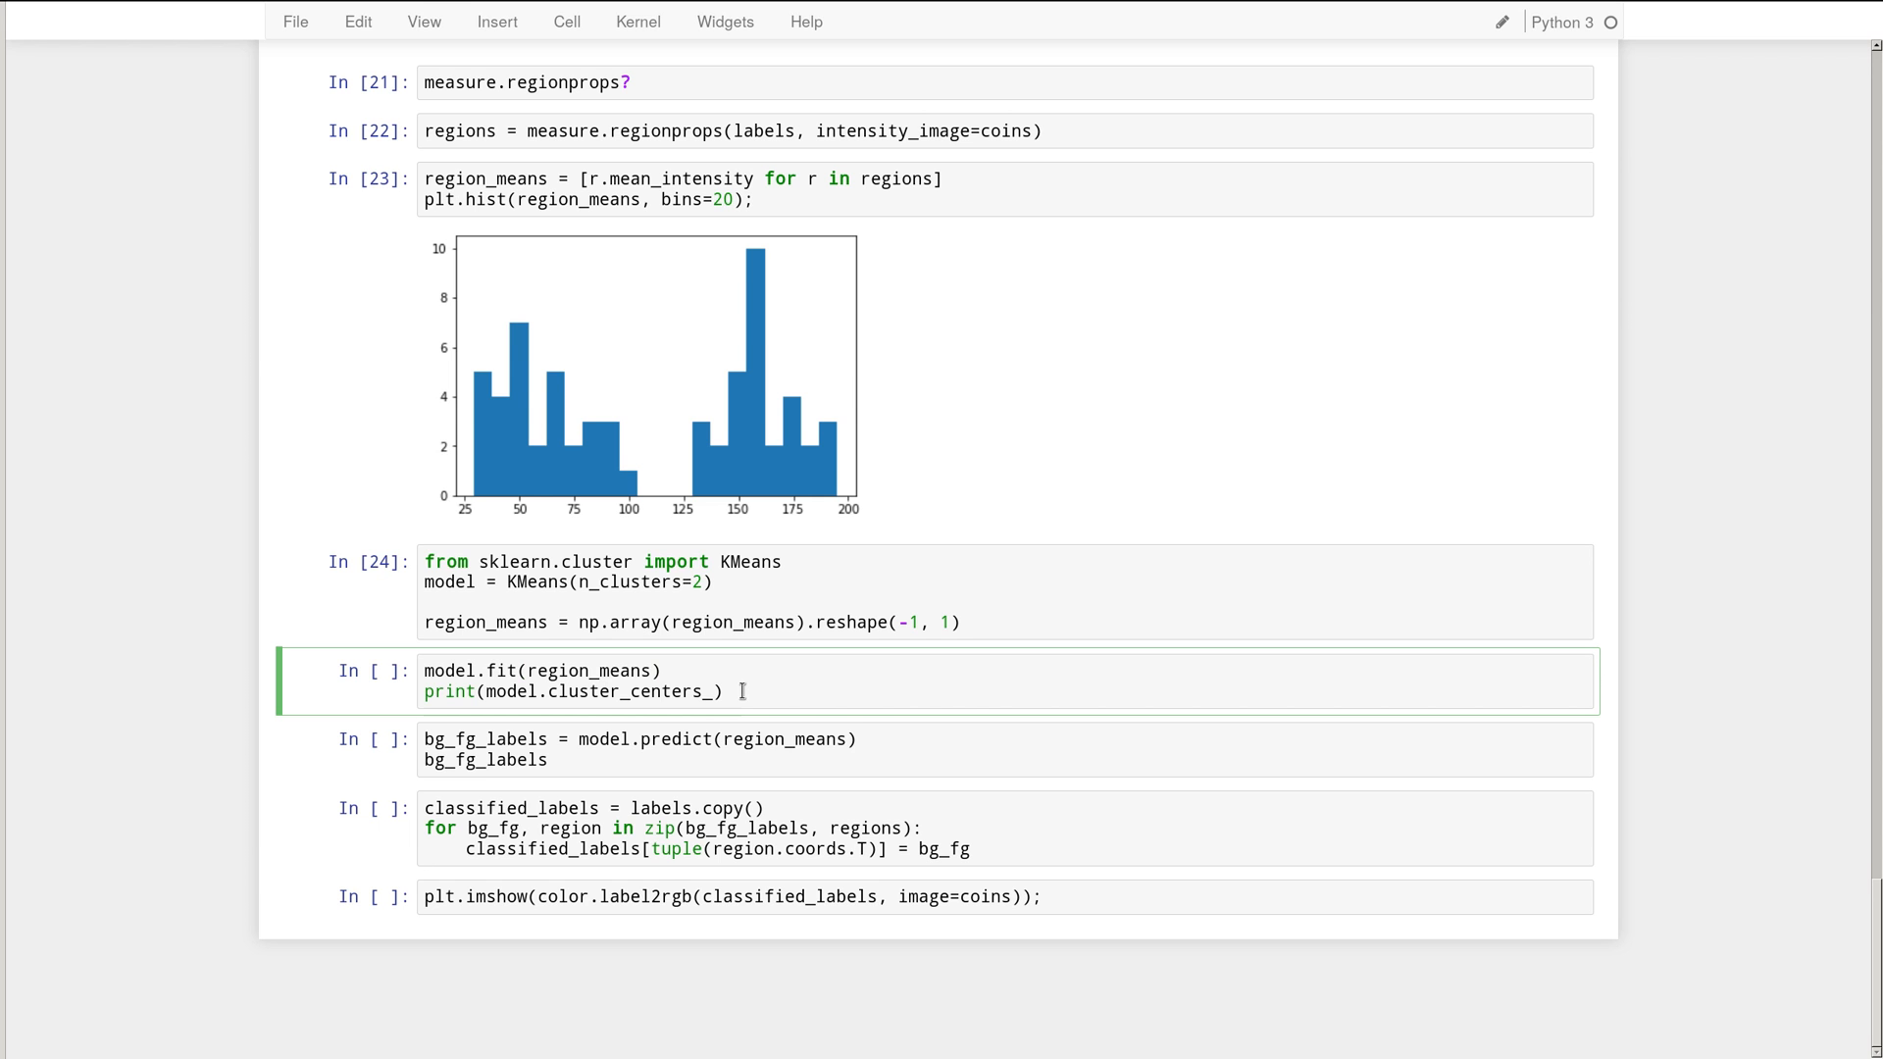
key("shift+enter")
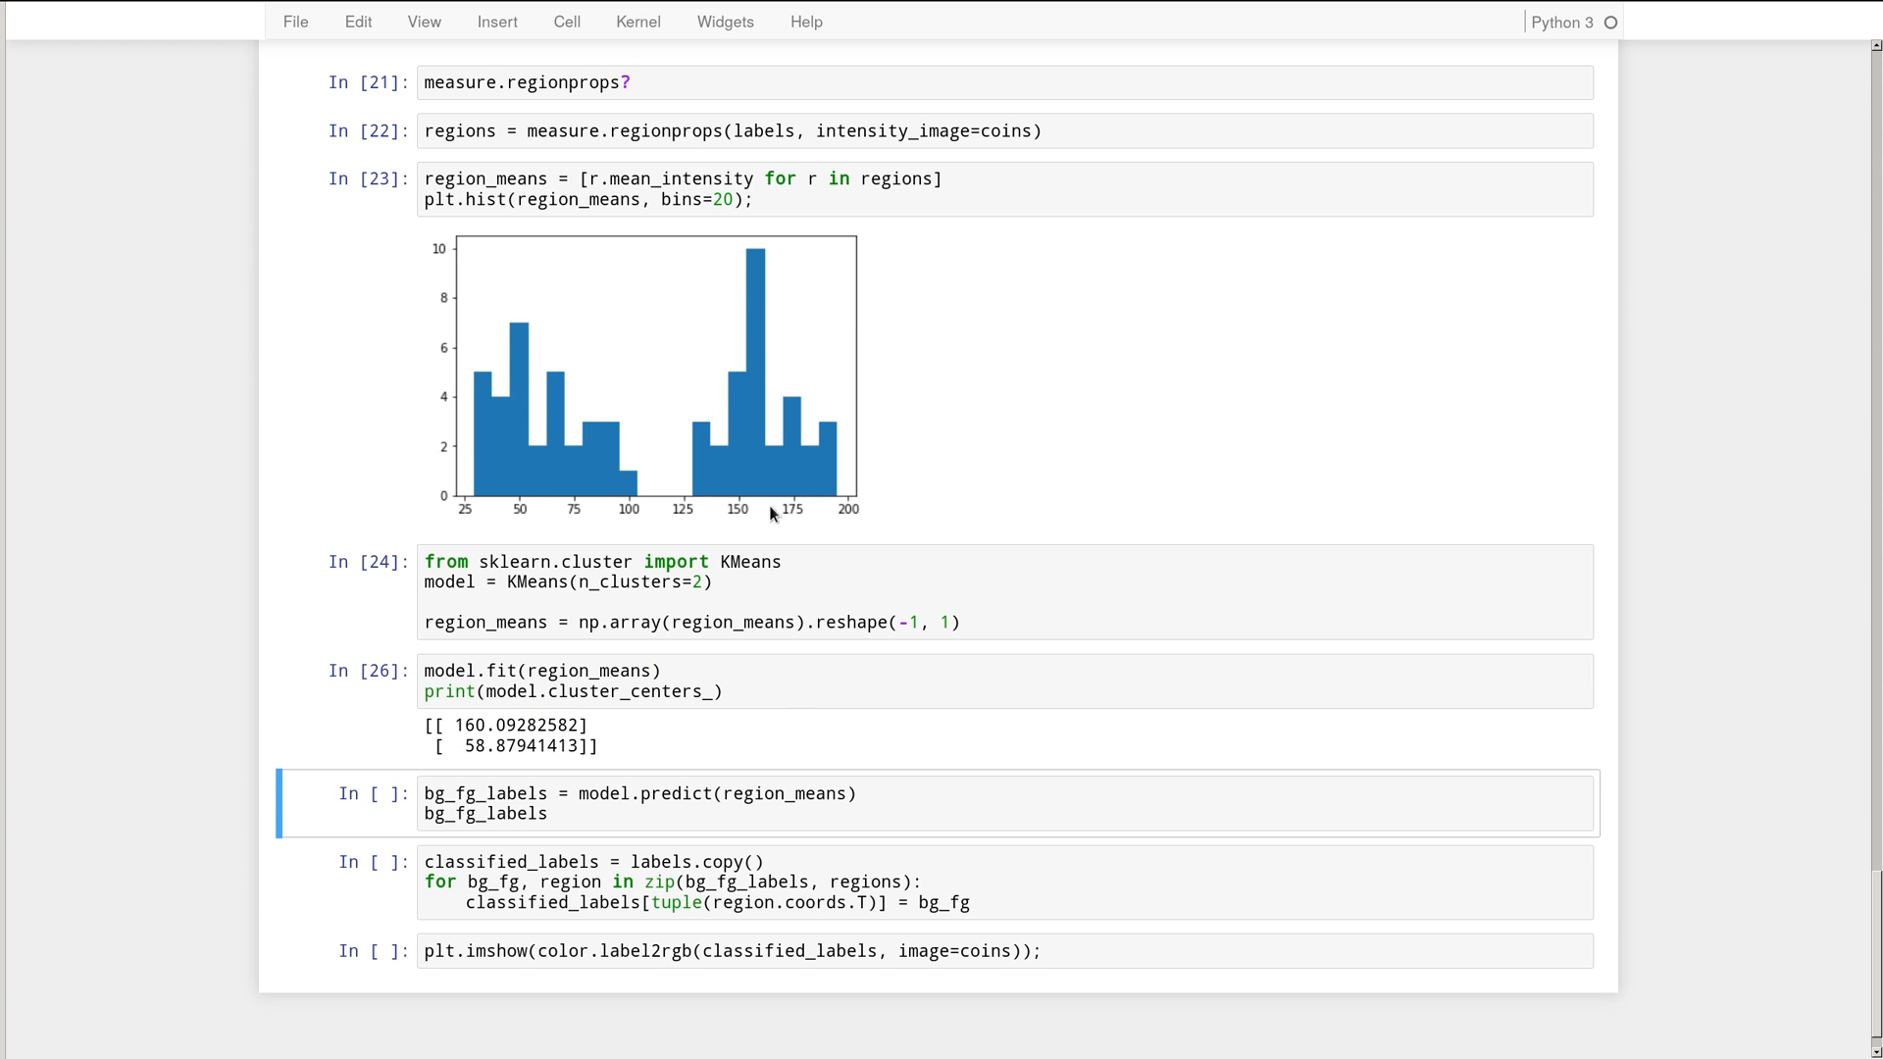
mouse_move(757, 530)
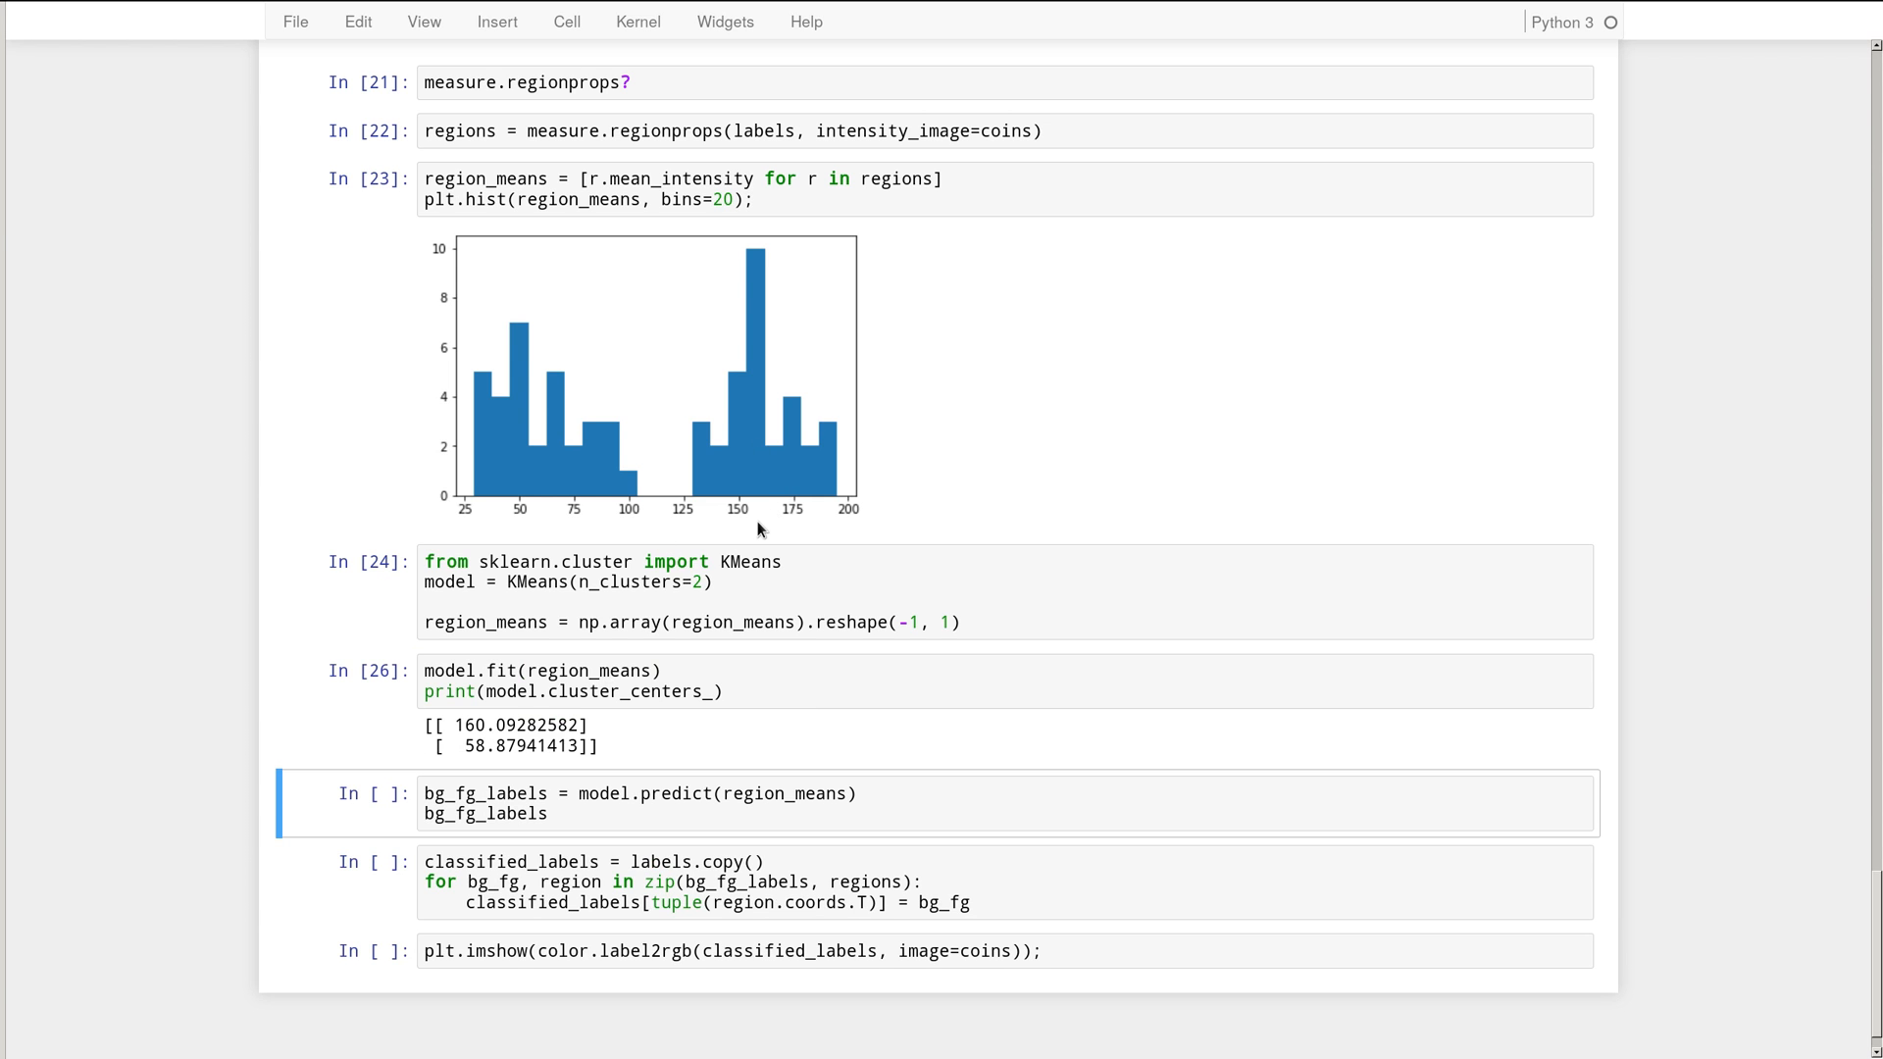
mouse_move(486, 745)
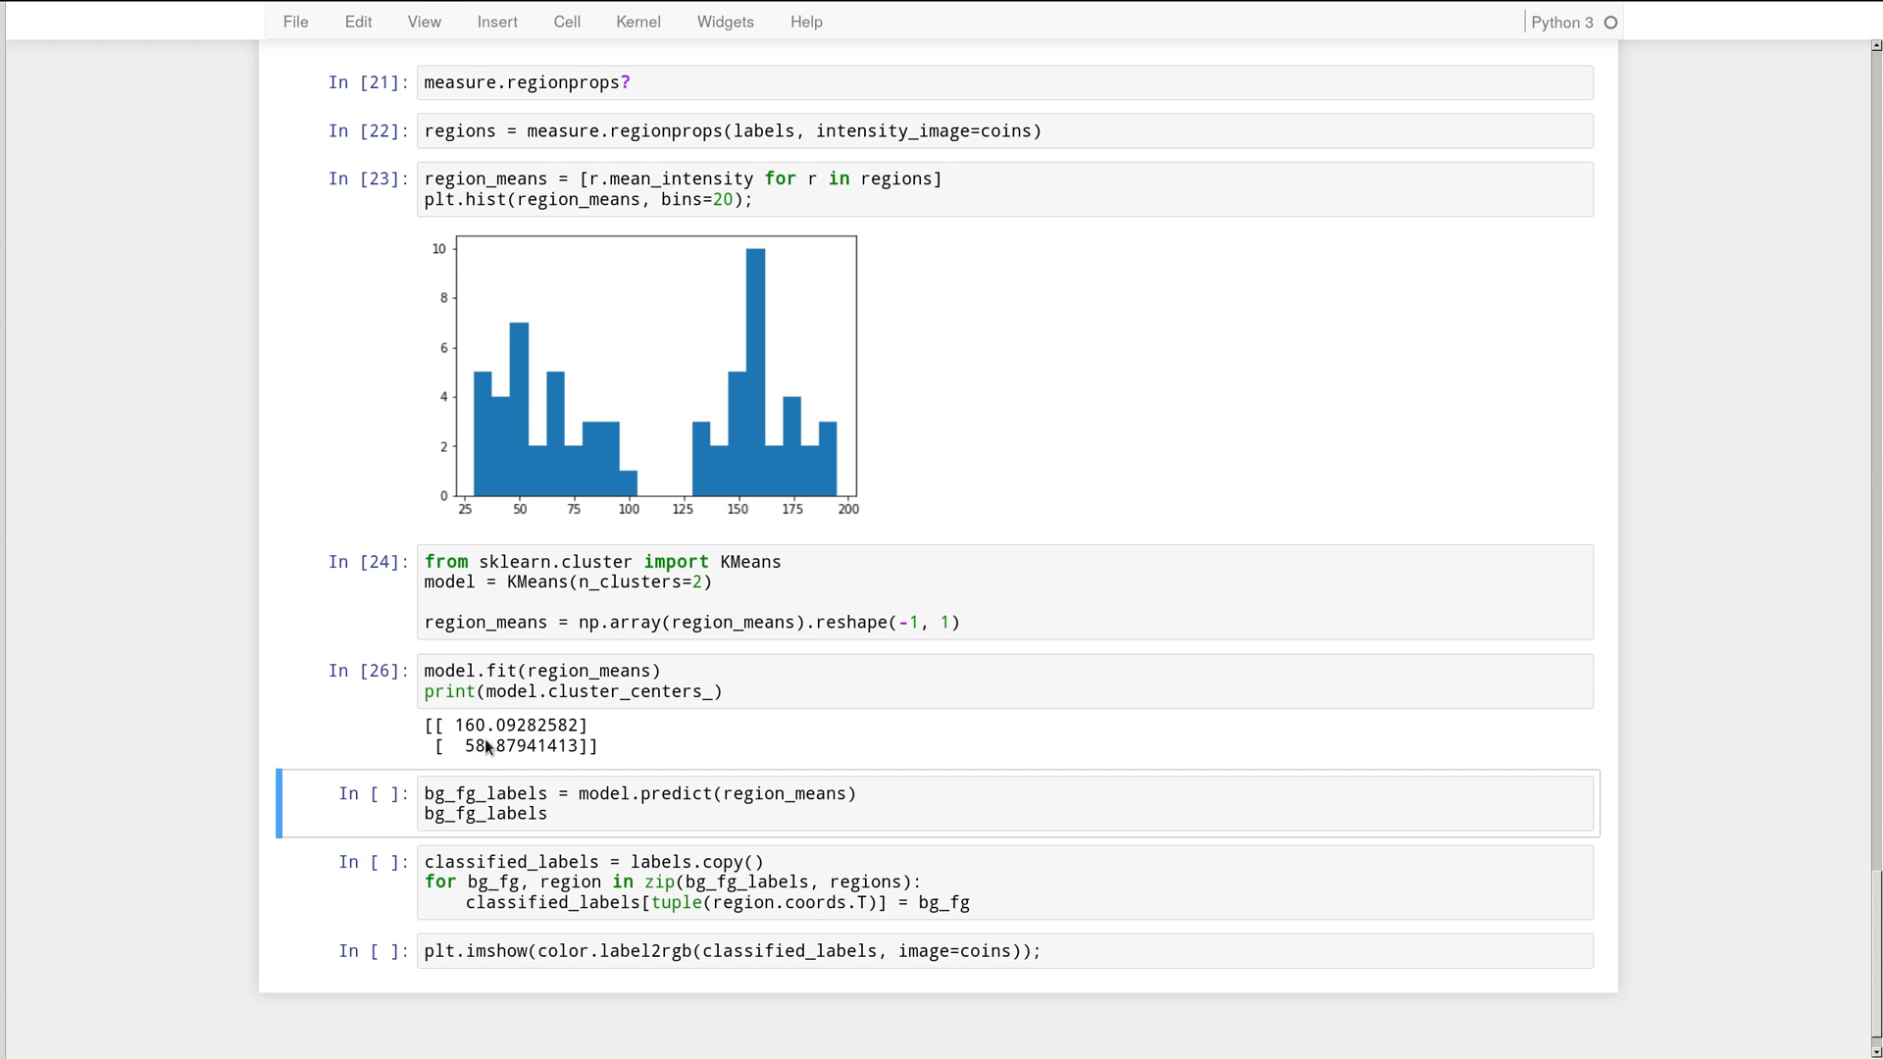
mouse_move(545, 465)
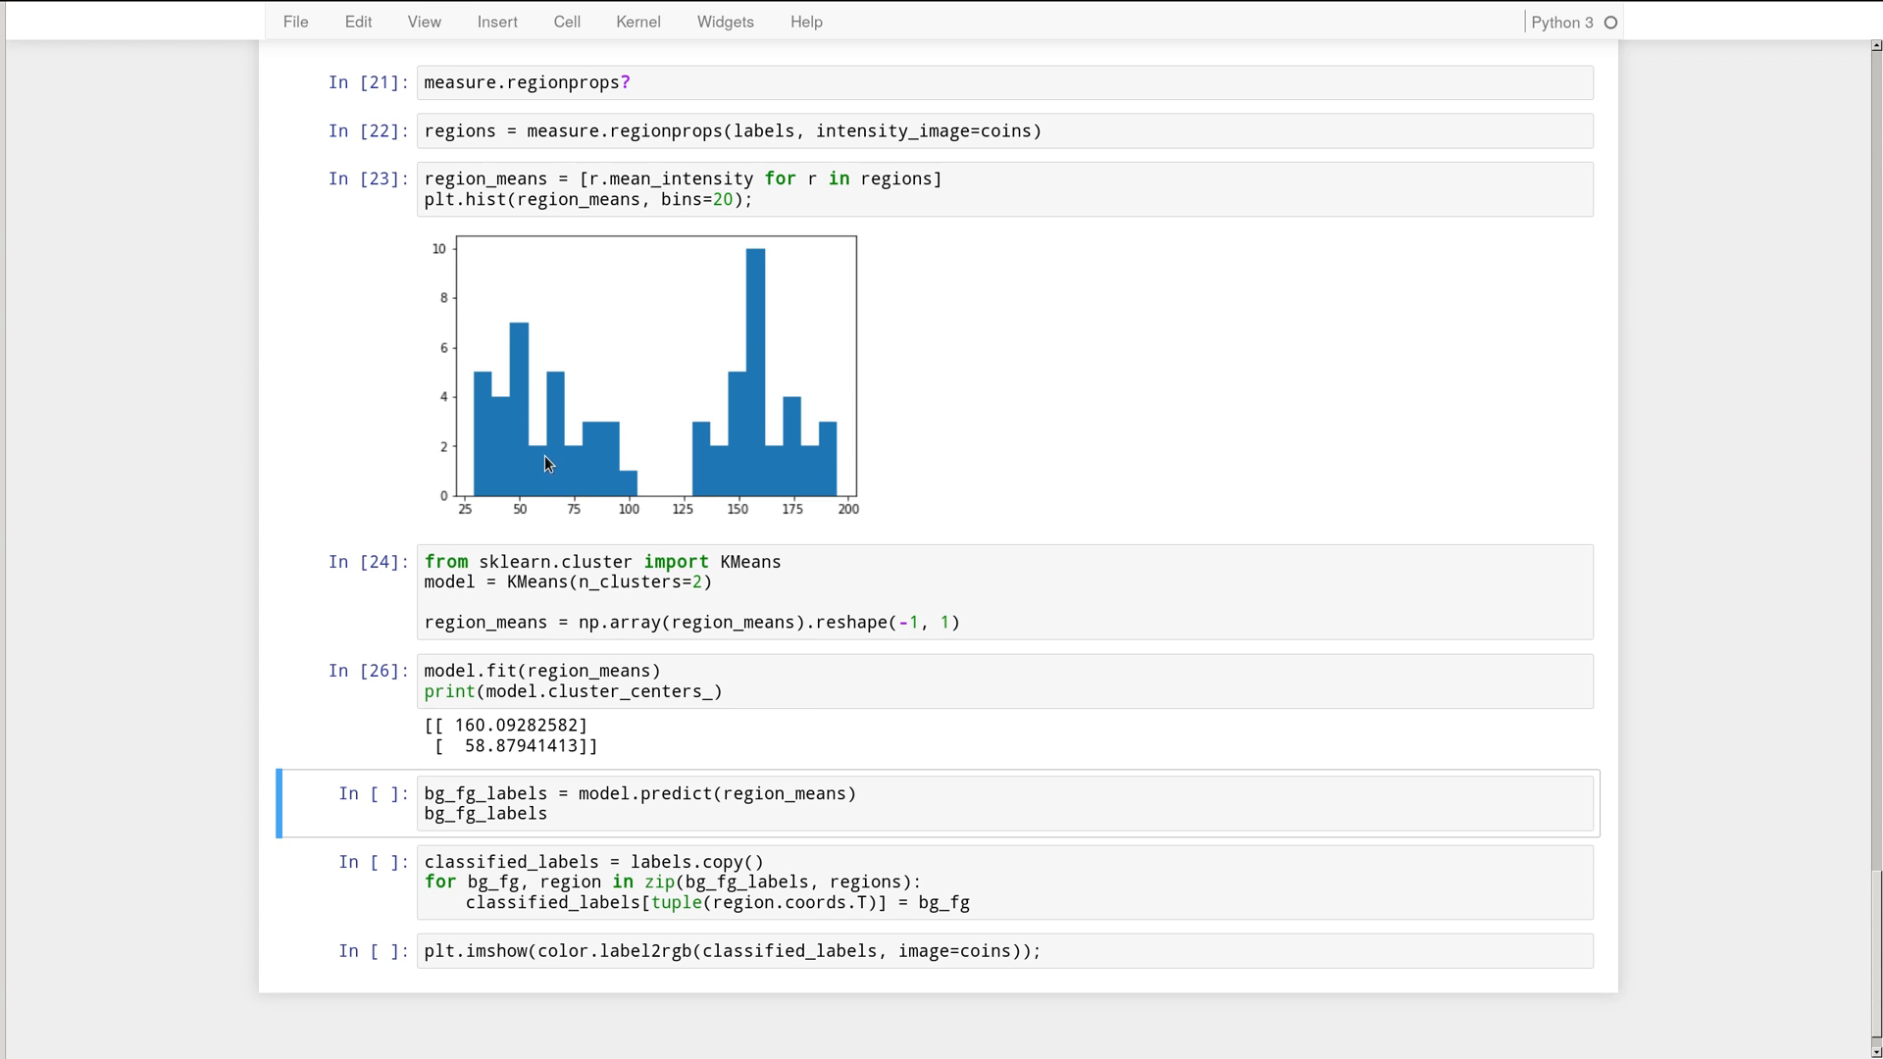
mouse_move(542, 779)
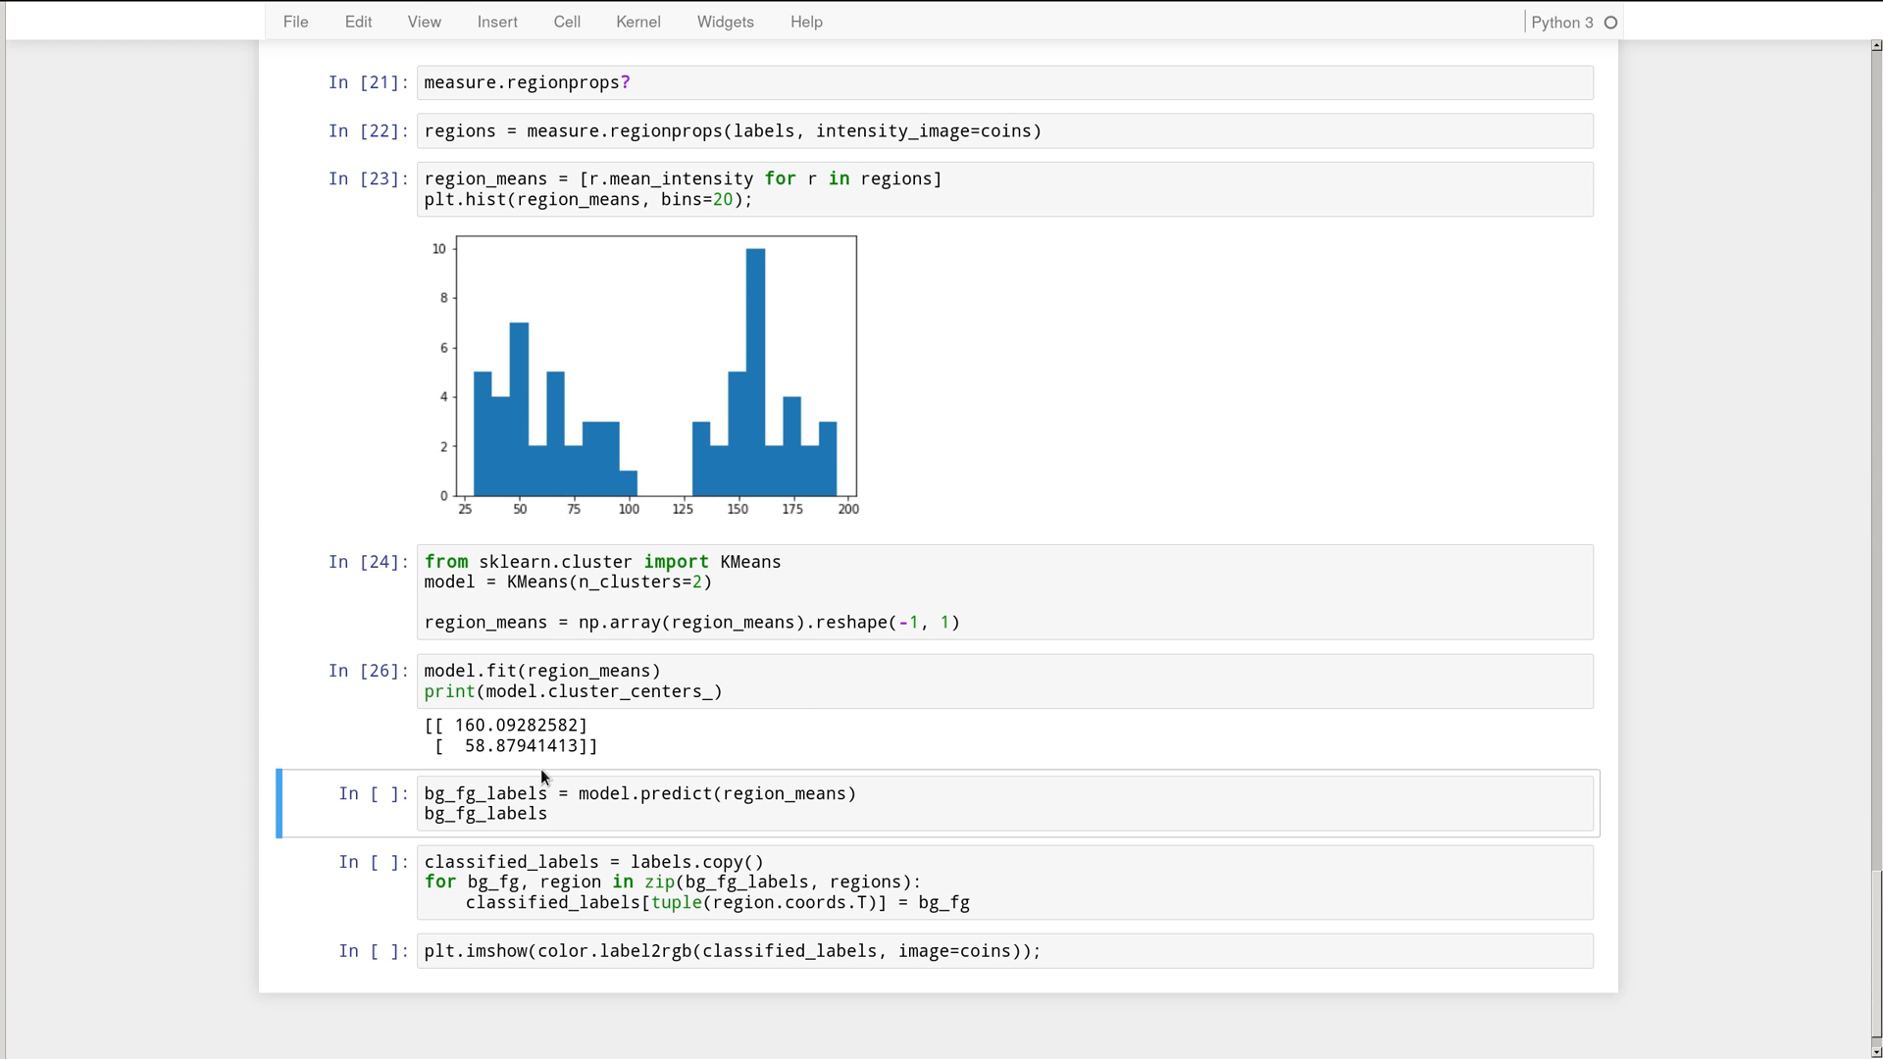
mouse_move(702, 776)
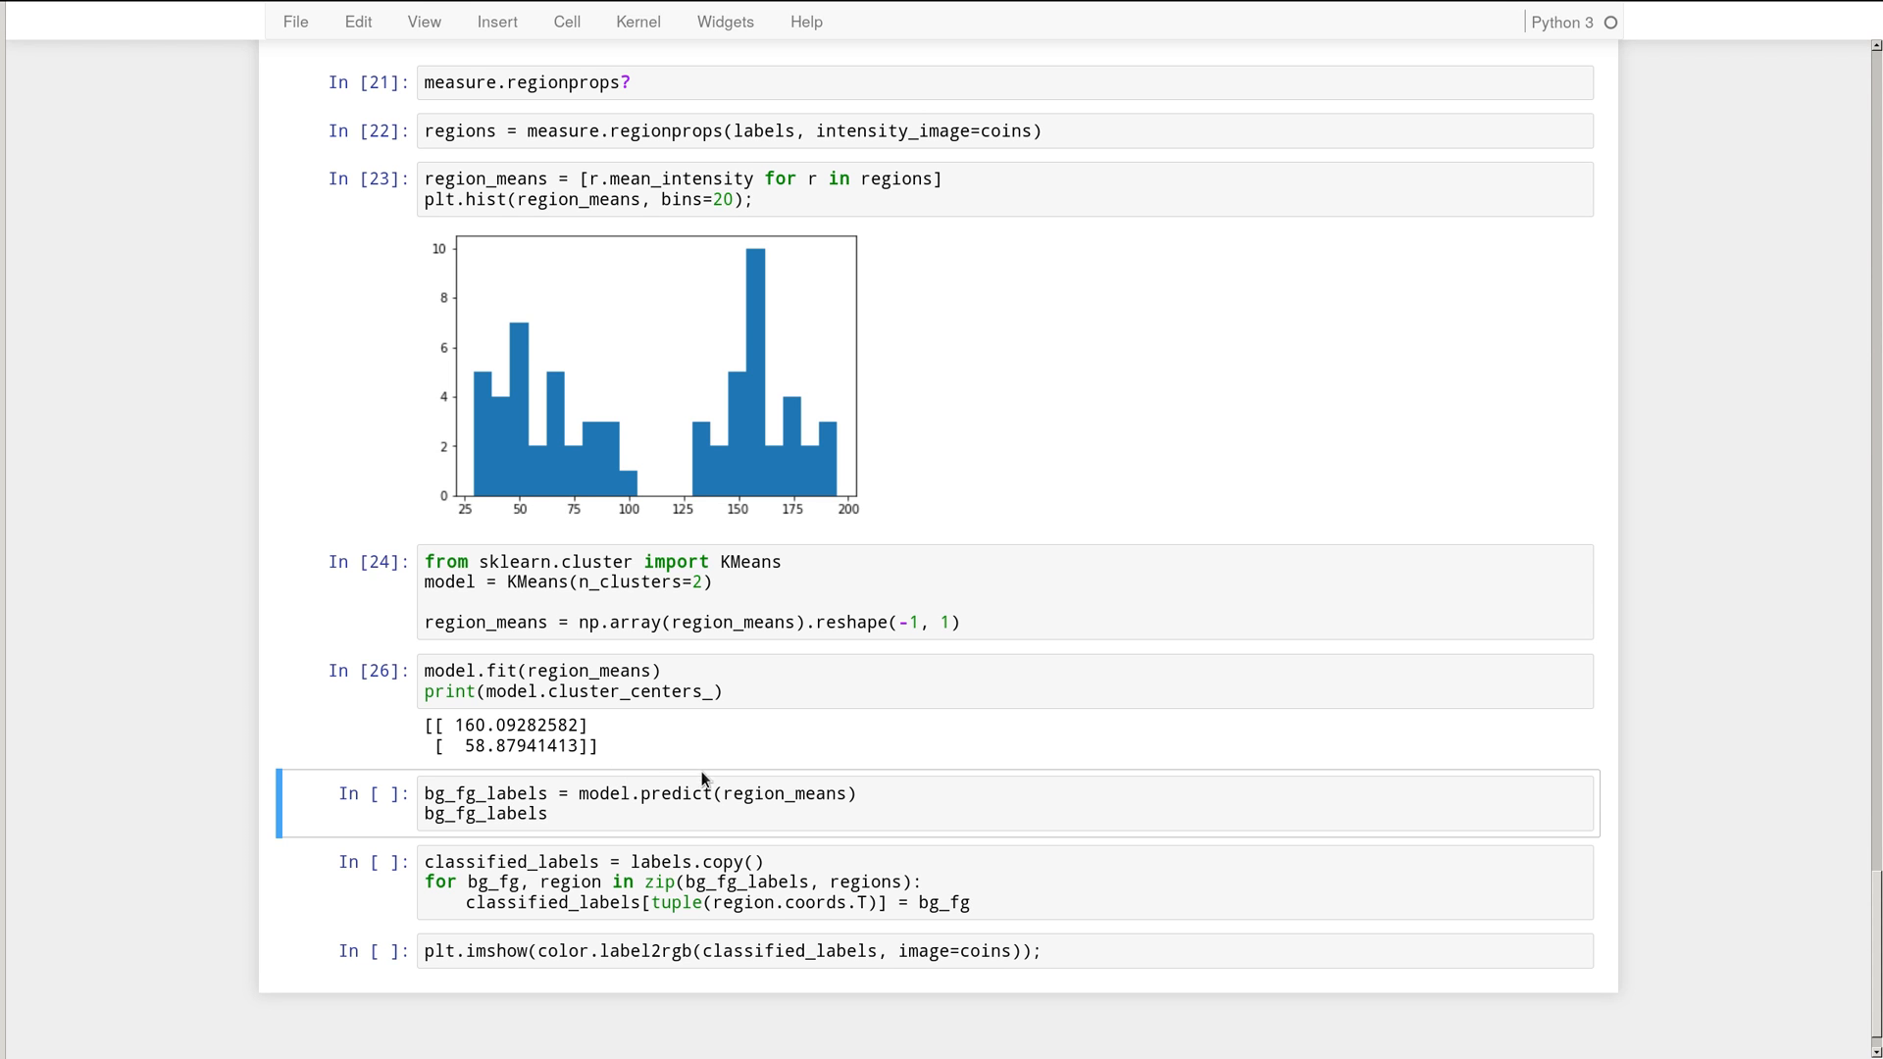
- Run the model.predict cell to get the 0/1 background-foreground label array
left_click(594, 792)
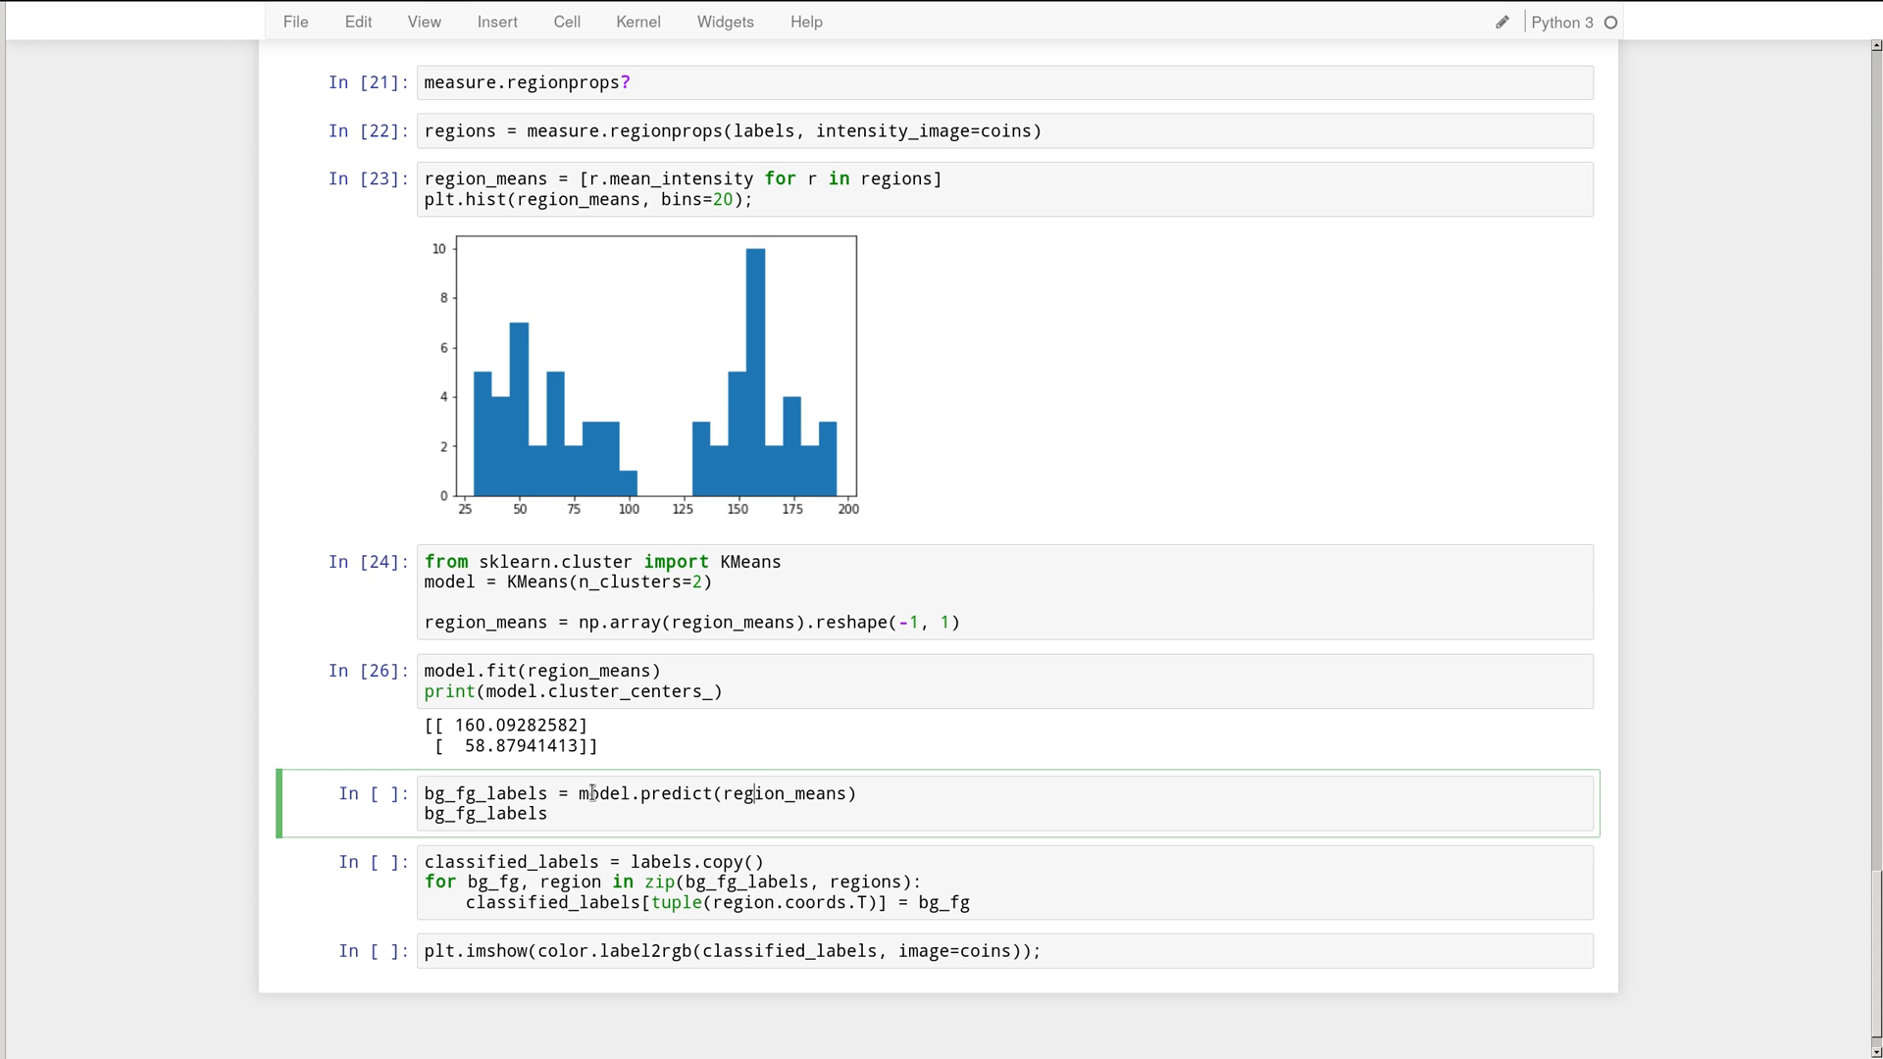
double_click(673, 792)
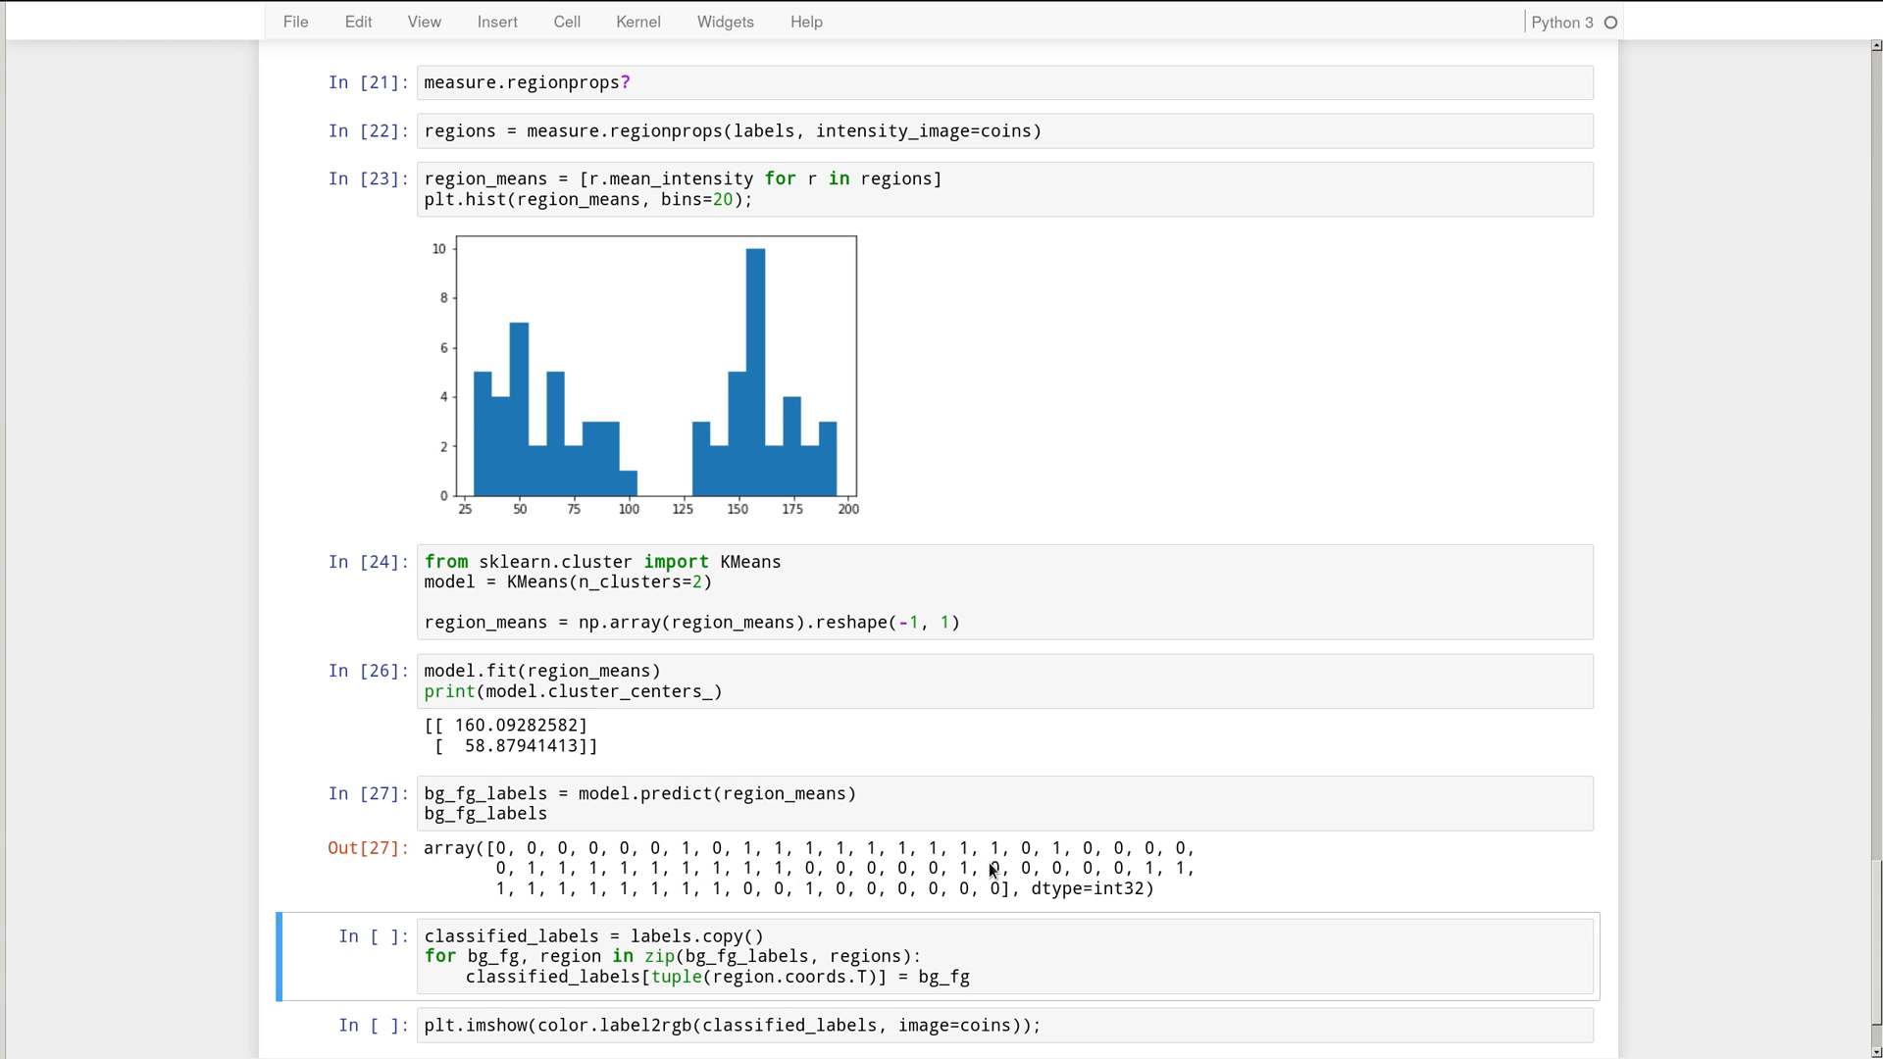
scroll("down", 3)
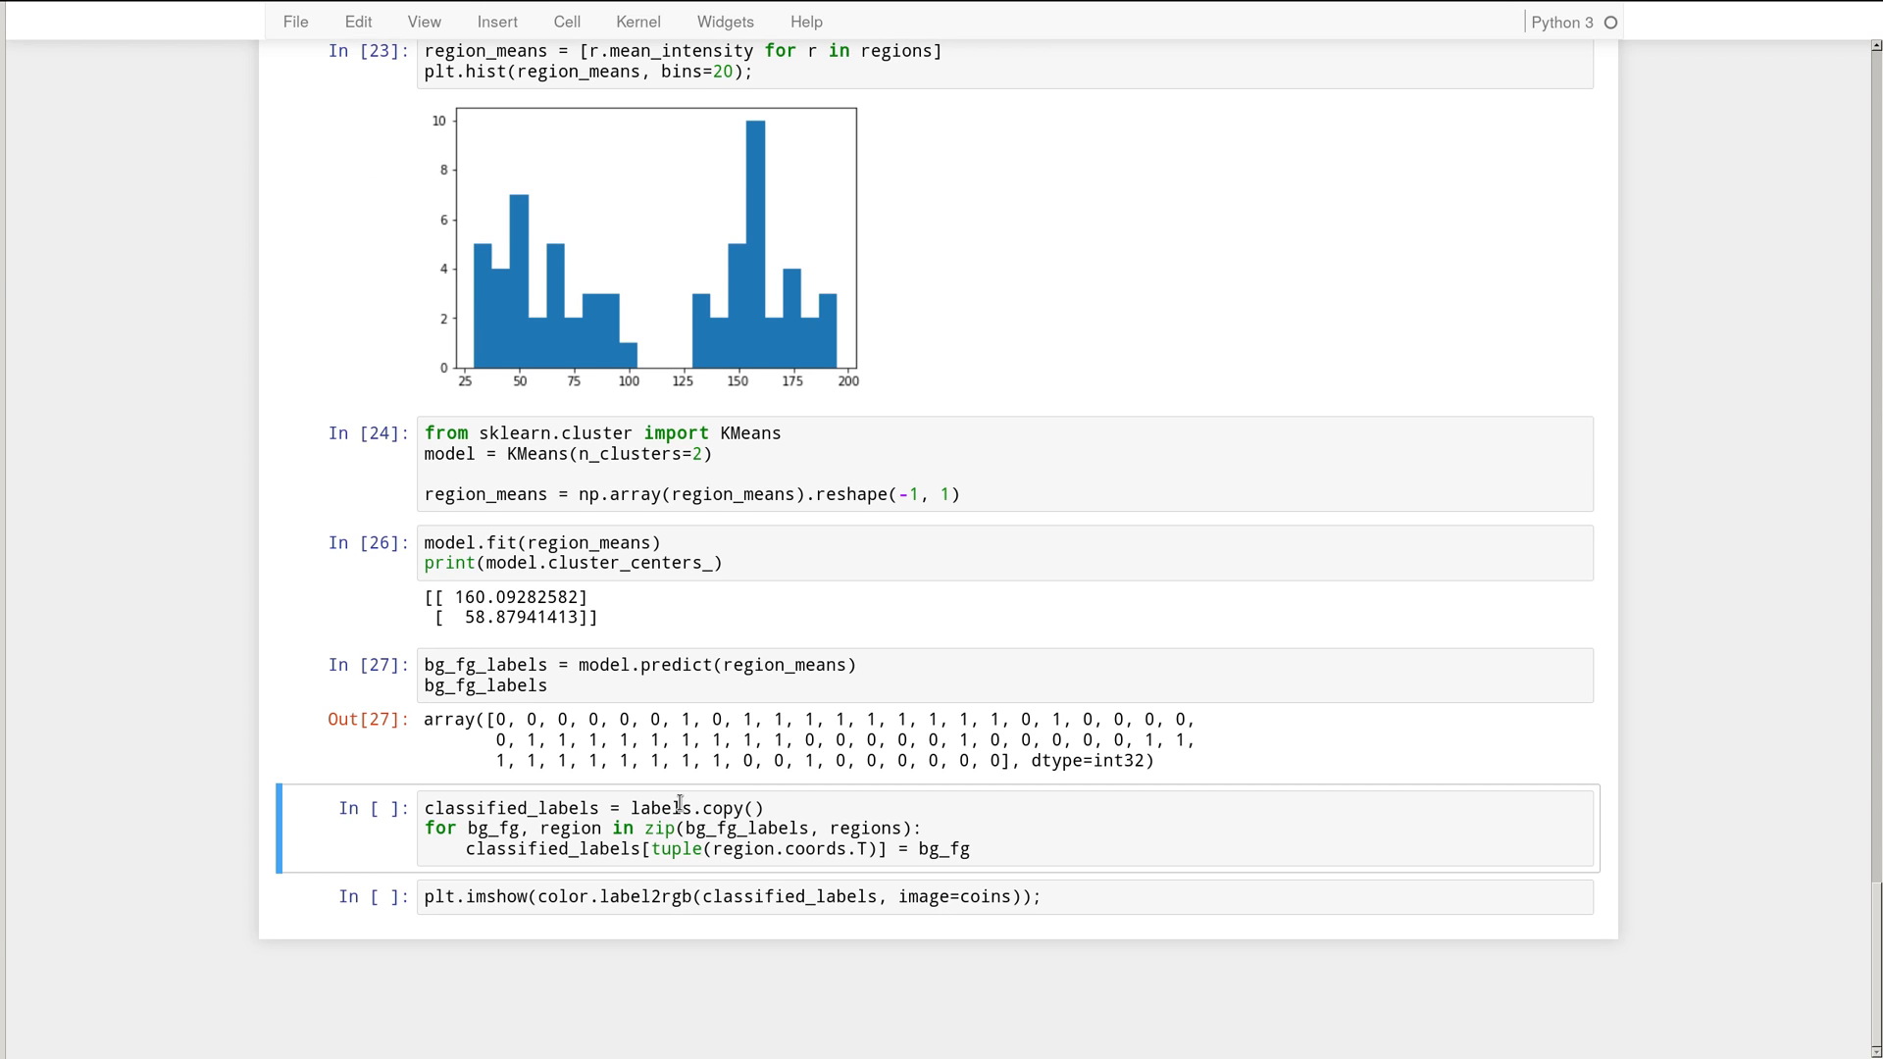
- Highlight labels, bg_fg_labels, regions and the assignment line in the classified_labels loop
double_click(661, 806)
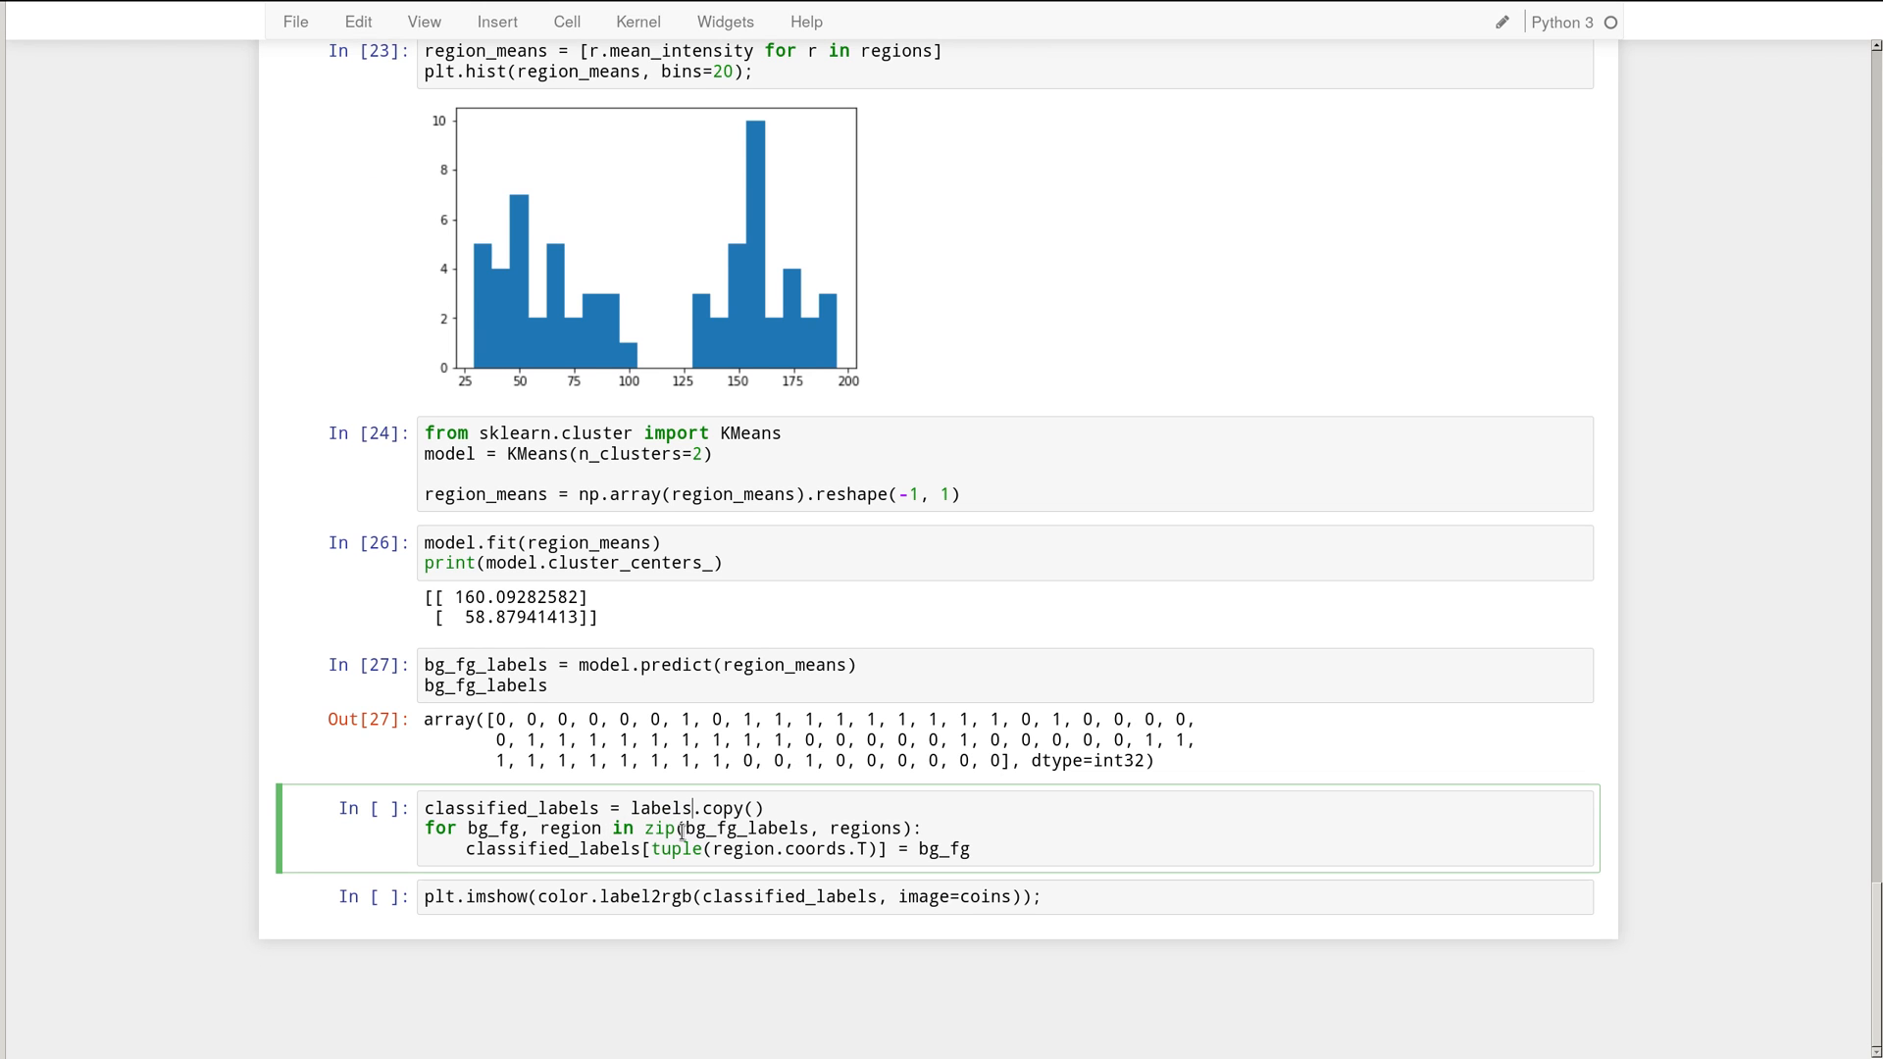
double_click(743, 828)
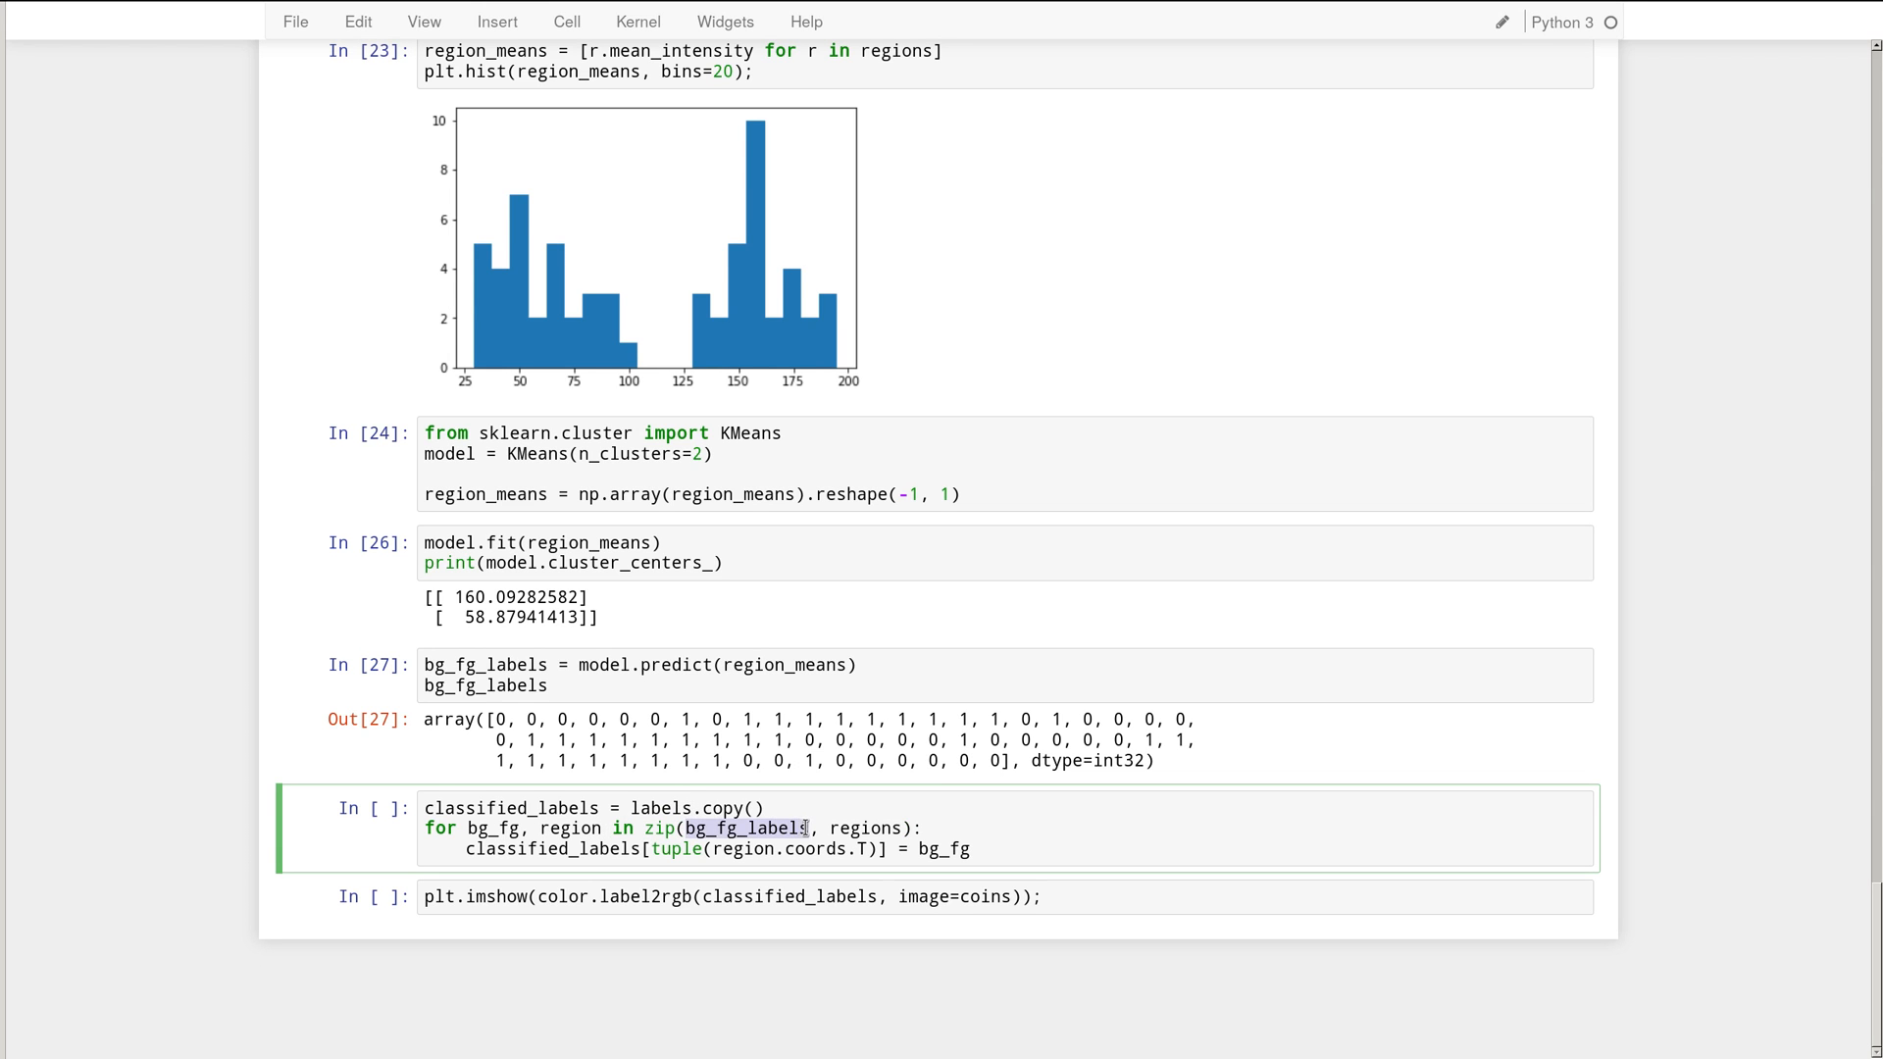
double_click(865, 828)
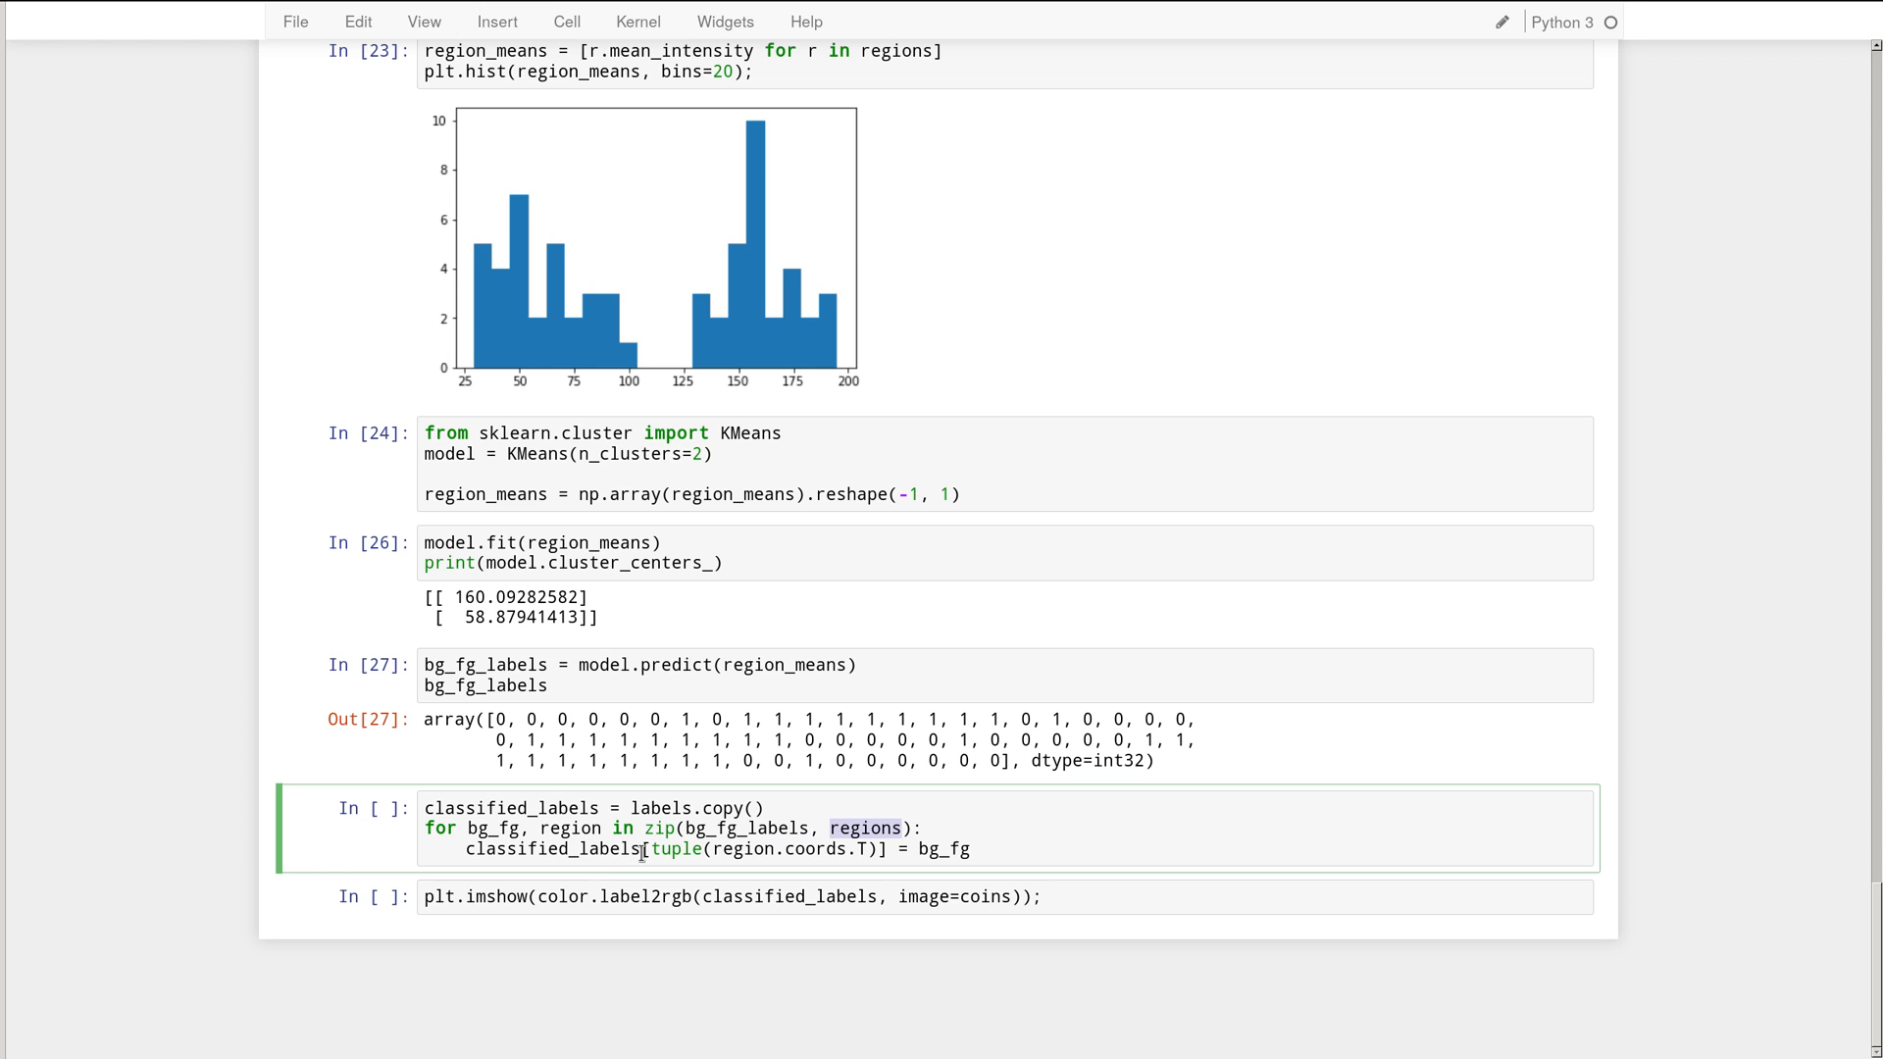
double_click(553, 850)
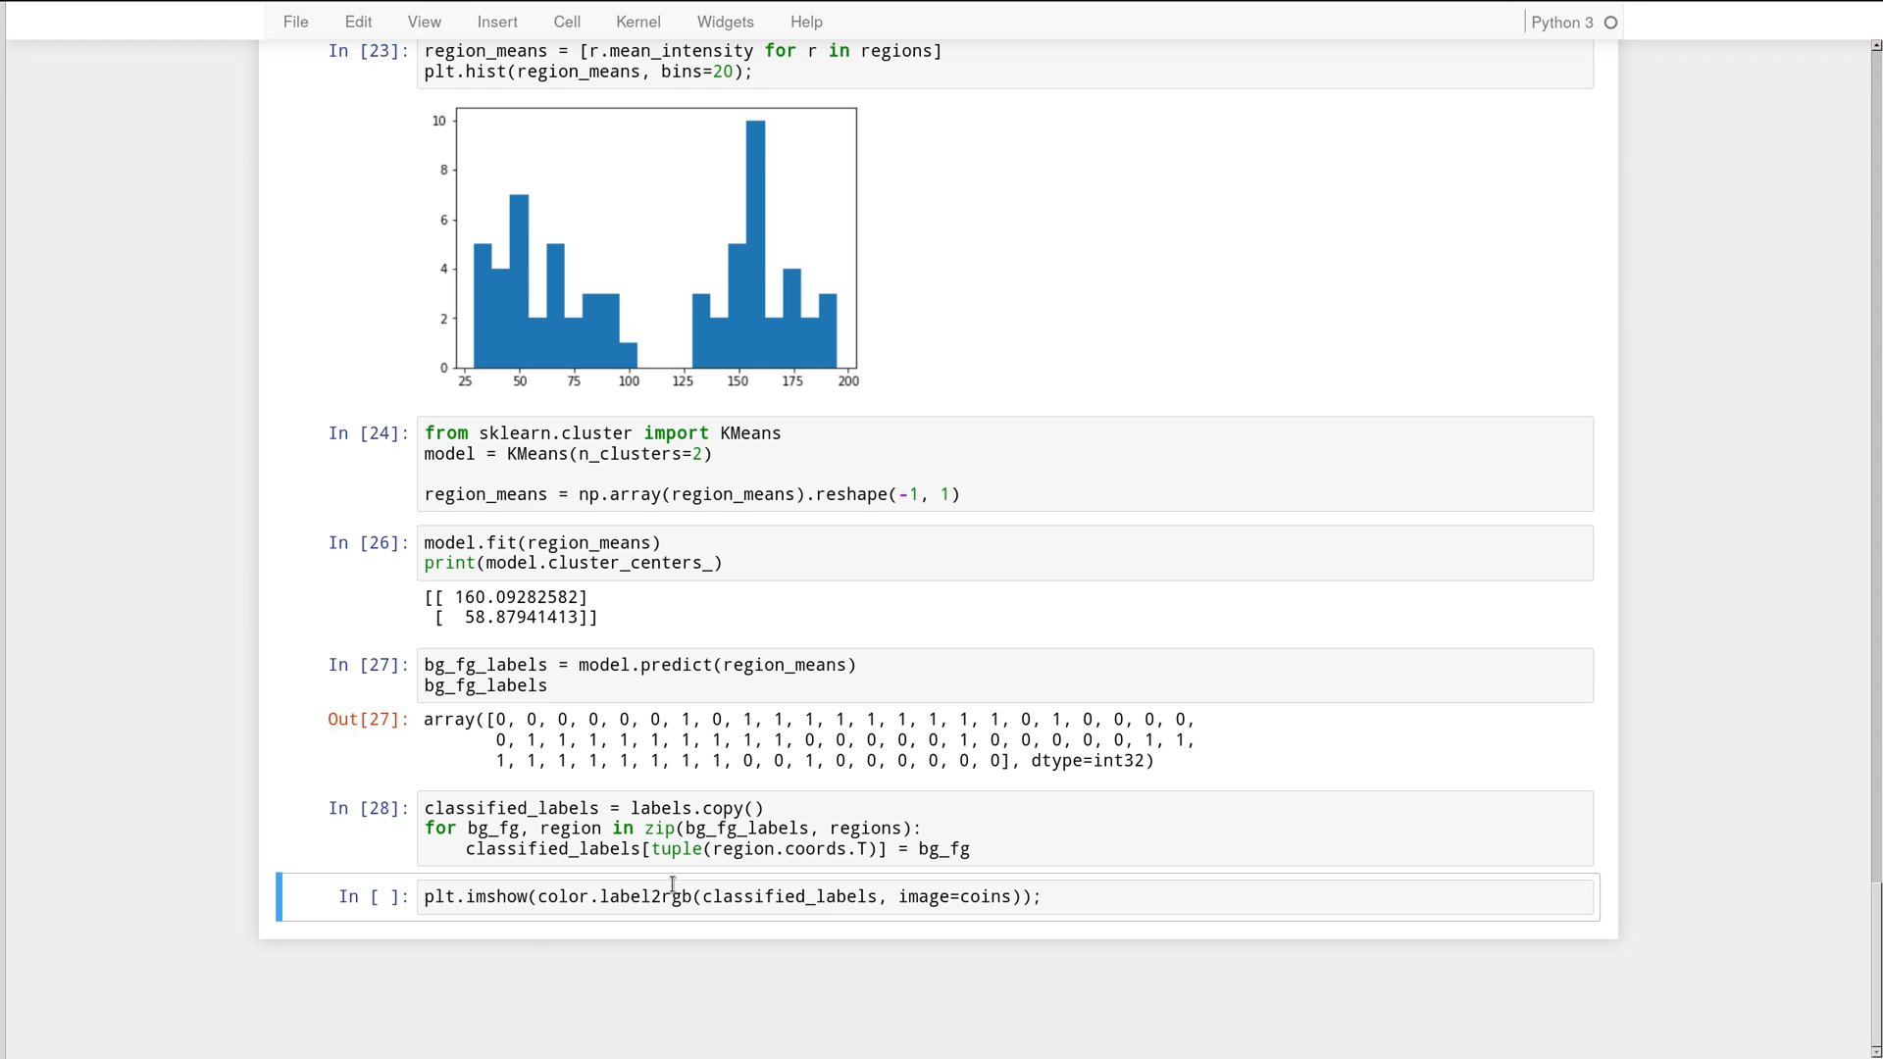
- Select the plt.imshow(color.label2rgb(...)) overlay cell to run it
left_click(812, 896)
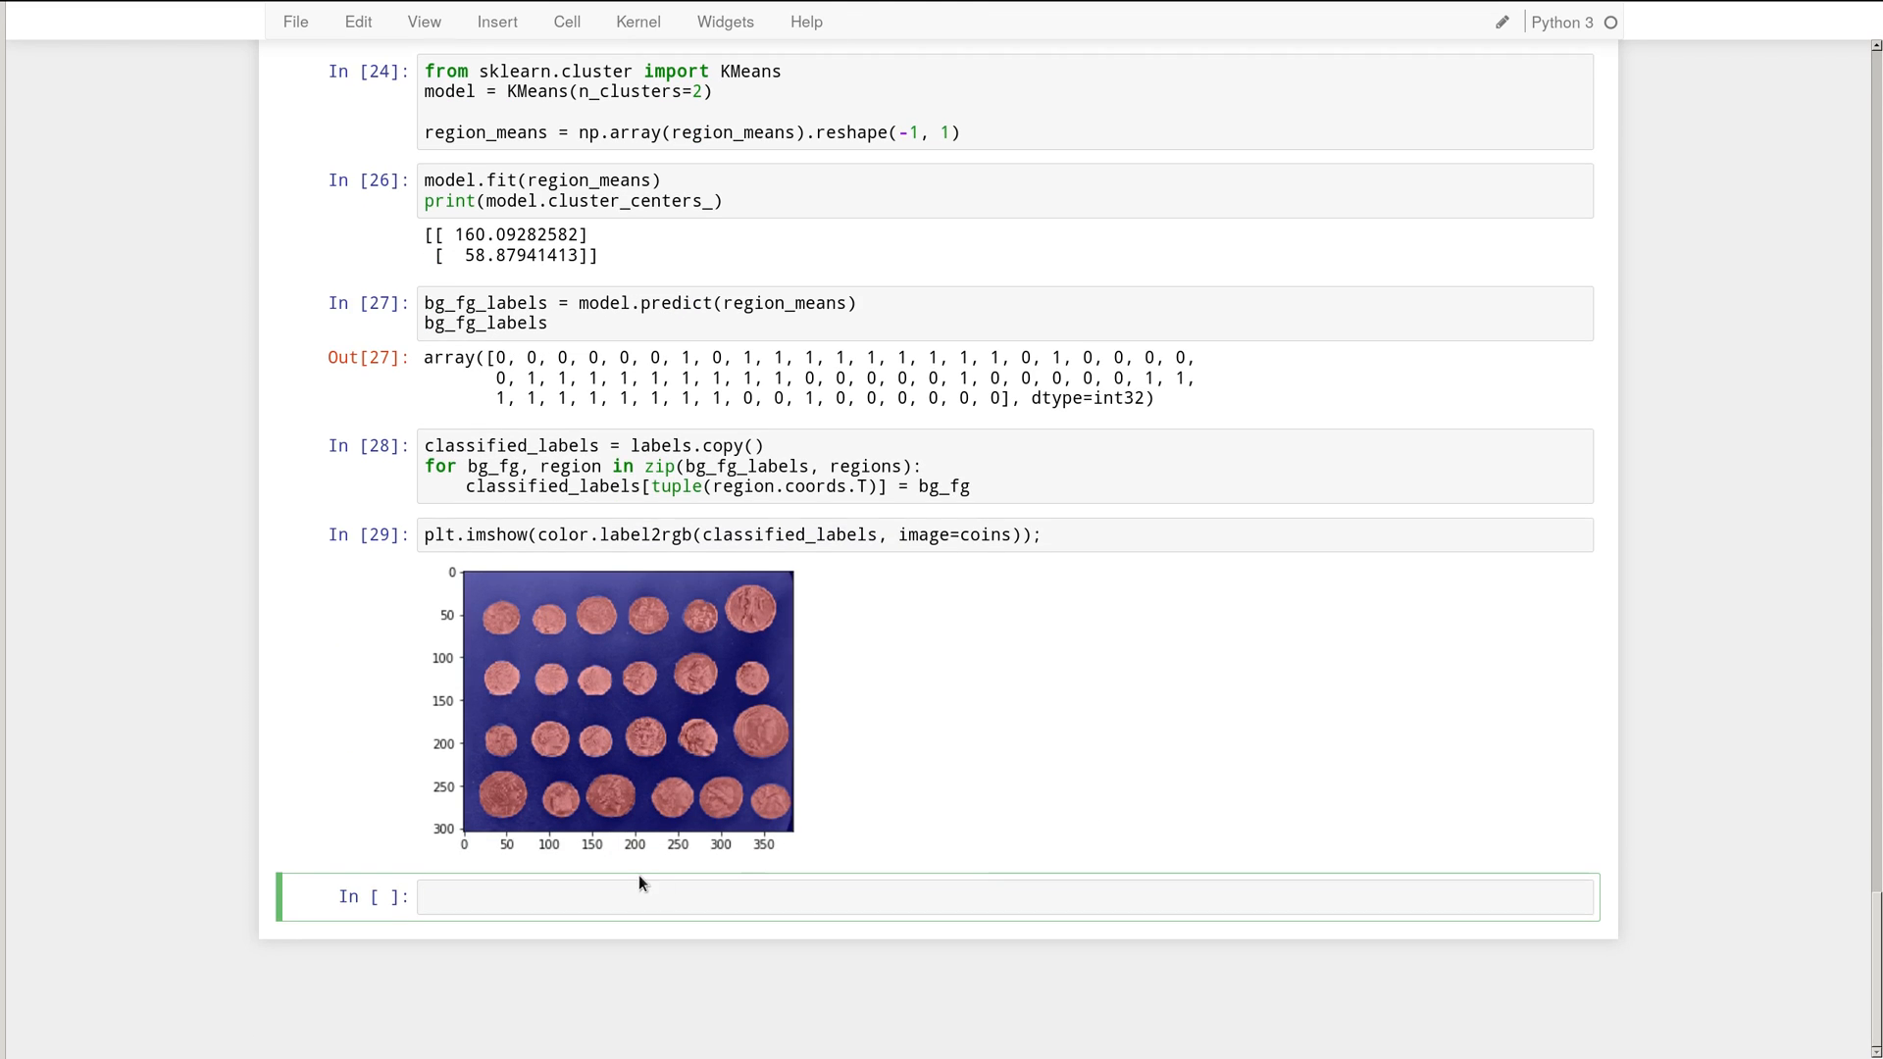
mouse_move(777, 665)
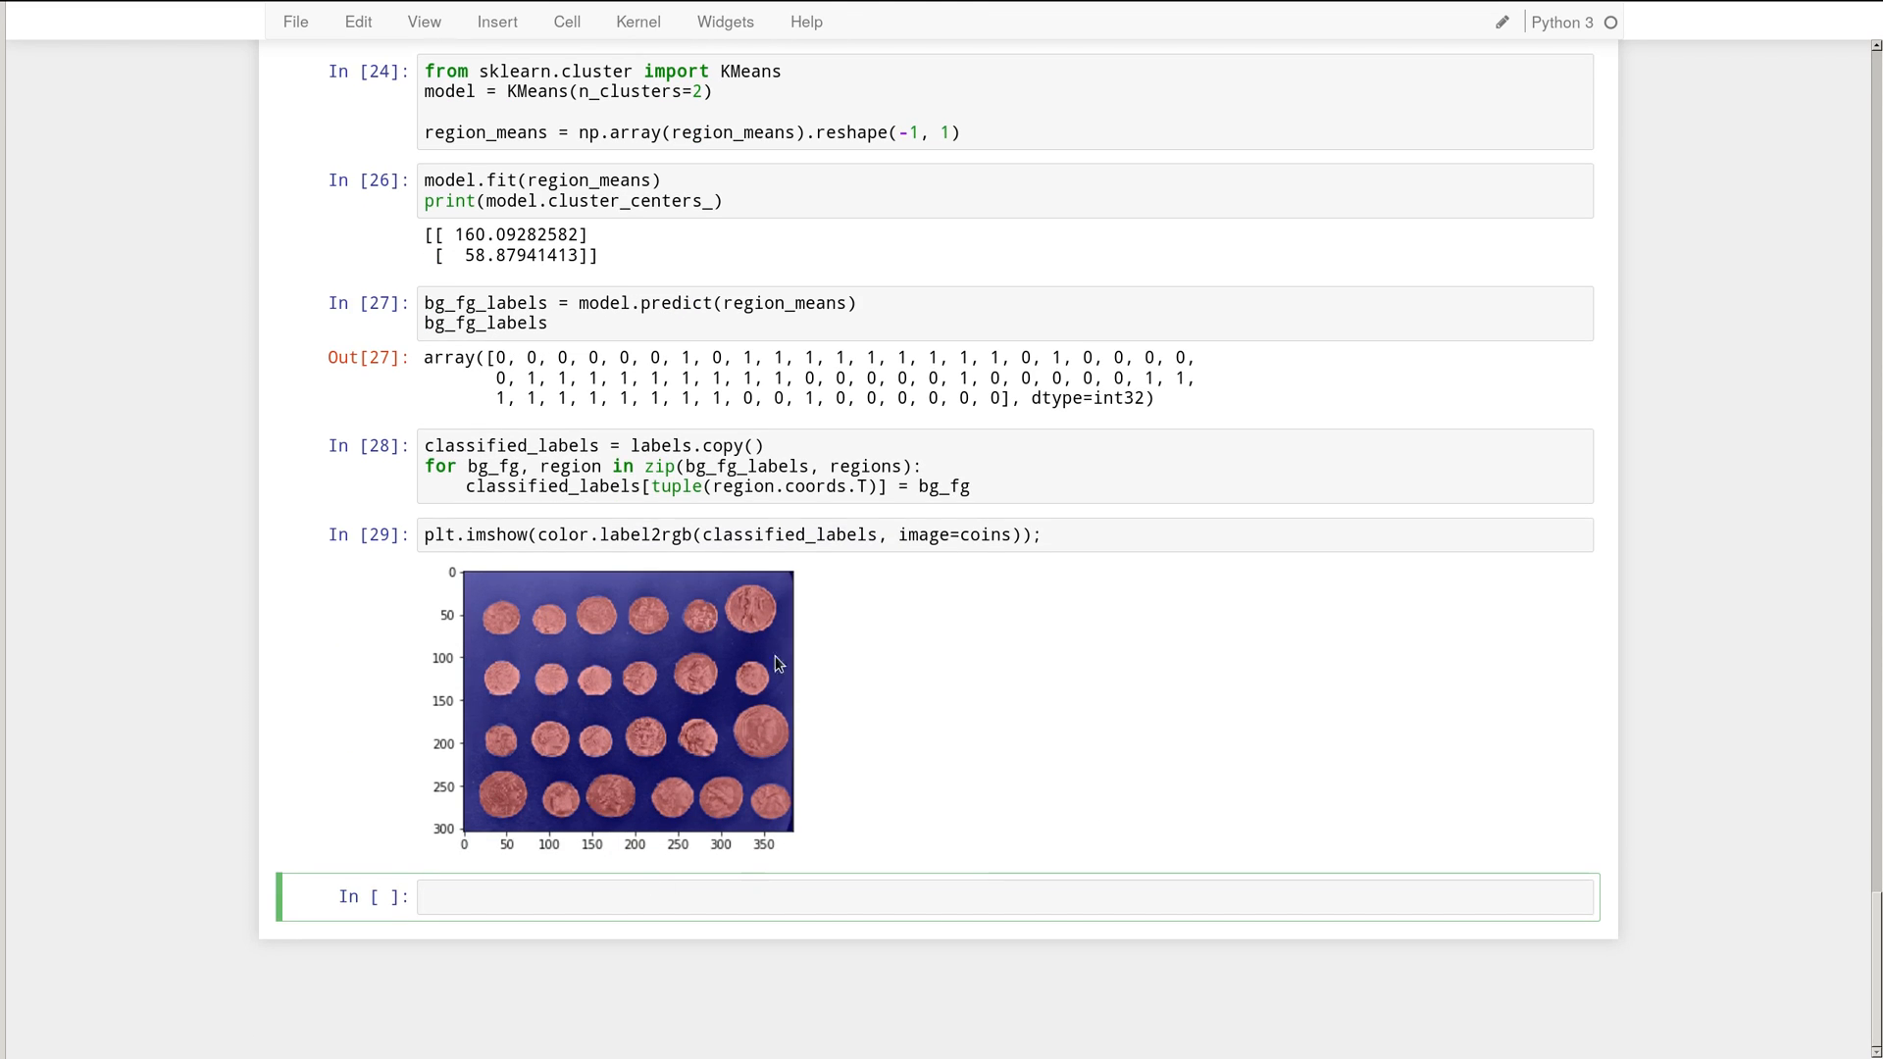
mouse_move(1007, 781)
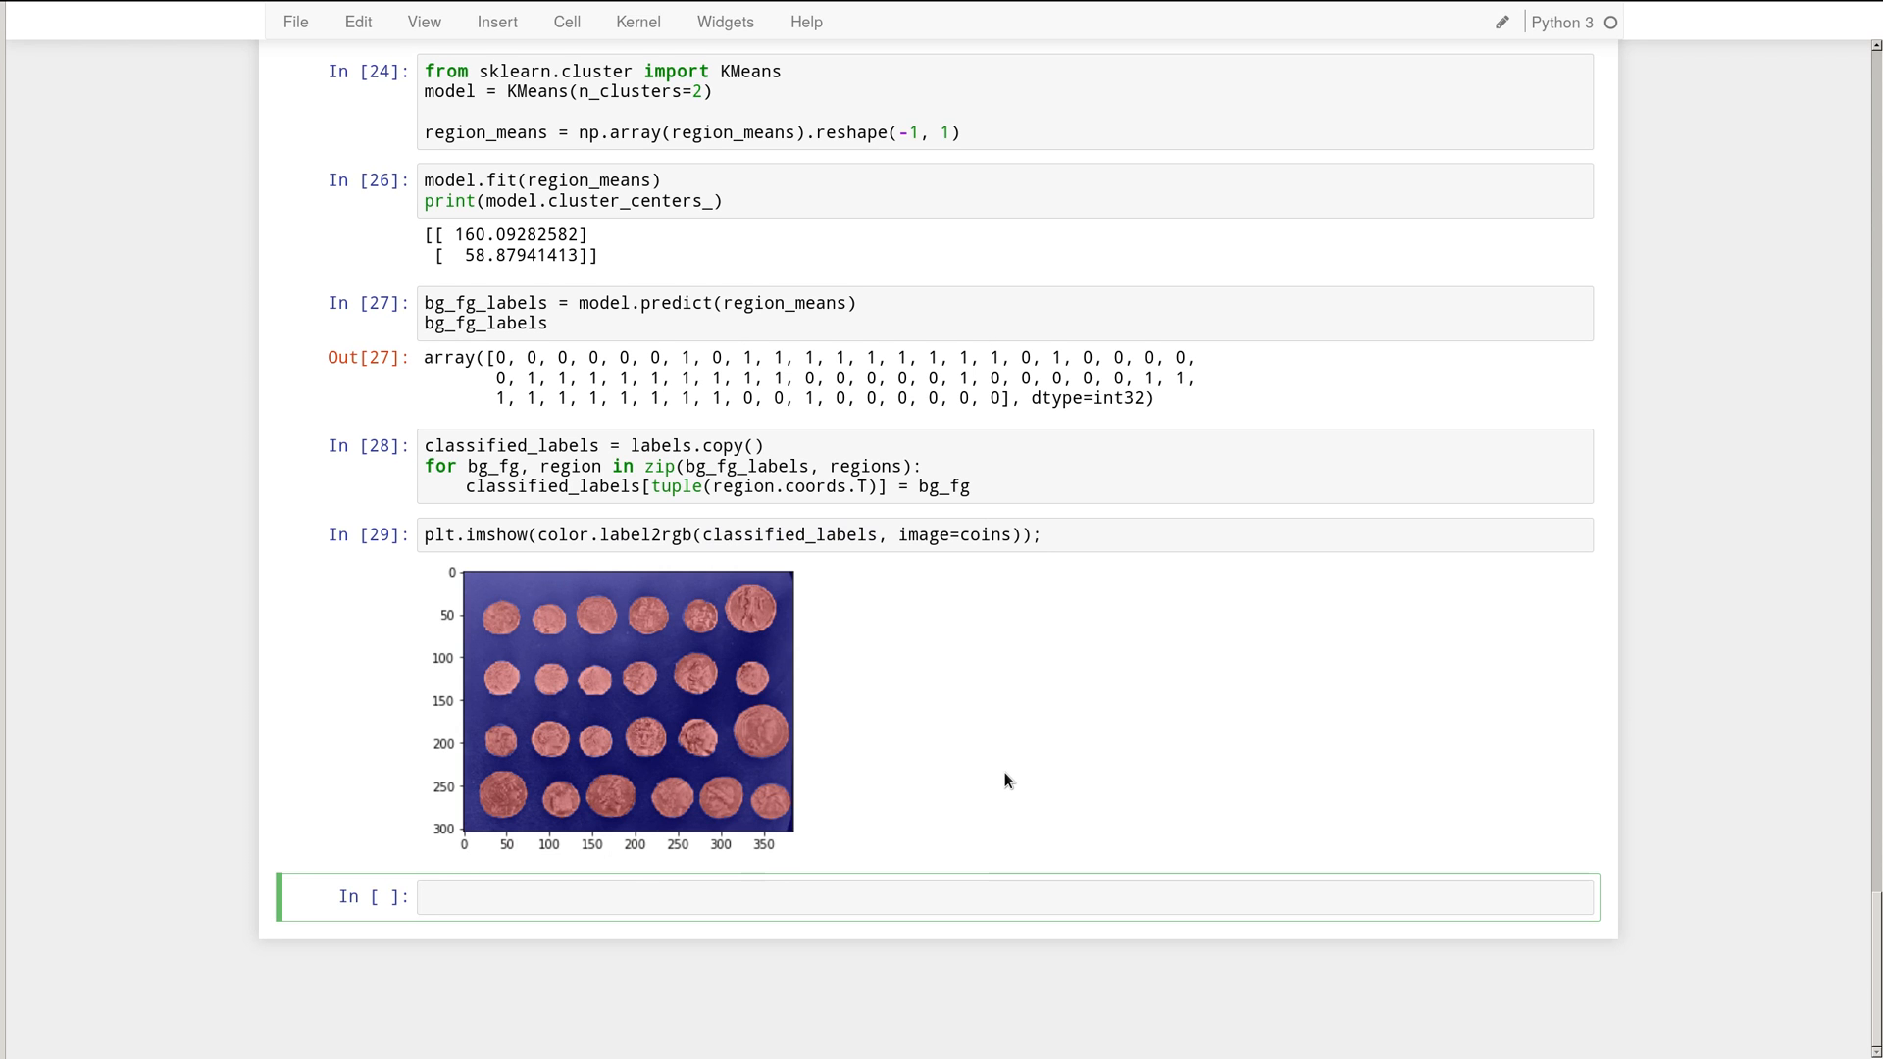